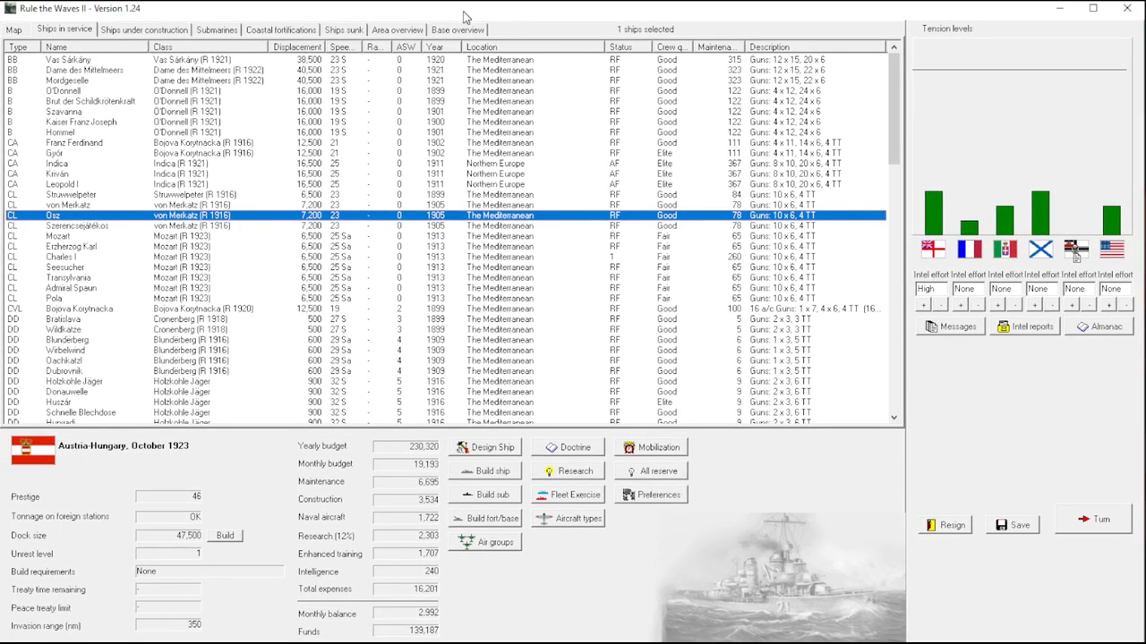
mouse_move(487, 297)
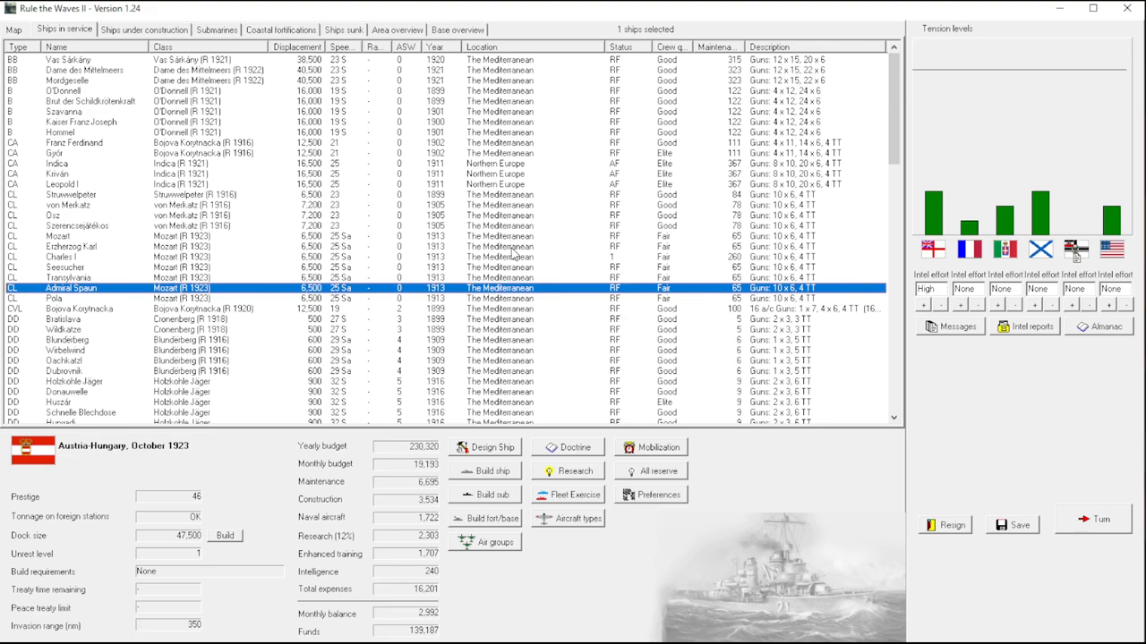
mouse_move(598, 251)
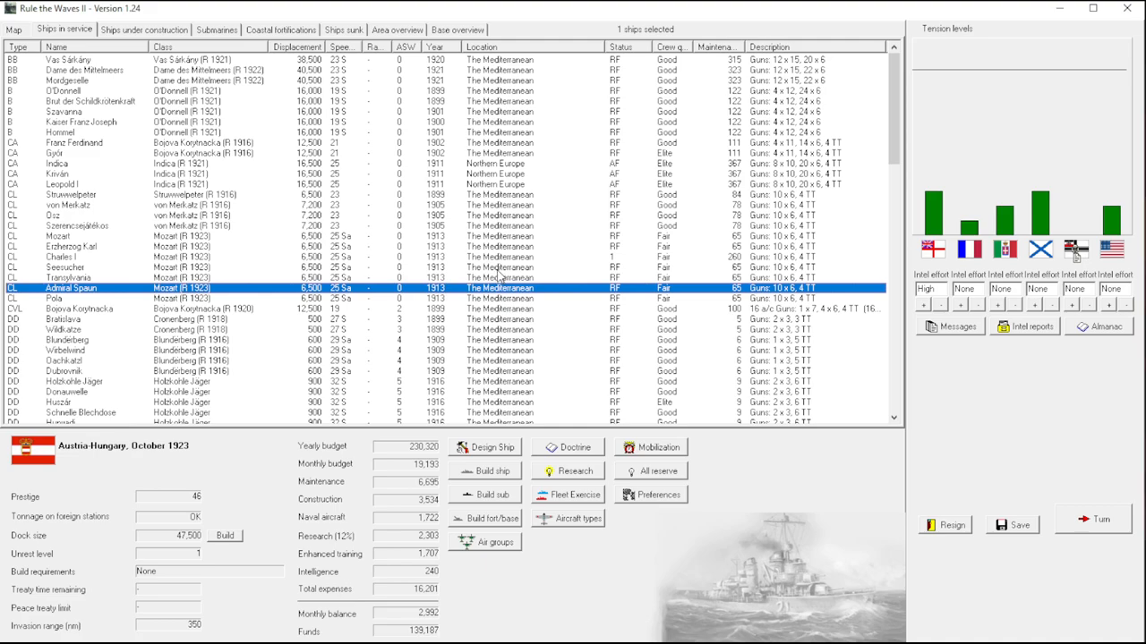
mouse_move(463, 222)
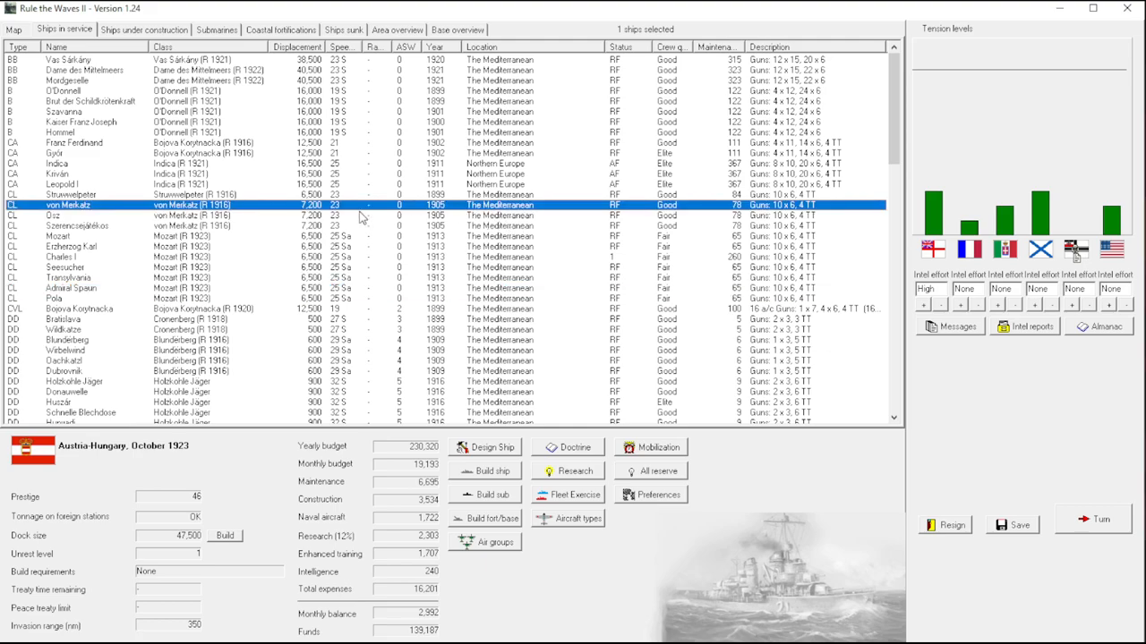
mouse_move(540, 293)
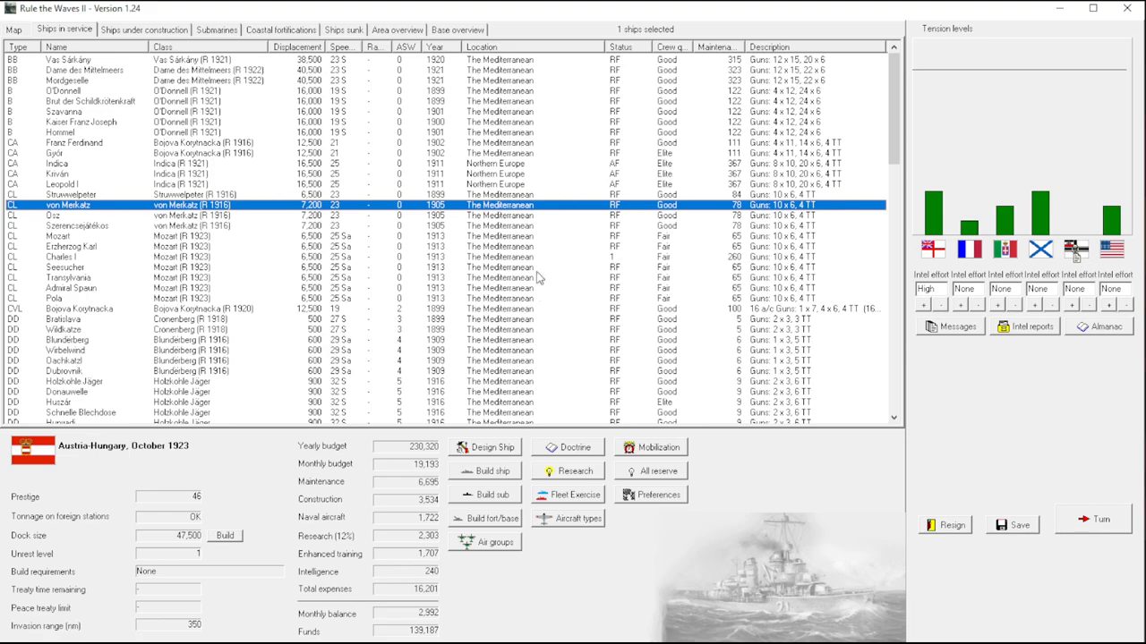
mouse_move(945, 232)
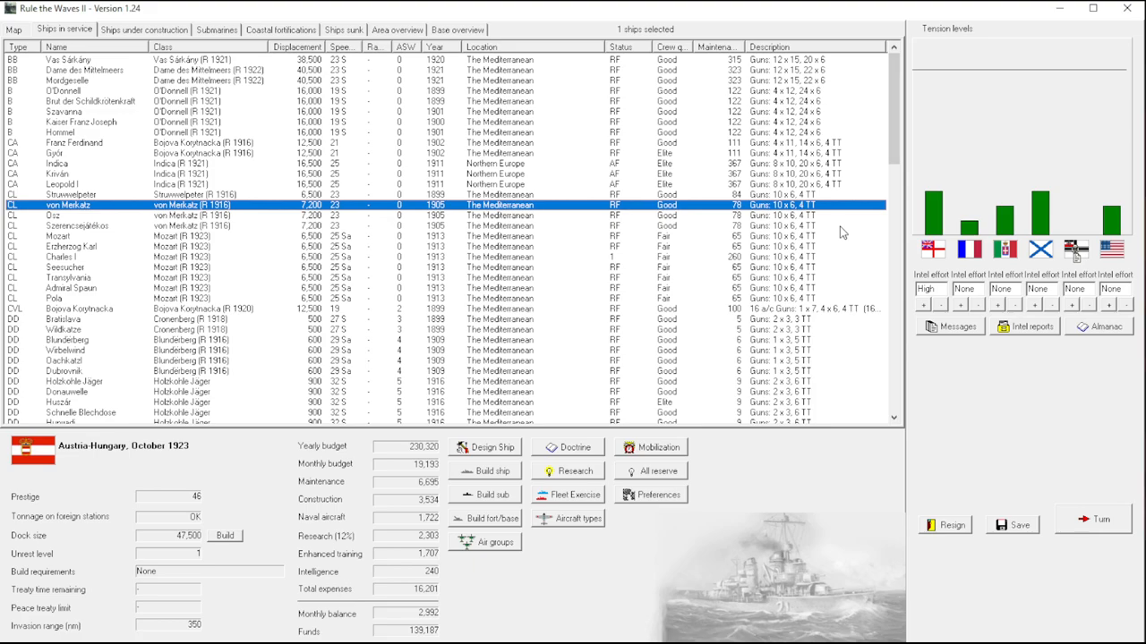
mouse_move(757, 312)
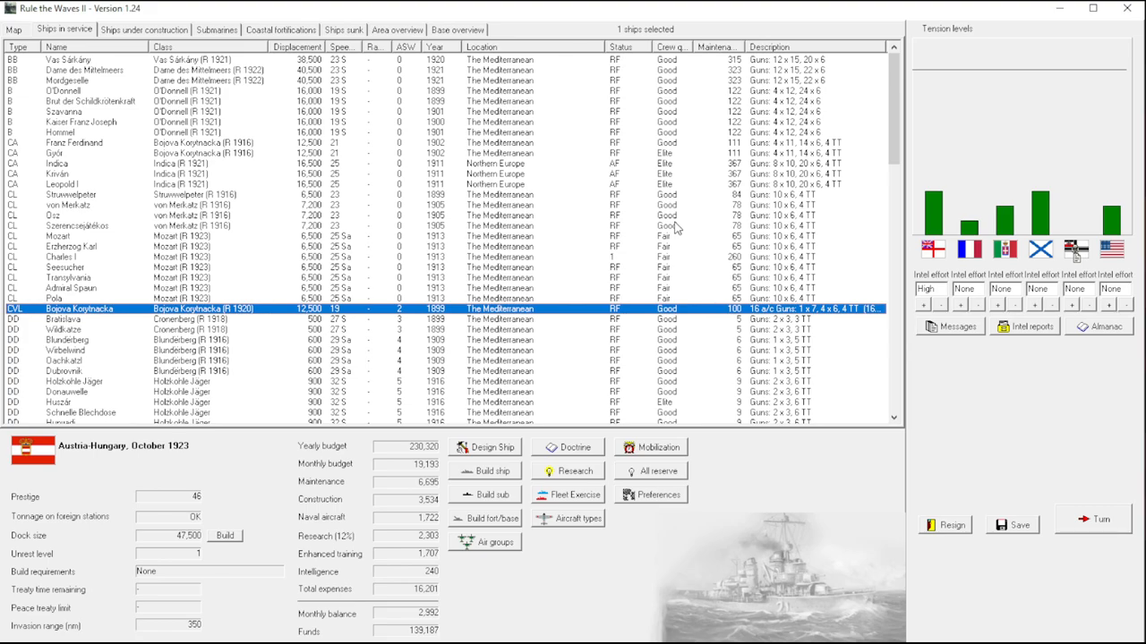
mouse_move(582, 265)
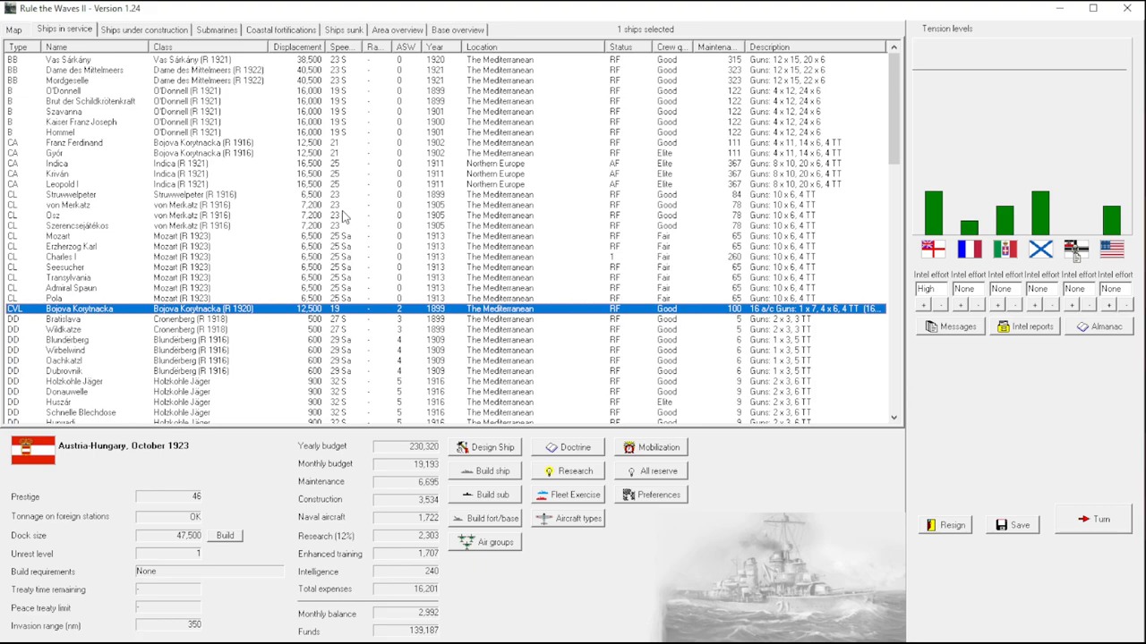
Inspect the old battleship and a light cruiser, briefly visiting the ship design screen.
click(71, 59)
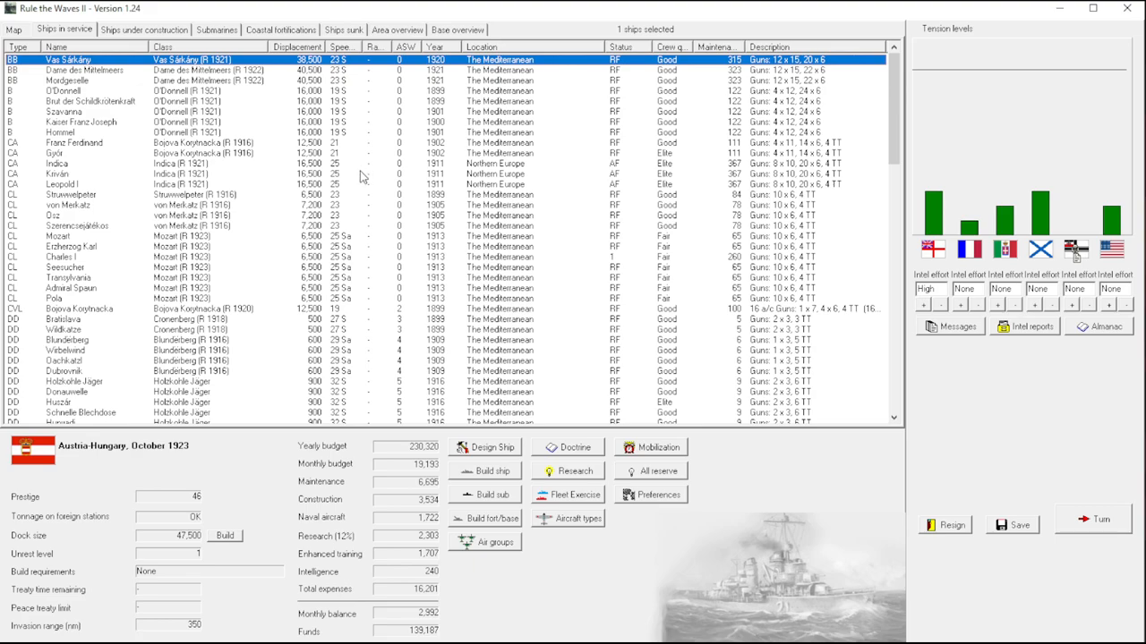
mouse_move(358, 177)
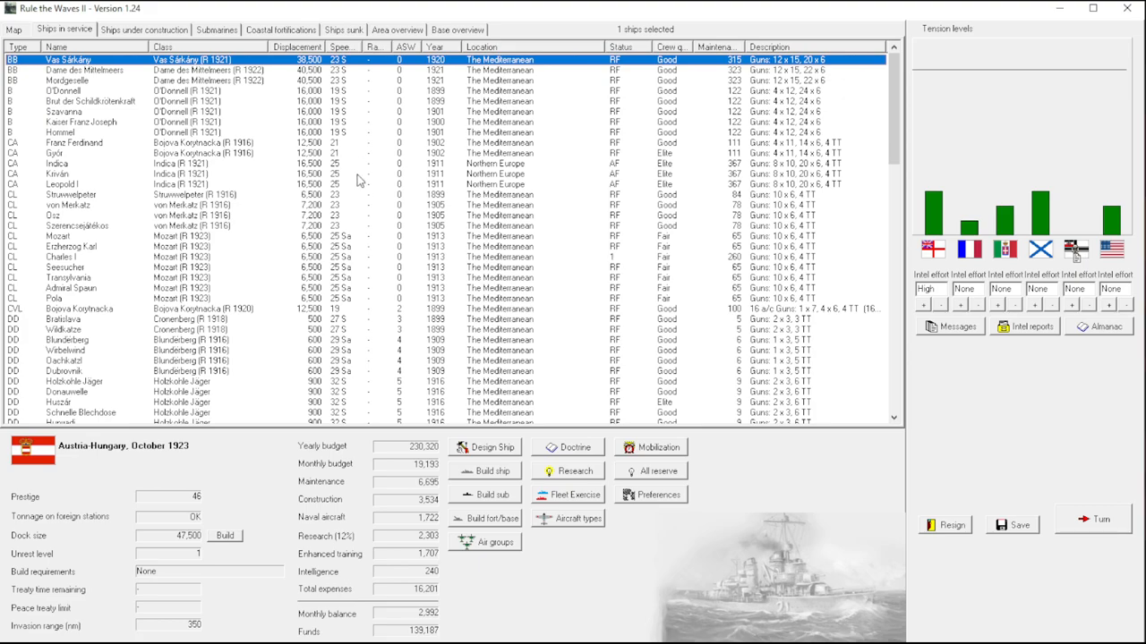
mouse_move(254, 157)
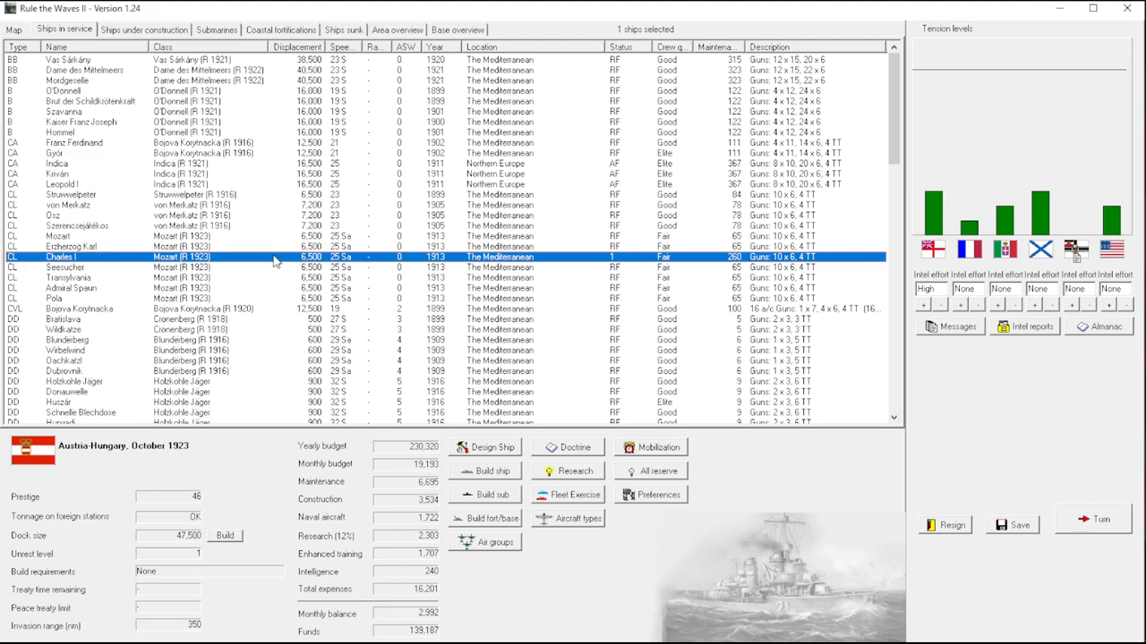
mouse_move(241, 240)
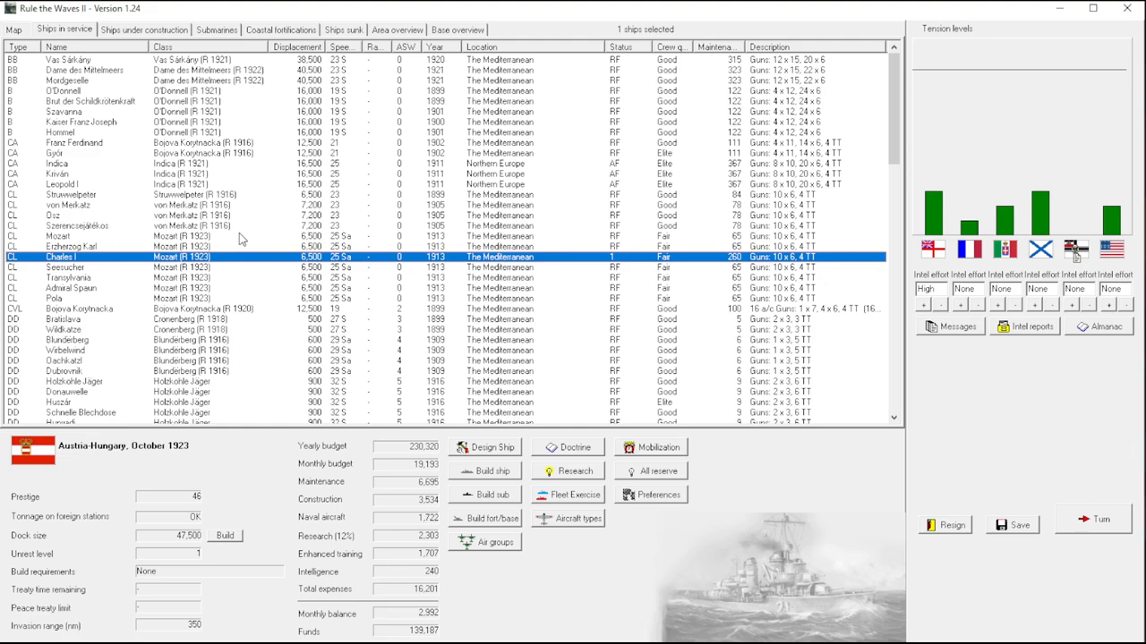
mouse_move(272, 261)
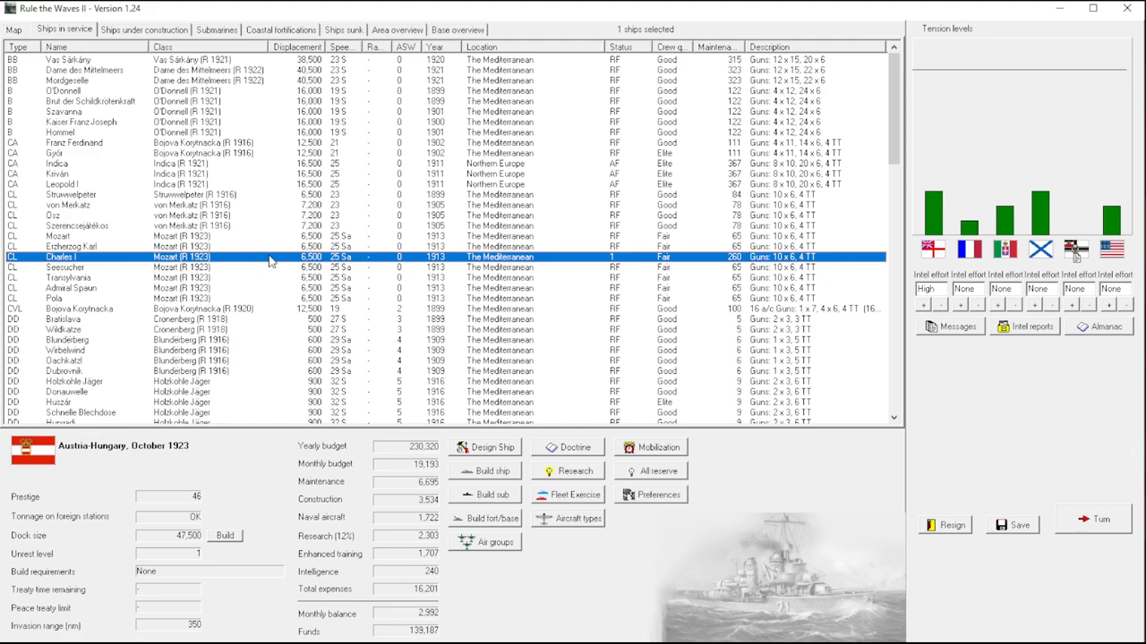
click(75, 247)
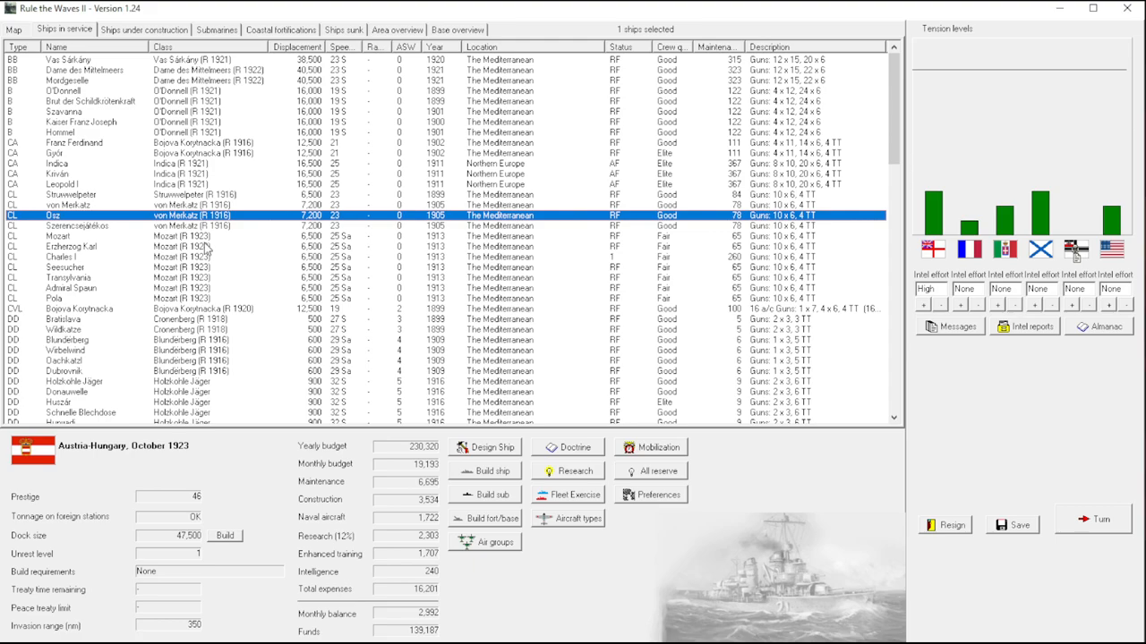
mouse_move(193, 465)
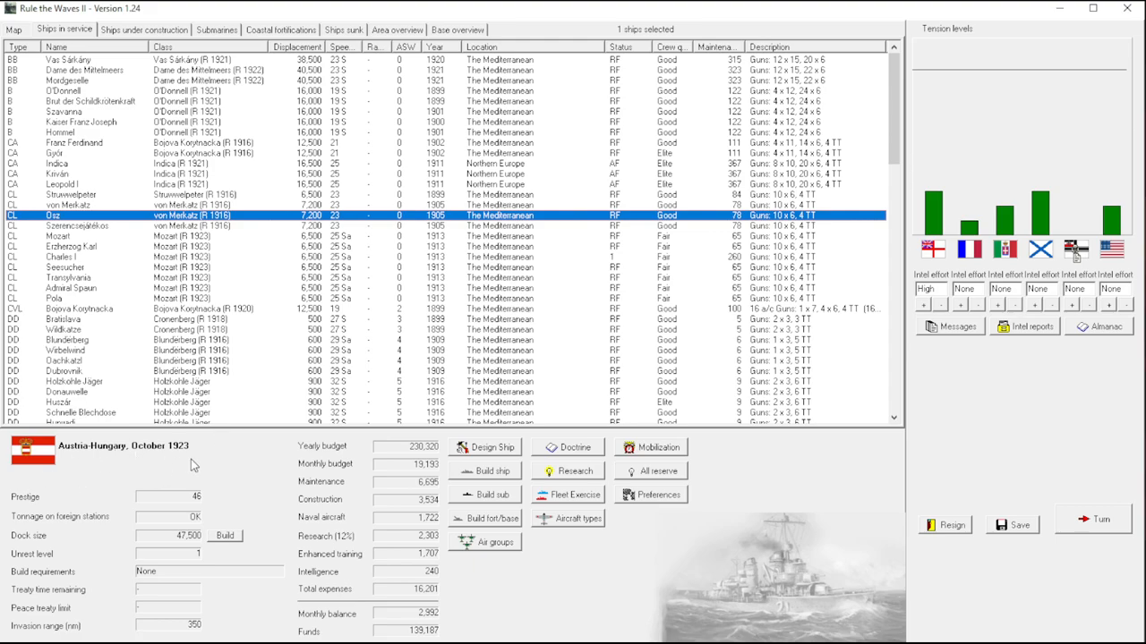
mouse_move(254, 330)
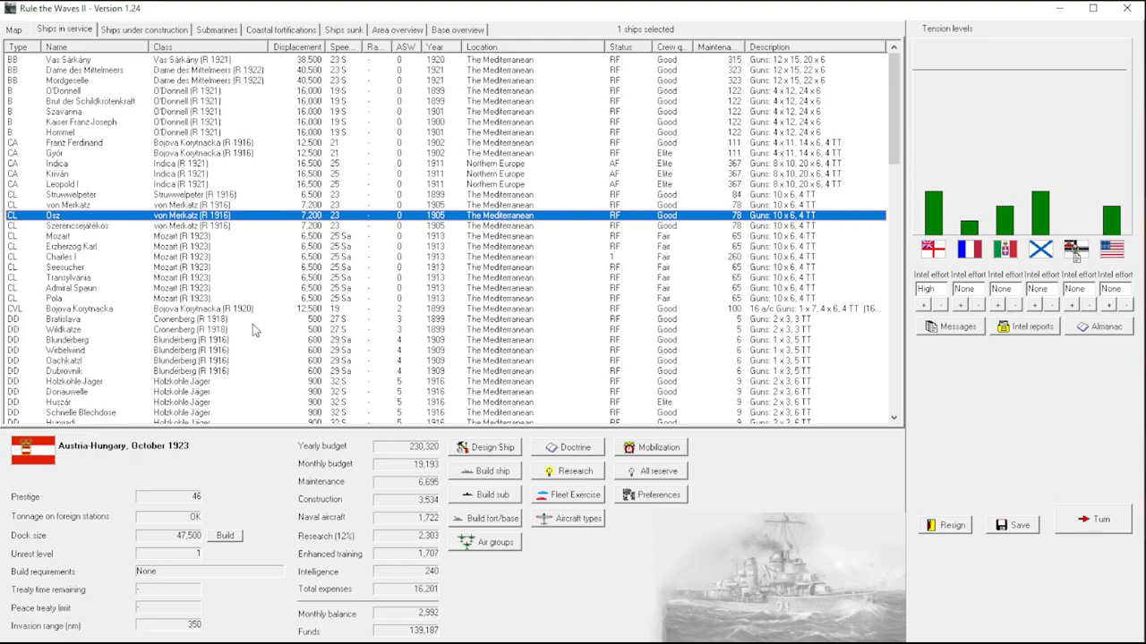
mouse_move(244, 324)
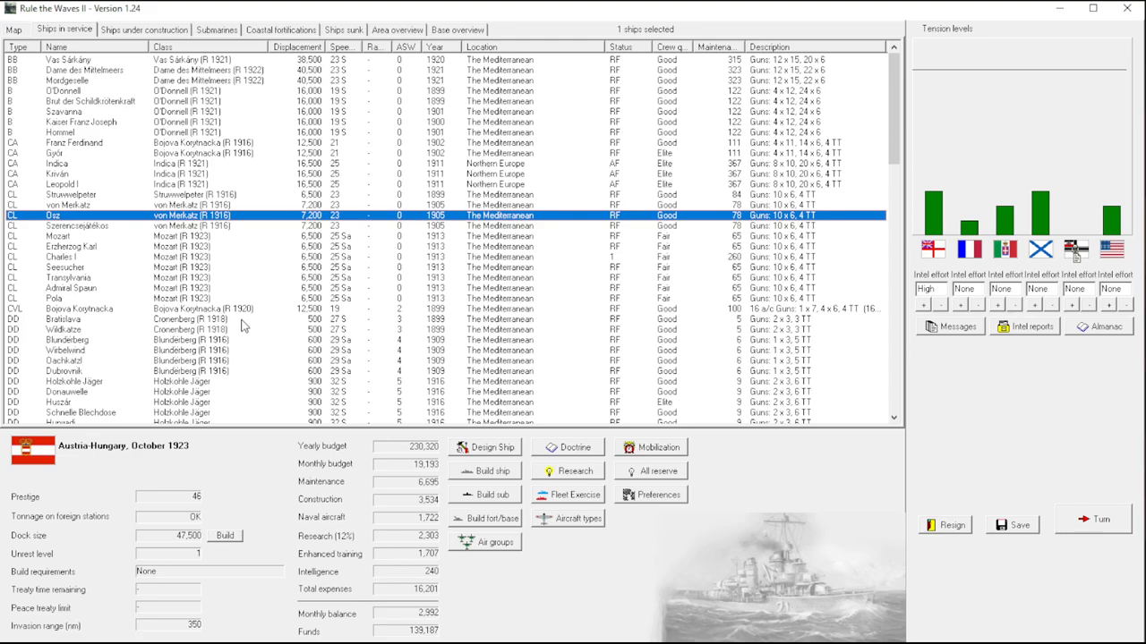
mouse_move(259, 308)
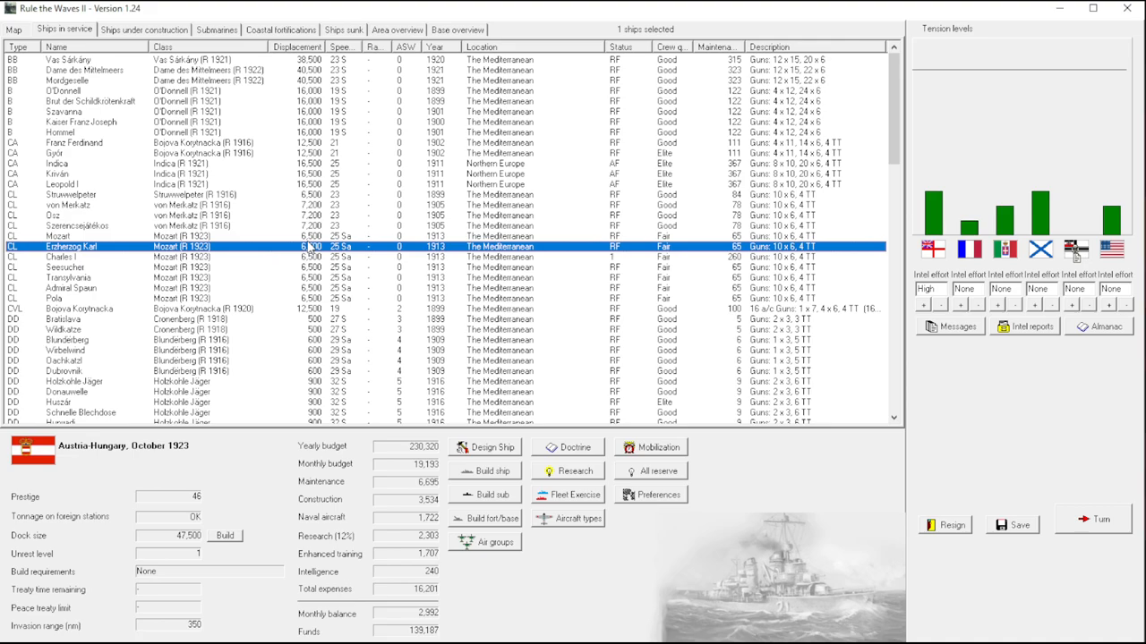
mouse_move(254, 284)
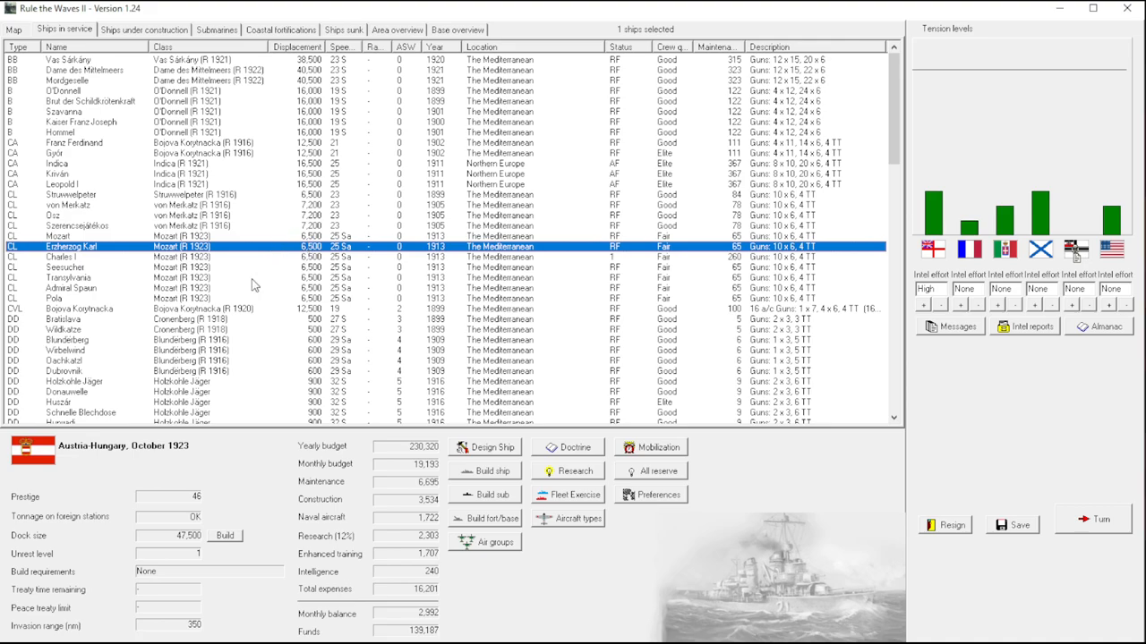
click(483, 448)
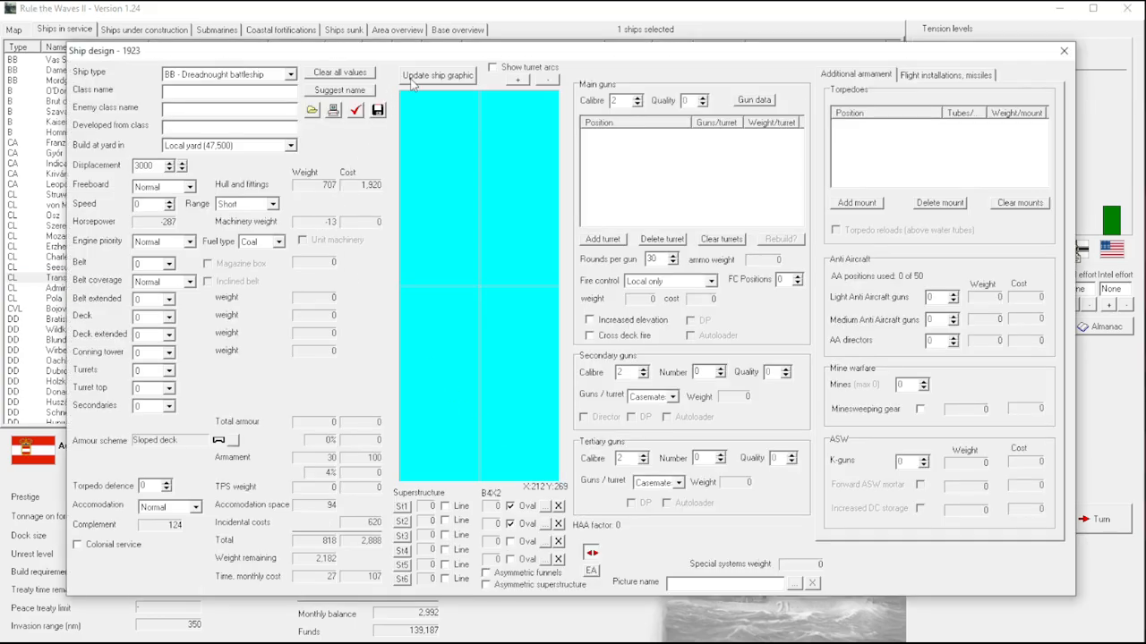
click(1064, 50)
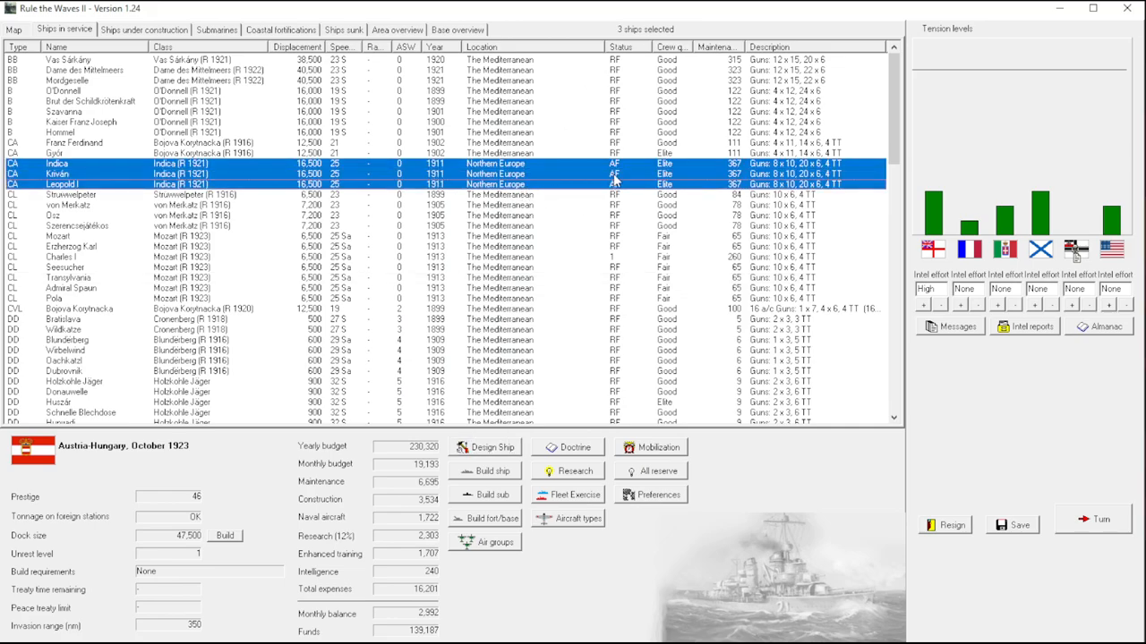
Order the three selected Indica cruisers to foreign station in The Mediterranean.
right_click(613, 184)
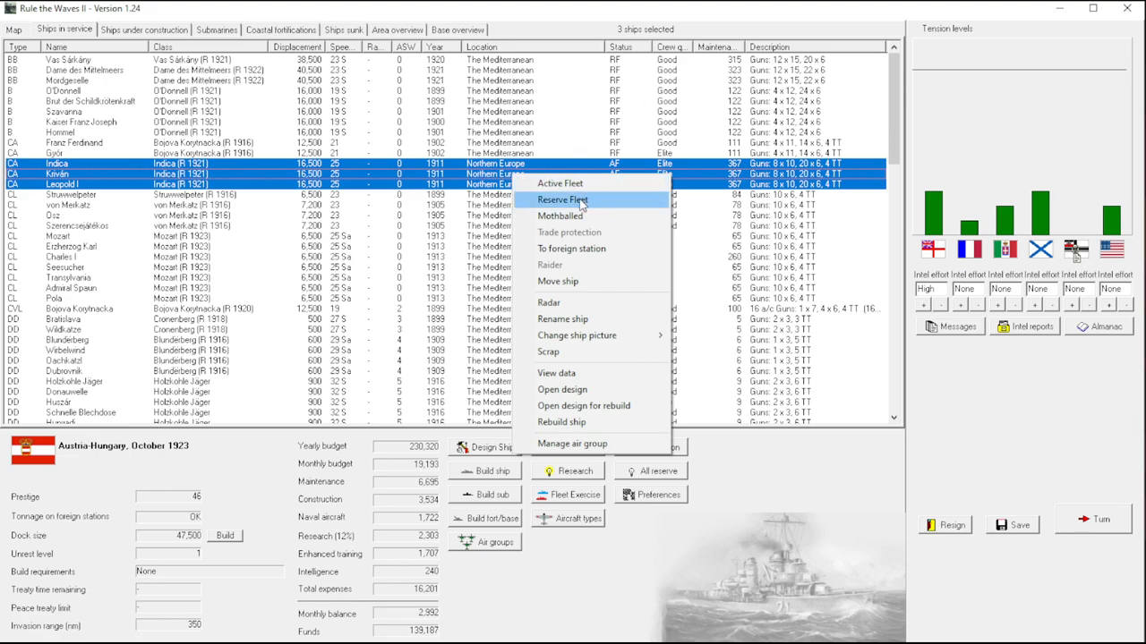
mouse_move(580, 249)
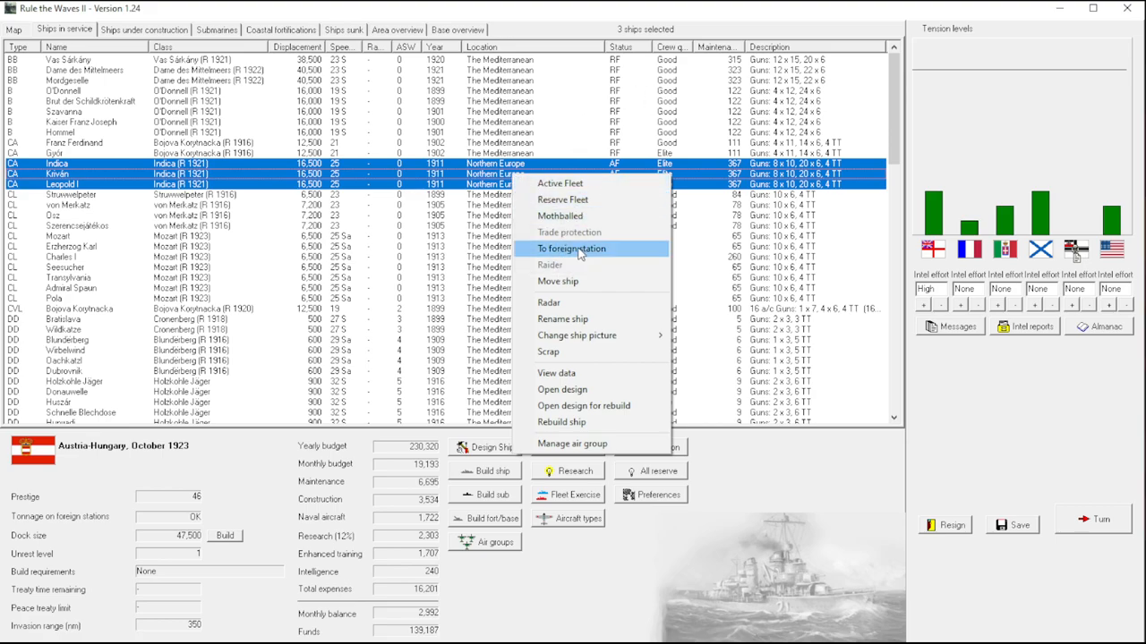
click(569, 247)
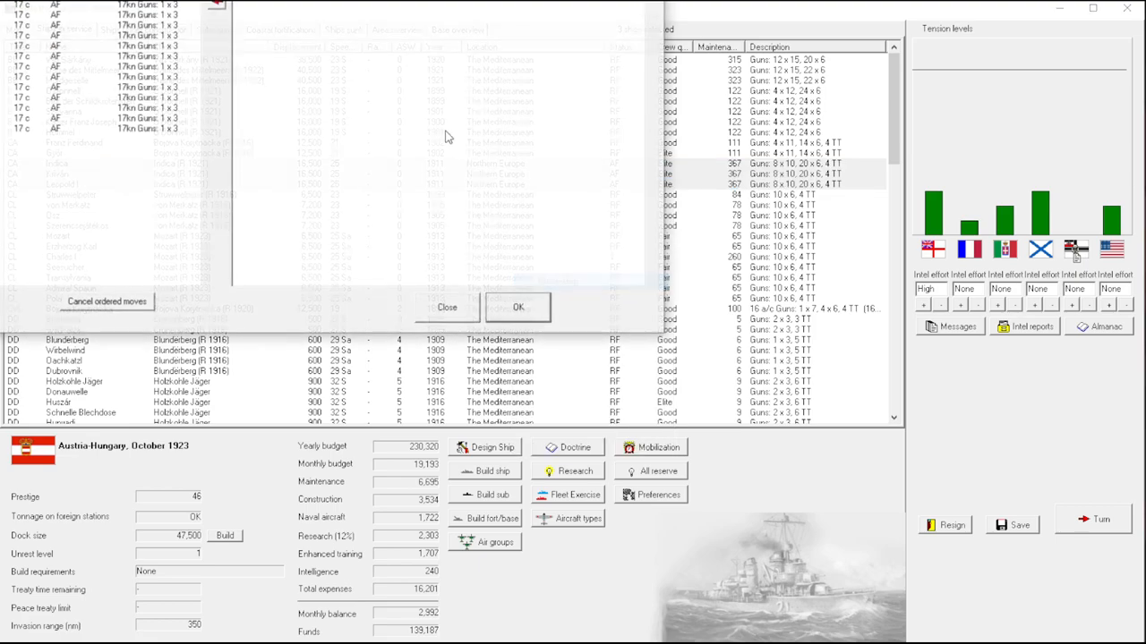
click(601, 45)
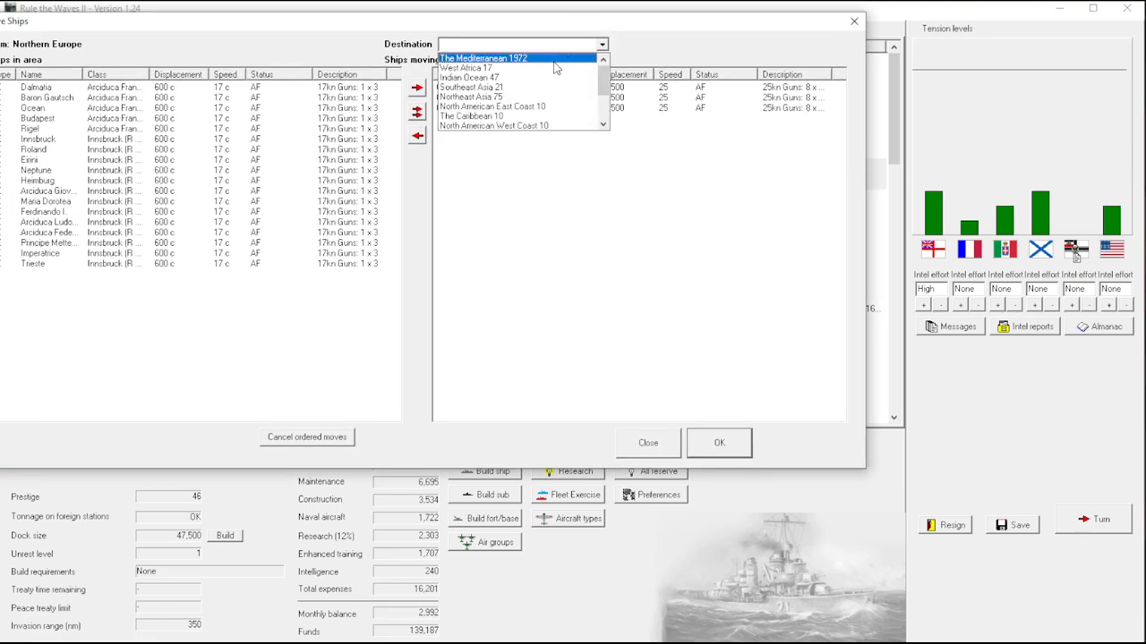
click(483, 57)
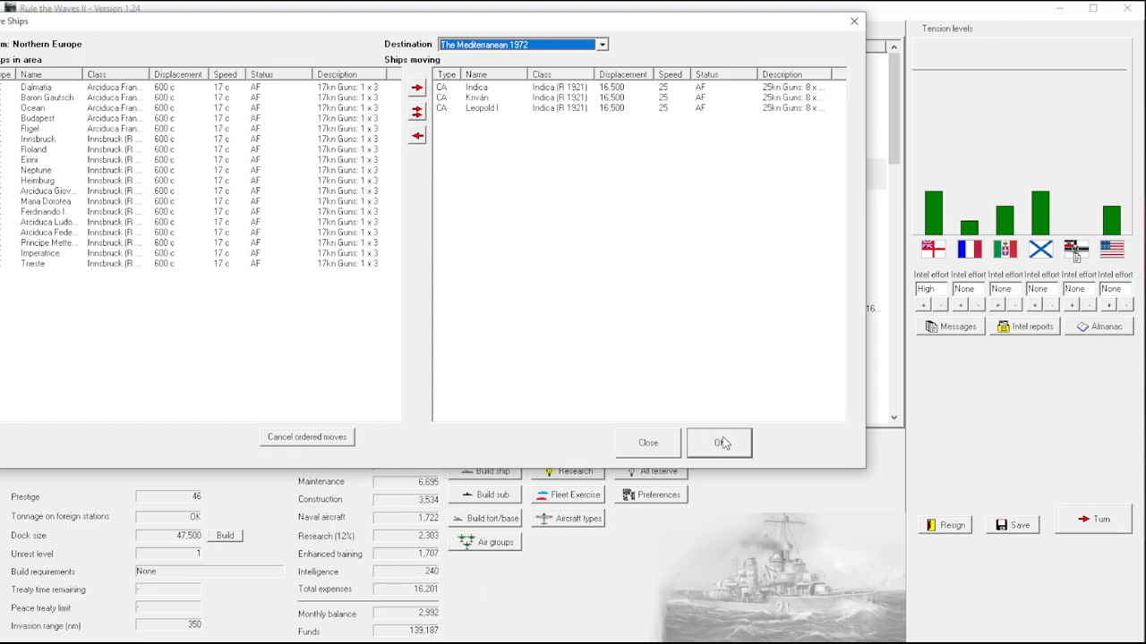
click(720, 442)
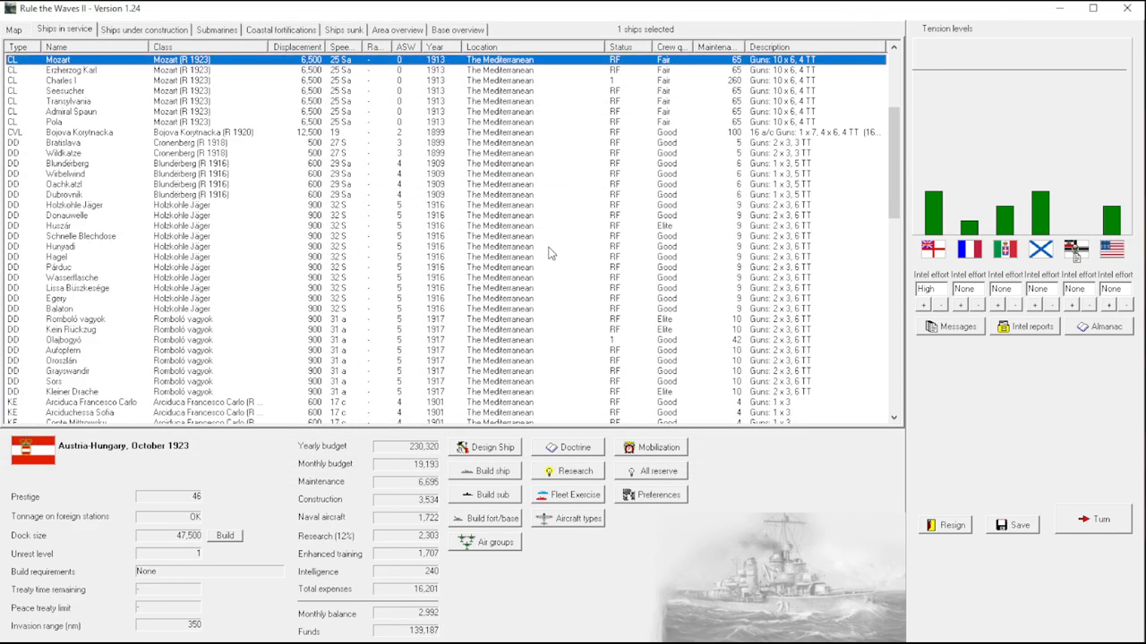
scroll(down, 3)
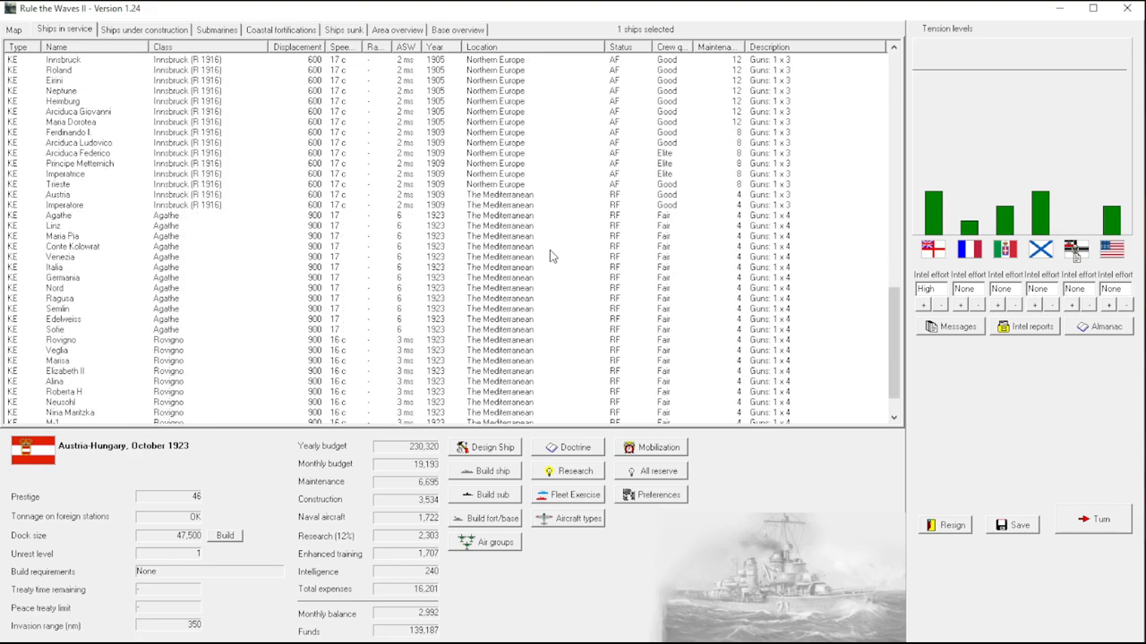
scroll(down, 3)
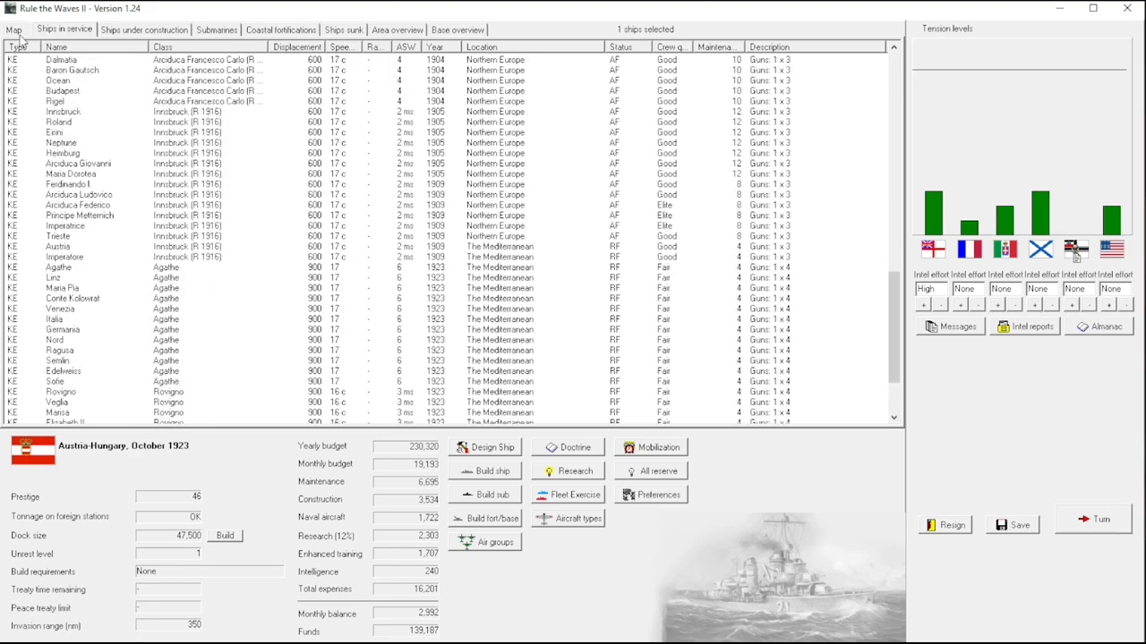
click(14, 29)
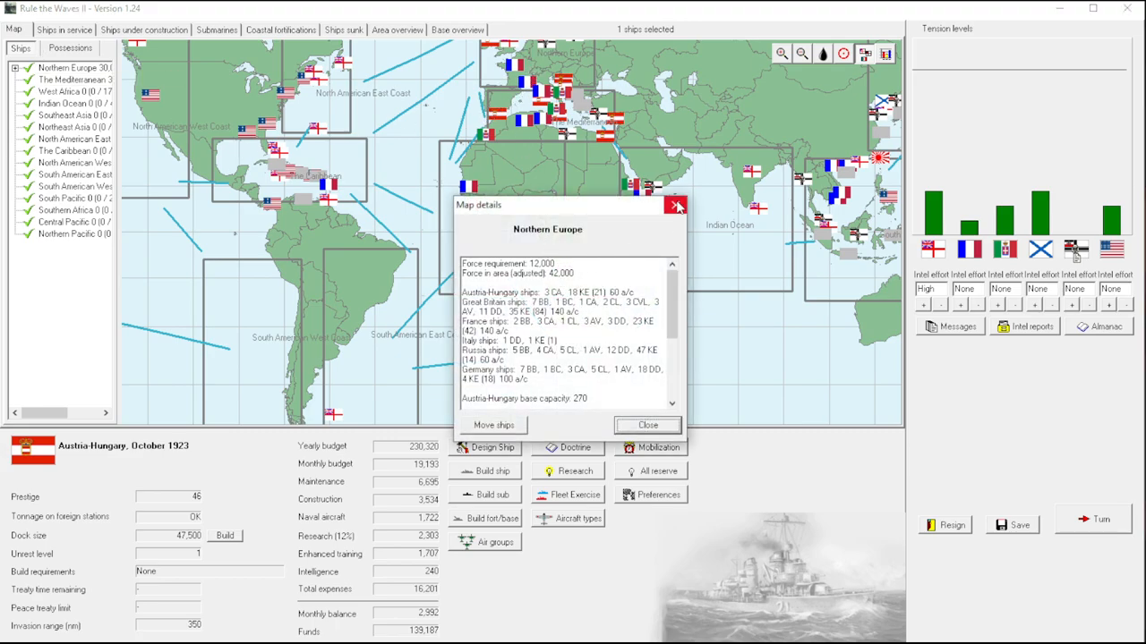
click(65, 29)
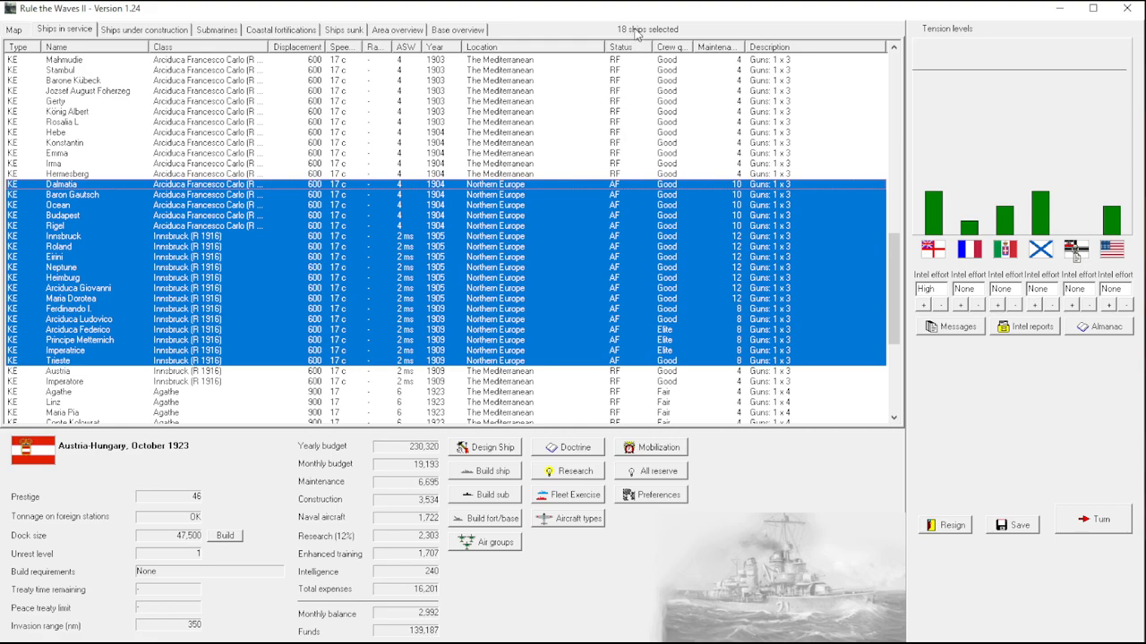
mouse_move(403, 242)
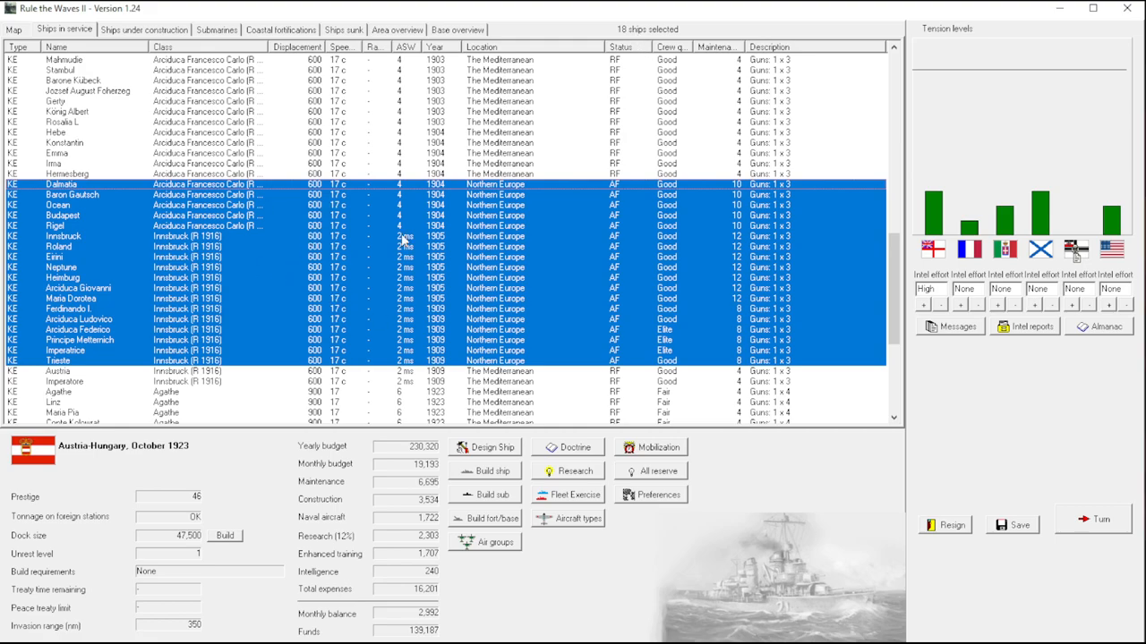
Move the Innsbruck-class ships from Northern Europe to the Mediterranean.
scroll(down, 3)
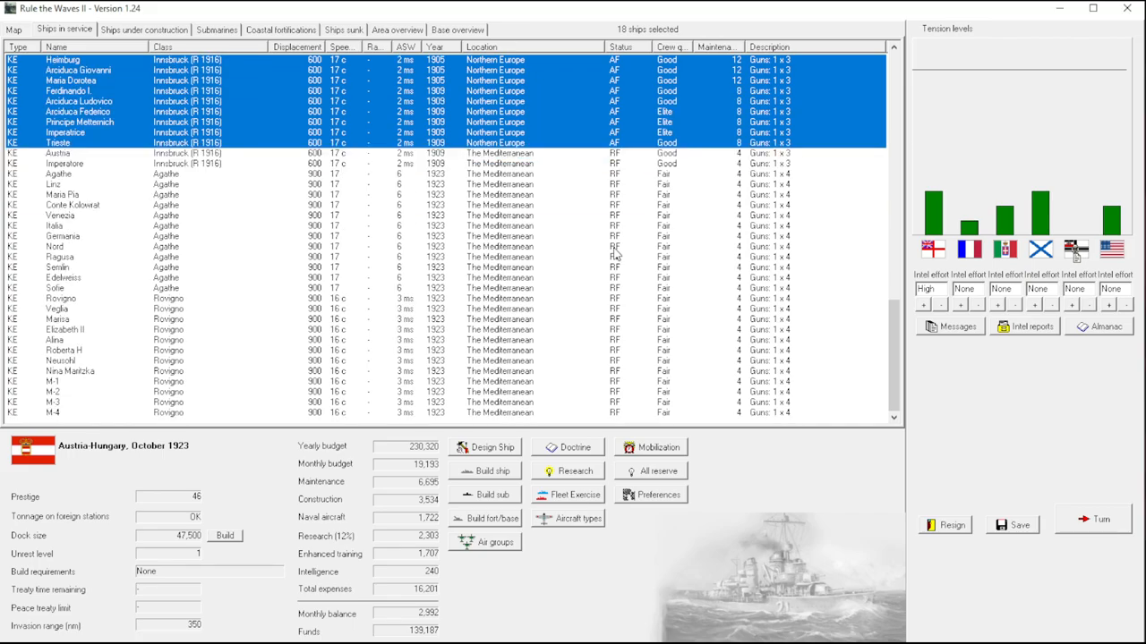
scroll(down, 3)
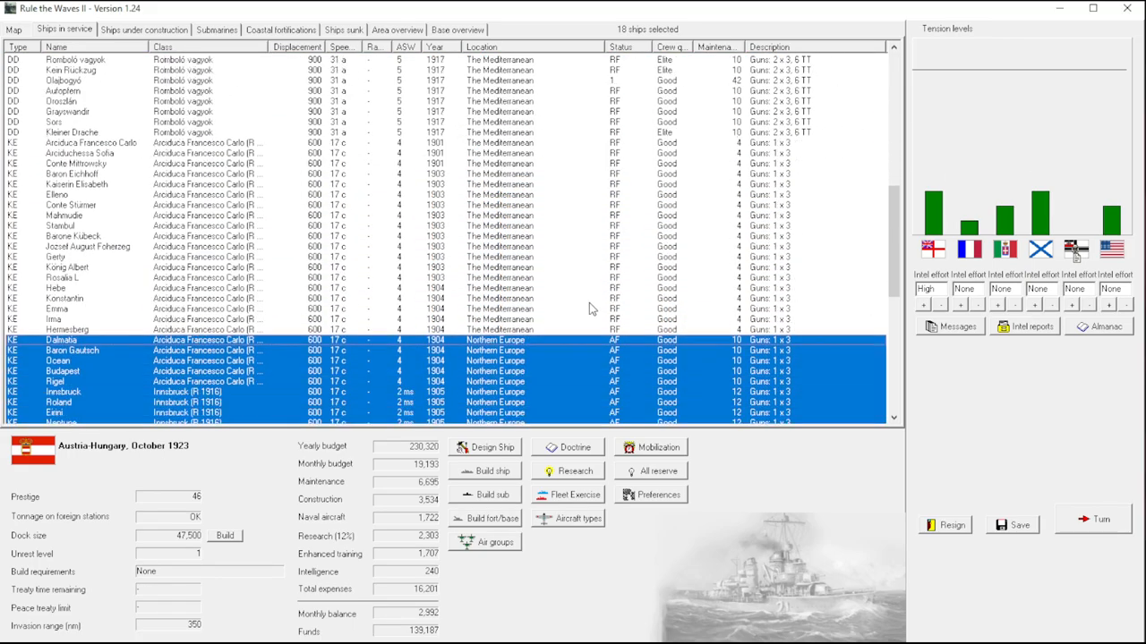
scroll(down, 3)
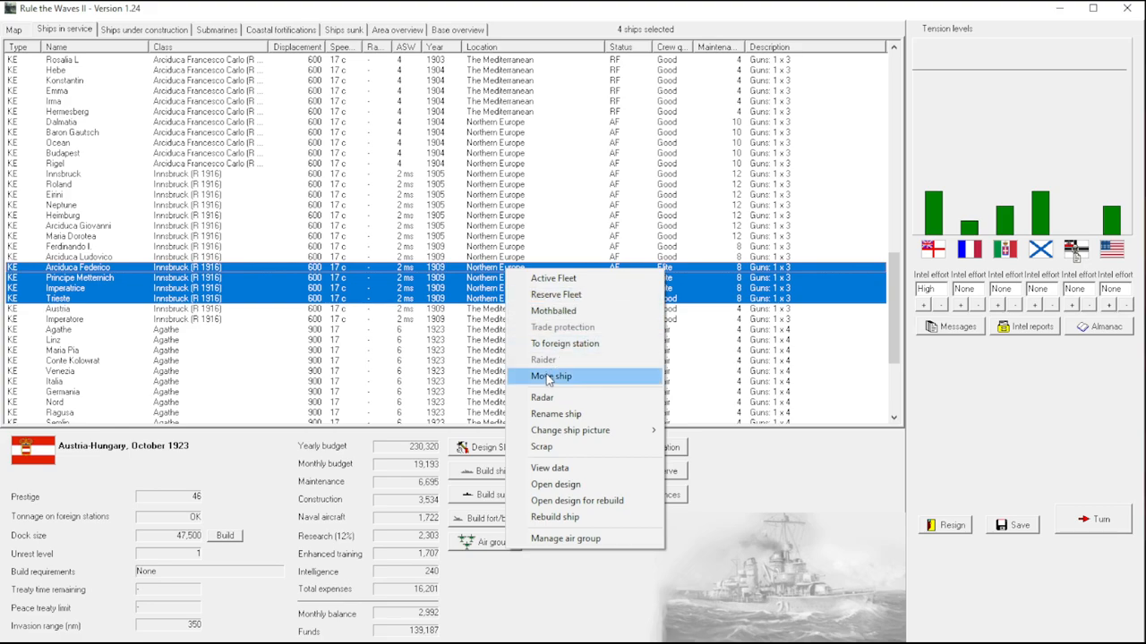
click(551, 376)
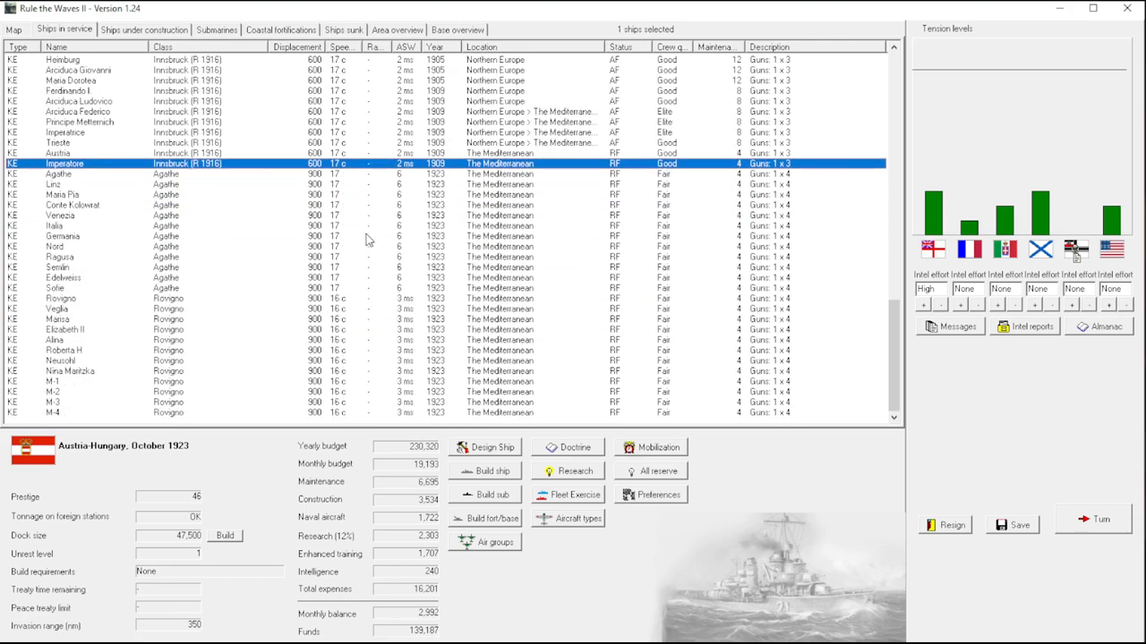
mouse_move(261, 236)
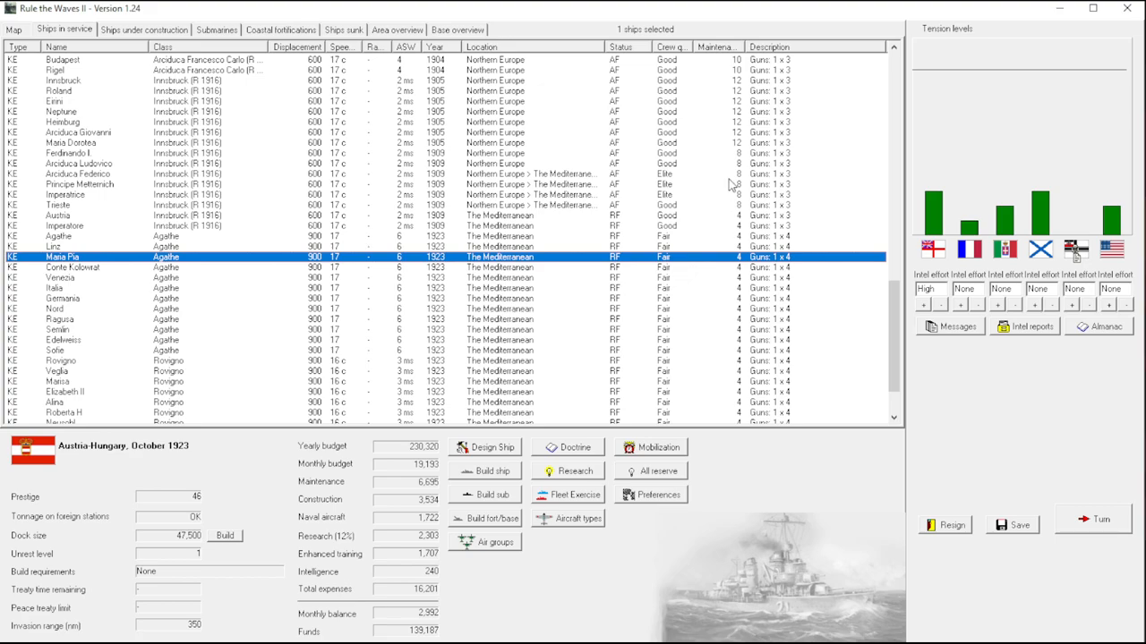
mouse_move(680, 269)
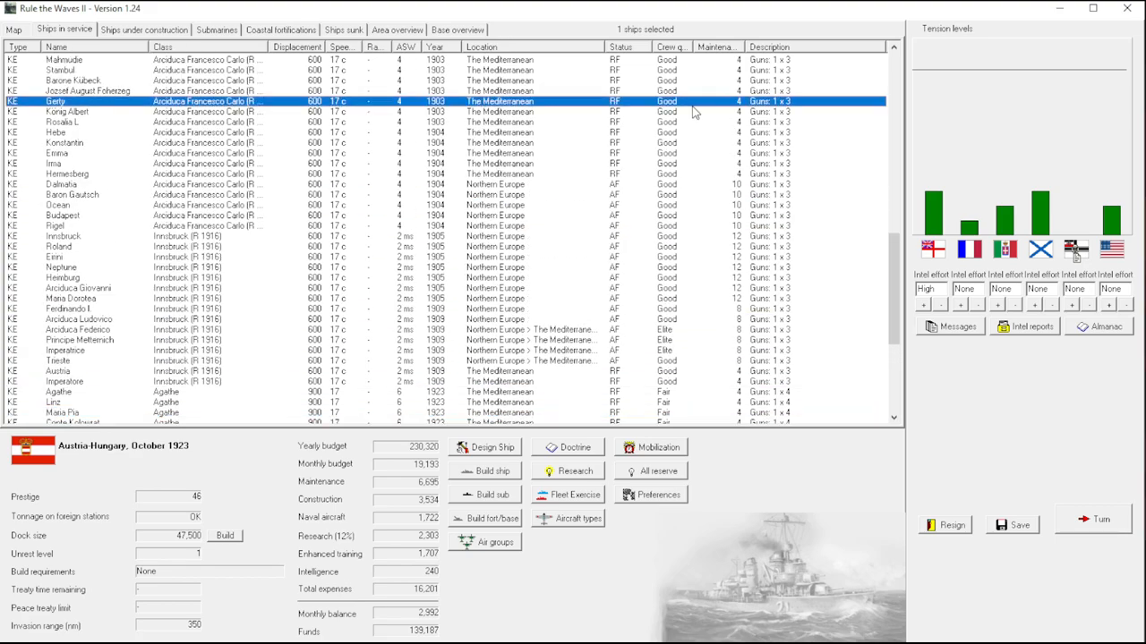
scroll(down, 3)
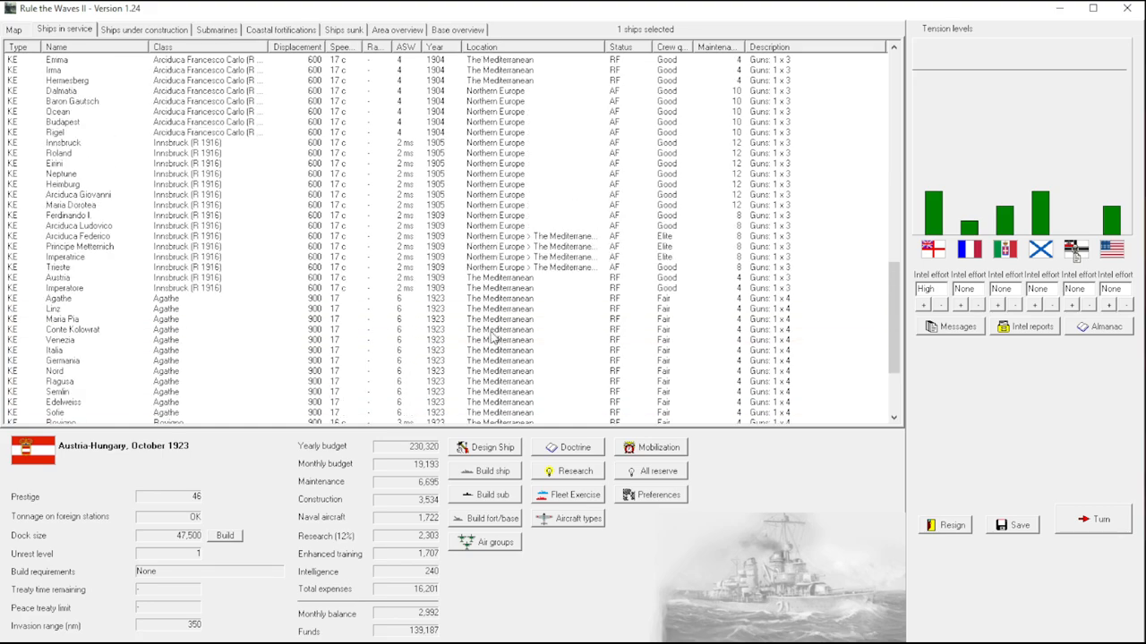
mouse_move(476, 350)
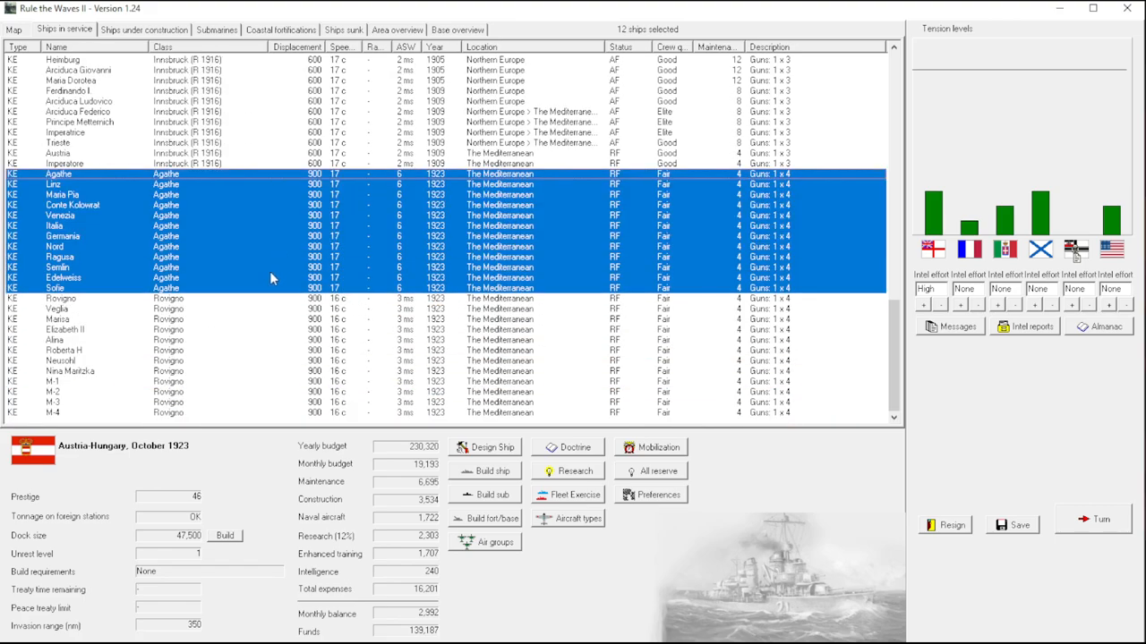
mouse_move(651, 266)
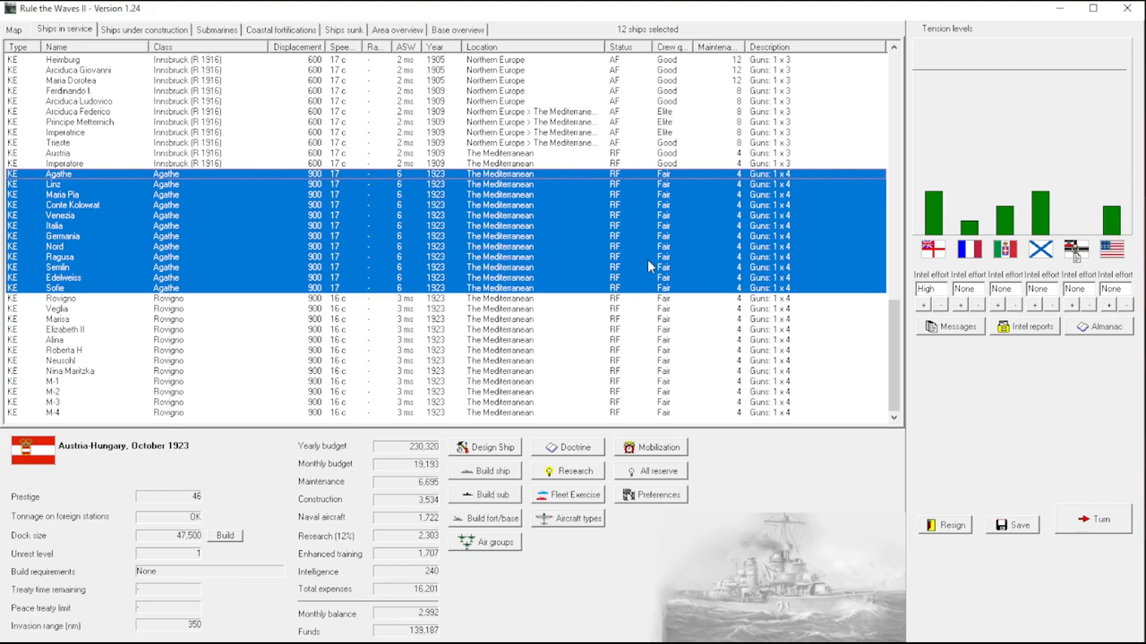
mouse_move(591, 250)
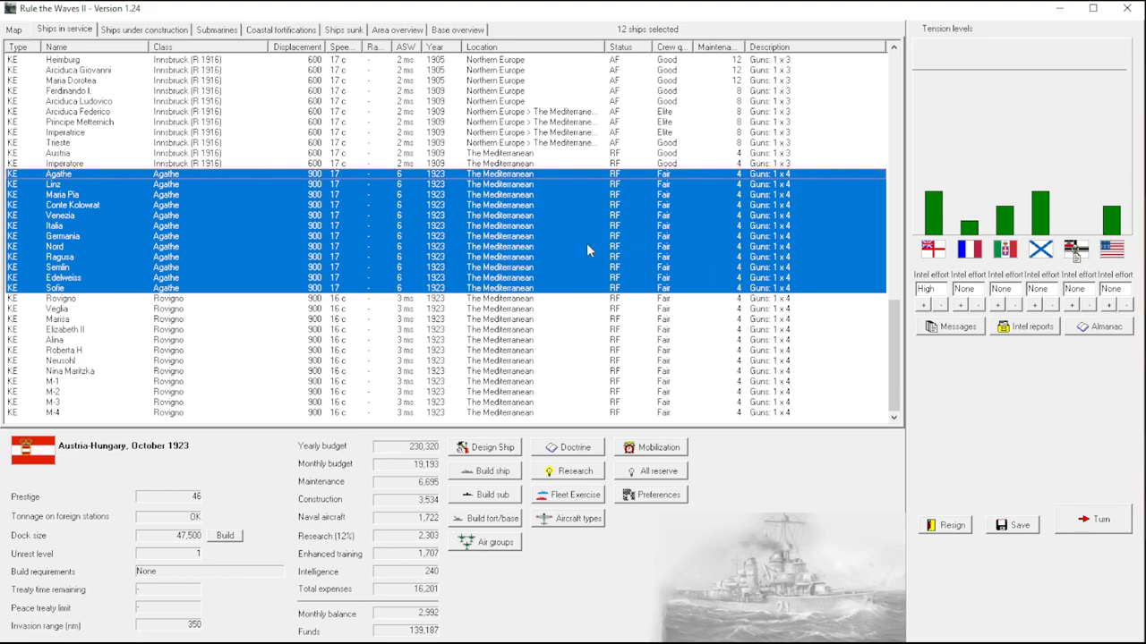
mouse_move(627, 241)
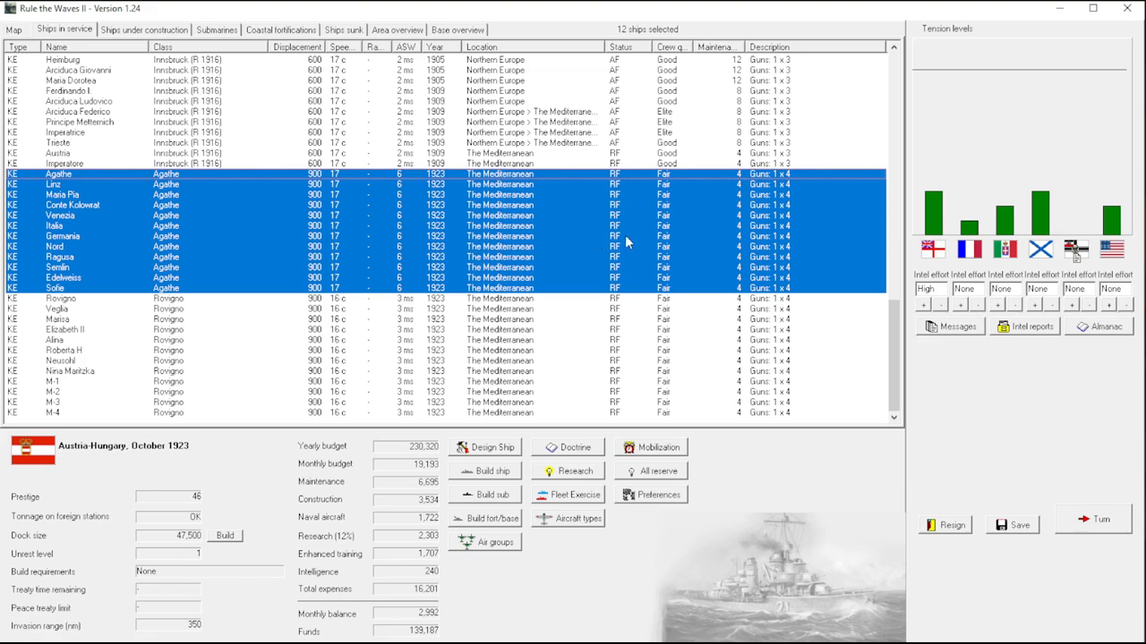
mouse_move(736, 263)
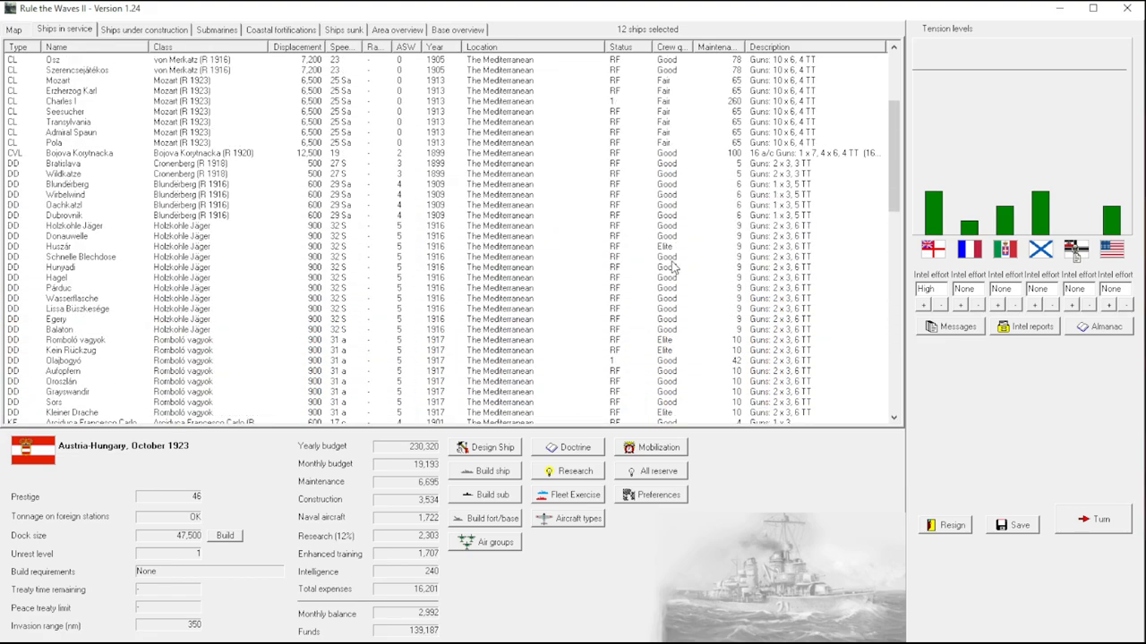
scroll(down, 3)
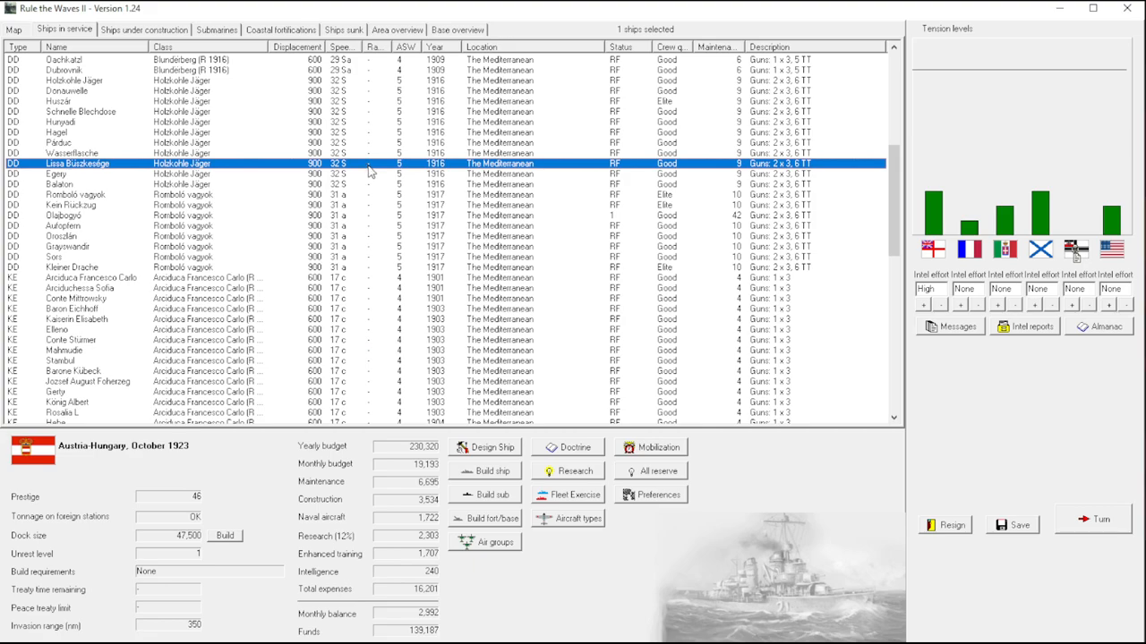
mouse_move(378, 205)
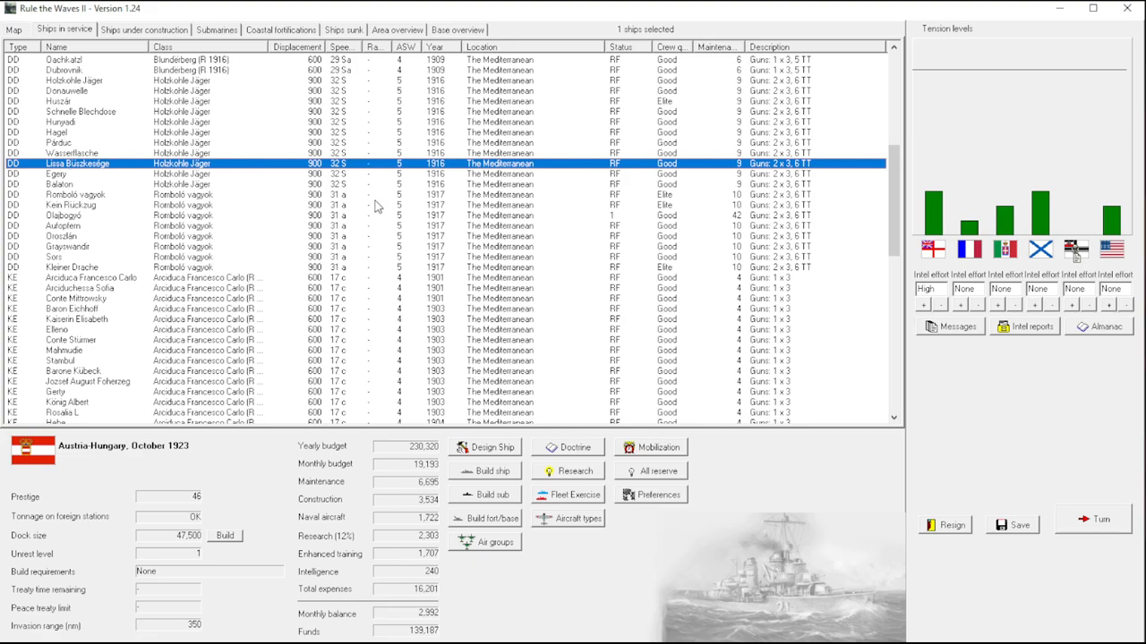
scroll(down, 3)
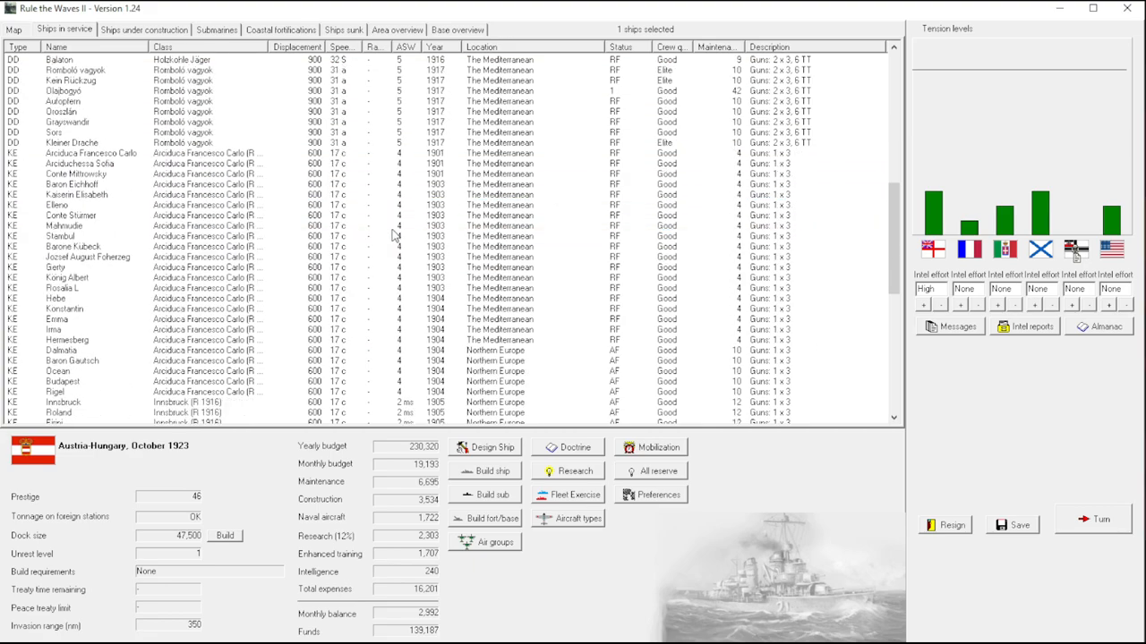
scroll(down, 3)
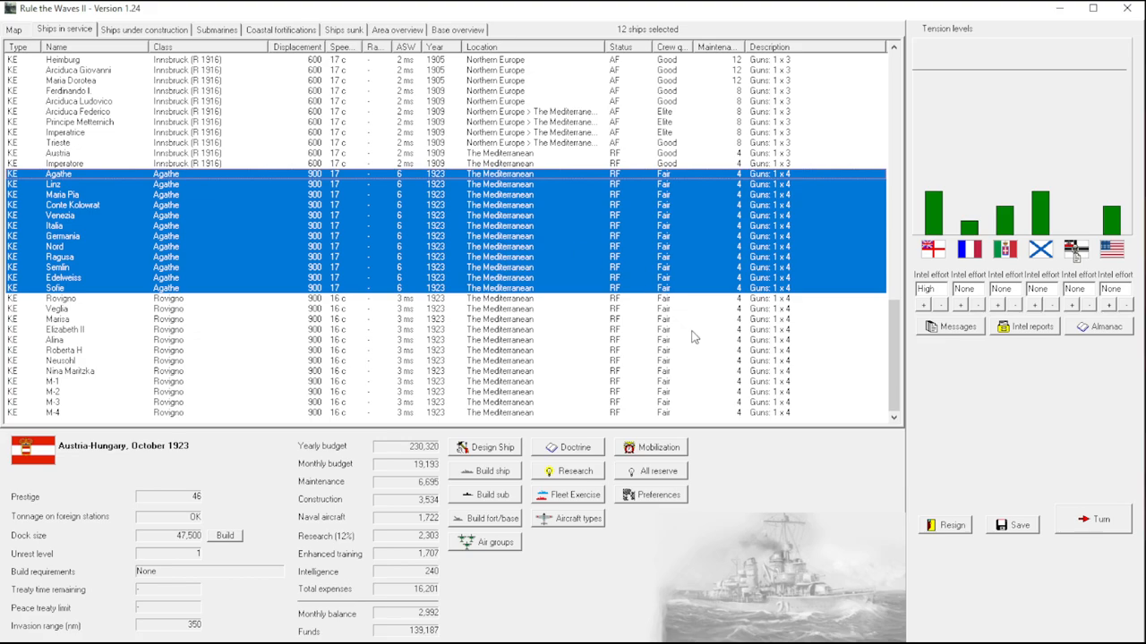
mouse_move(569, 300)
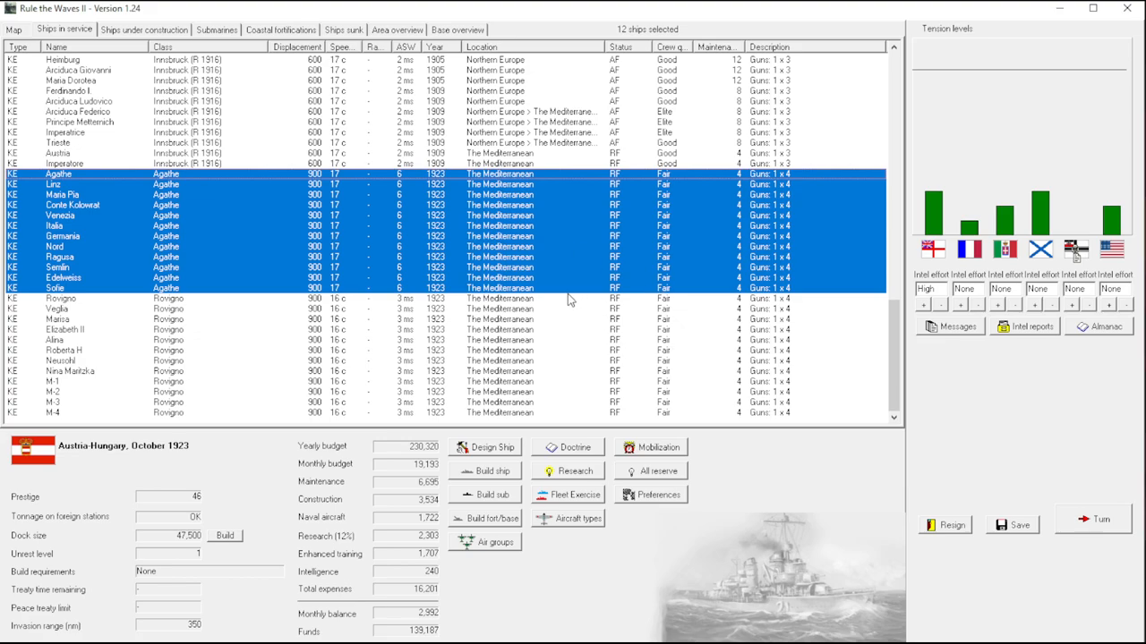
mouse_move(530, 254)
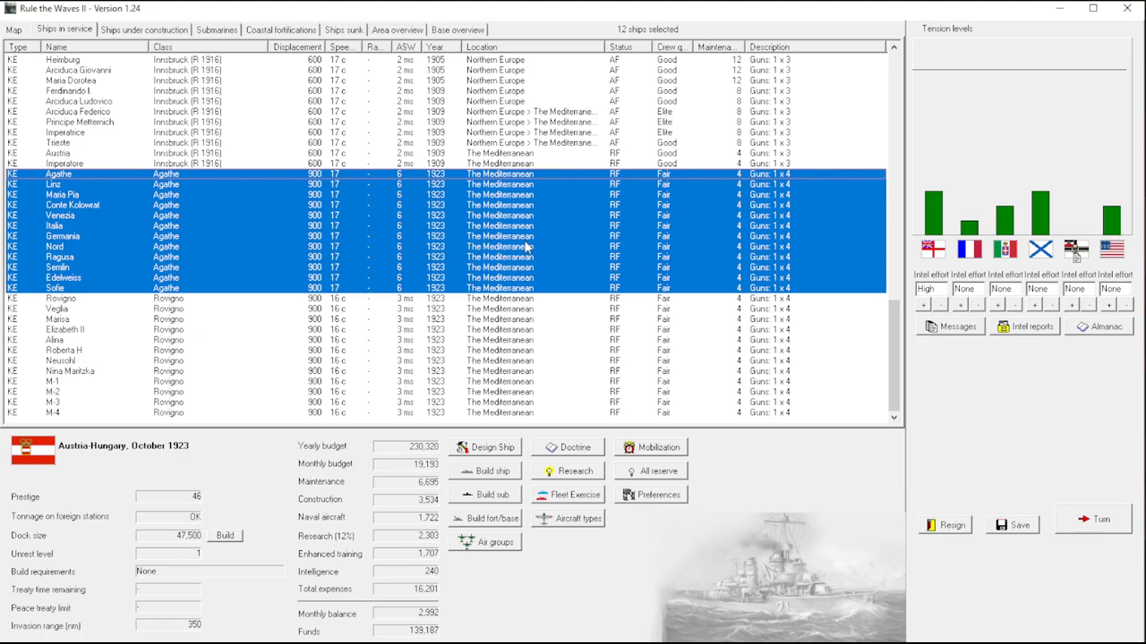
mouse_move(589, 351)
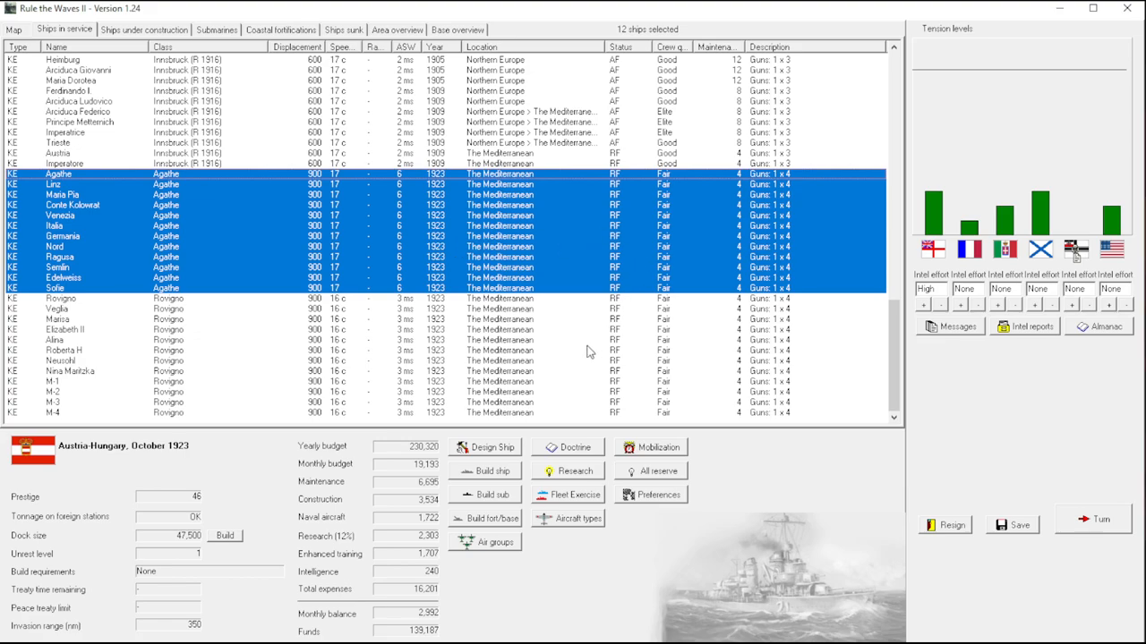
mouse_move(415, 318)
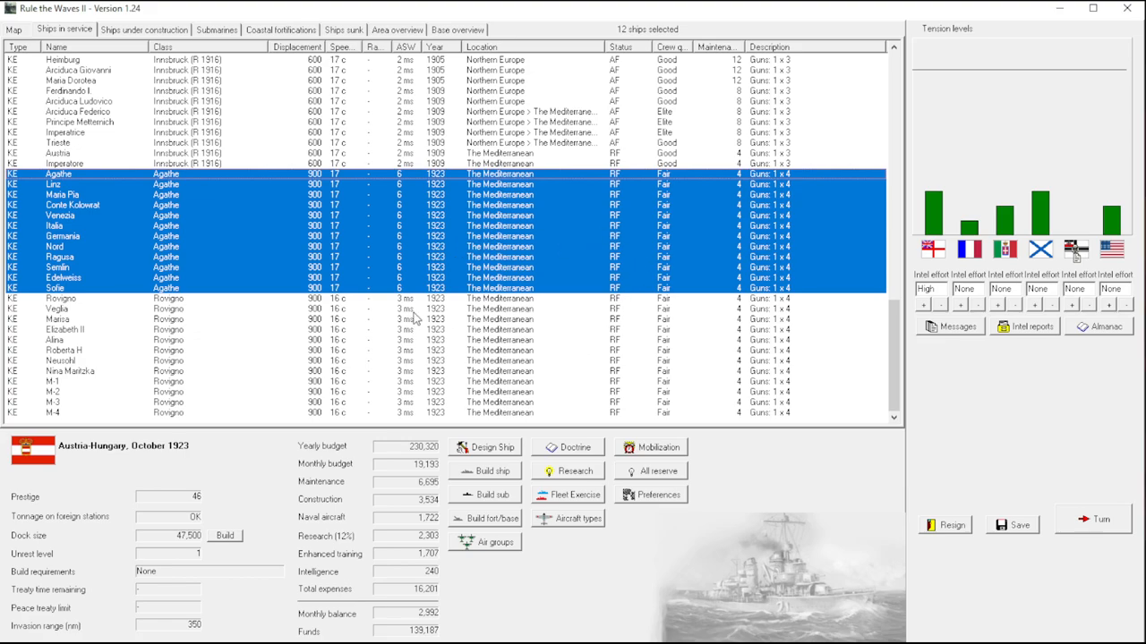
mouse_move(862, 408)
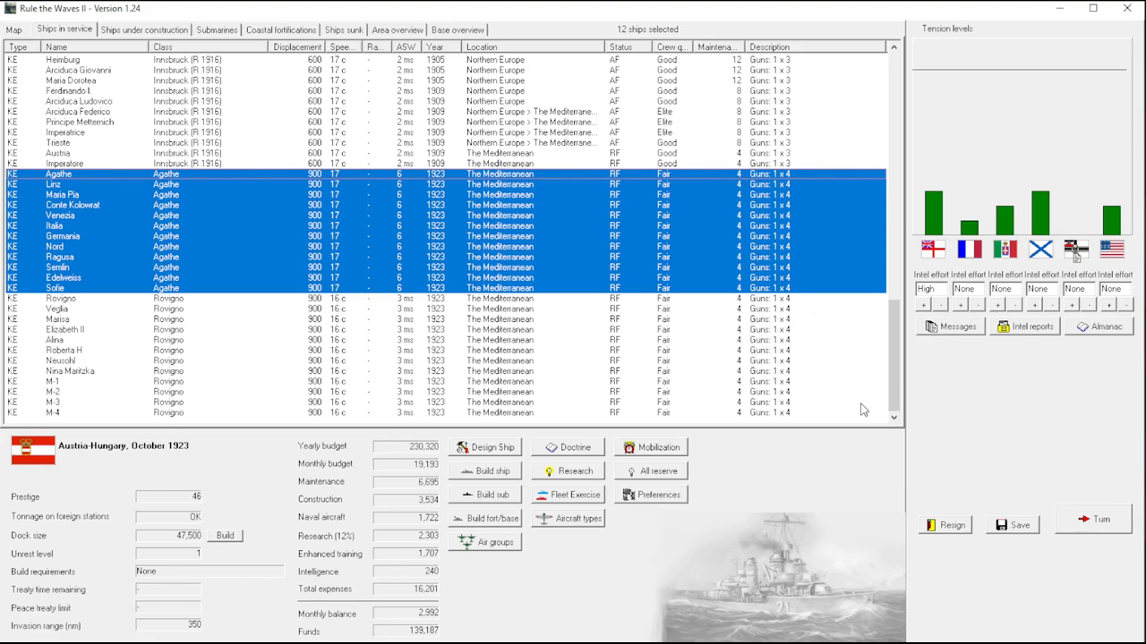
mouse_move(952, 397)
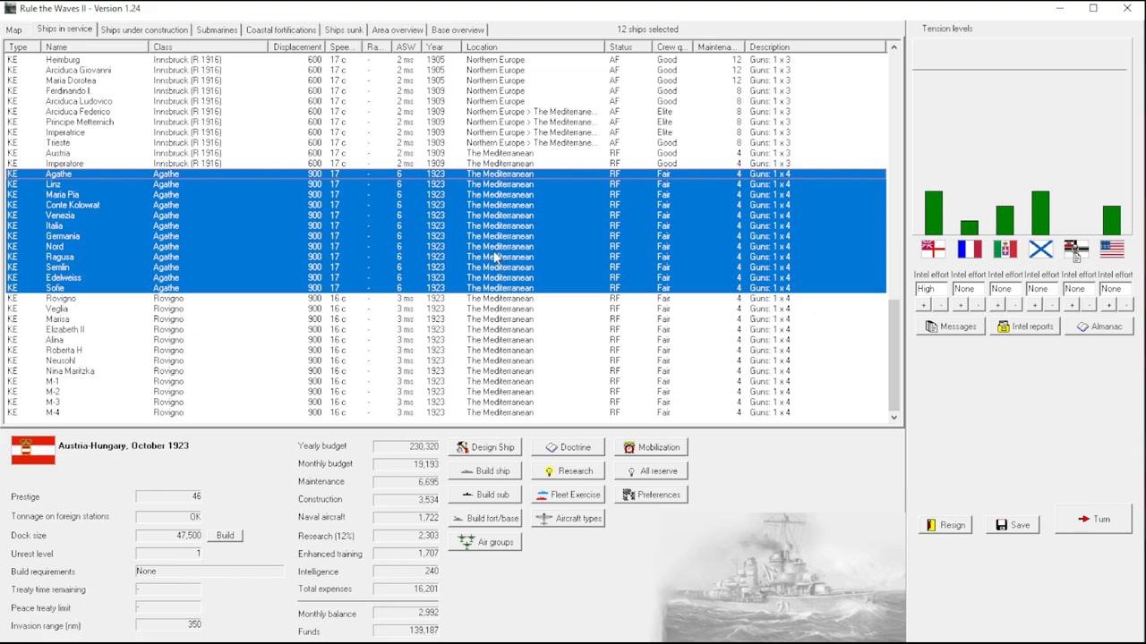
mouse_move(440, 215)
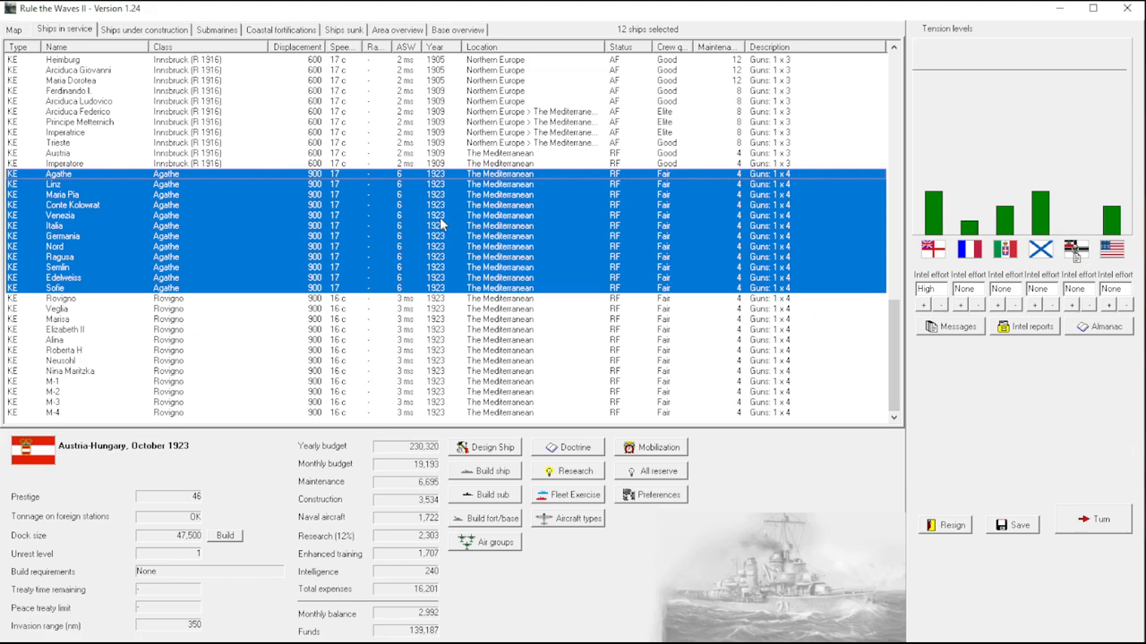
mouse_move(458, 348)
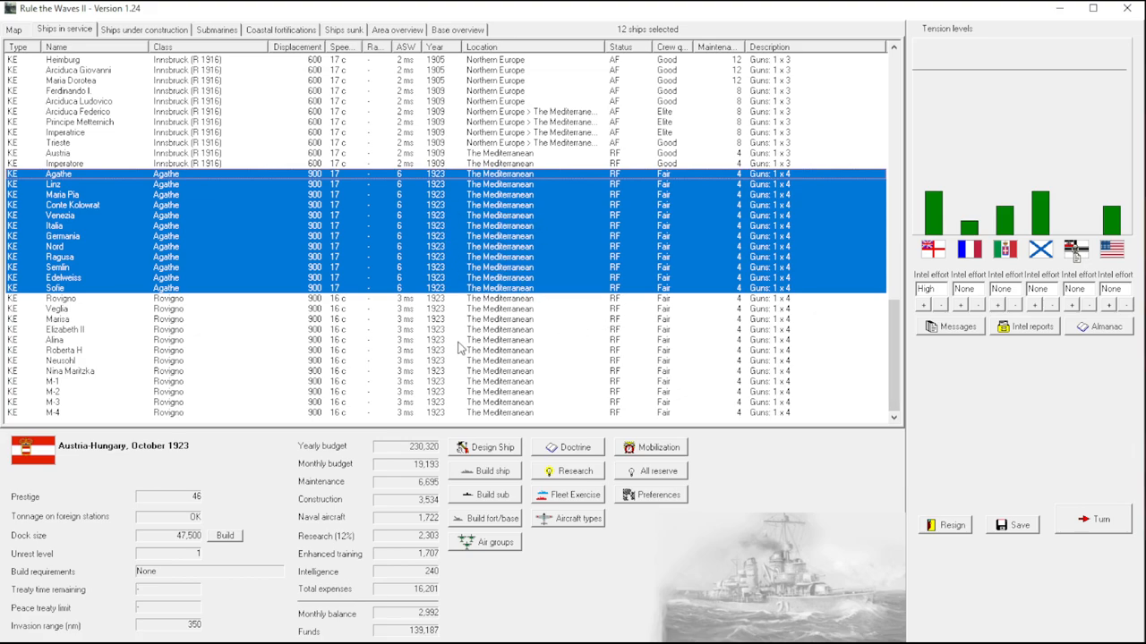
mouse_move(730, 388)
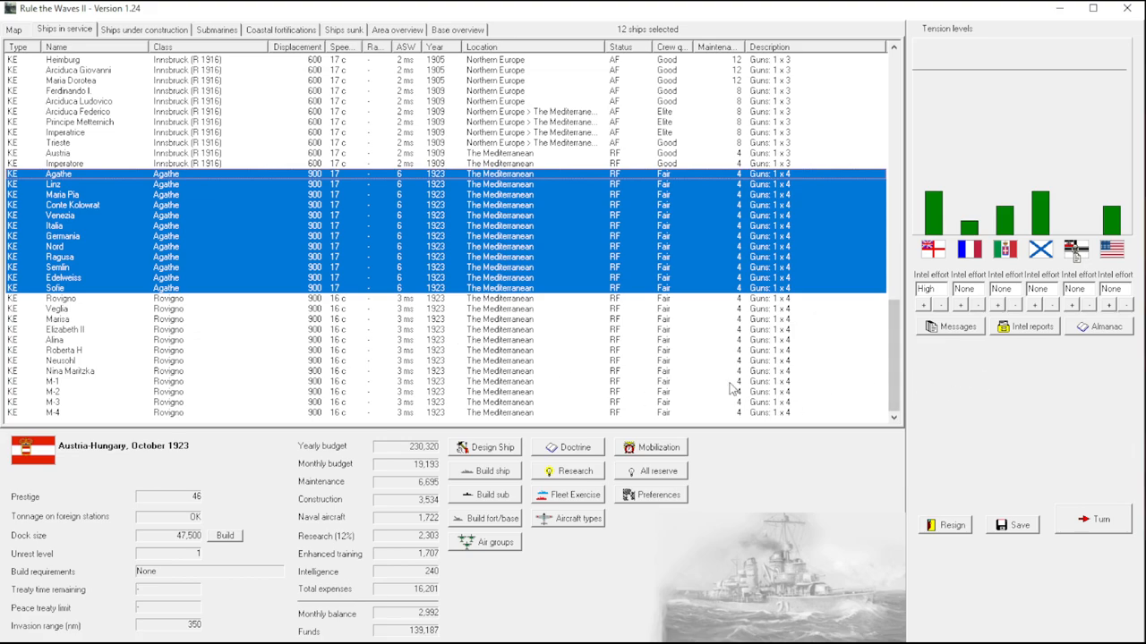
mouse_move(698, 387)
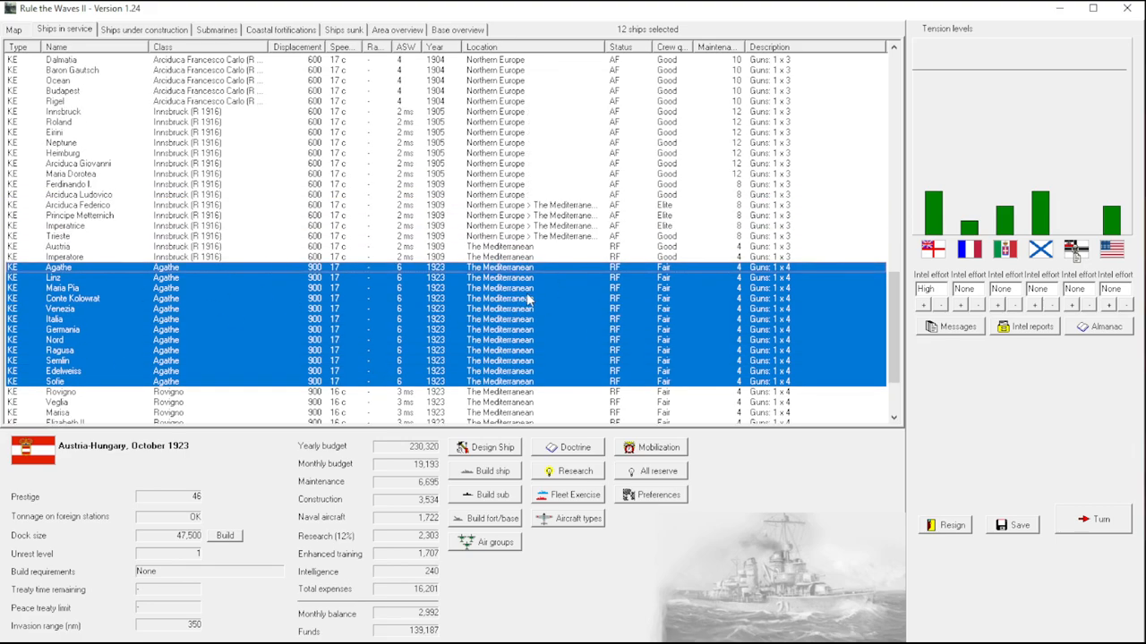
mouse_move(503, 314)
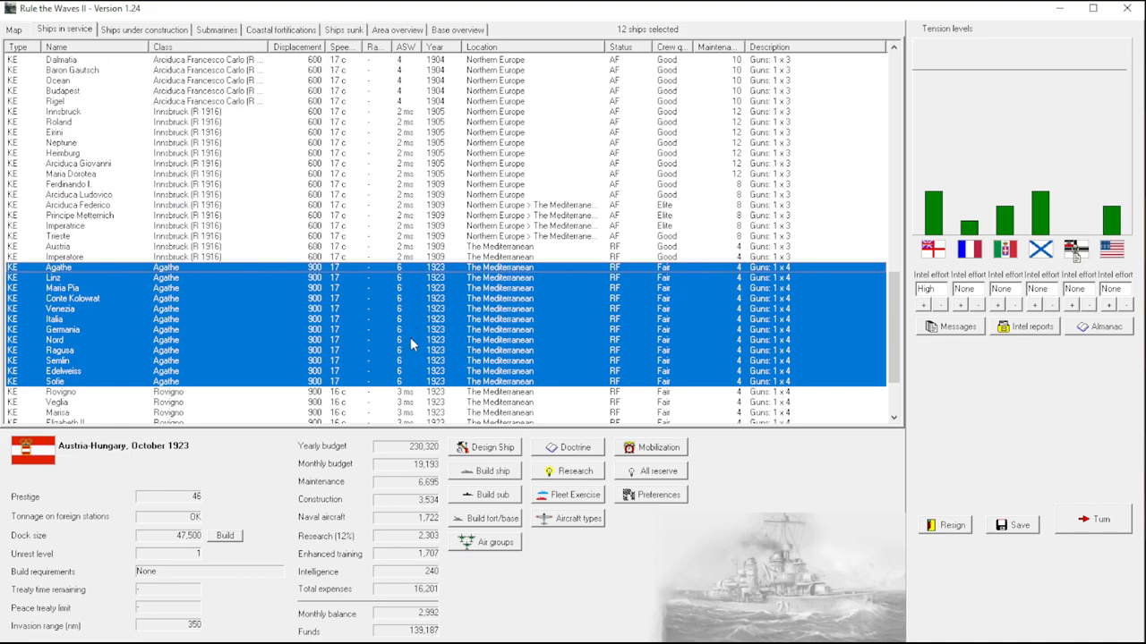
mouse_move(446, 342)
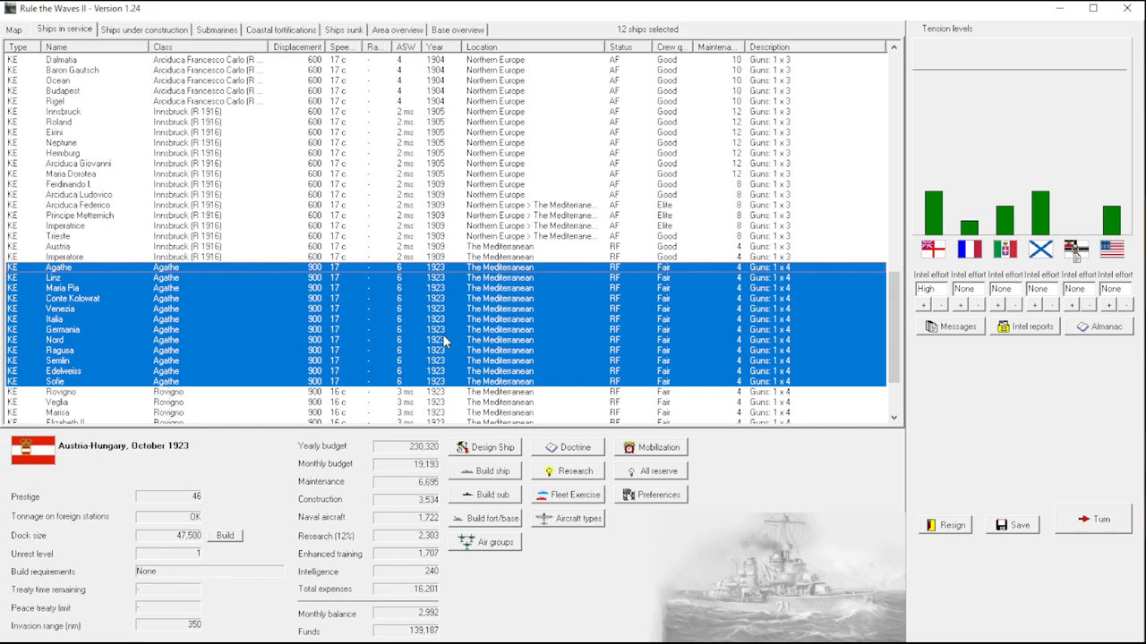
mouse_move(534, 337)
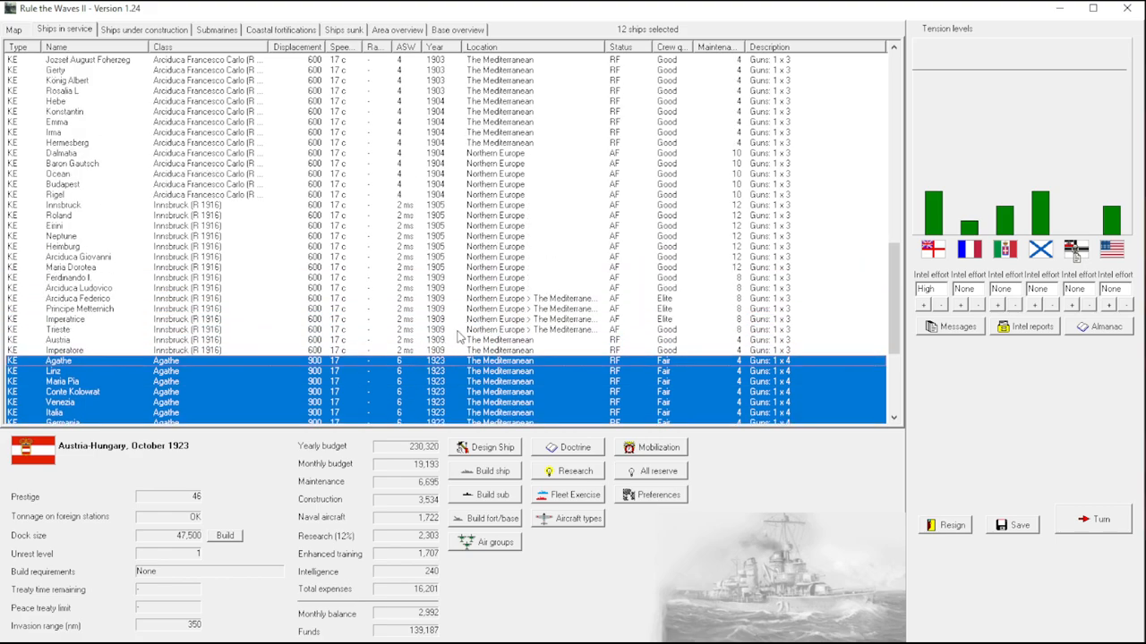
scroll(down, 3)
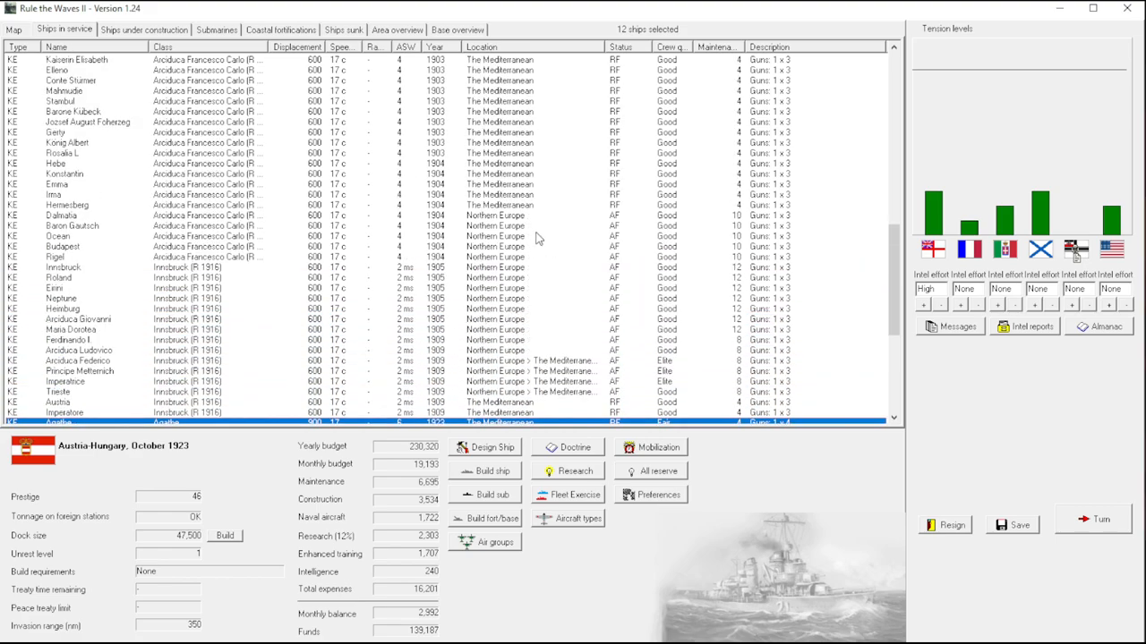
Set Northern Europe as the destination for the selected KE ships.
click(68, 204)
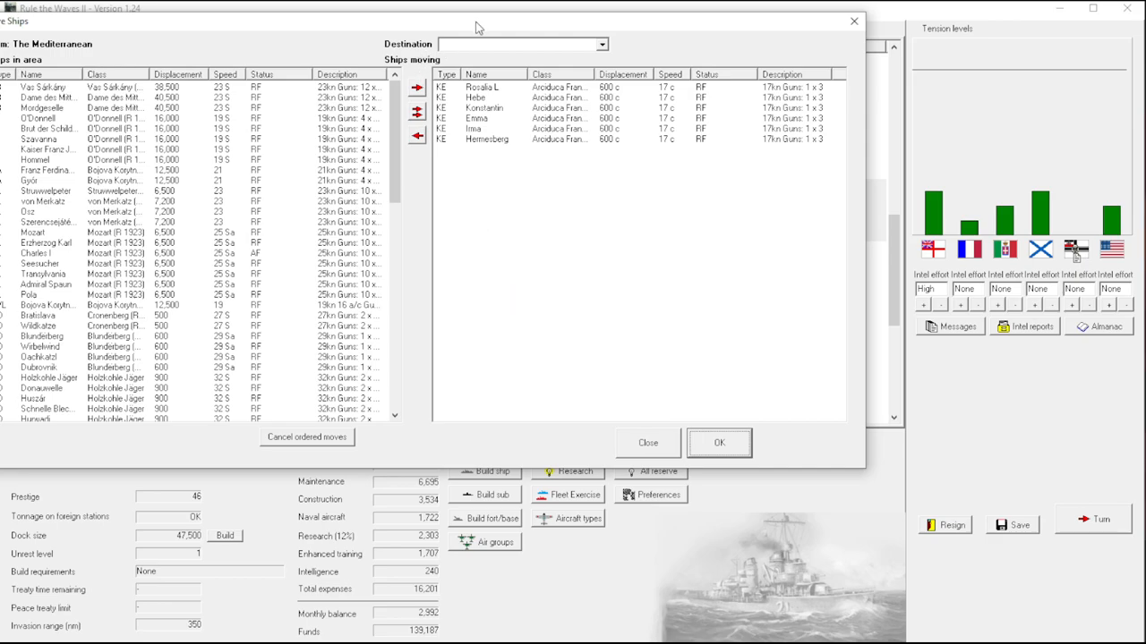
click(601, 43)
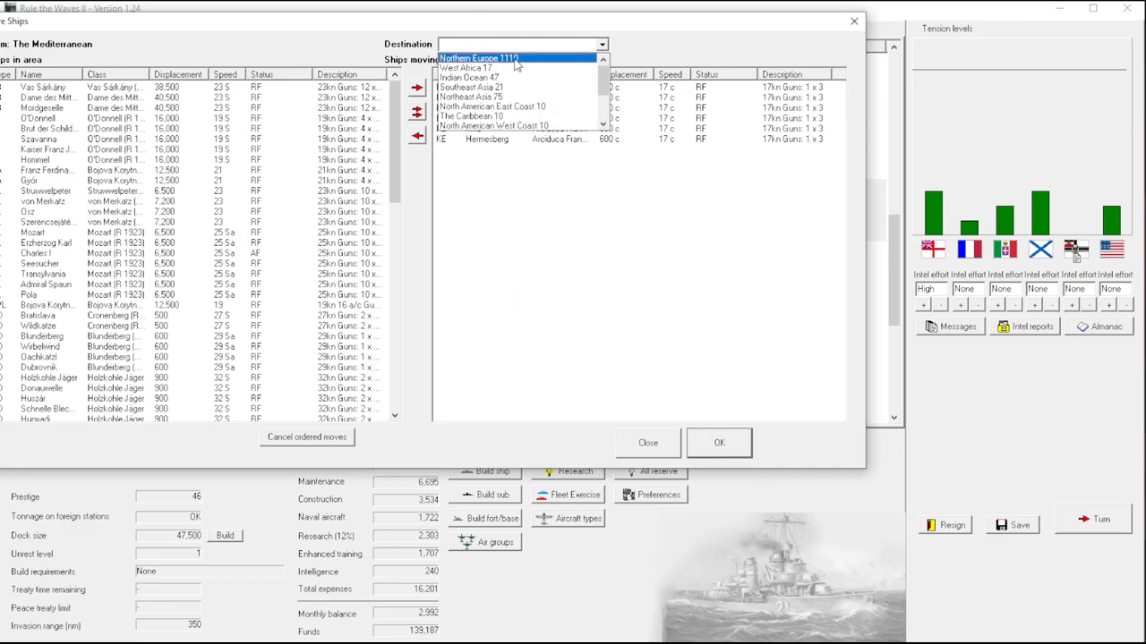
click(480, 58)
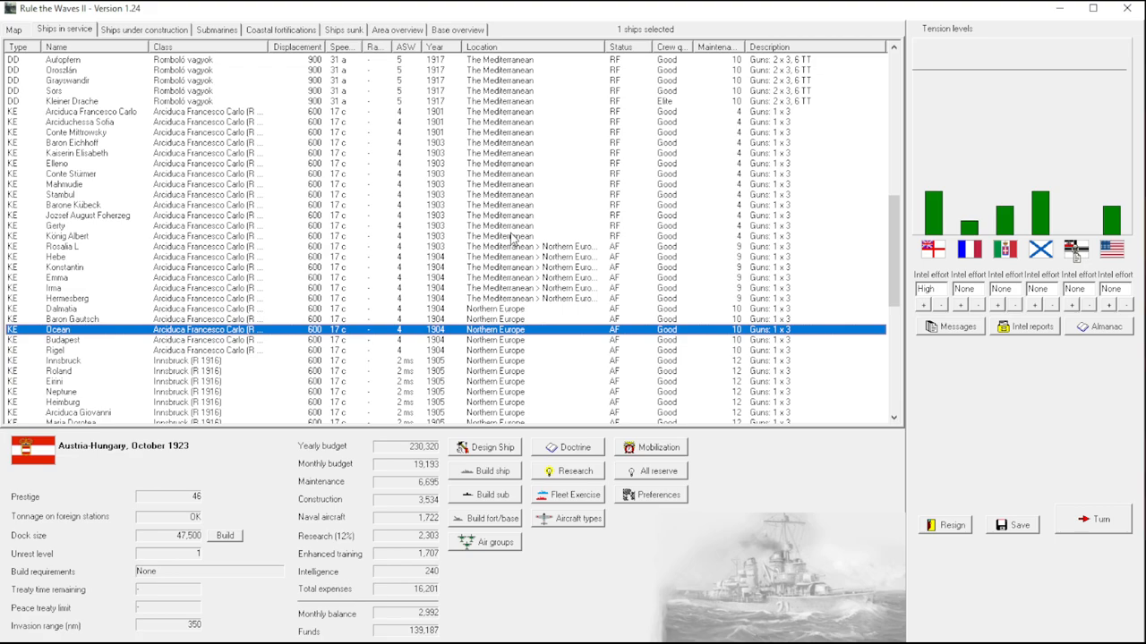
click(89, 236)
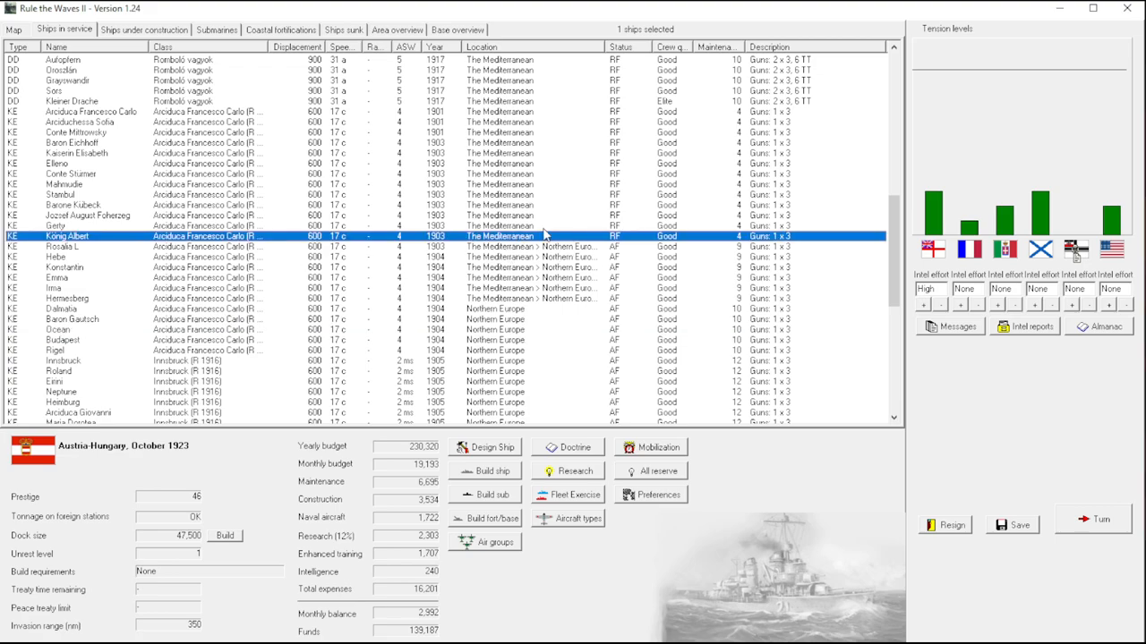
mouse_move(738, 272)
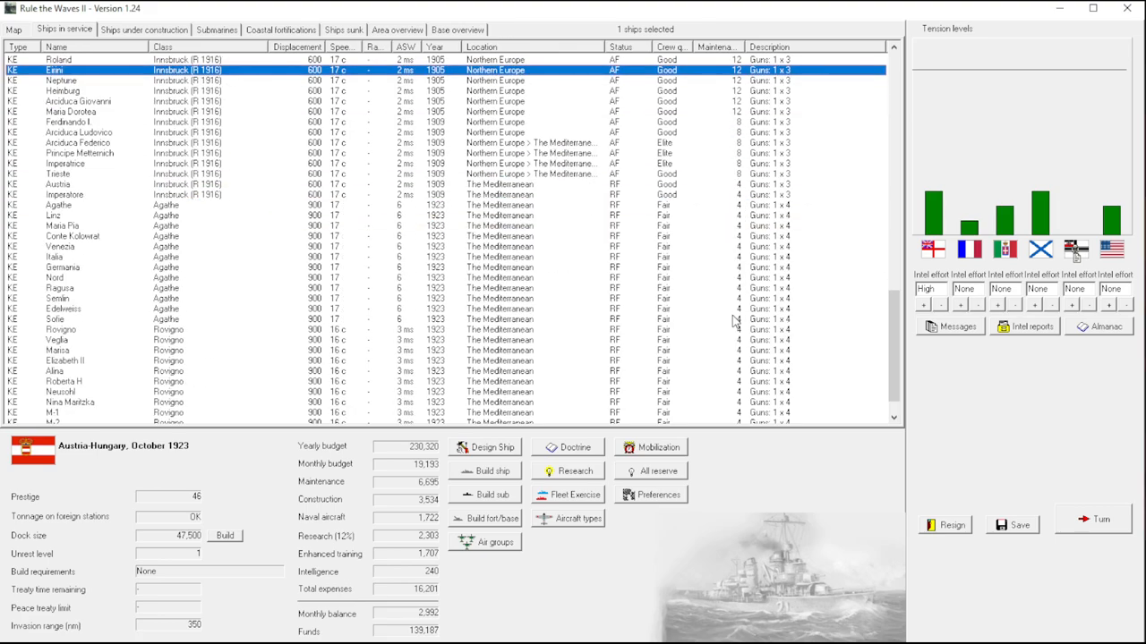
scroll(down, 3)
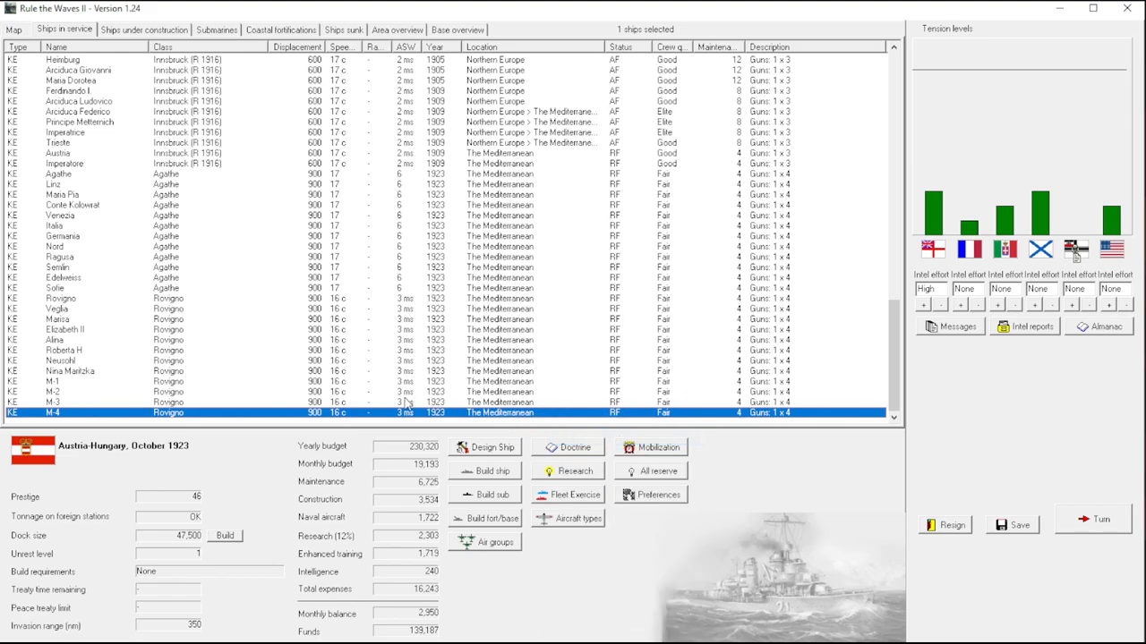
mouse_move(682, 387)
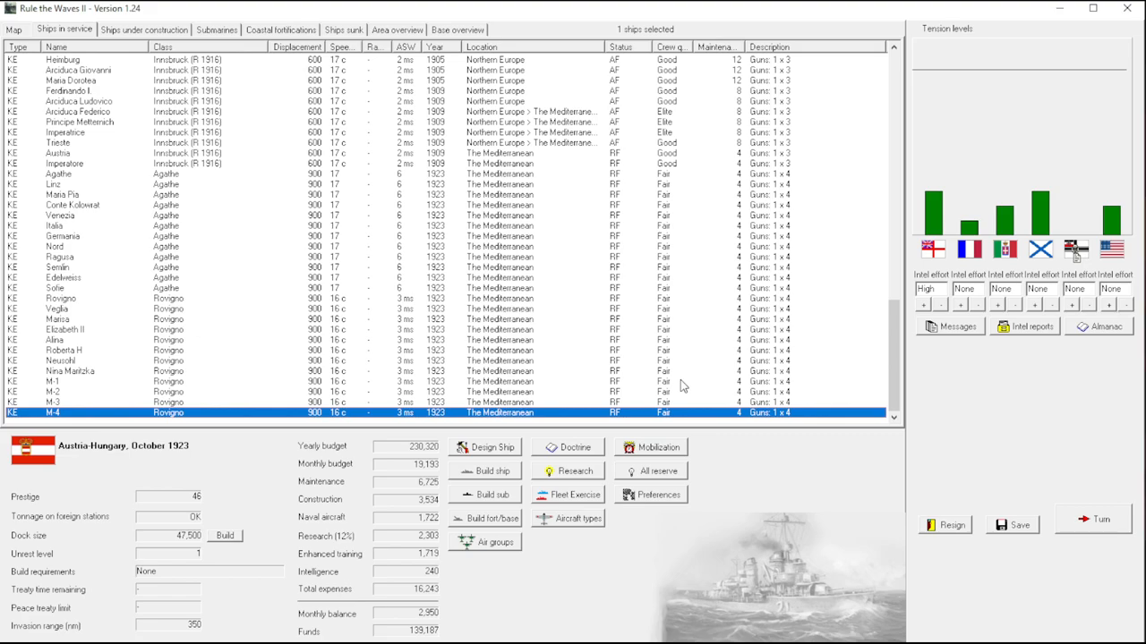
mouse_move(483, 275)
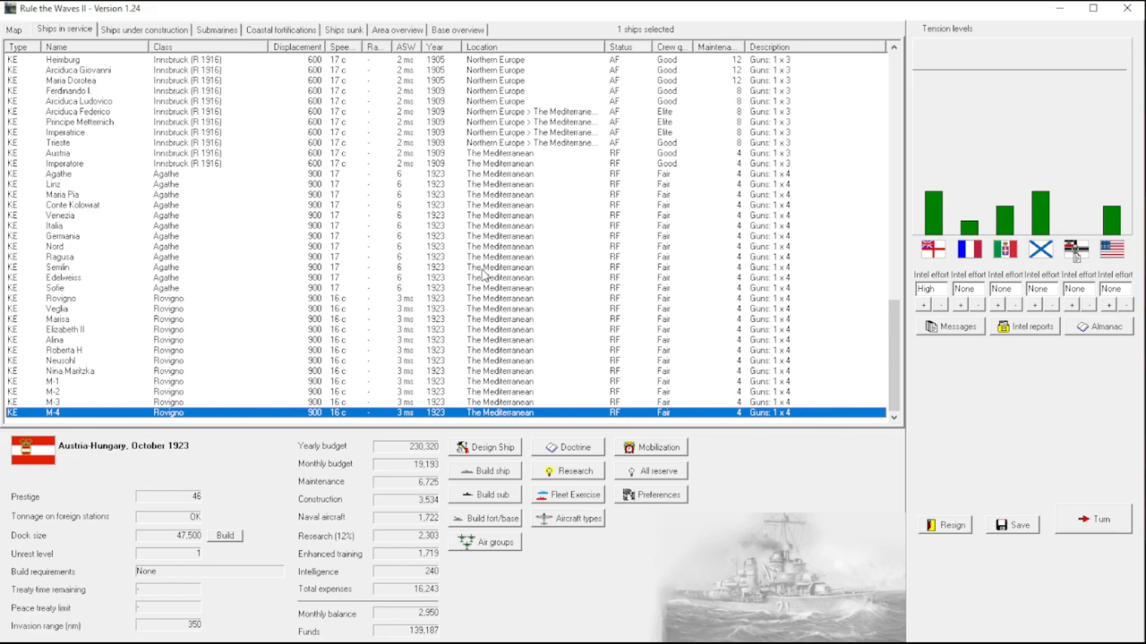
mouse_move(523, 275)
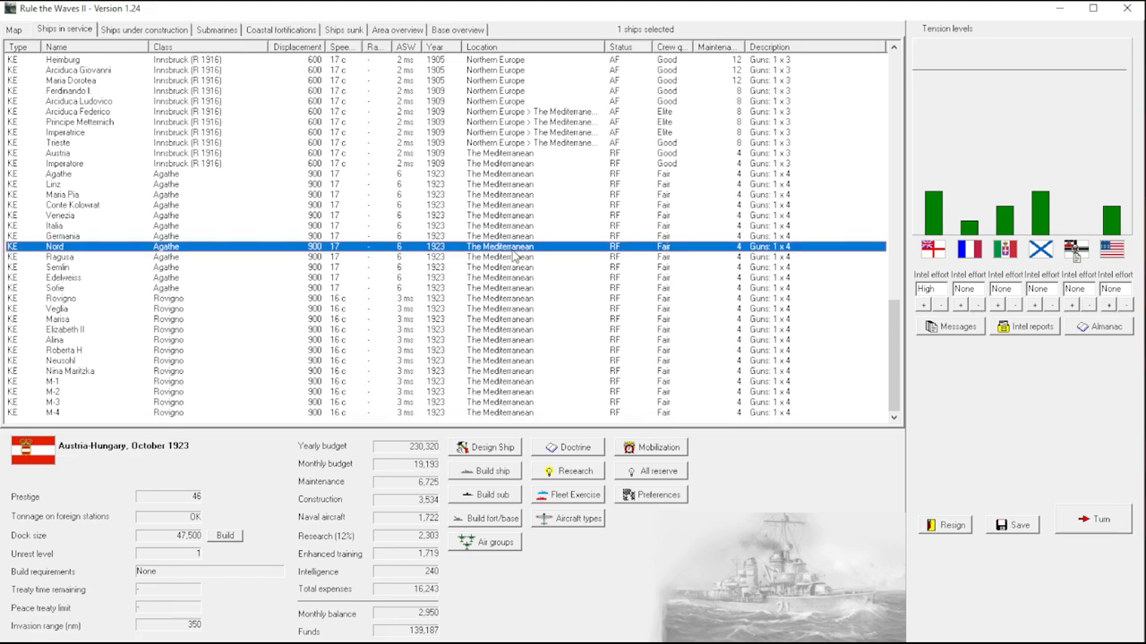
mouse_move(326, 260)
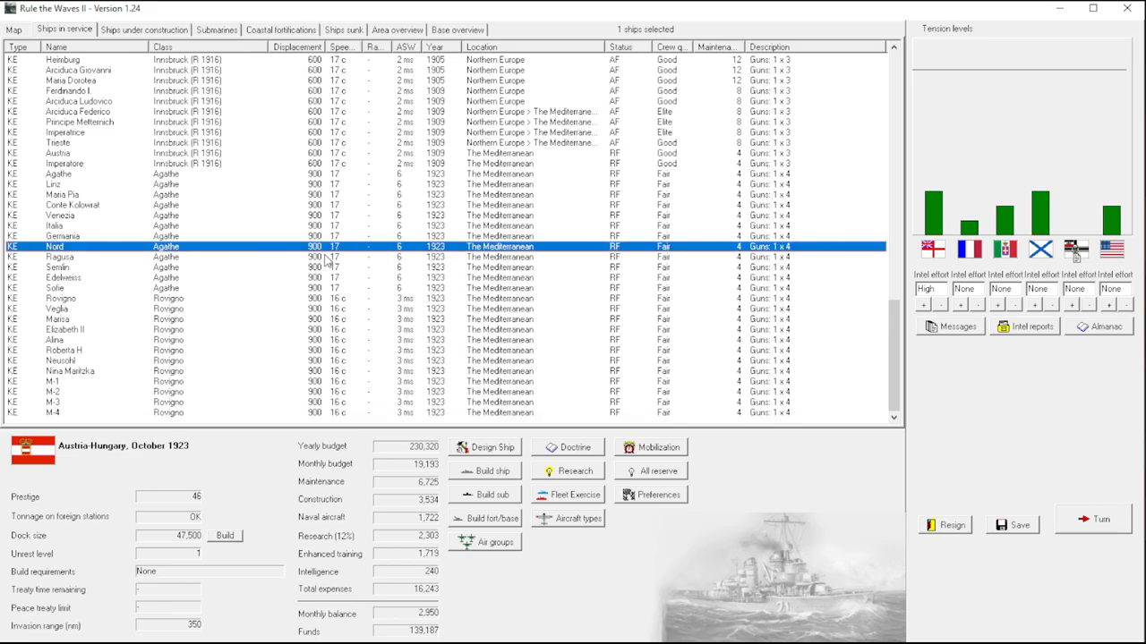
mouse_move(354, 266)
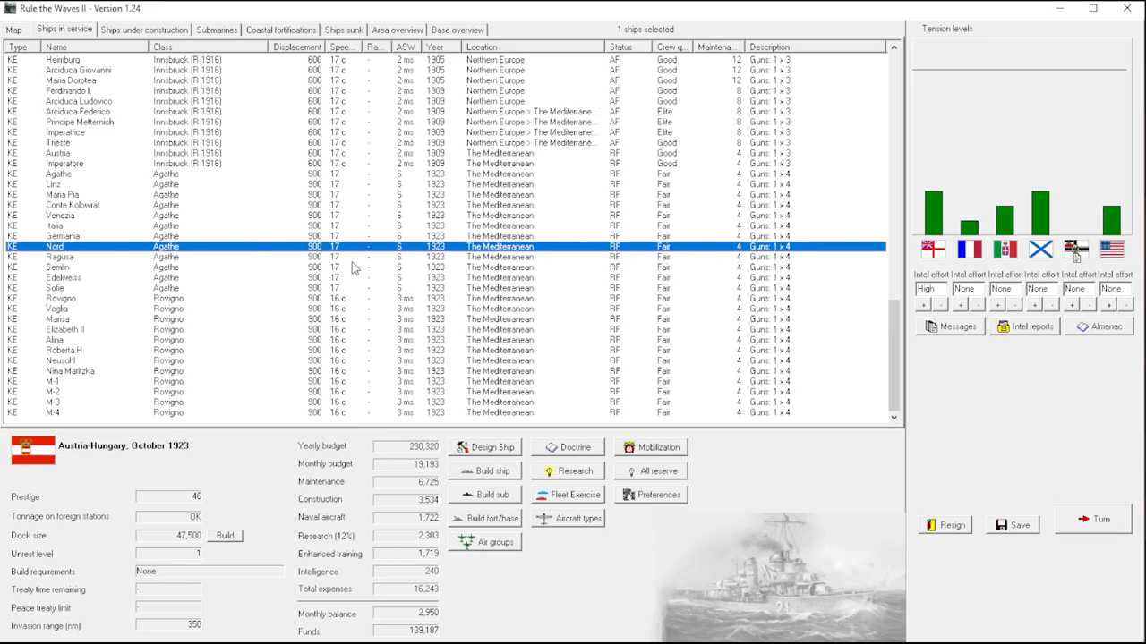
mouse_move(368, 269)
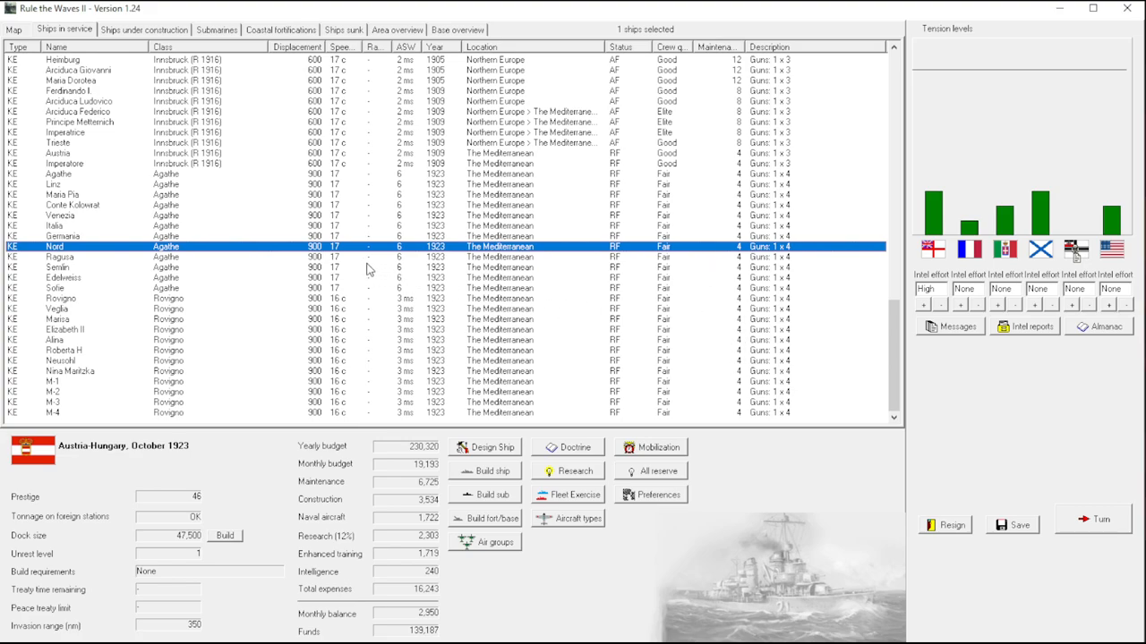
mouse_move(516, 296)
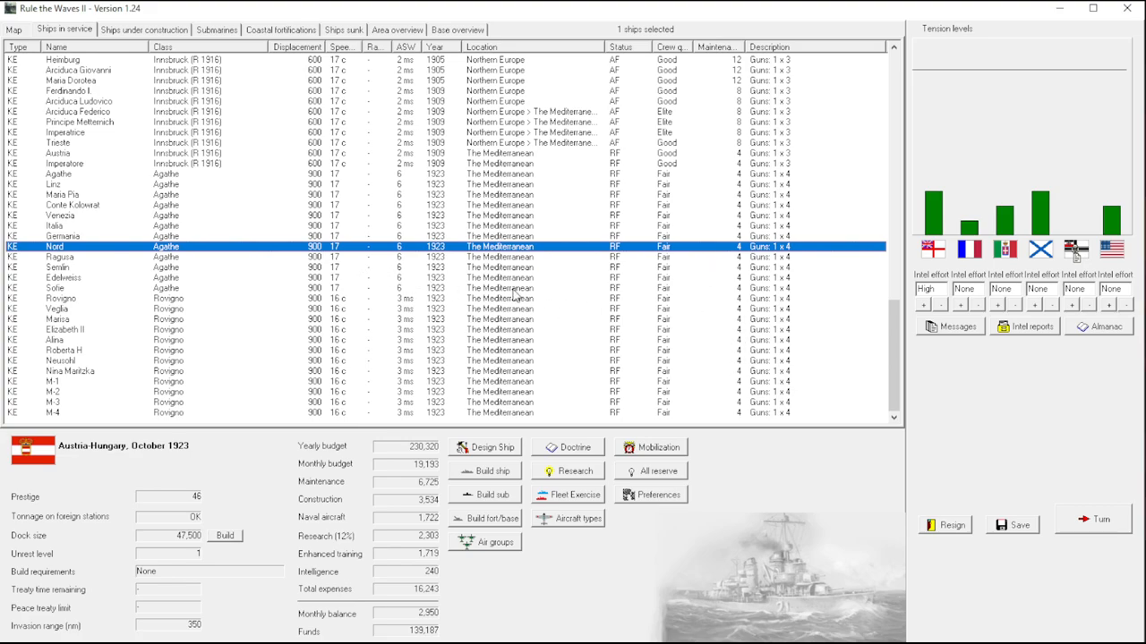
mouse_move(743, 390)
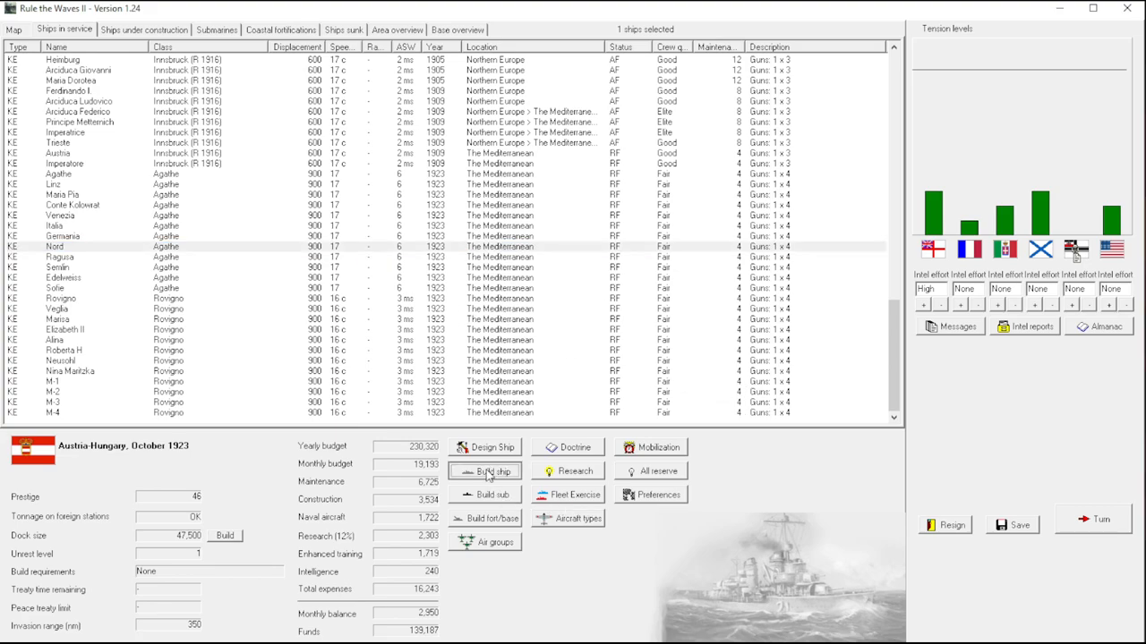
Compare build costs of the Rovigno and Agathe designs in the Build ship form.
click(483, 473)
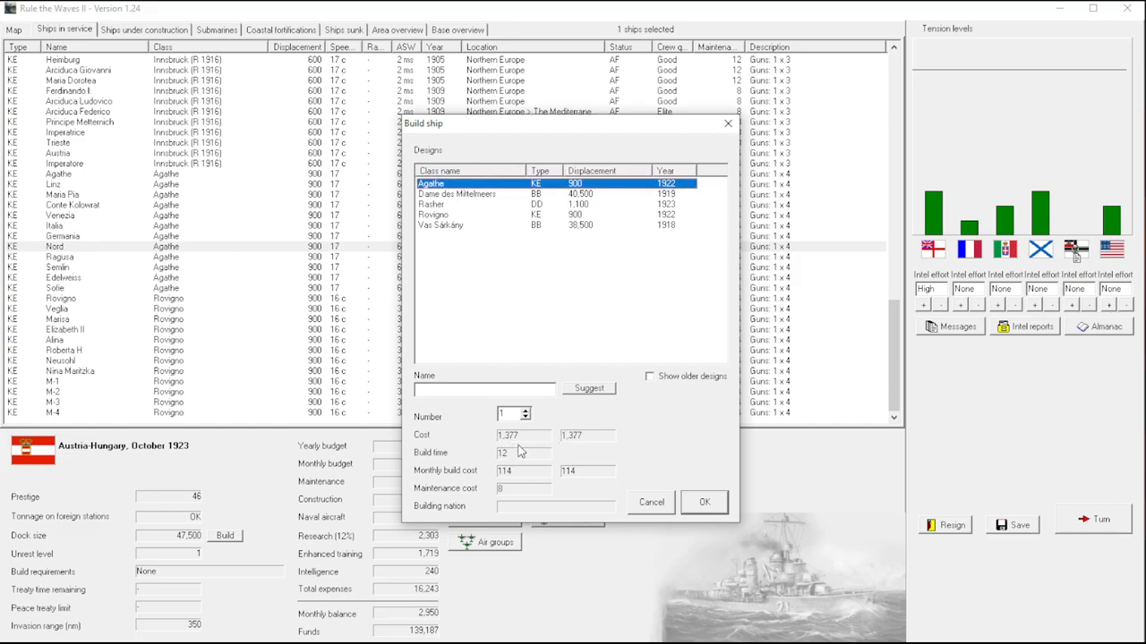
mouse_move(516, 440)
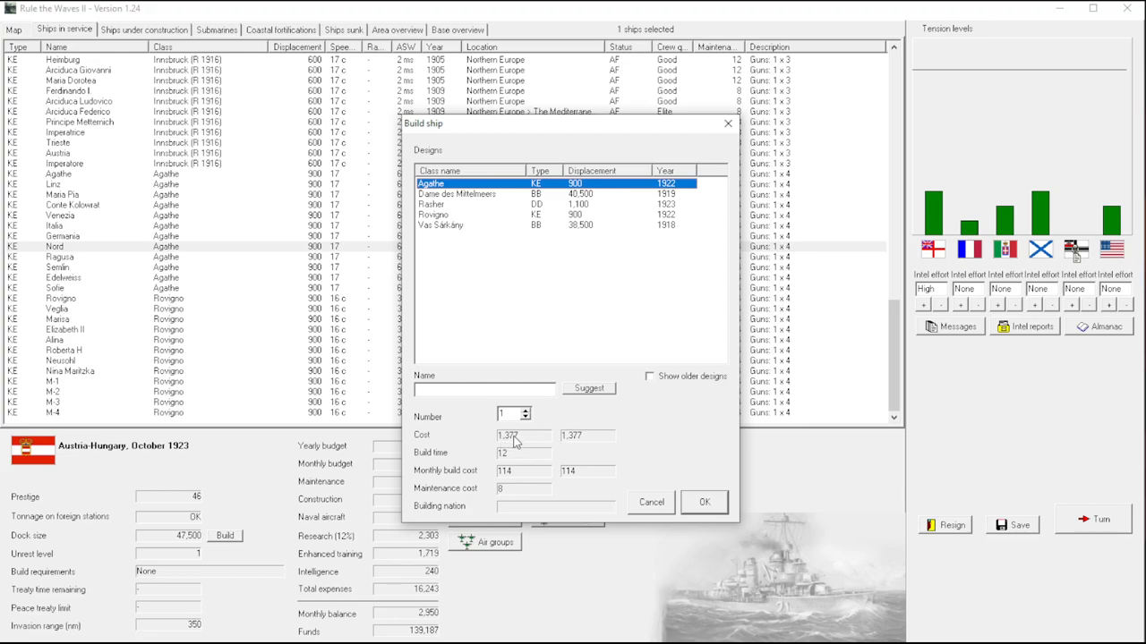
mouse_move(590, 426)
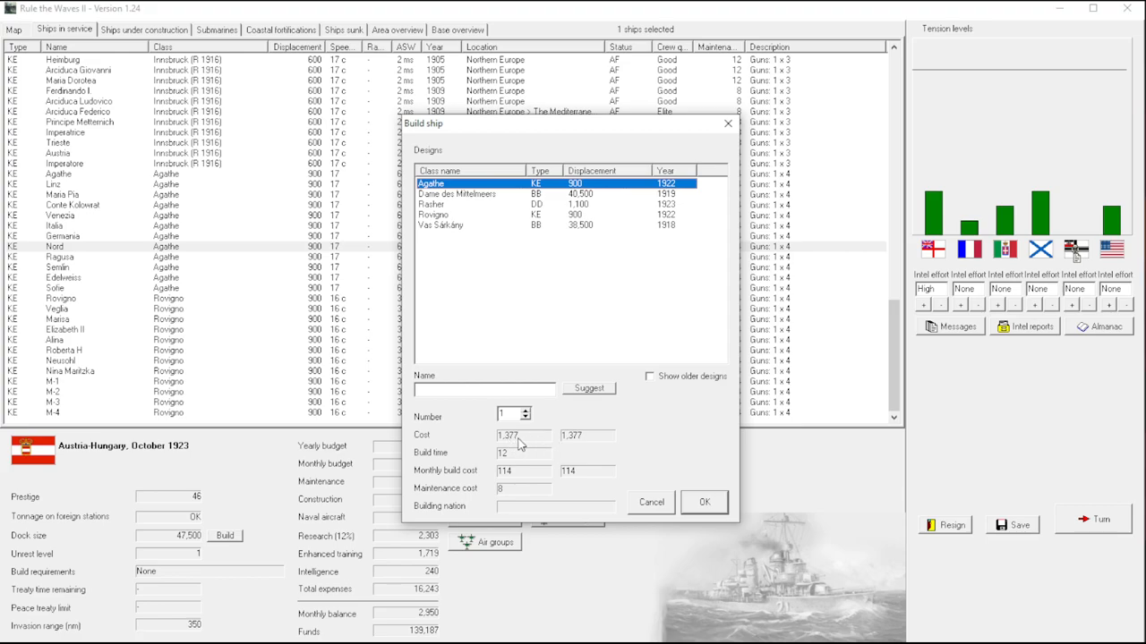
mouse_move(505, 448)
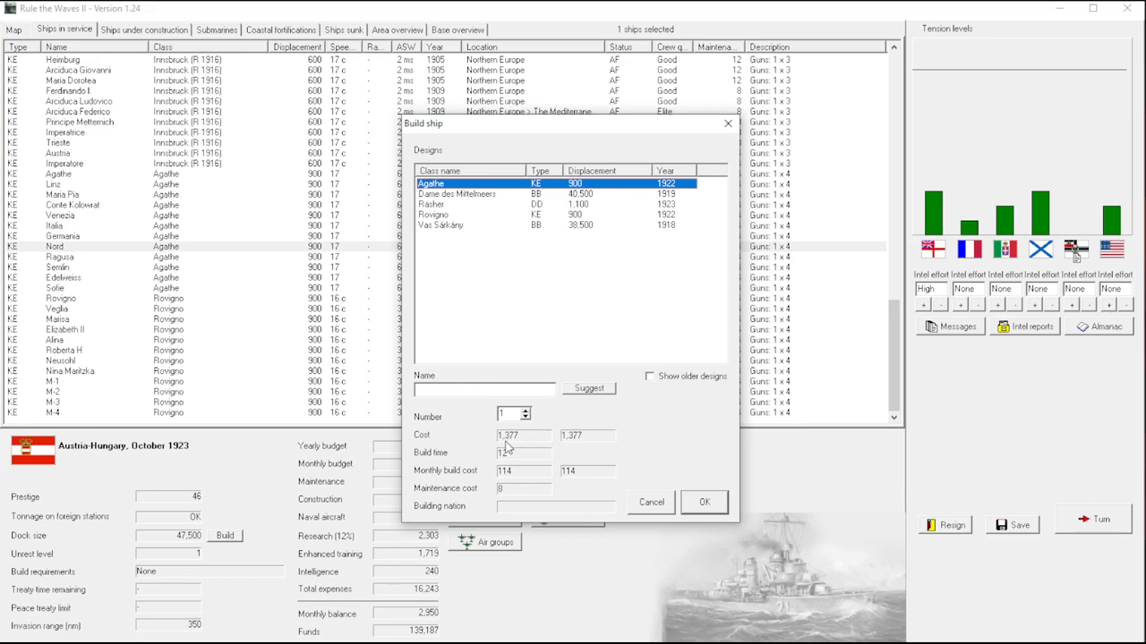
mouse_move(512, 444)
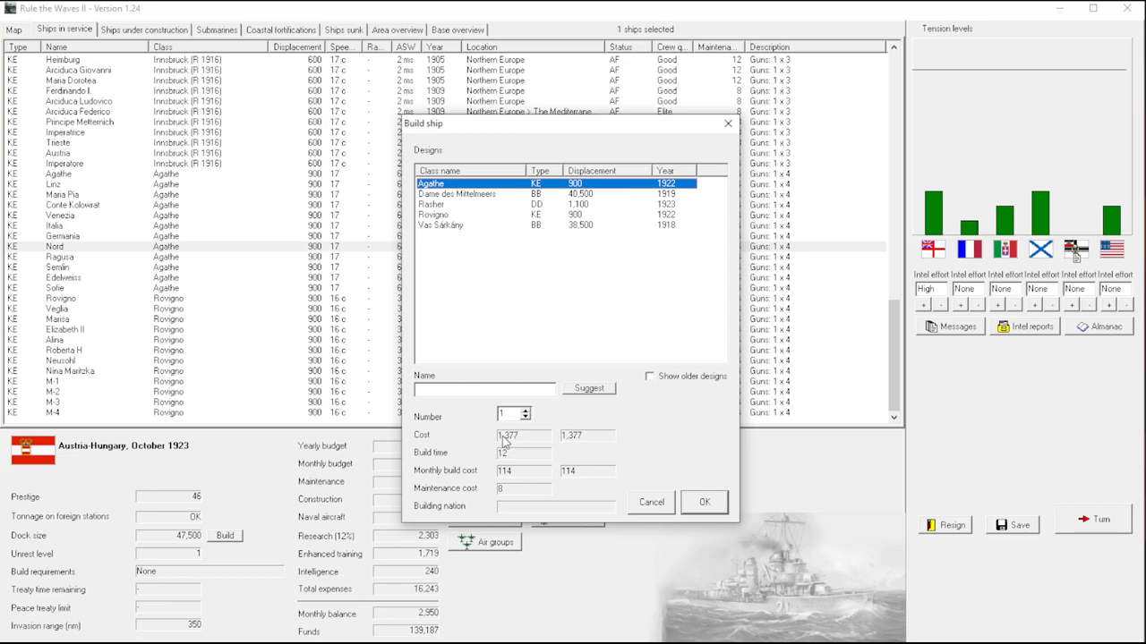
mouse_move(524, 458)
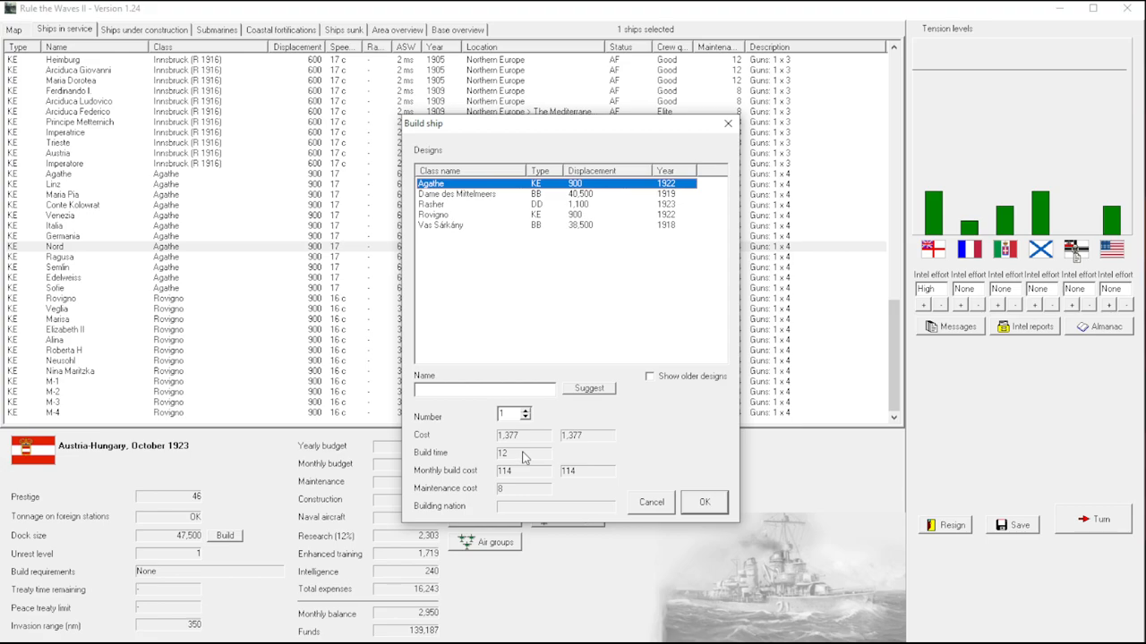
mouse_move(523, 456)
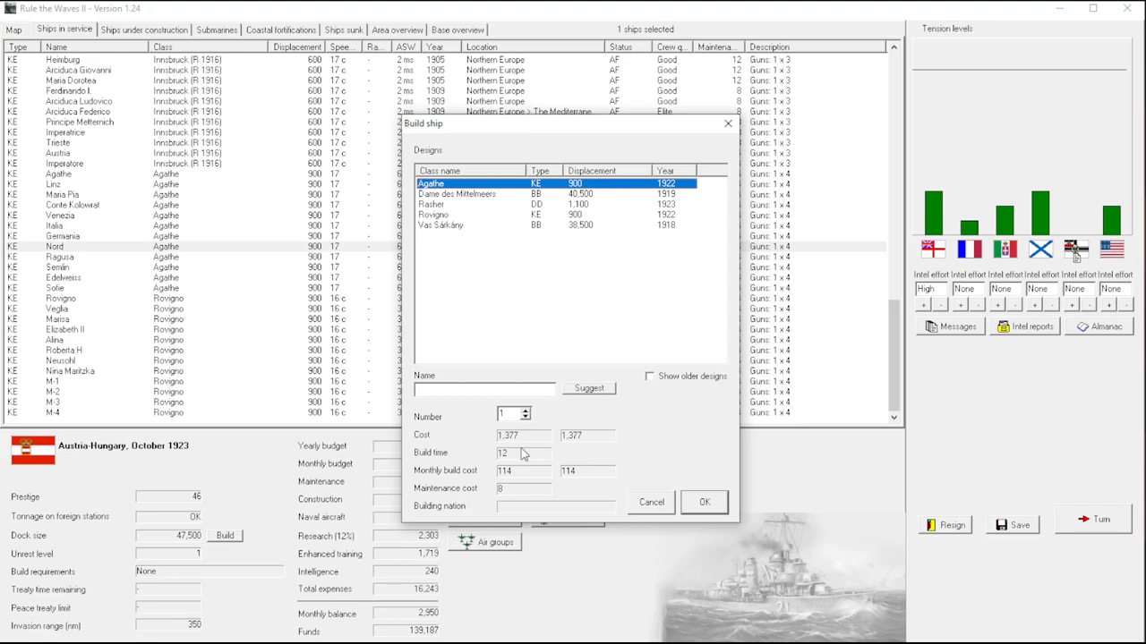
mouse_move(554, 485)
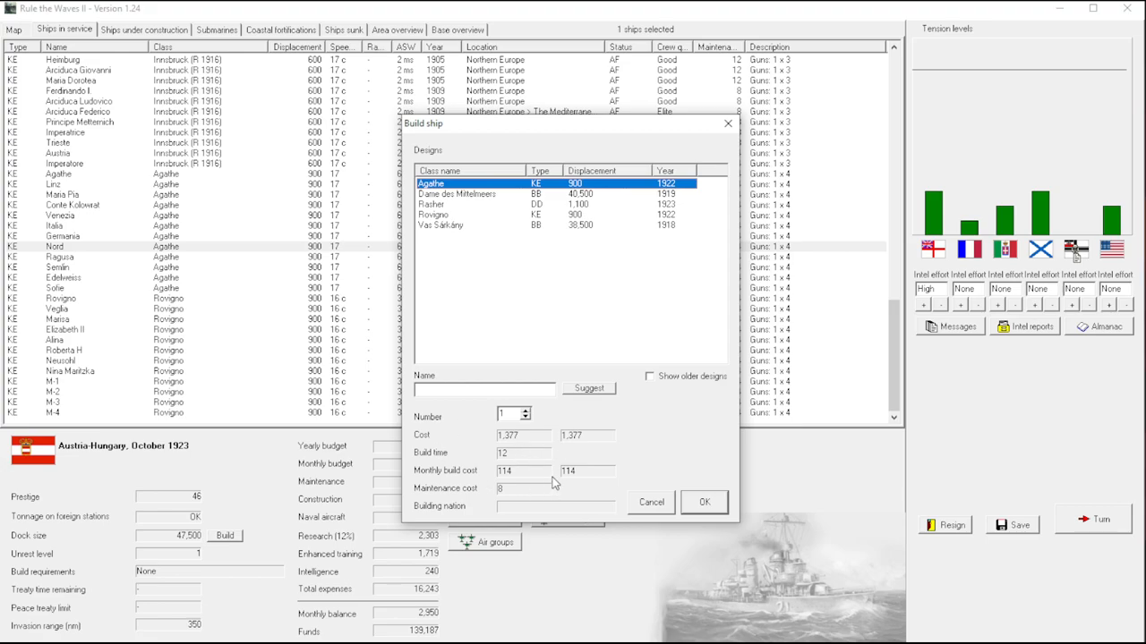
mouse_move(483, 404)
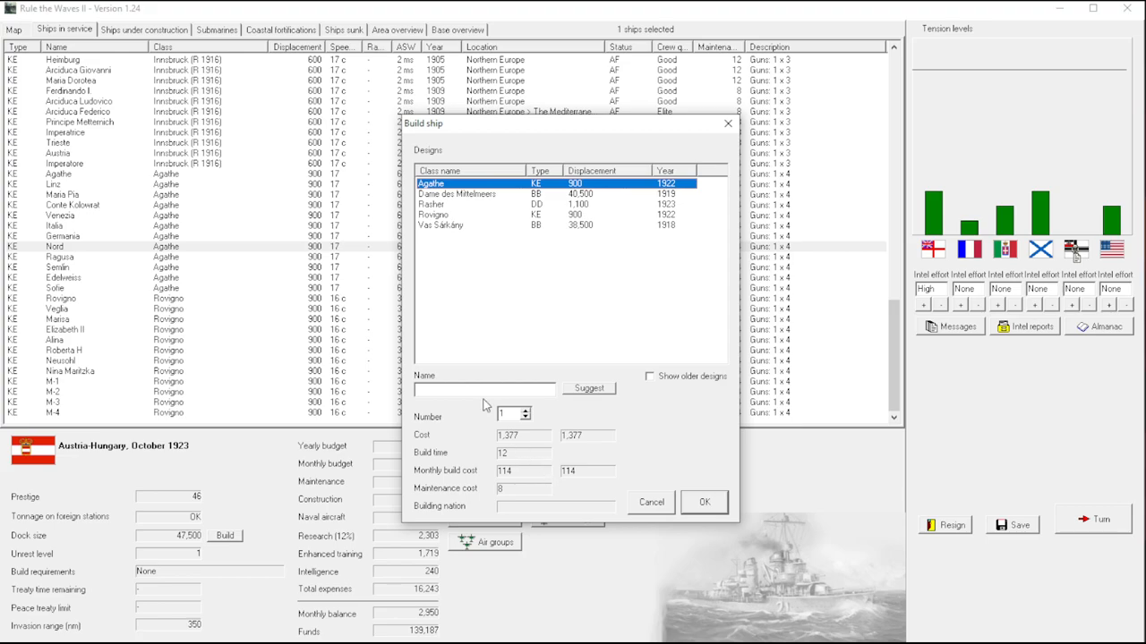
click(433, 215)
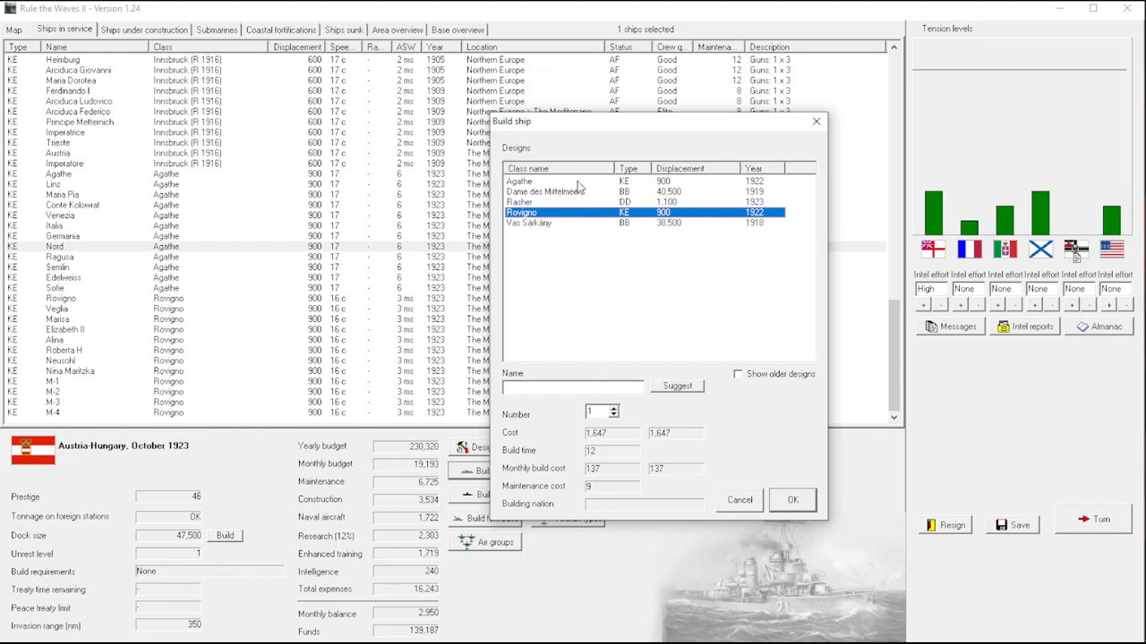
click(519, 179)
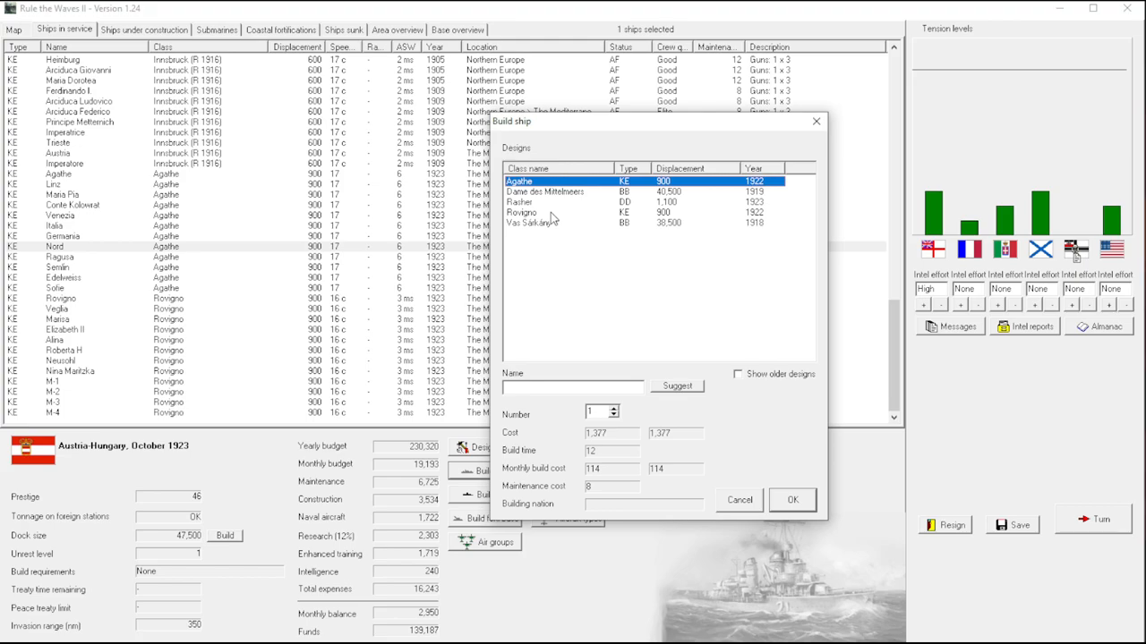
click(537, 213)
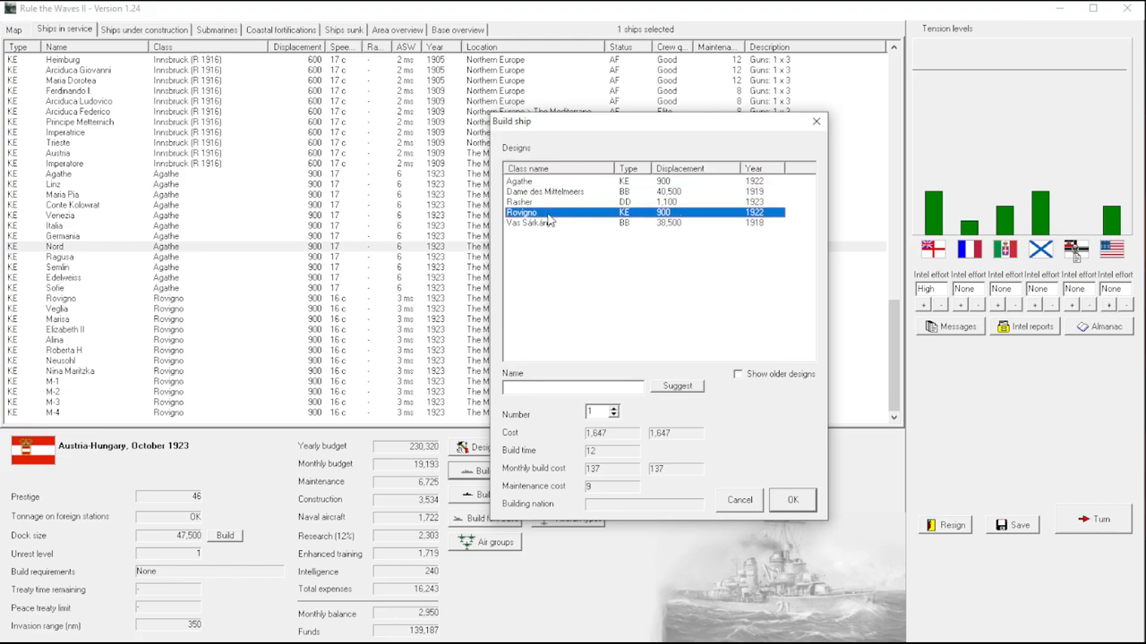
mouse_move(786, 143)
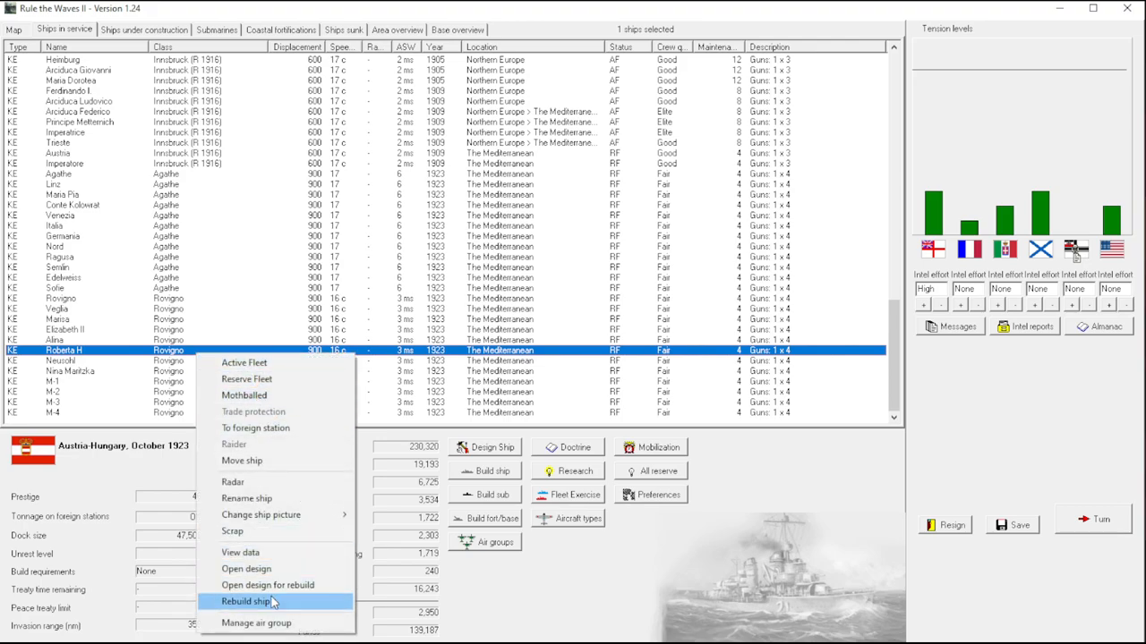
Review the Rovigno class design, then the Agathe corvette design, closing each.
click(247, 569)
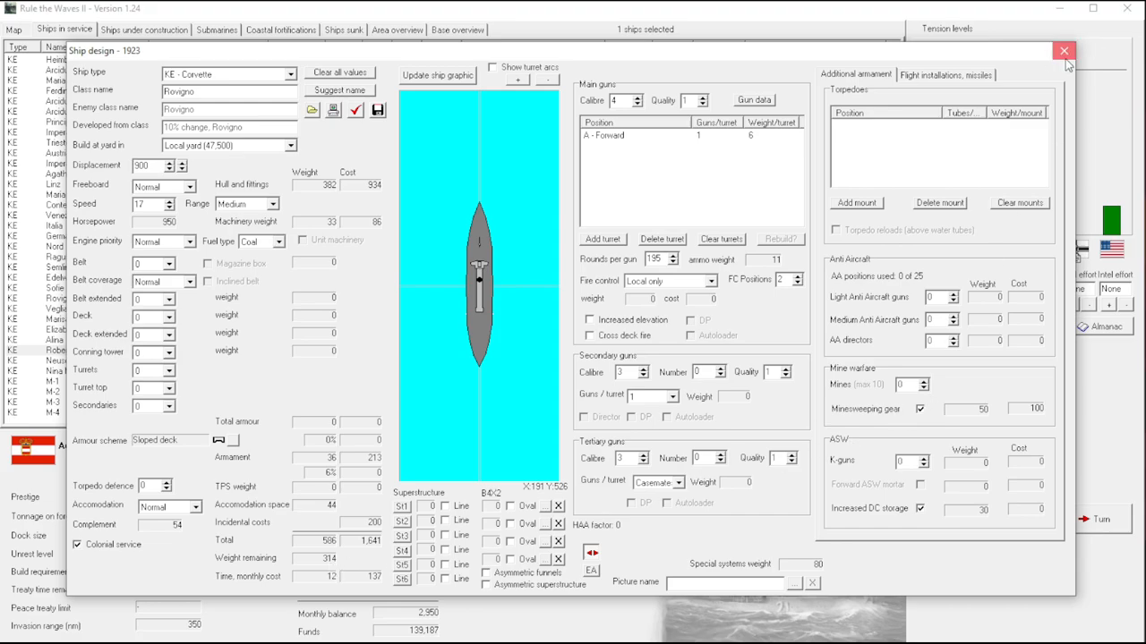
click(1063, 50)
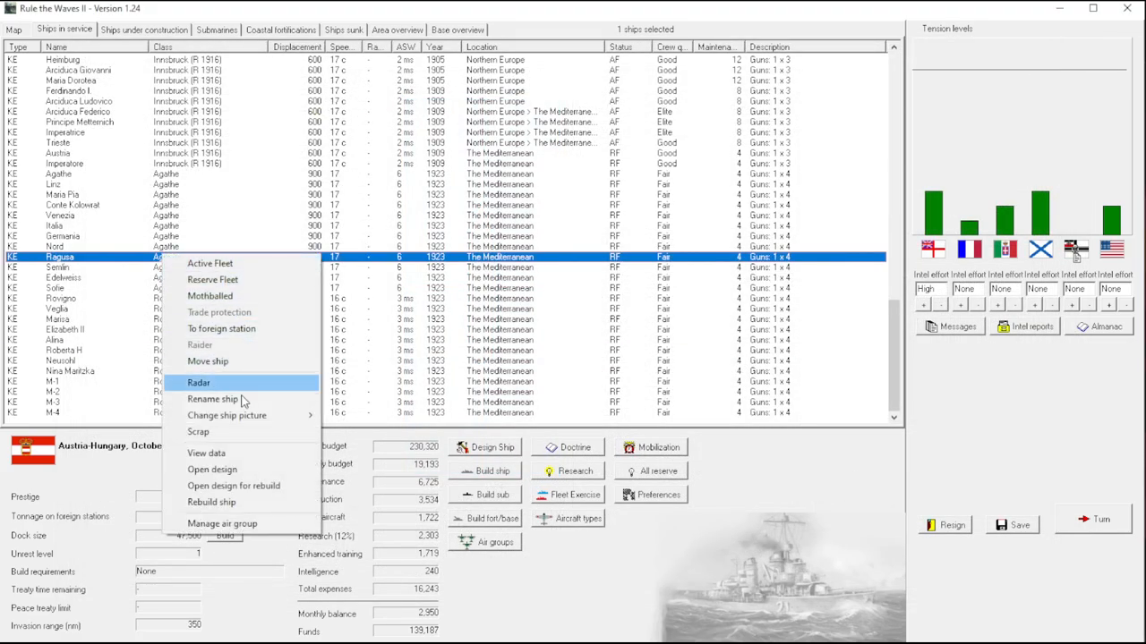
mouse_move(238, 469)
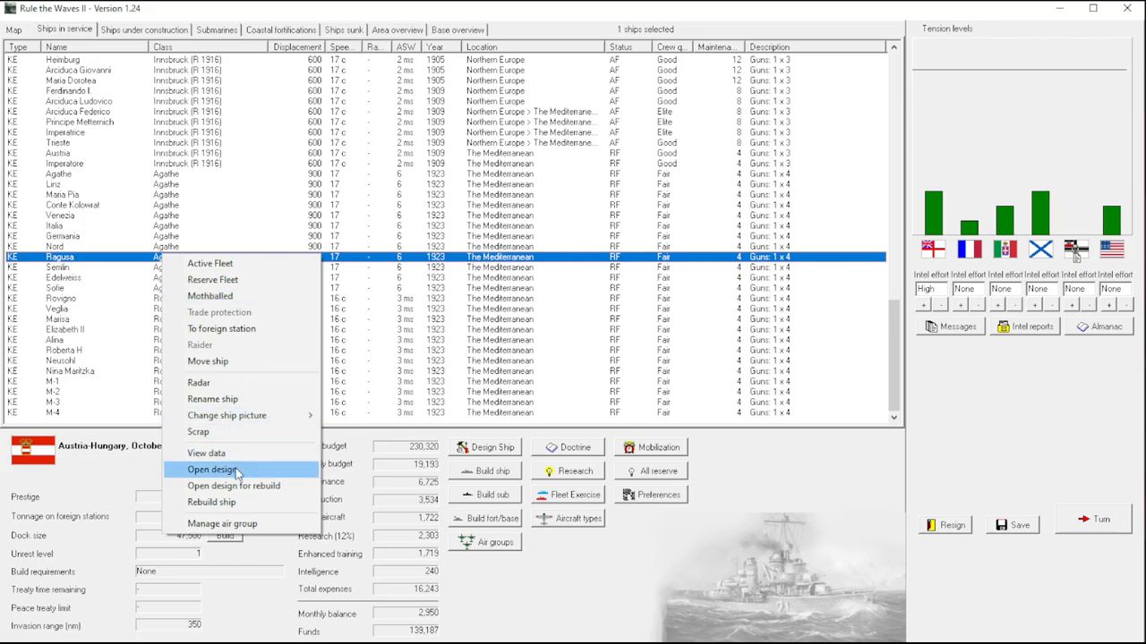
click(212, 469)
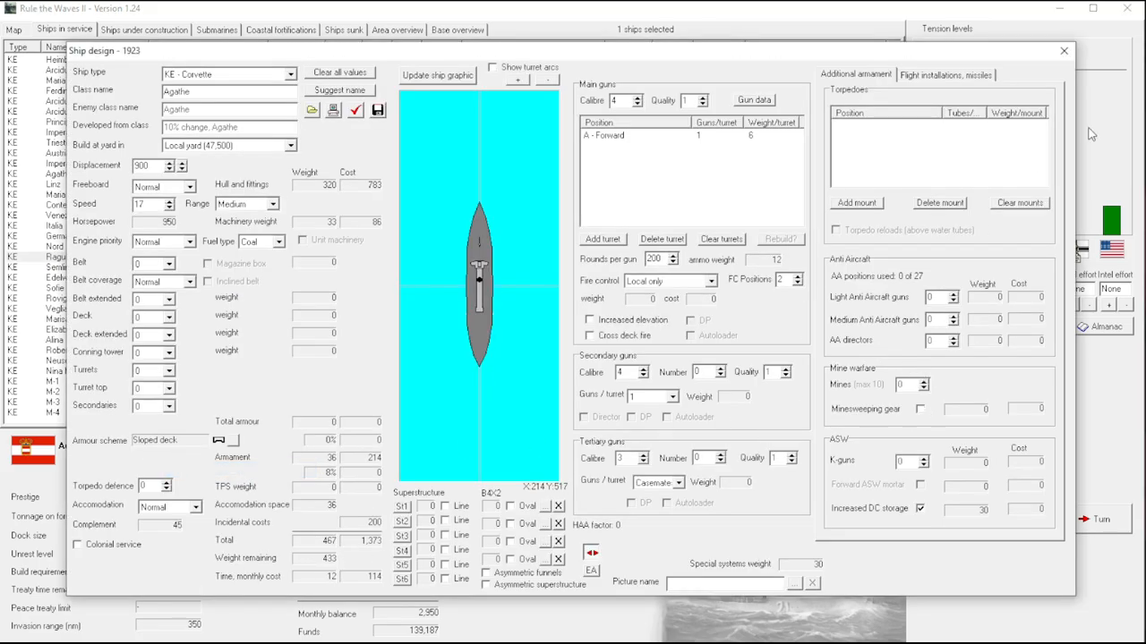
click(1063, 50)
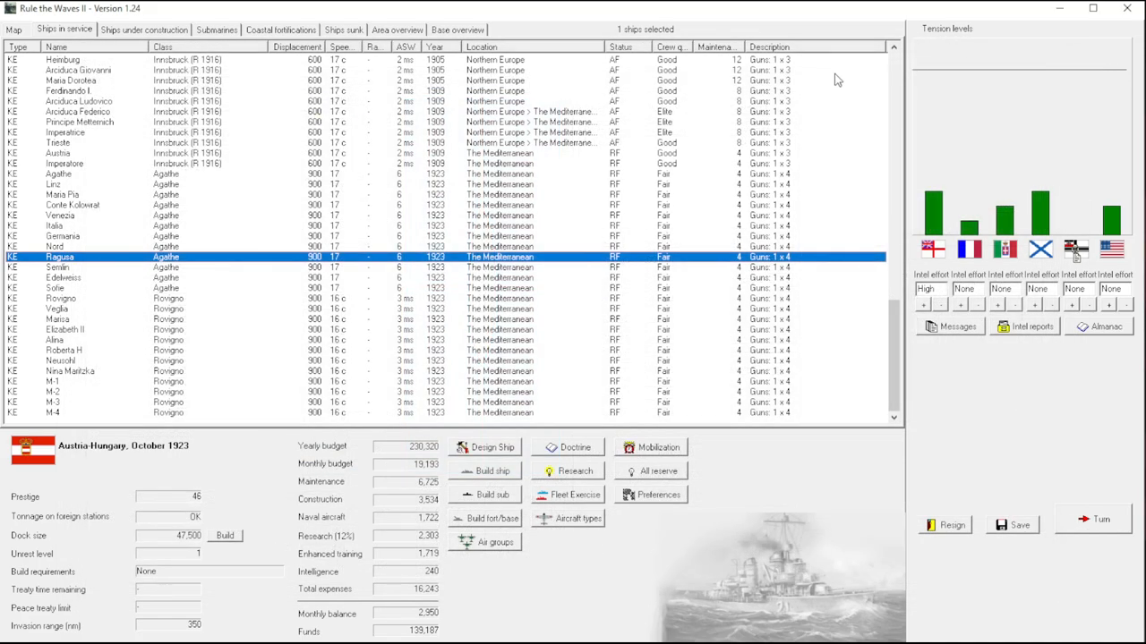
mouse_move(556, 210)
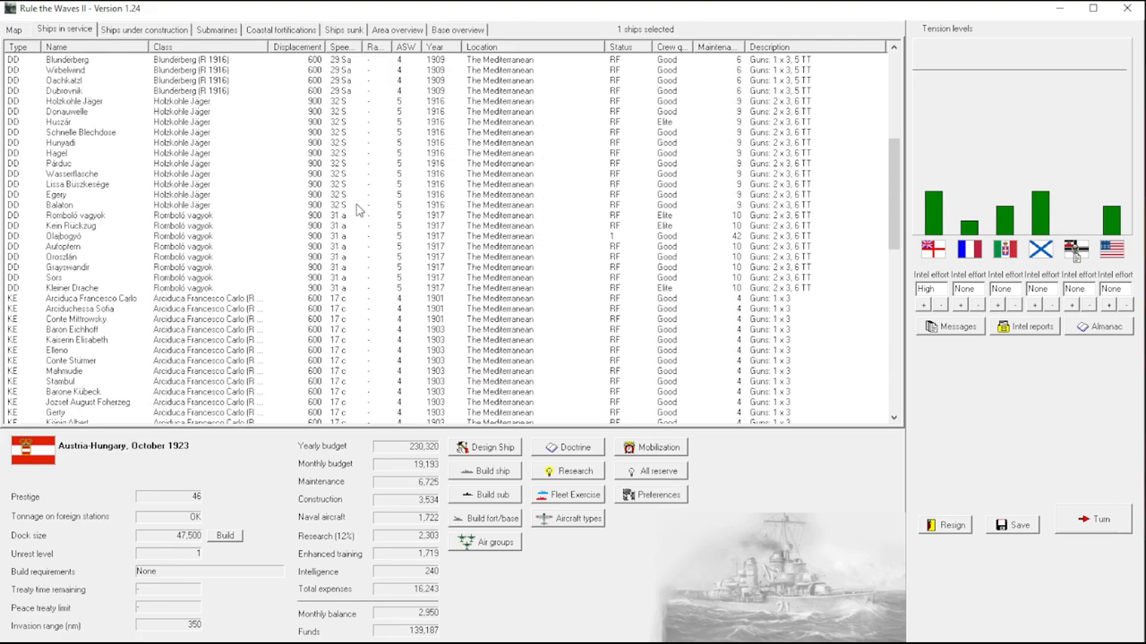
Scroll the ships list to the 1917 destroyers and dismiss their orders menu.
scroll(down, 3)
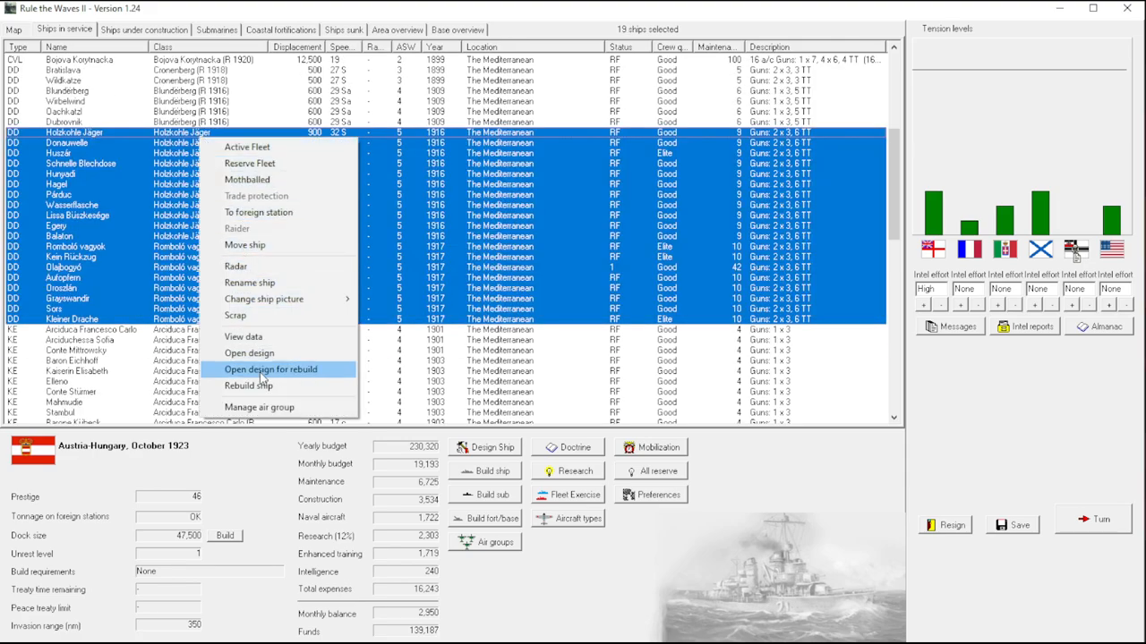
click(271, 369)
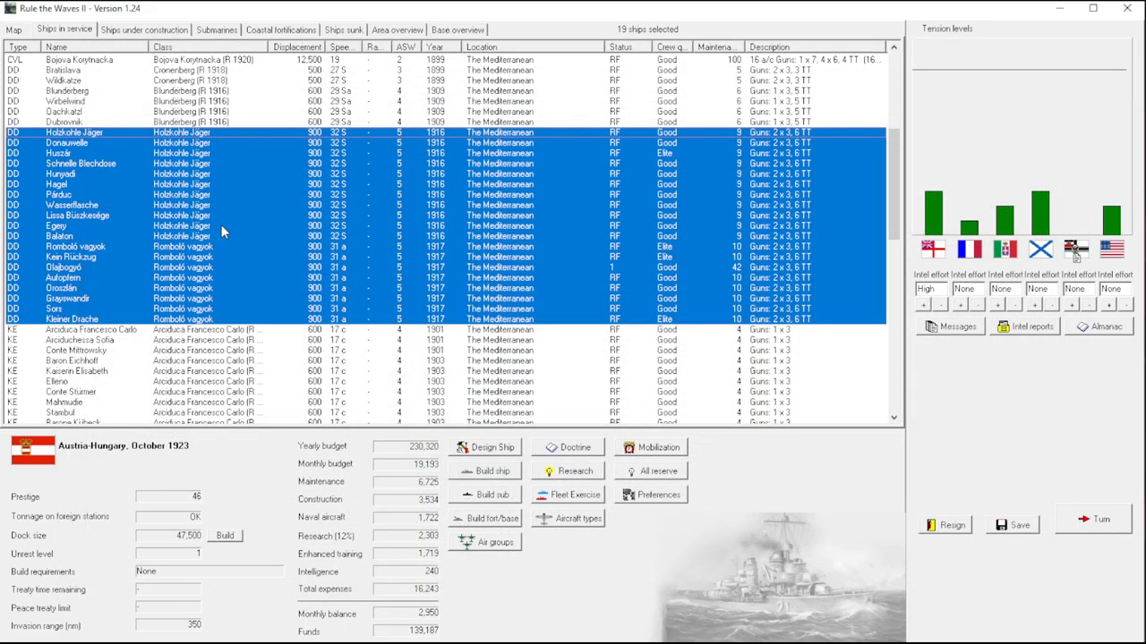
mouse_move(207, 193)
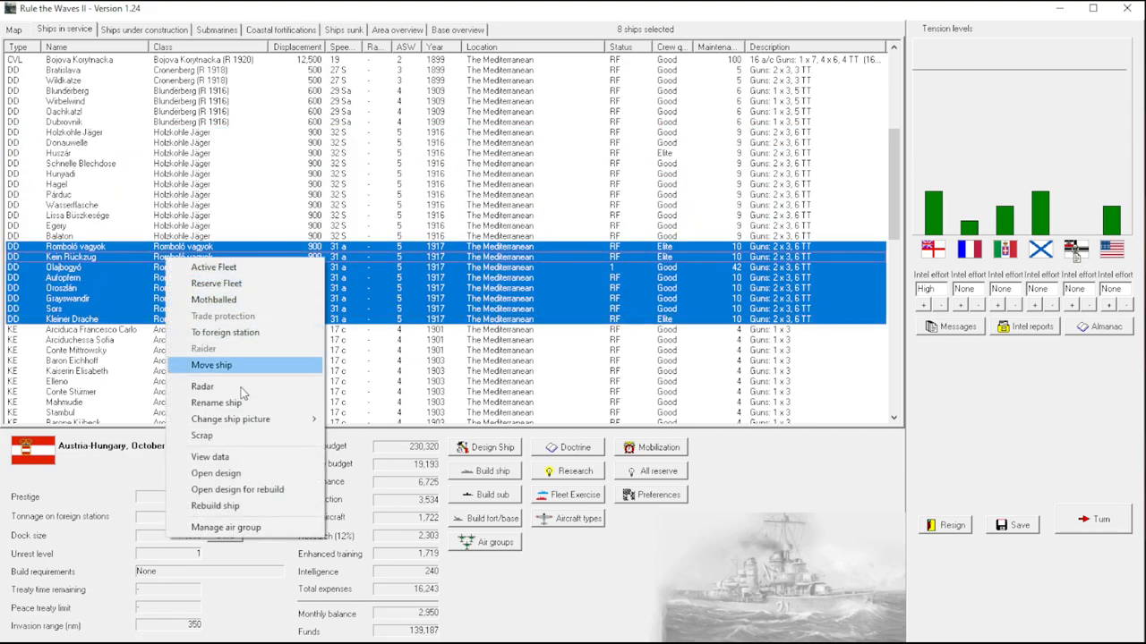
Review the 1917 destroyer design and close it.
click(214, 473)
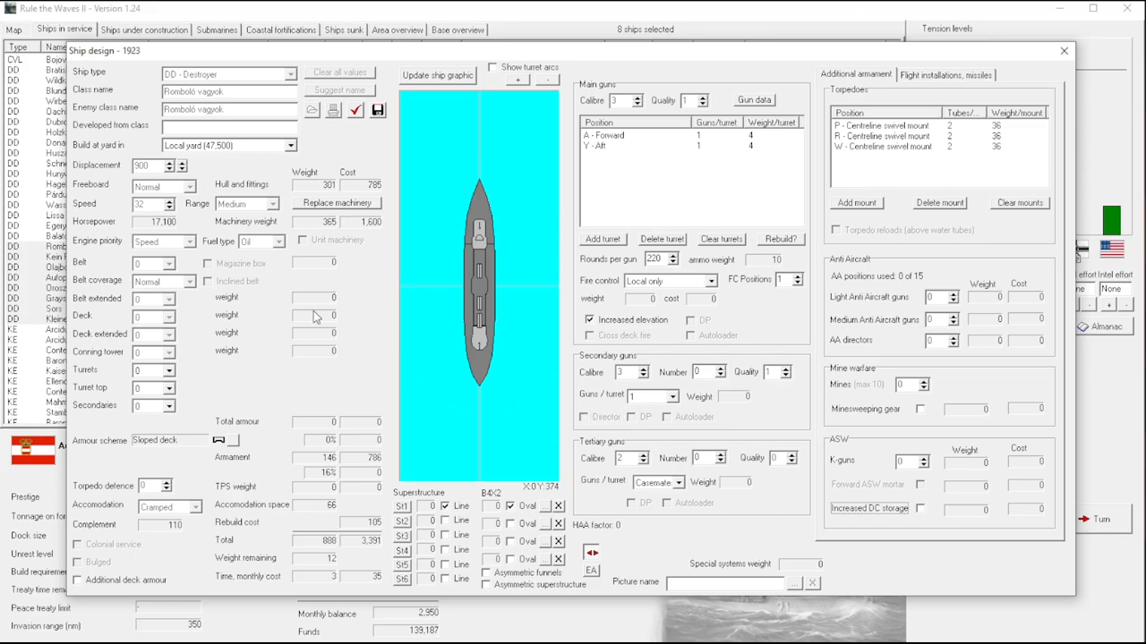
mouse_move(286, 235)
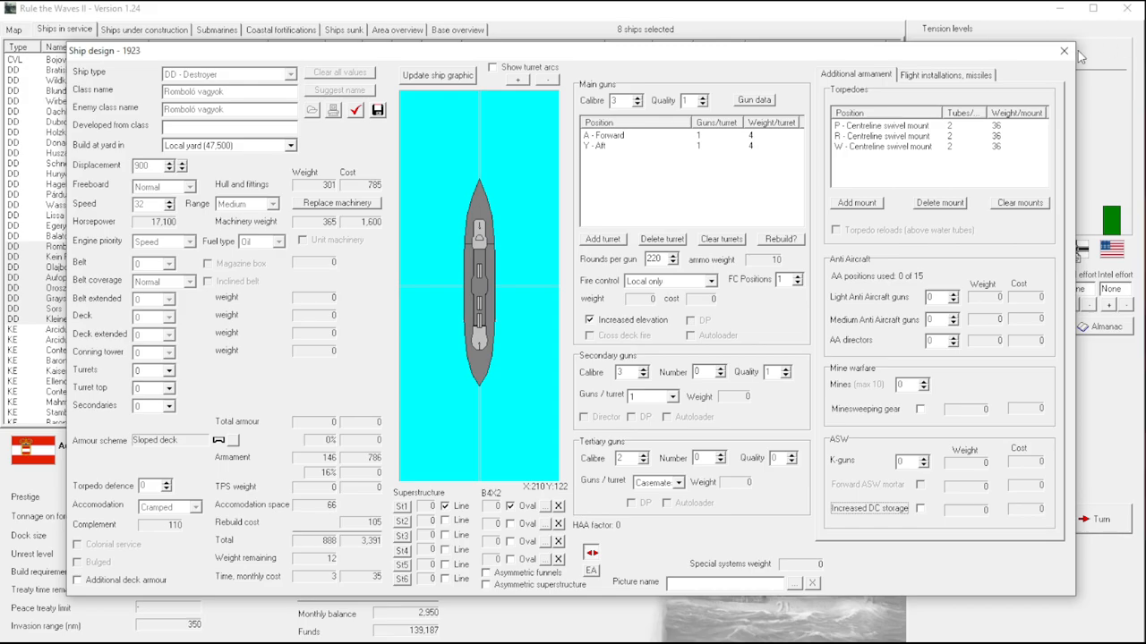
click(1063, 50)
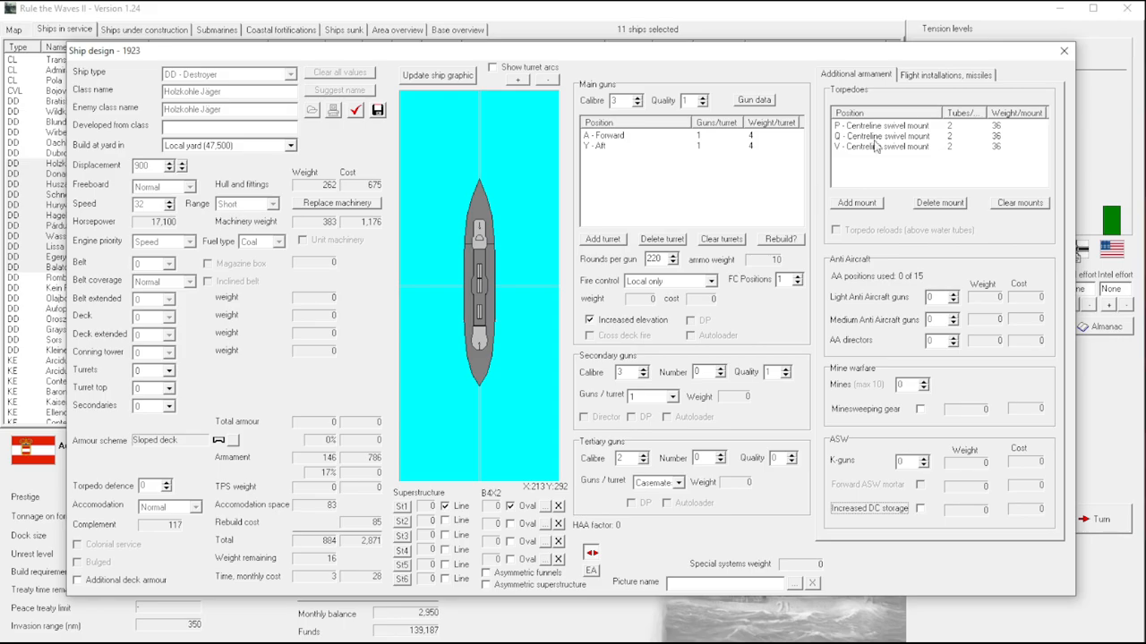
Close the 1916 destroyer design and switch to the world map around Sicily.
click(1063, 50)
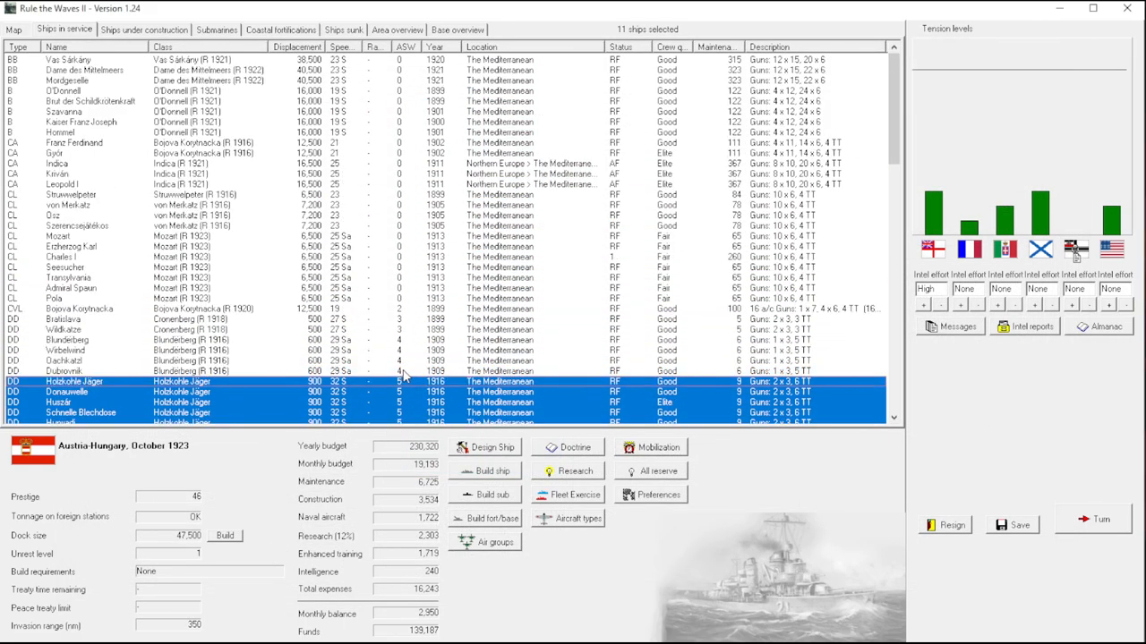
mouse_move(378, 351)
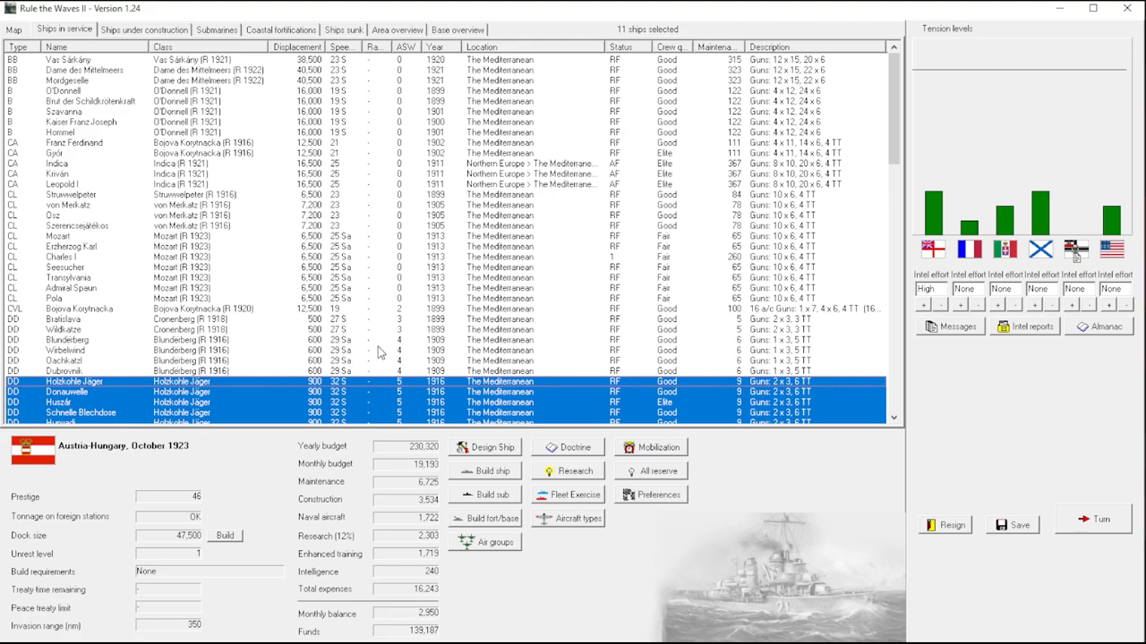
click(938, 304)
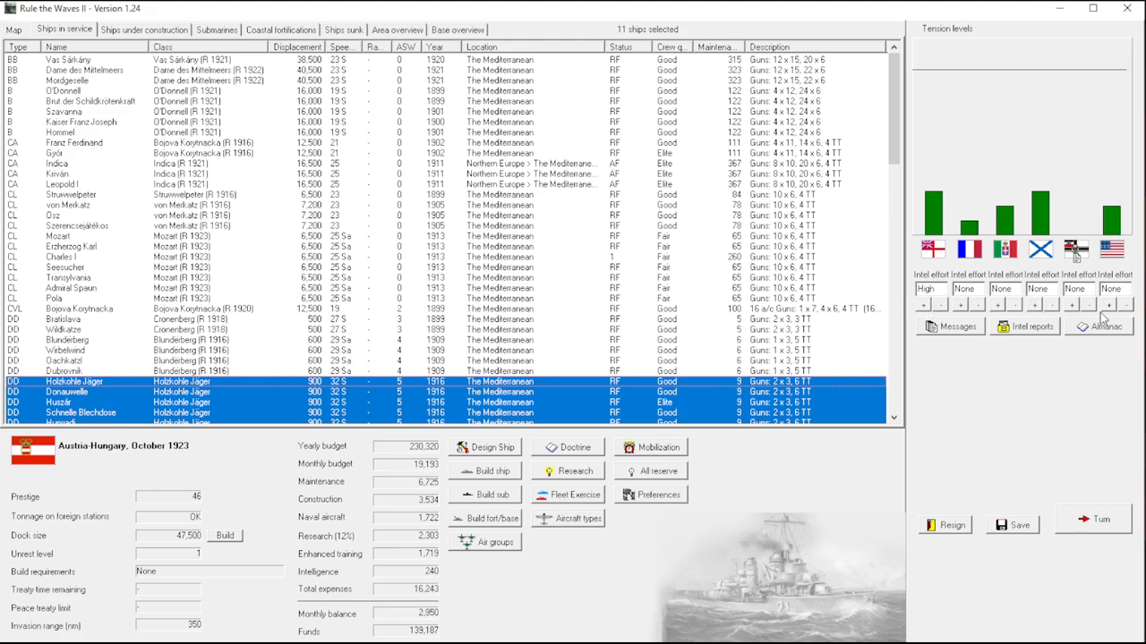
click(1114, 308)
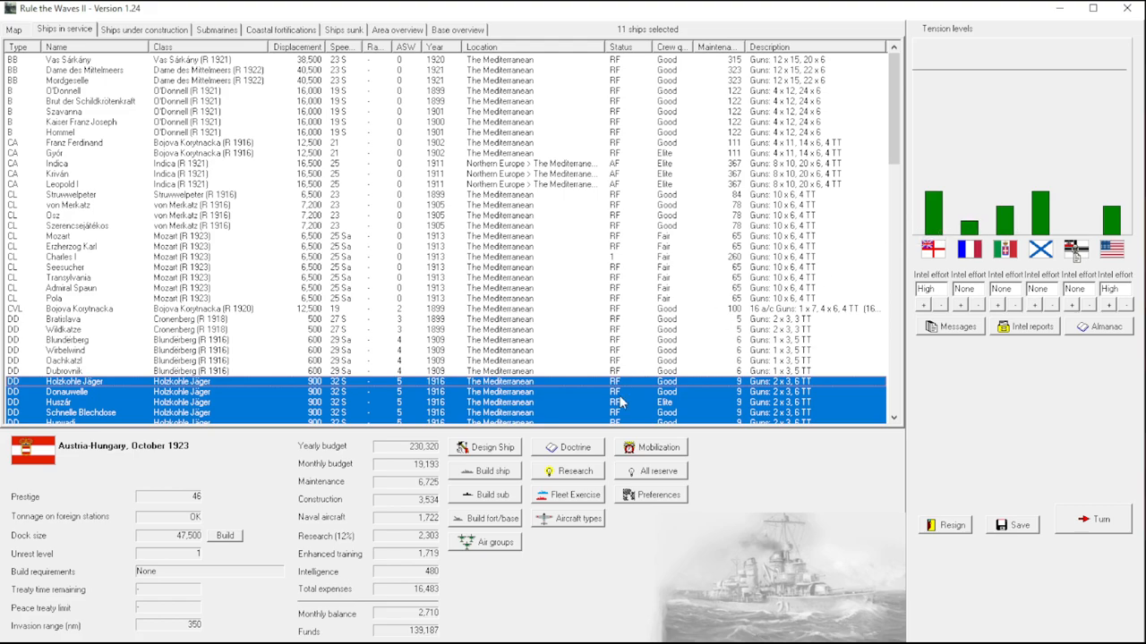
mouse_move(457, 593)
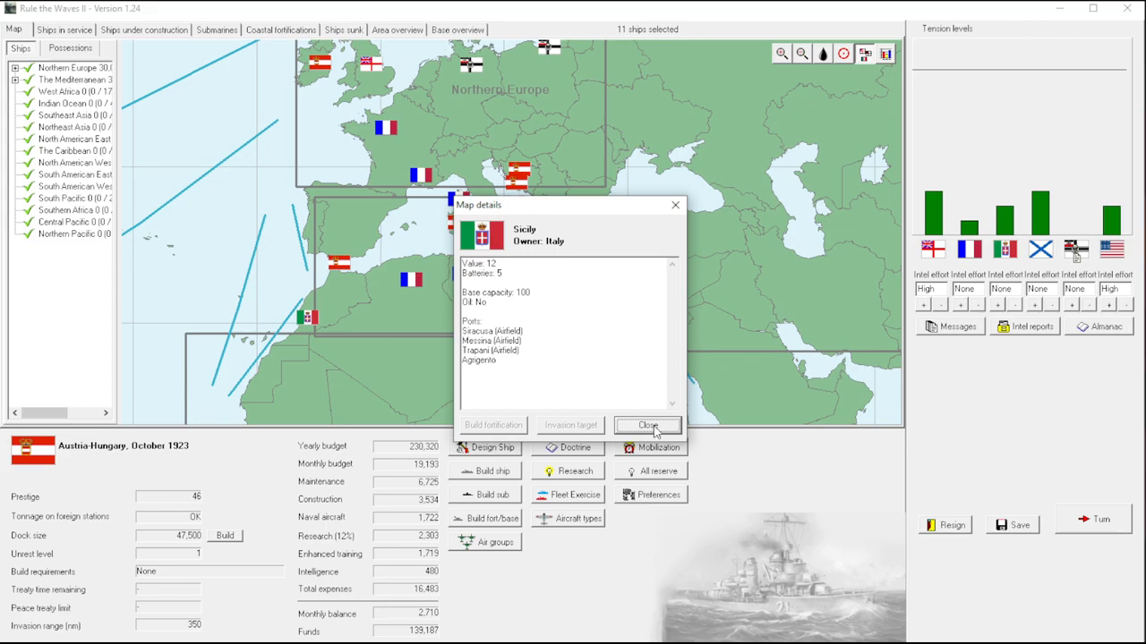
Close the Sicily map details window.
click(648, 426)
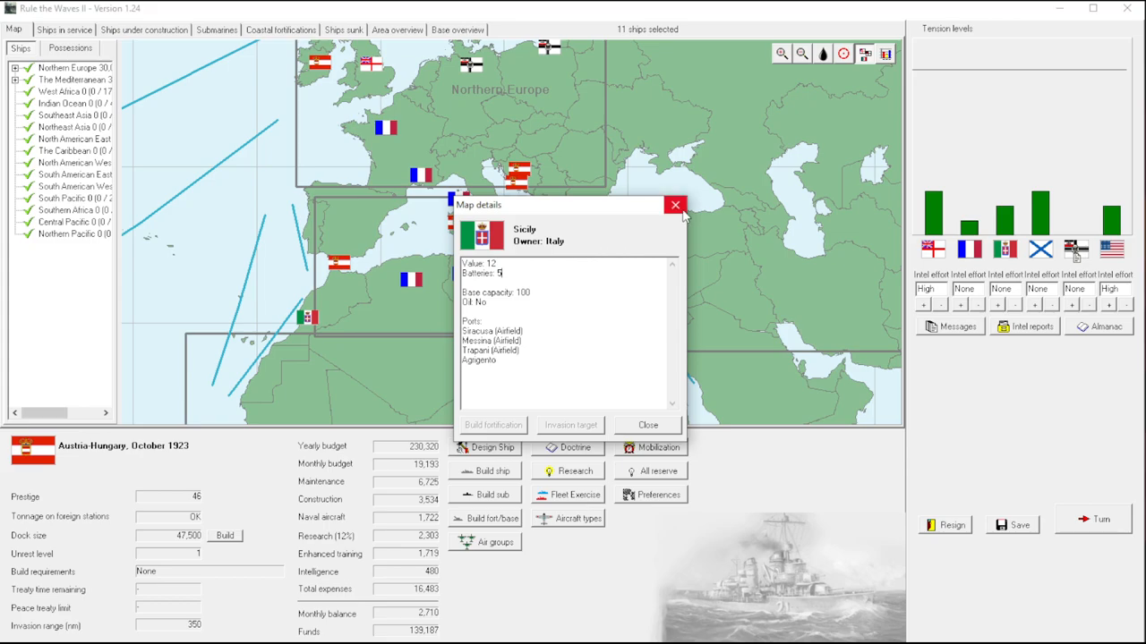
click(648, 424)
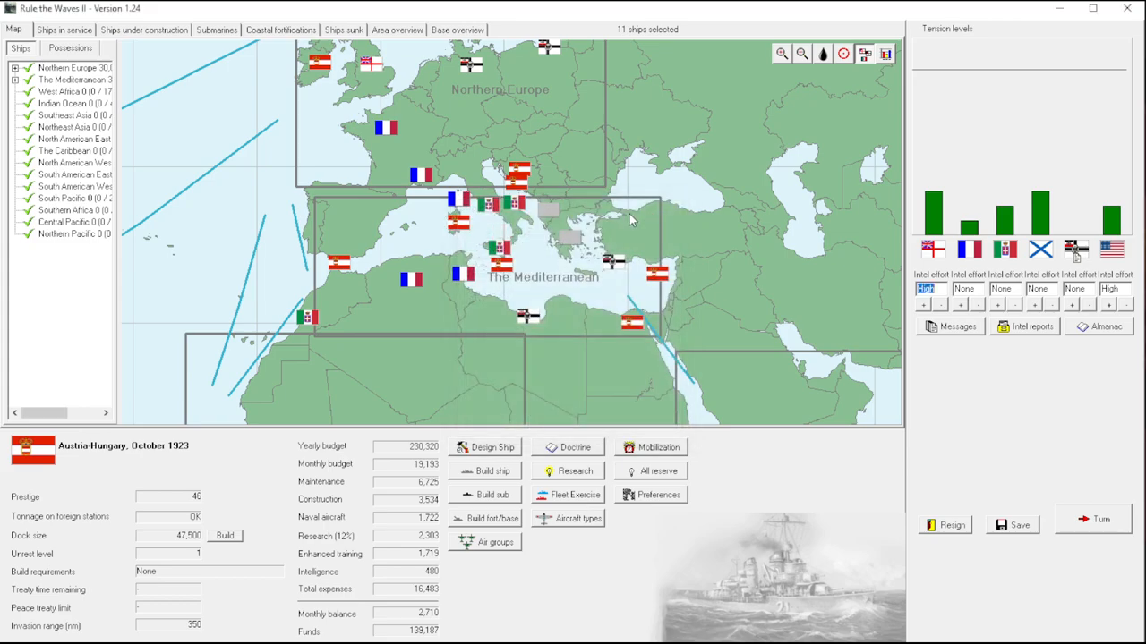
mouse_move(682, 305)
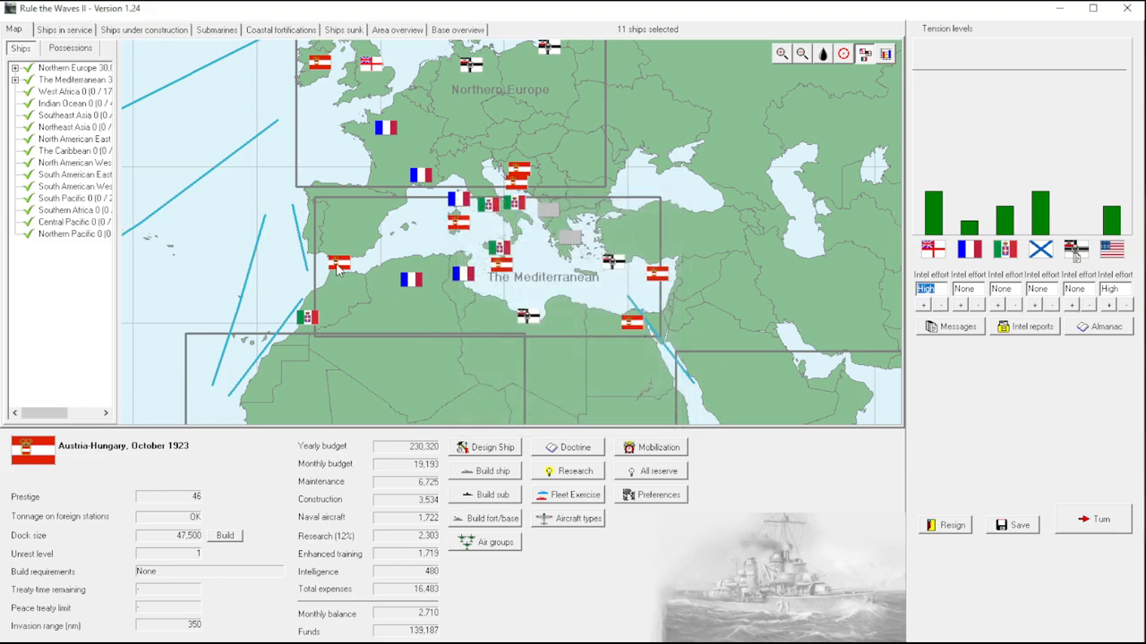
mouse_move(661, 330)
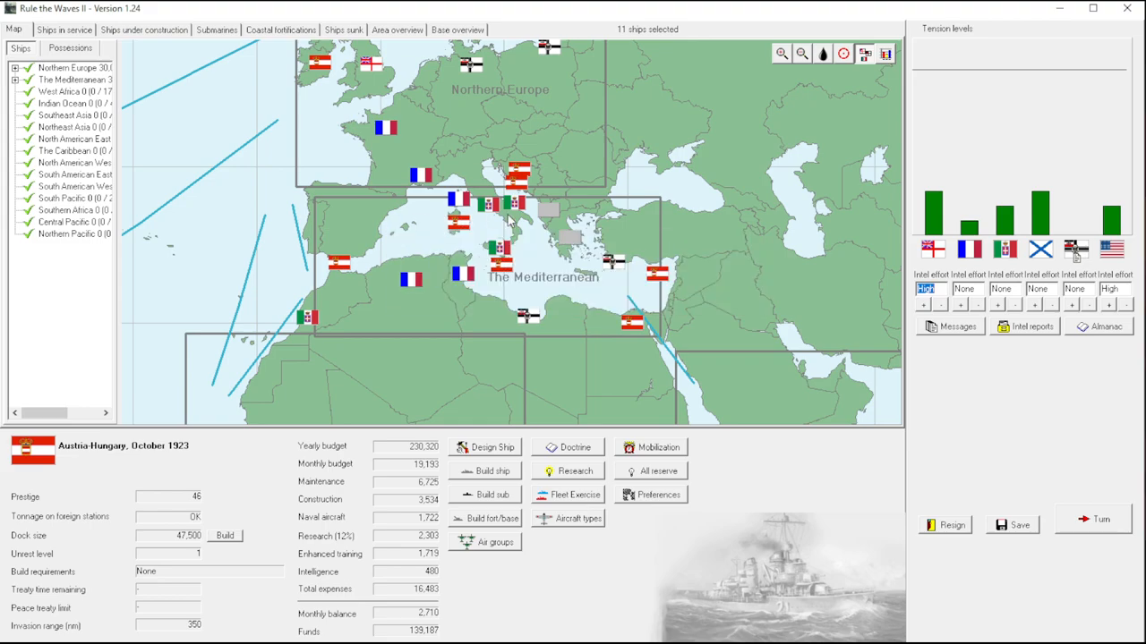
mouse_move(550, 358)
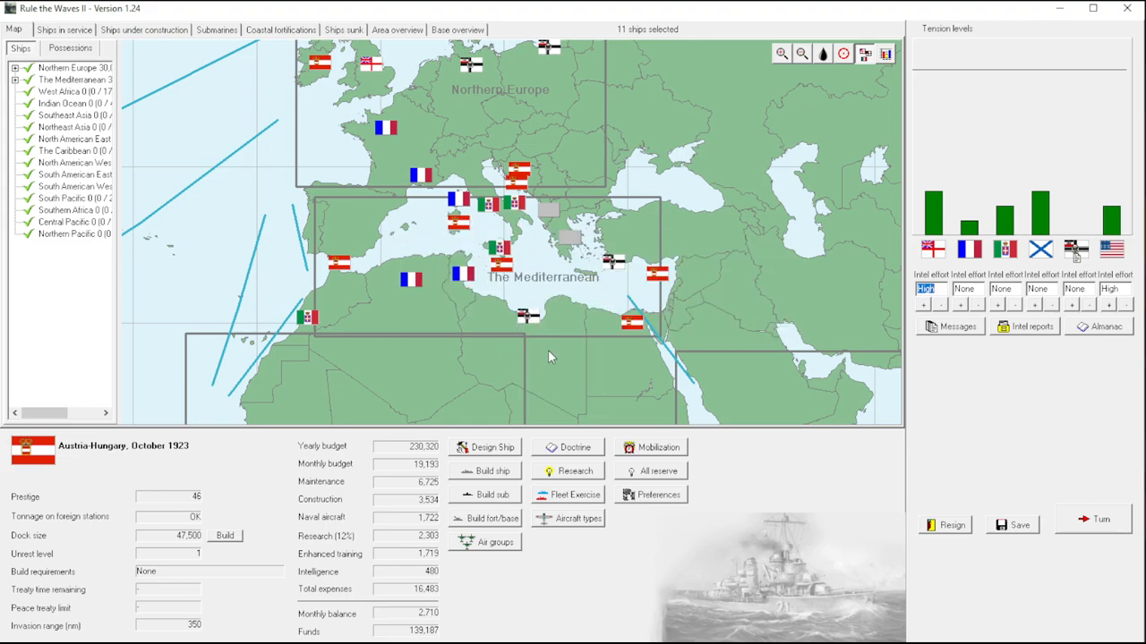
mouse_move(566, 358)
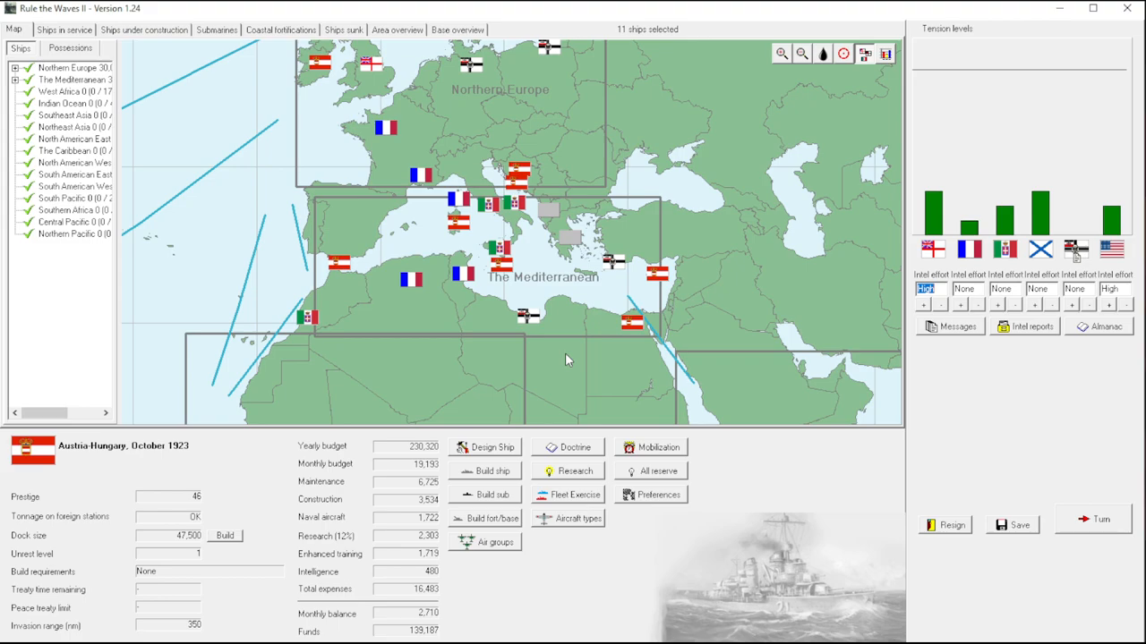
mouse_move(505, 233)
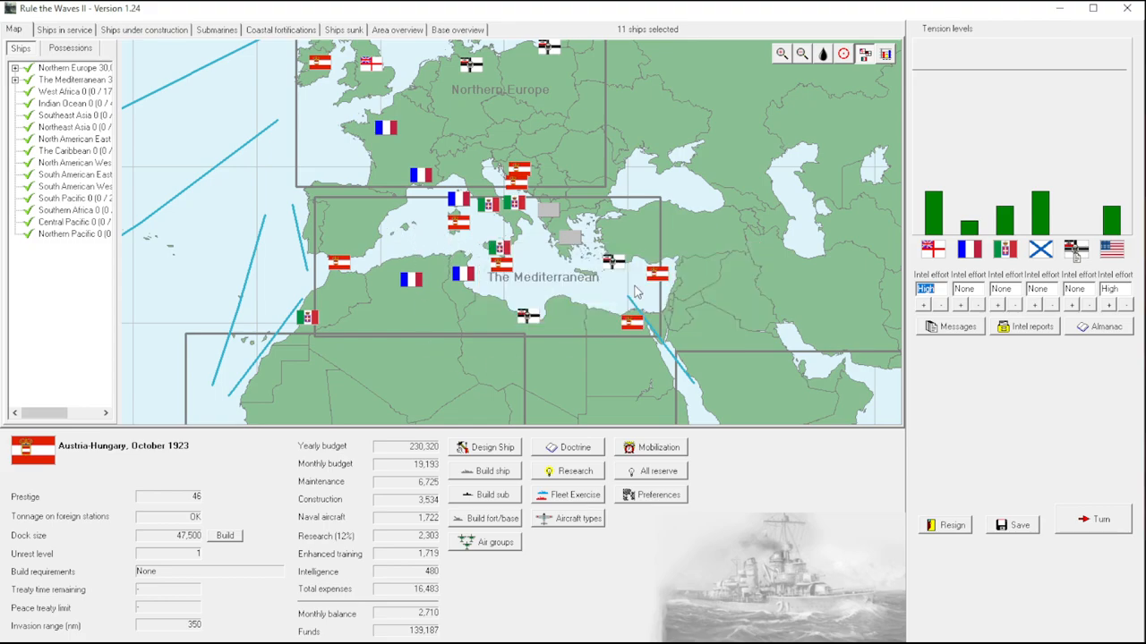
mouse_move(410, 287)
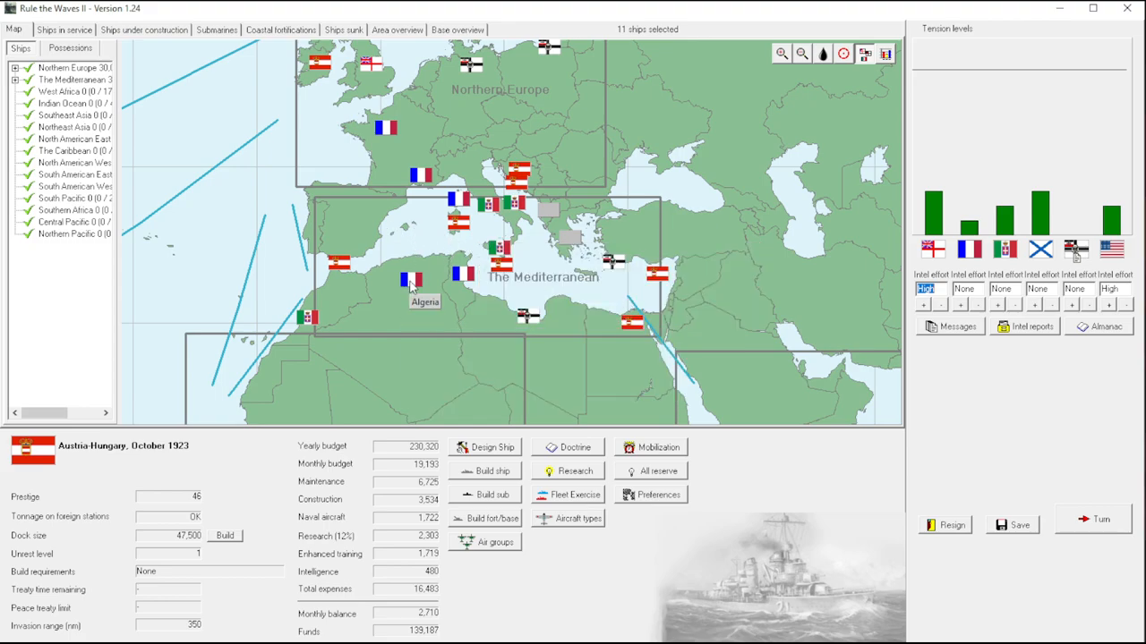
mouse_move(467, 281)
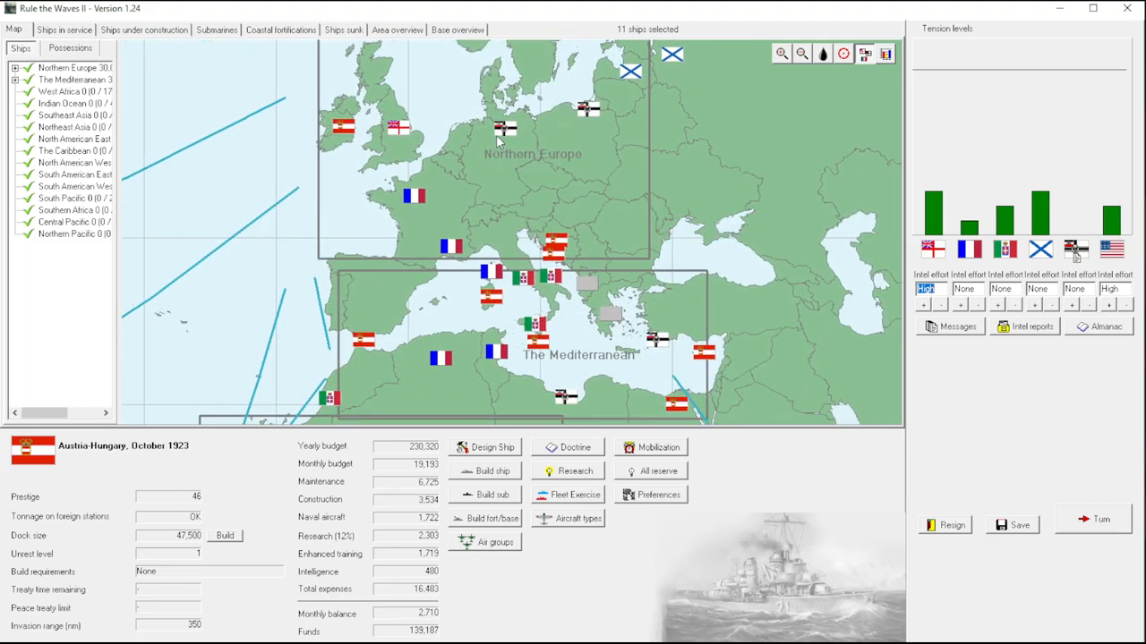
mouse_move(501, 142)
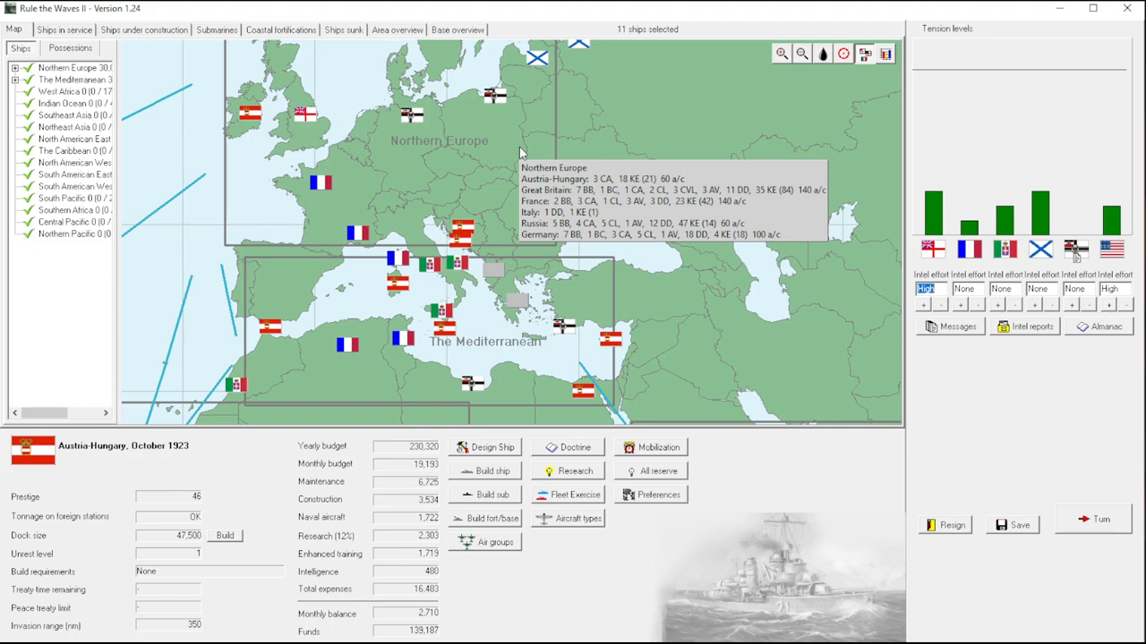
mouse_move(566, 331)
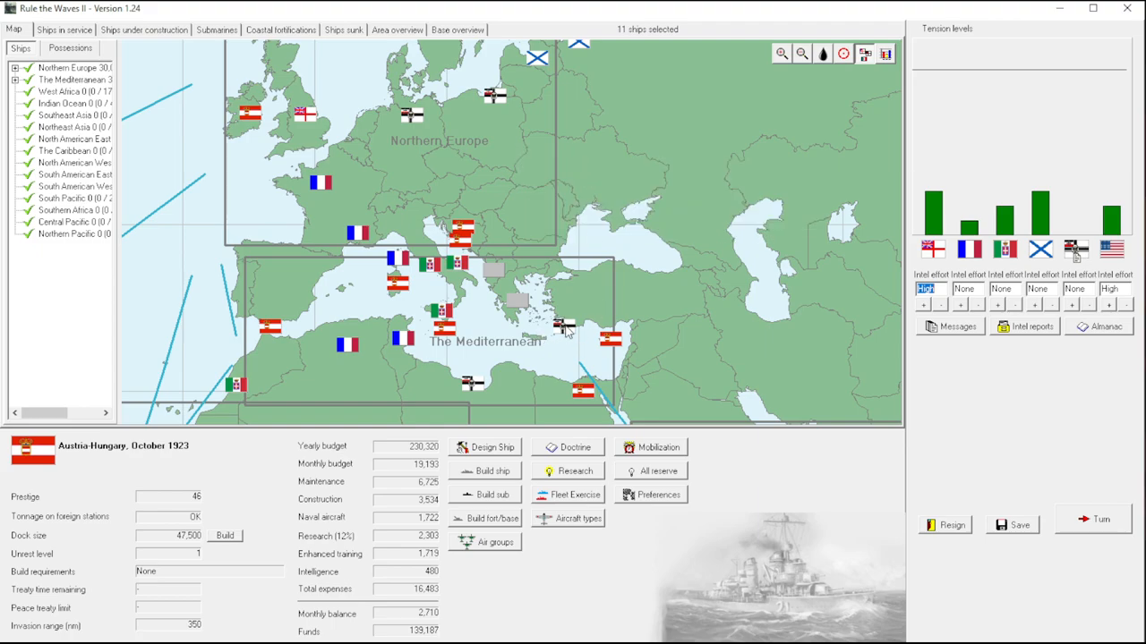
mouse_move(476, 390)
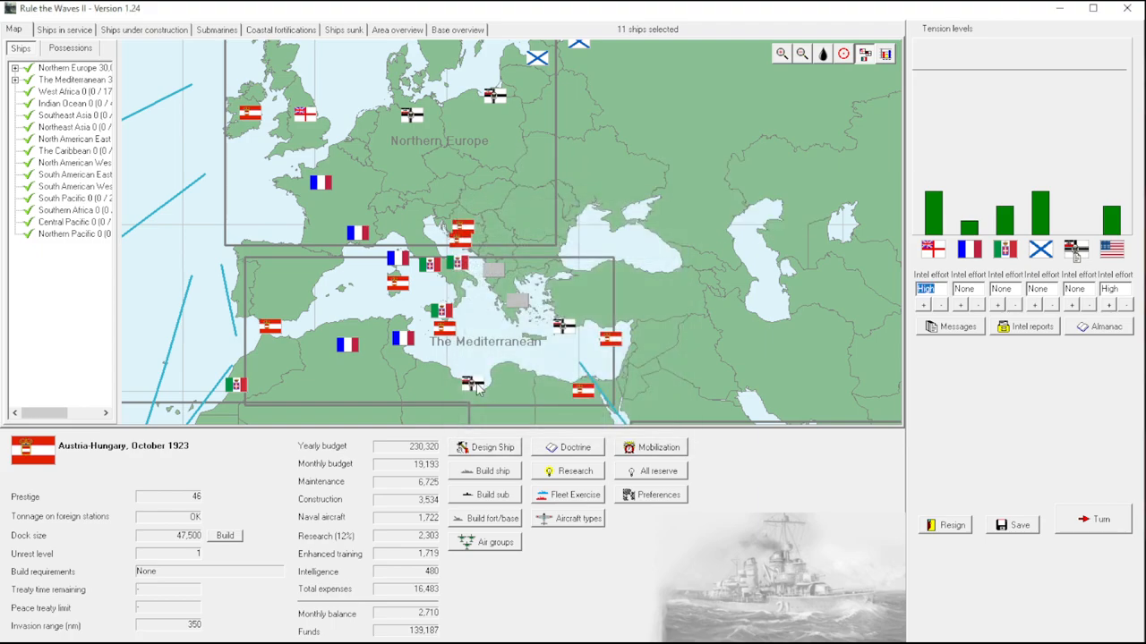
click(479, 385)
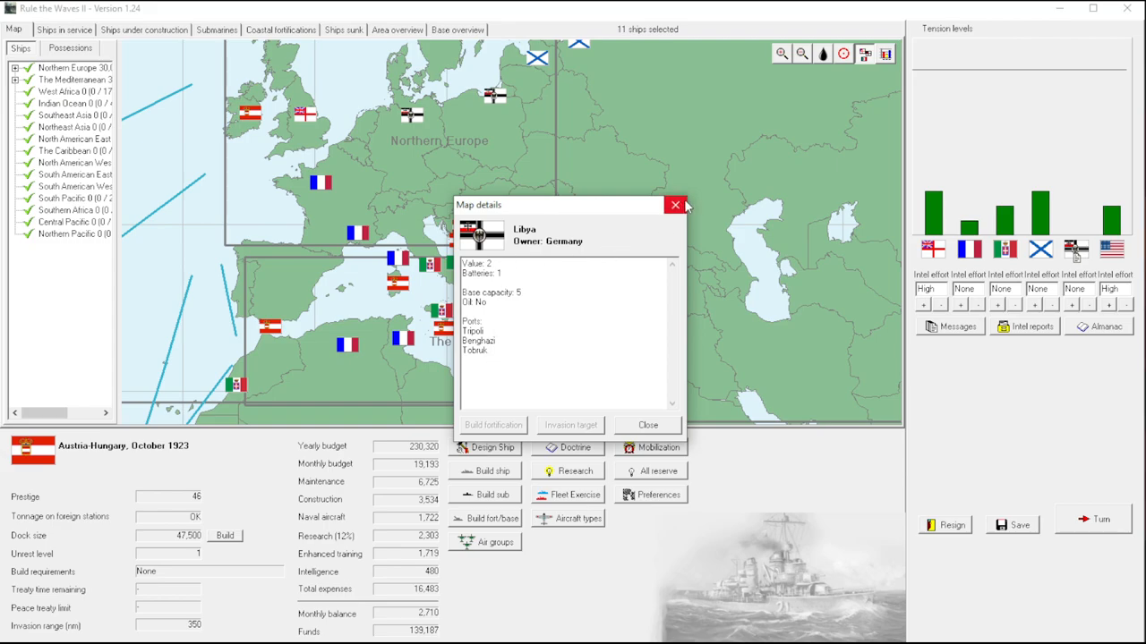
click(673, 204)
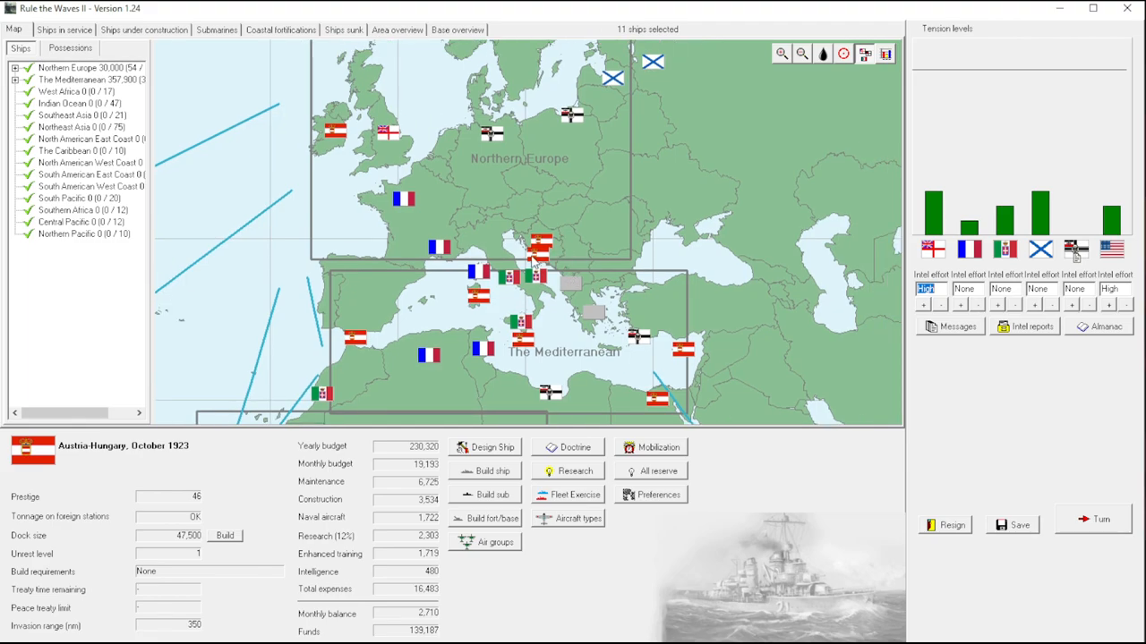
Show the wider world map and open the Northern Europe sea-area details.
click(802, 53)
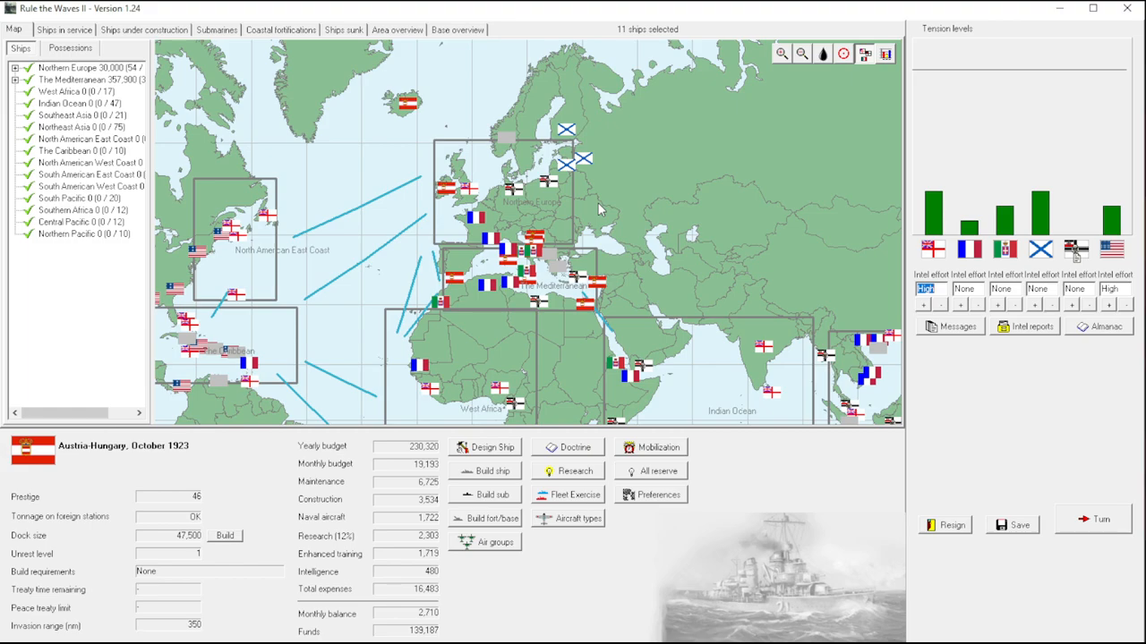
mouse_move(505, 218)
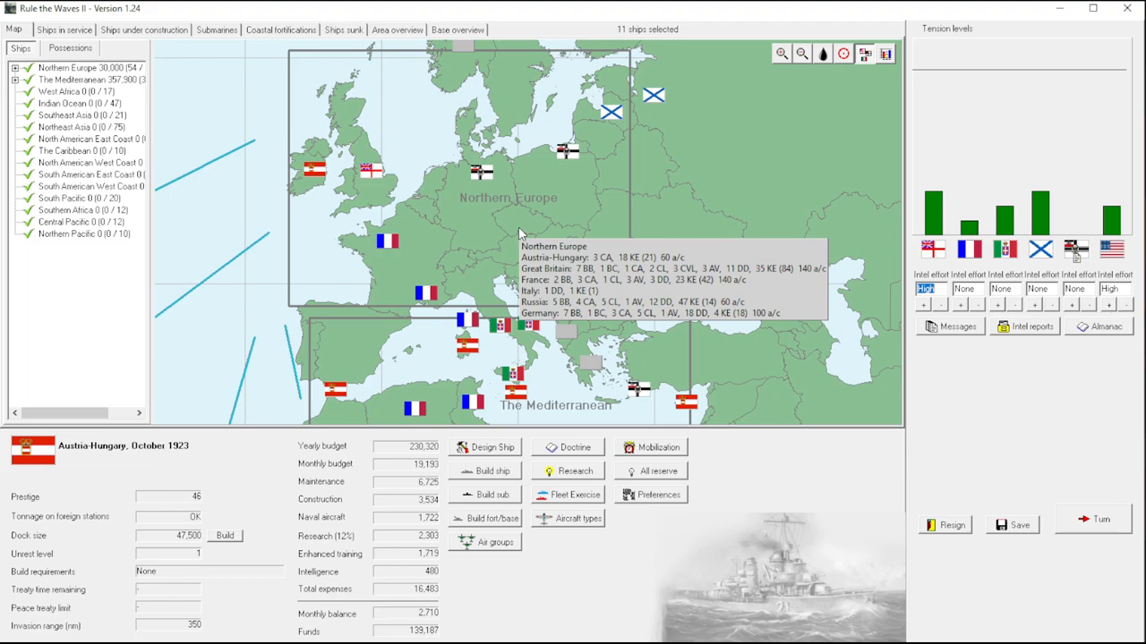
mouse_move(537, 222)
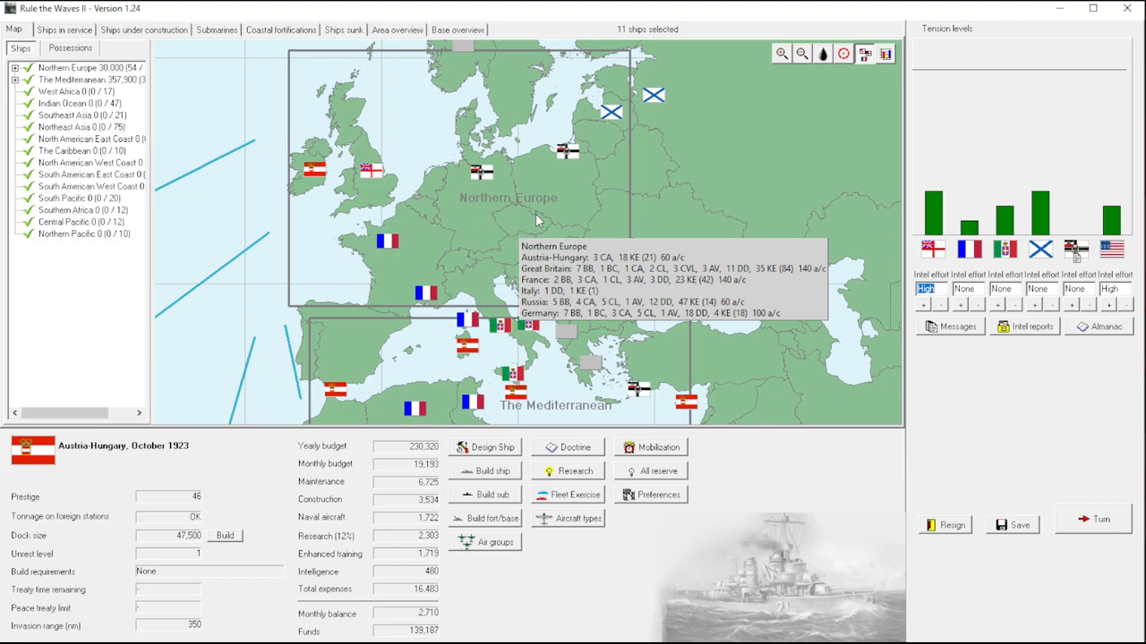
mouse_move(709, 233)
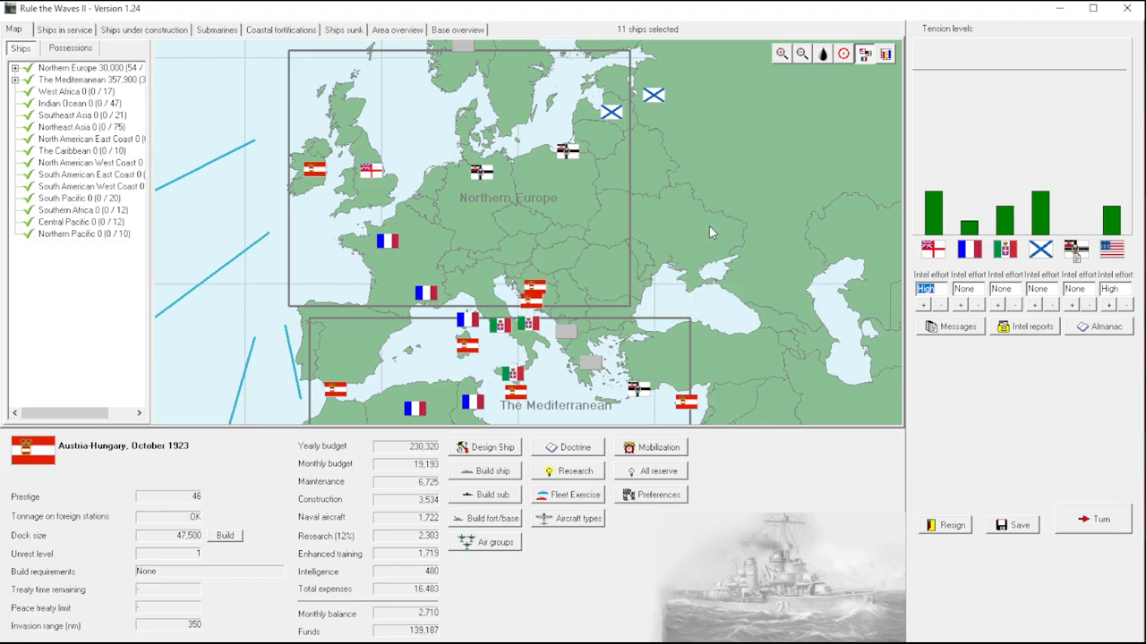
mouse_move(1106, 301)
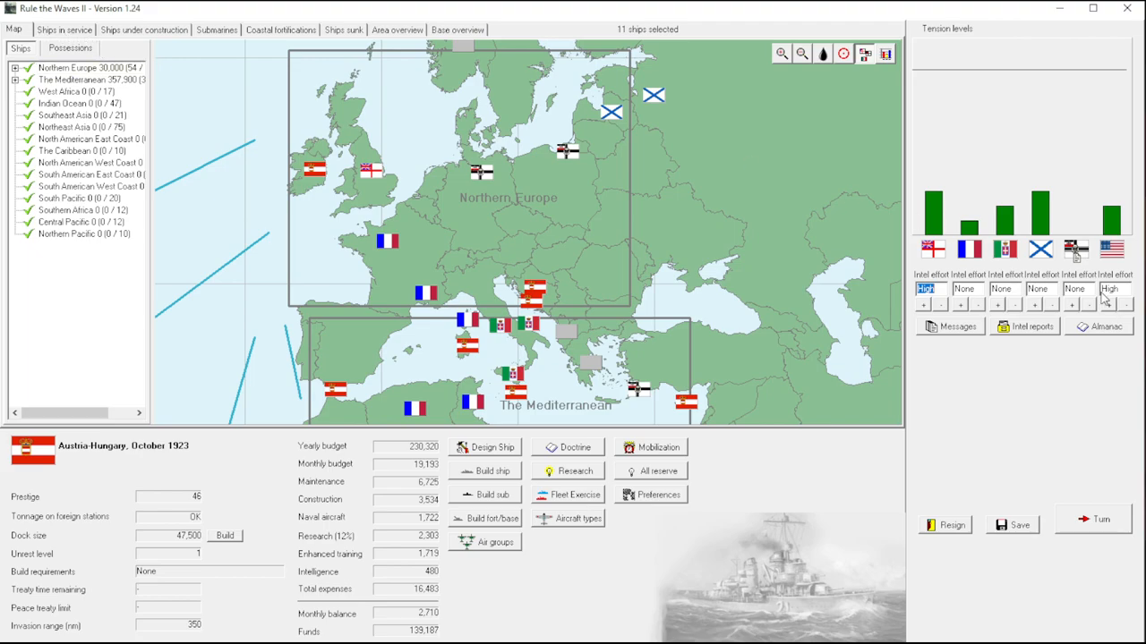
mouse_move(636, 276)
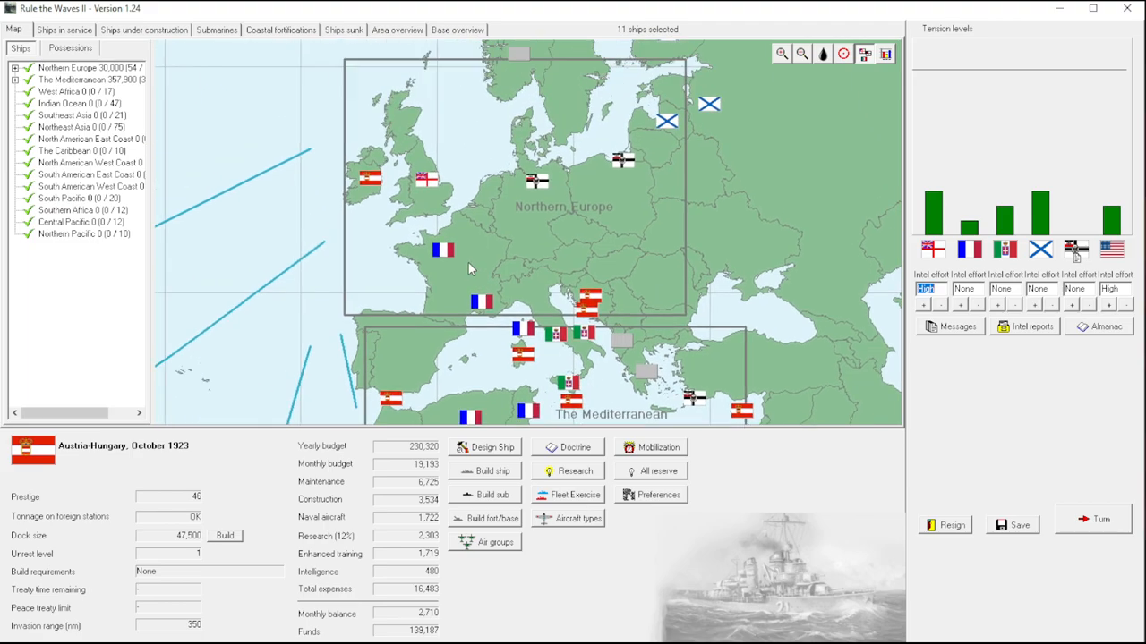
mouse_move(373, 182)
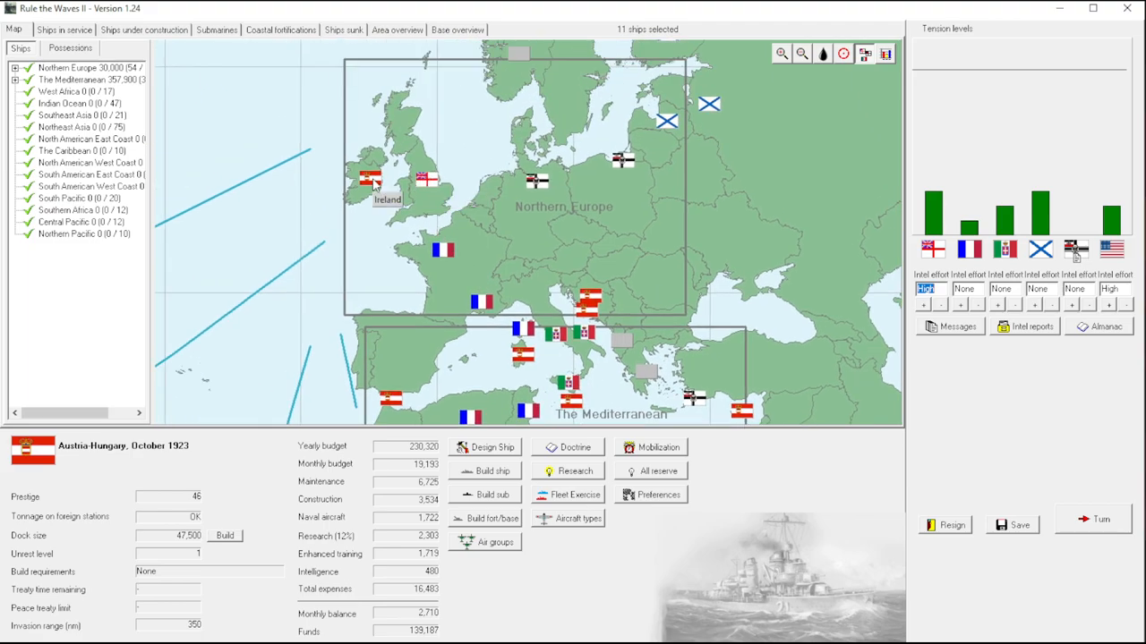
mouse_move(429, 177)
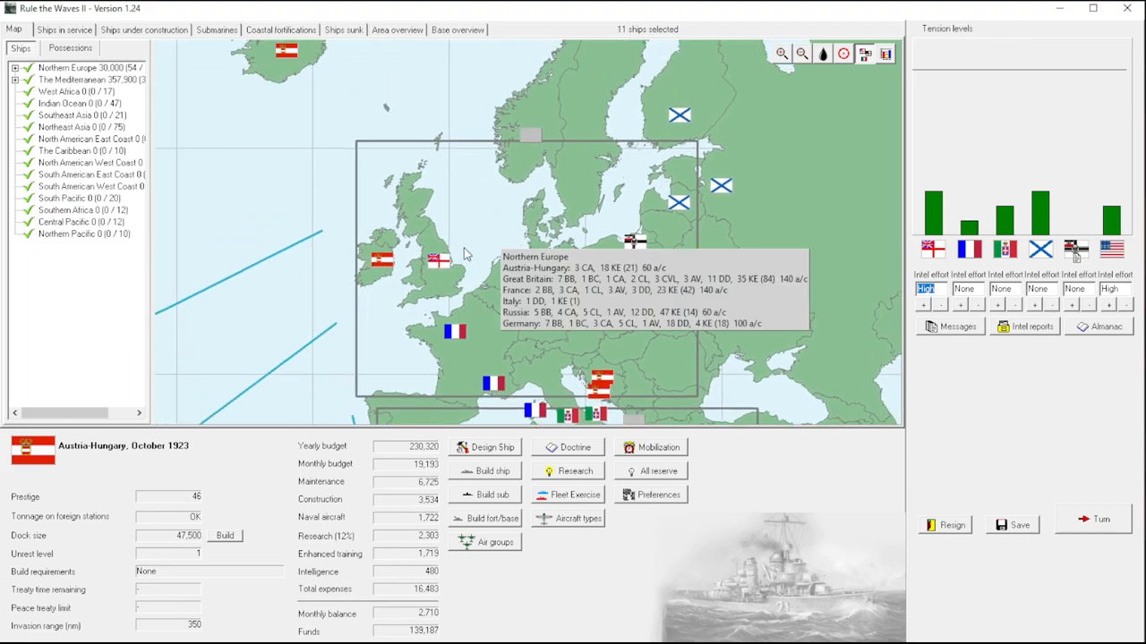
click(448, 259)
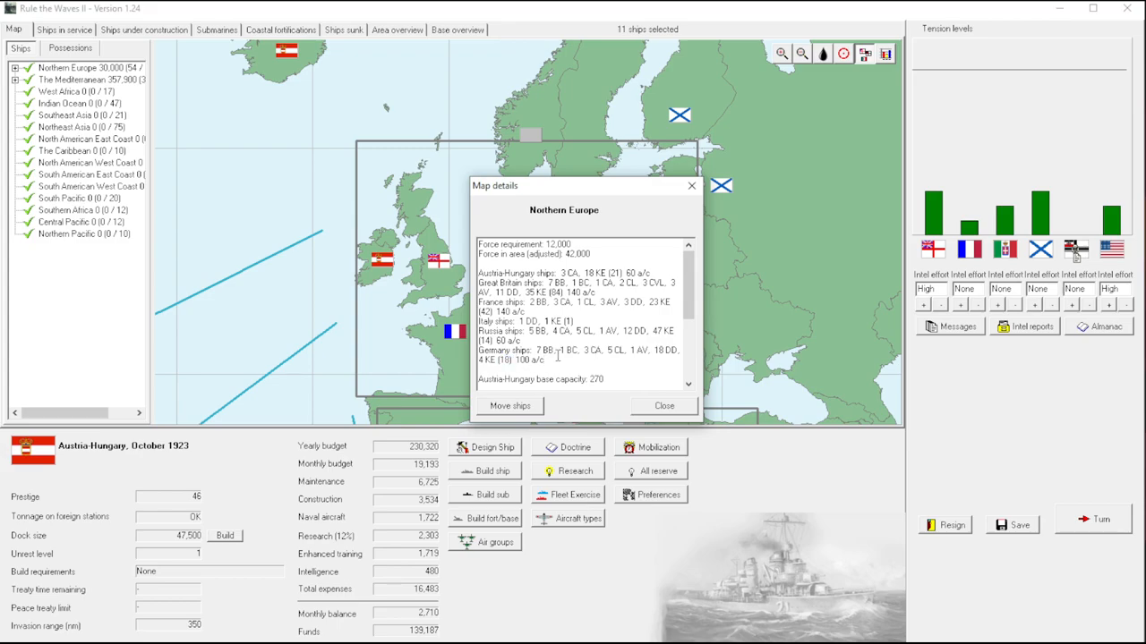
double_click(544, 349)
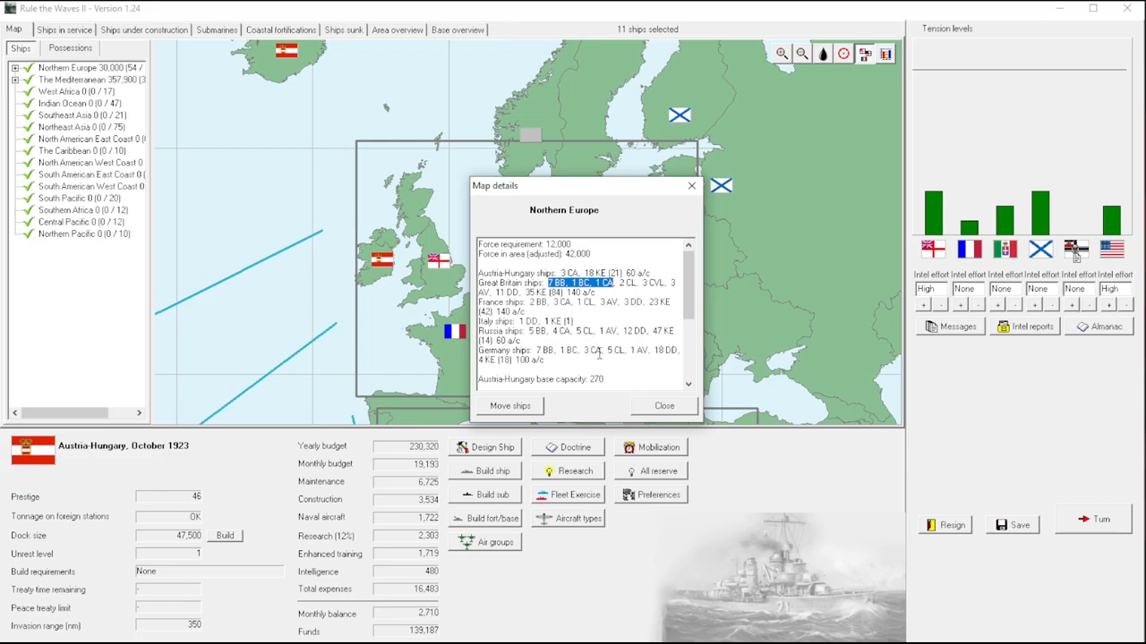
mouse_move(598, 351)
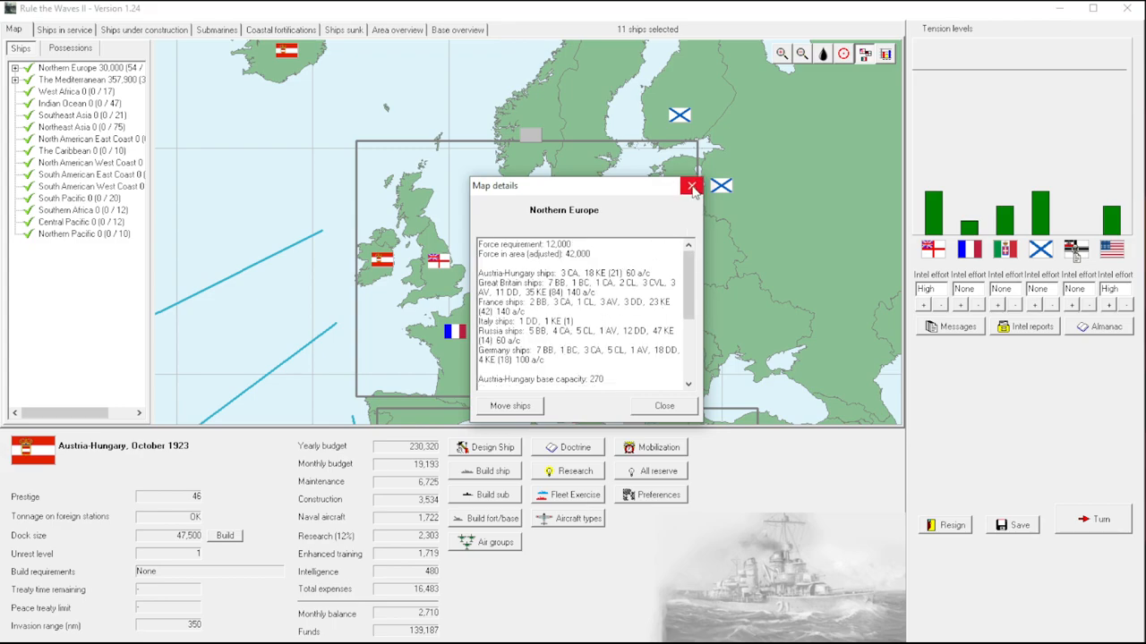
Close the Northern Europe area details and zoom the map in on western France.
click(691, 186)
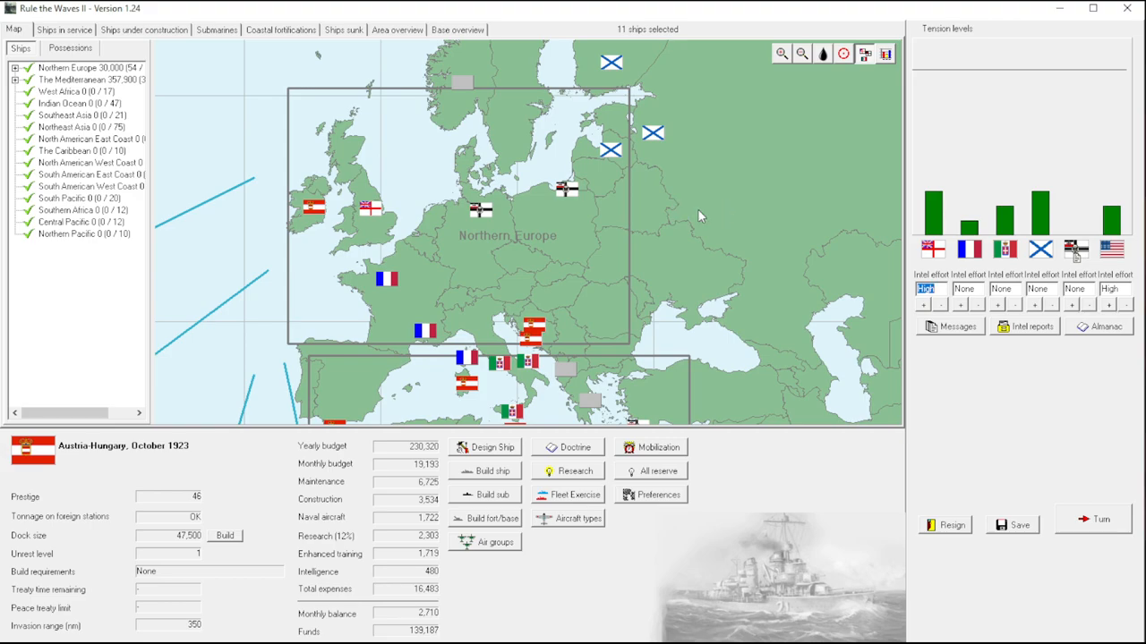
mouse_move(490, 235)
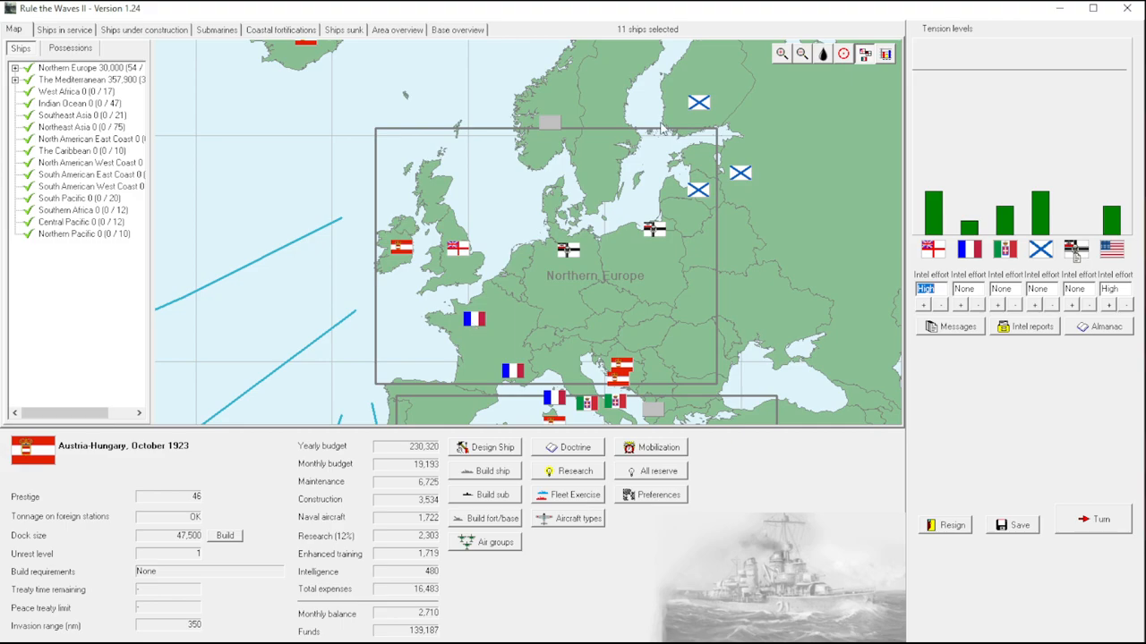
click(843, 53)
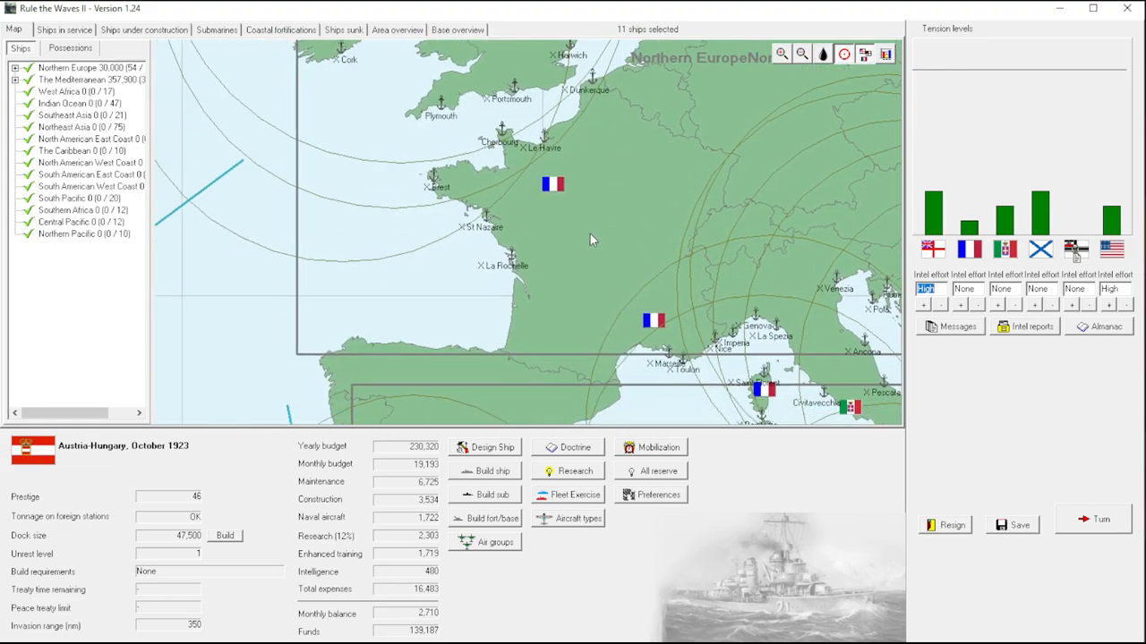
mouse_move(553, 185)
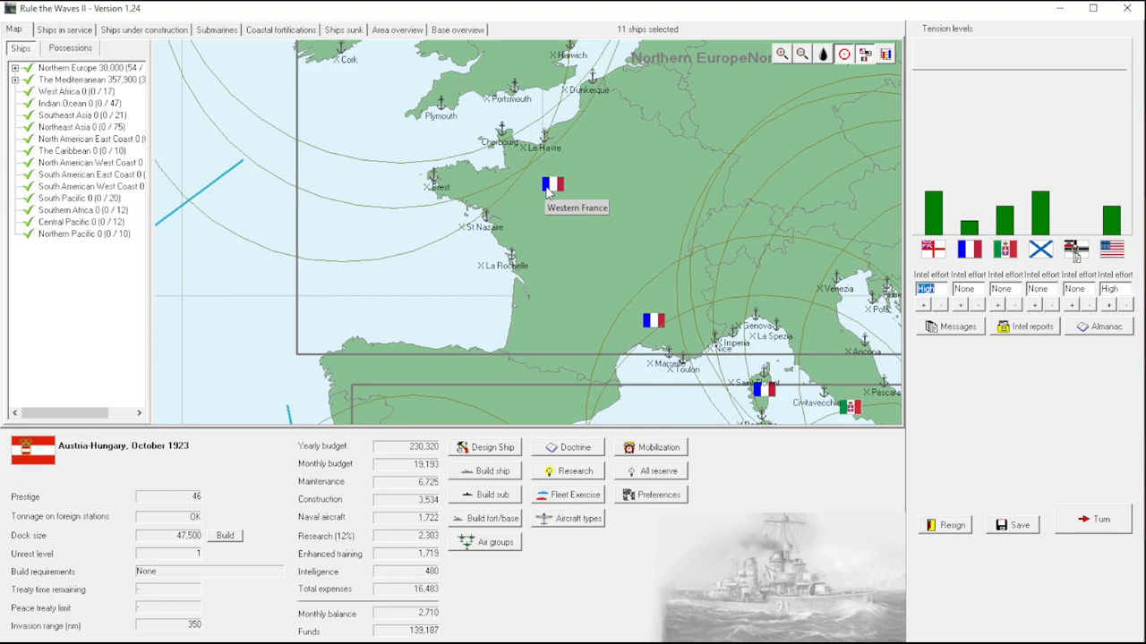
mouse_move(546, 169)
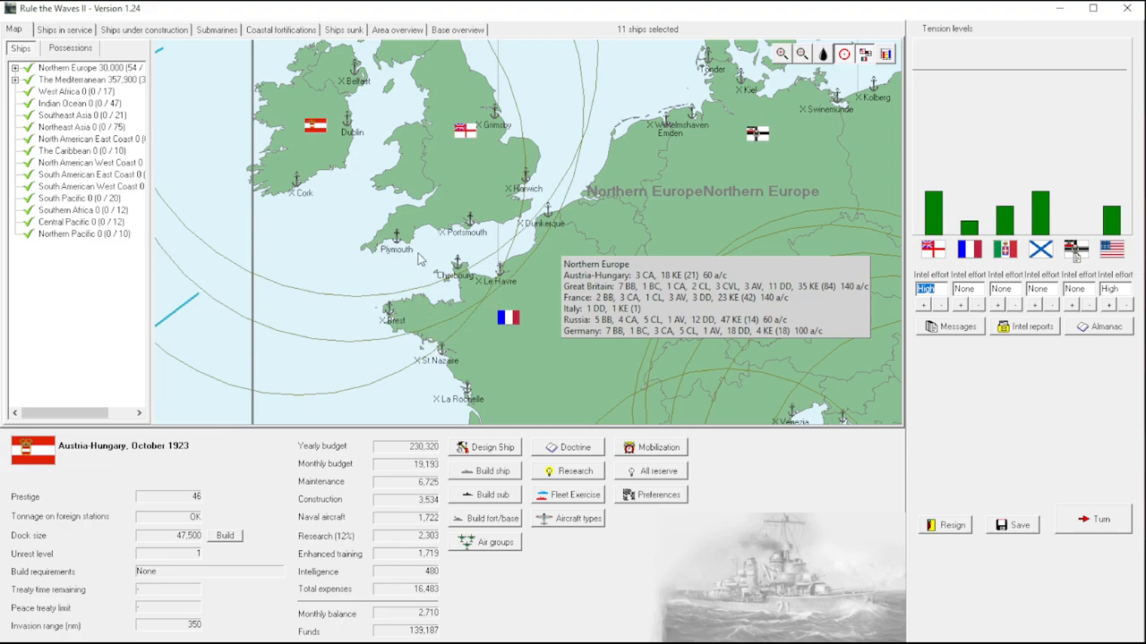
mouse_move(390, 308)
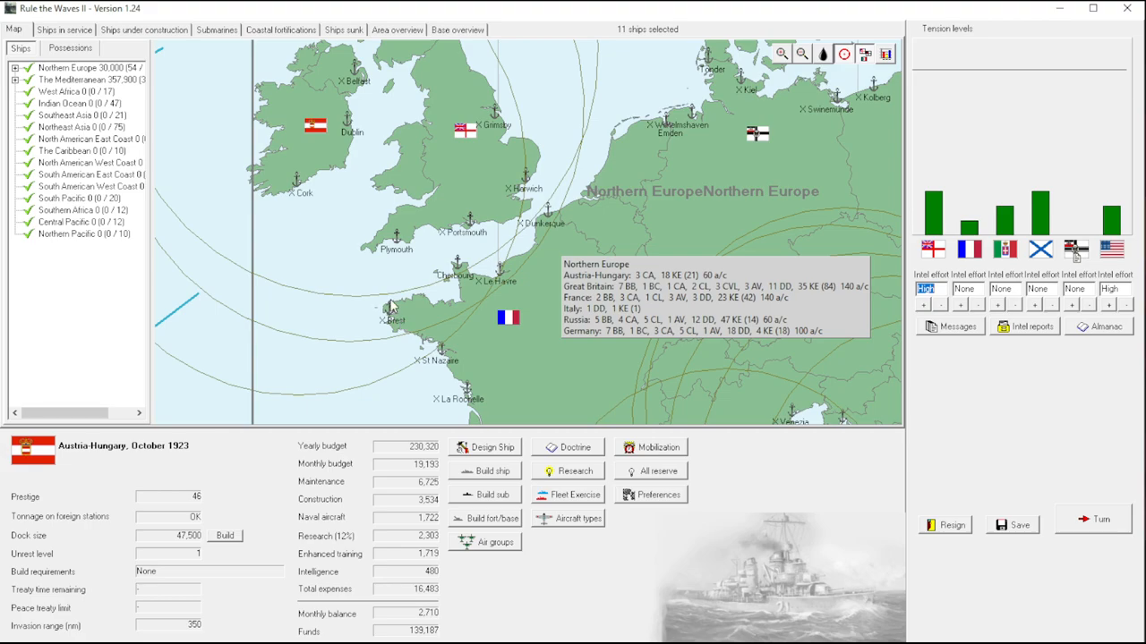
mouse_move(372, 441)
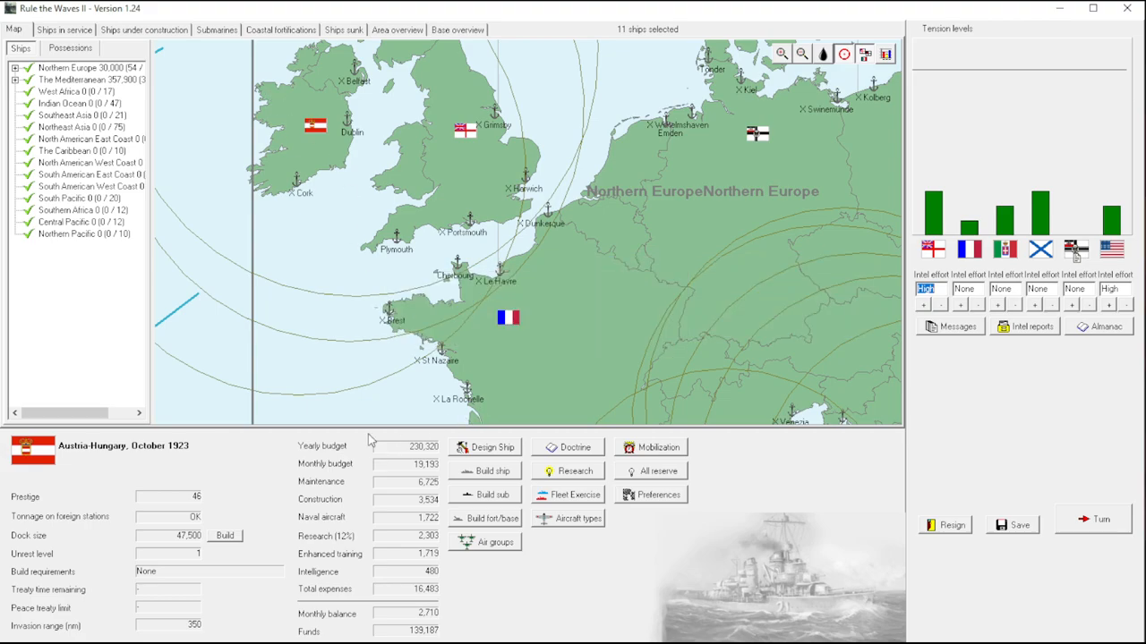
mouse_move(448, 339)
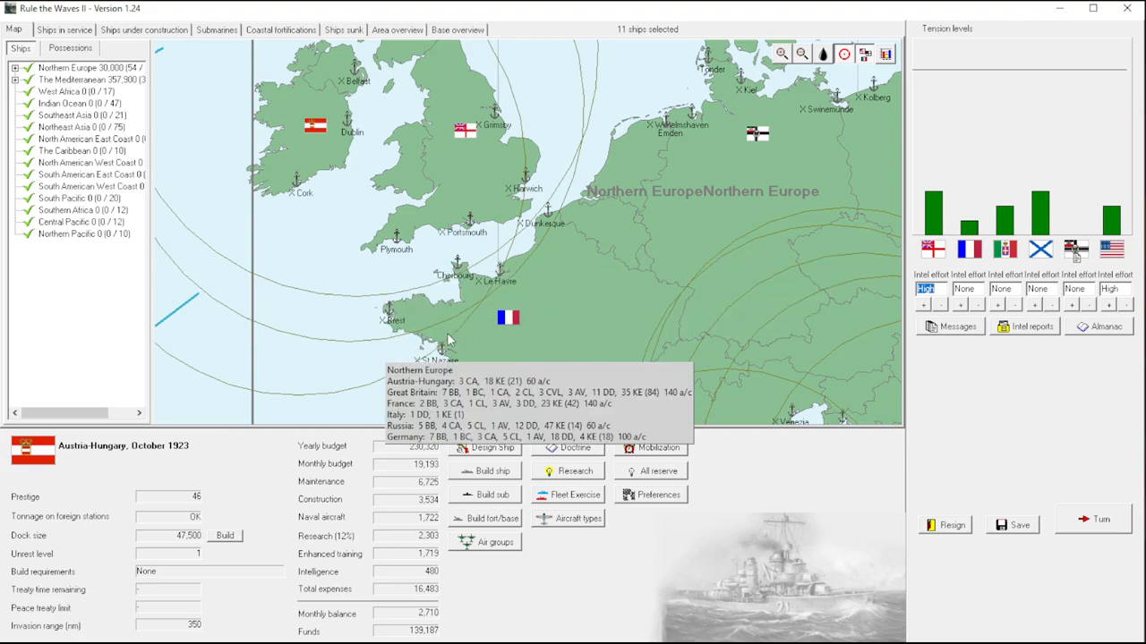
mouse_move(303, 186)
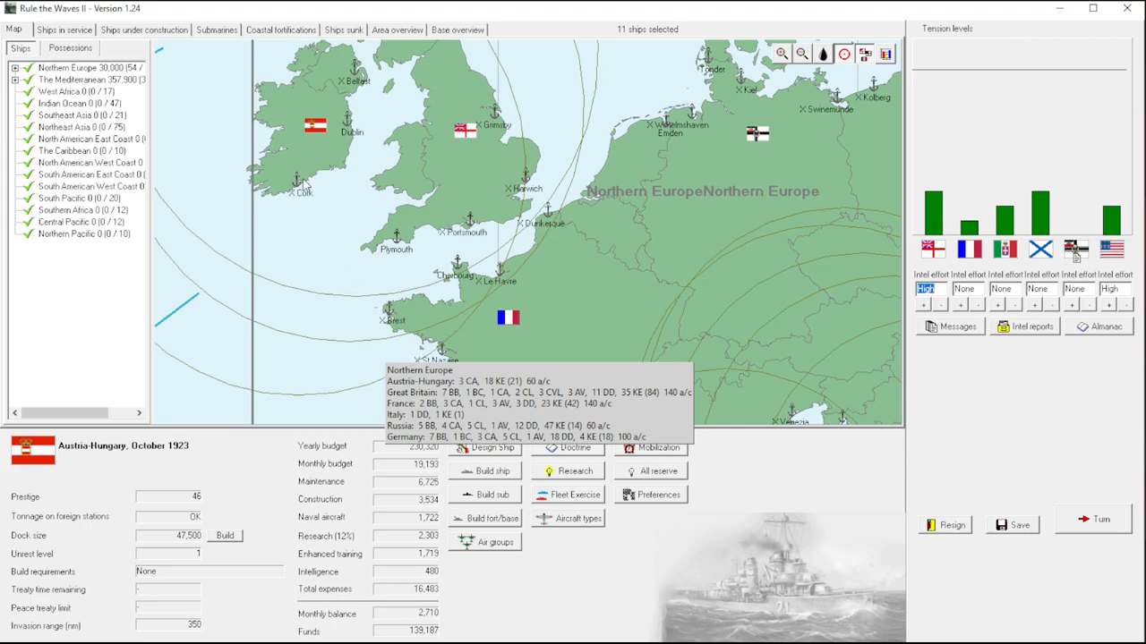
mouse_move(381, 304)
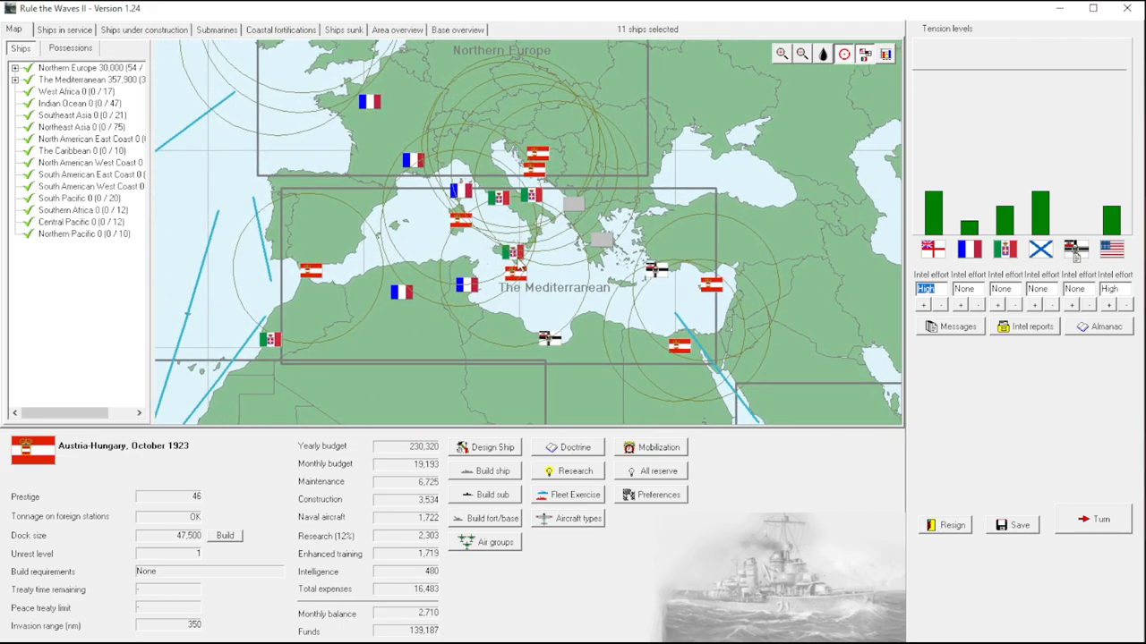
mouse_move(974, 310)
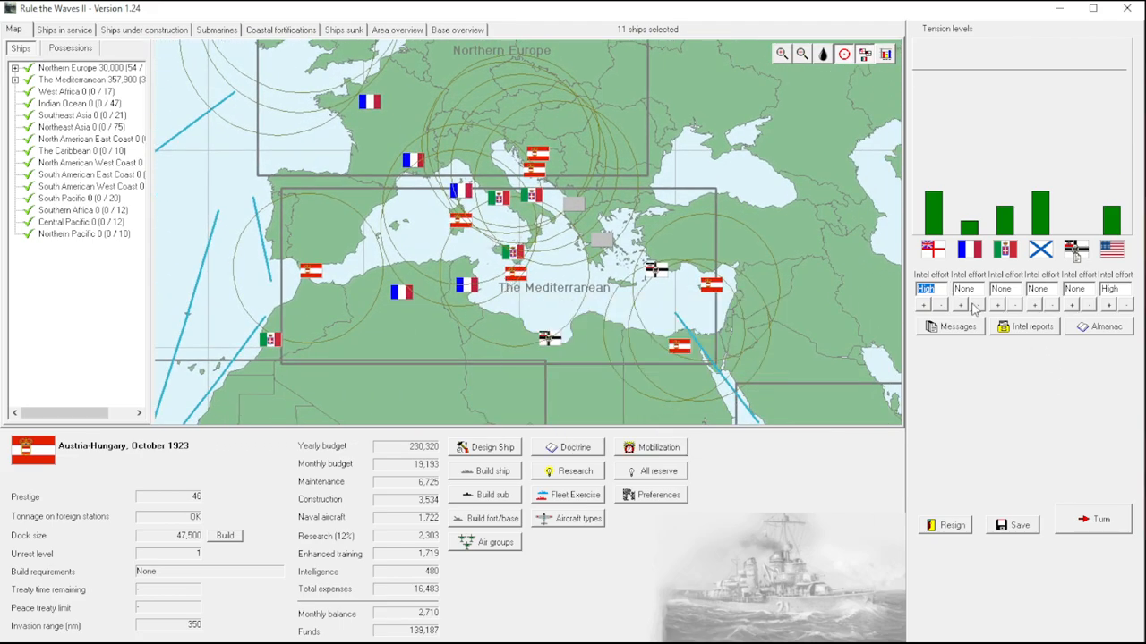
mouse_move(773, 483)
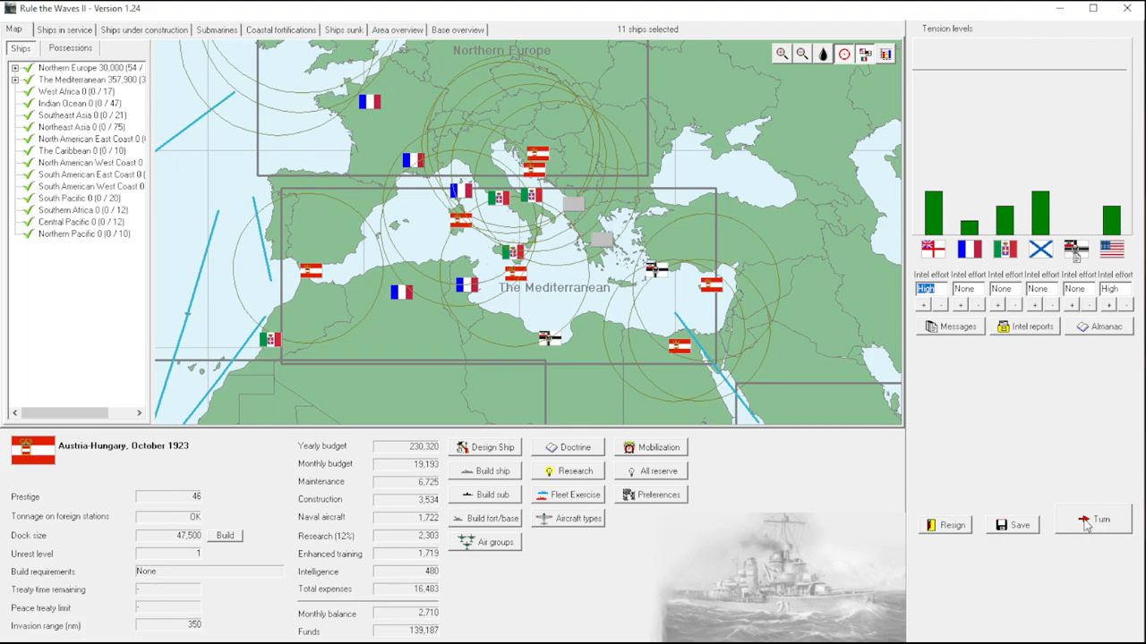
mouse_move(475, 144)
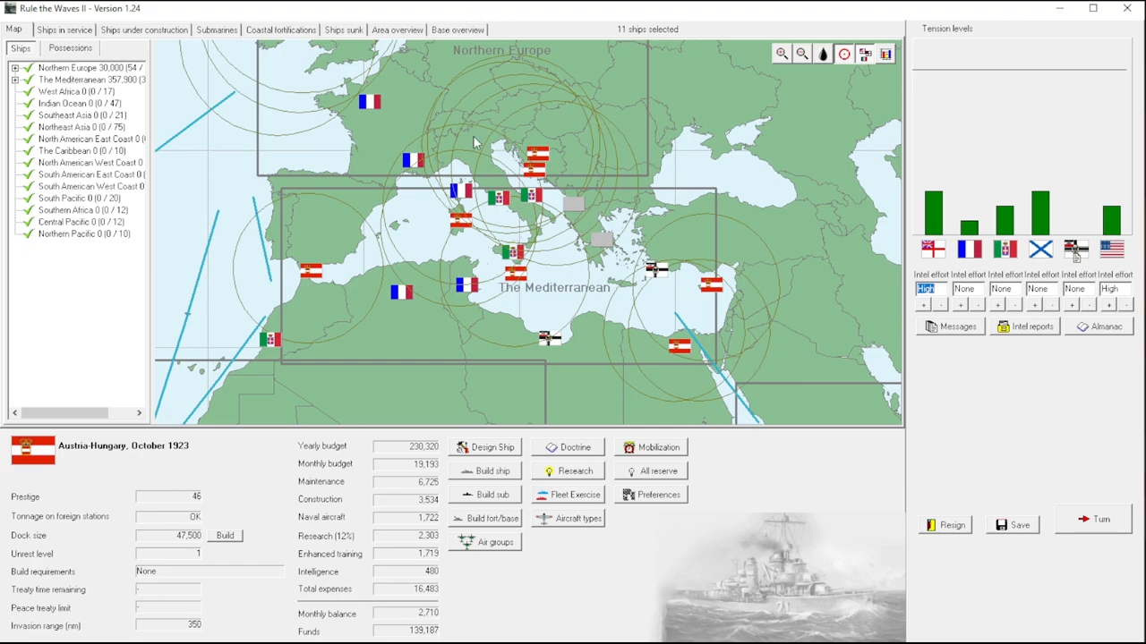
click(485, 447)
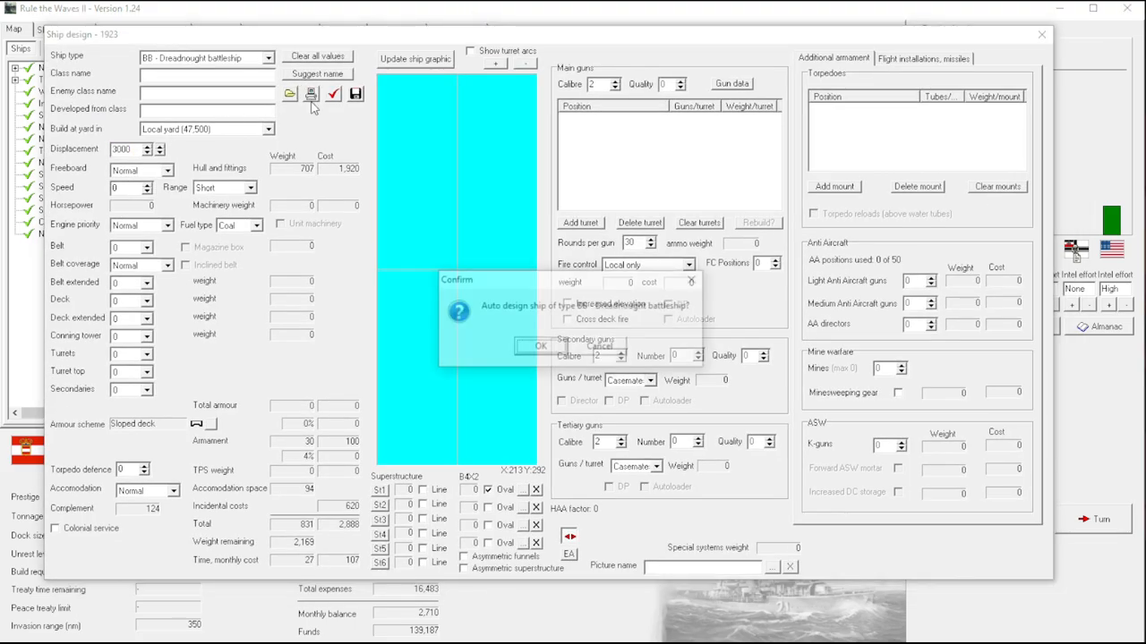
click(541, 348)
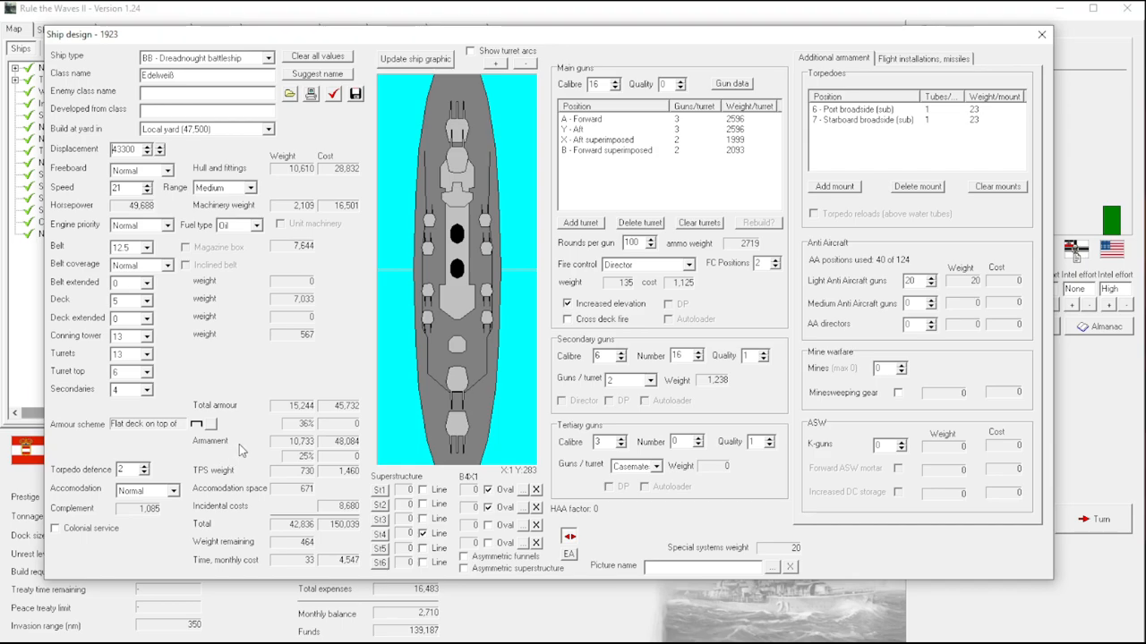
mouse_move(205, 356)
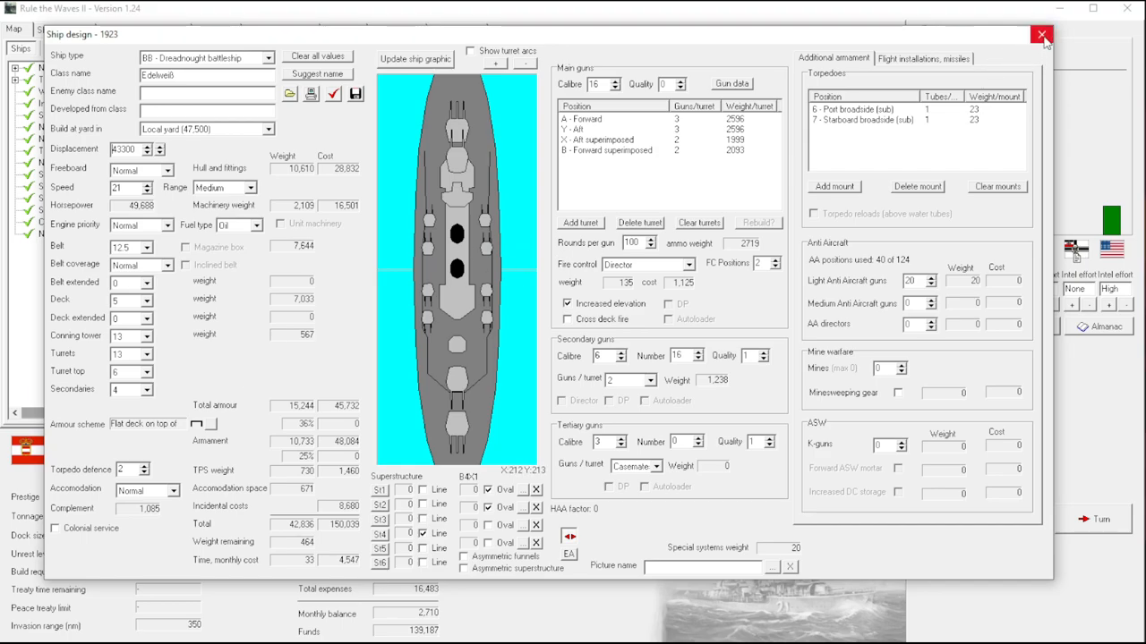
click(1041, 36)
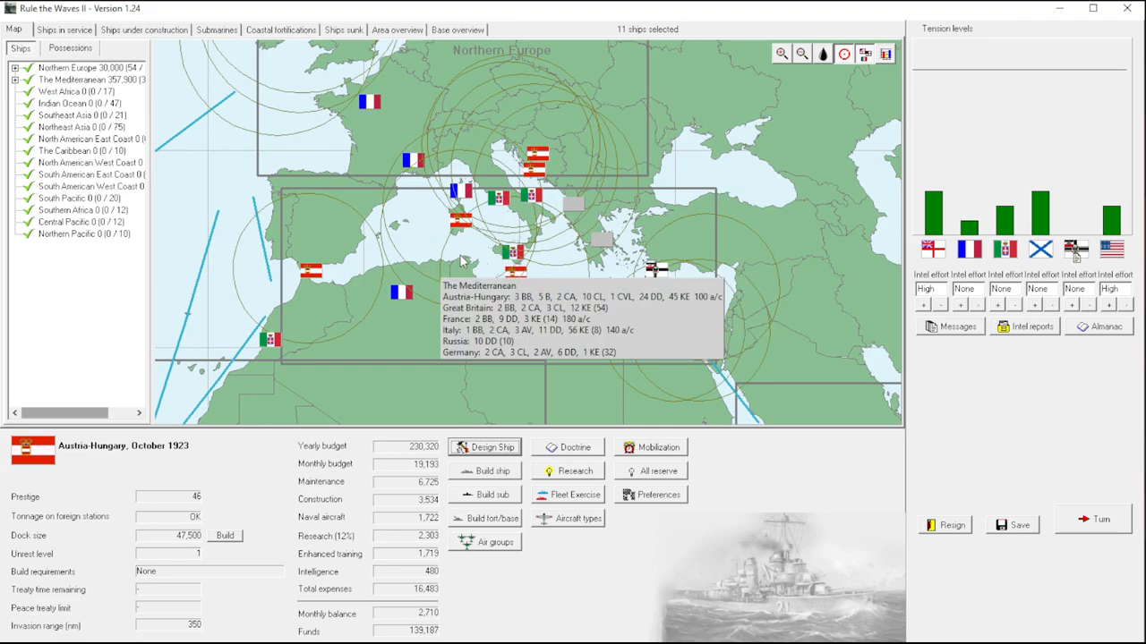
mouse_move(462, 261)
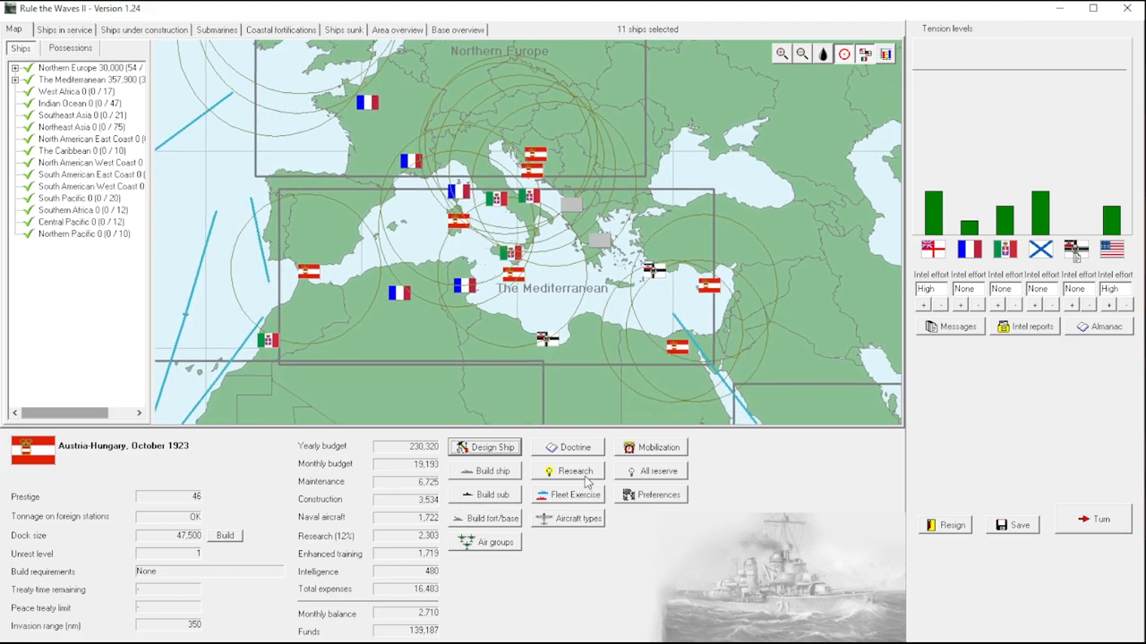
mouse_move(1103, 337)
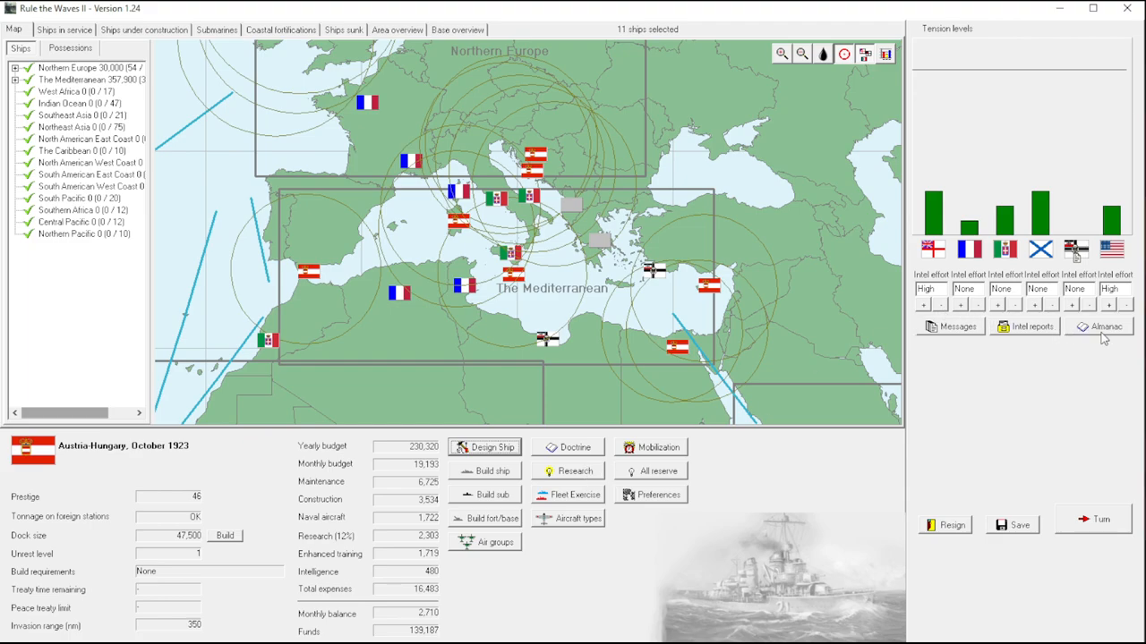
Bring up the Nation Data comparison of all seven powers' budgets and ship counts.
click(1107, 326)
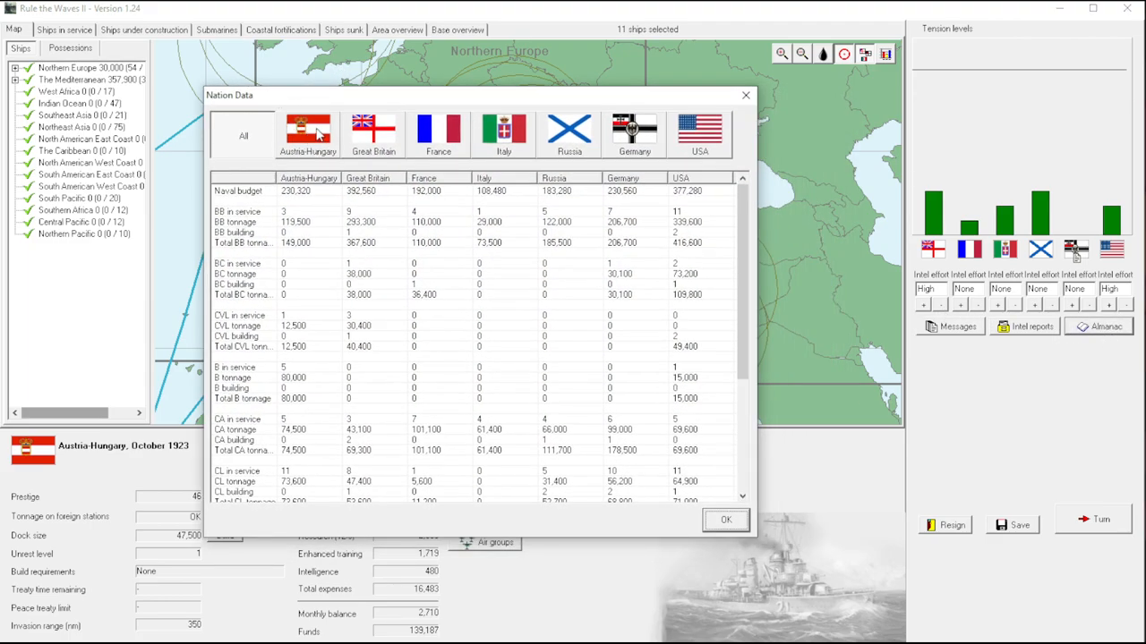
click(308, 133)
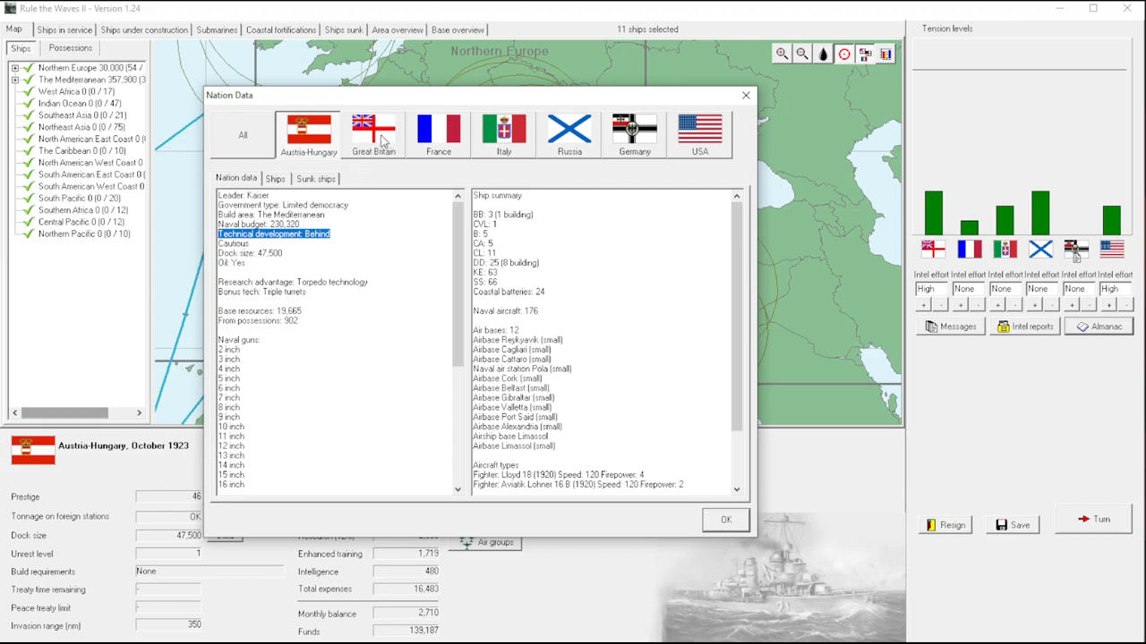
click(372, 132)
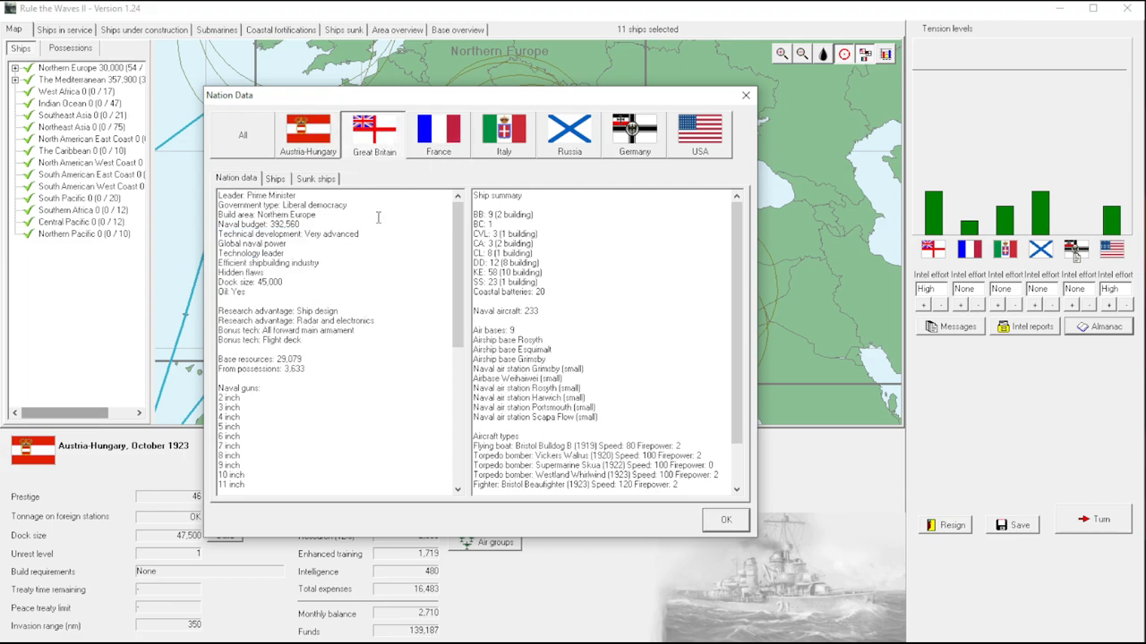
double_click(286, 232)
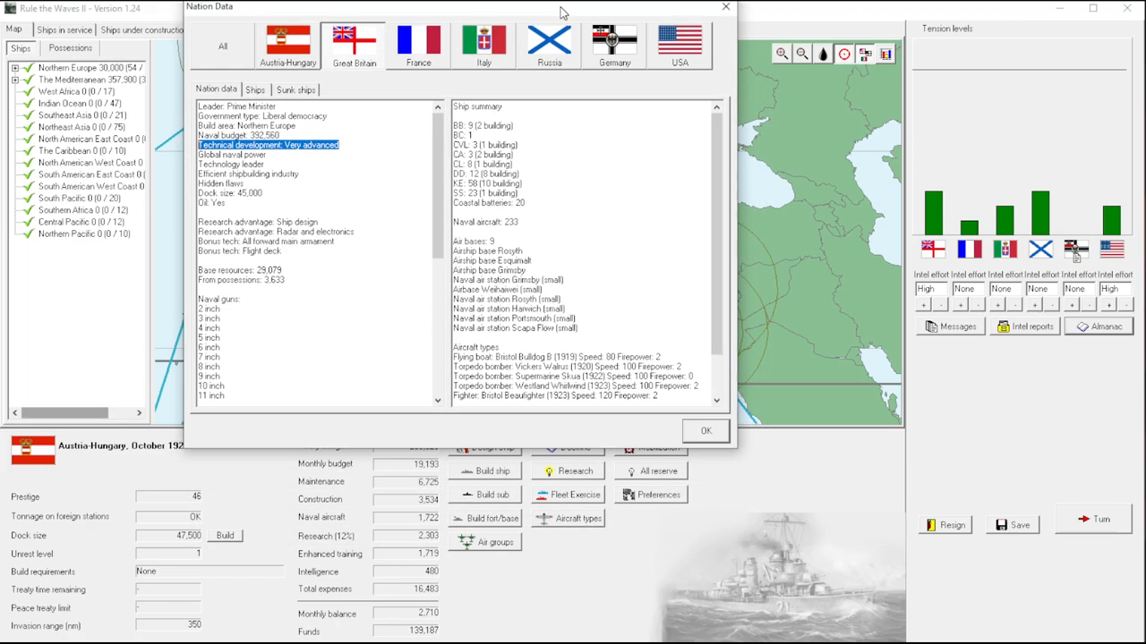
mouse_move(391, 13)
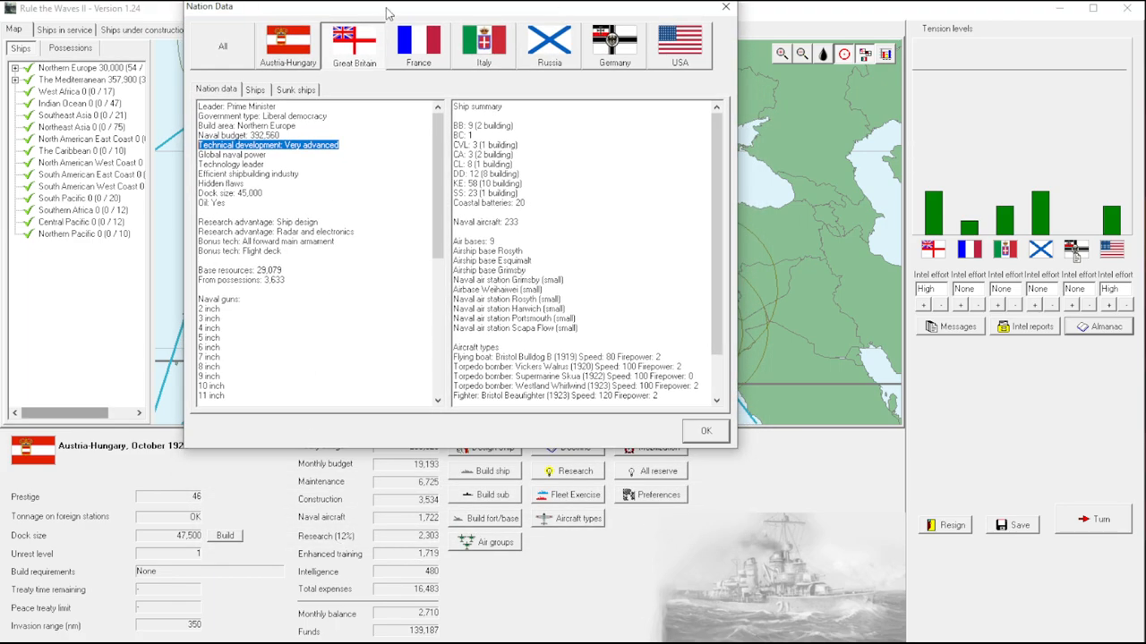
click(404, 179)
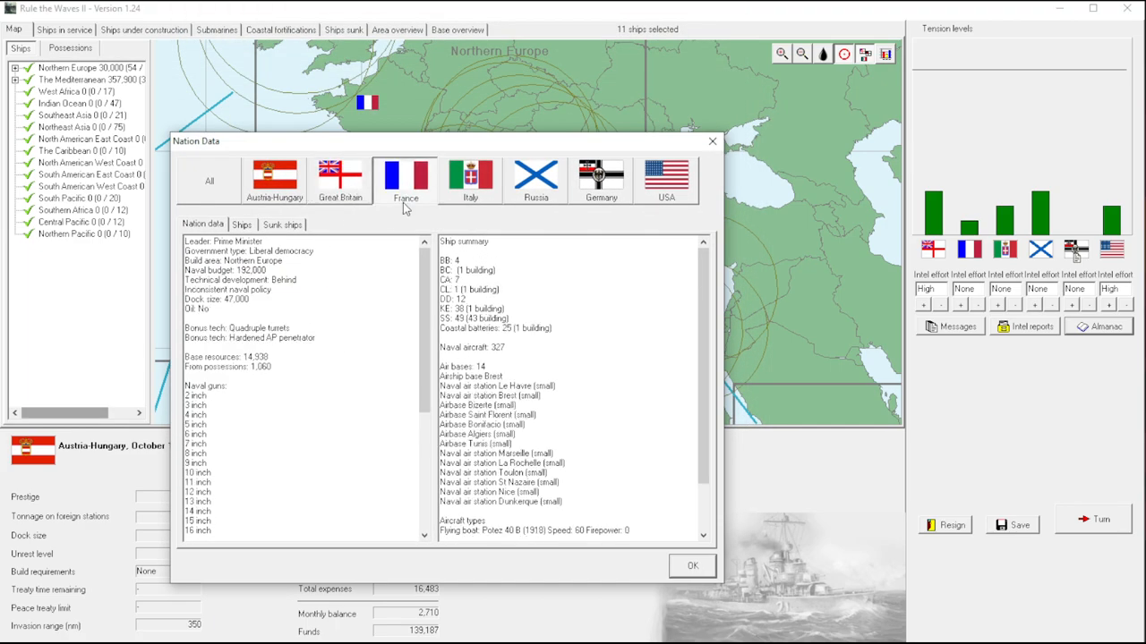
click(469, 179)
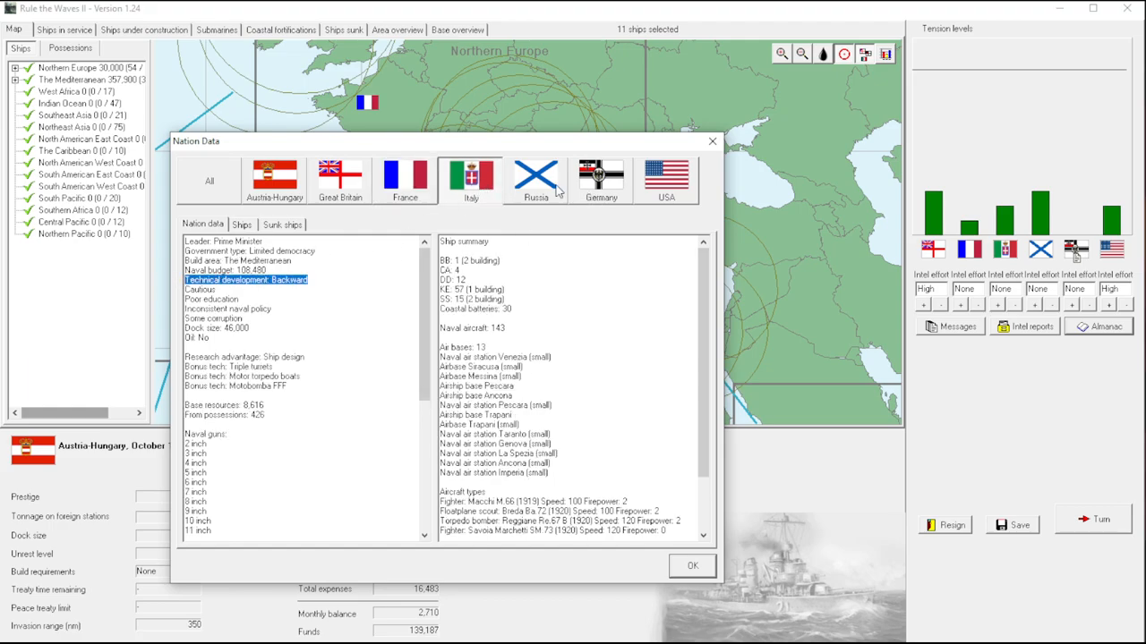
click(535, 179)
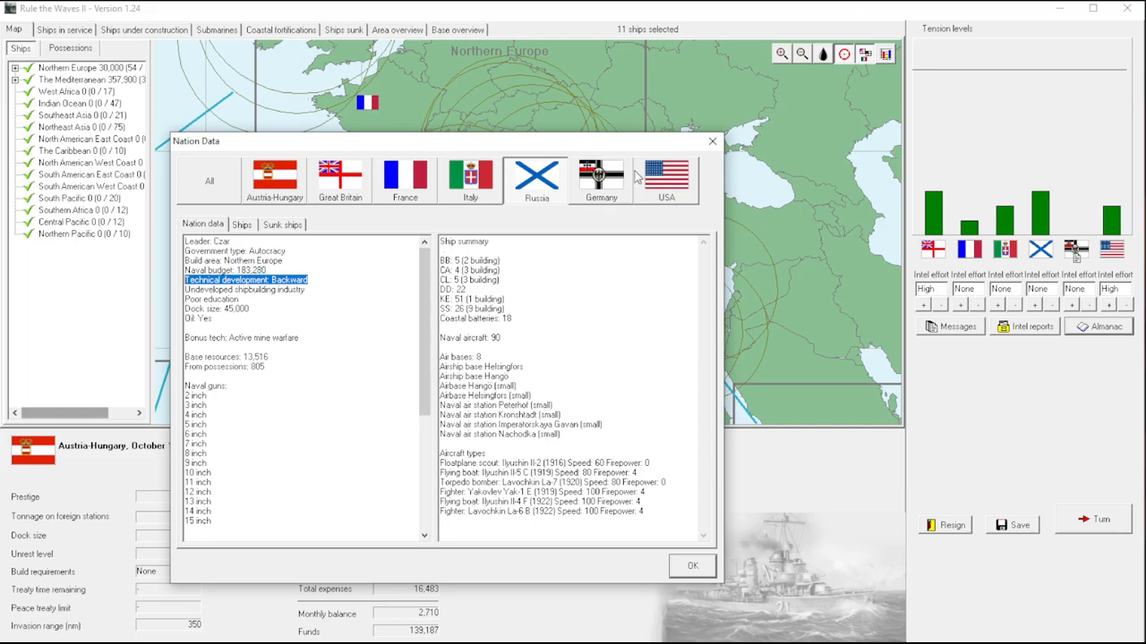
click(599, 179)
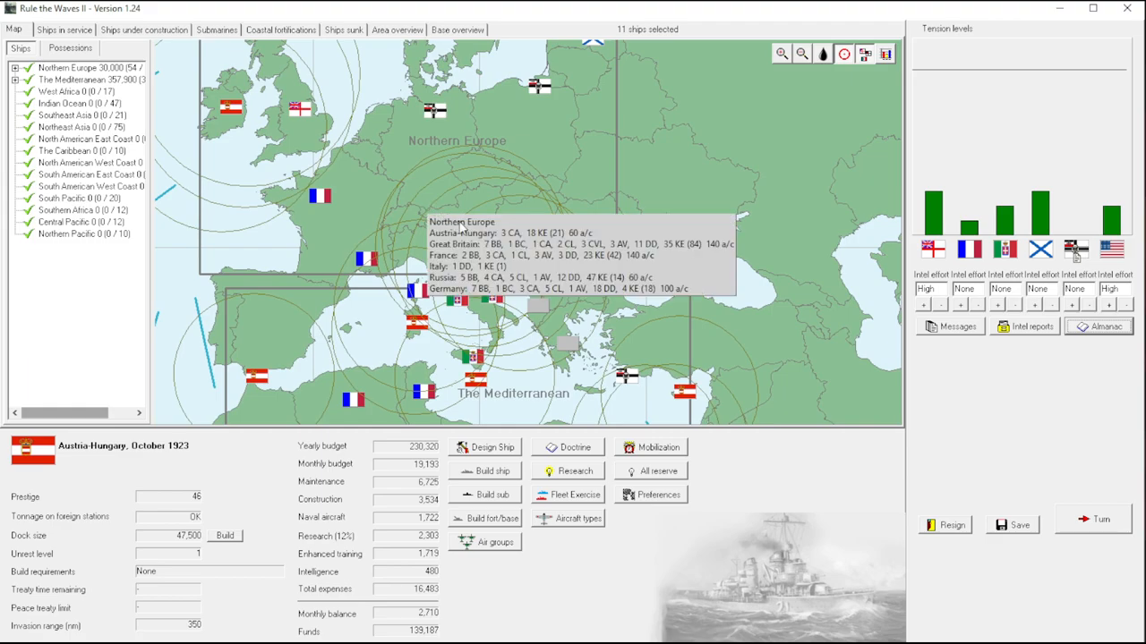
mouse_move(523, 236)
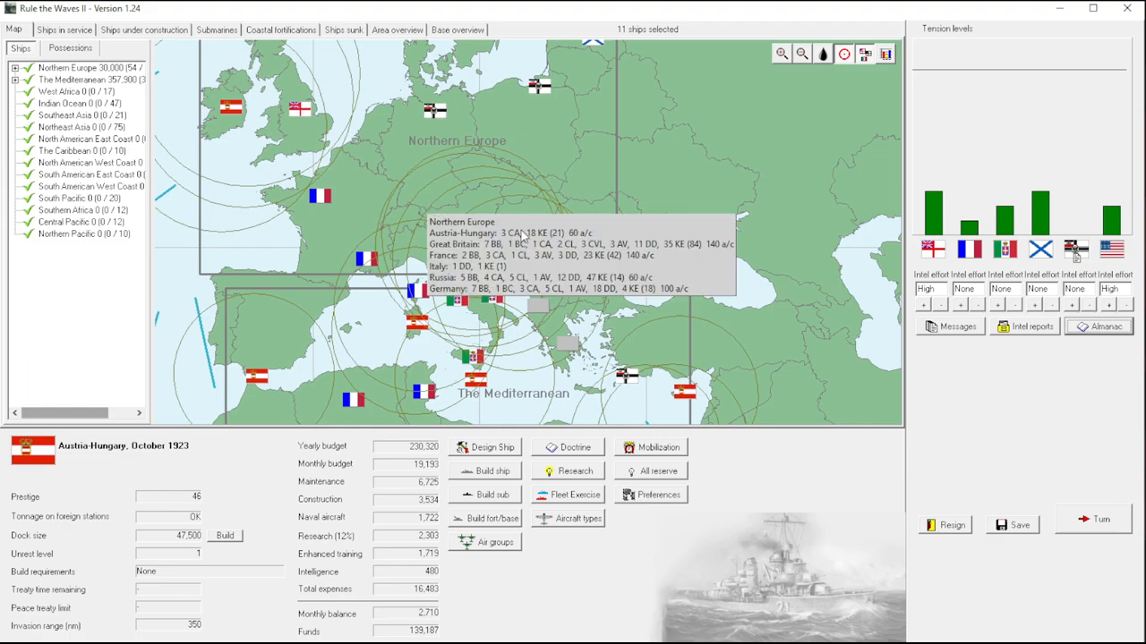
mouse_move(749, 286)
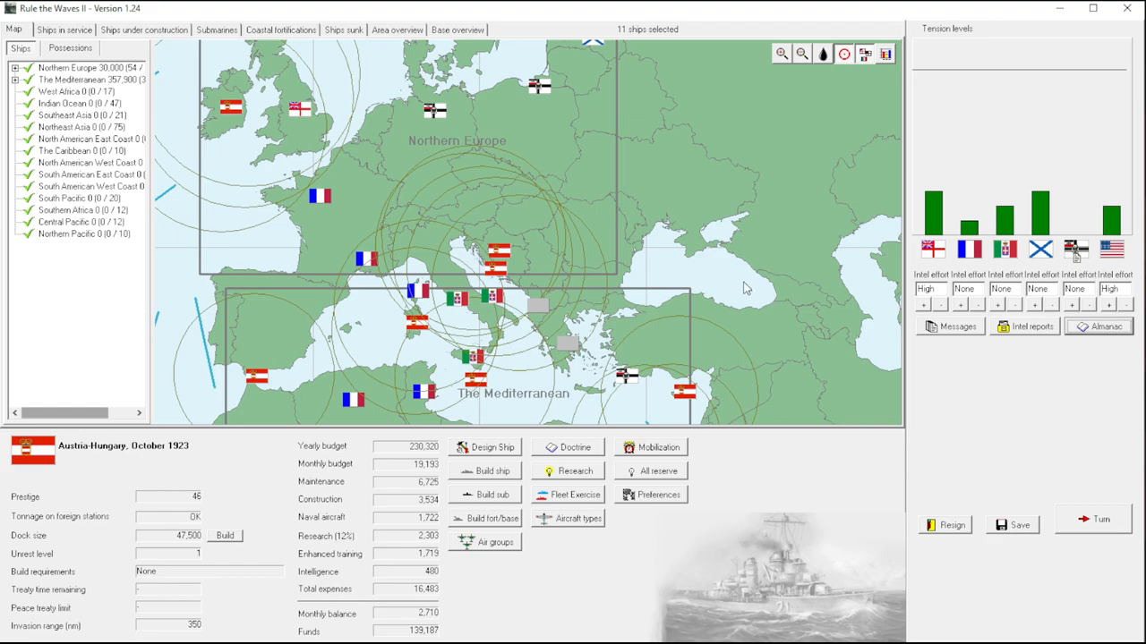
mouse_move(743, 267)
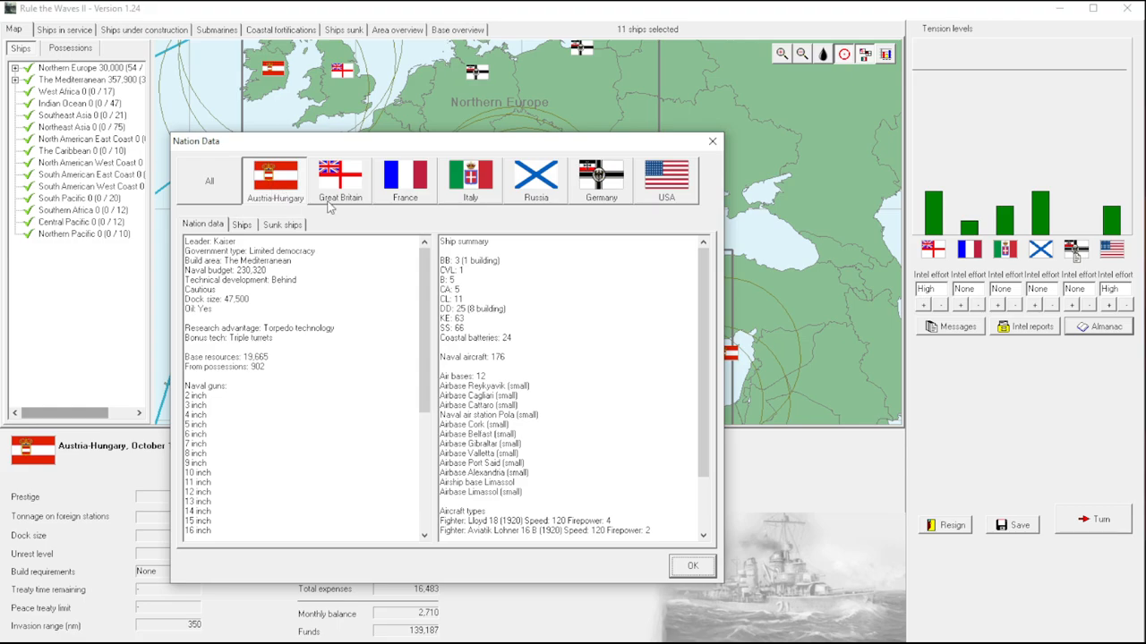
Check Great Britain's and France's nation data, close the overview and end the October 1923 turn.
click(340, 179)
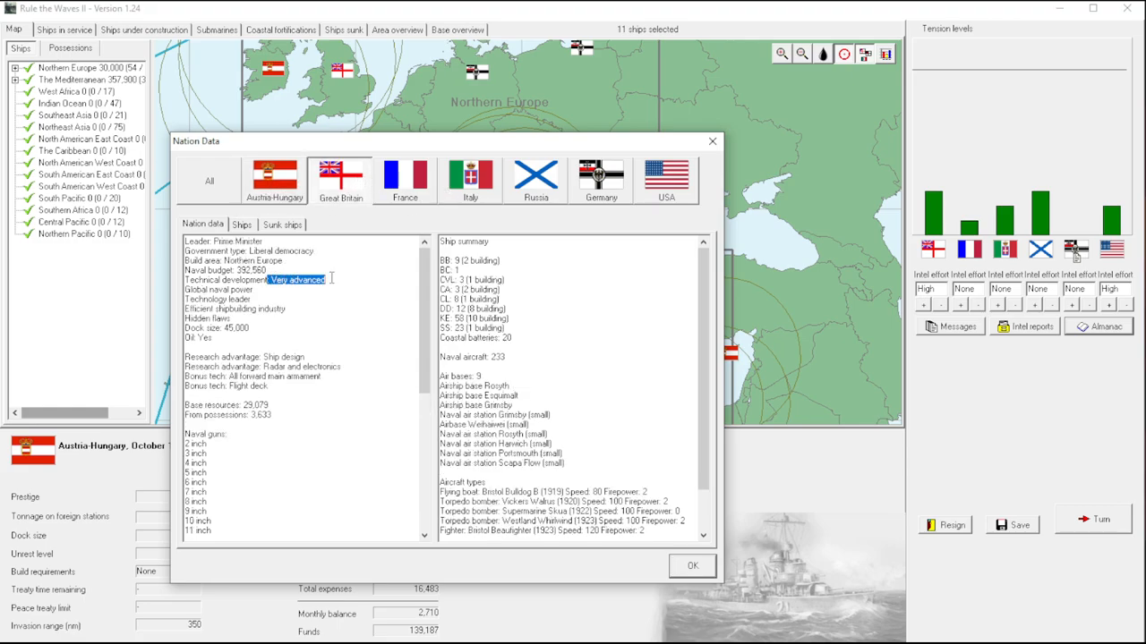
click(405, 179)
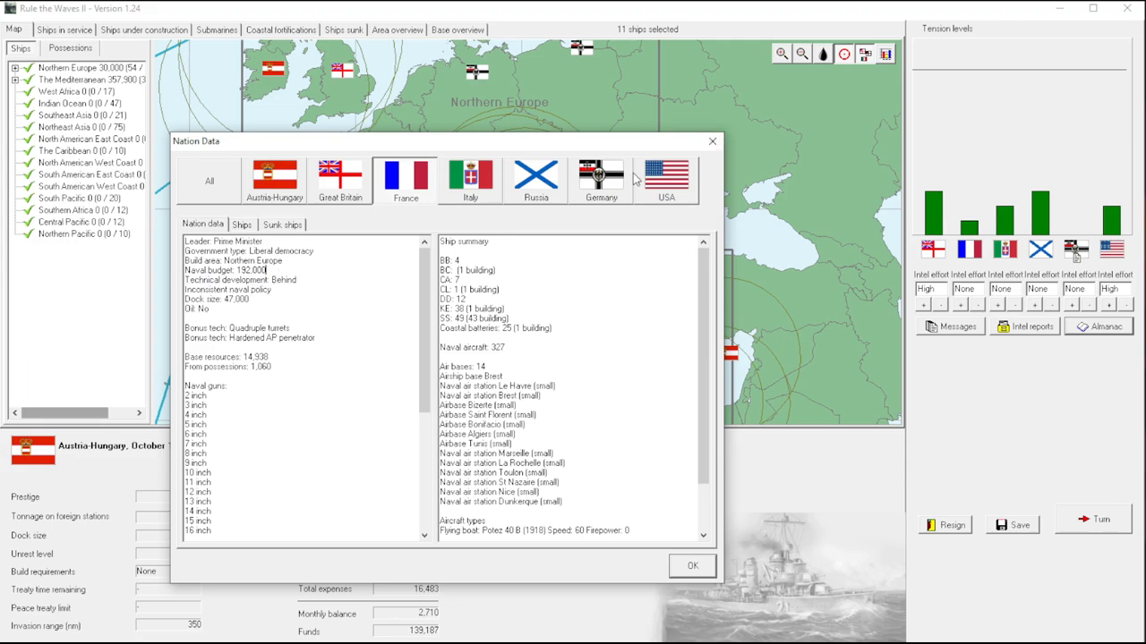
click(691, 566)
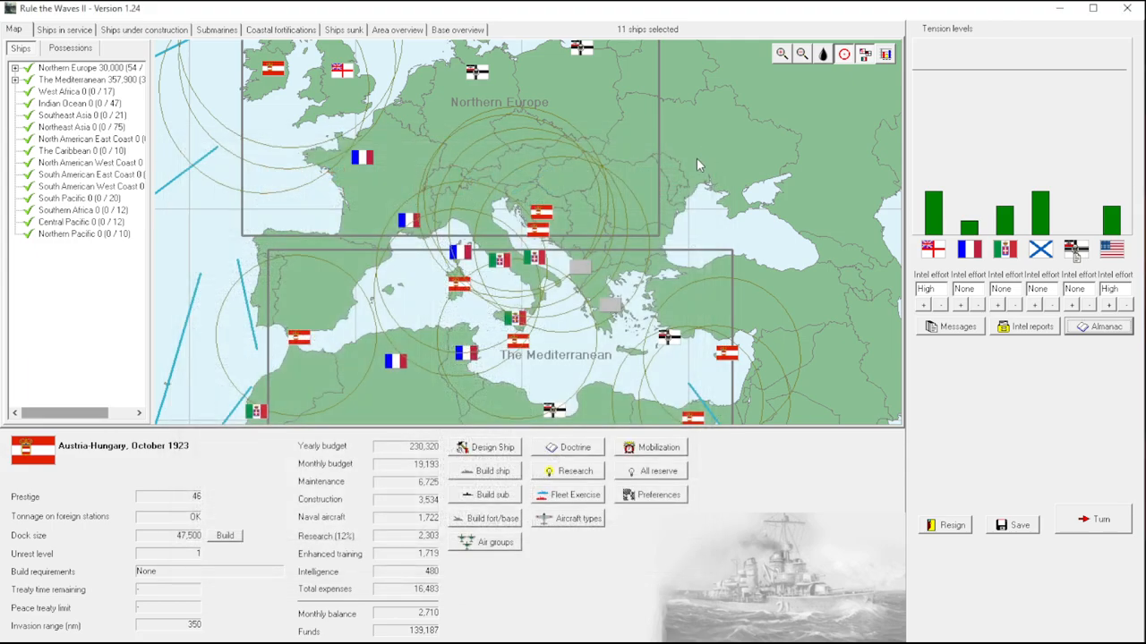
mouse_move(691, 319)
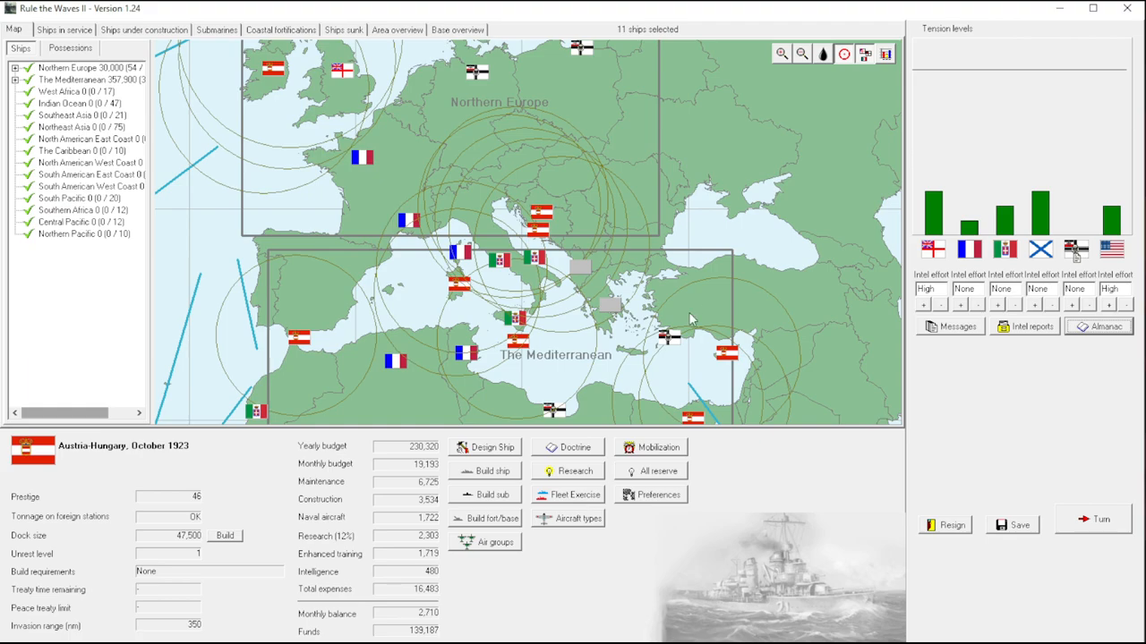
click(1092, 519)
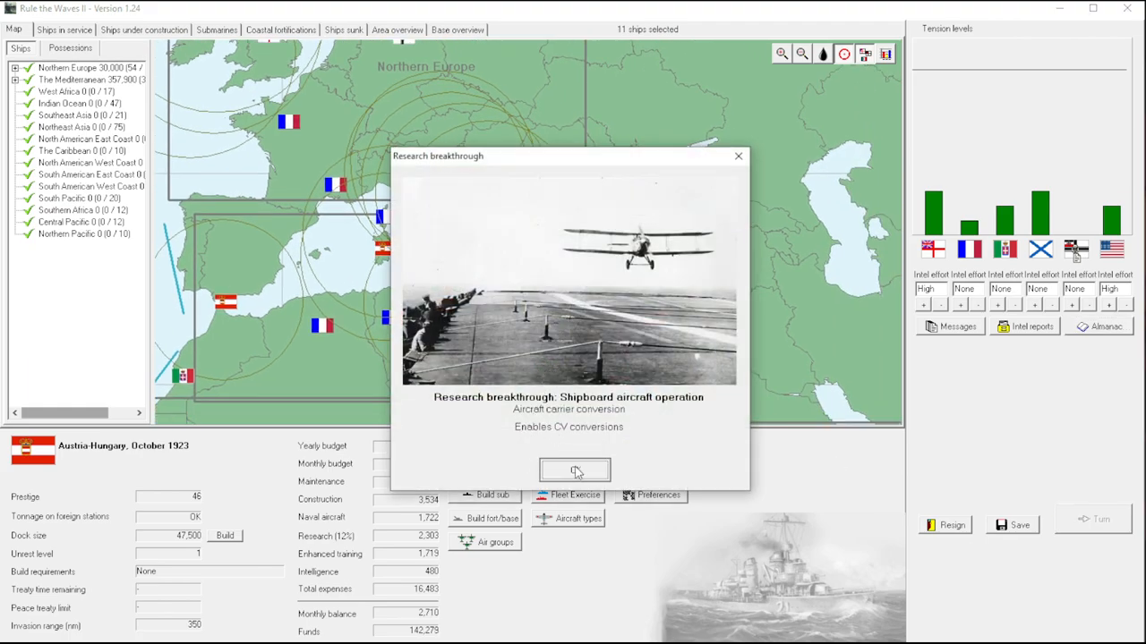
Acknowledge the shipboard aircraft research breakthrough, reaching November 1923.
click(573, 469)
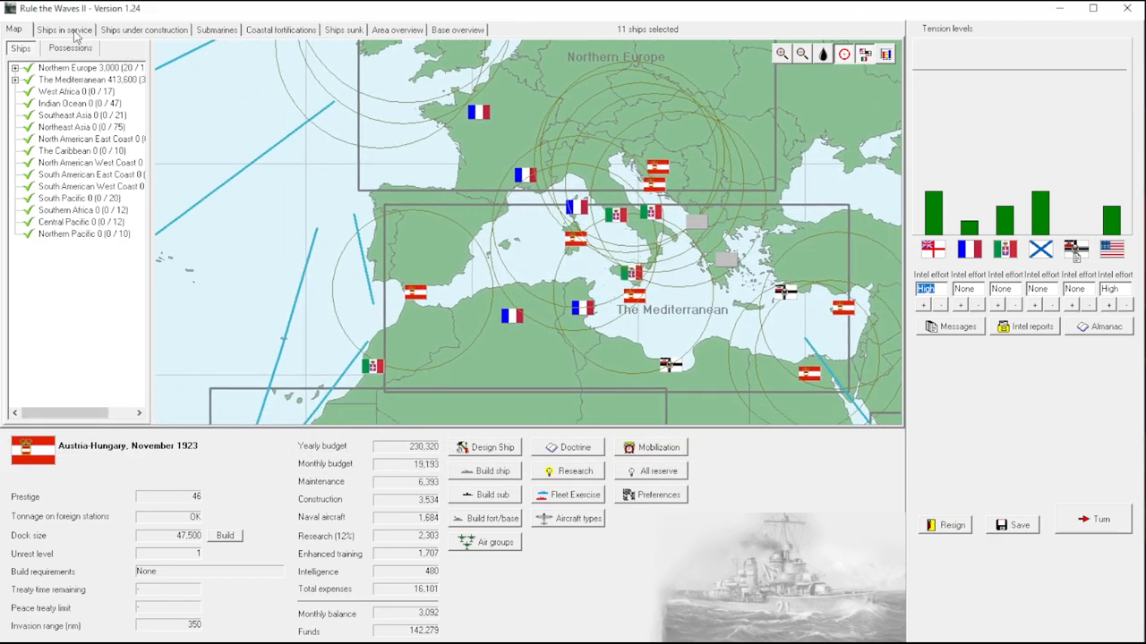
mouse_move(76, 34)
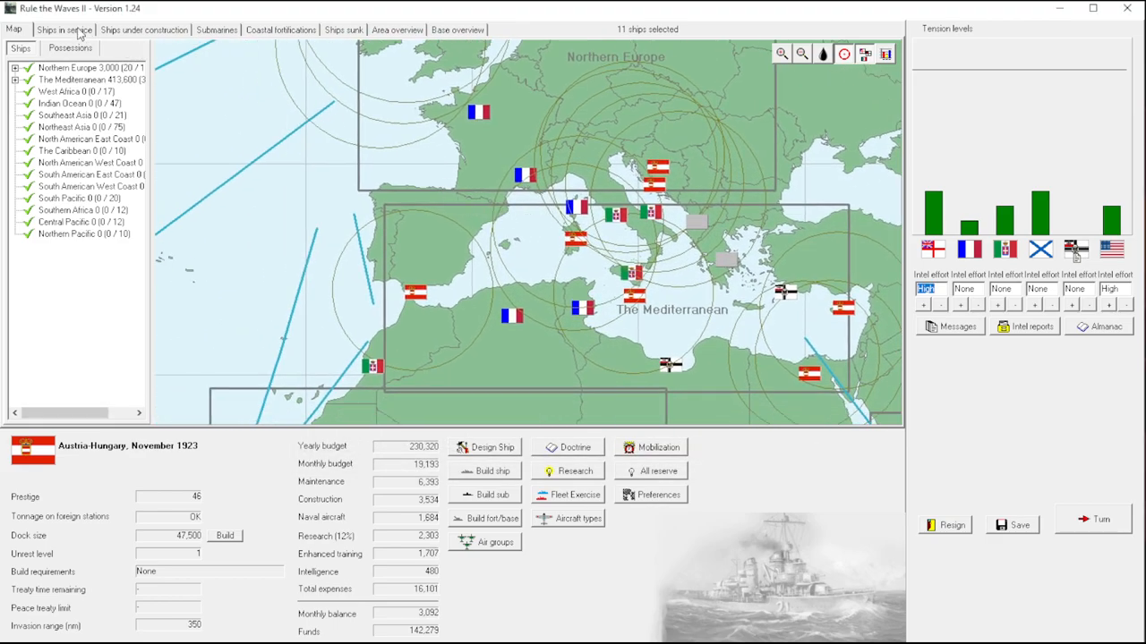
Check the Fürchten dreadnought's card under construction, then return to the ships-in-service list.
click(65, 28)
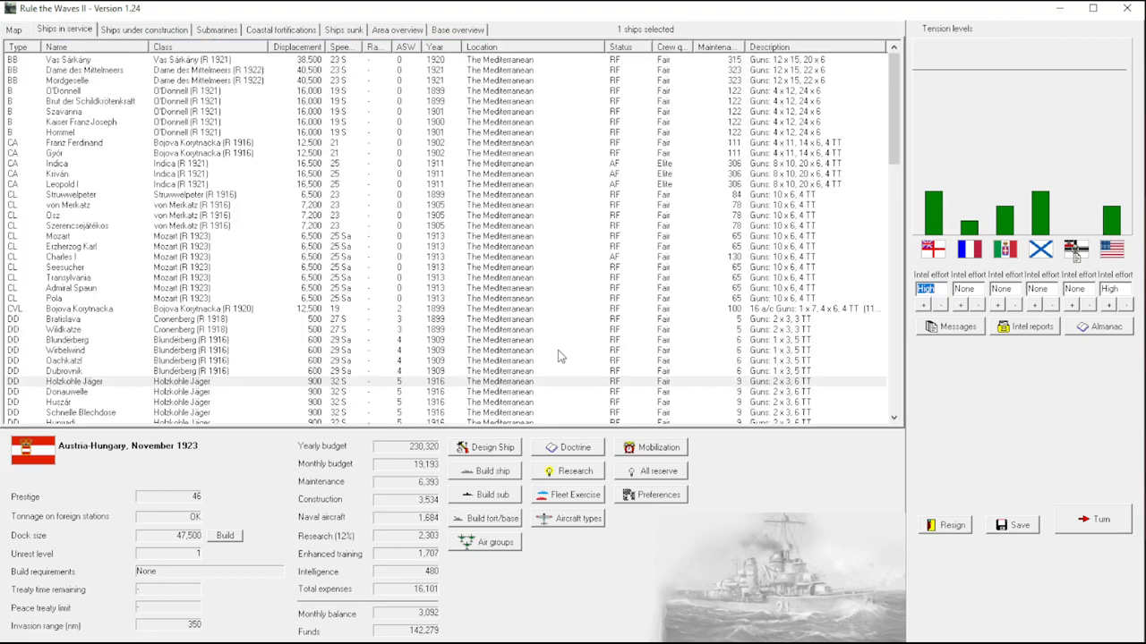
click(63, 90)
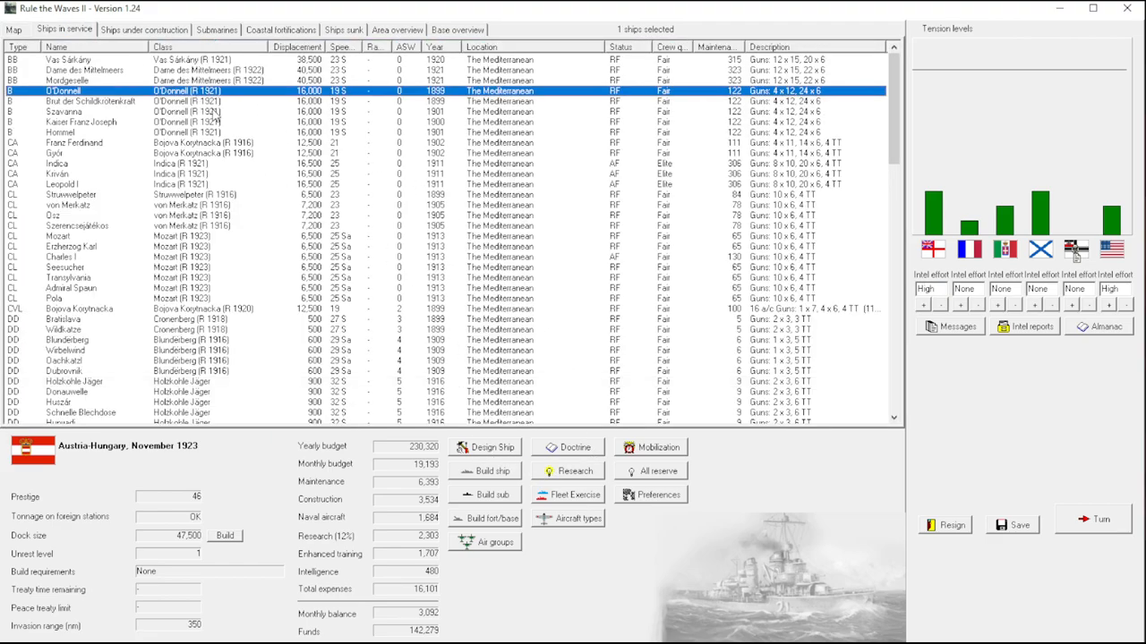
click(143, 29)
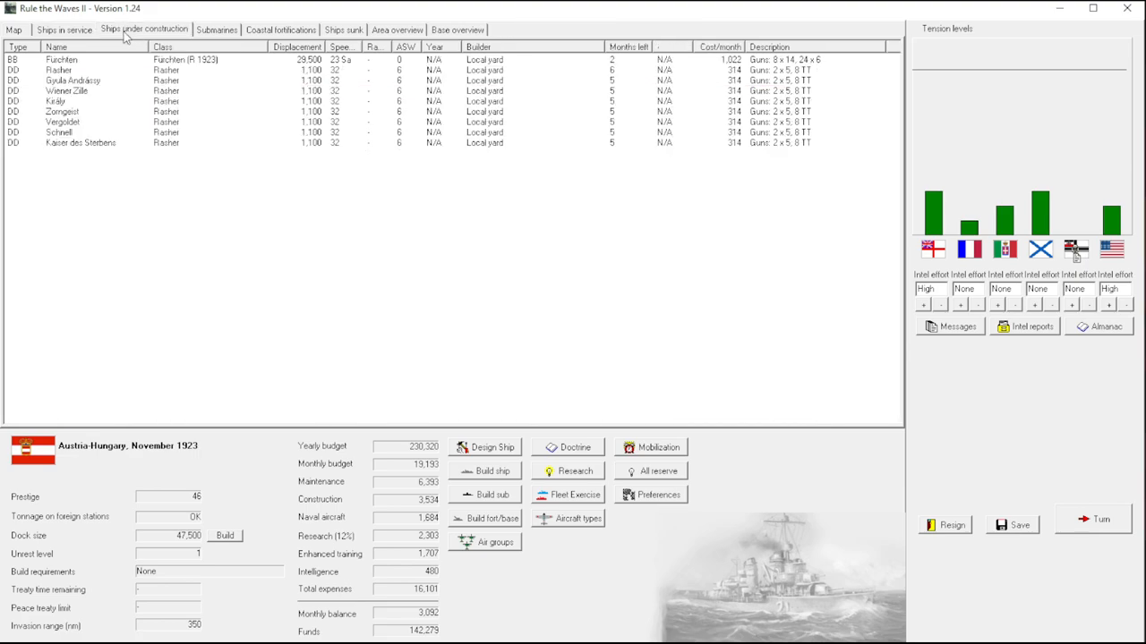
click(60, 59)
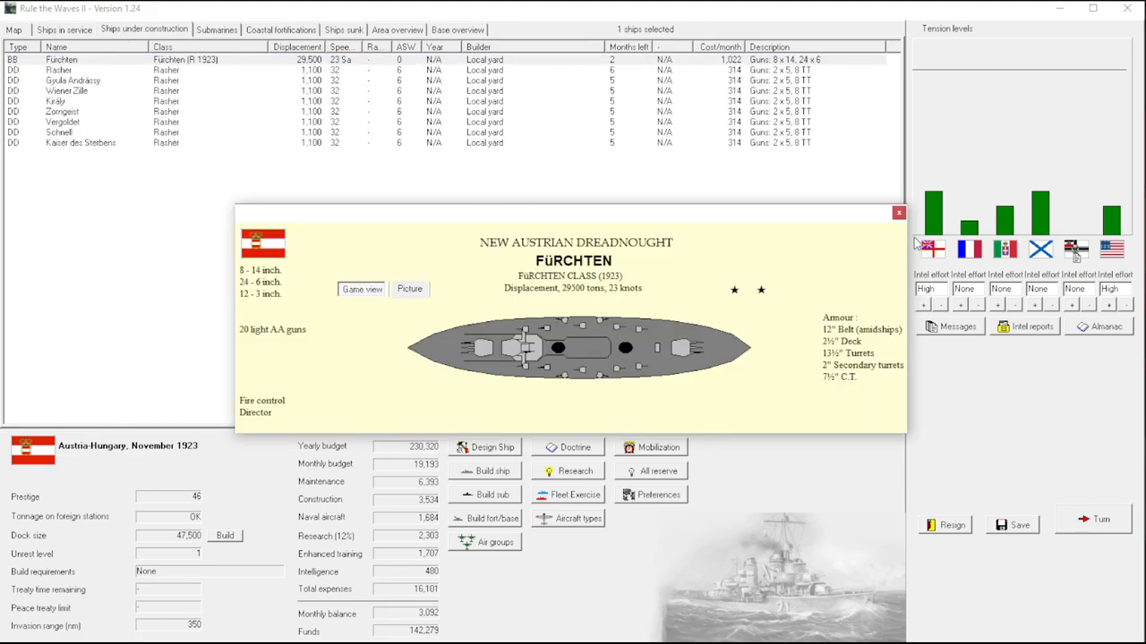
click(899, 211)
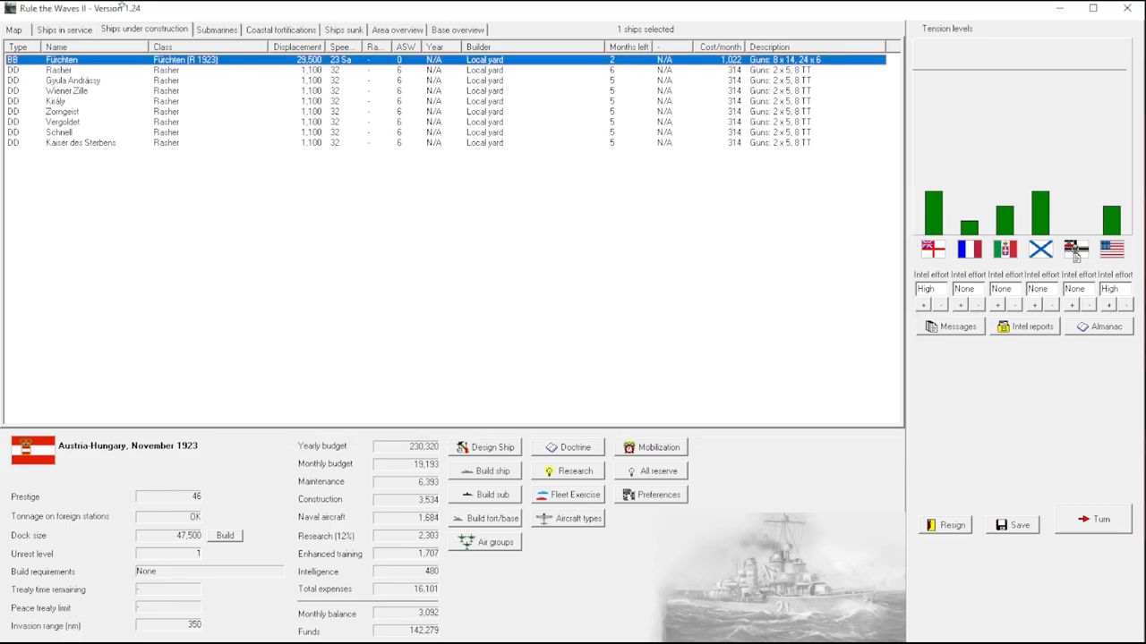
click(64, 28)
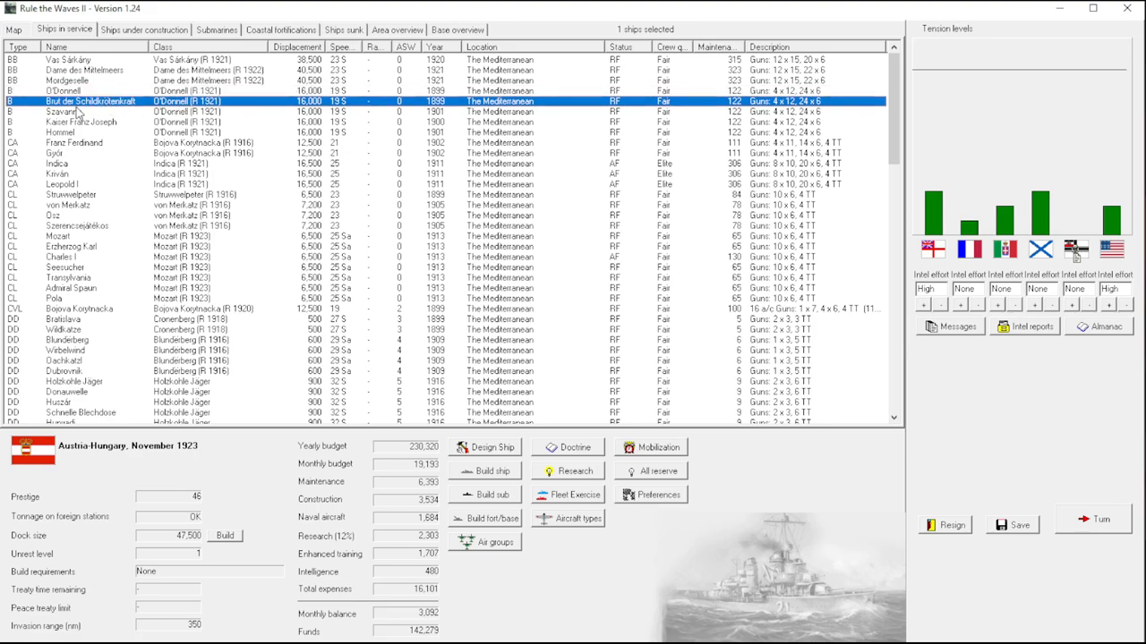
mouse_move(104, 118)
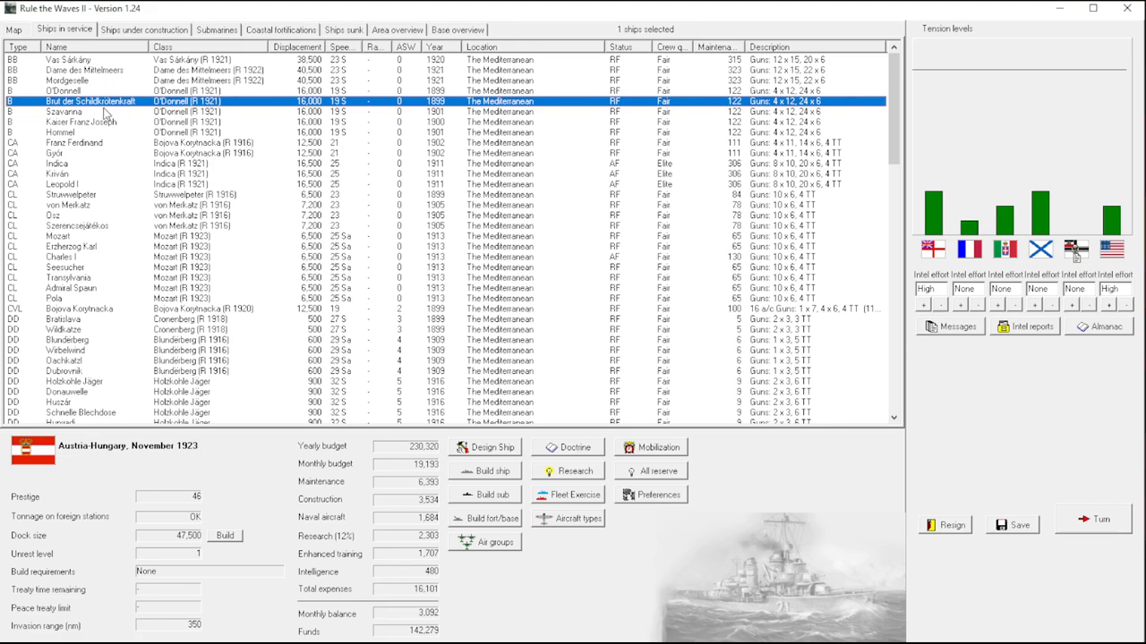
mouse_move(152, 111)
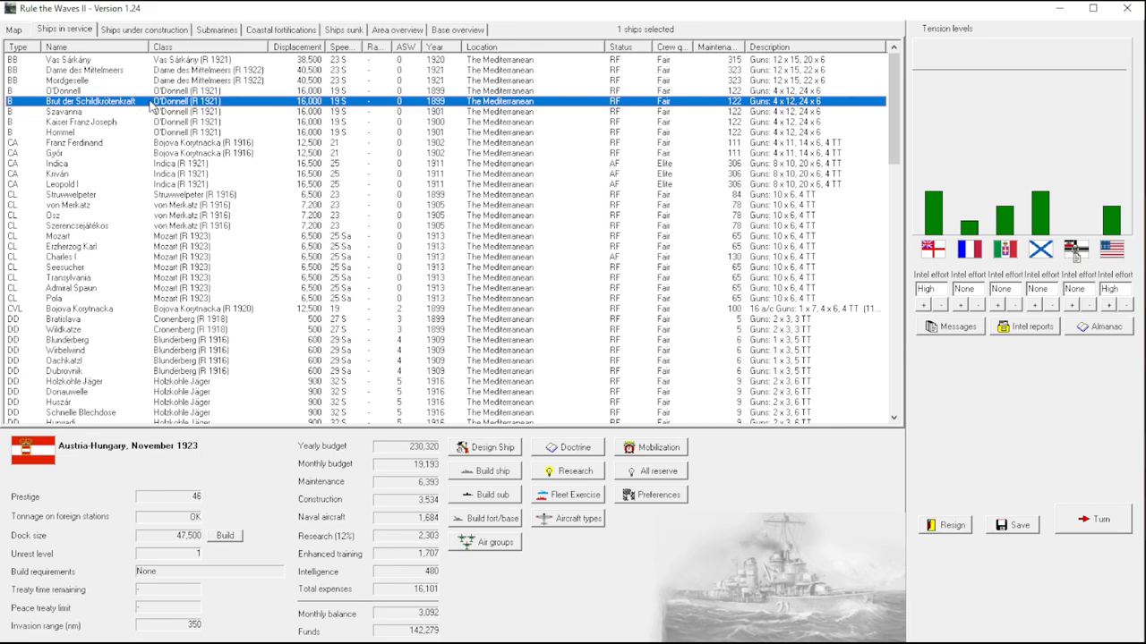
mouse_move(152, 107)
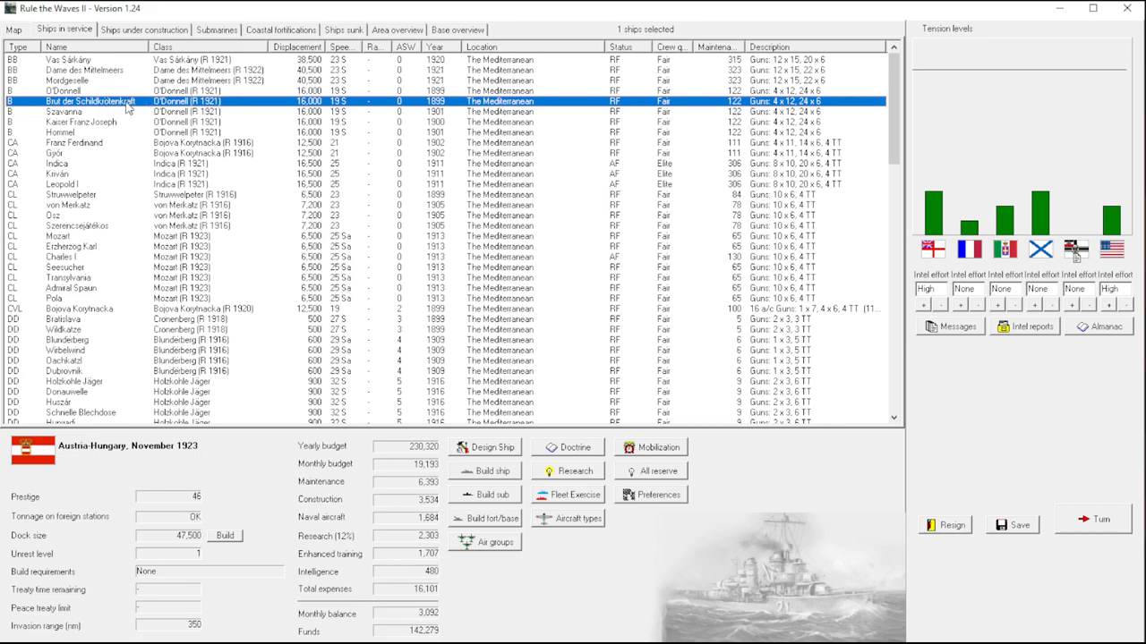
Bring up the order menu for the 1899 O'Donnell-class battleship.
right_click(107, 100)
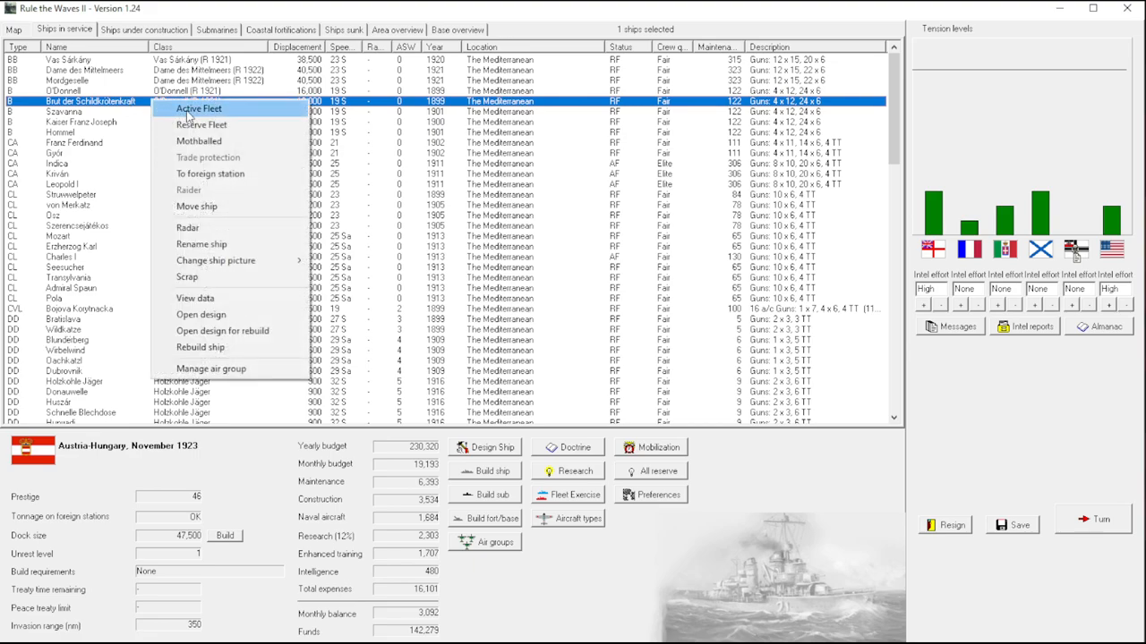
mouse_move(236, 331)
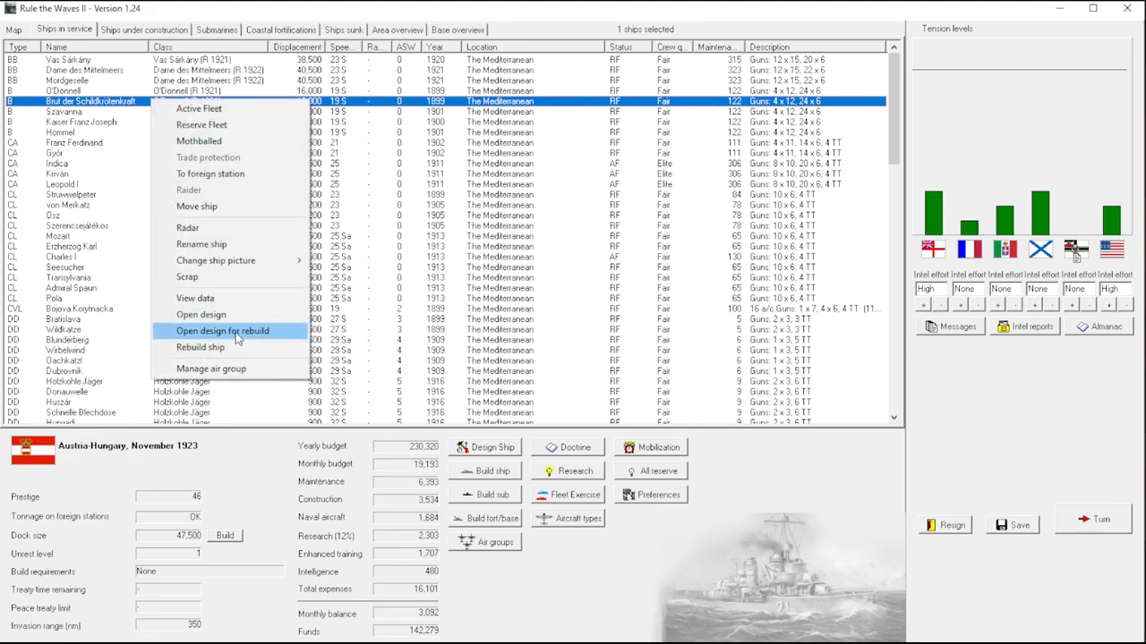
click(222, 331)
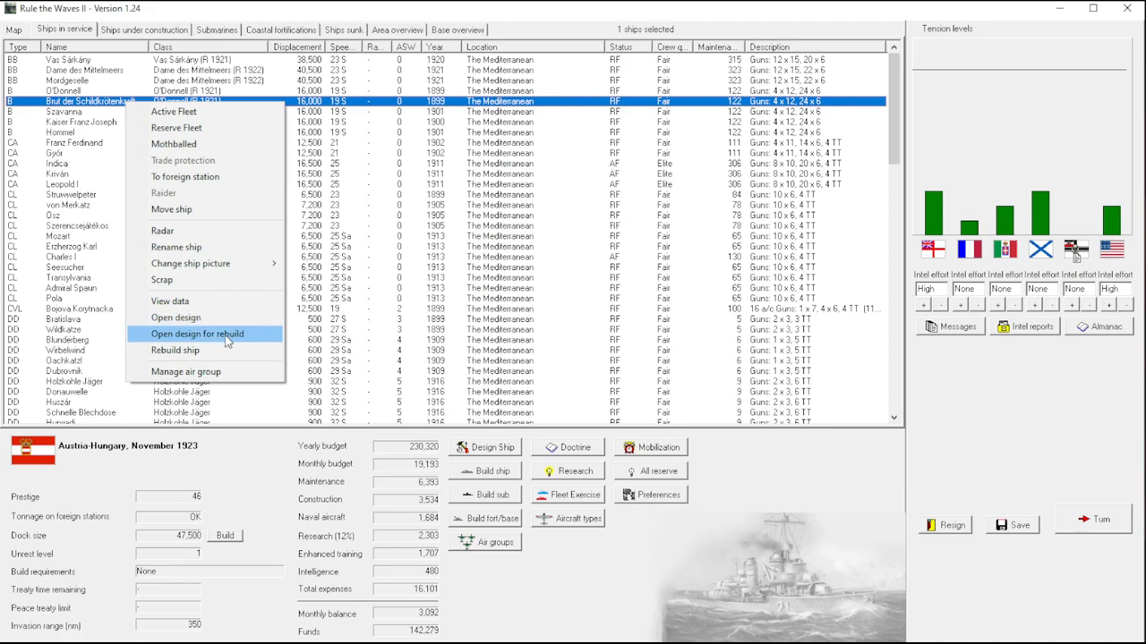
Start the O'Donnell rebuild design, remove all original turrets and add a port midships wing turret.
click(197, 335)
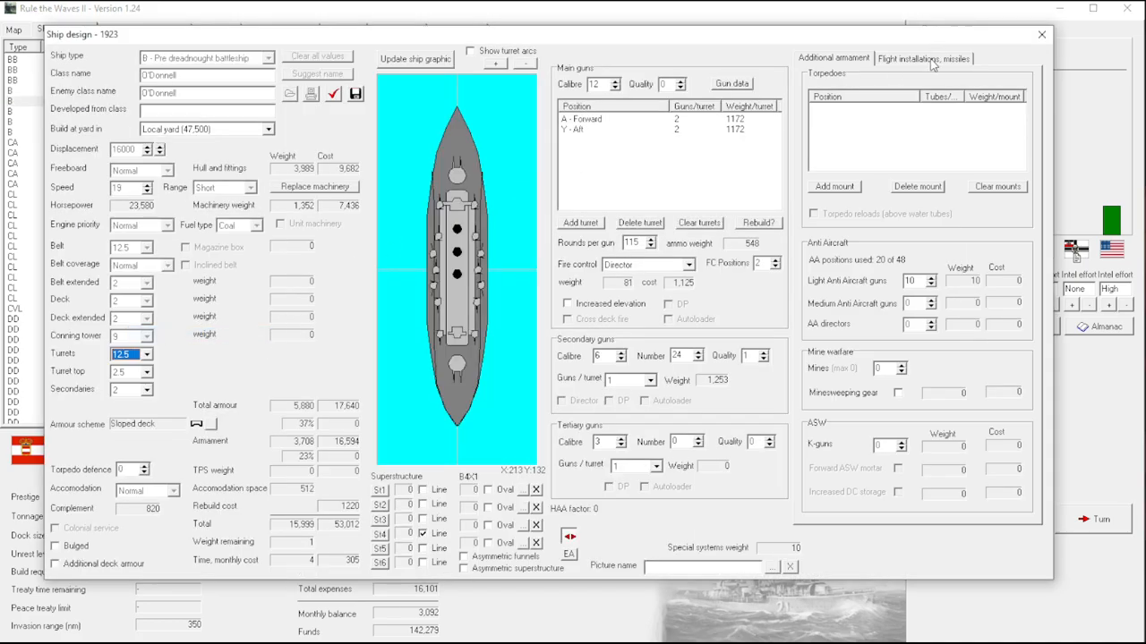
click(698, 222)
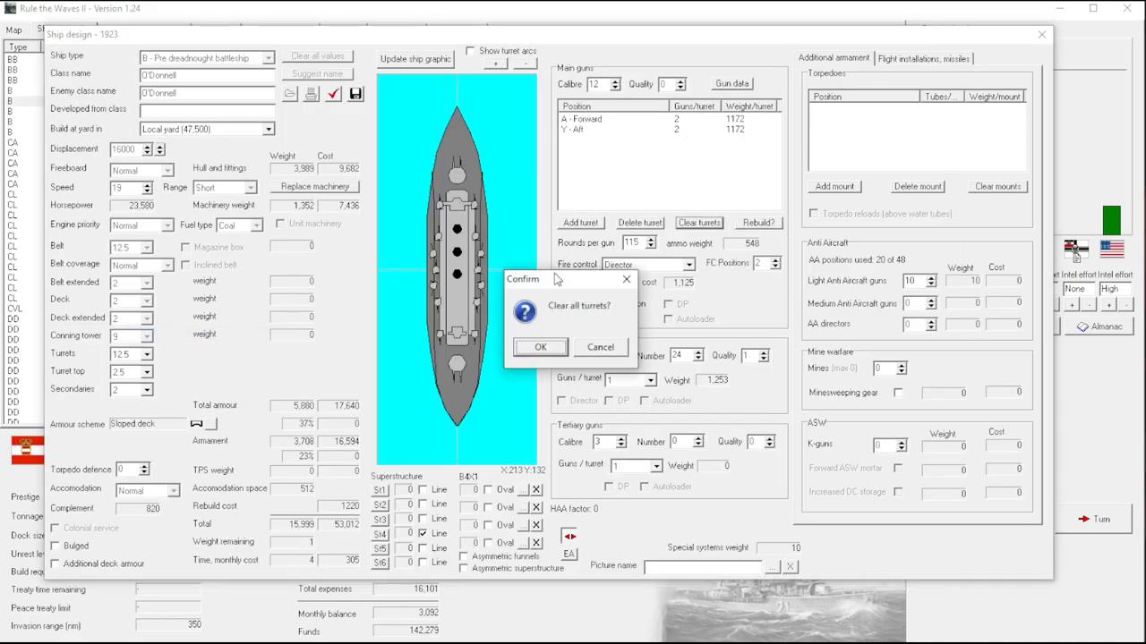
click(541, 347)
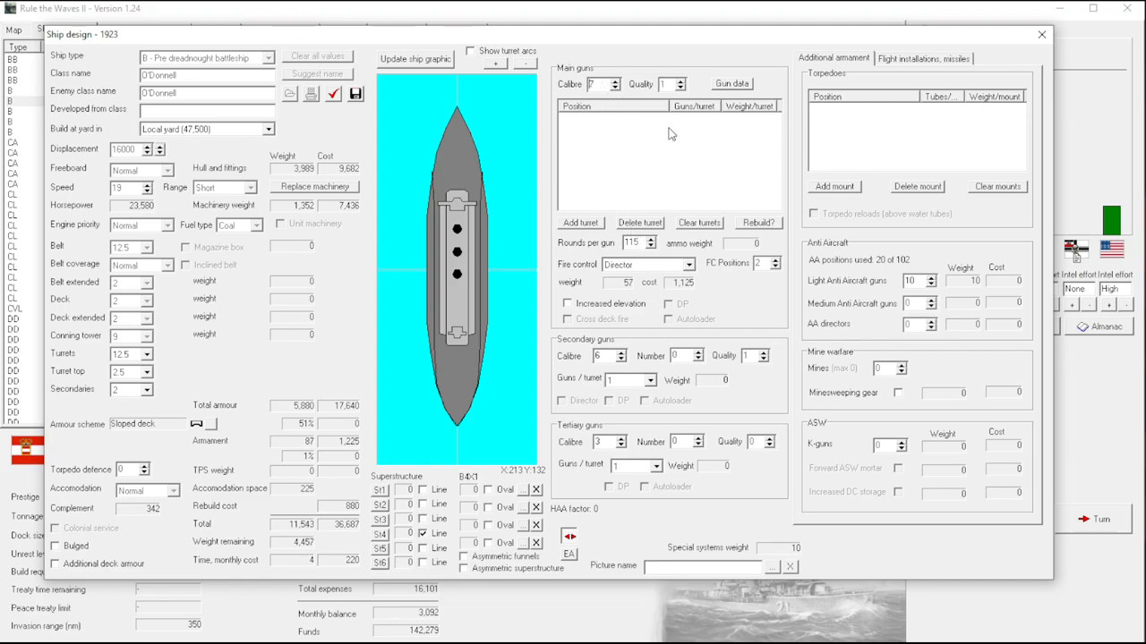
click(580, 222)
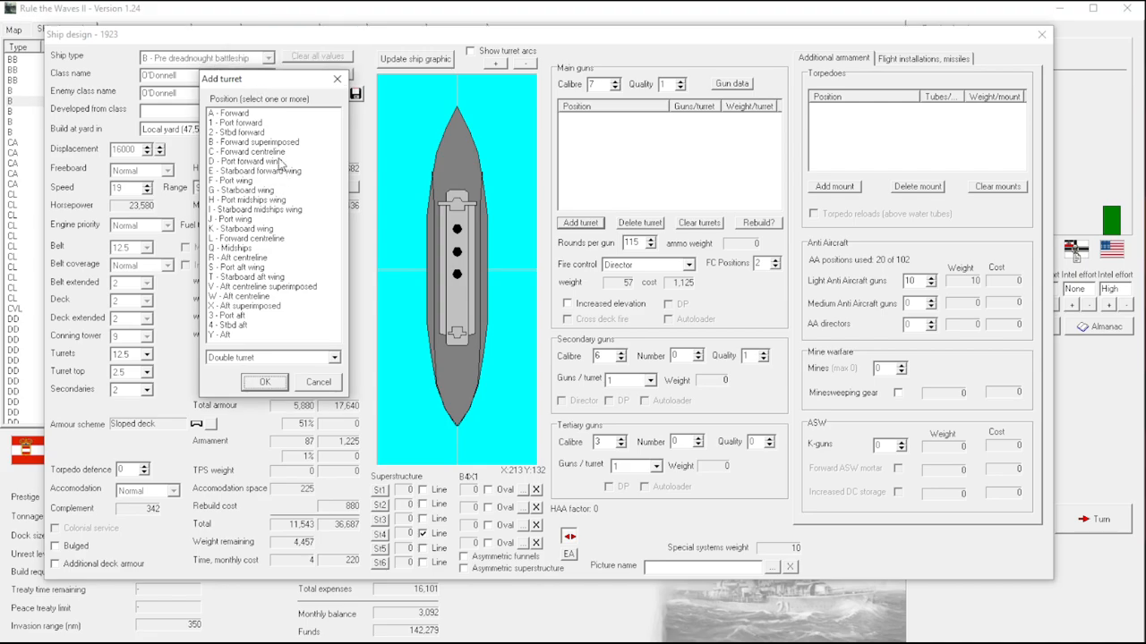
mouse_move(265, 214)
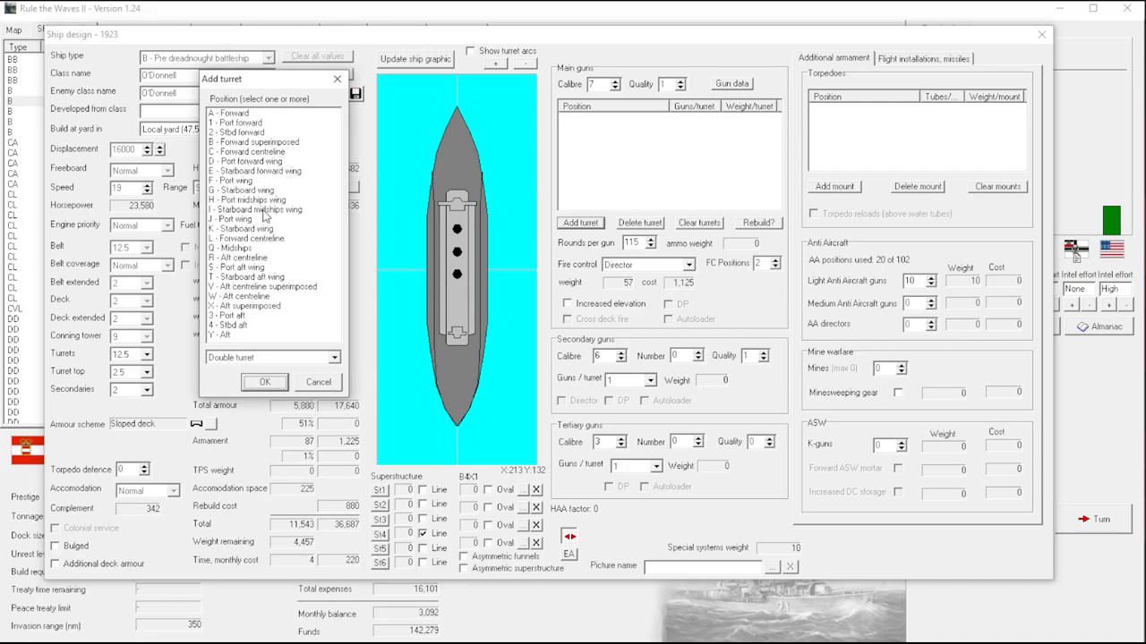
click(254, 199)
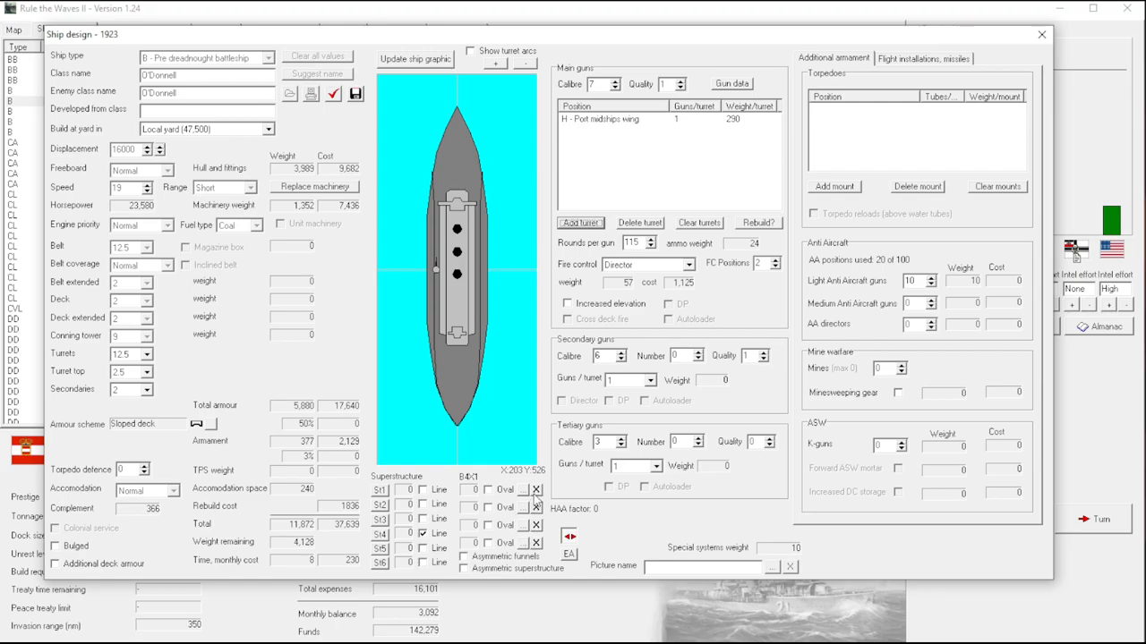
mouse_move(777, 249)
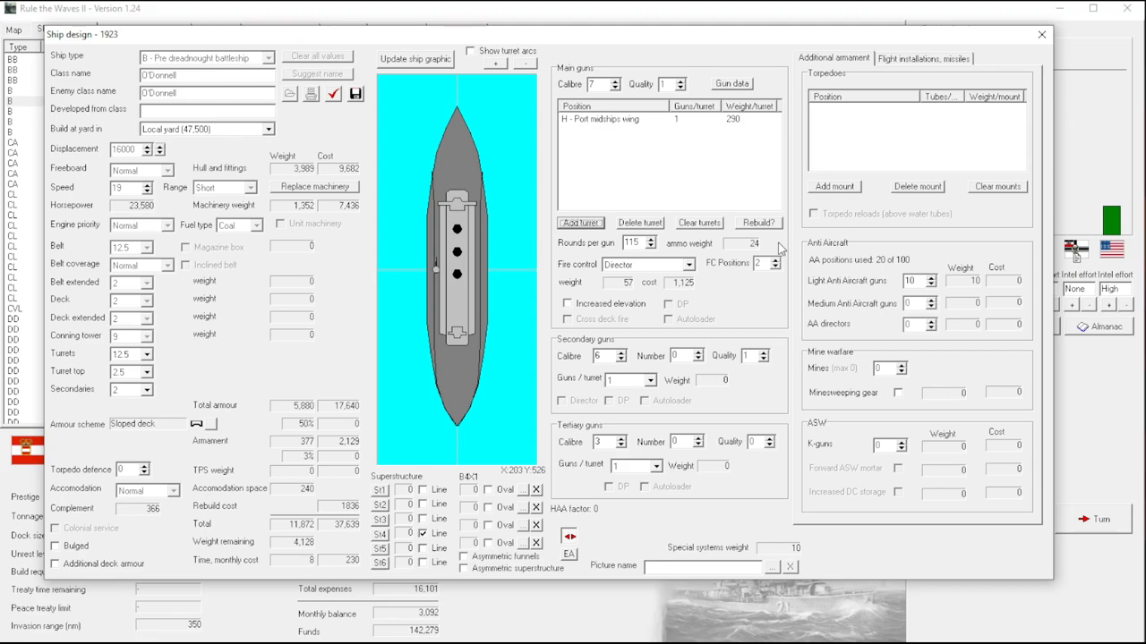
mouse_move(802, 231)
text(120)
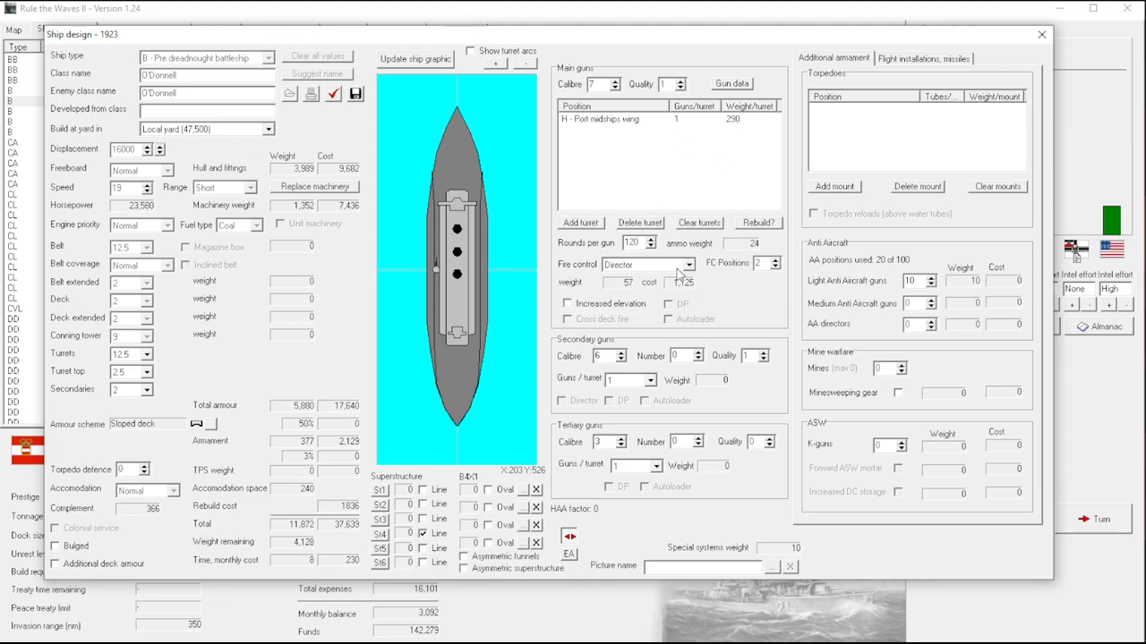
Add a flight deck with an air capacity of 14 to the O'Donnell rebuild and check the design.
click(923, 57)
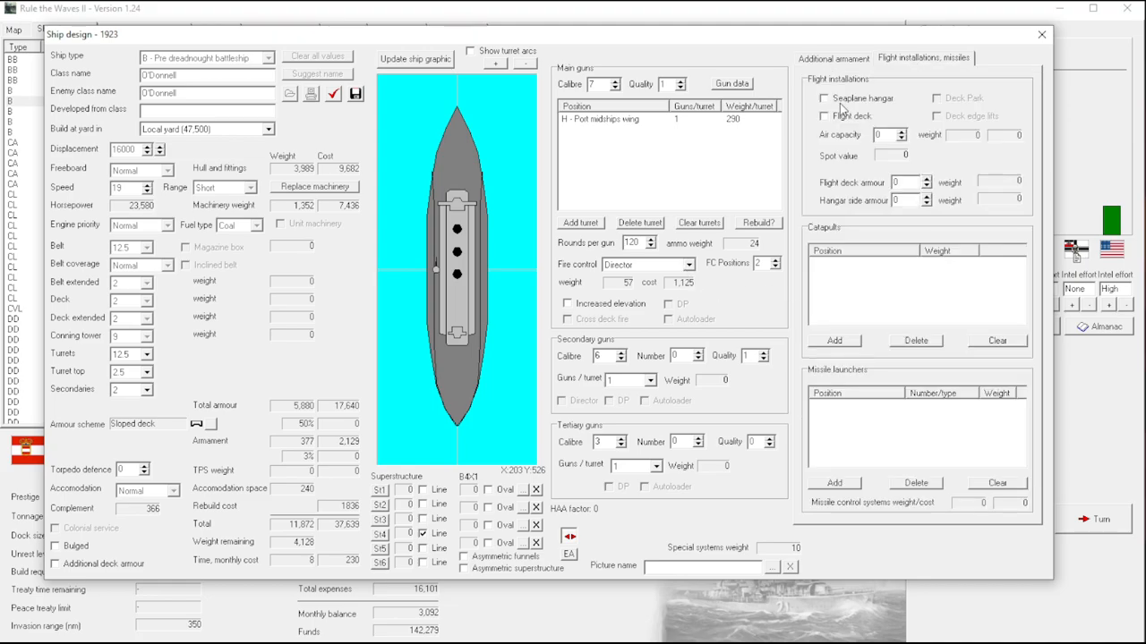
click(823, 115)
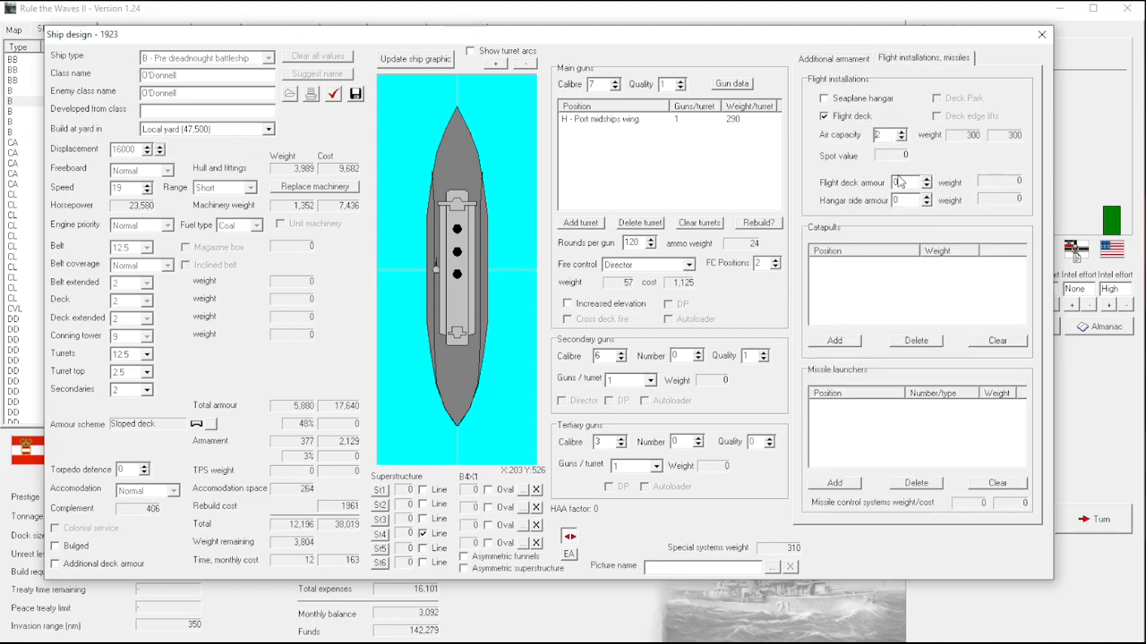
click(902, 132)
text(0)
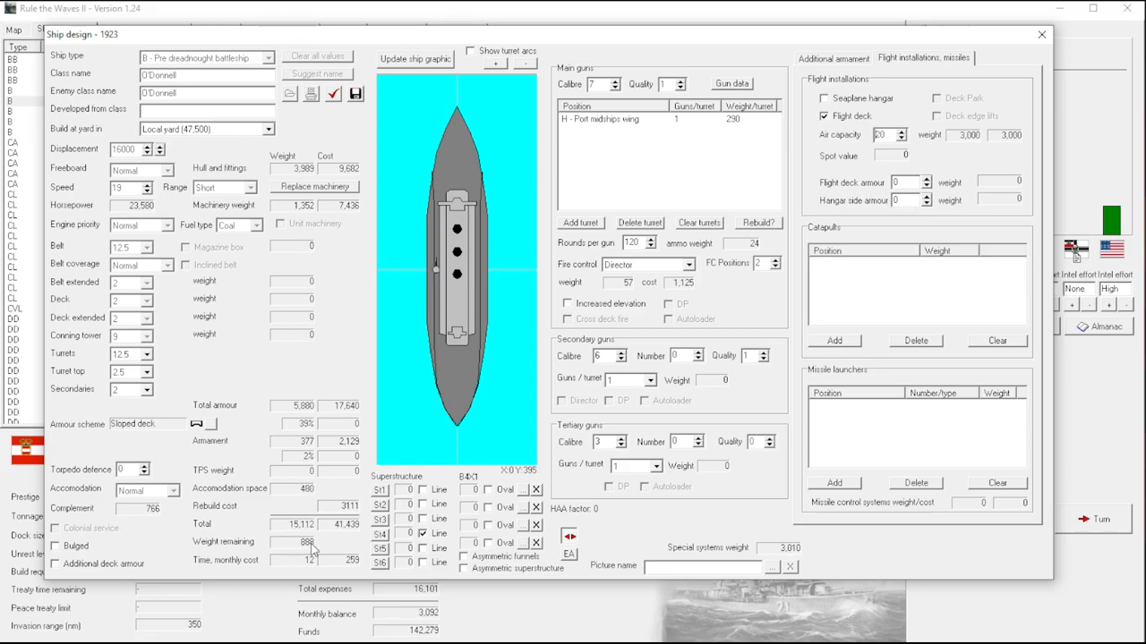
click(903, 133)
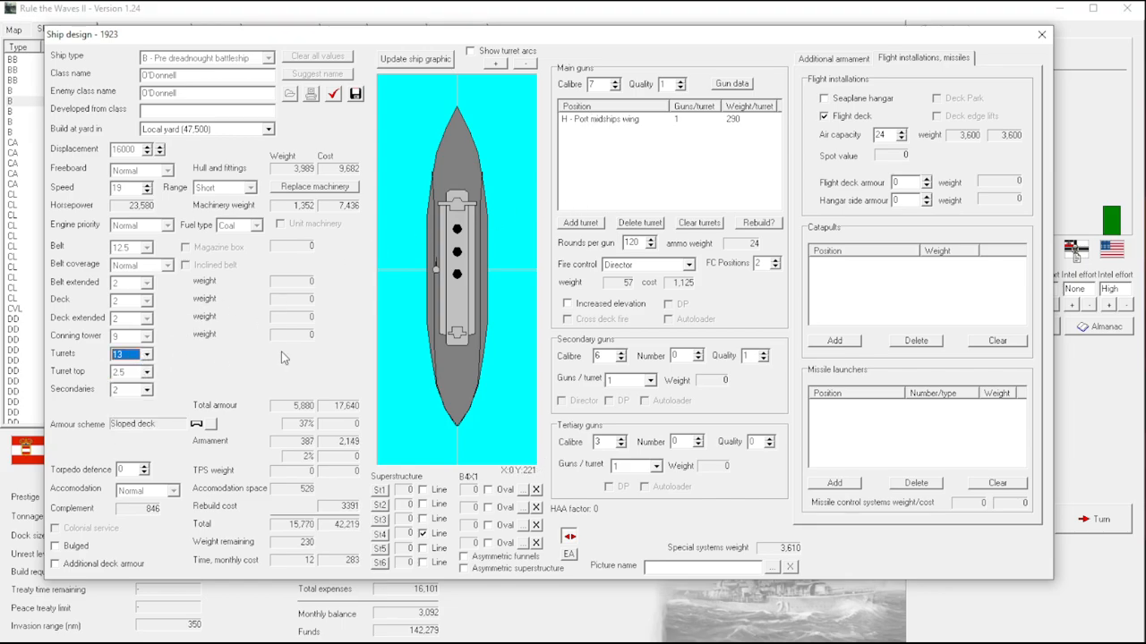
click(147, 358)
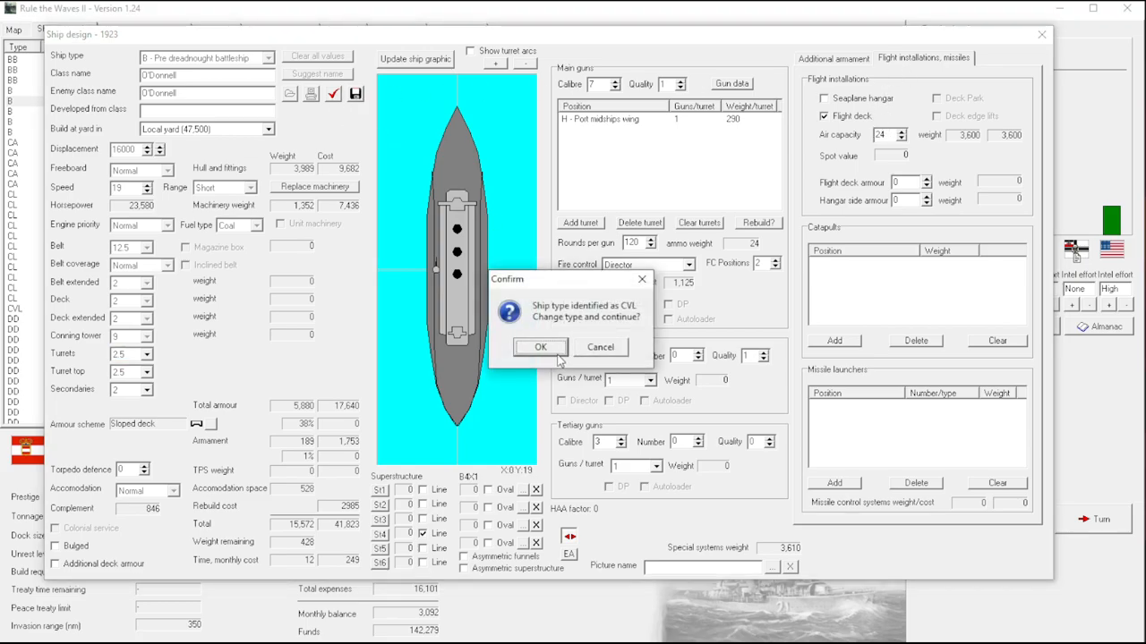
Accept the CVL reclassification, dismiss the design report and close the ship design.
click(540, 347)
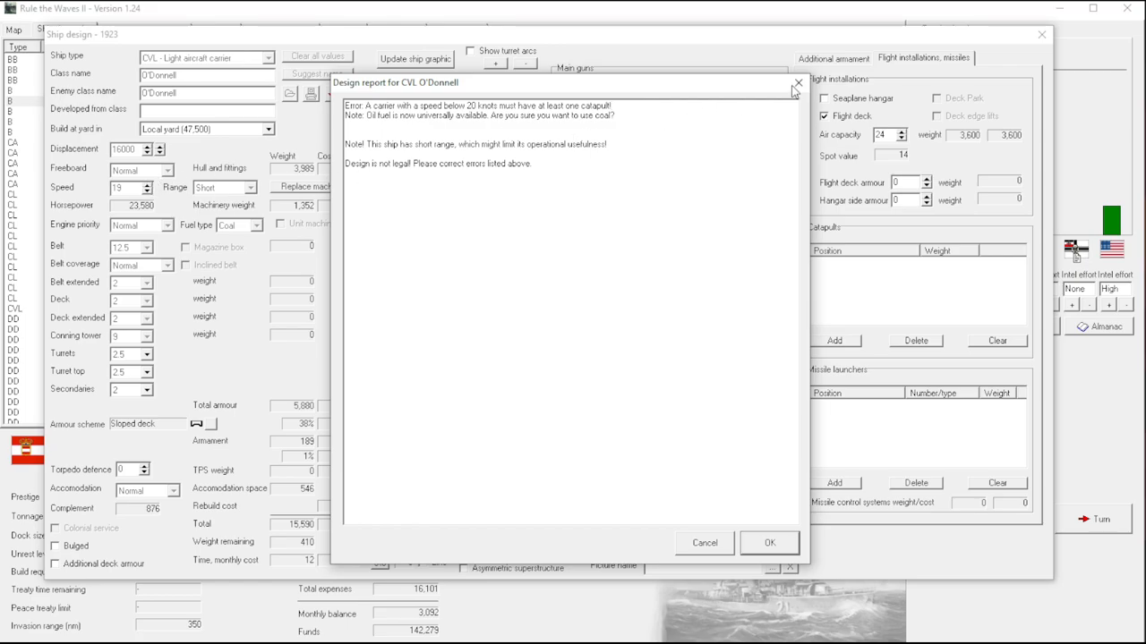
mouse_move(798, 82)
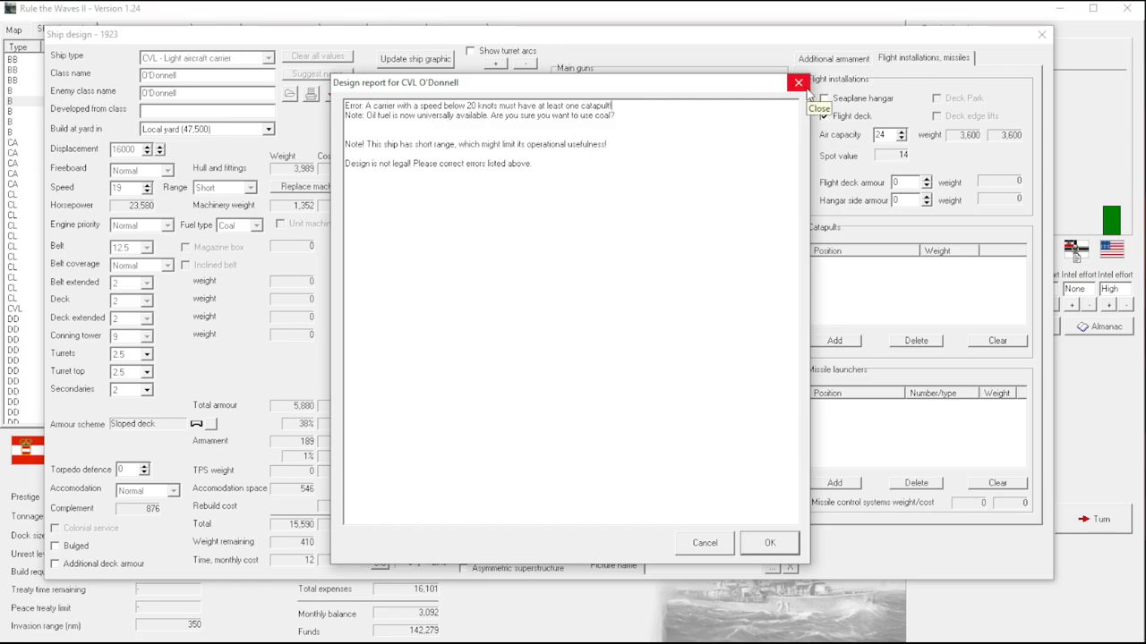
click(798, 83)
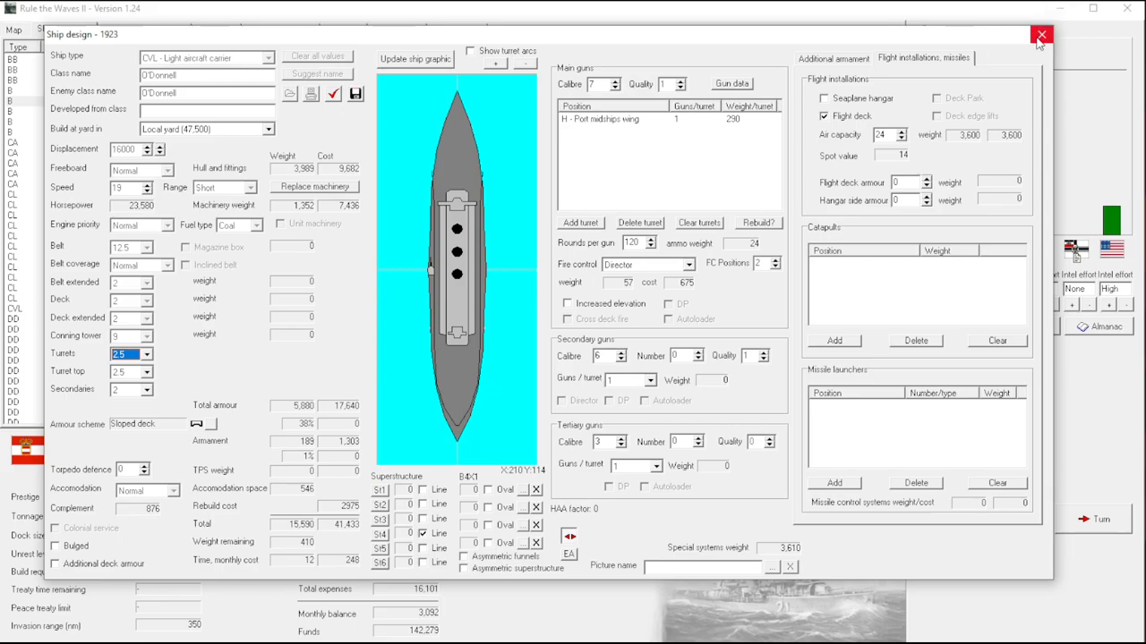
click(1040, 35)
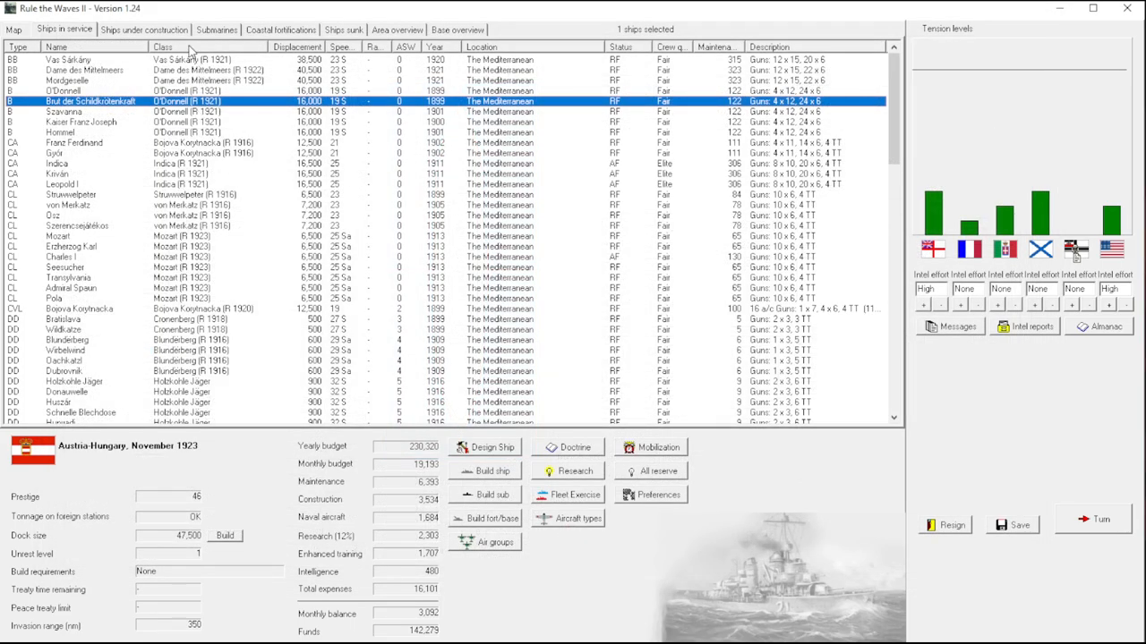
click(143, 28)
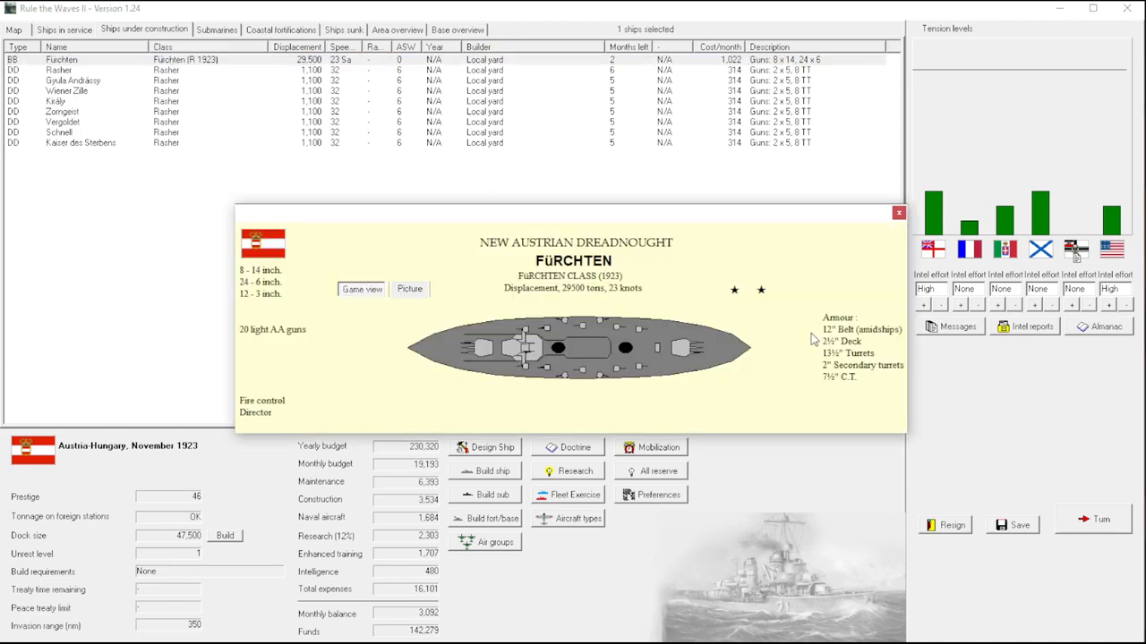
mouse_move(439, 369)
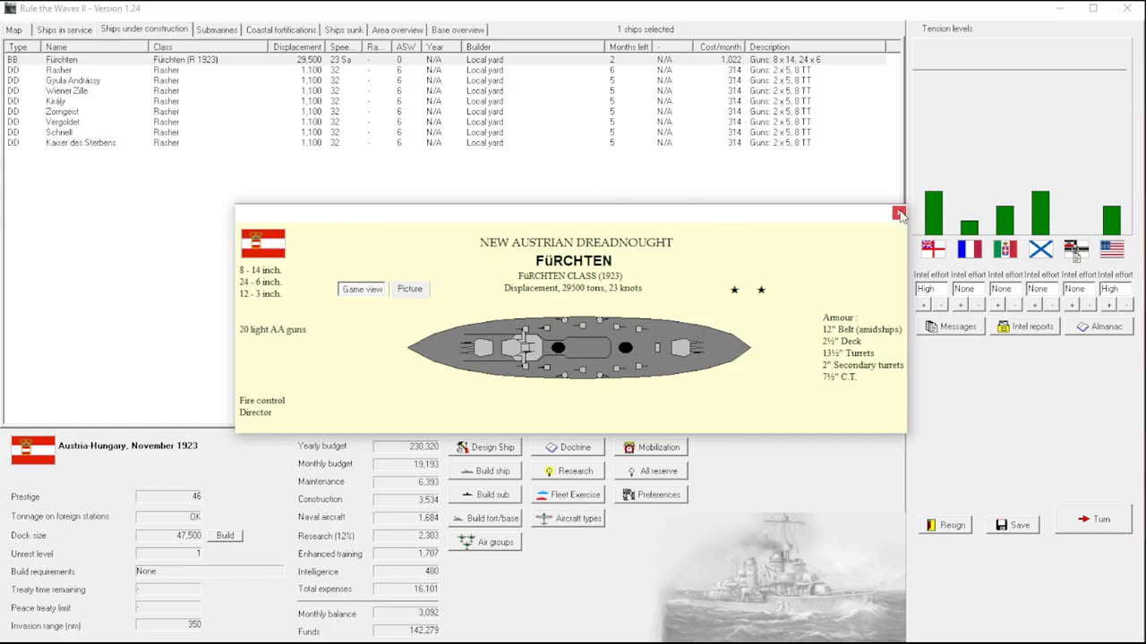
click(898, 215)
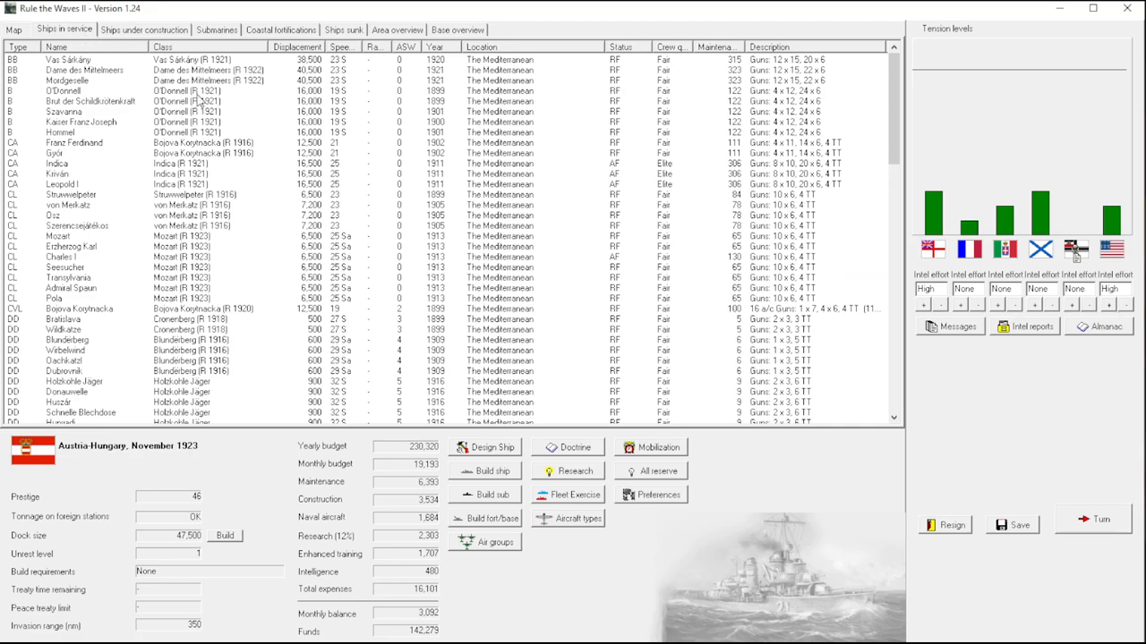
mouse_move(197, 93)
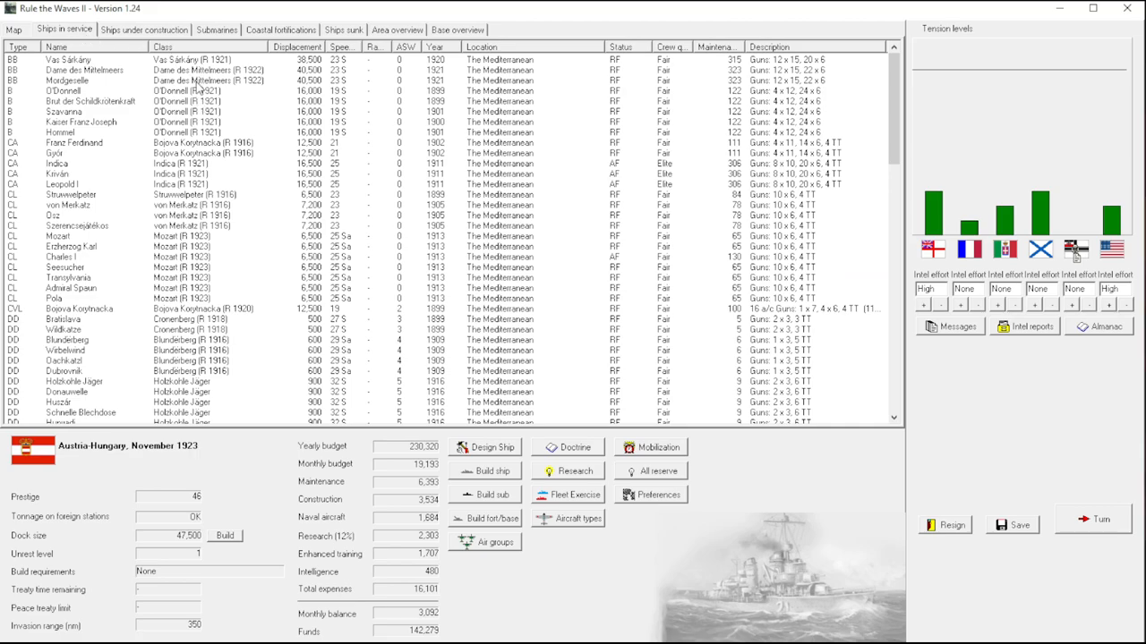
Advance to December 1923, answer the German torpedo offer and Berg flying boat news, then view aircraft types.
right_click(72, 59)
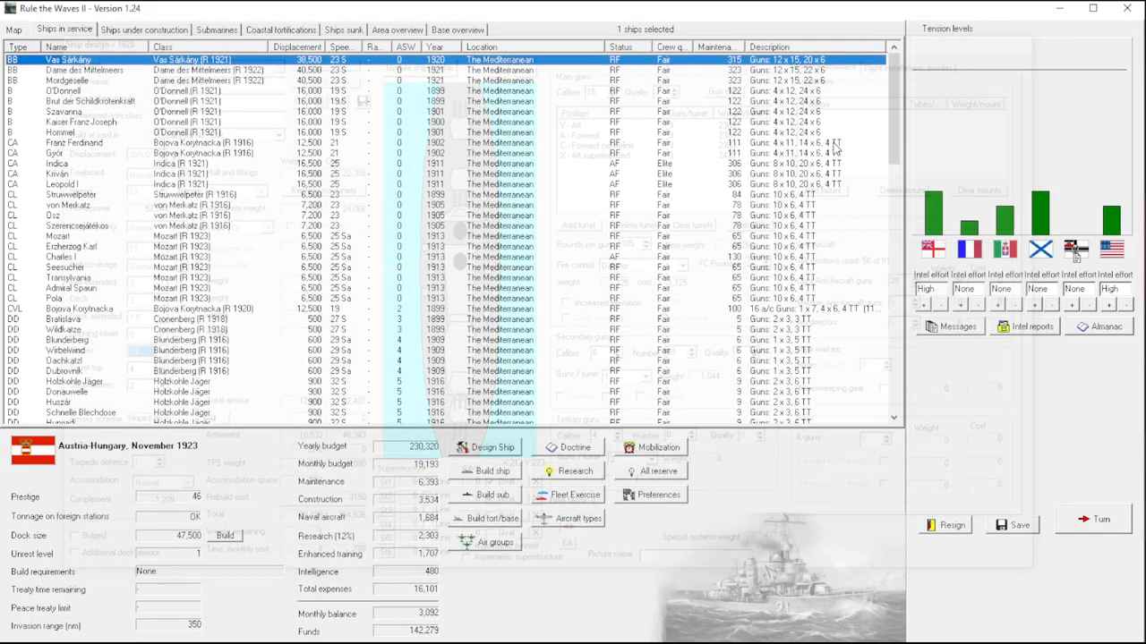
click(1092, 519)
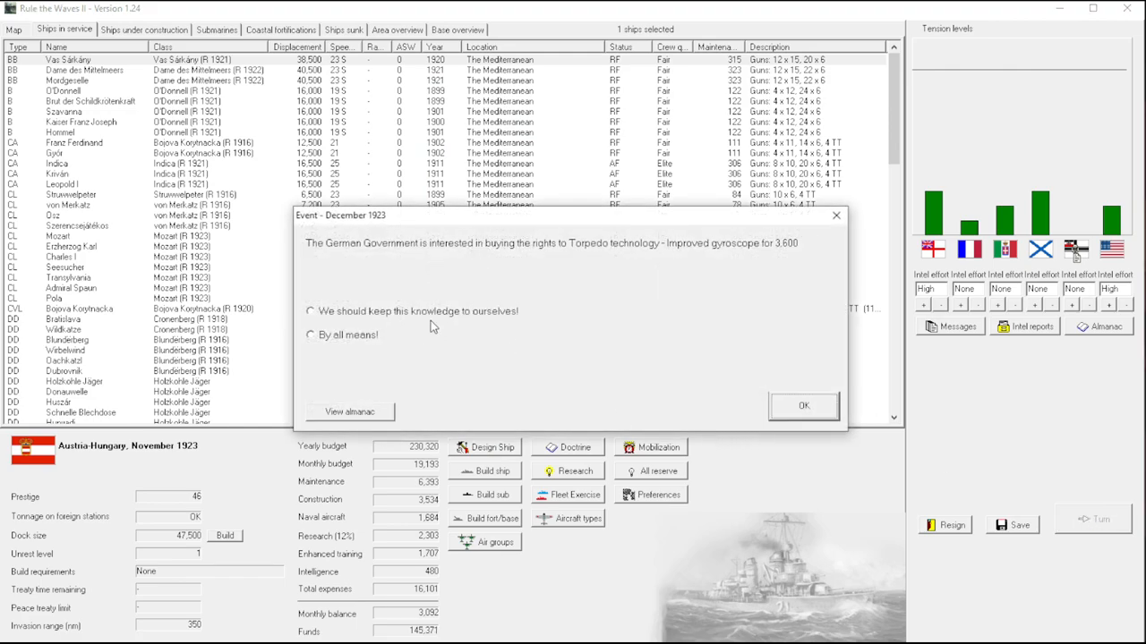
click(802, 405)
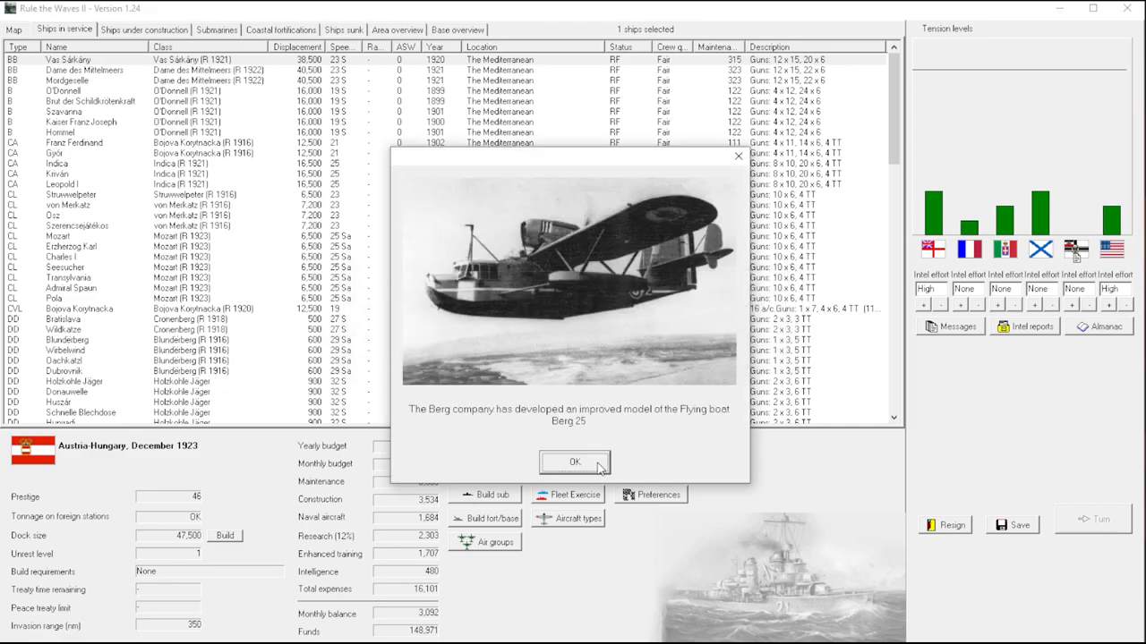
click(575, 462)
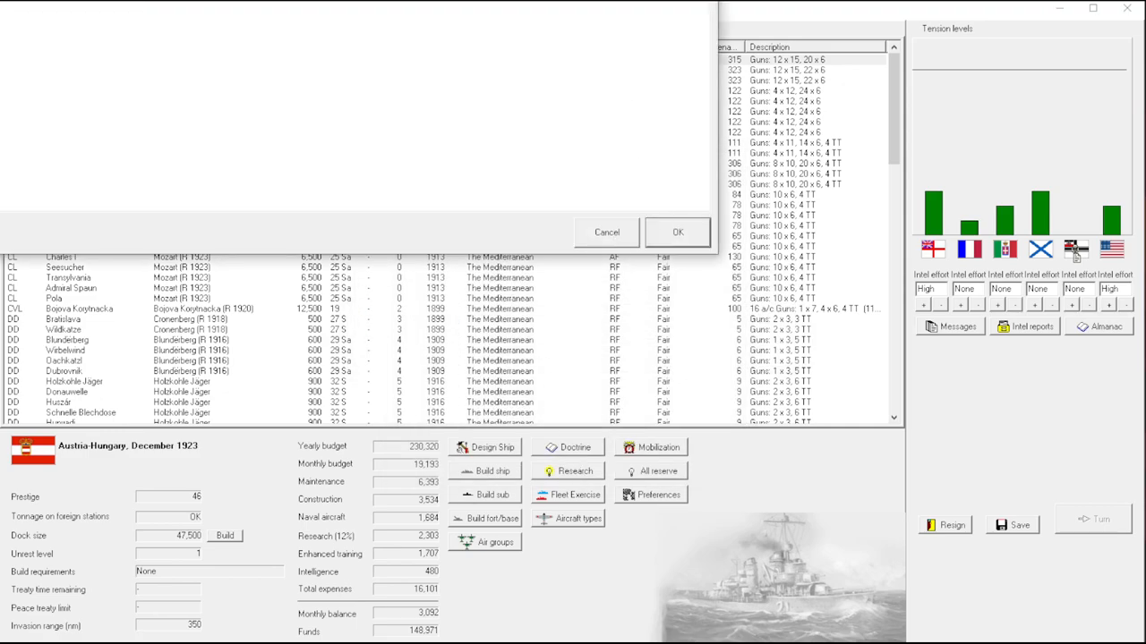
click(677, 233)
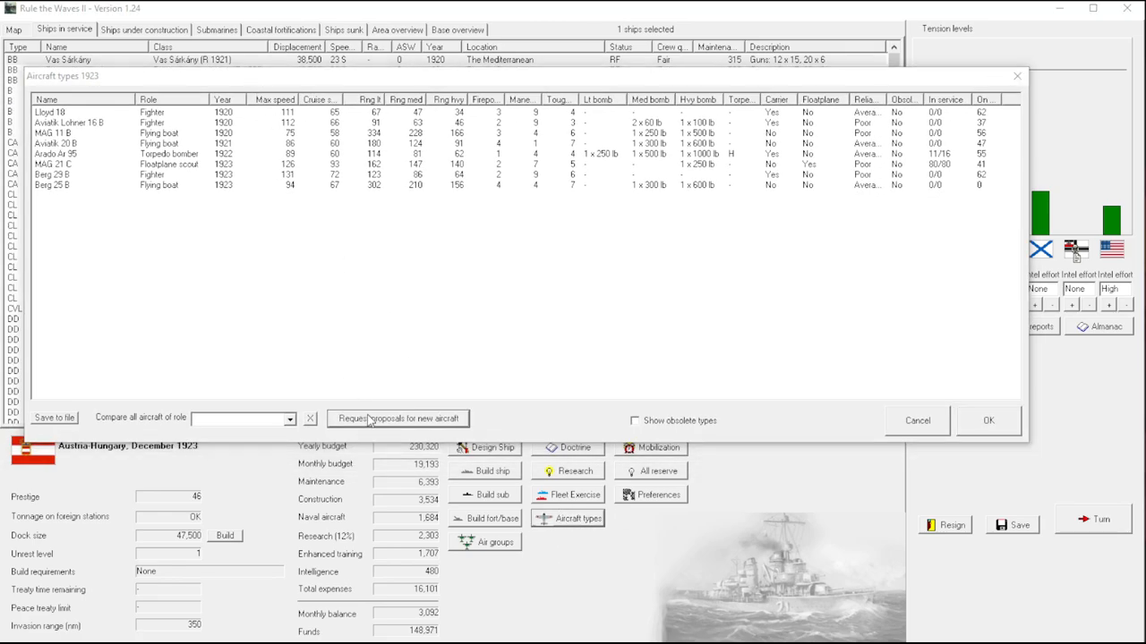
Request torpedo bomber proposals with range as first priority and speed as second.
click(397, 419)
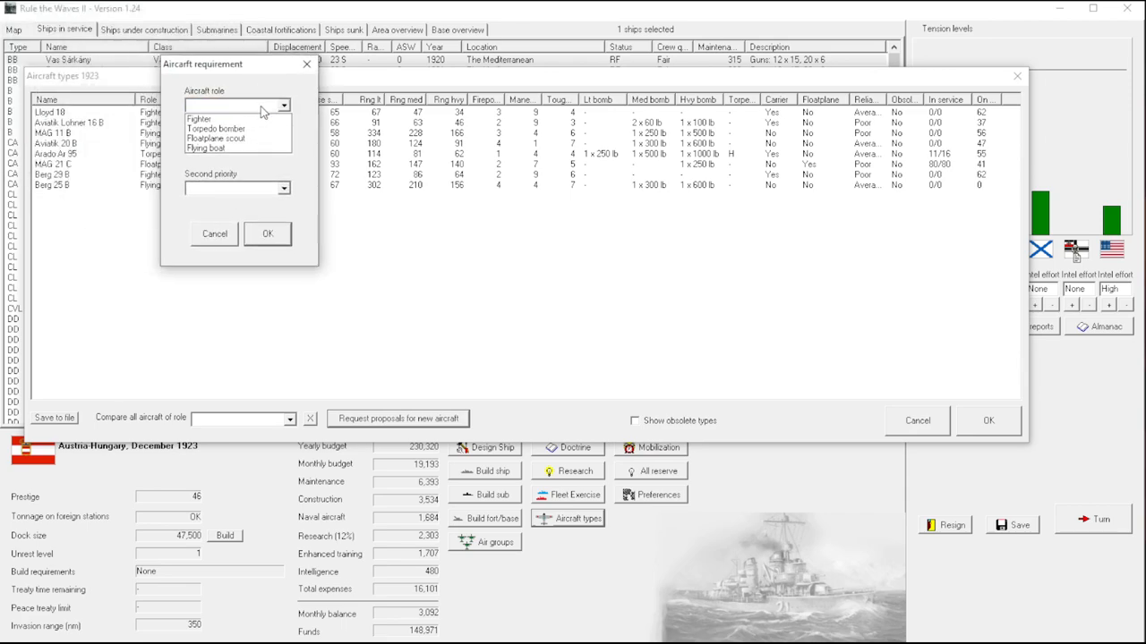
click(214, 129)
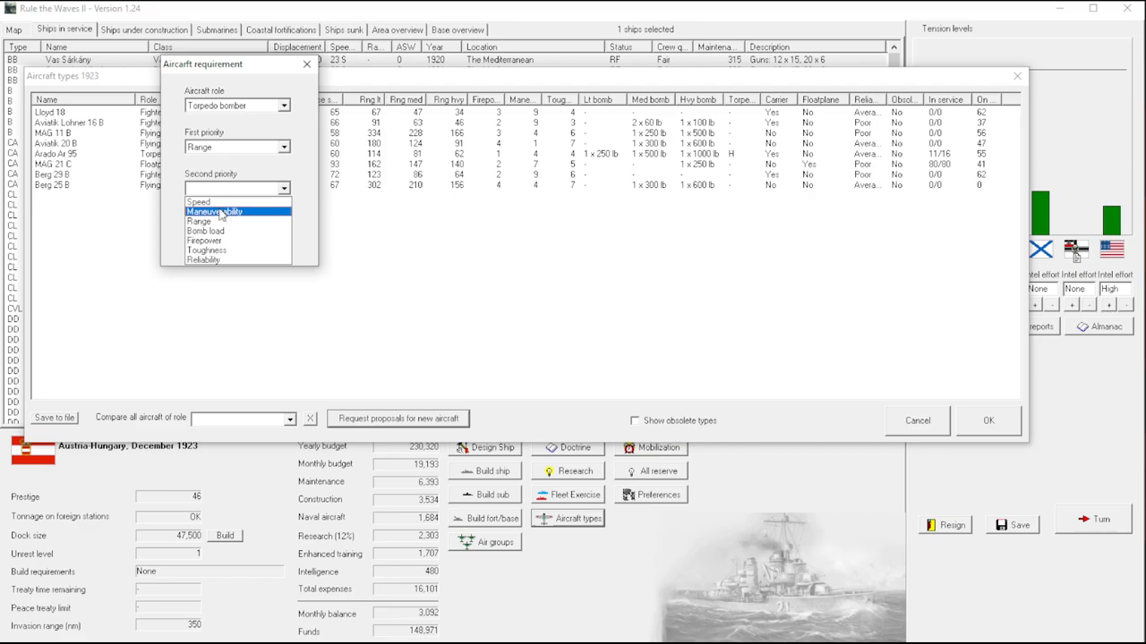
click(199, 200)
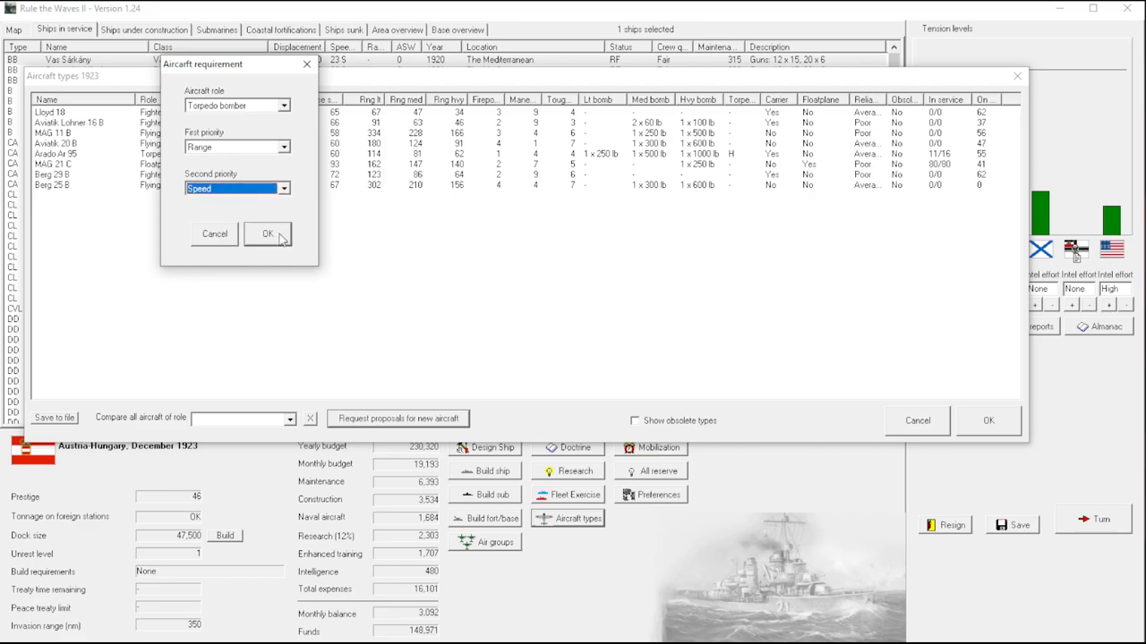
click(265, 232)
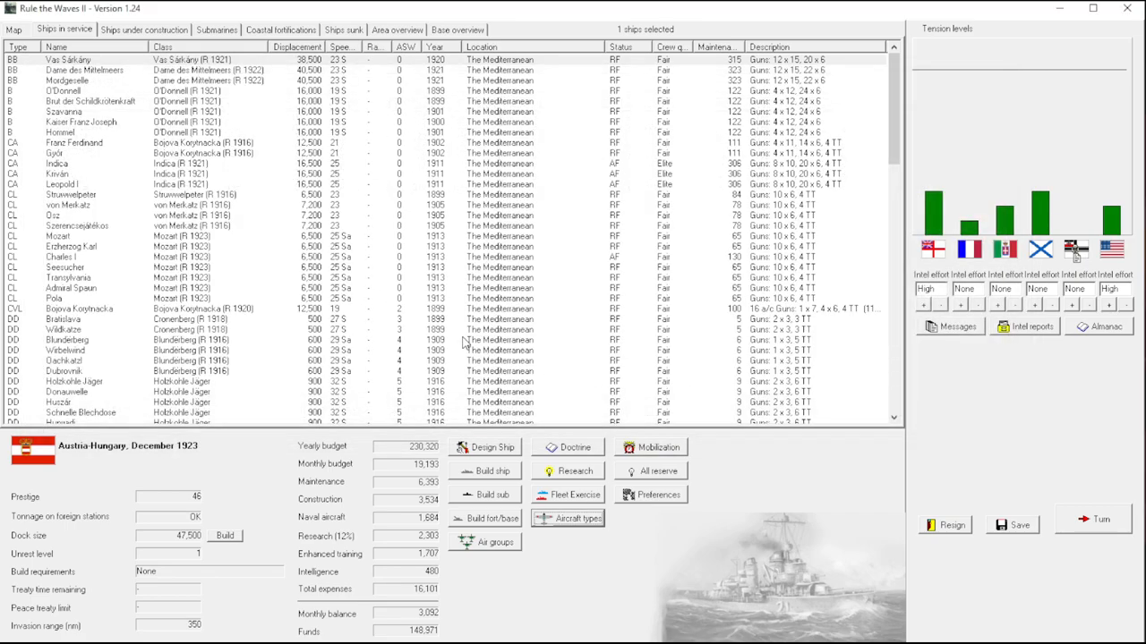
mouse_move(416, 277)
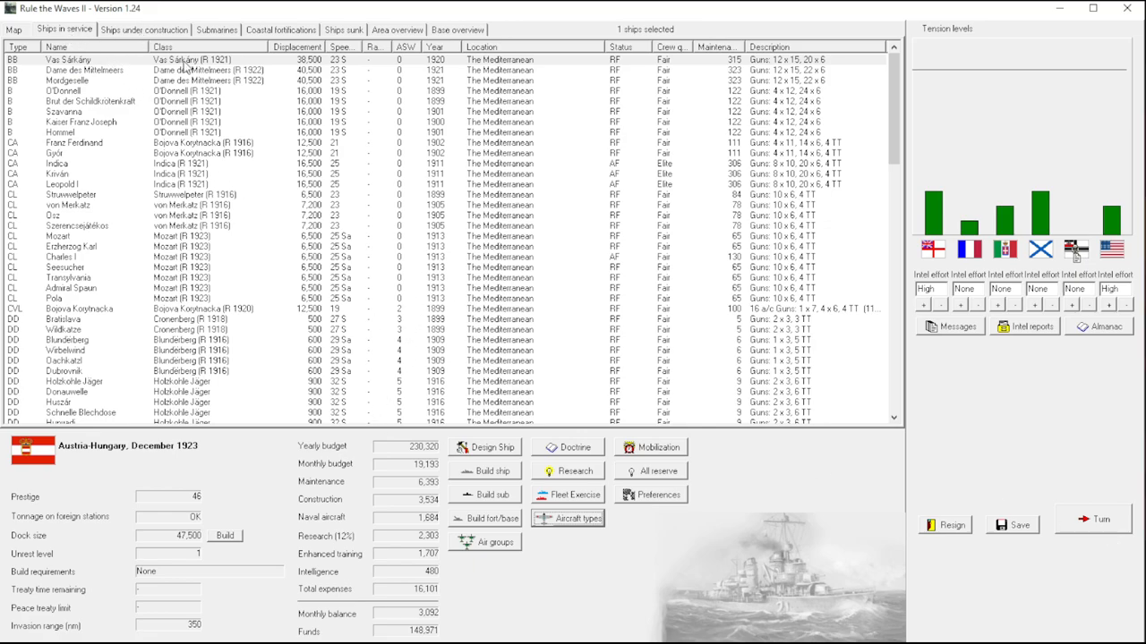
Load the Dame des Mittelmeeres design with increased gun elevation, close it, and select the O'Donnell-class battleships.
click(483, 448)
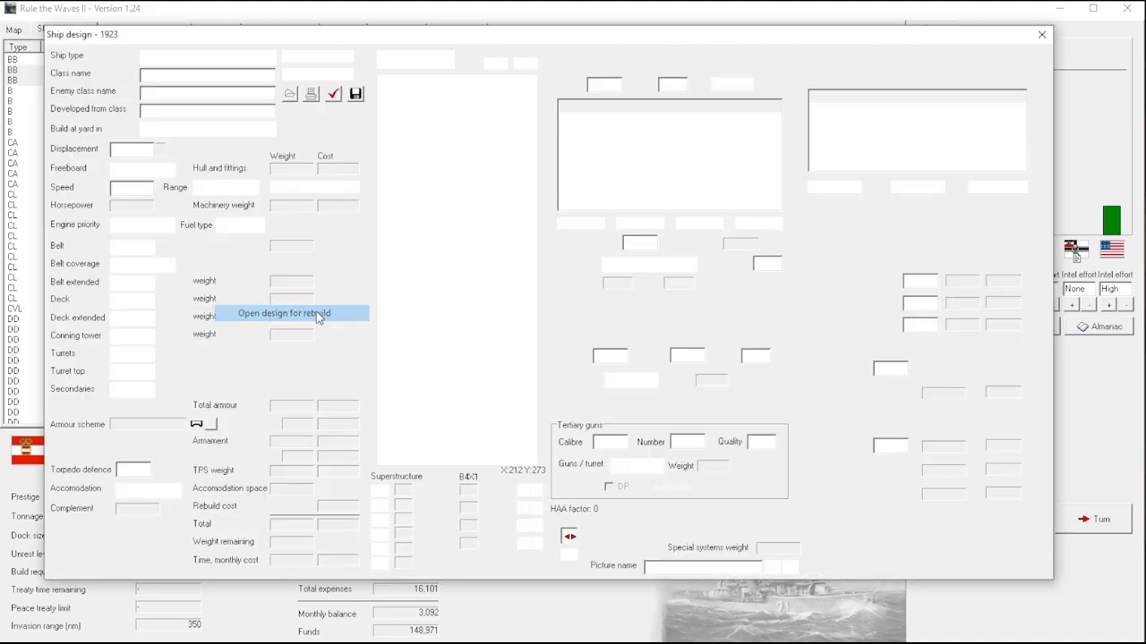
click(282, 313)
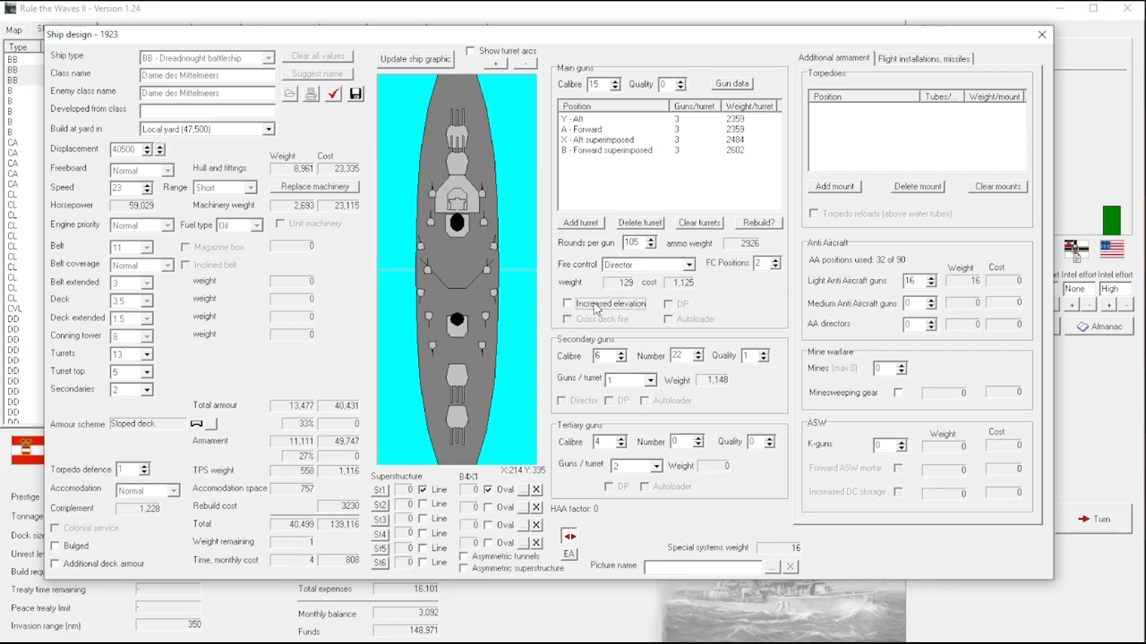
click(565, 304)
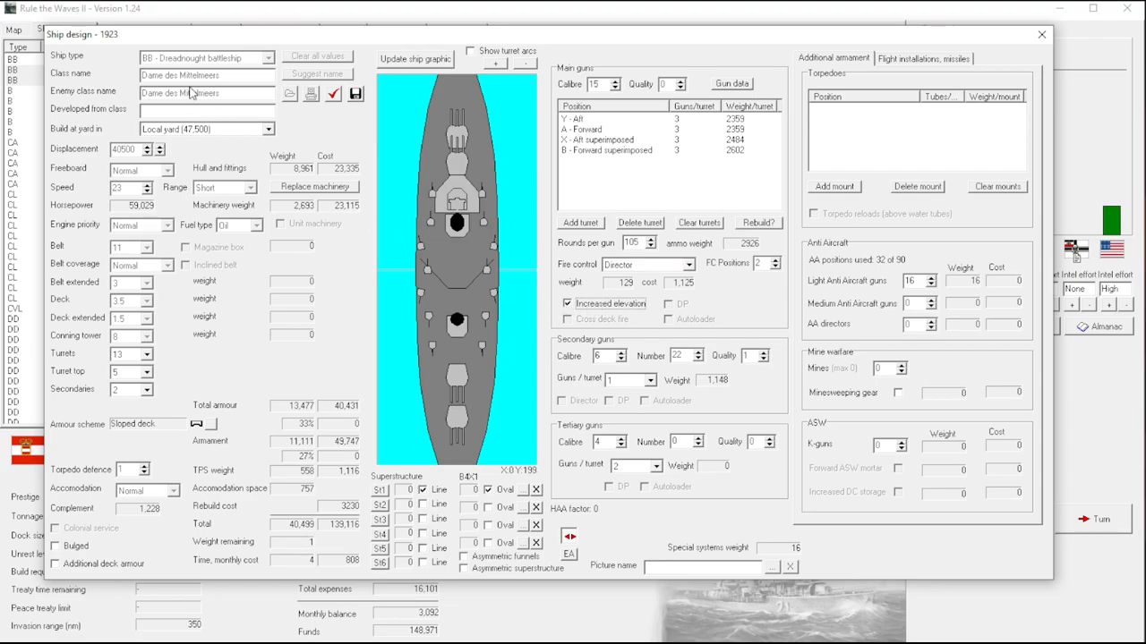
mouse_move(487, 205)
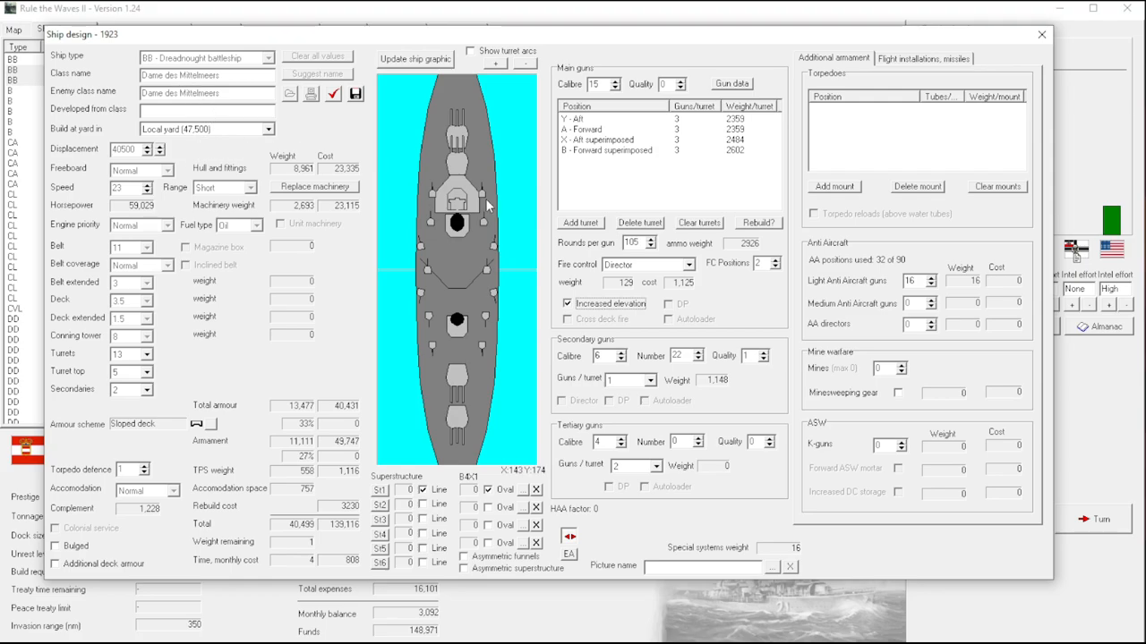
mouse_move(699, 370)
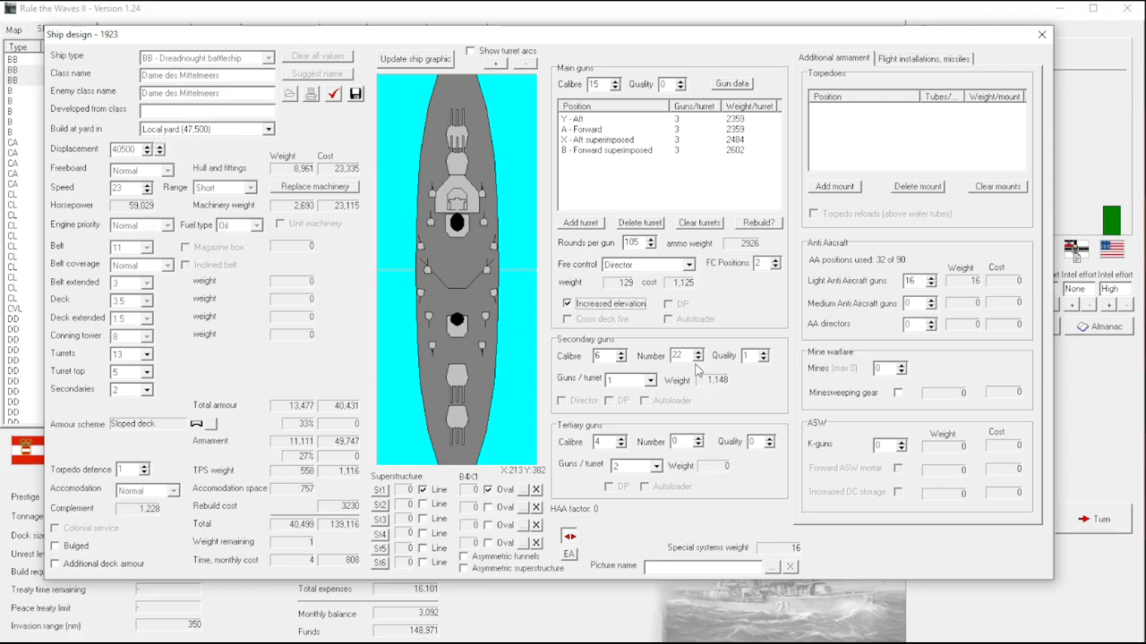
mouse_move(684, 356)
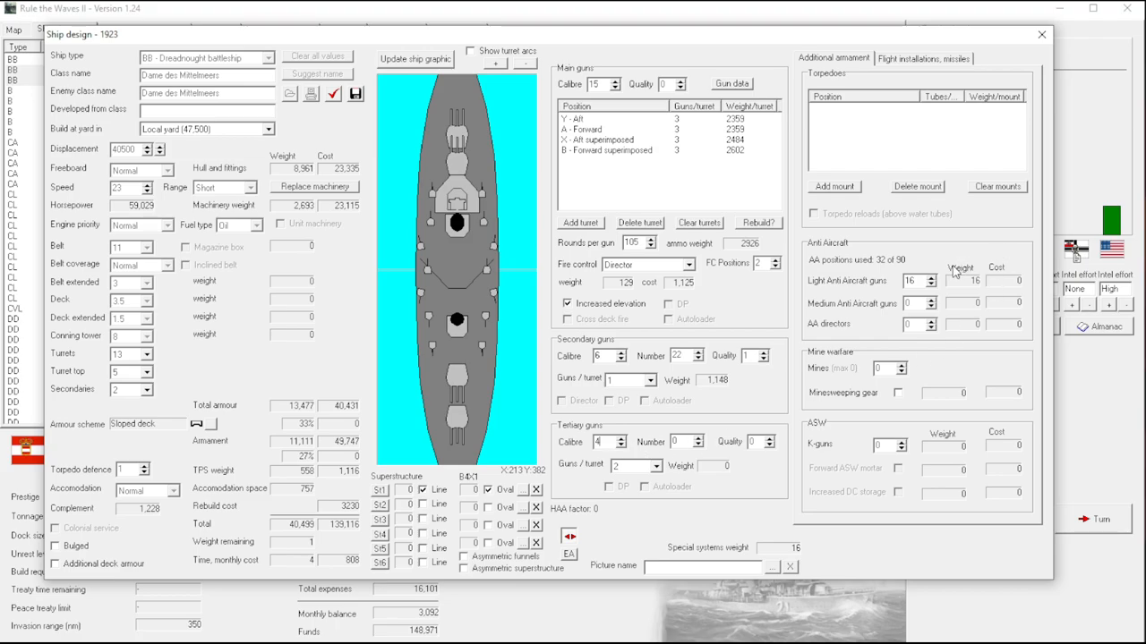
mouse_move(741, 405)
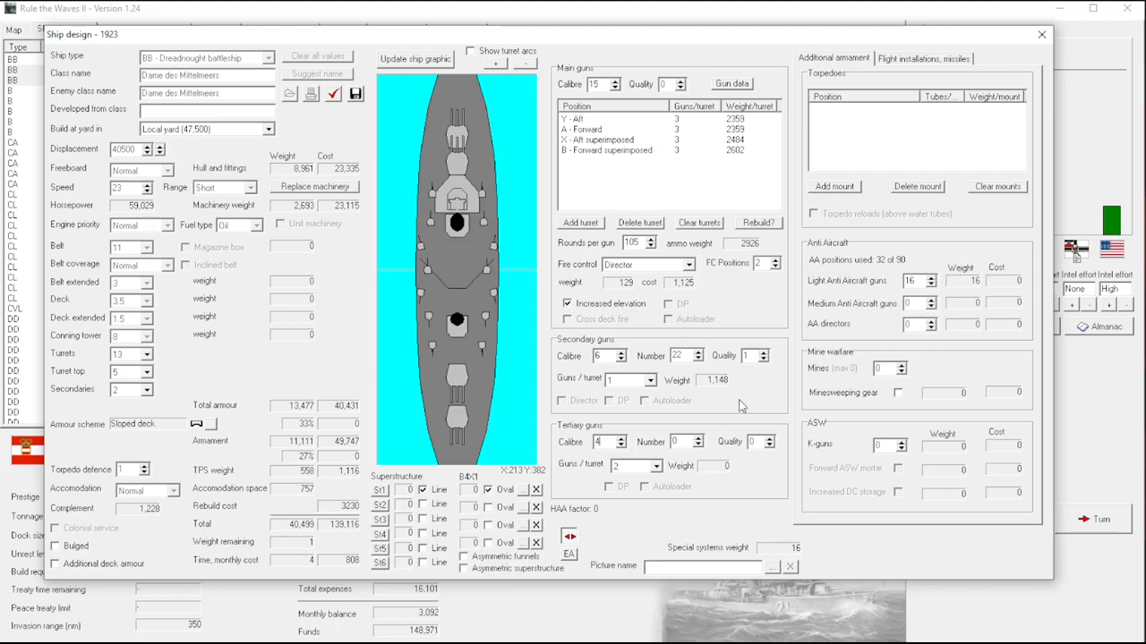
mouse_move(817, 197)
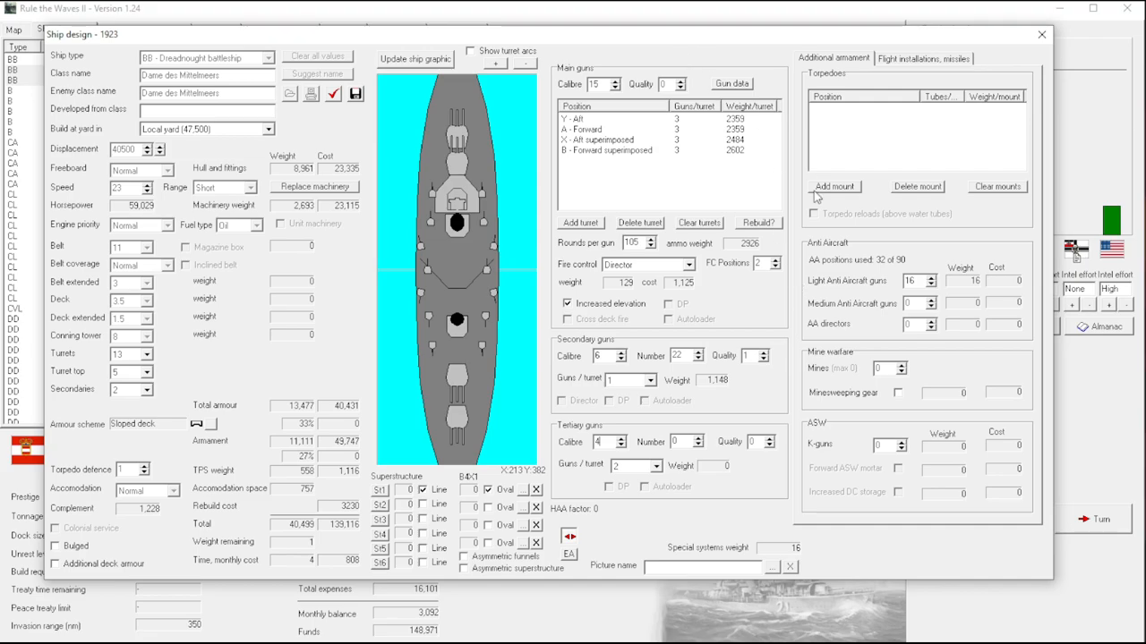
mouse_move(477, 276)
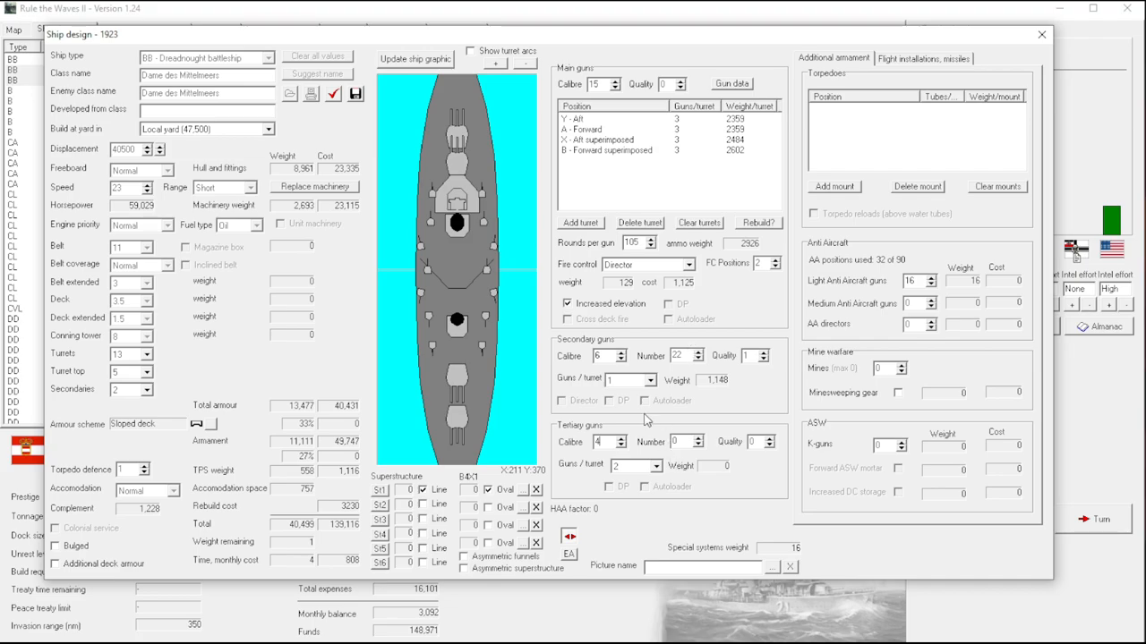
mouse_move(1103, 34)
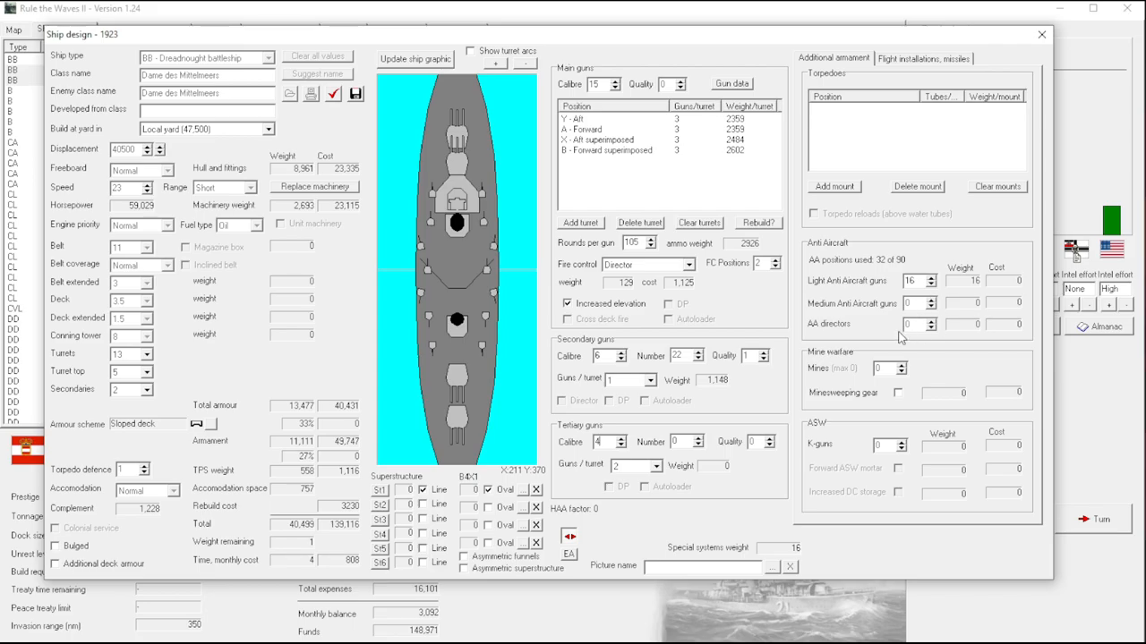
mouse_move(898, 334)
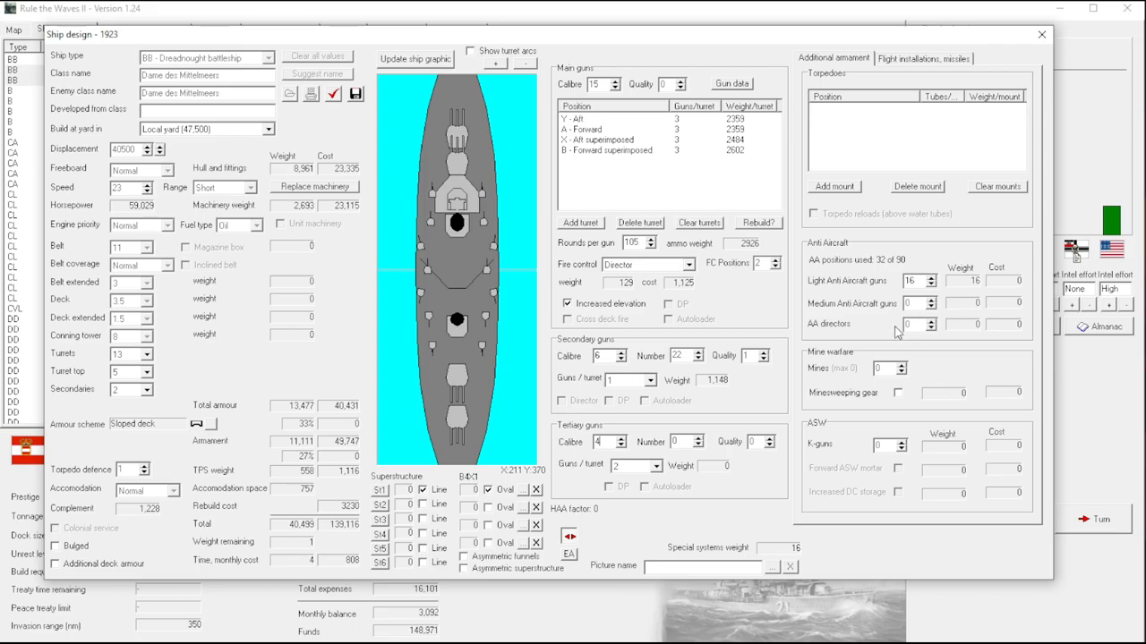
click(1042, 34)
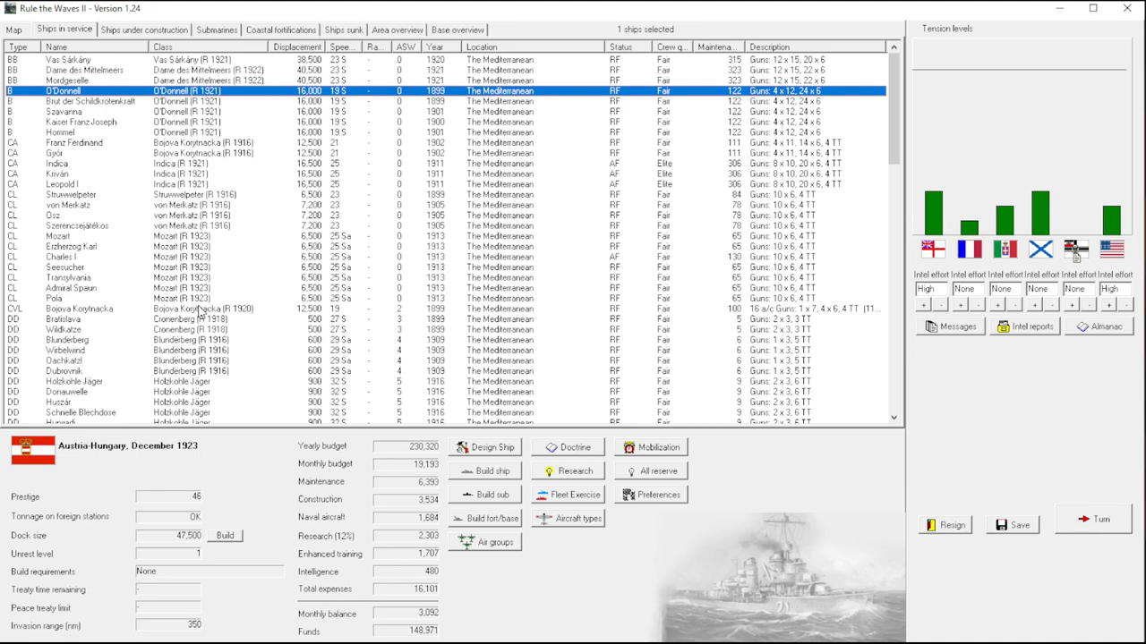
mouse_move(236, 318)
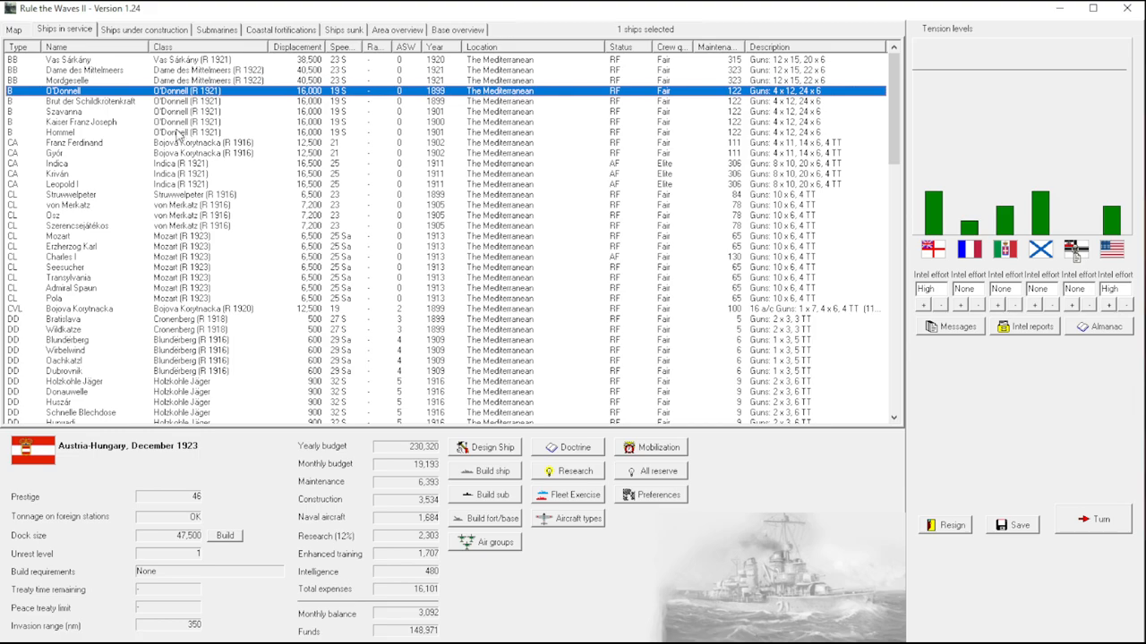
click(89, 132)
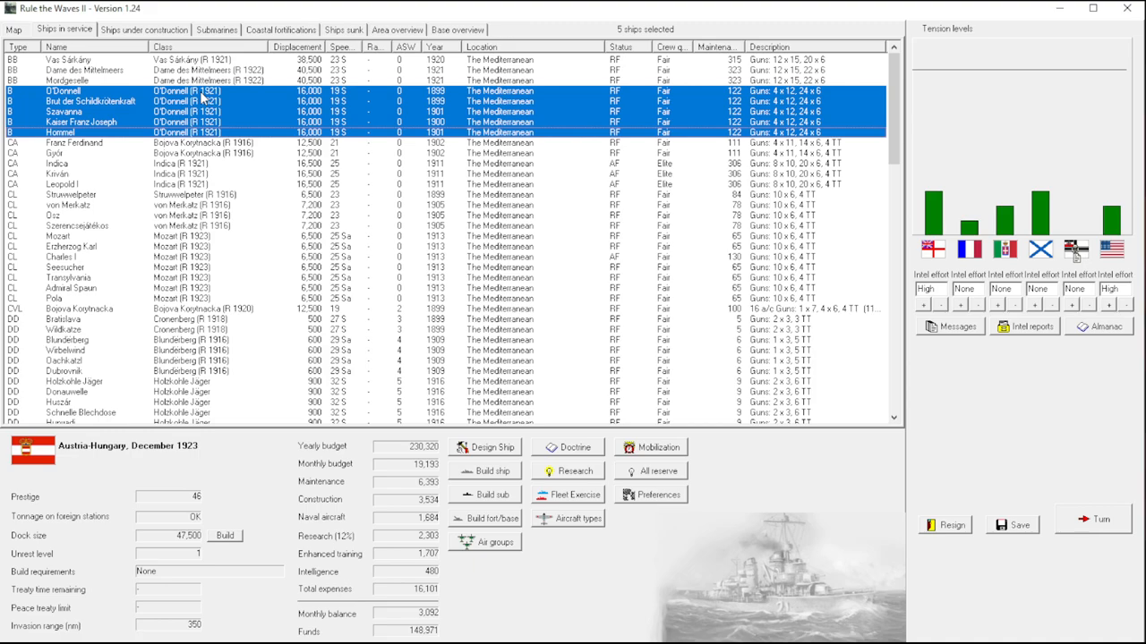
mouse_move(251, 105)
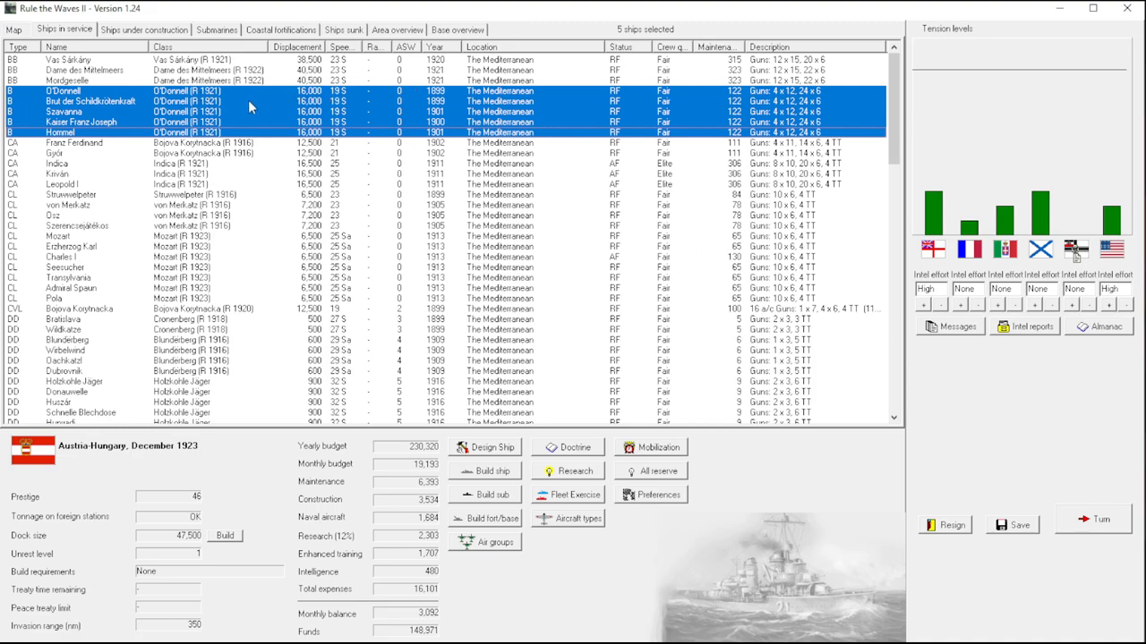
mouse_move(240, 109)
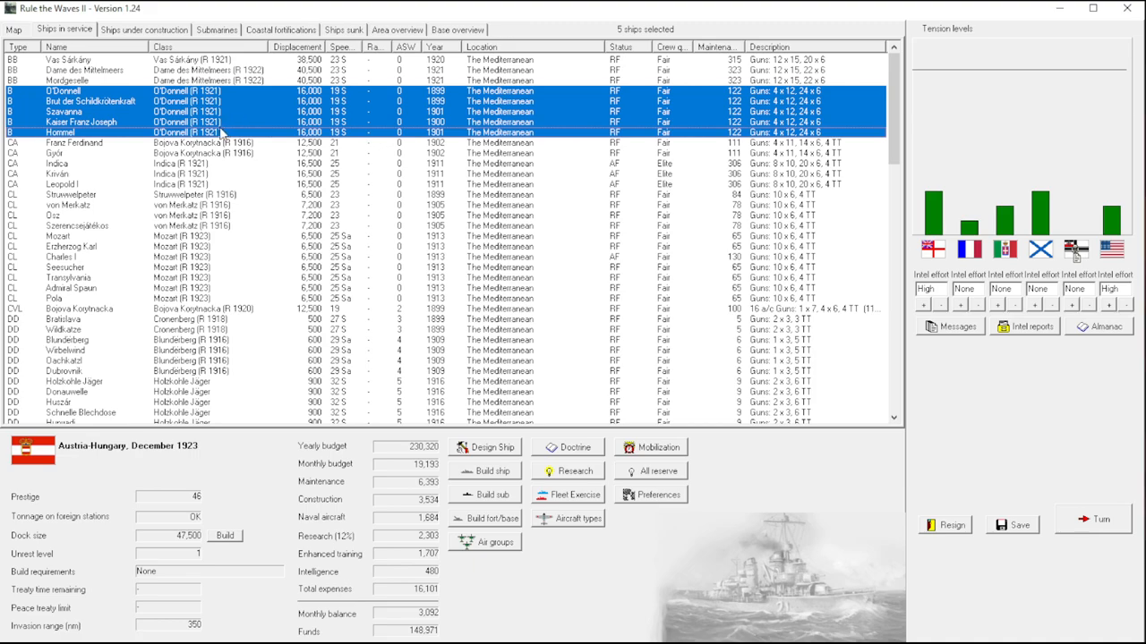
mouse_move(240, 132)
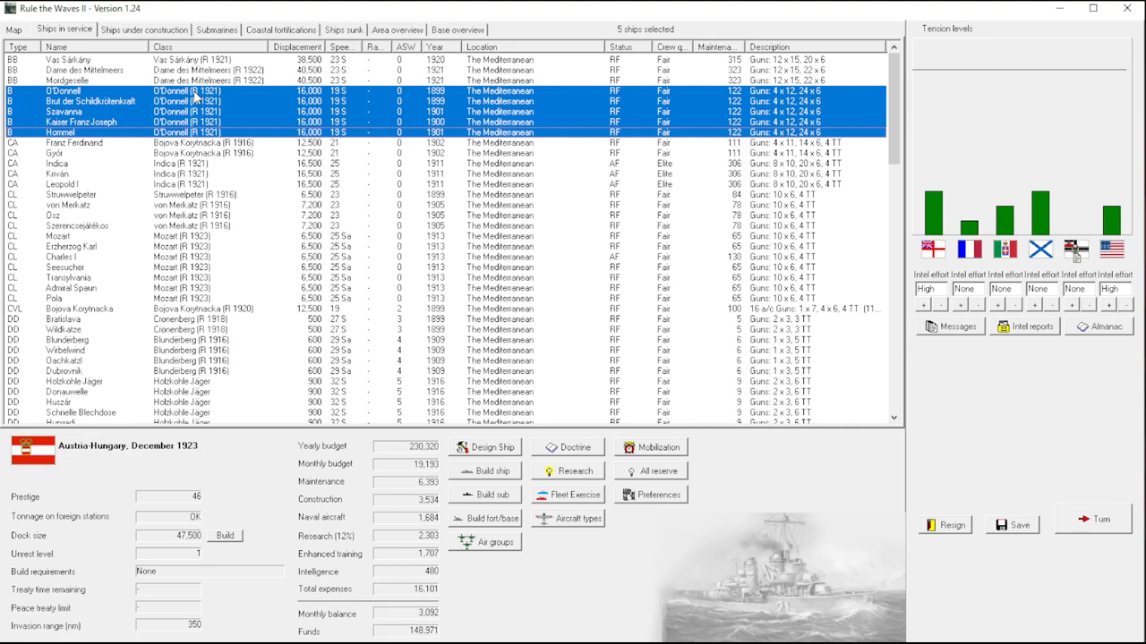
mouse_move(1078, 562)
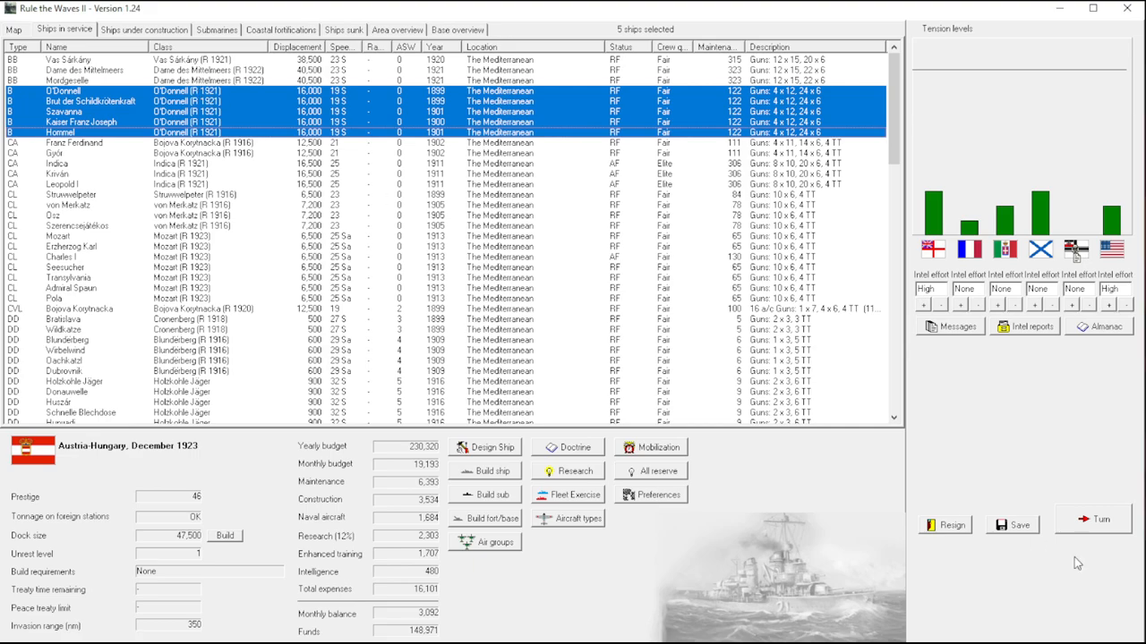
End the turn into January 1924, acknowledge the Fürchten reconstruction and armour breakthrough, and bring up Fürchten's orders.
click(1092, 519)
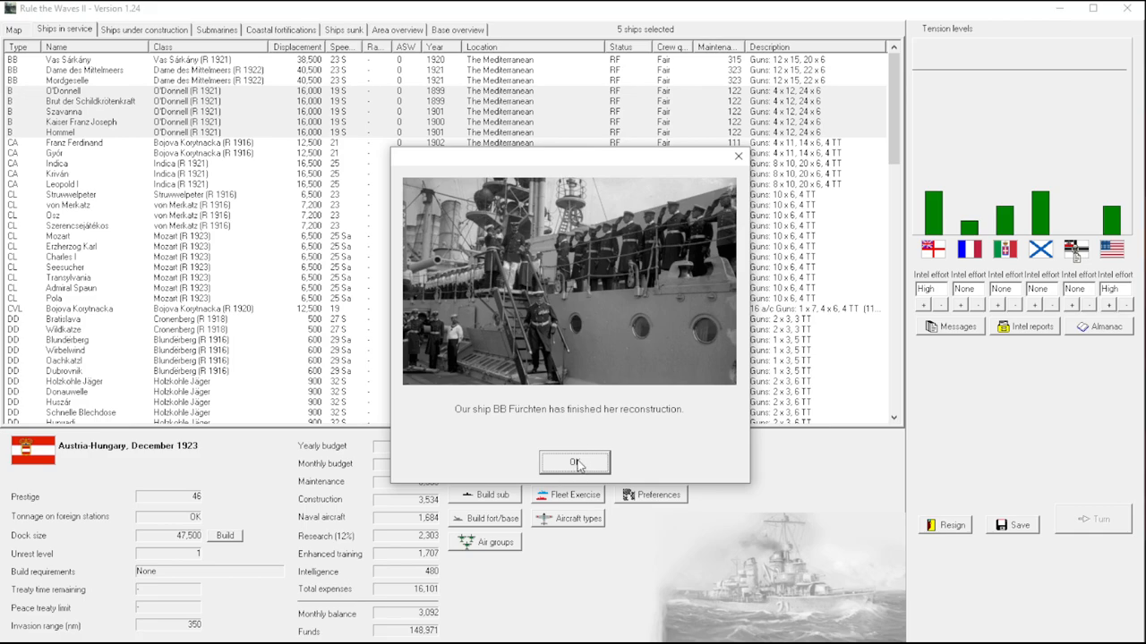
click(572, 462)
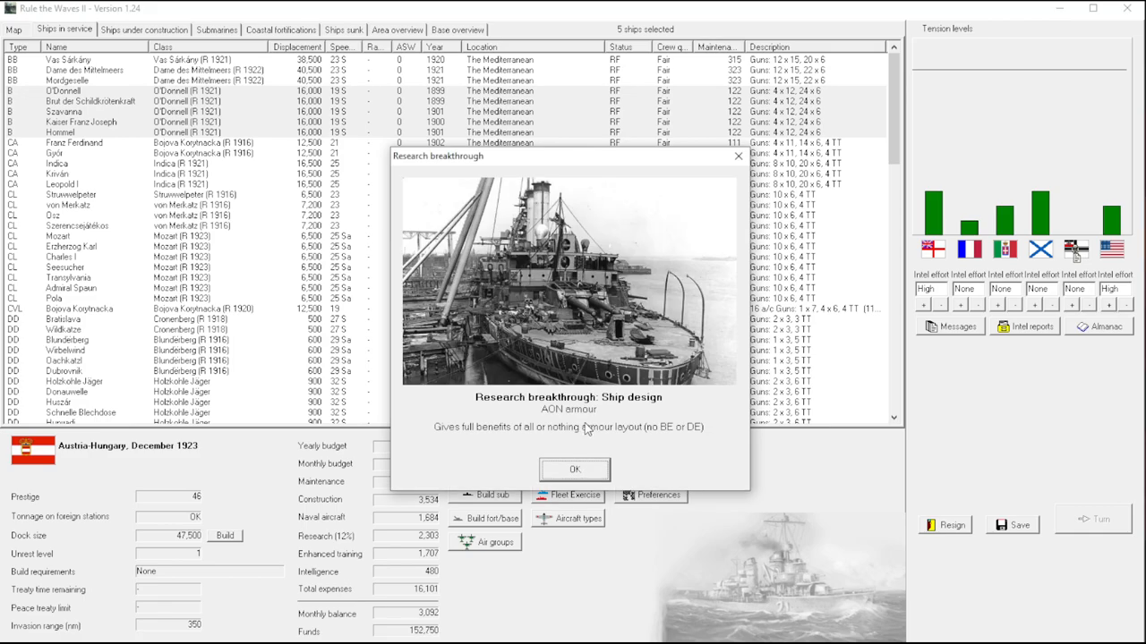
mouse_move(573, 469)
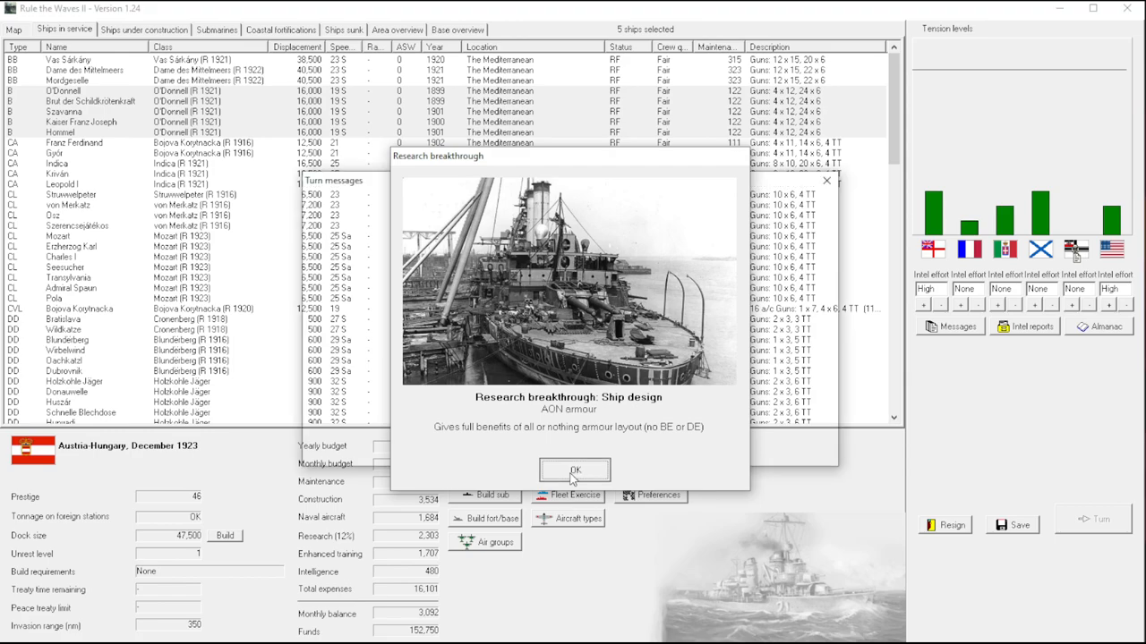
click(573, 469)
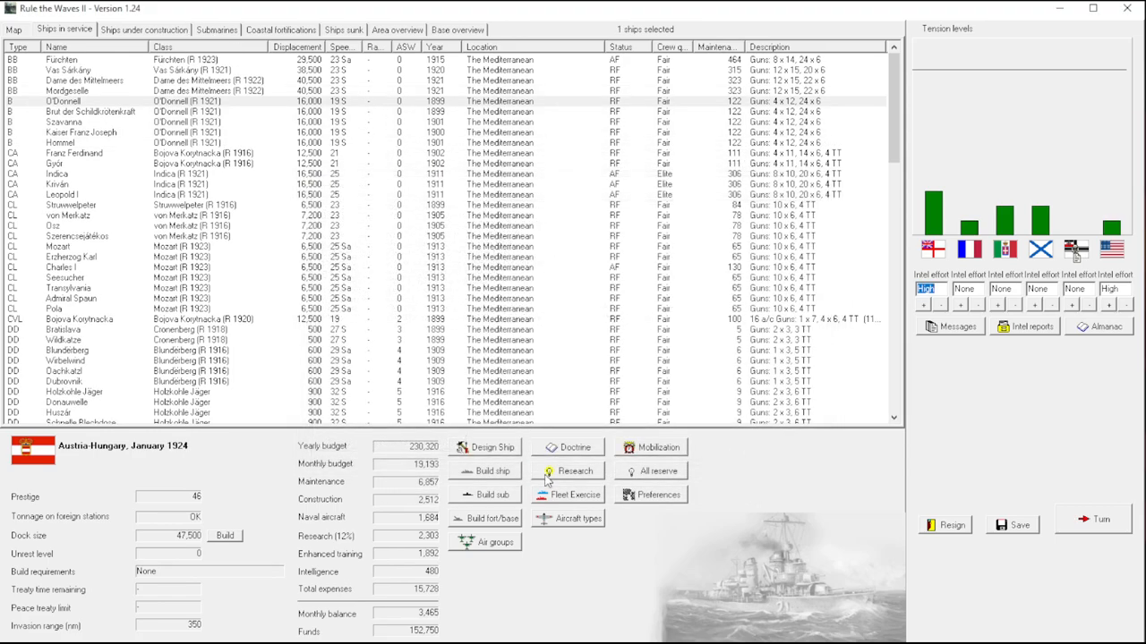
right_click(62, 59)
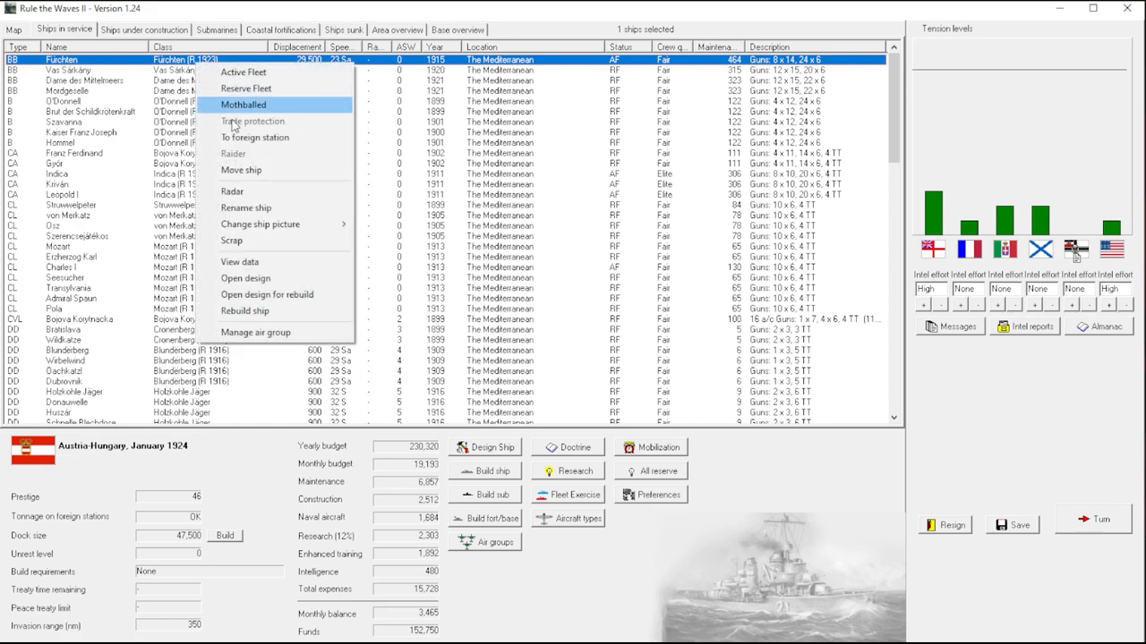
click(244, 261)
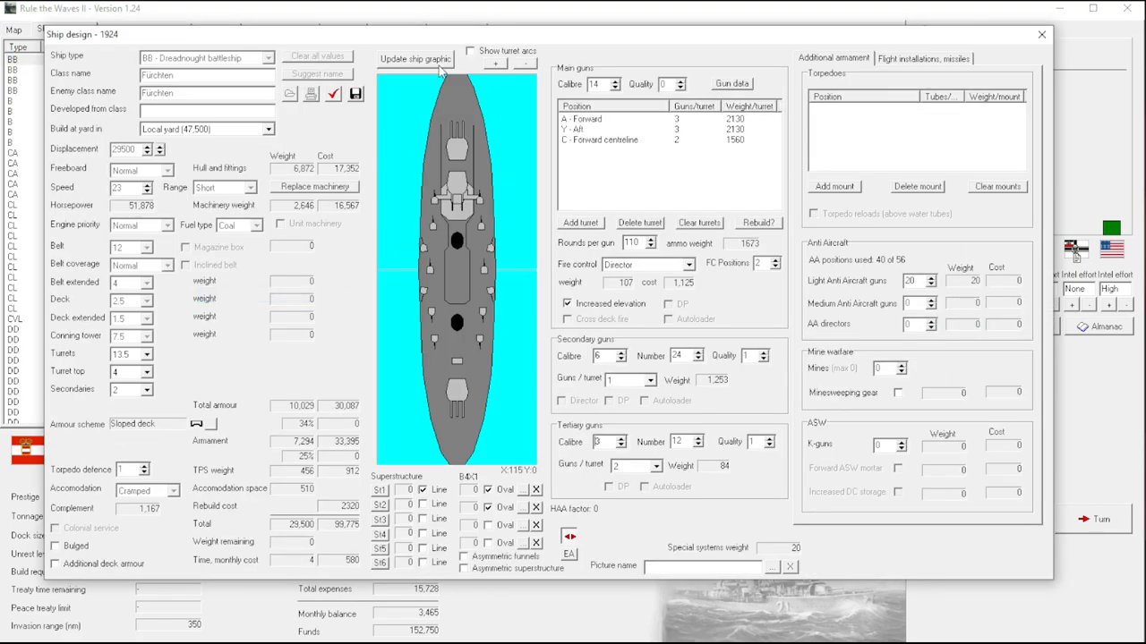
mouse_move(873, 160)
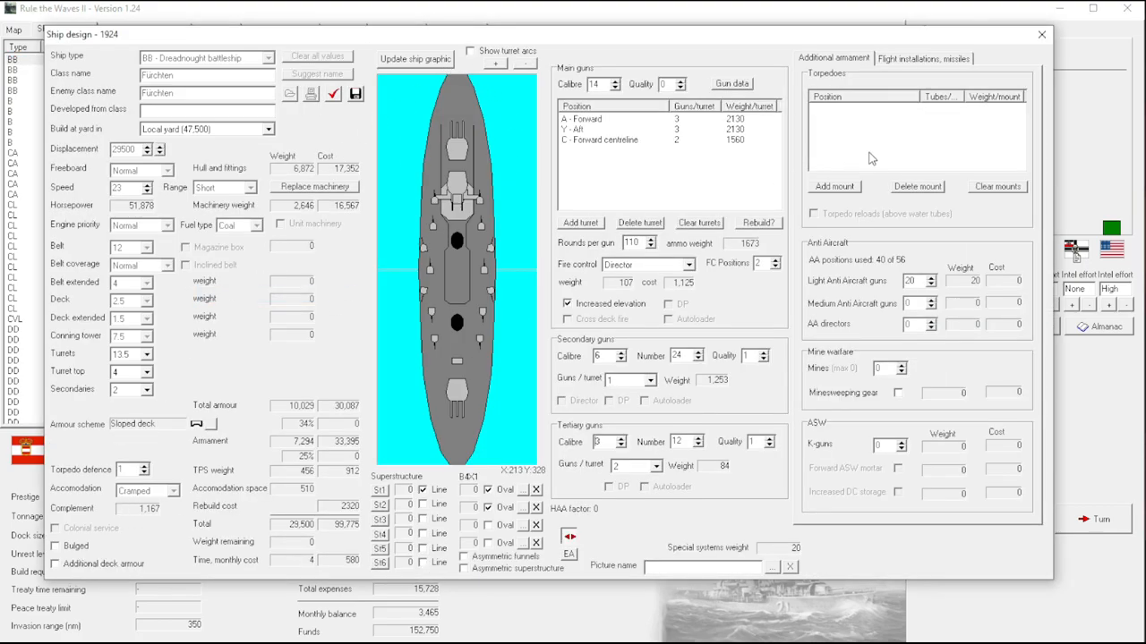
click(55, 546)
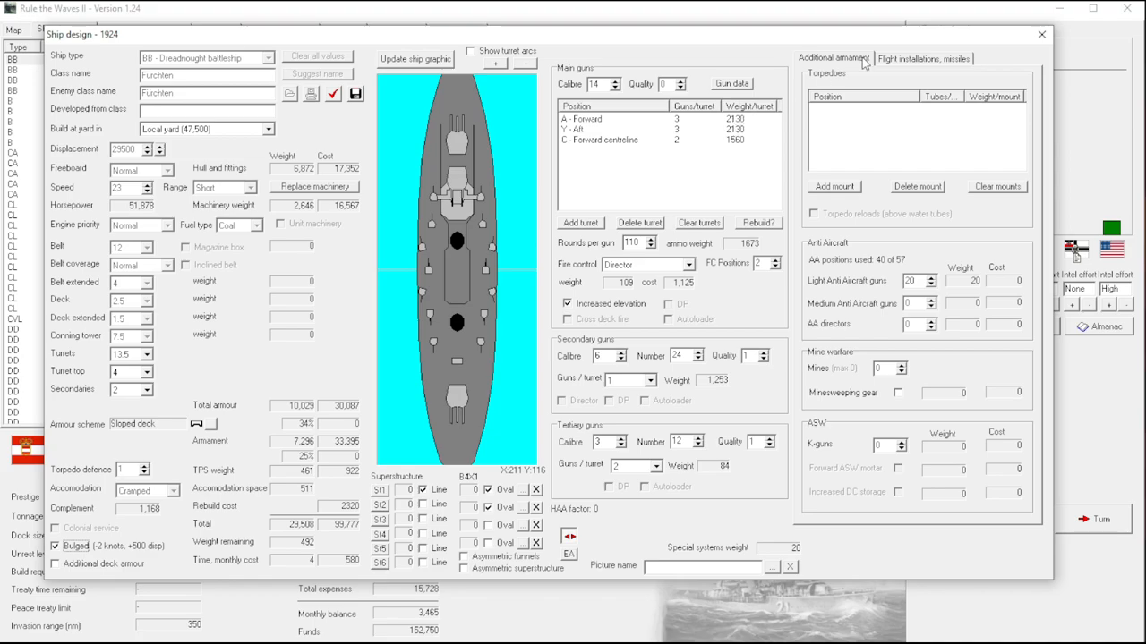
click(924, 57)
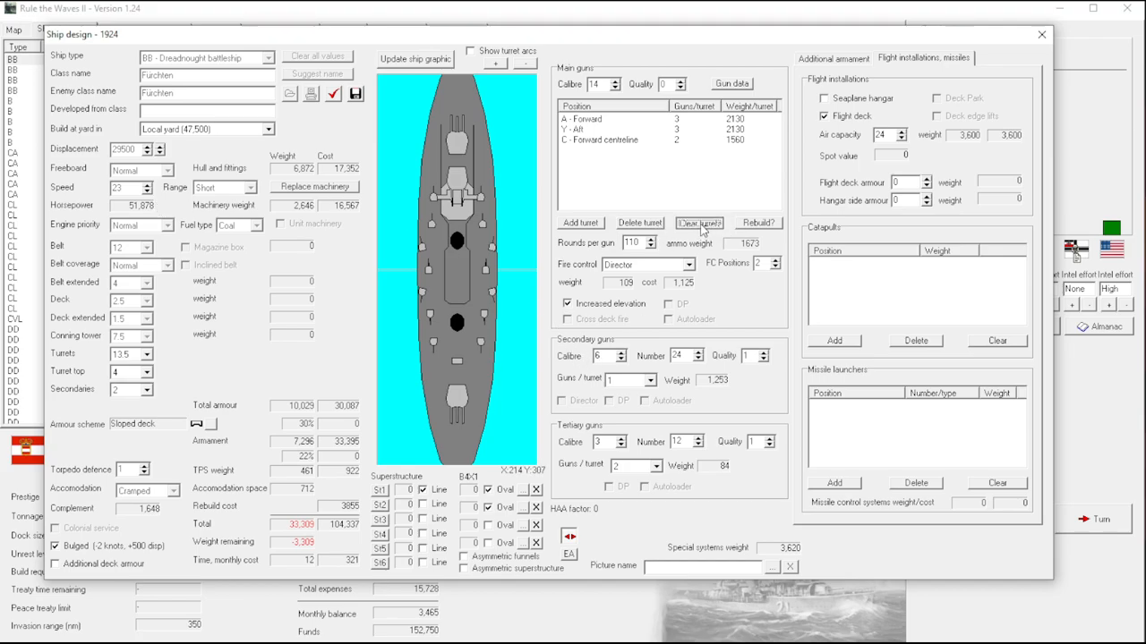
click(698, 222)
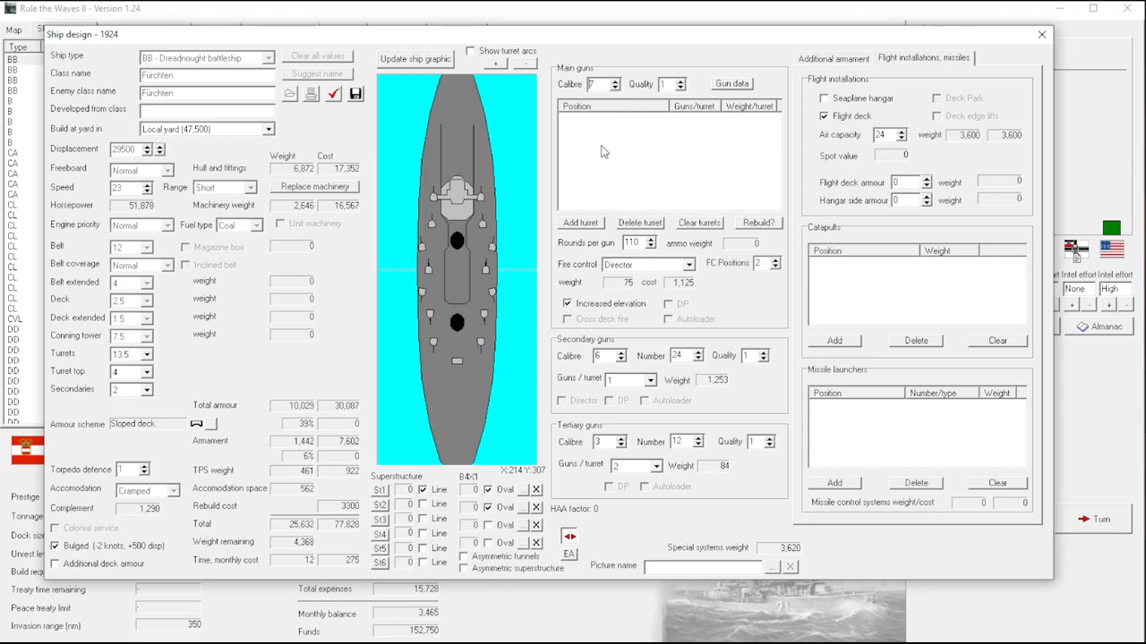
click(580, 222)
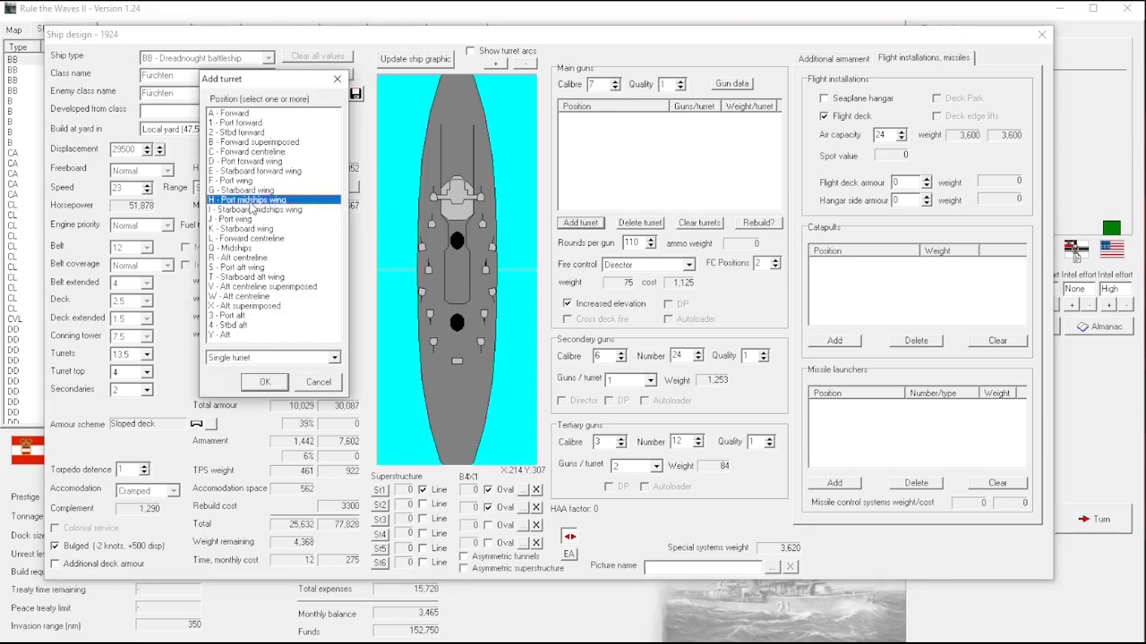
click(265, 383)
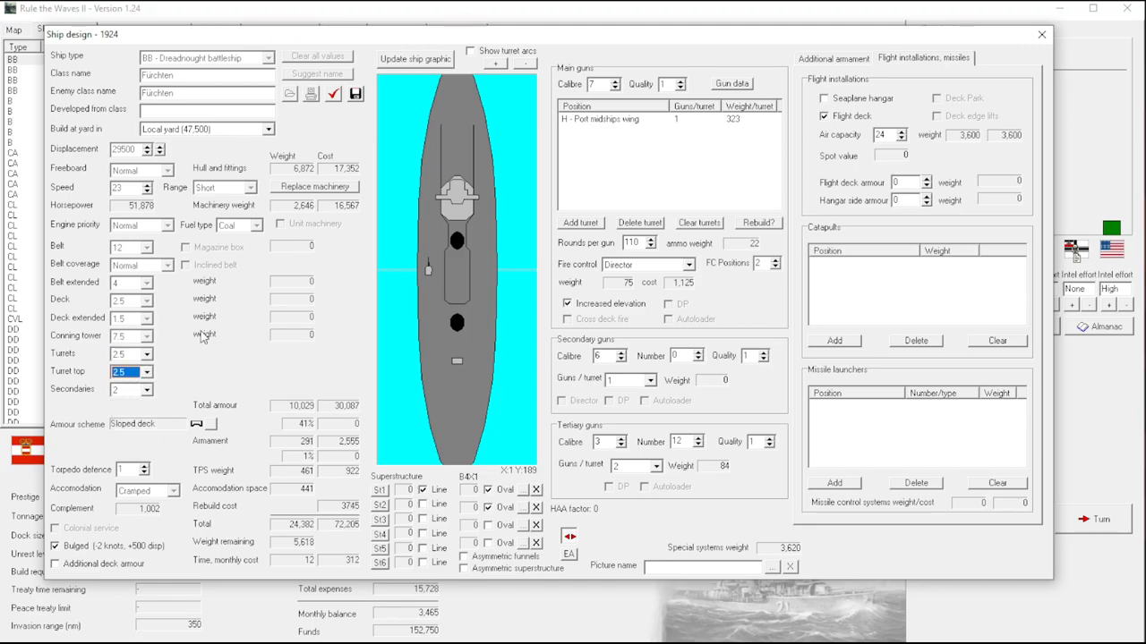
mouse_move(134, 278)
text(50)
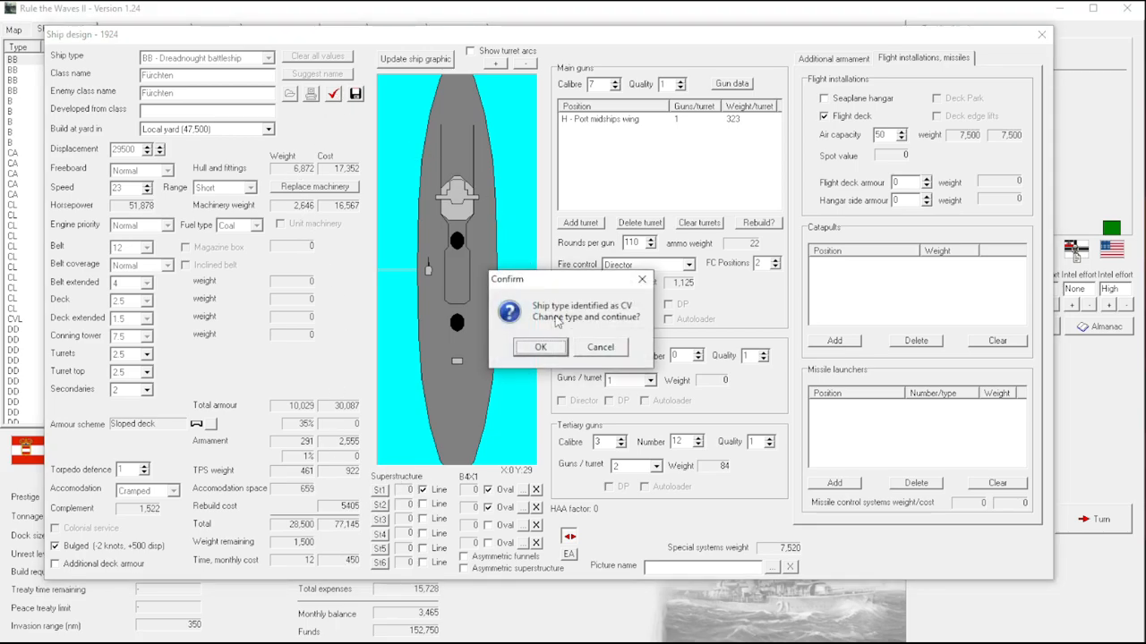
click(540, 347)
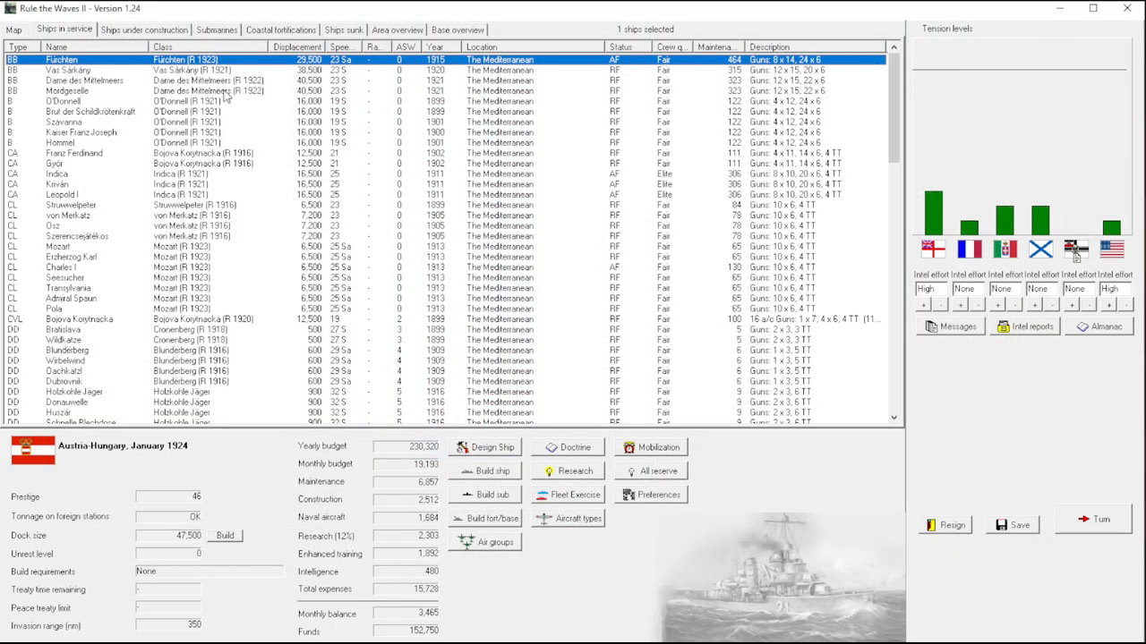
Select the armoured cruiser Indica in the fleet list and bring up its ship options.
click(90, 111)
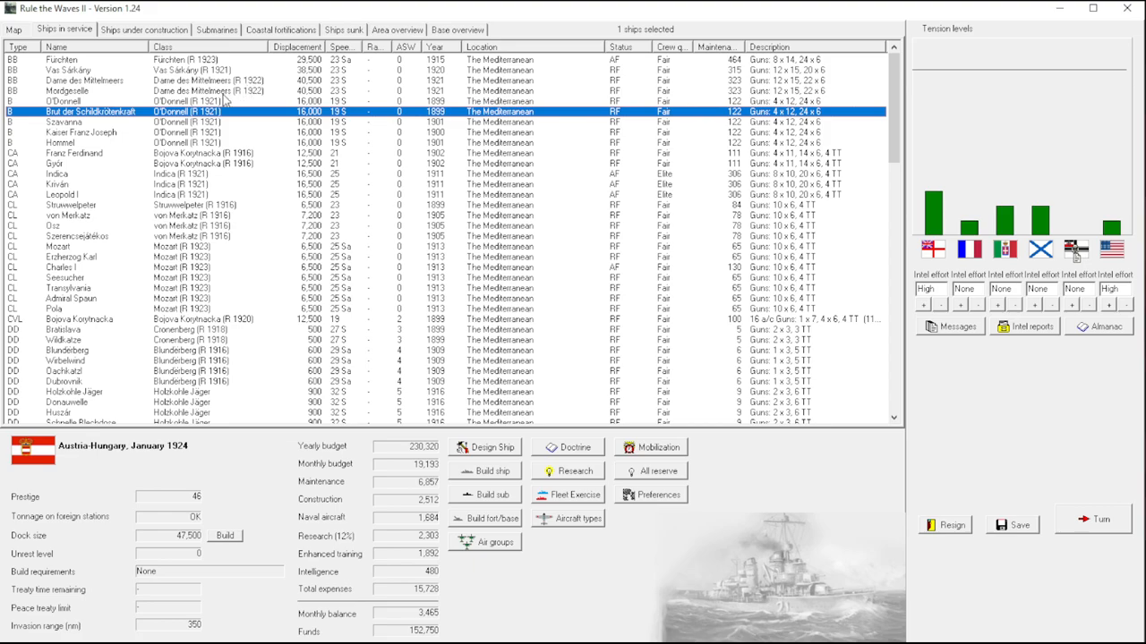
click(90, 101)
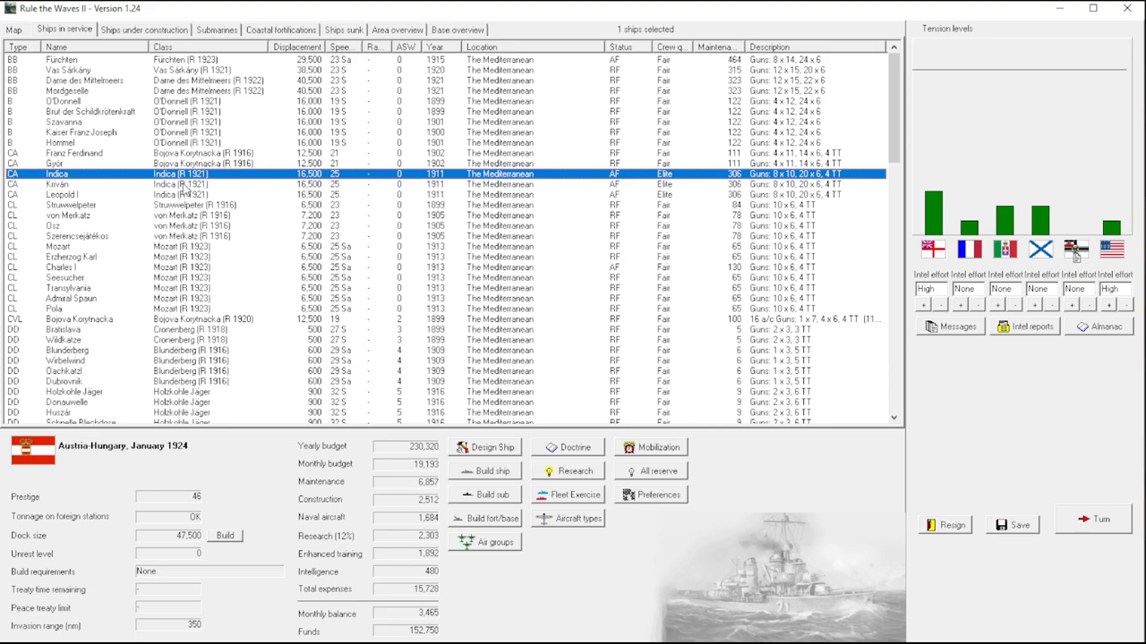
mouse_move(183, 187)
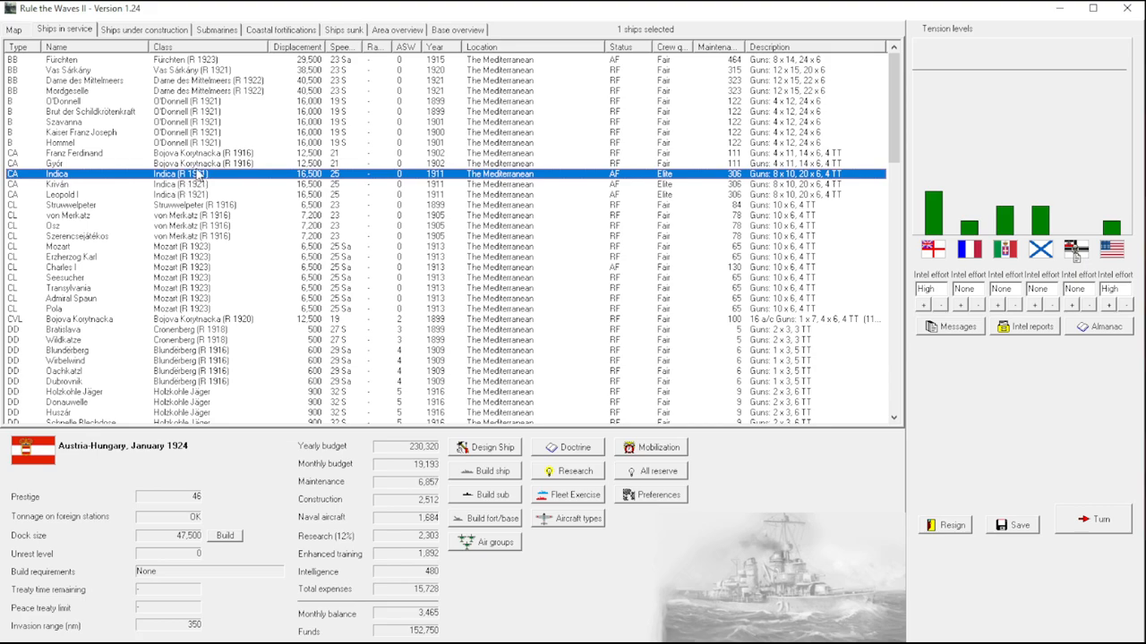
right_click(179, 174)
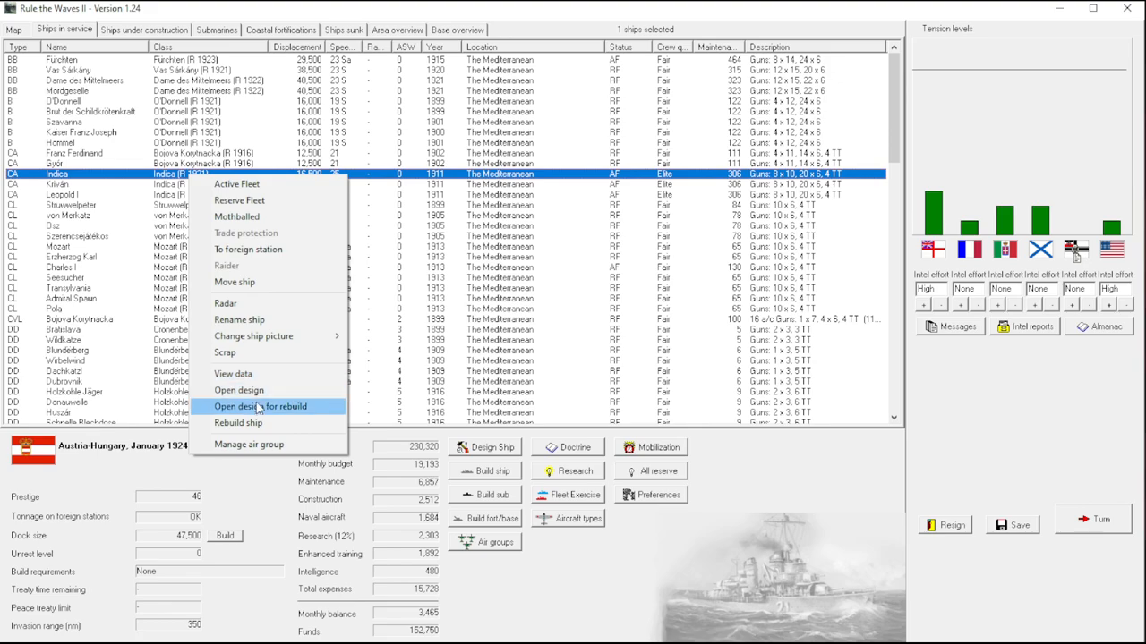
Lighten Indica's main battery, toggle bulged hull protection and strip all torpedo mounts.
click(262, 406)
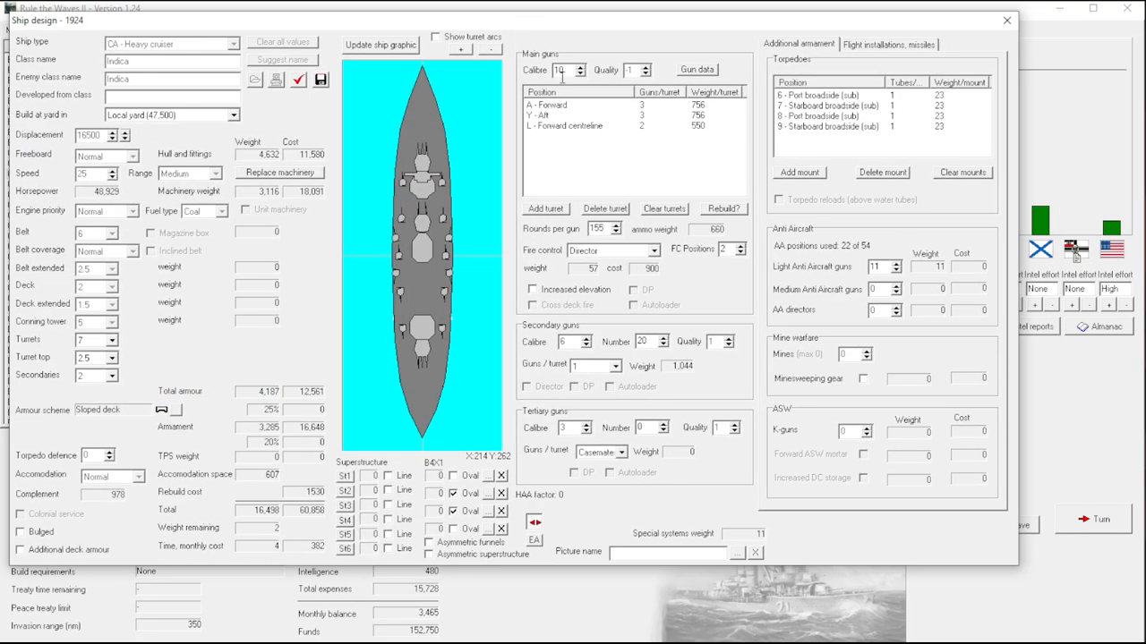
click(580, 74)
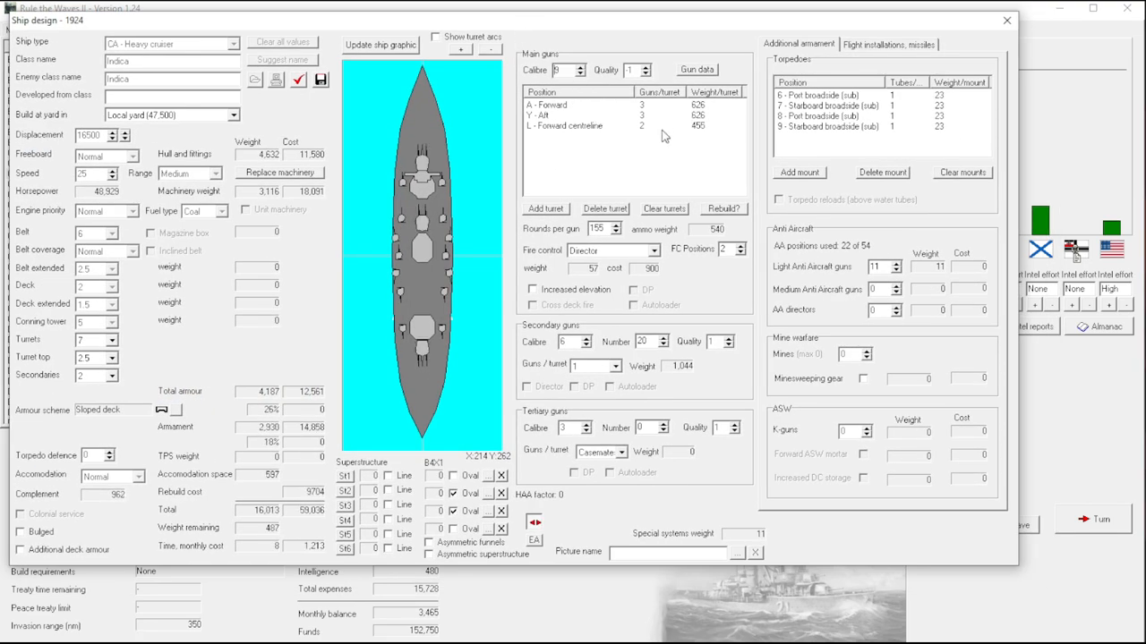
click(580, 64)
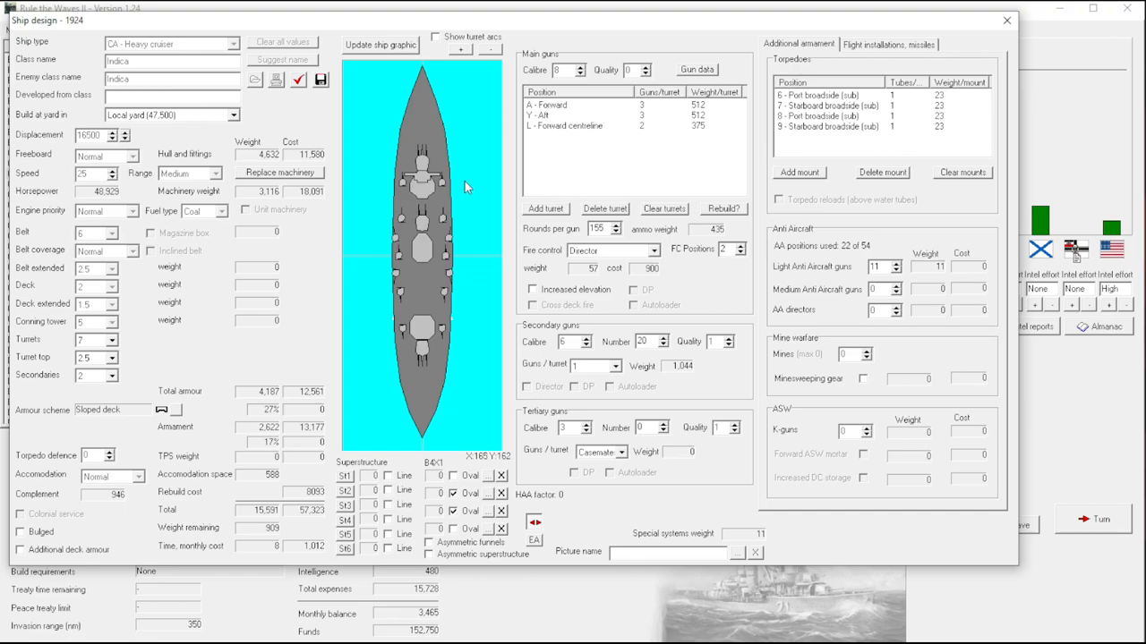
mouse_move(362, 306)
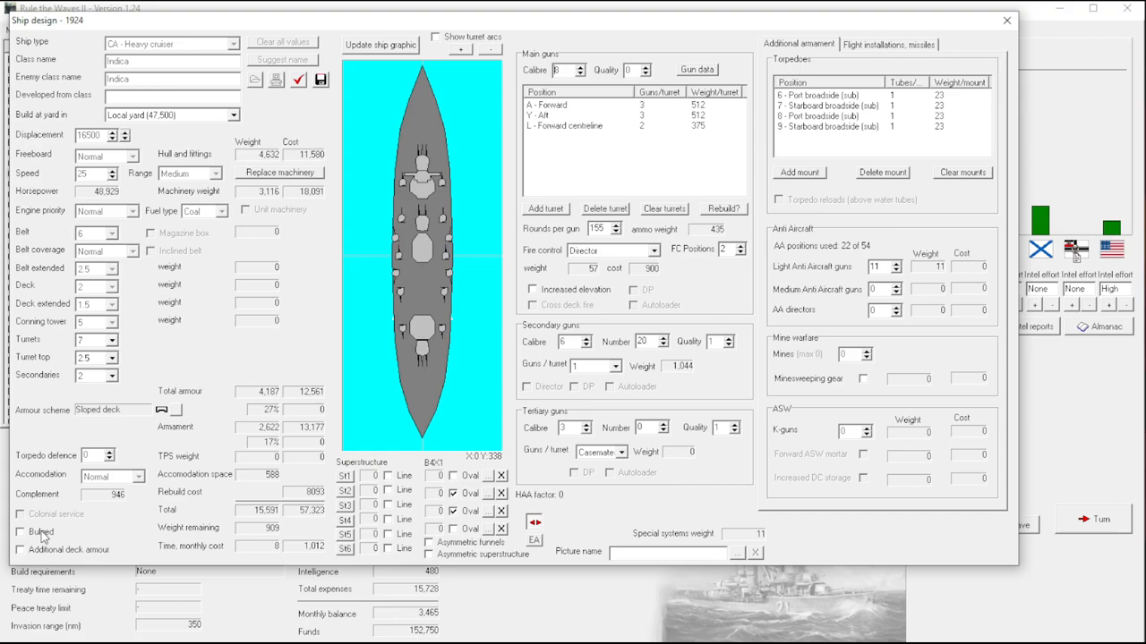
click(19, 531)
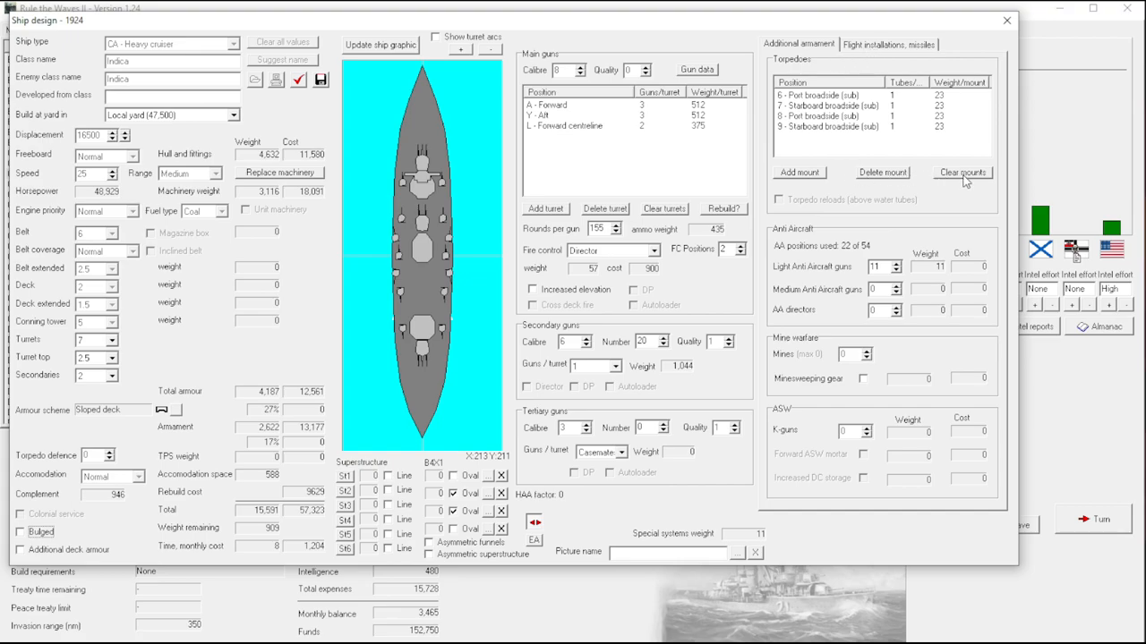
click(961, 172)
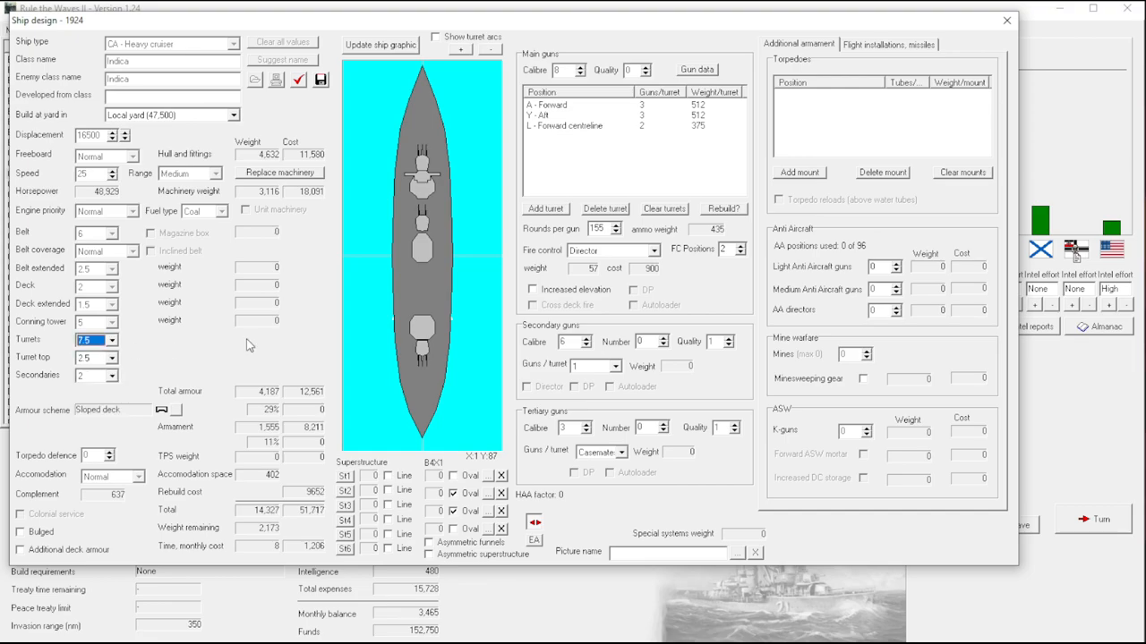
click(90, 340)
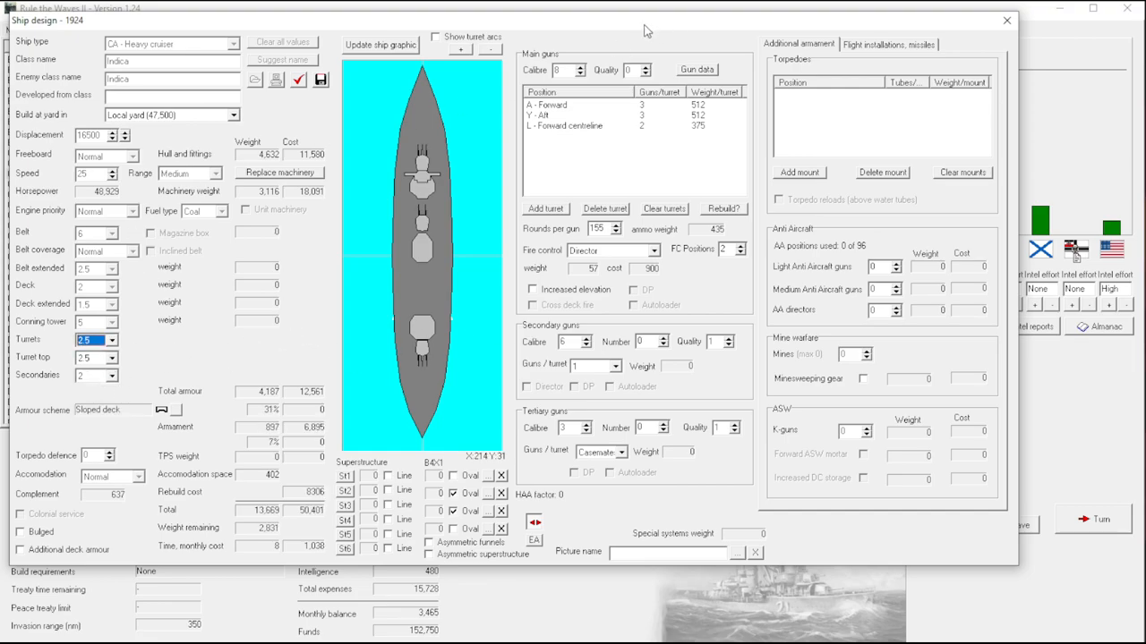
Try flight installations, decline the light-carrier conversion and close the Indica redesign.
click(888, 43)
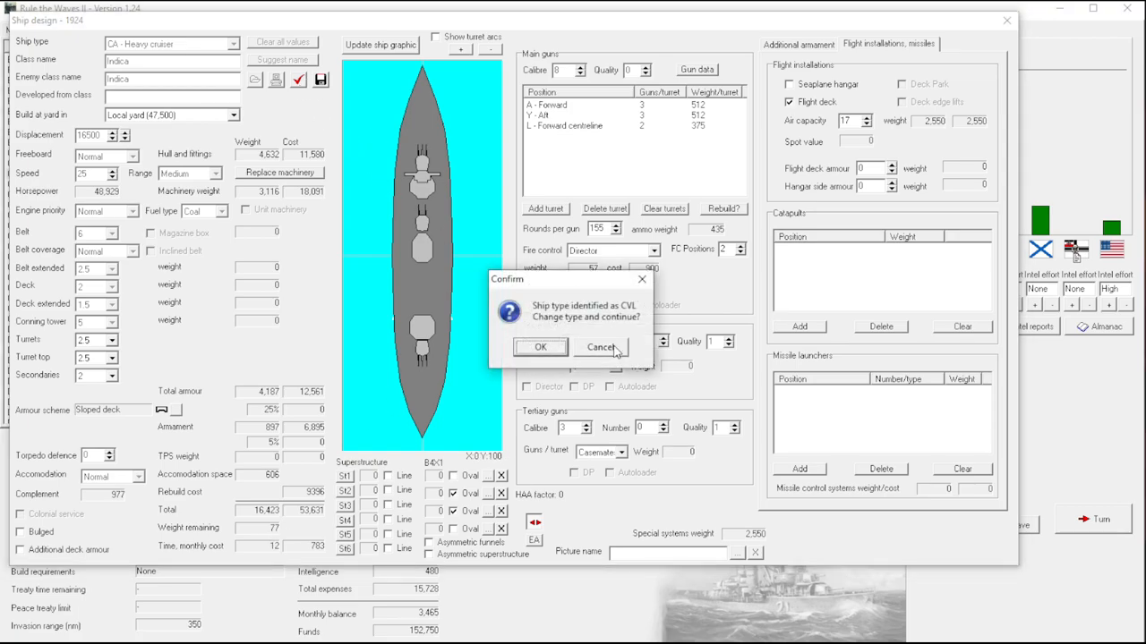
click(600, 347)
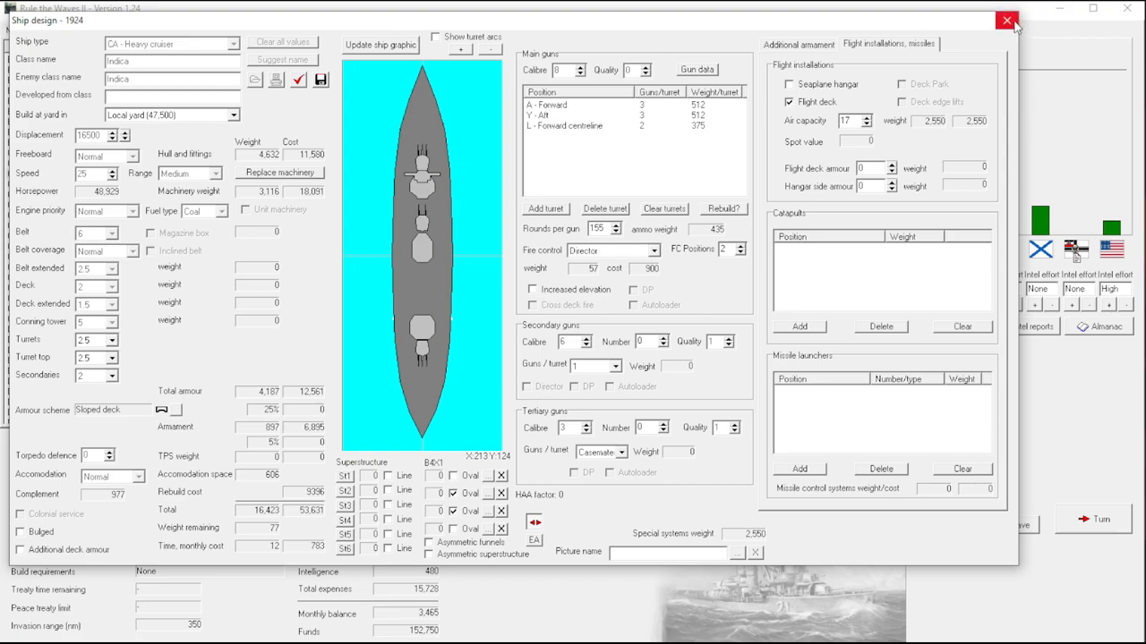
click(1006, 20)
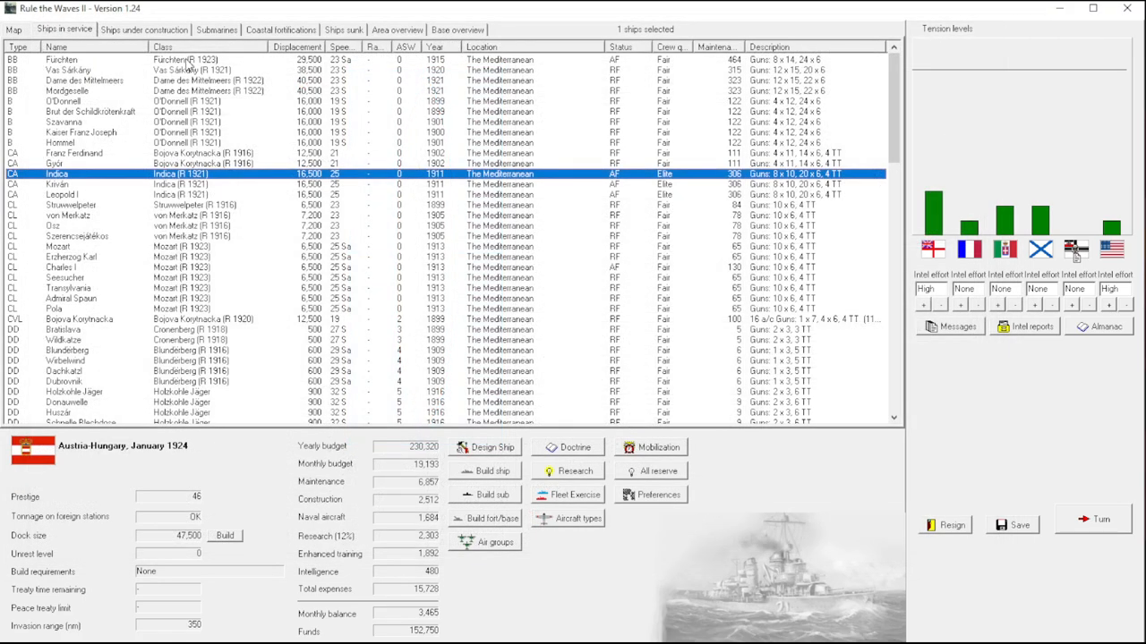
click(485, 448)
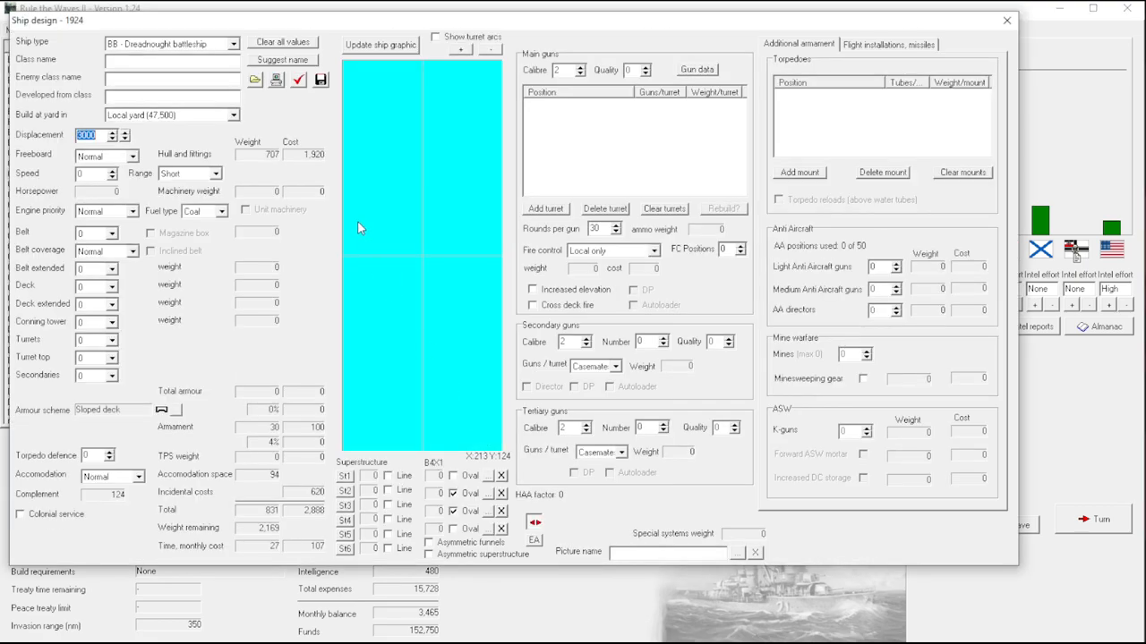
click(233, 43)
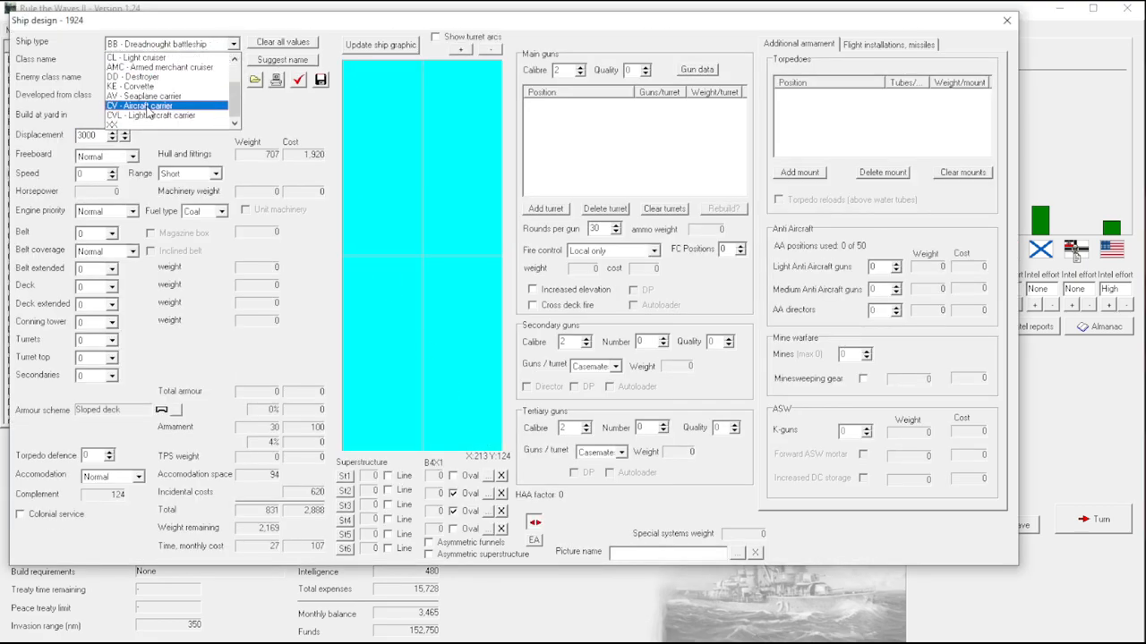
click(139, 105)
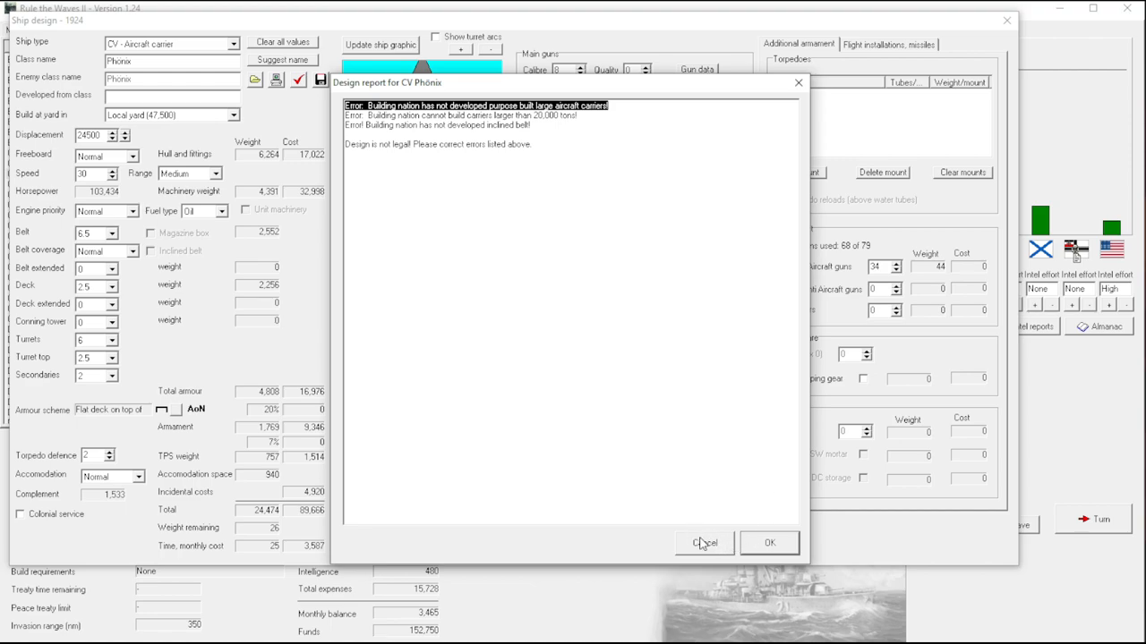
click(705, 543)
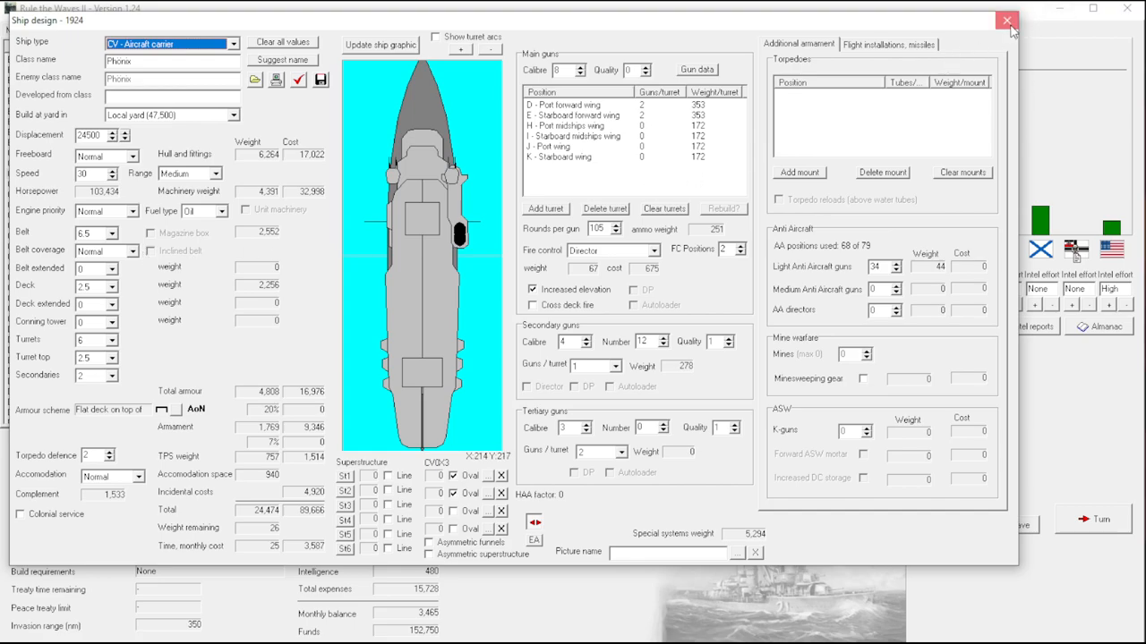
click(1006, 20)
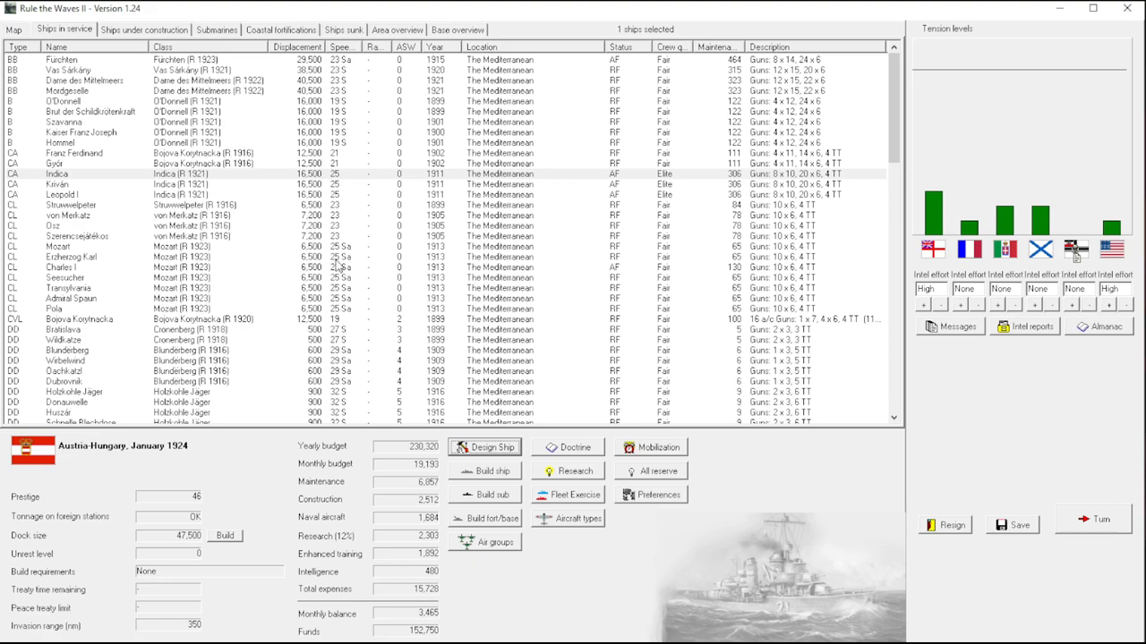
mouse_move(338, 267)
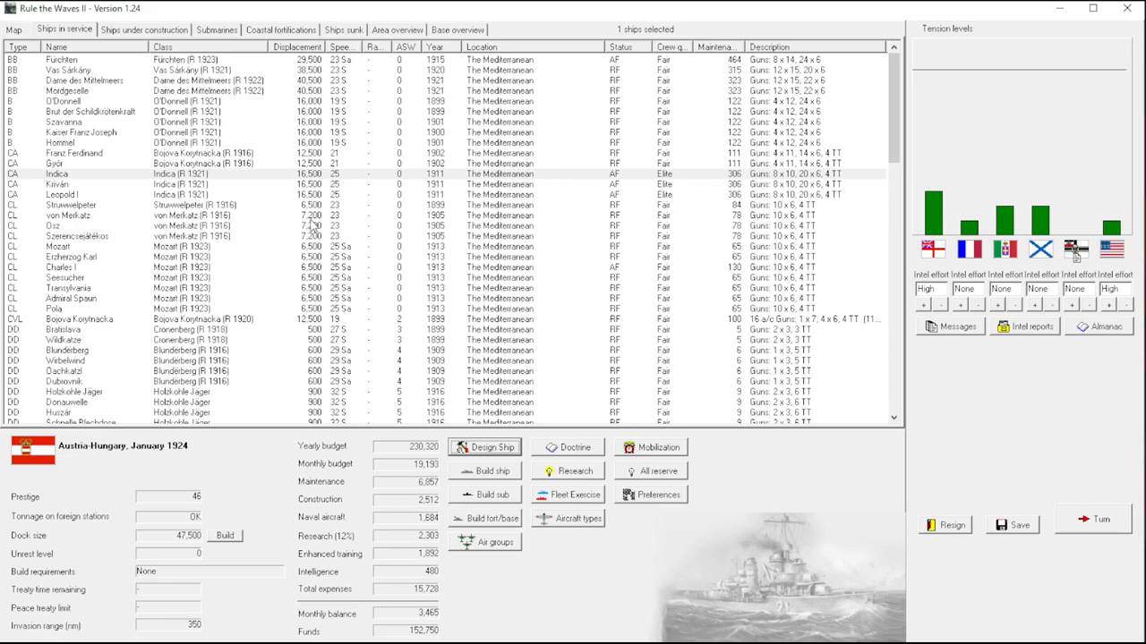
Start a new ship design and accept an auto-generated dreadnought battleship with lighter main turrets.
click(81, 133)
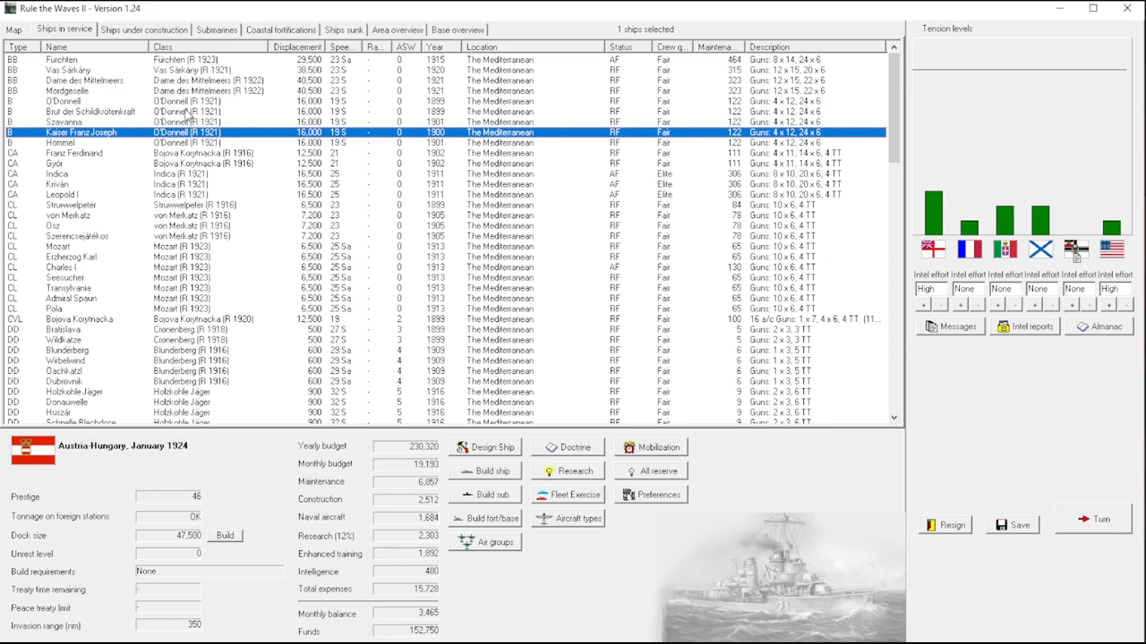
mouse_move(349, 98)
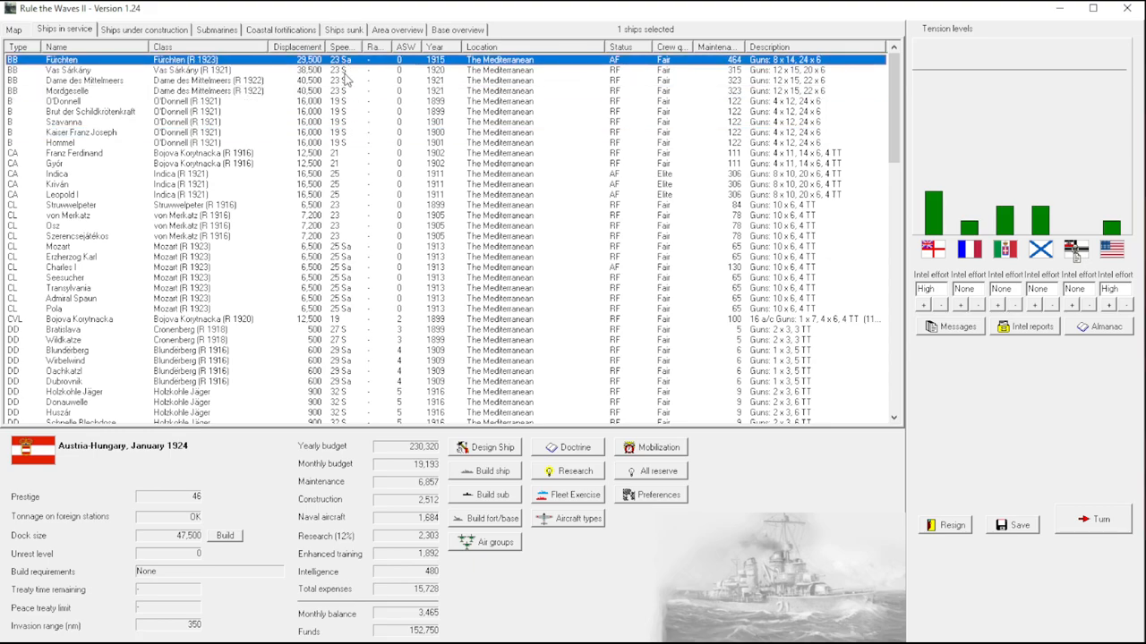
mouse_move(481, 115)
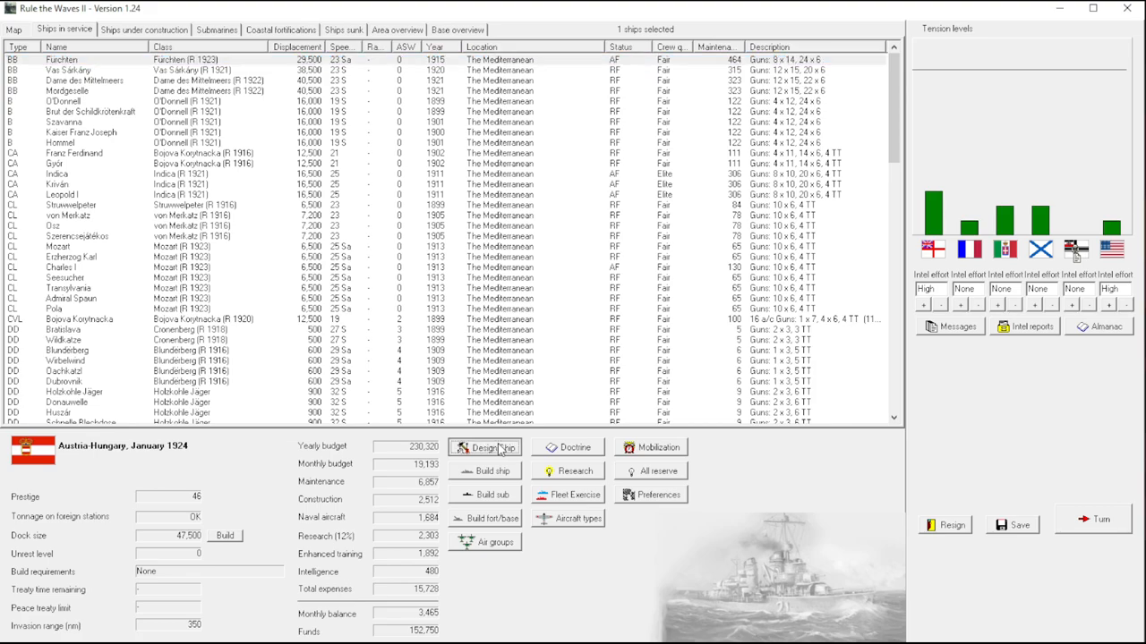
click(483, 447)
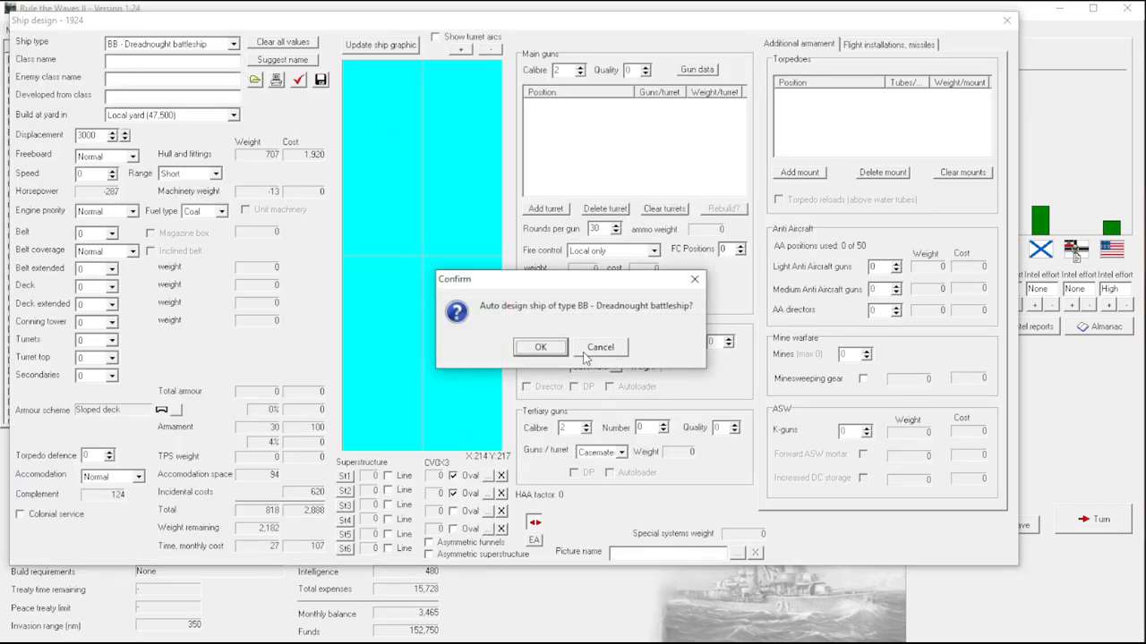
mouse_move(494, 281)
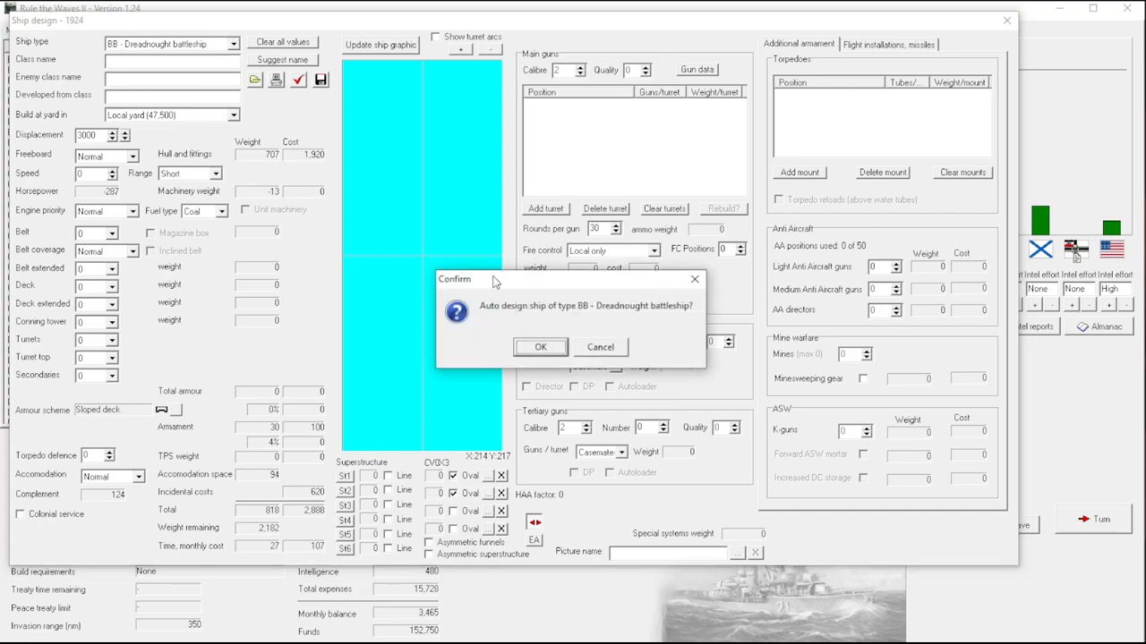
click(541, 347)
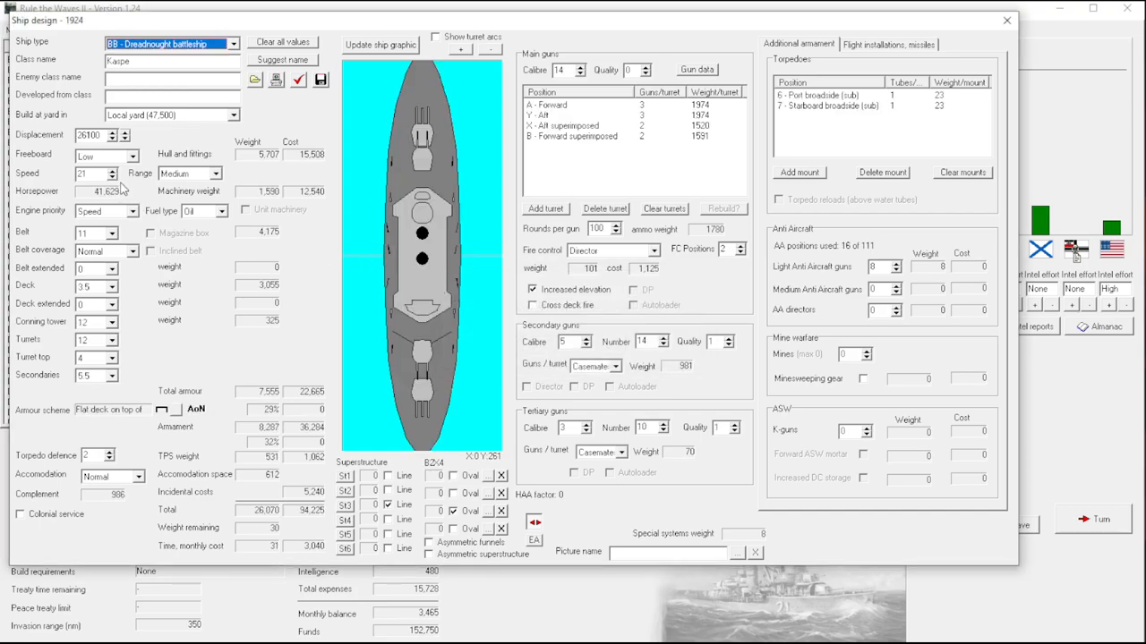
click(580, 74)
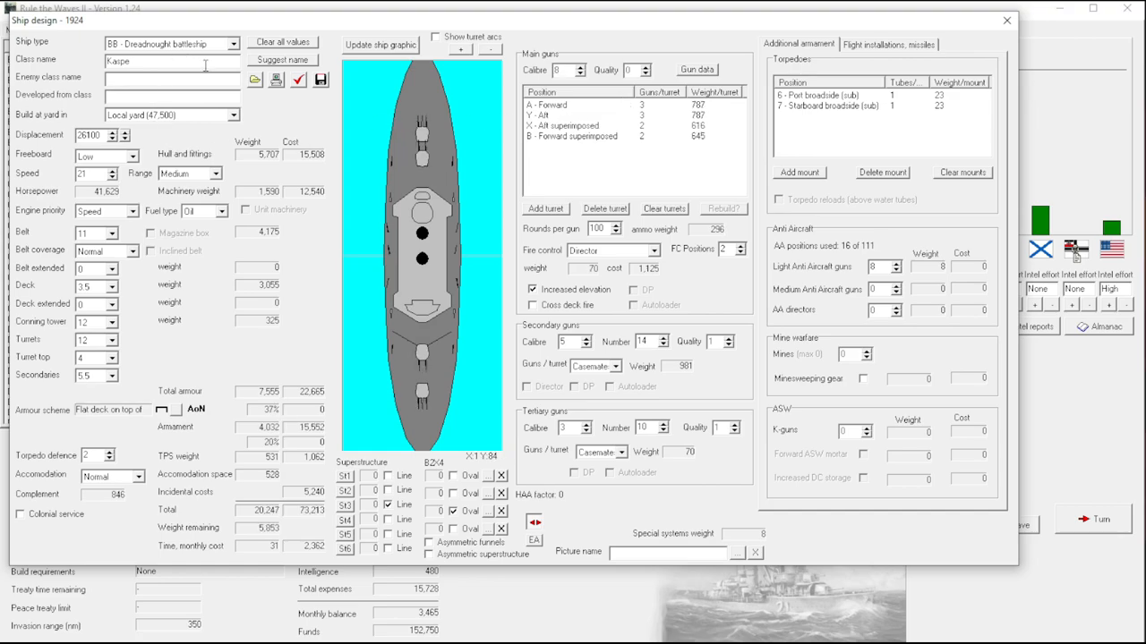
Keep low freeboard, cut displacement to about 22,000 tons, raise speed to 24 knots and set the belt armour.
click(129, 158)
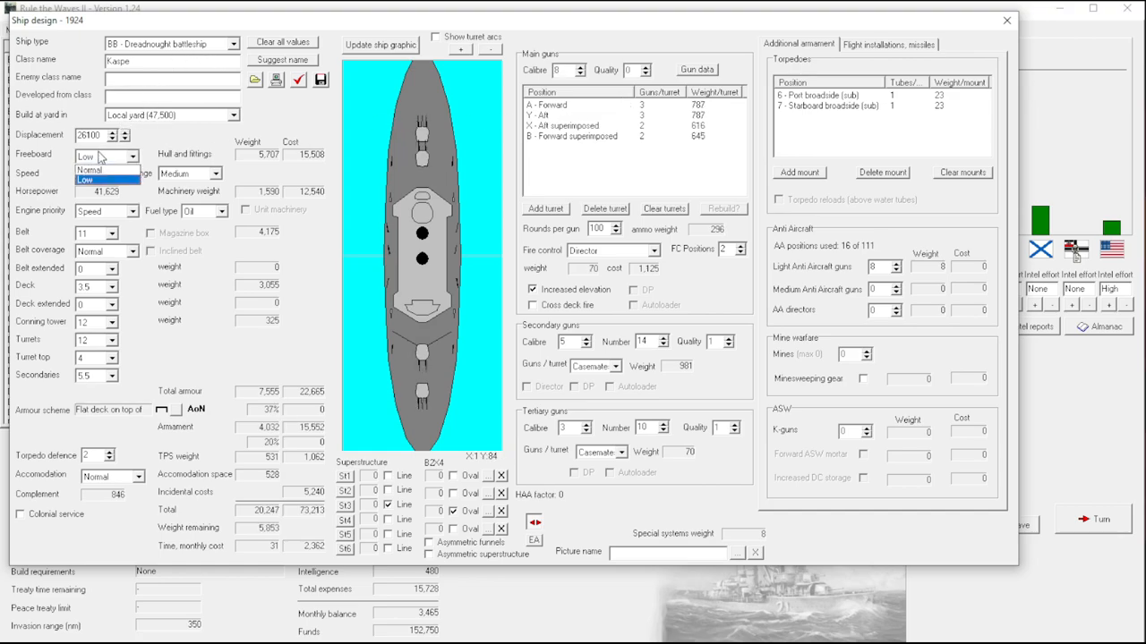
click(90, 168)
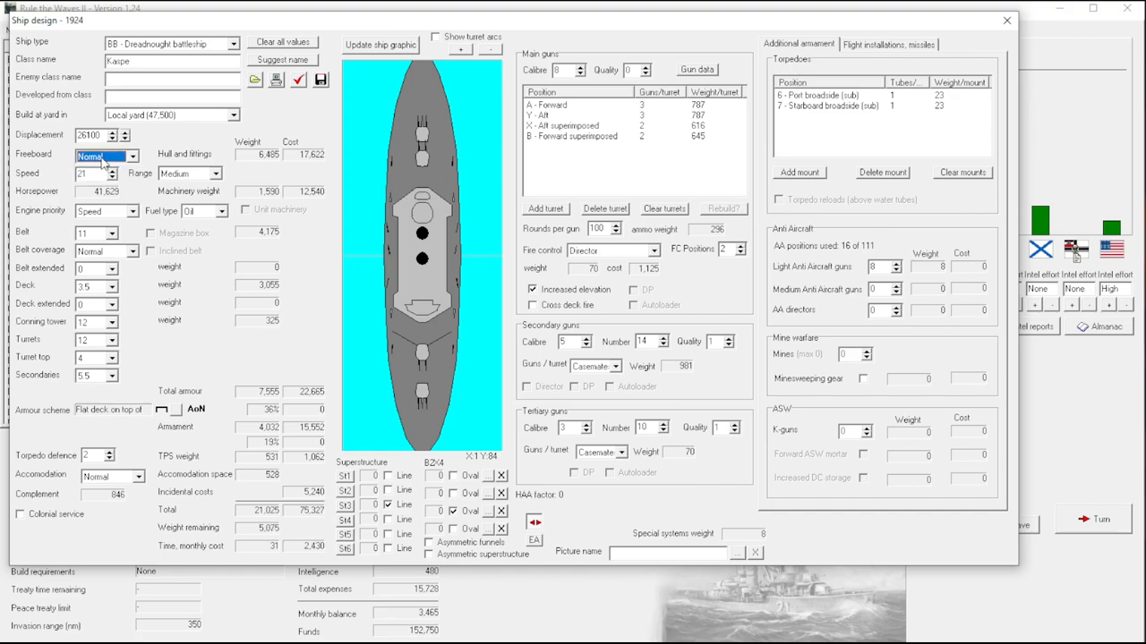
click(133, 156)
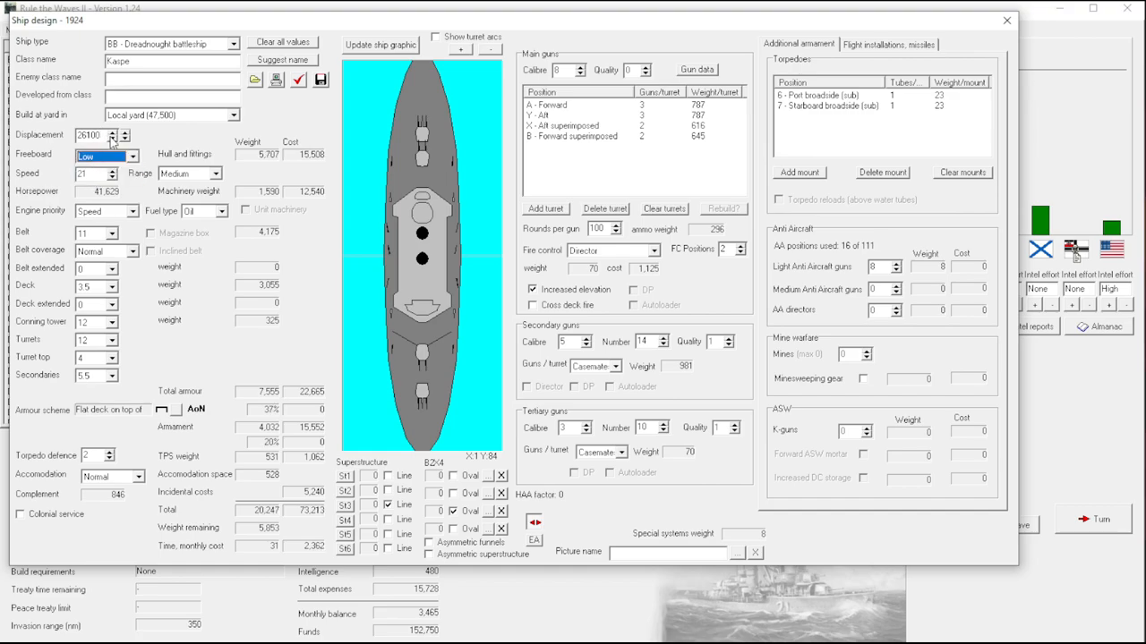
click(125, 139)
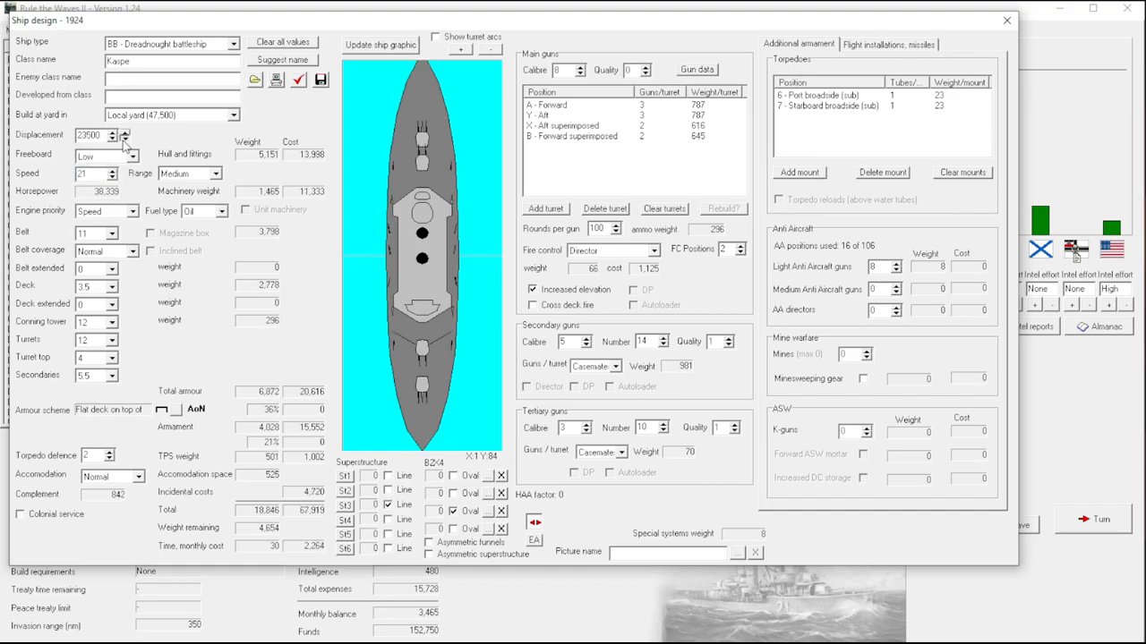
click(125, 140)
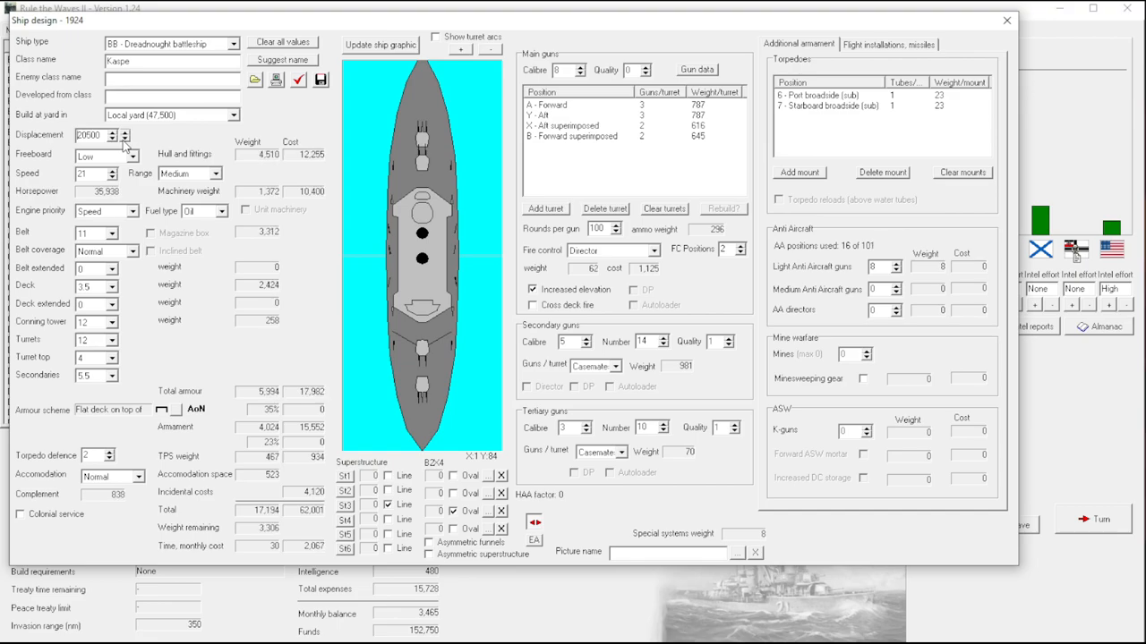
click(125, 133)
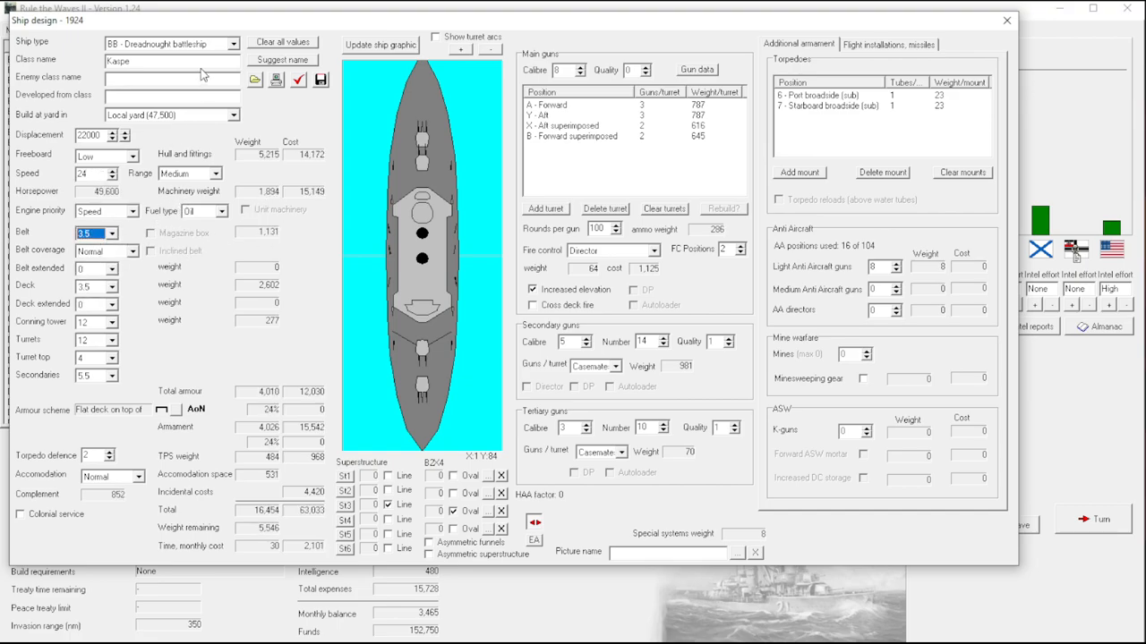
click(111, 229)
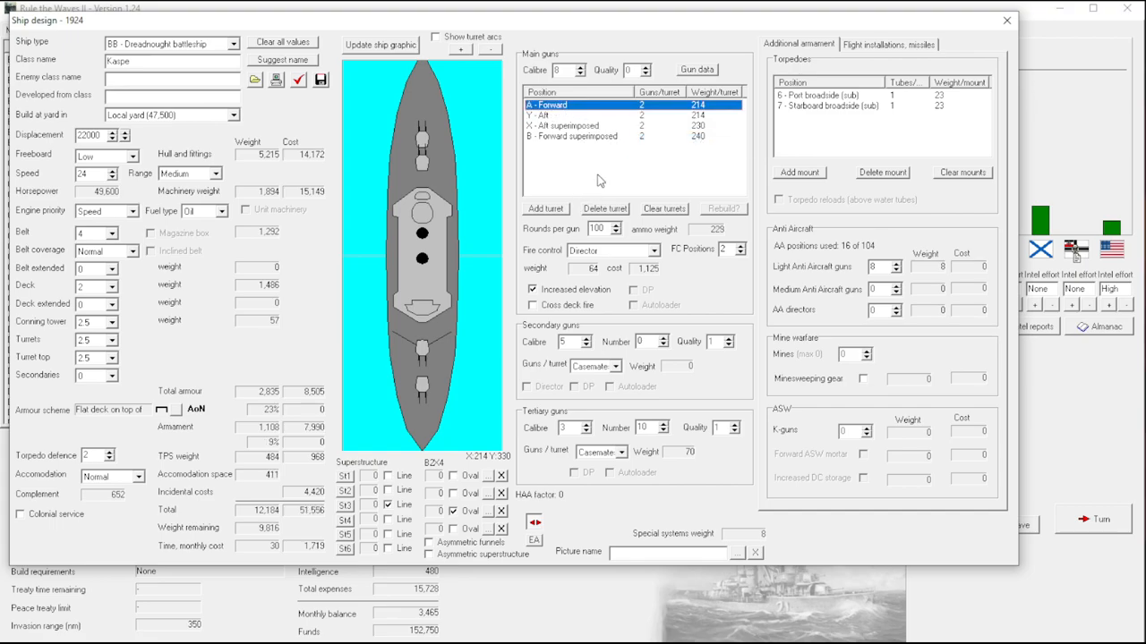
Clear the original main turrets and pick port and starboard wing positions for new twin turrets.
click(576, 104)
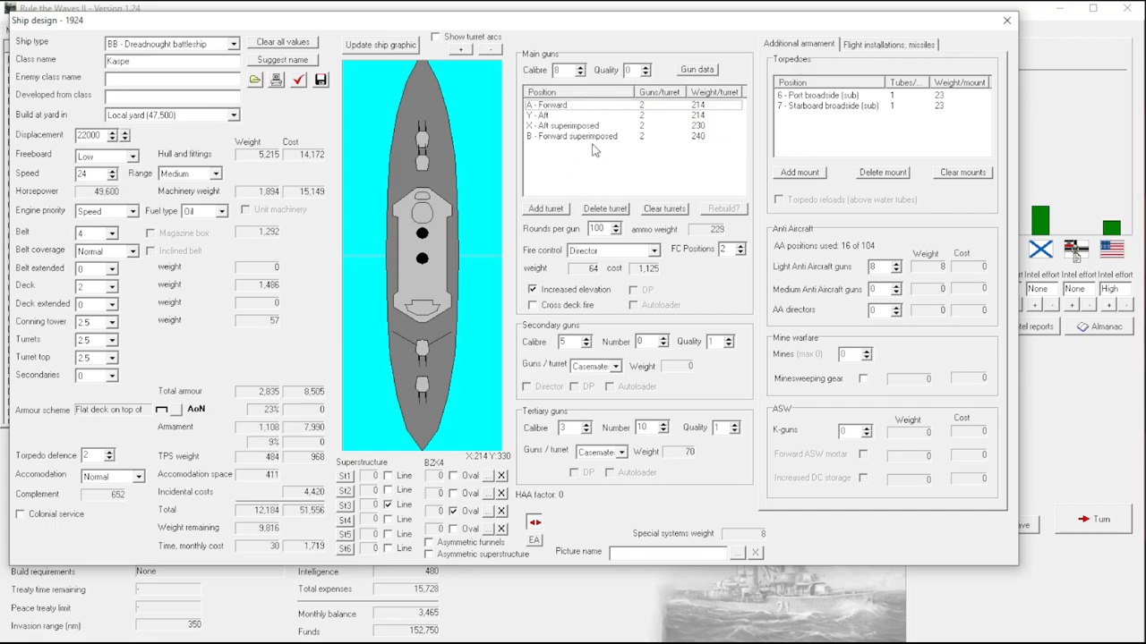
click(663, 207)
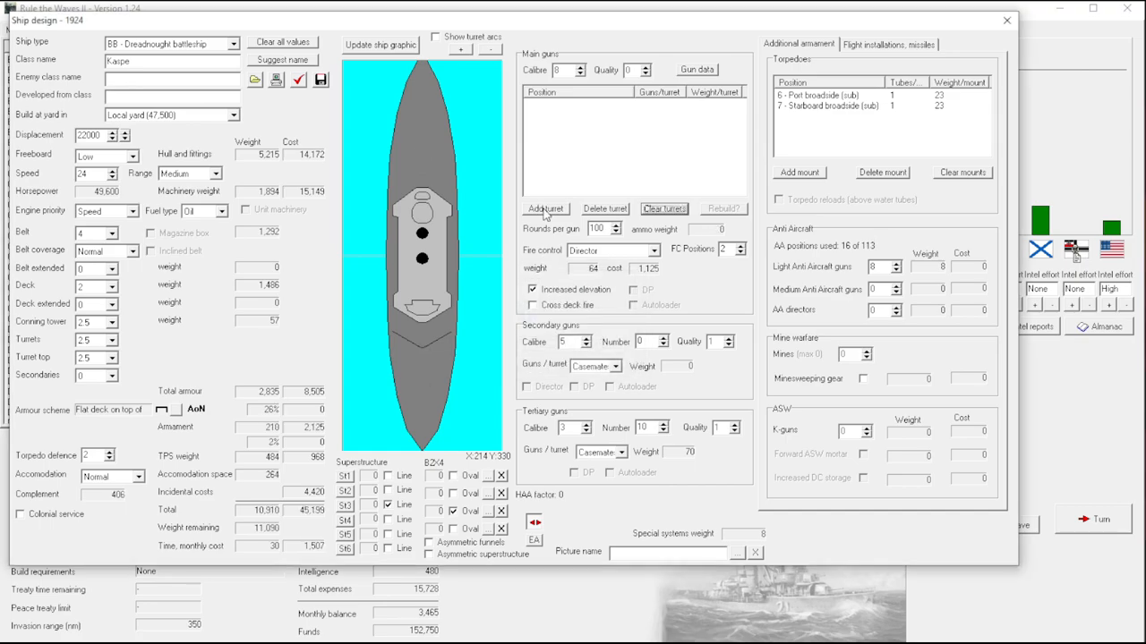
click(544, 208)
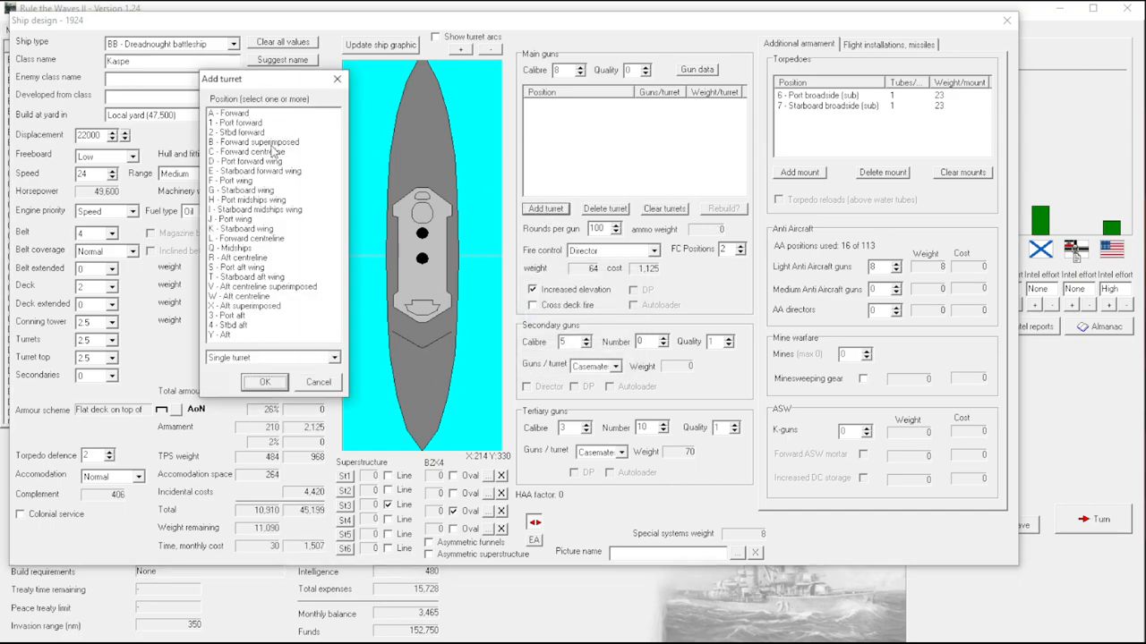
click(260, 170)
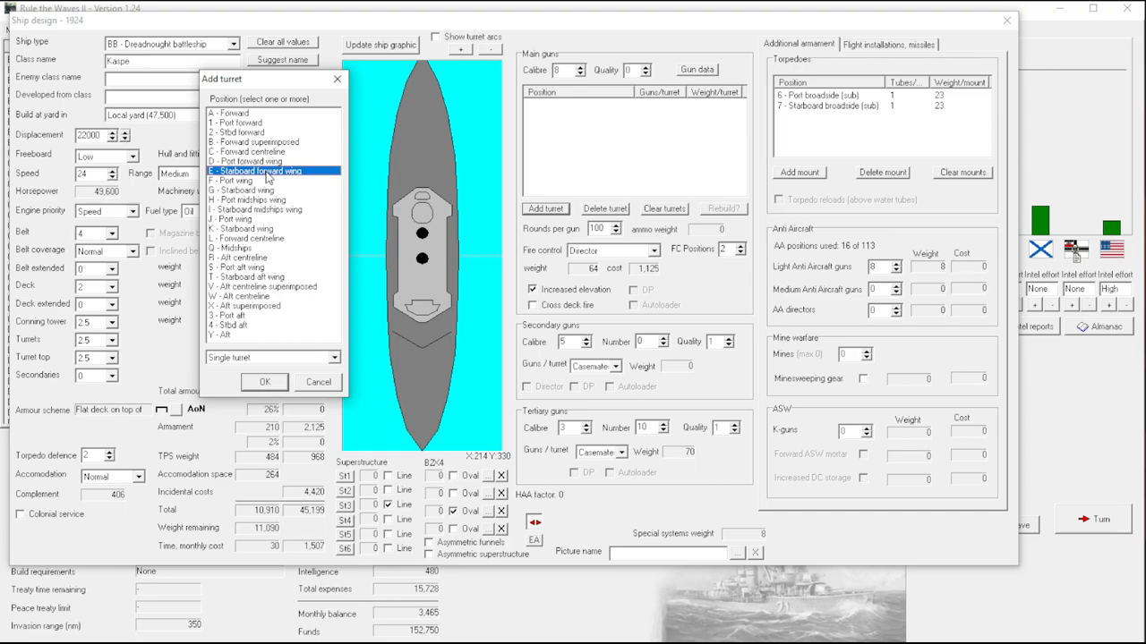
click(247, 161)
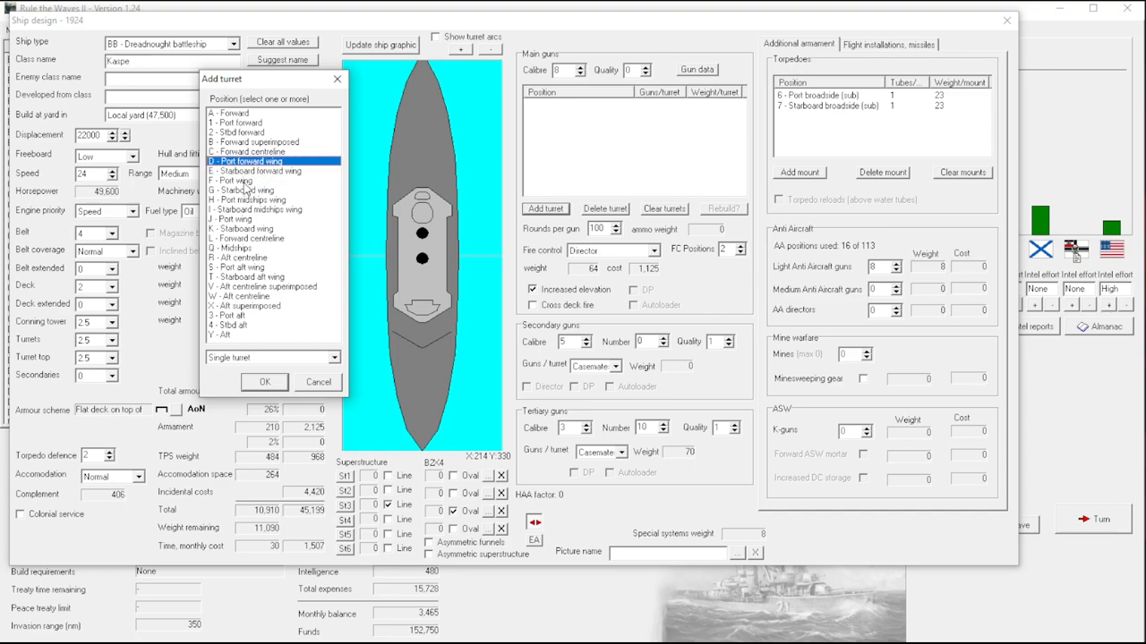
mouse_move(247, 199)
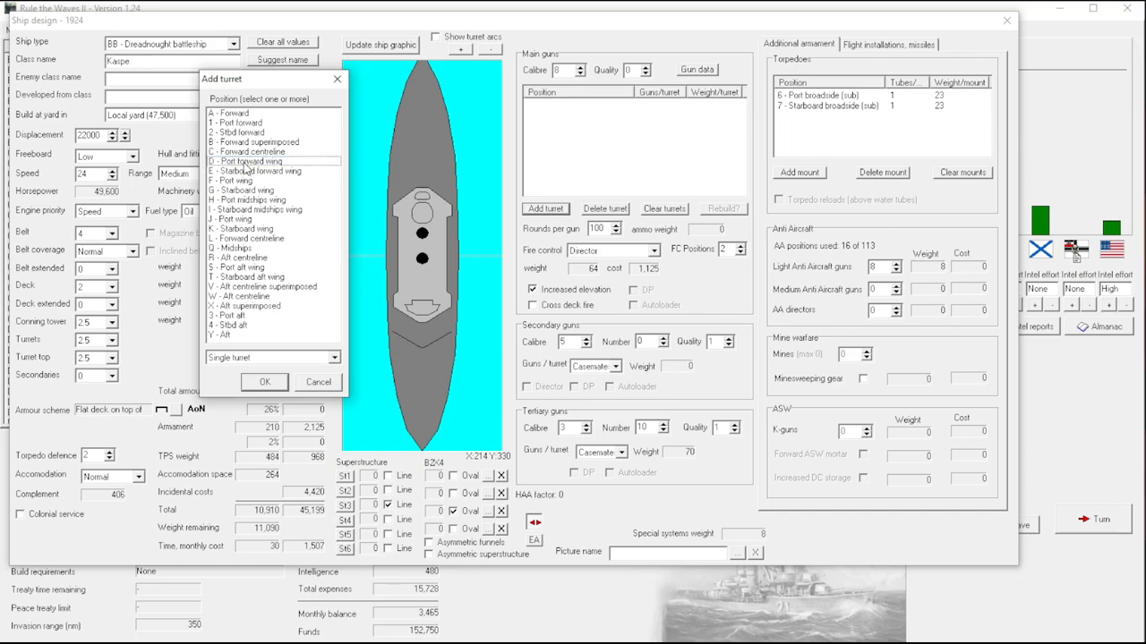
click(247, 179)
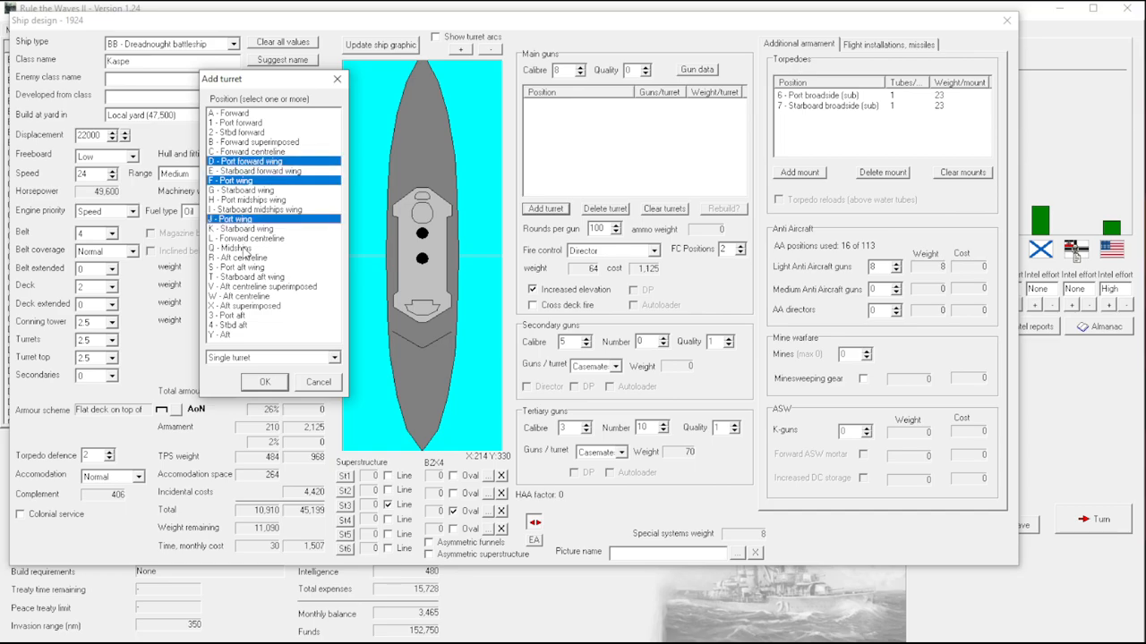
mouse_move(244, 273)
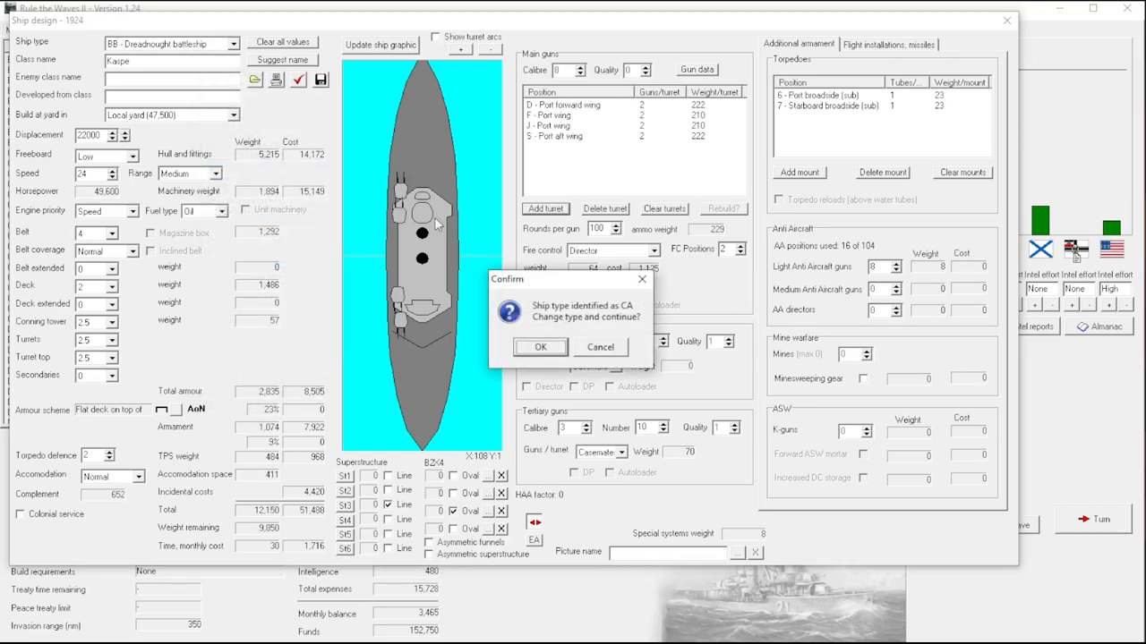
Accept the heavy cruiser reclassification, raise main calibre to 10 inches and delete the wing turrets.
click(541, 347)
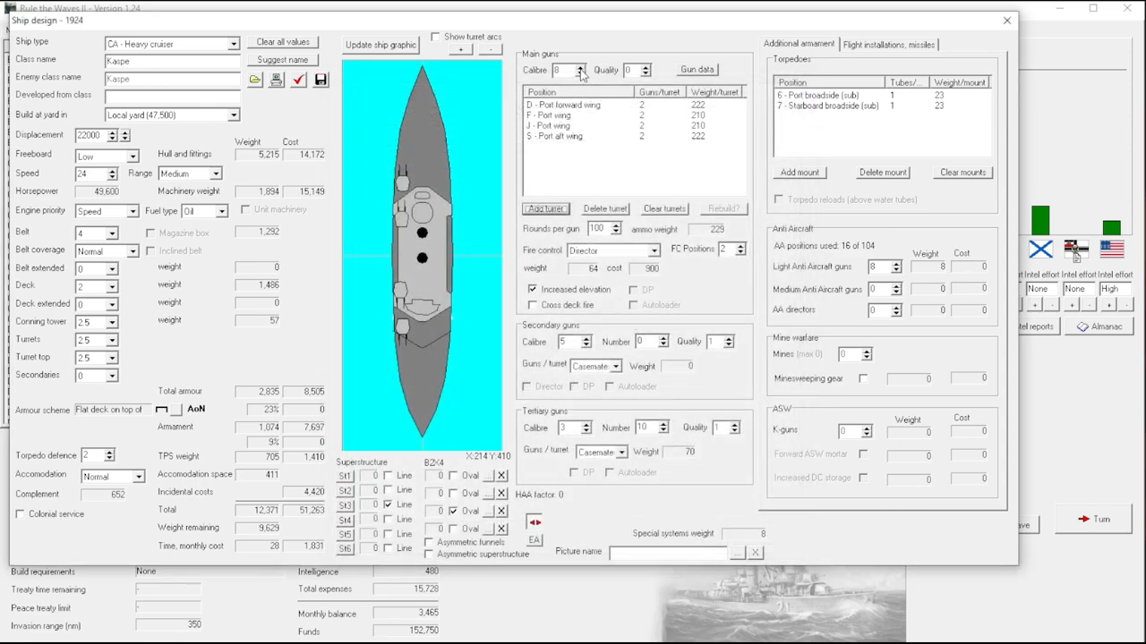
click(580, 66)
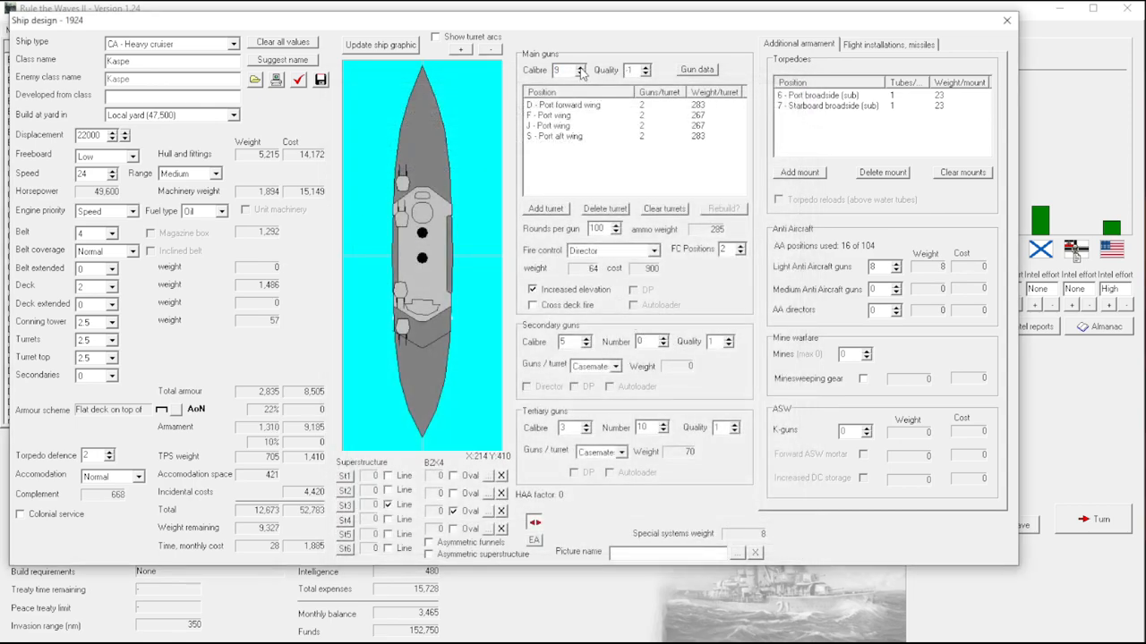
click(576, 66)
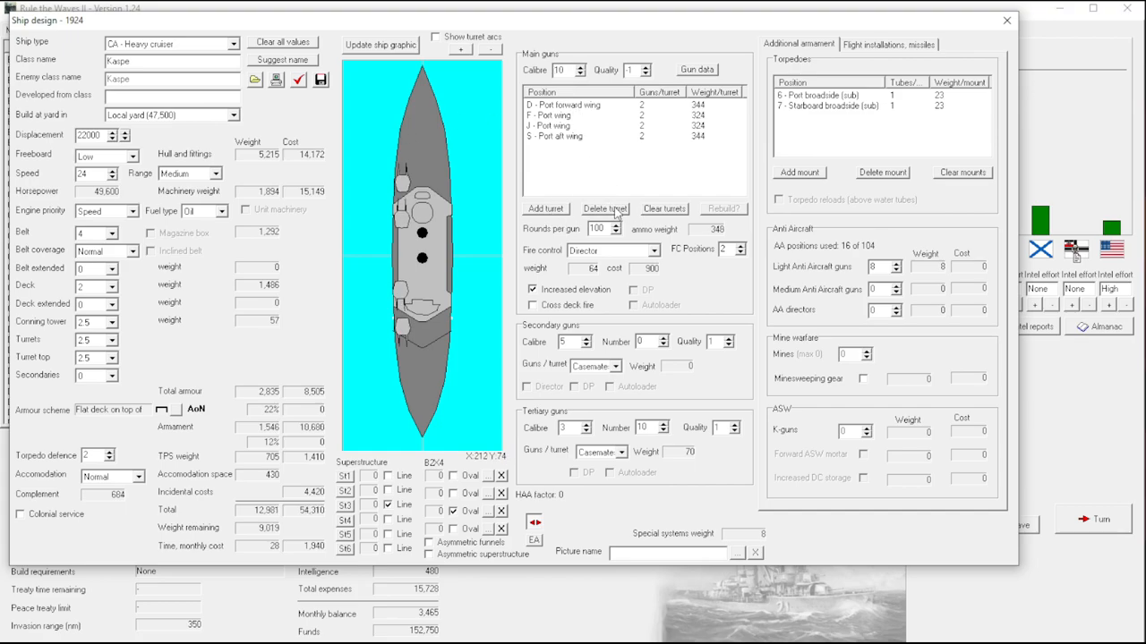
click(662, 207)
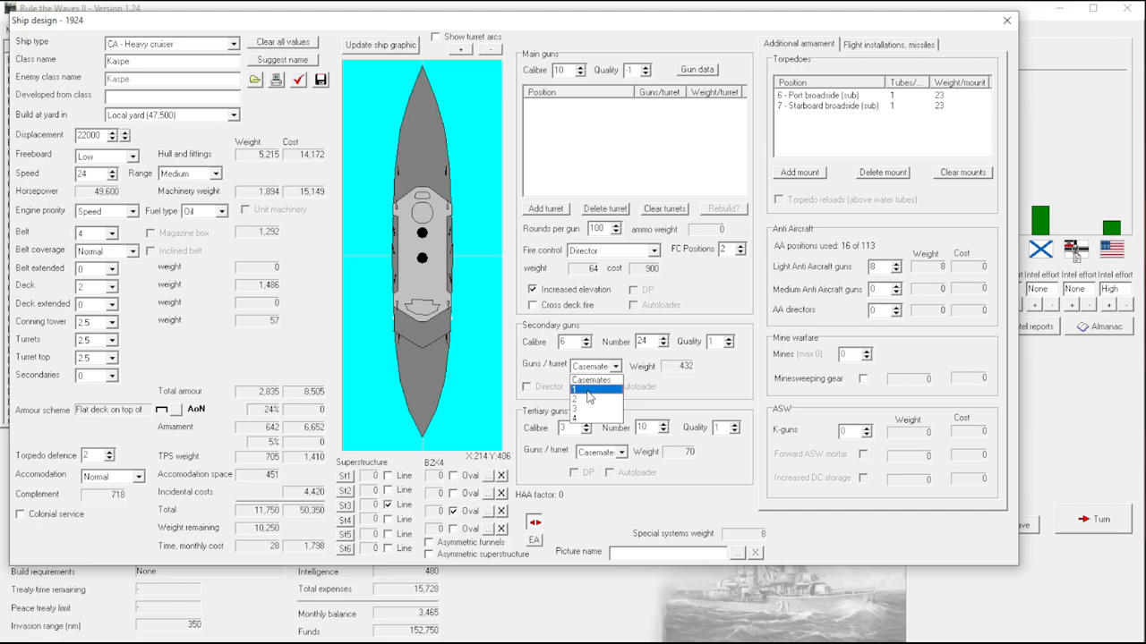
Put the 24 secondary guns in single mounts and change their armour thickness.
click(591, 380)
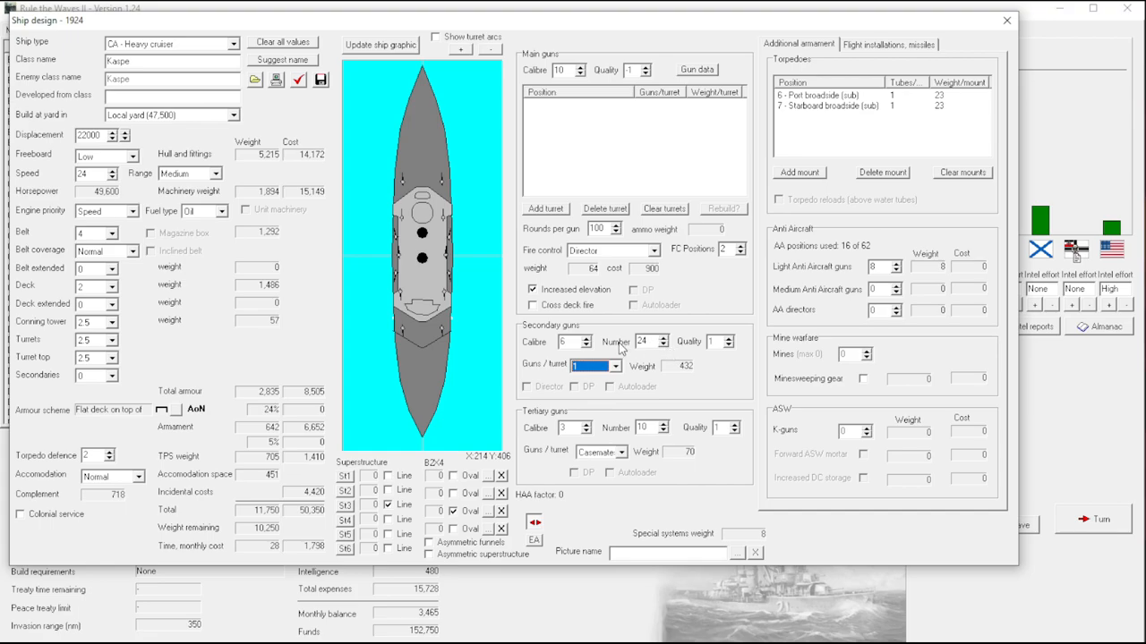
mouse_move(641, 362)
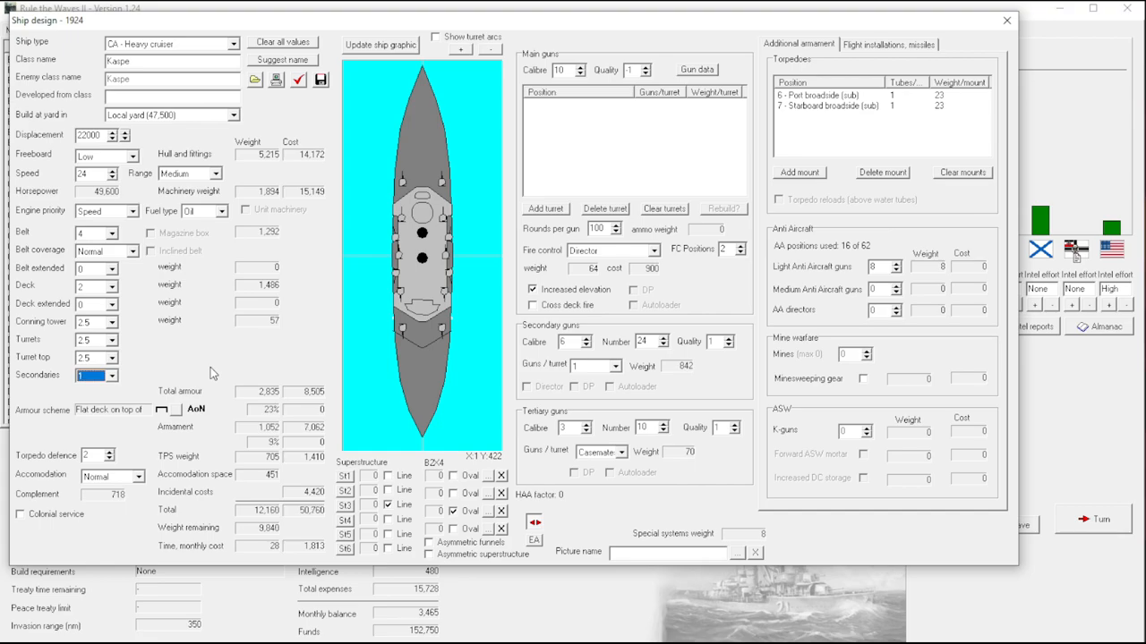
click(111, 372)
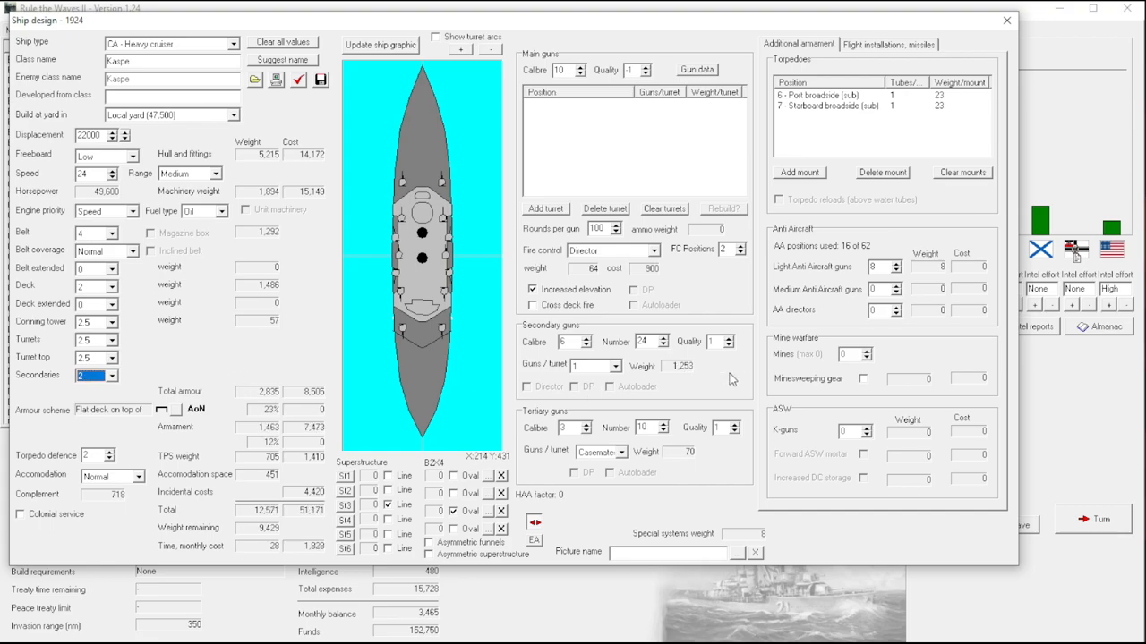
click(111, 376)
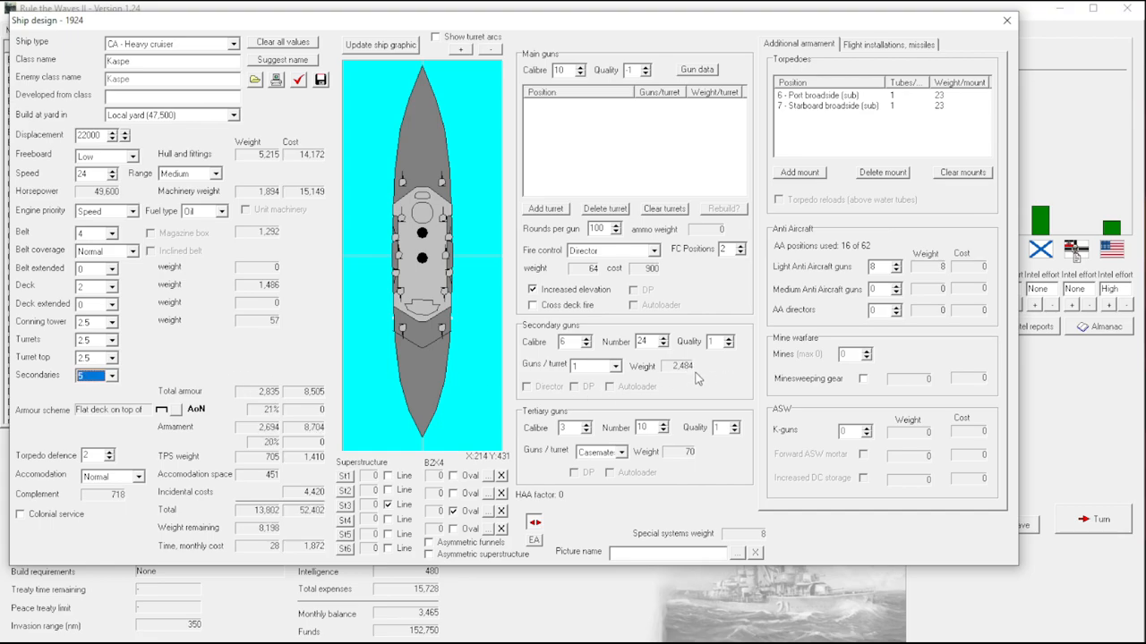
mouse_move(666, 358)
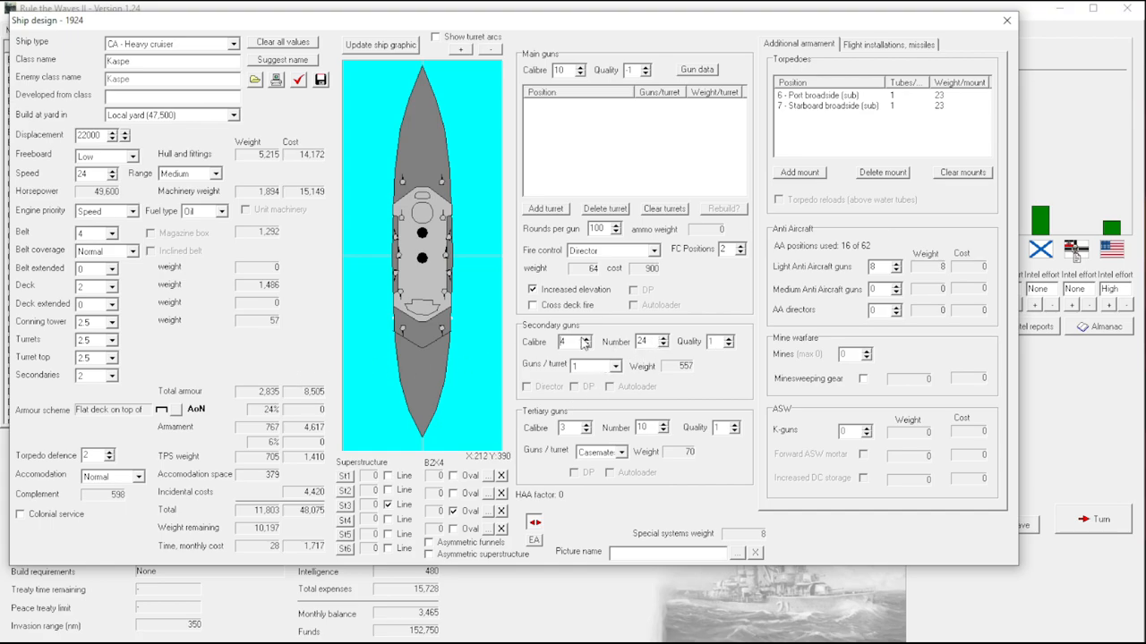
click(115, 376)
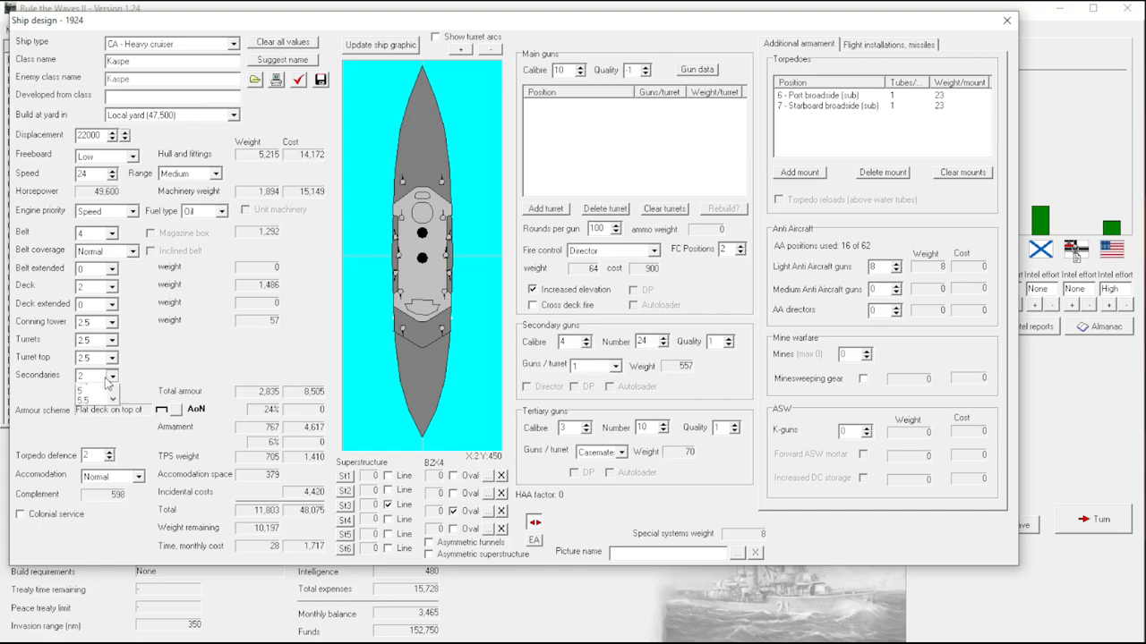
click(86, 376)
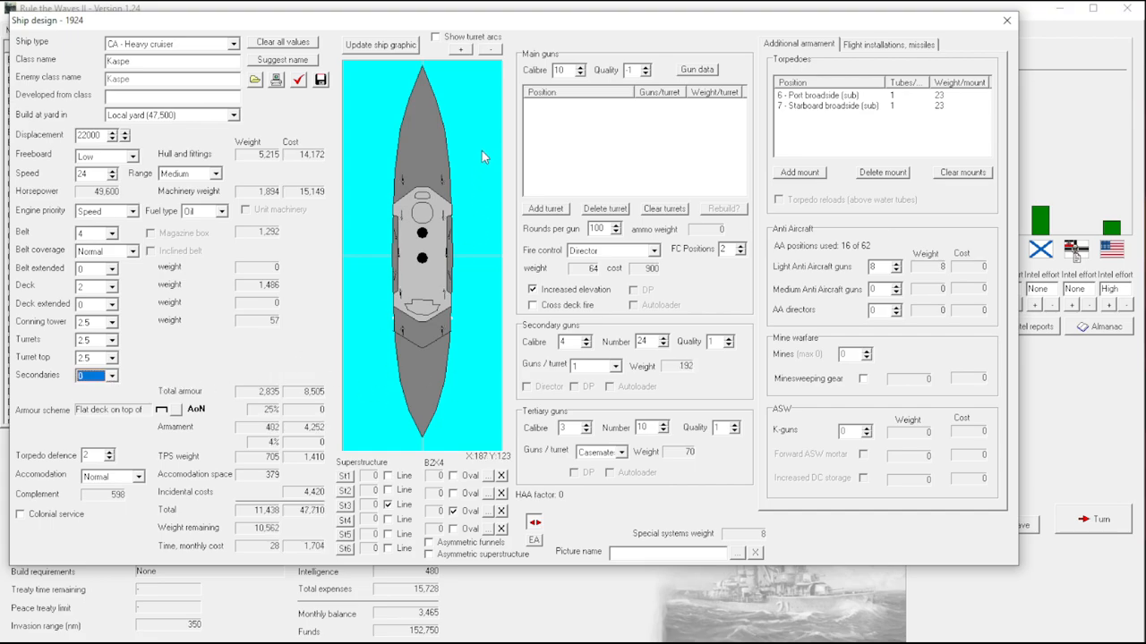
mouse_move(622, 358)
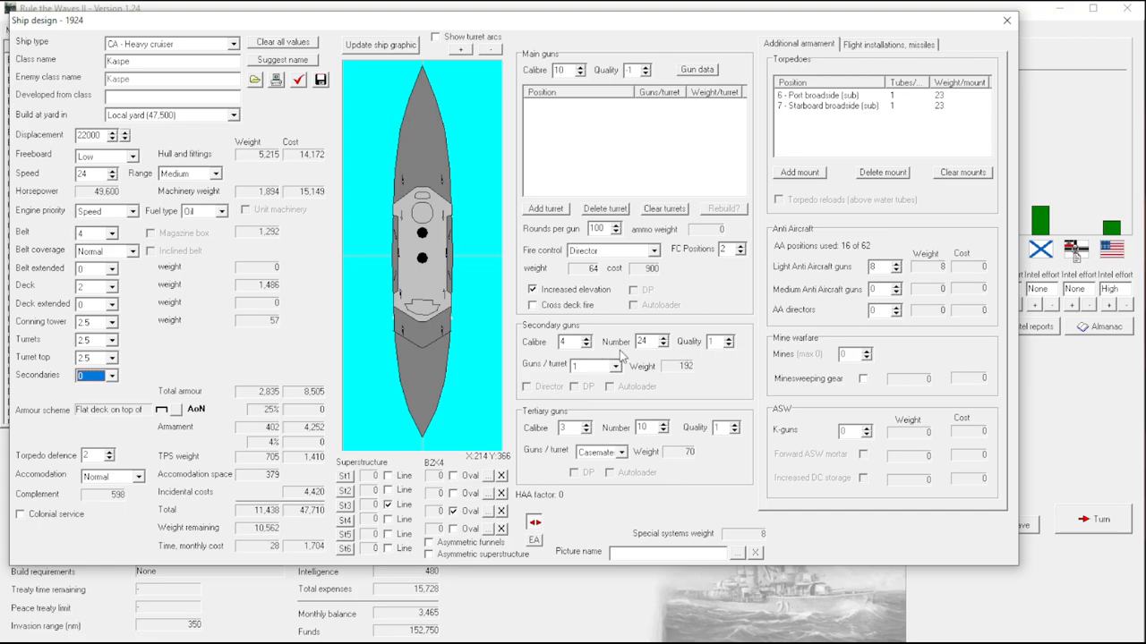
mouse_move(635, 111)
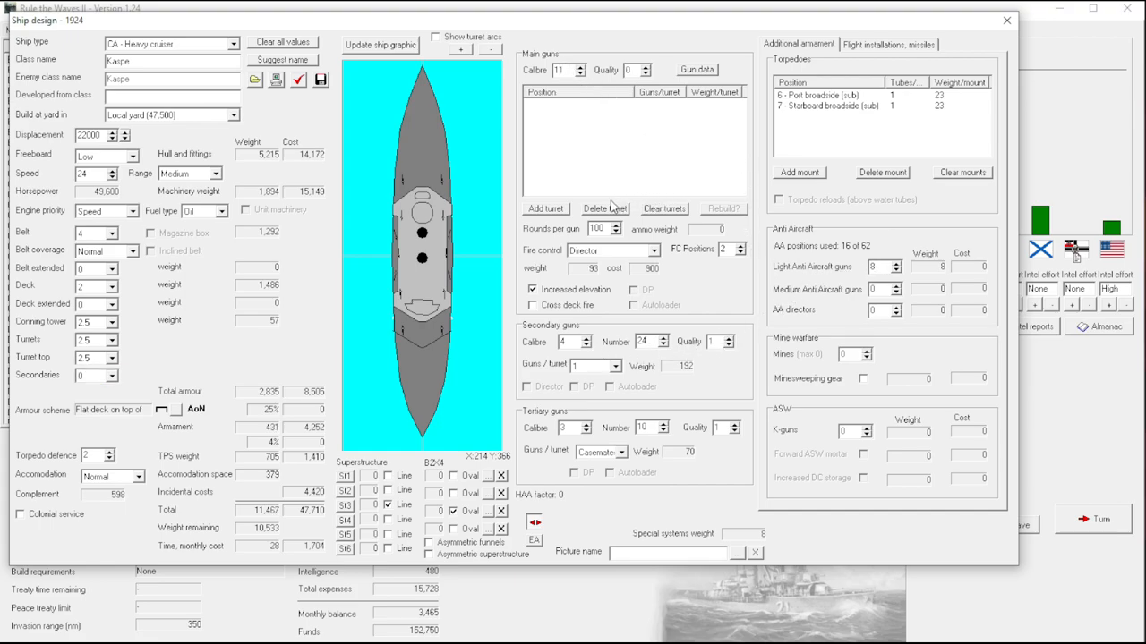
Add twin 11-inch turrets at the forward, aft, aft superfiring and forward wing positions.
click(544, 208)
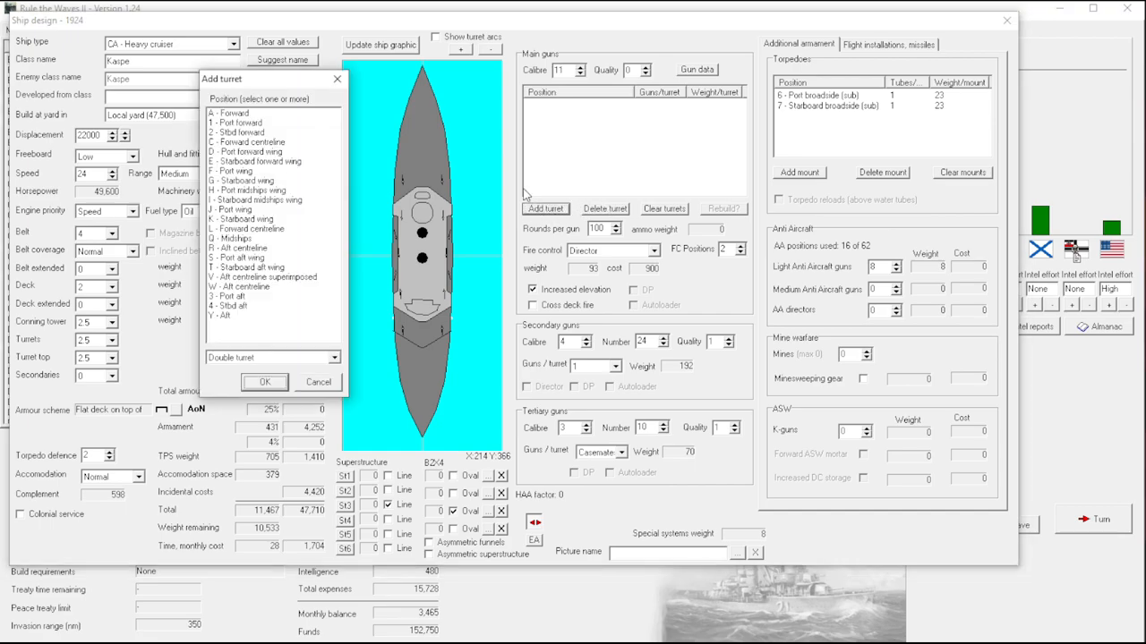
click(233, 111)
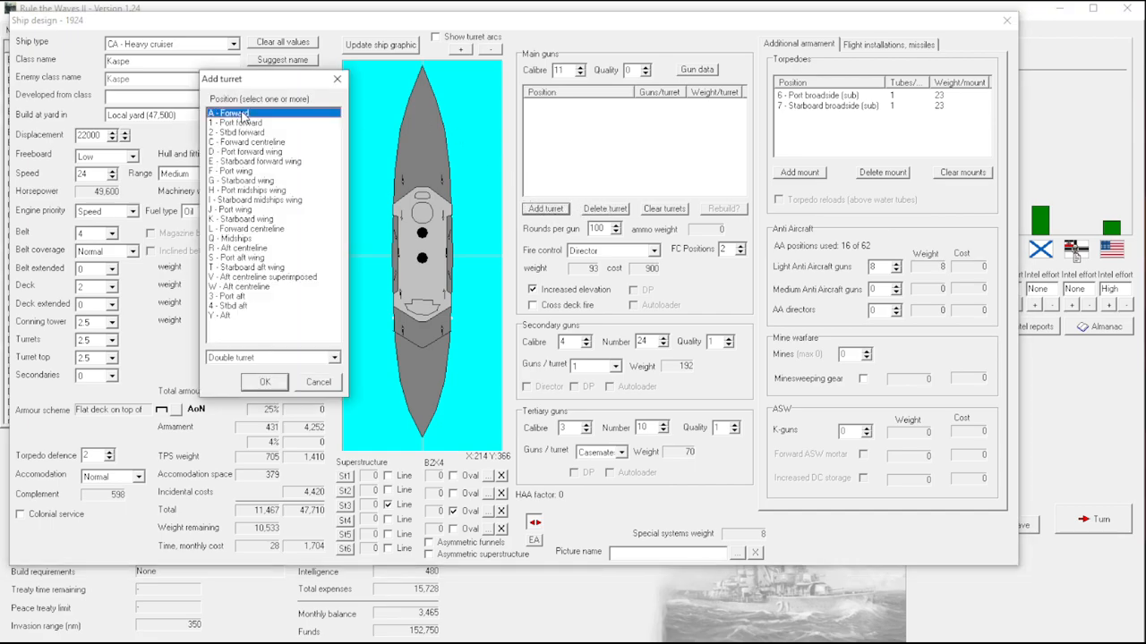
click(222, 315)
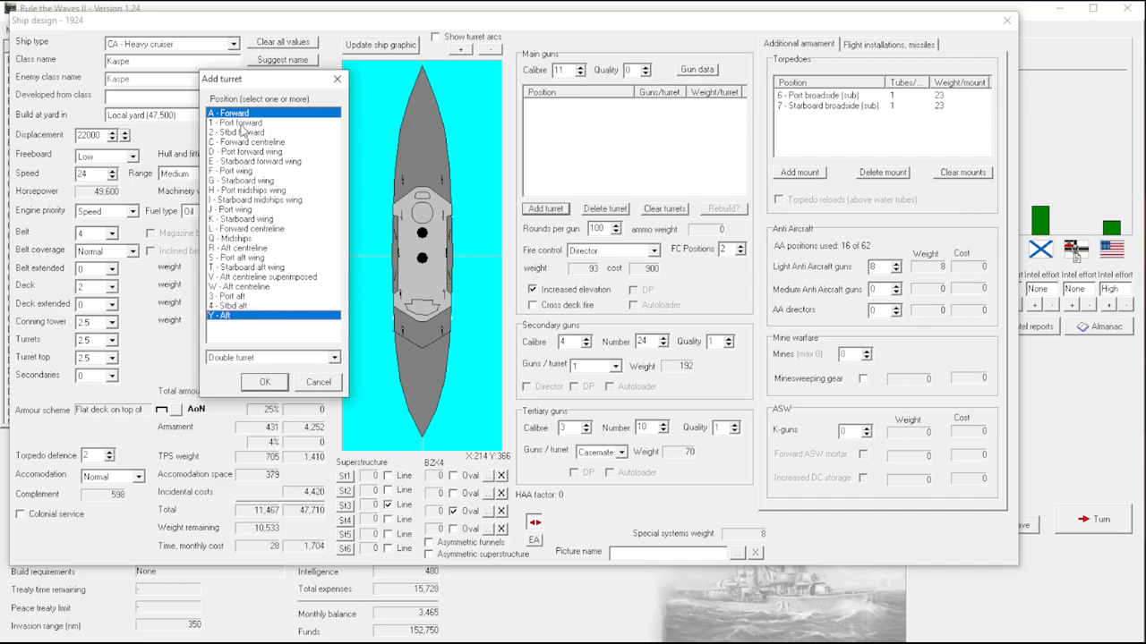
mouse_move(254, 147)
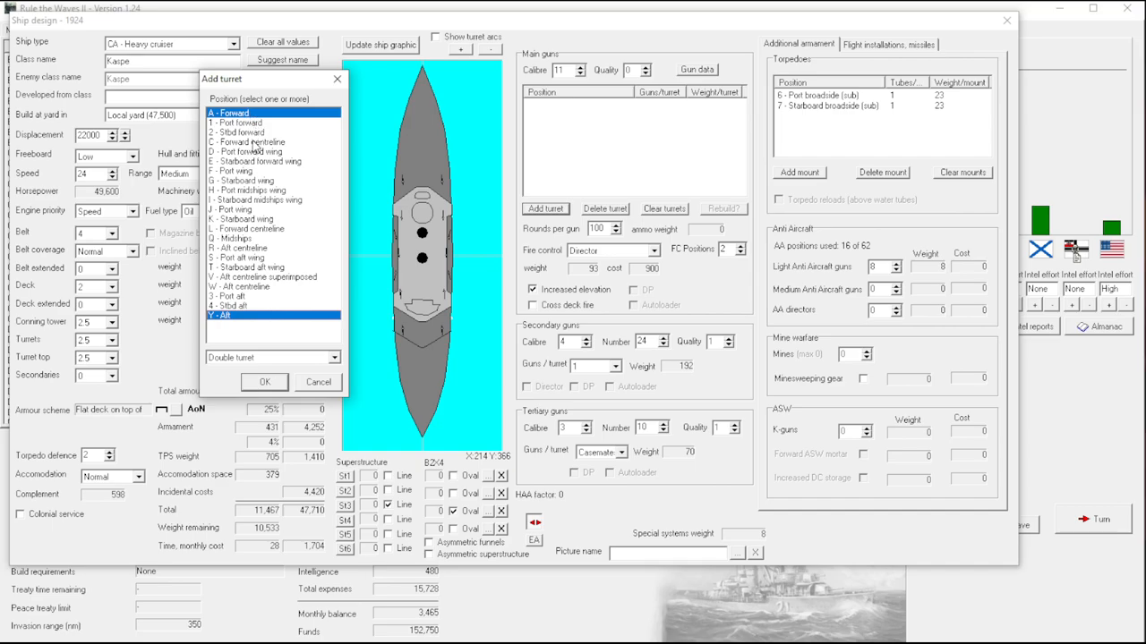
mouse_move(268, 287)
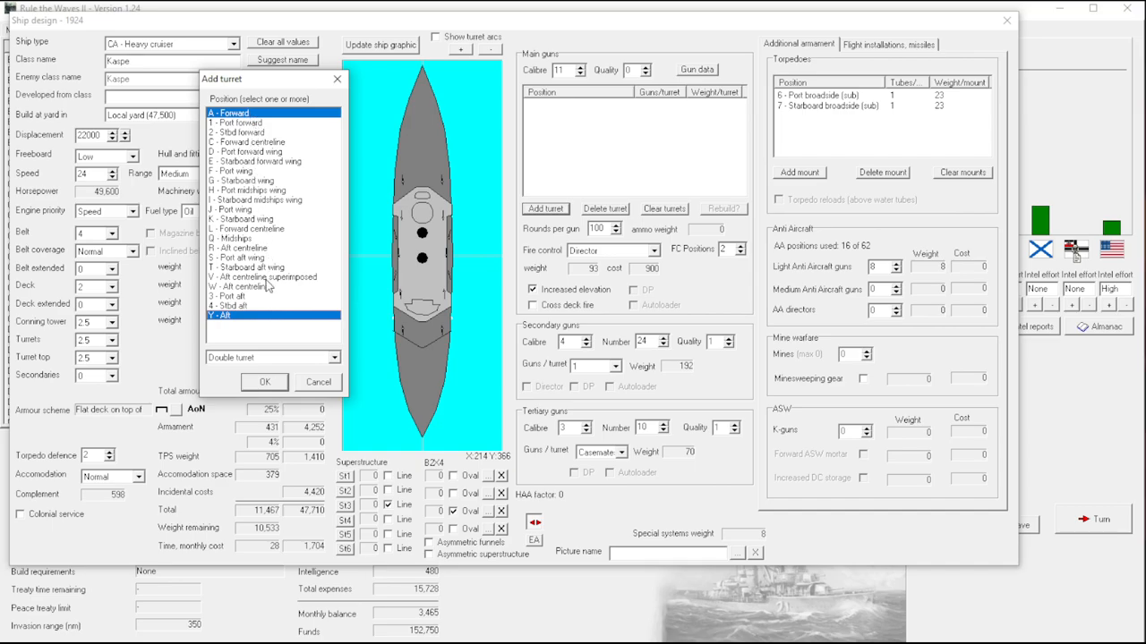
click(263, 276)
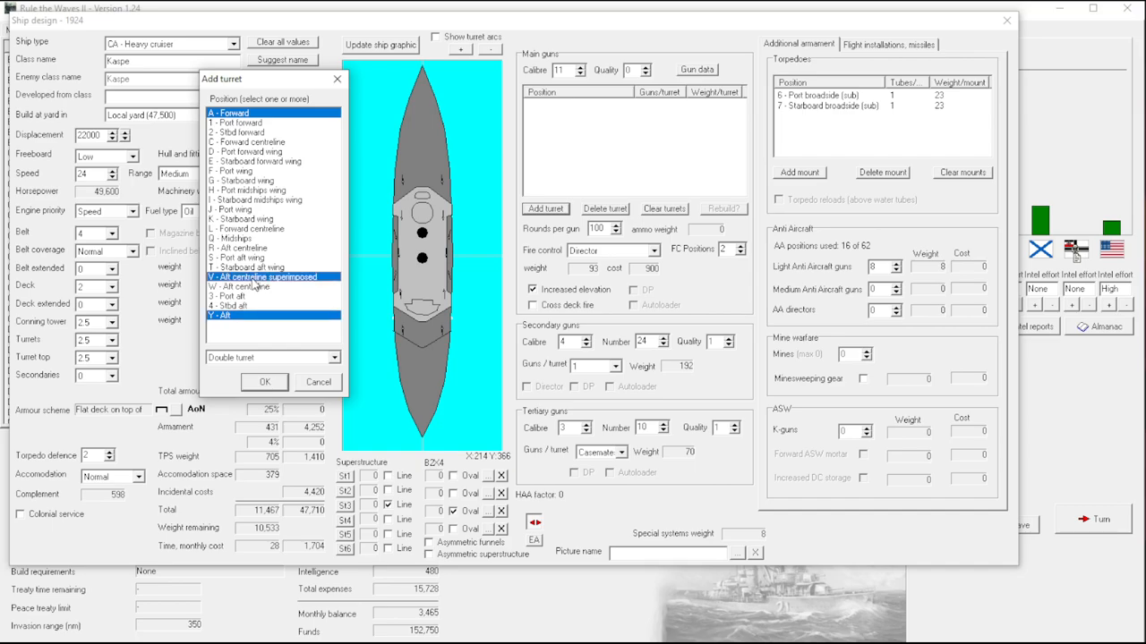
mouse_move(255, 157)
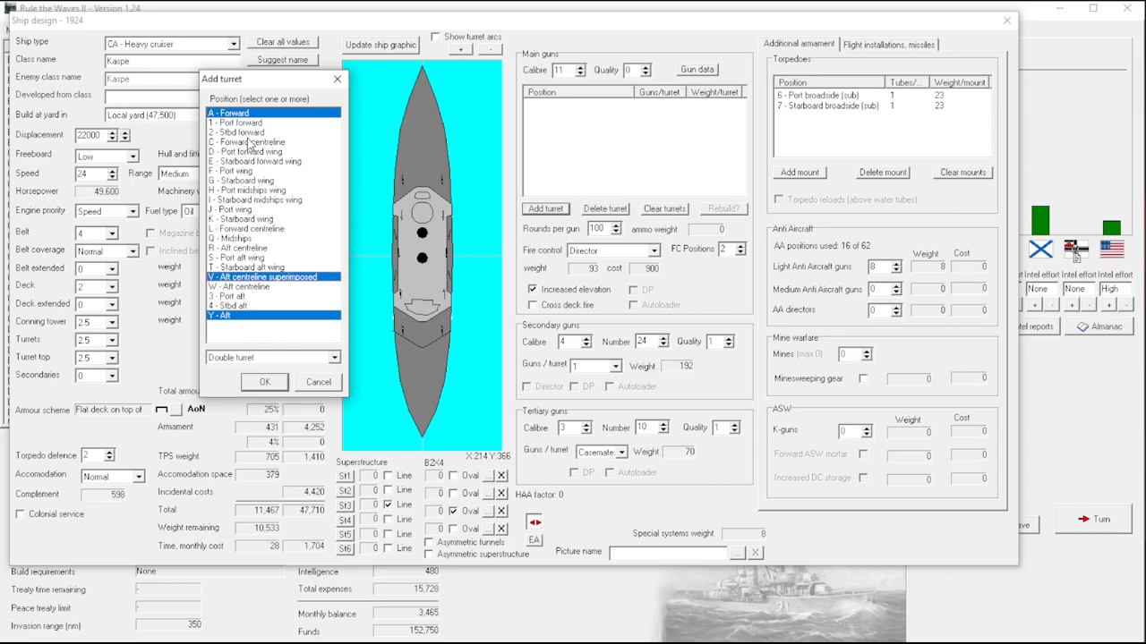
click(264, 383)
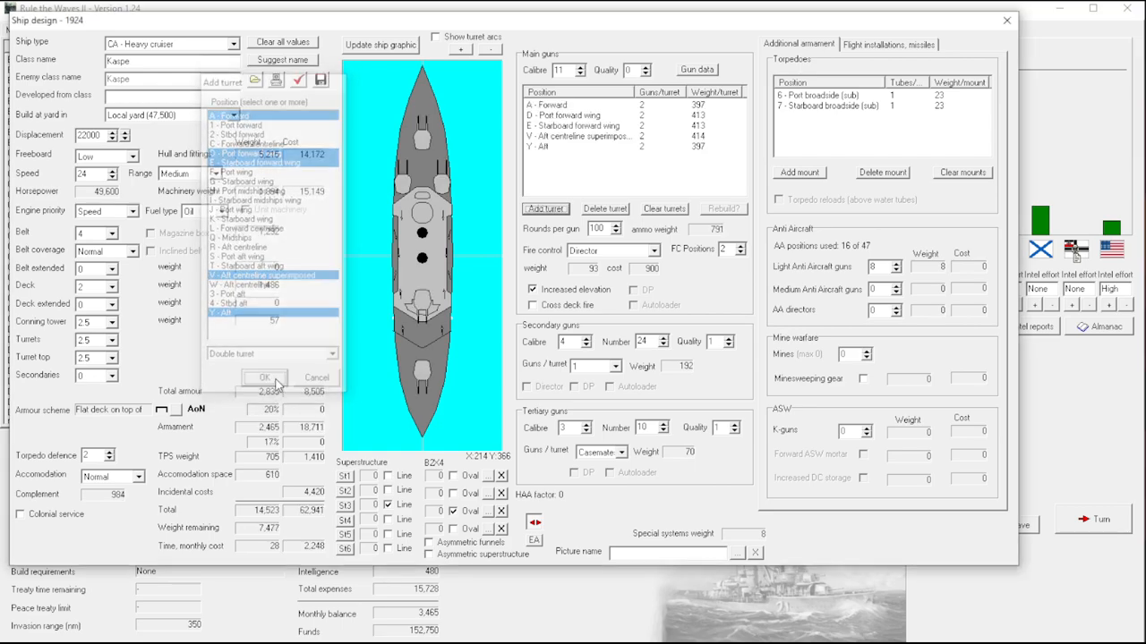
click(265, 376)
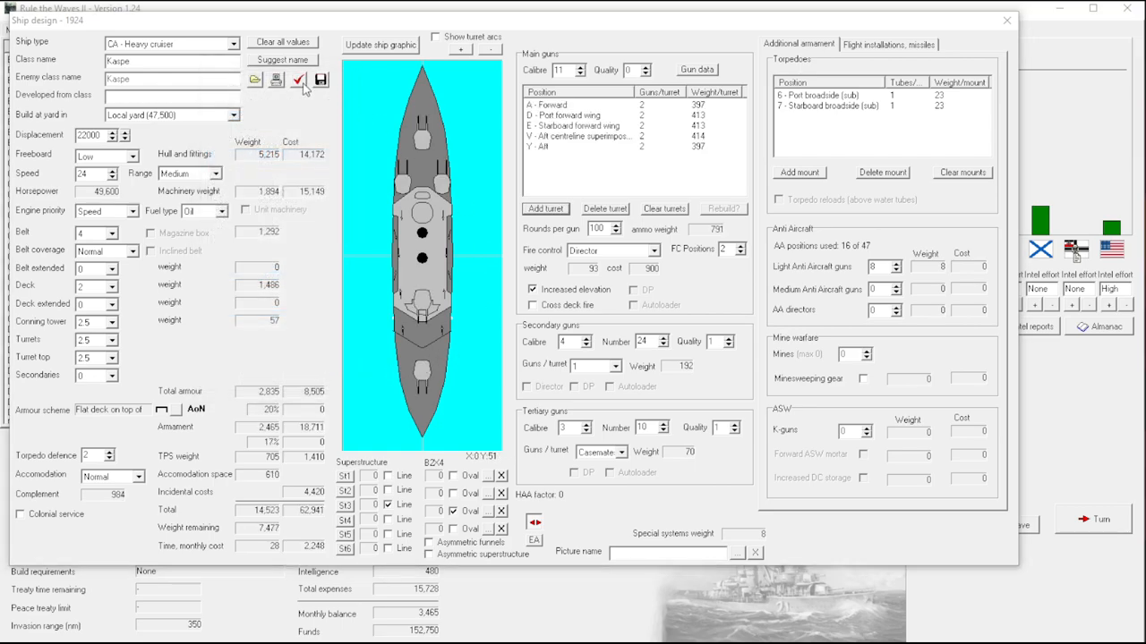
Check the design, accepting reclassification as a battleship; the report flags excess unused displacement.
click(299, 79)
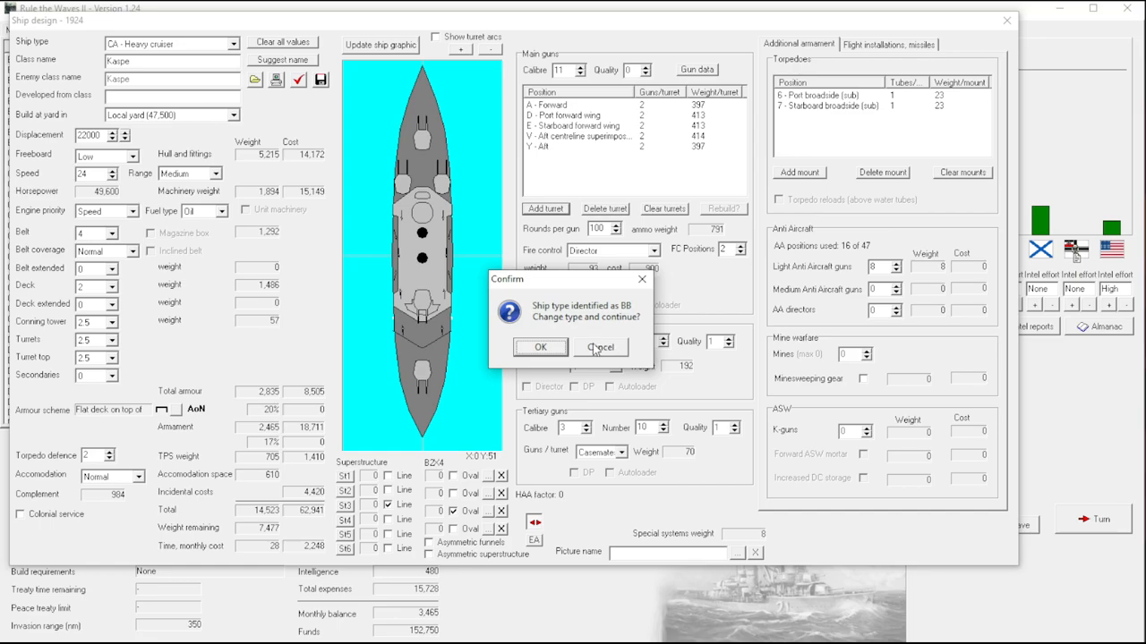
click(541, 348)
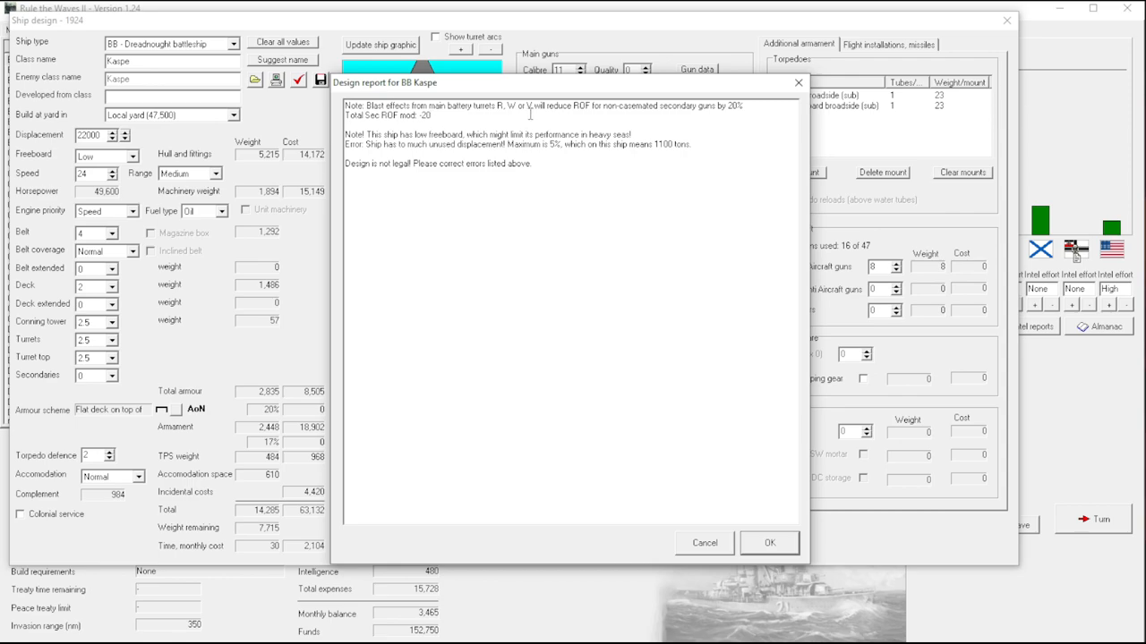
mouse_move(566, 126)
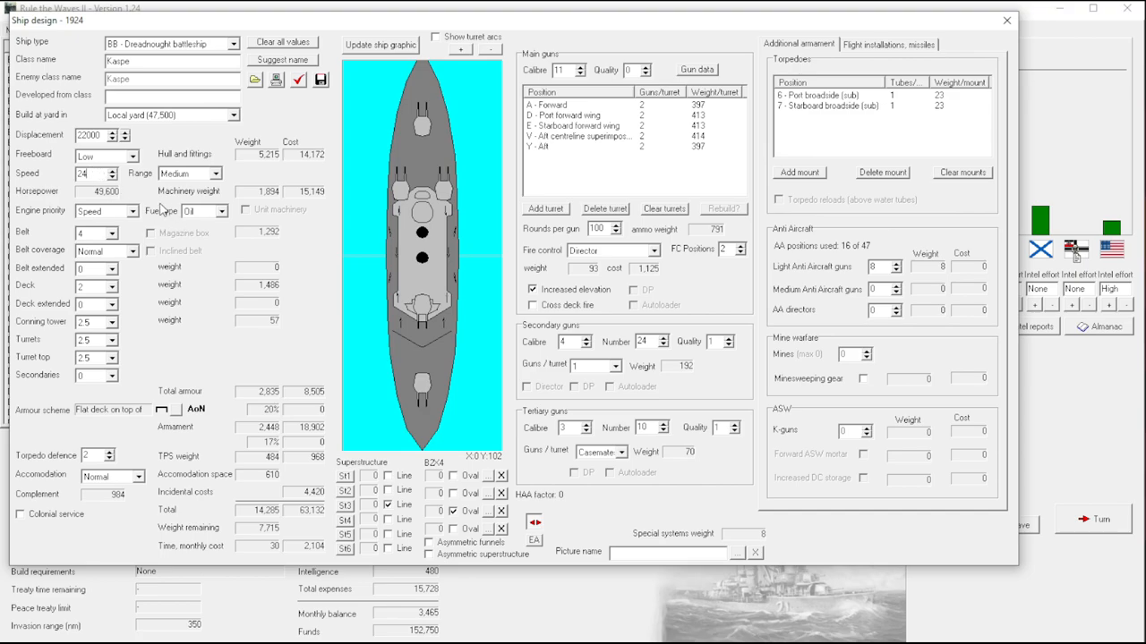
Clear all torpedo mounts from Kaspe, removing both broadside tubes.
click(183, 172)
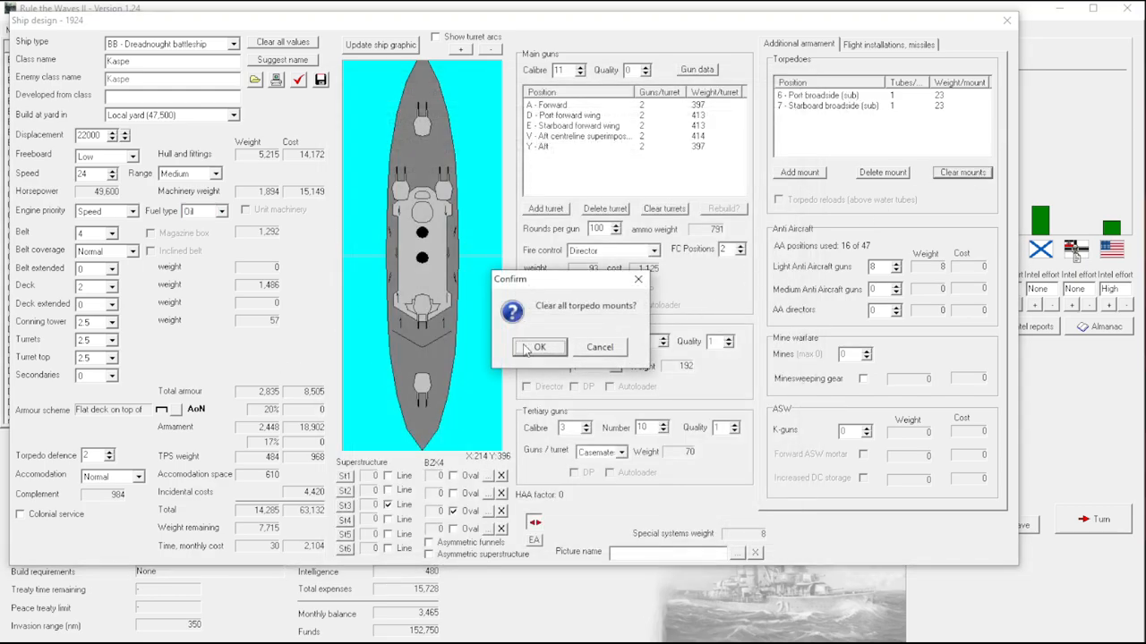
click(539, 348)
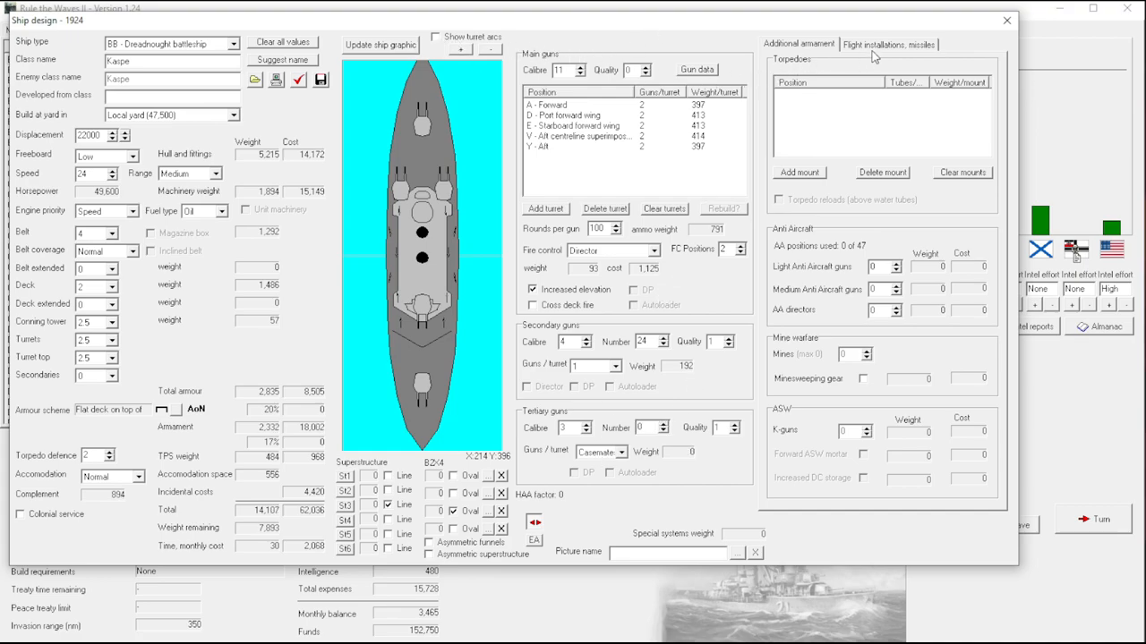
Add a four-aircraft seaplane hangar and a centreline catapult, then check the design report.
click(888, 43)
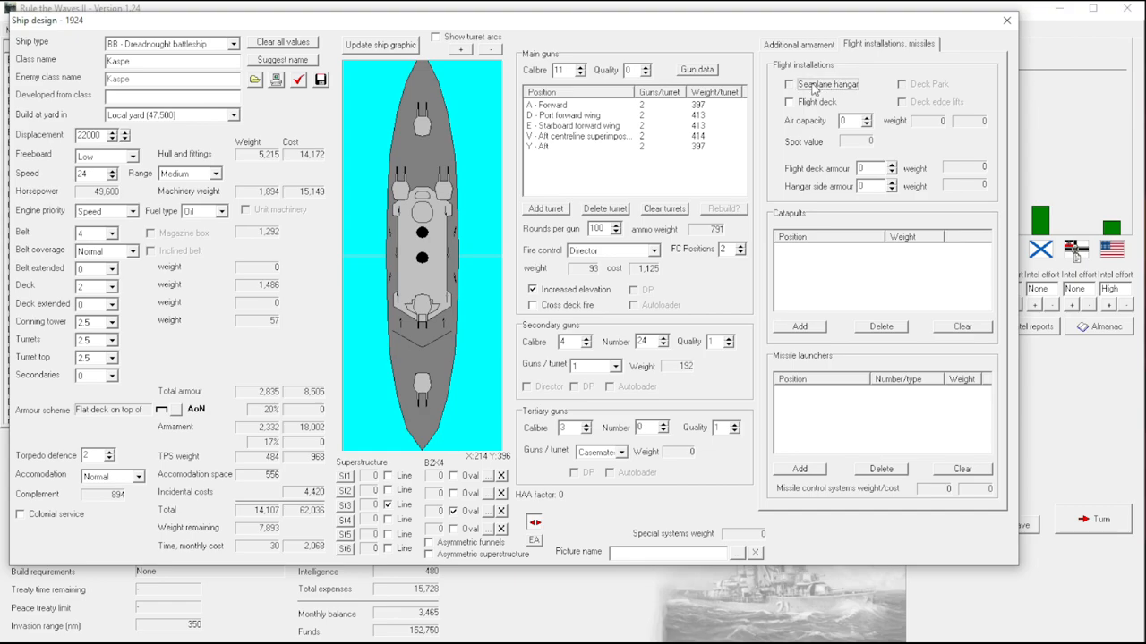
click(788, 84)
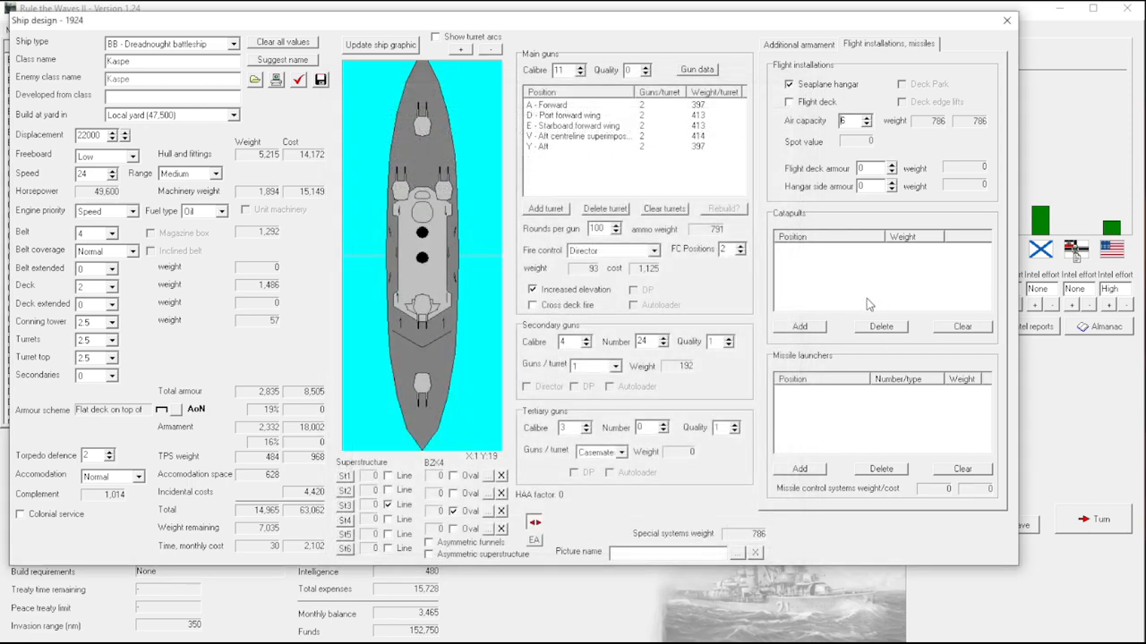
click(798, 326)
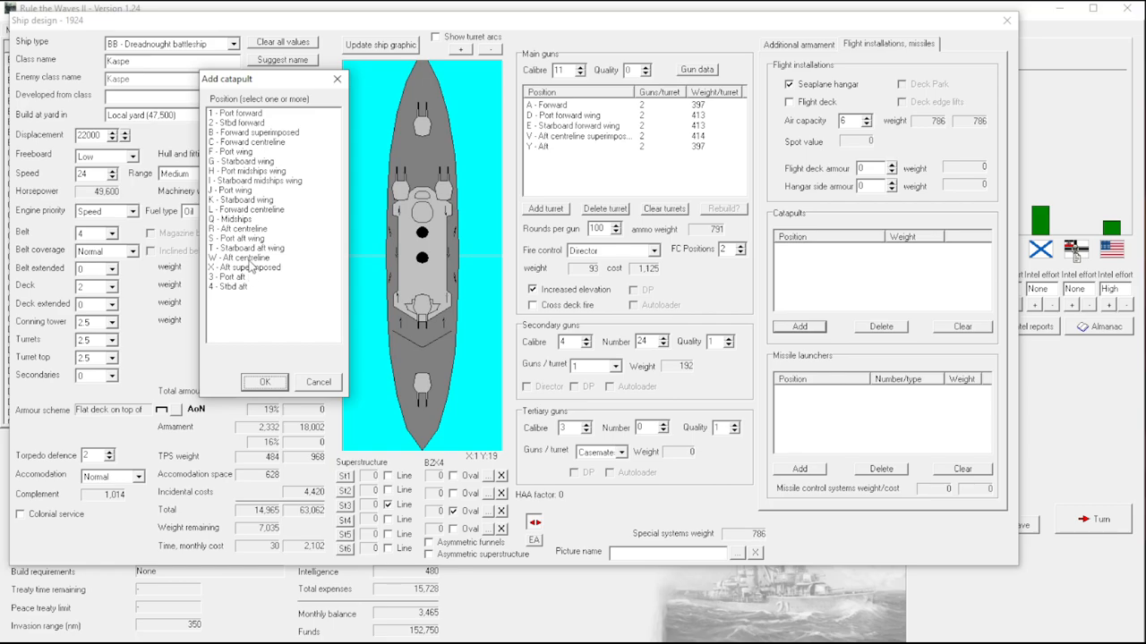
mouse_move(251, 269)
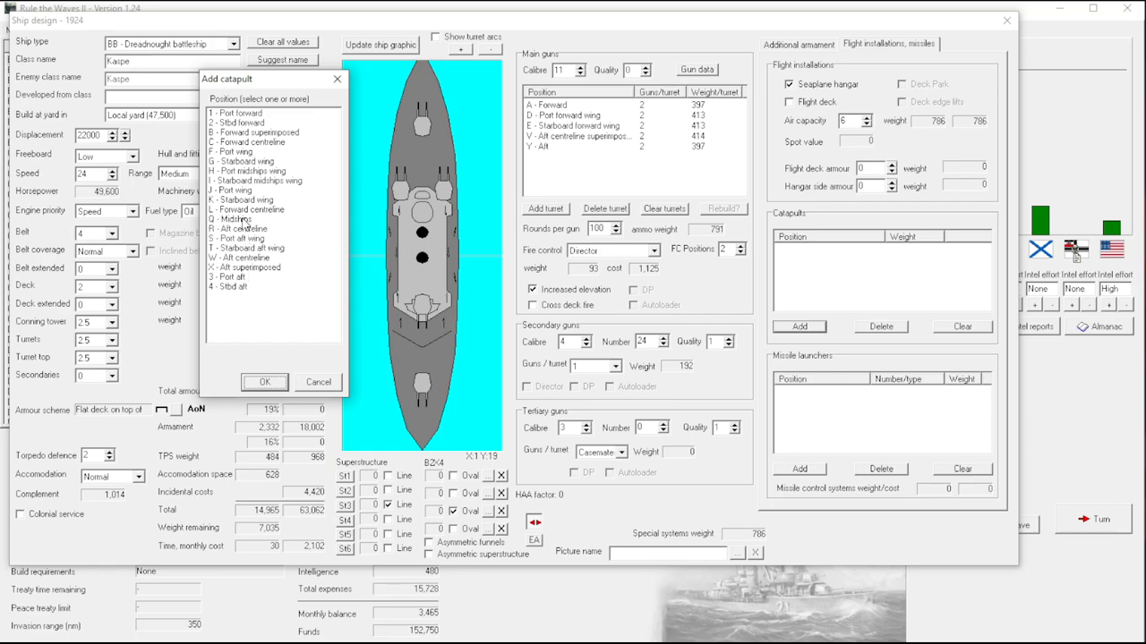
click(265, 383)
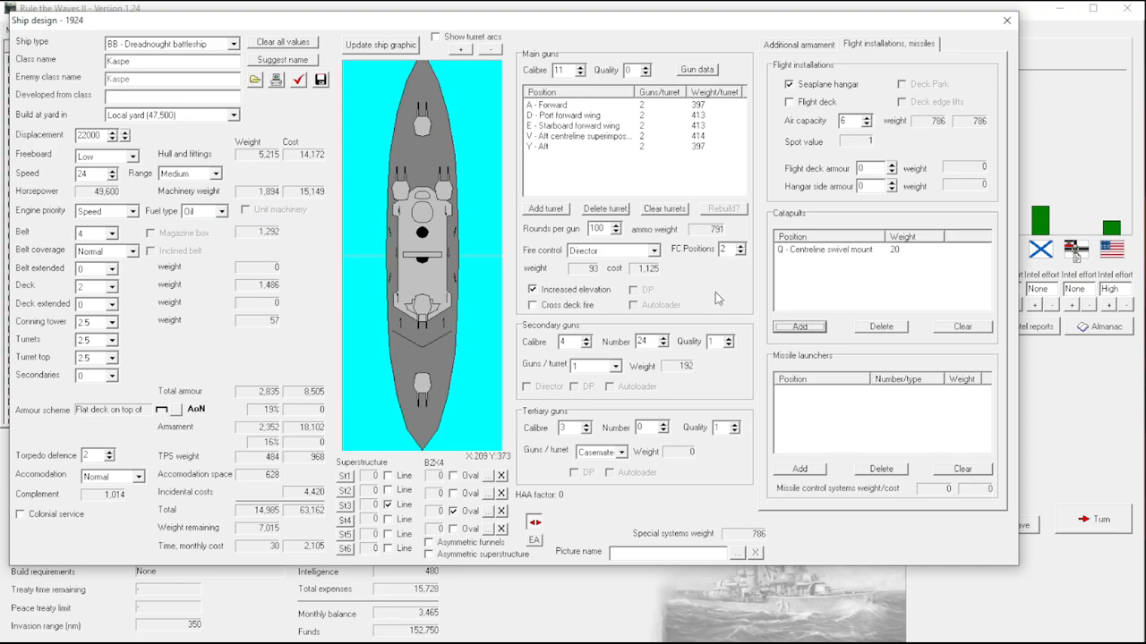
click(297, 79)
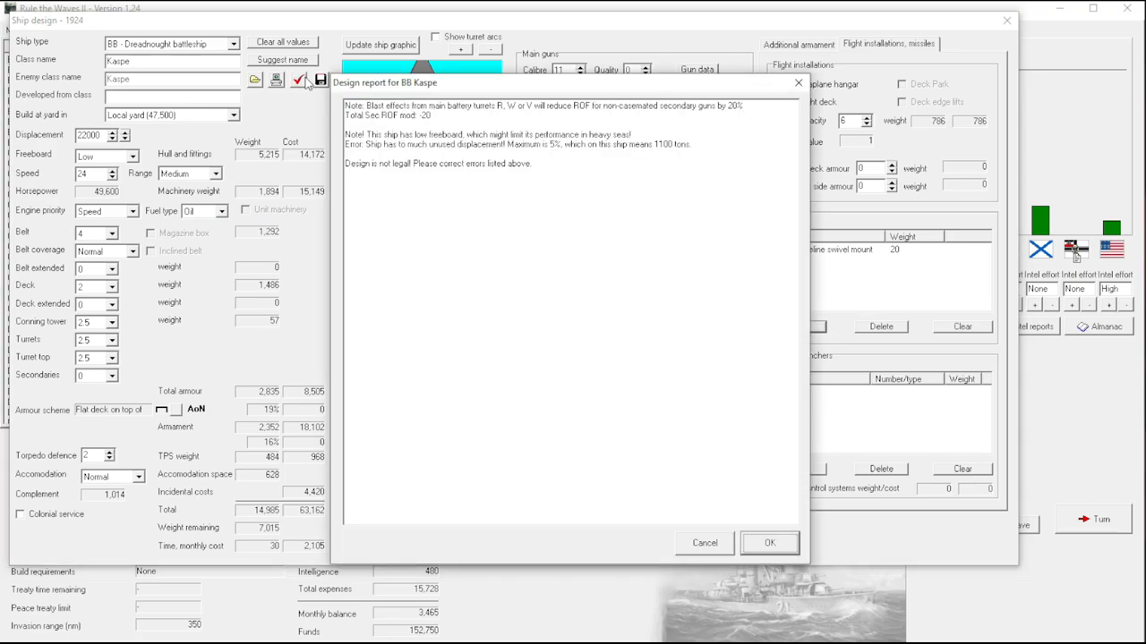
mouse_move(468, 154)
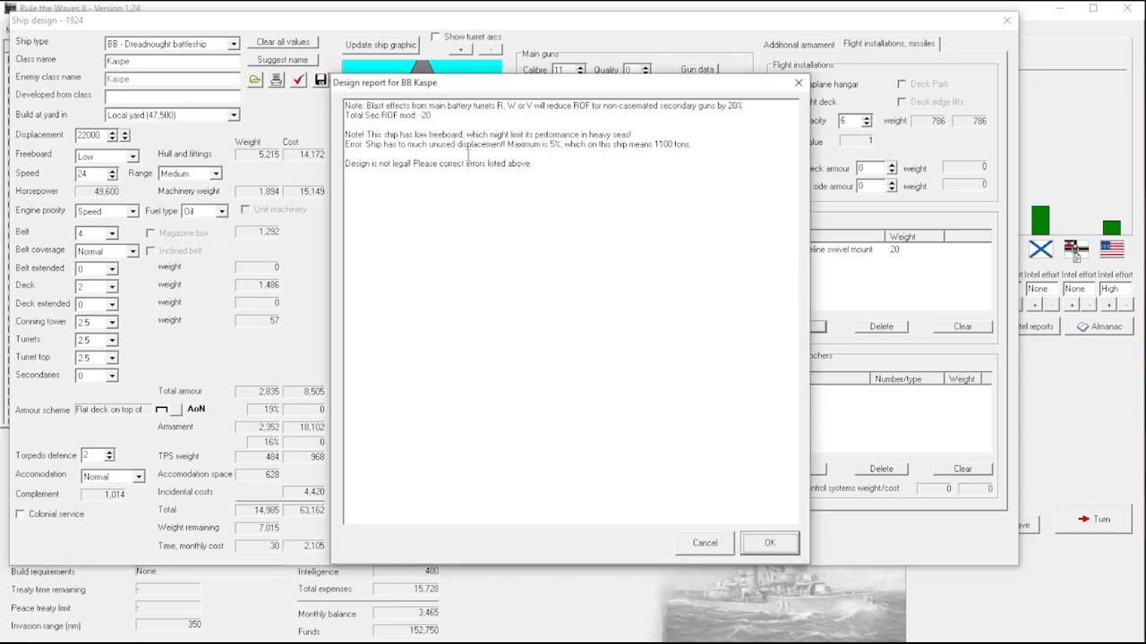
click(706, 543)
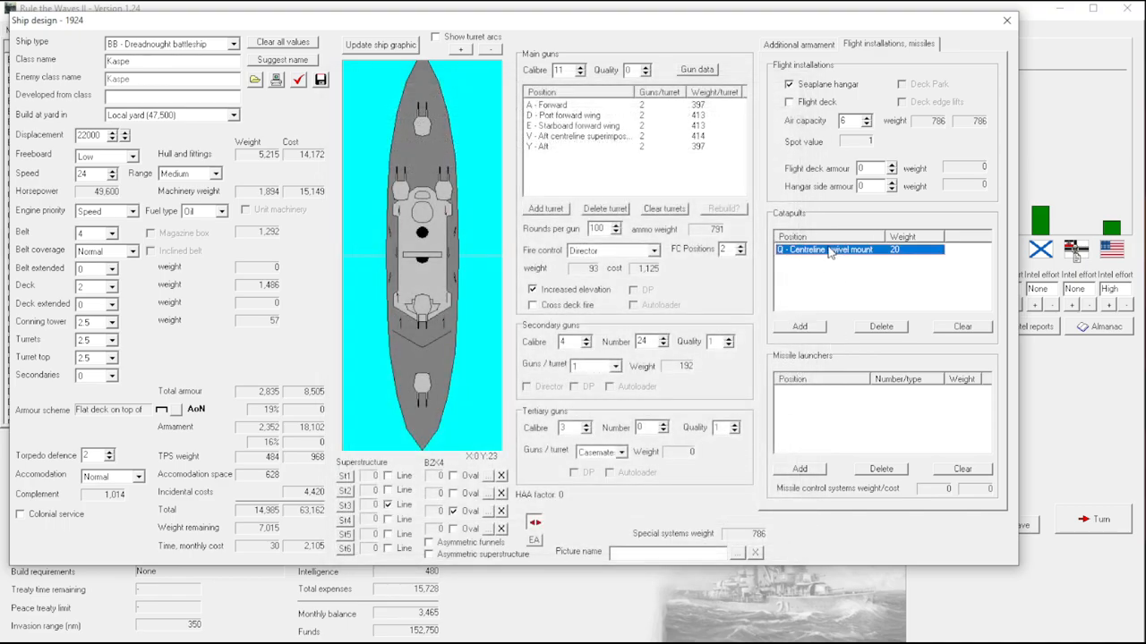
Replace the centreline catapult with port and starboard broadside catapults and recheck the report.
click(799, 325)
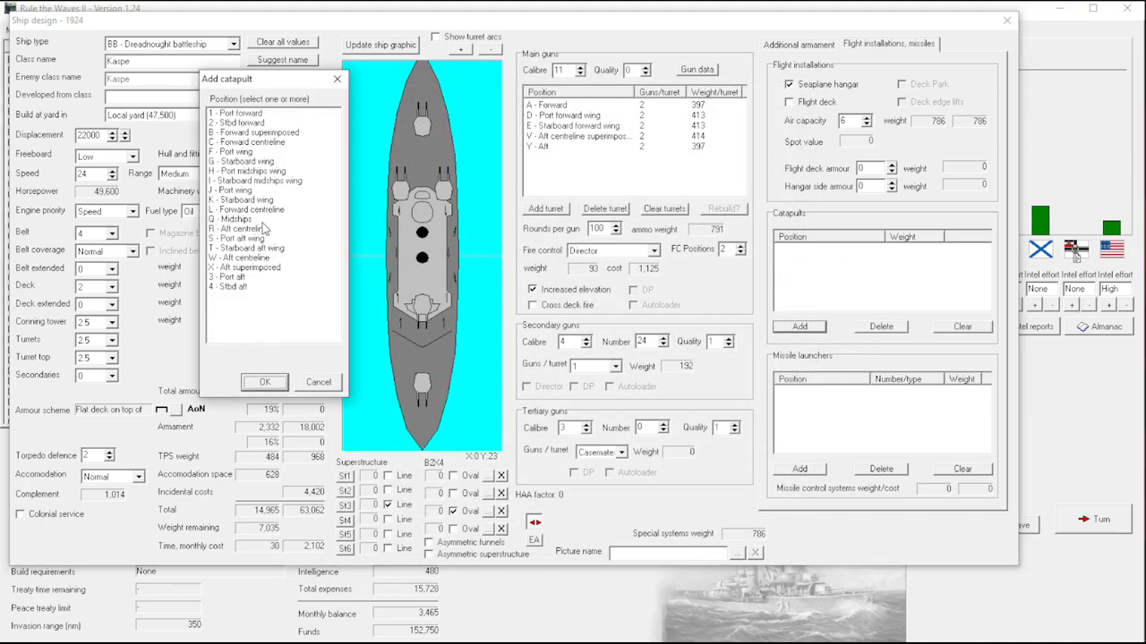
click(241, 190)
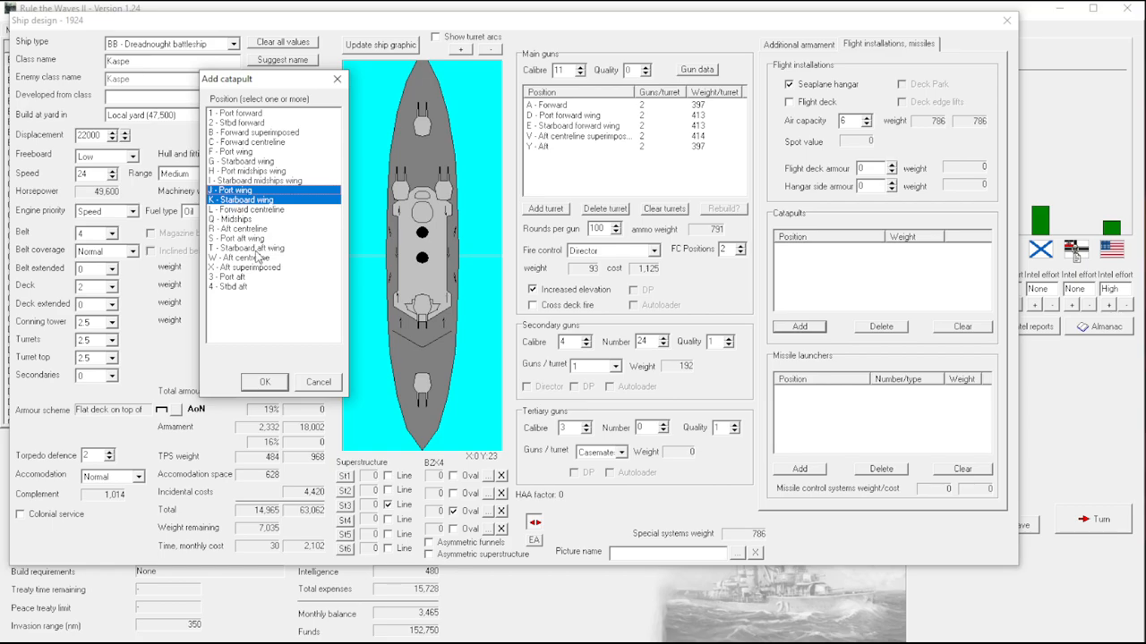
click(265, 383)
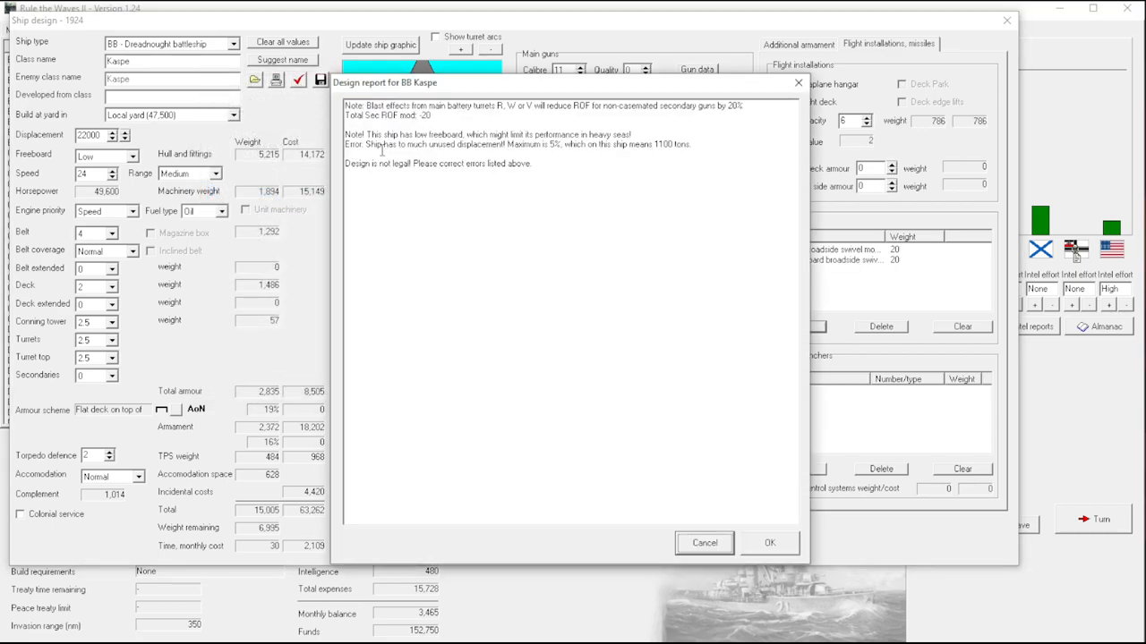
click(703, 543)
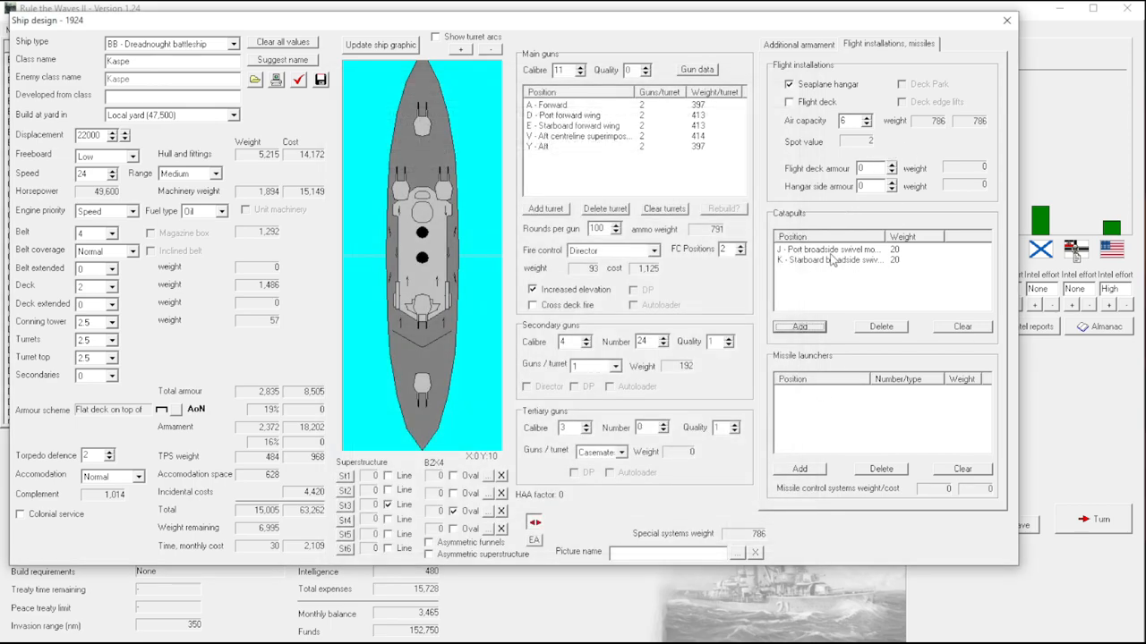
mouse_move(827, 254)
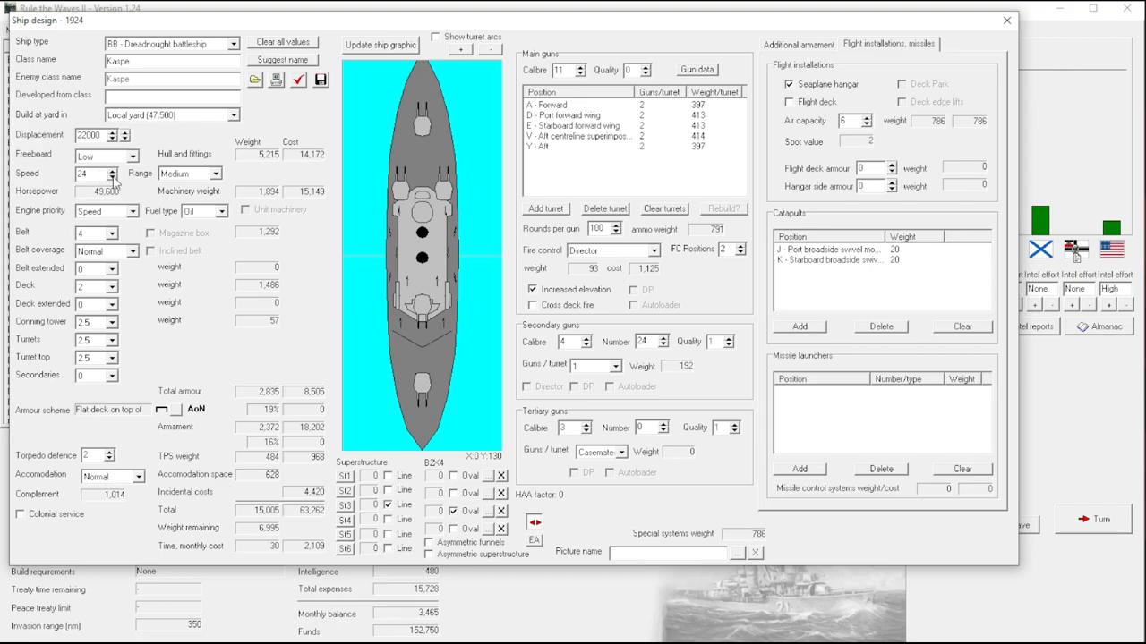
mouse_move(193, 494)
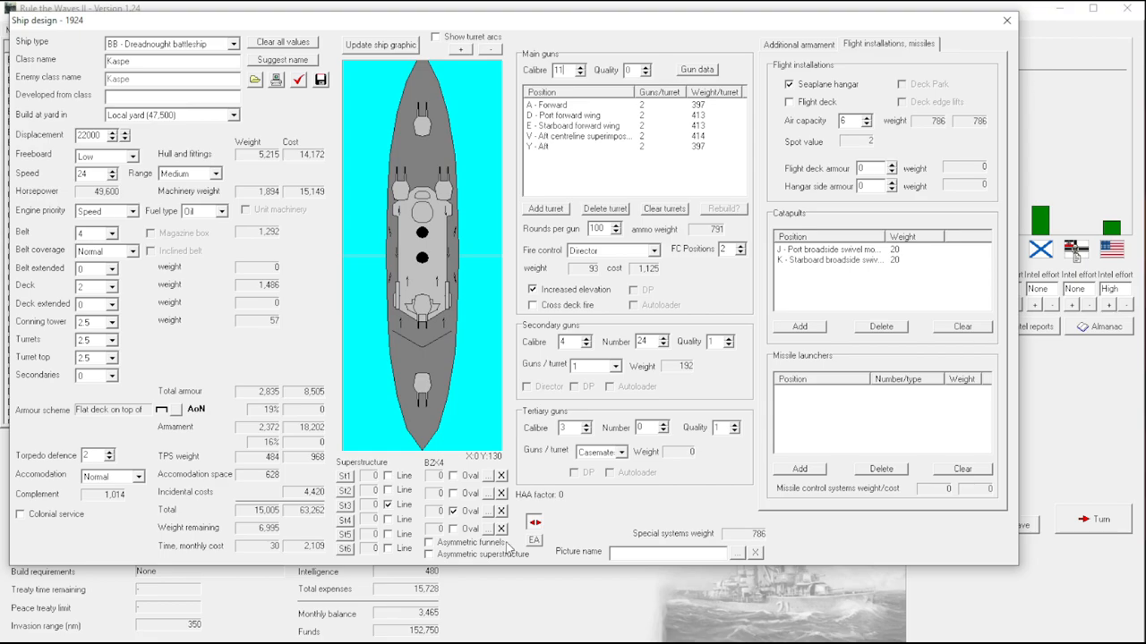
mouse_move(841, 81)
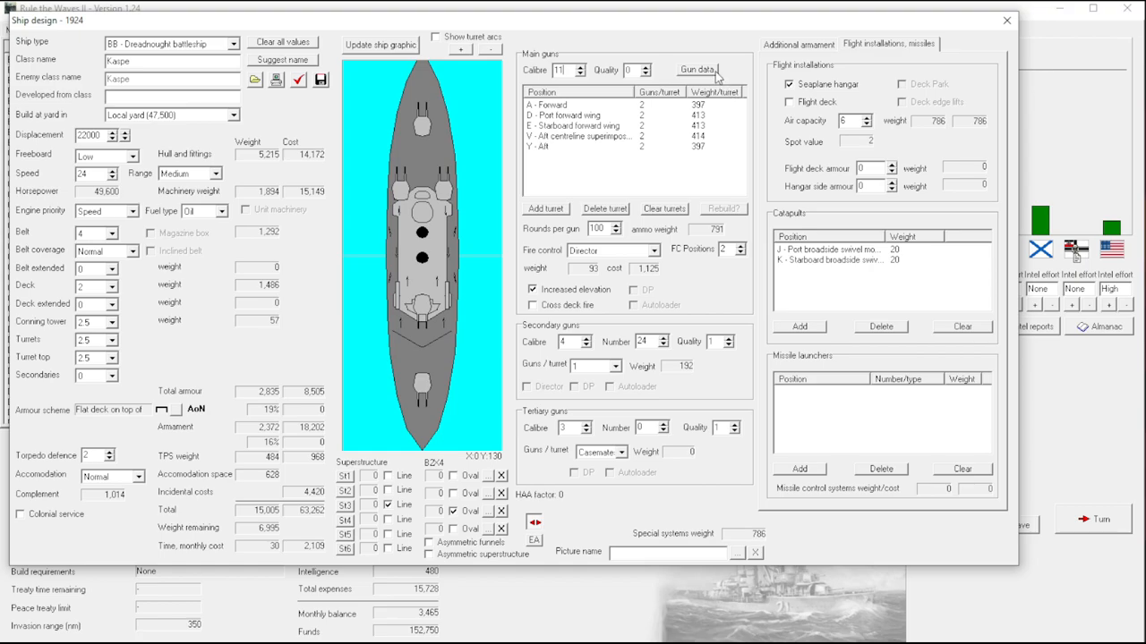
mouse_move(385, 276)
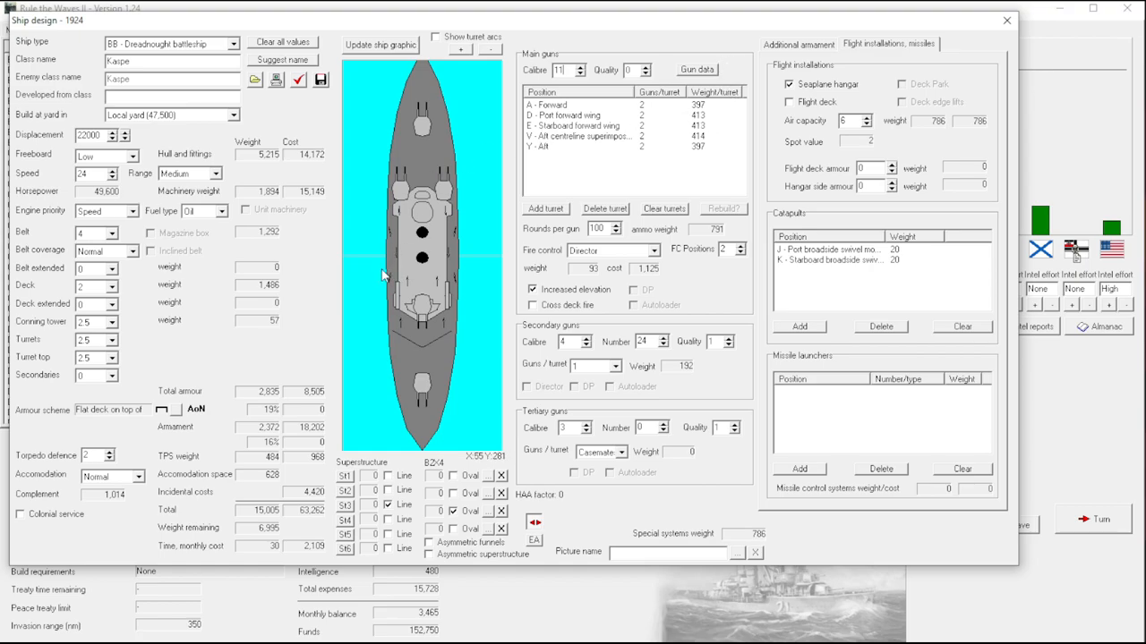
mouse_move(320, 270)
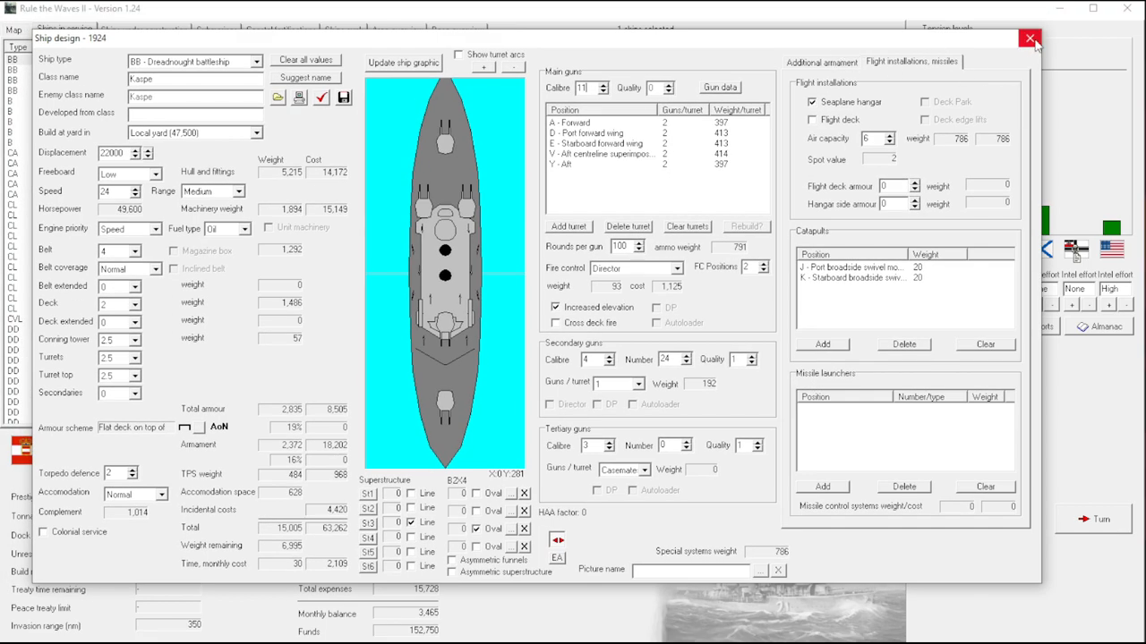
mouse_move(1029, 40)
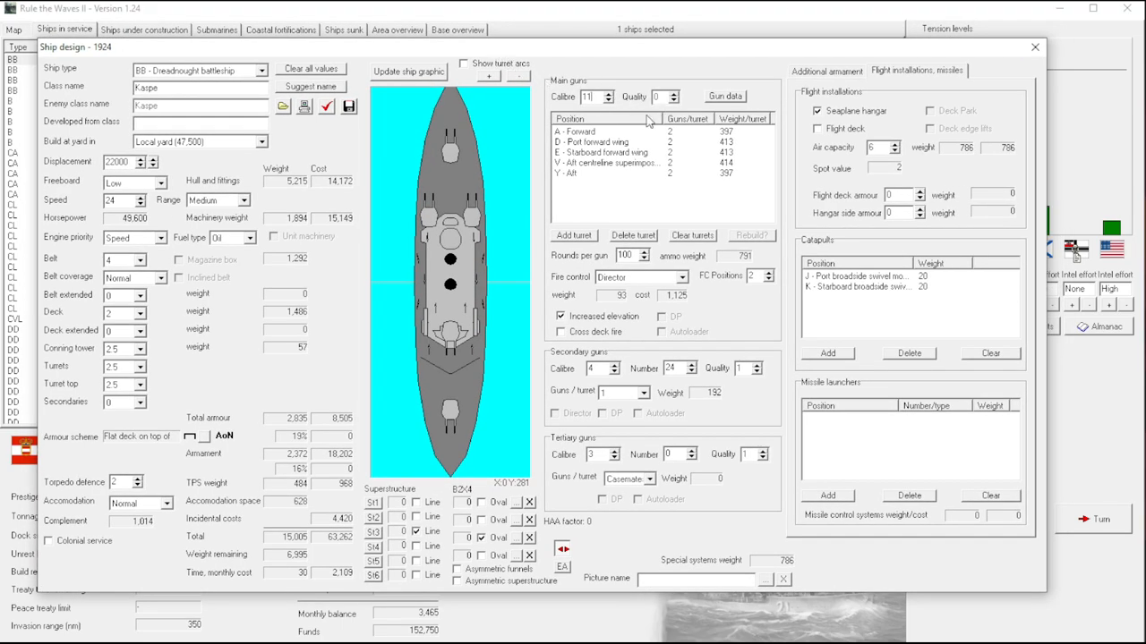
mouse_move(863, 50)
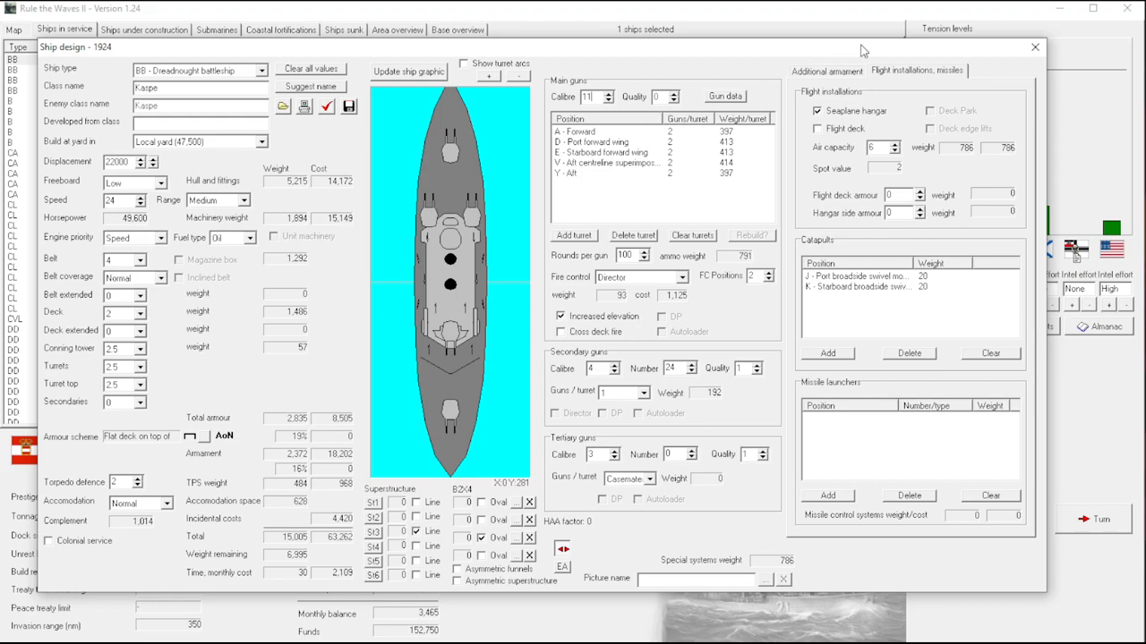
mouse_move(1035, 47)
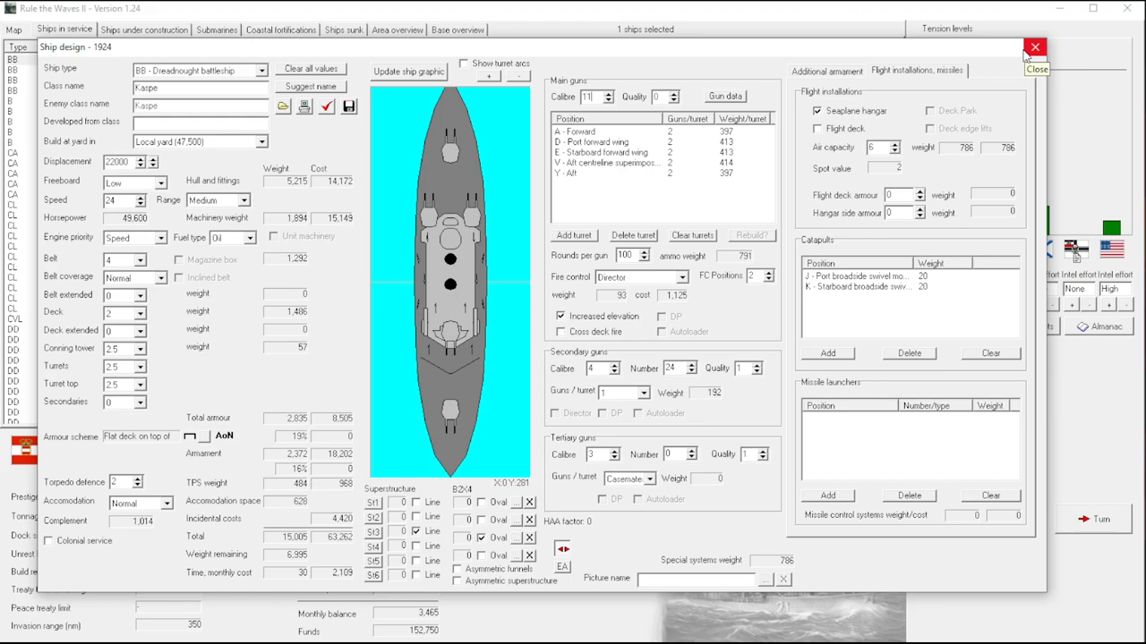
mouse_move(966, 50)
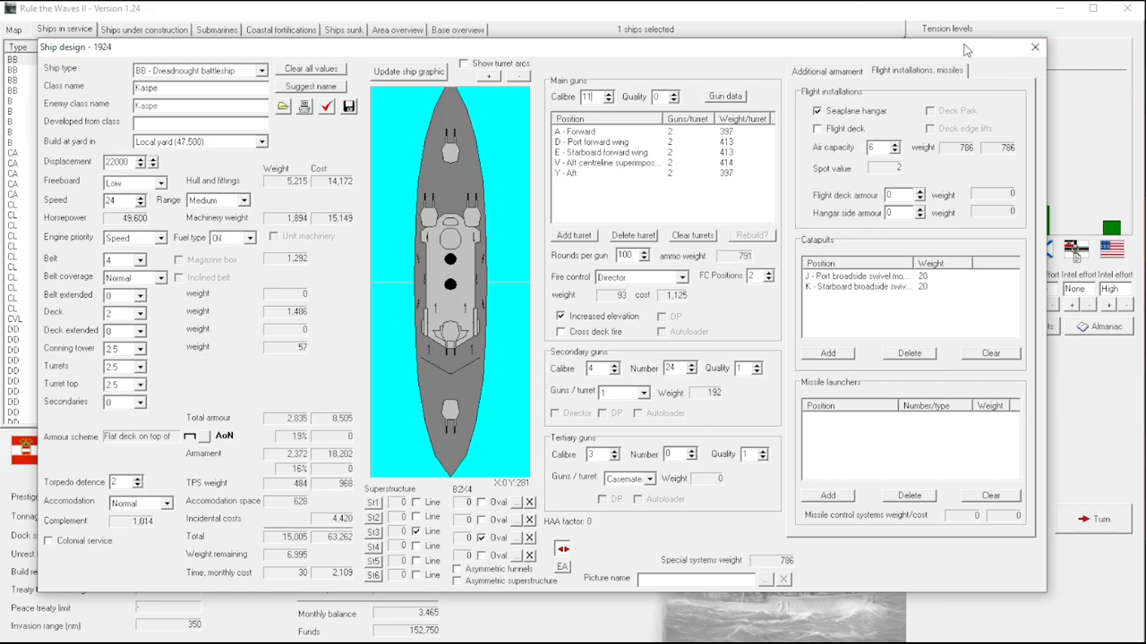
Return to the fleet list and advance to February 1924, answering the German turret-rights offer and dismissing turn messages.
click(1034, 47)
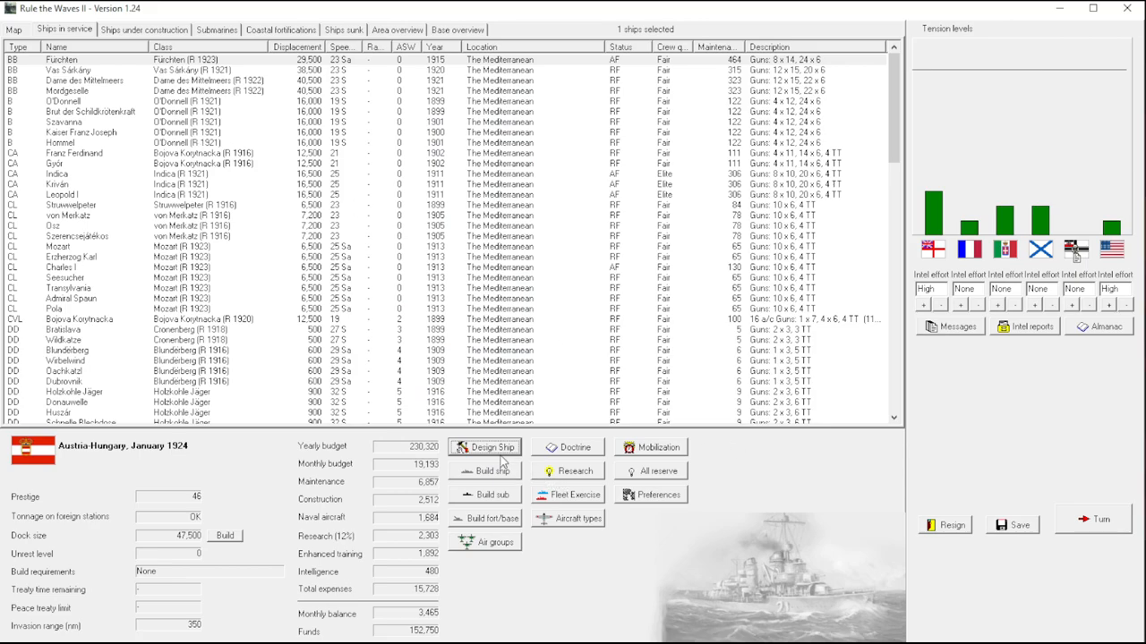
click(72, 174)
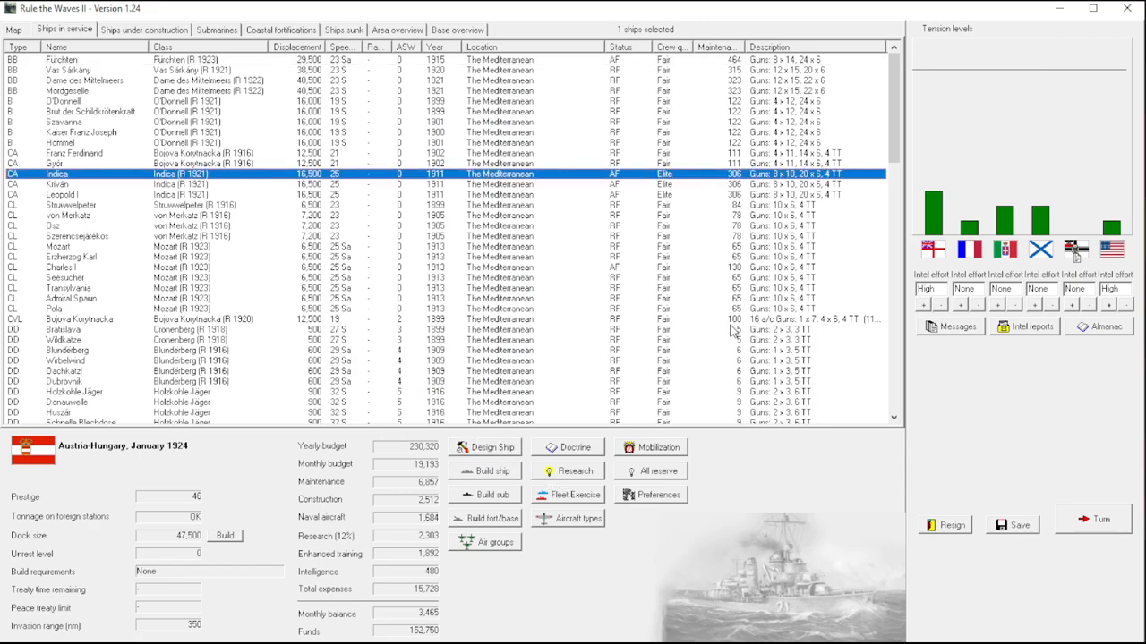
click(1092, 519)
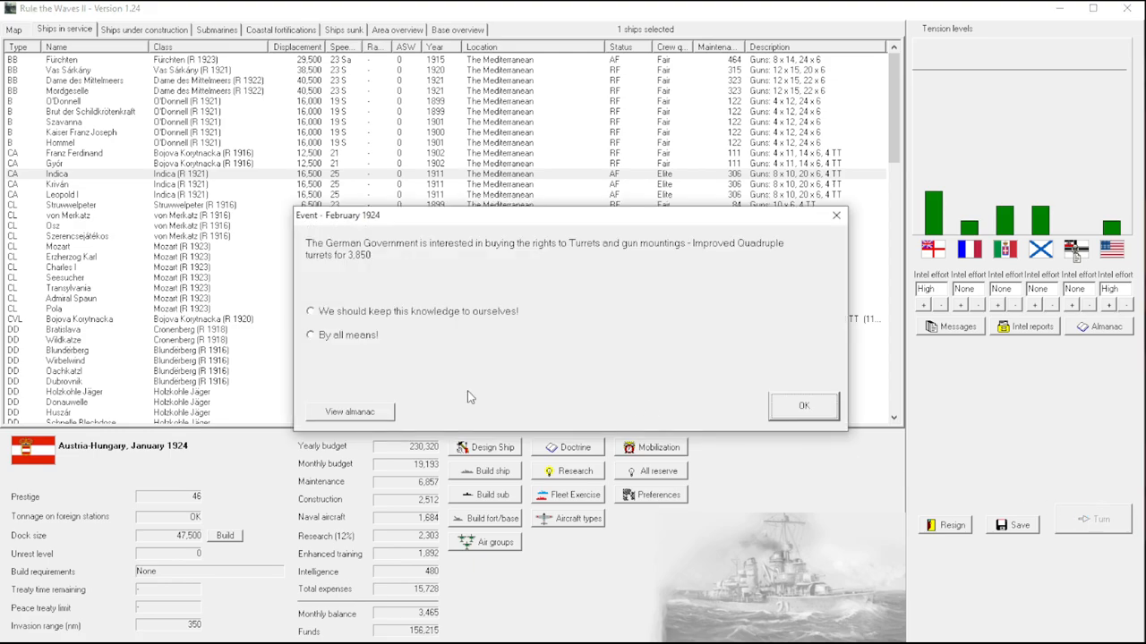
mouse_move(314, 371)
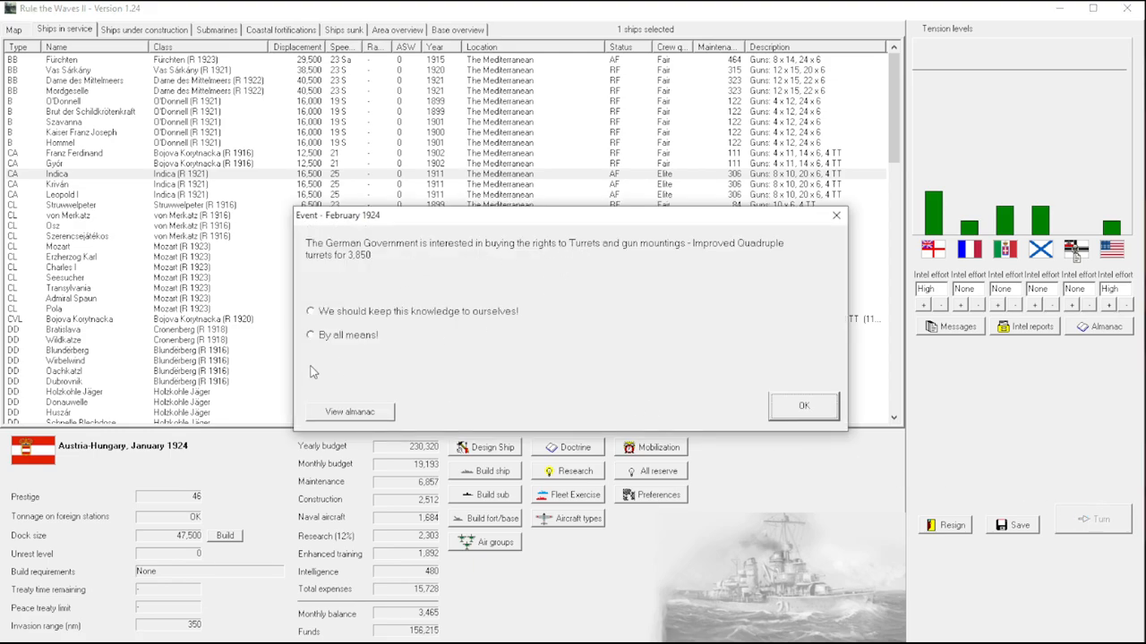
click(802, 405)
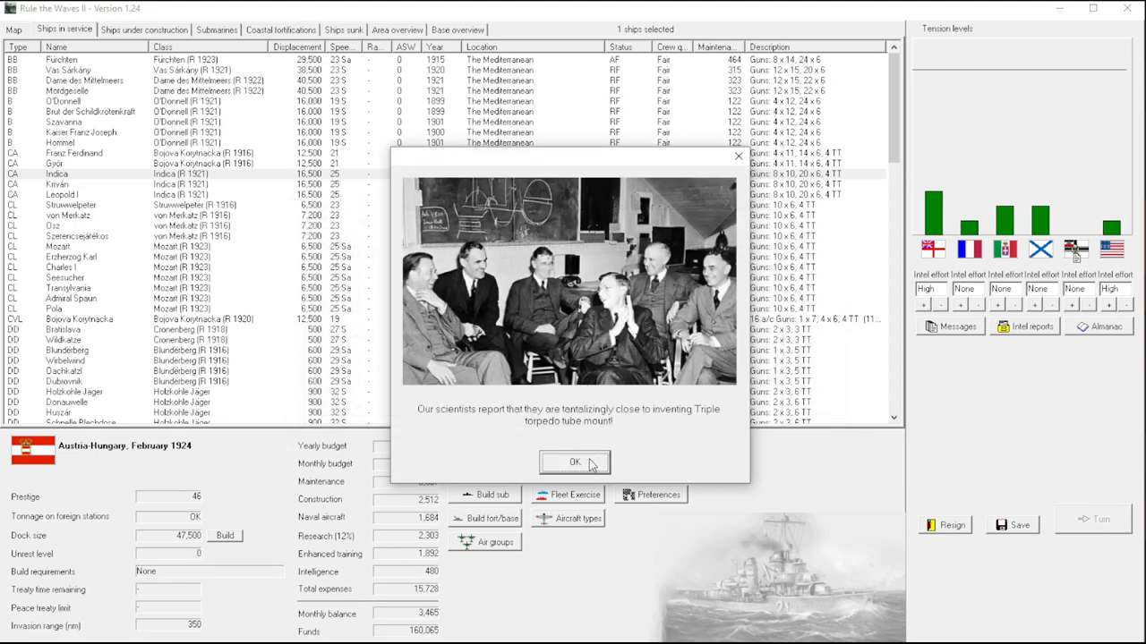
click(575, 462)
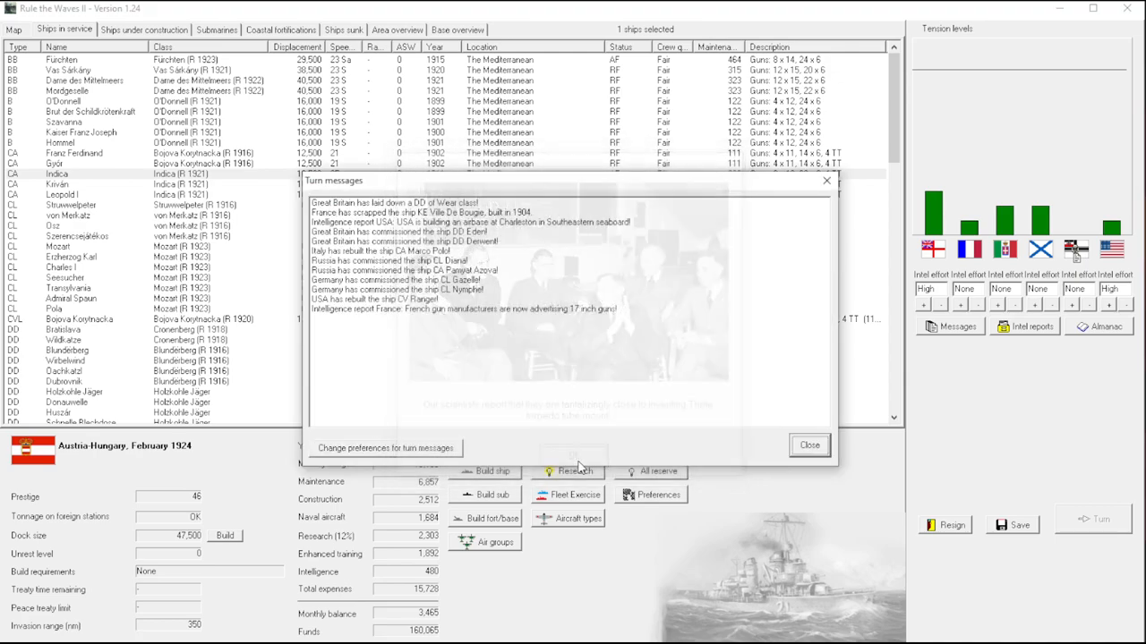
click(807, 444)
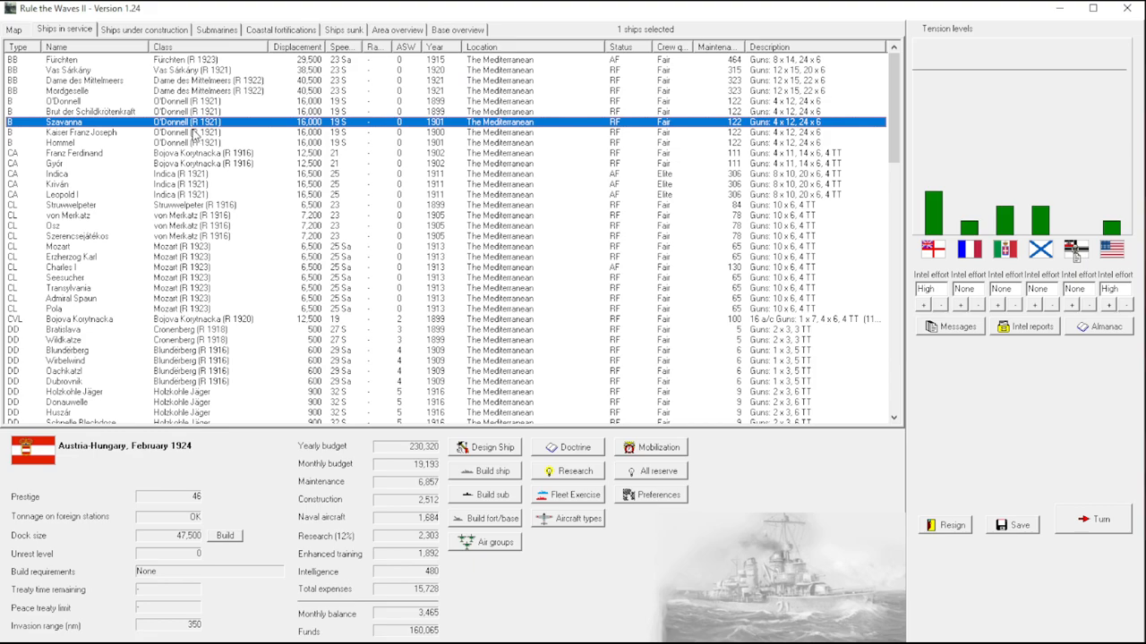
mouse_move(199, 122)
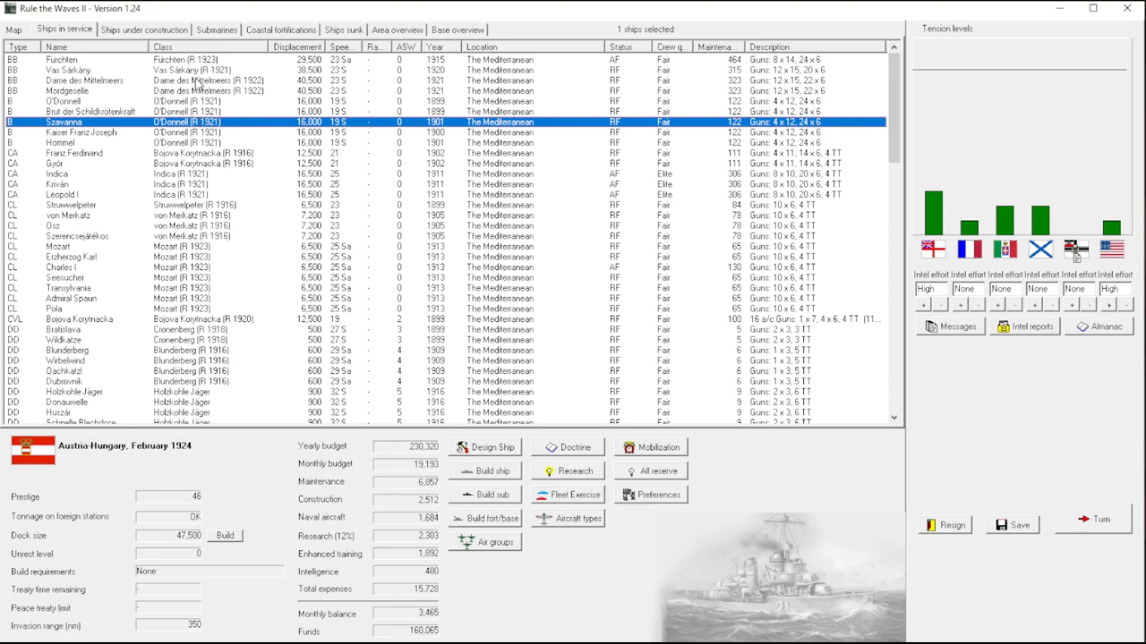
Open Fuchsien's design for rebuilding and cut its main guns from 14-inch to 8-inch.
right_click(89, 59)
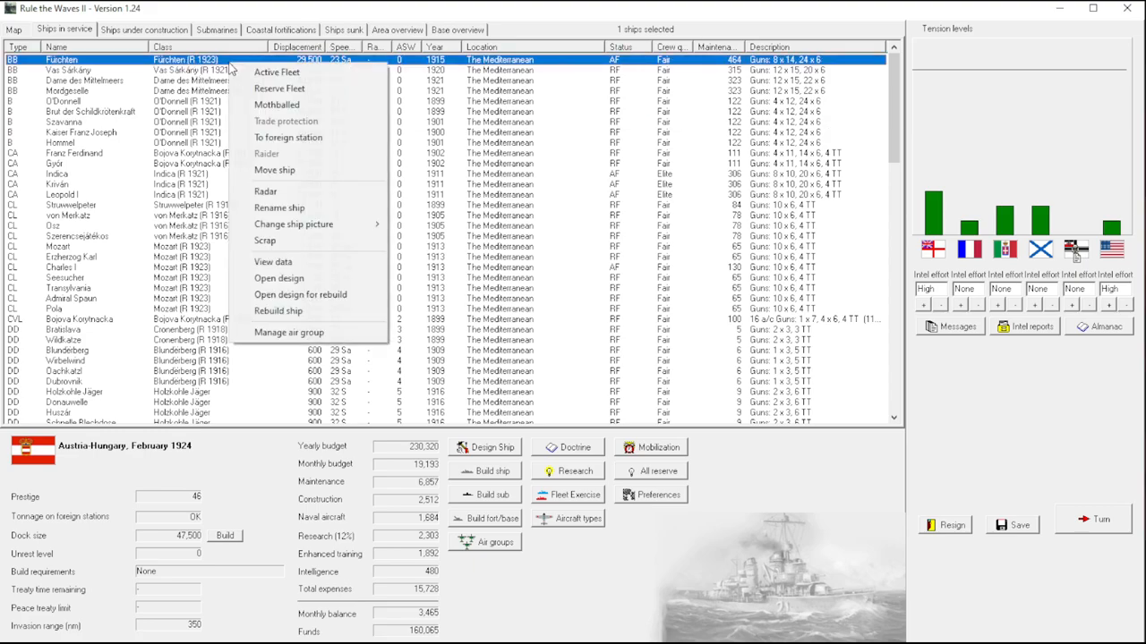
click(279, 279)
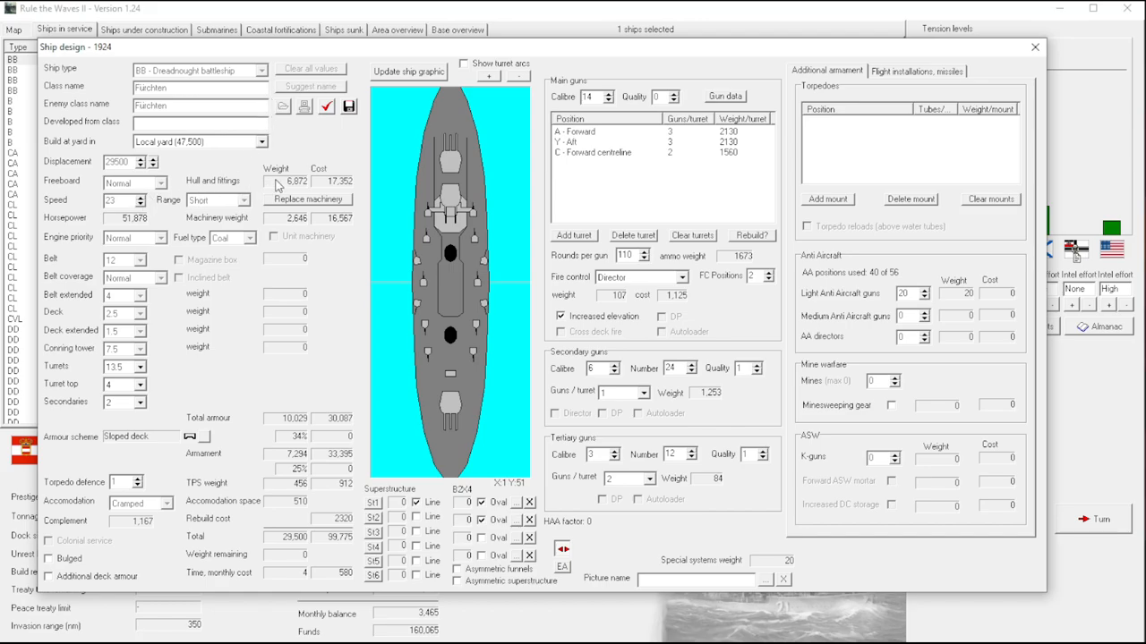
click(308, 199)
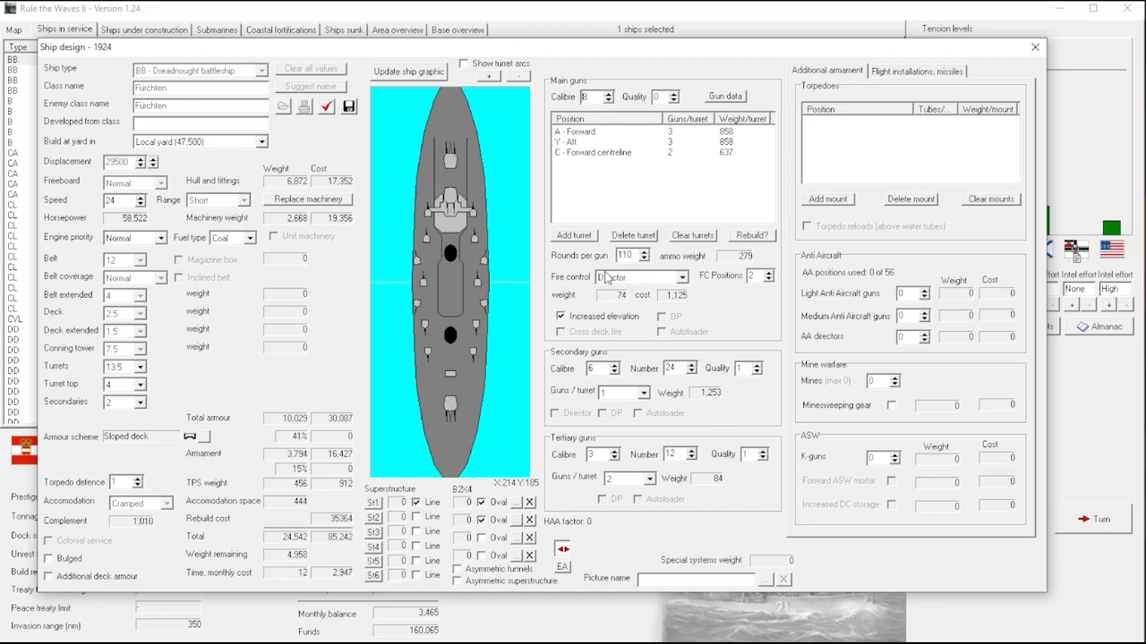
Clear the existing main turrets and place four twin 8-inch turrets in port wing positions.
click(691, 235)
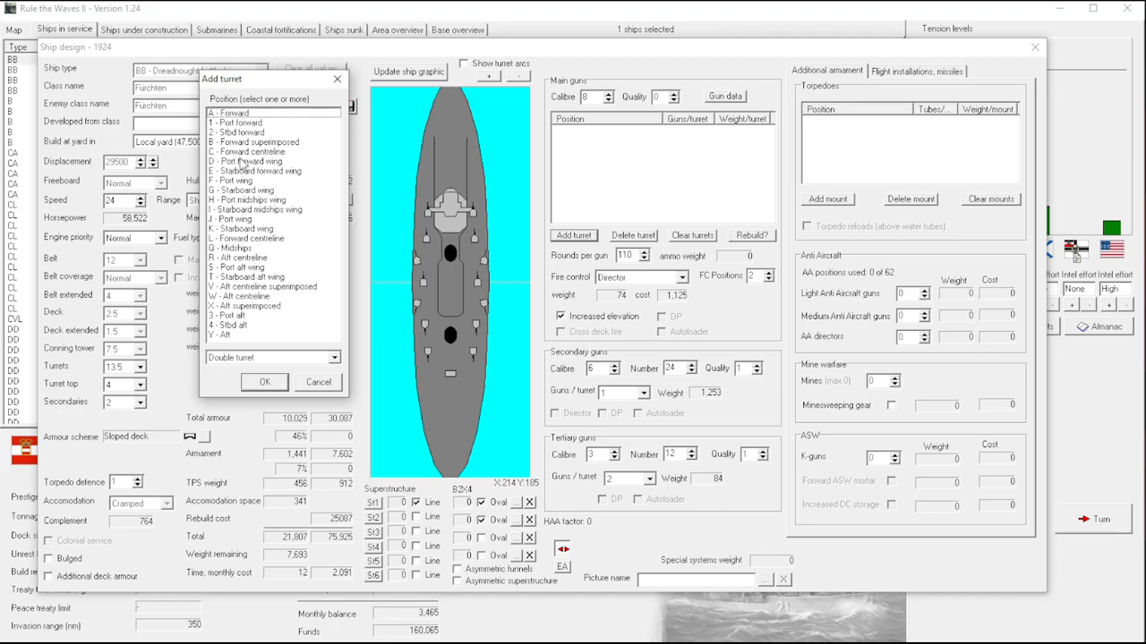
click(251, 201)
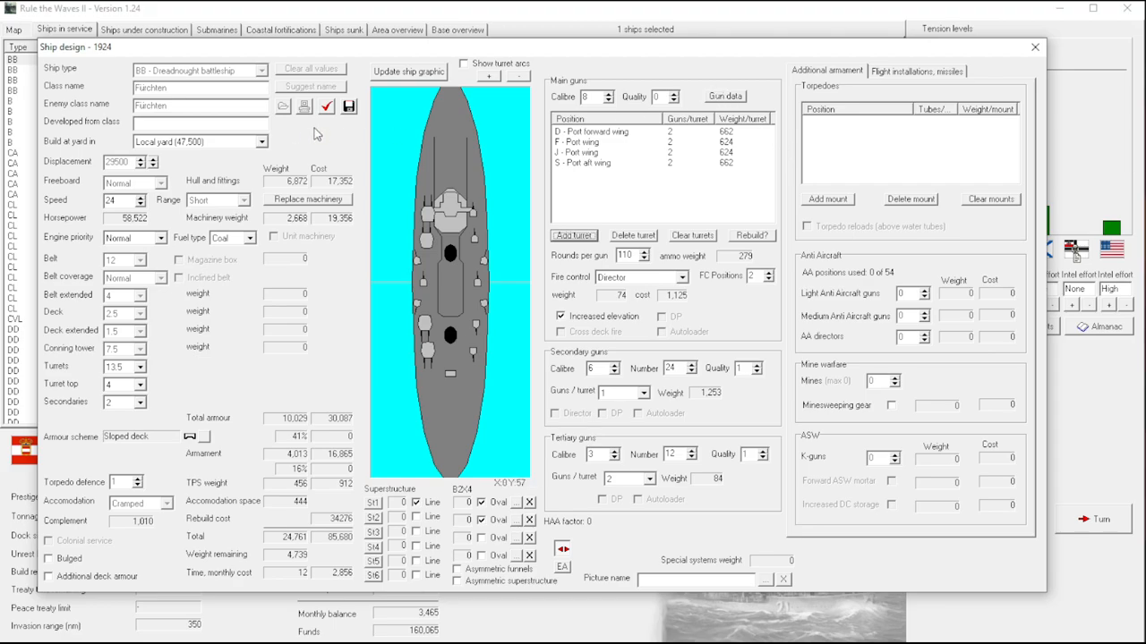
Add a flight deck, switch fuel to oil and set engine priority to speed.
click(916, 71)
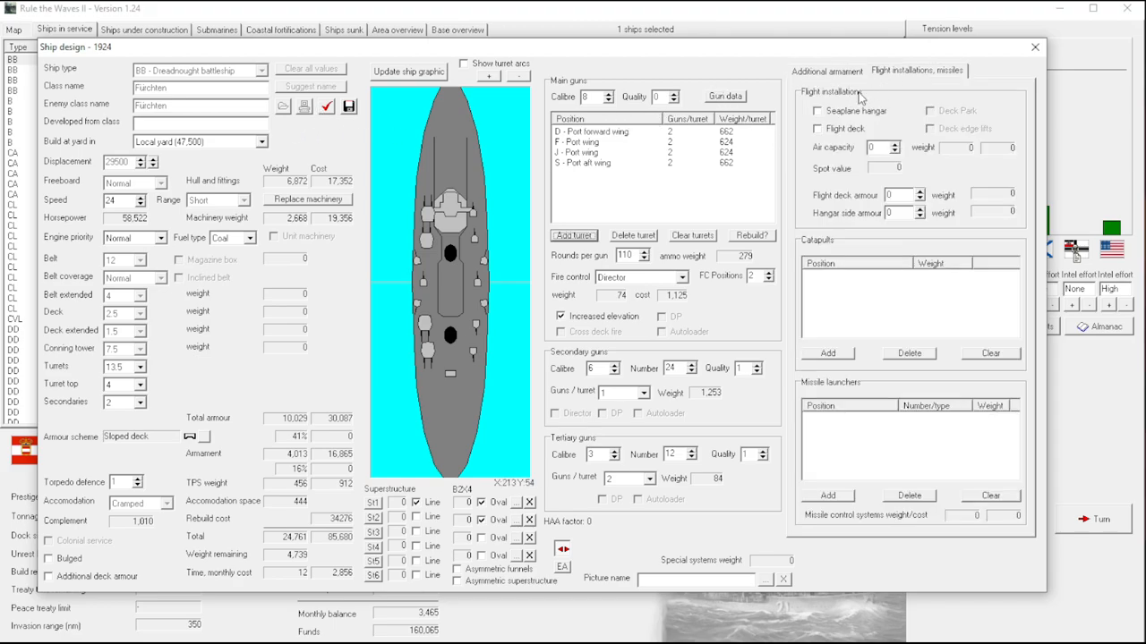
click(817, 128)
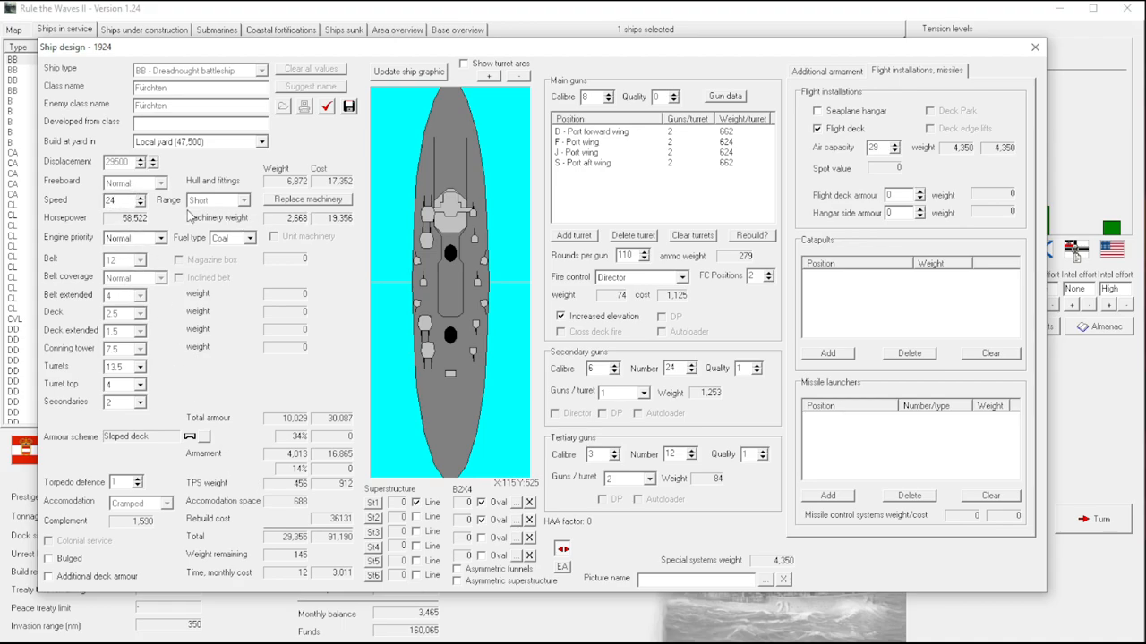
click(255, 236)
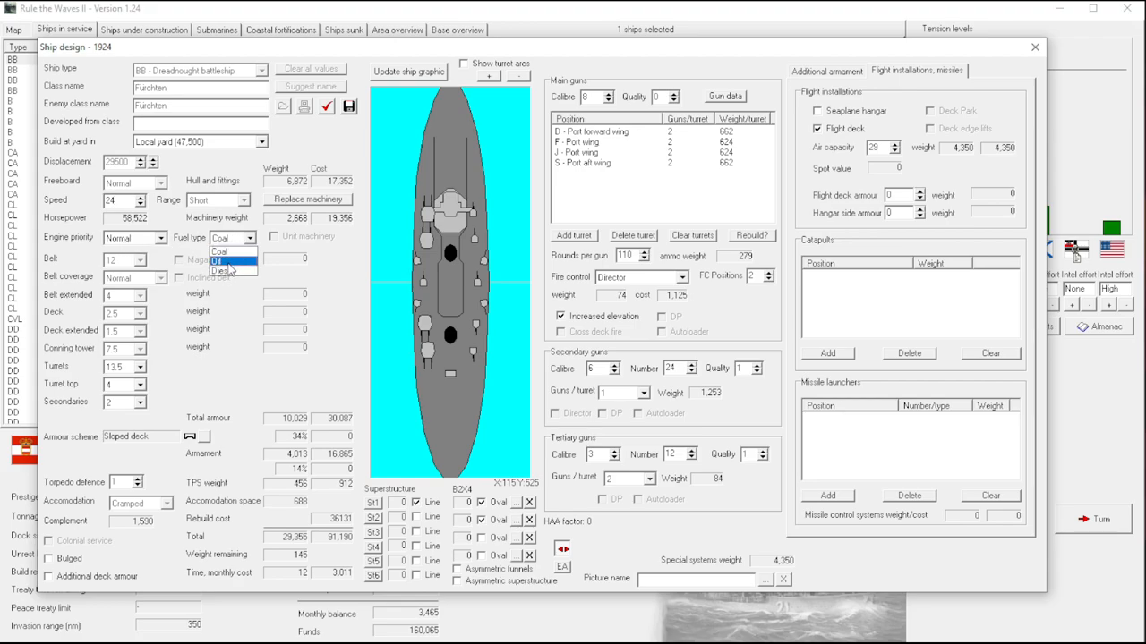
click(230, 260)
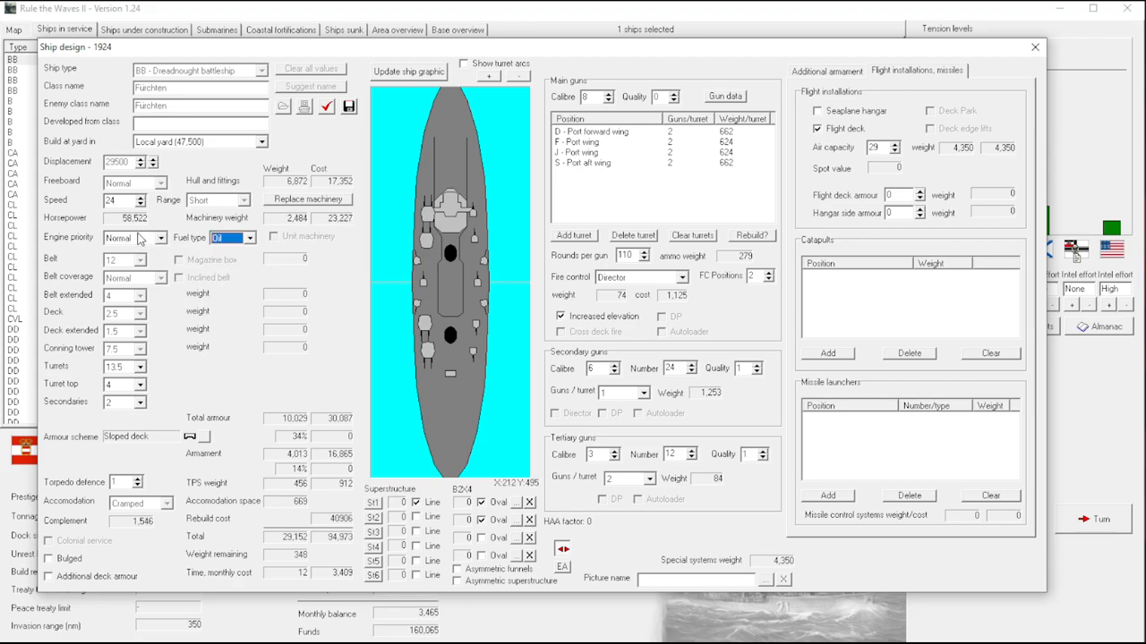
click(155, 236)
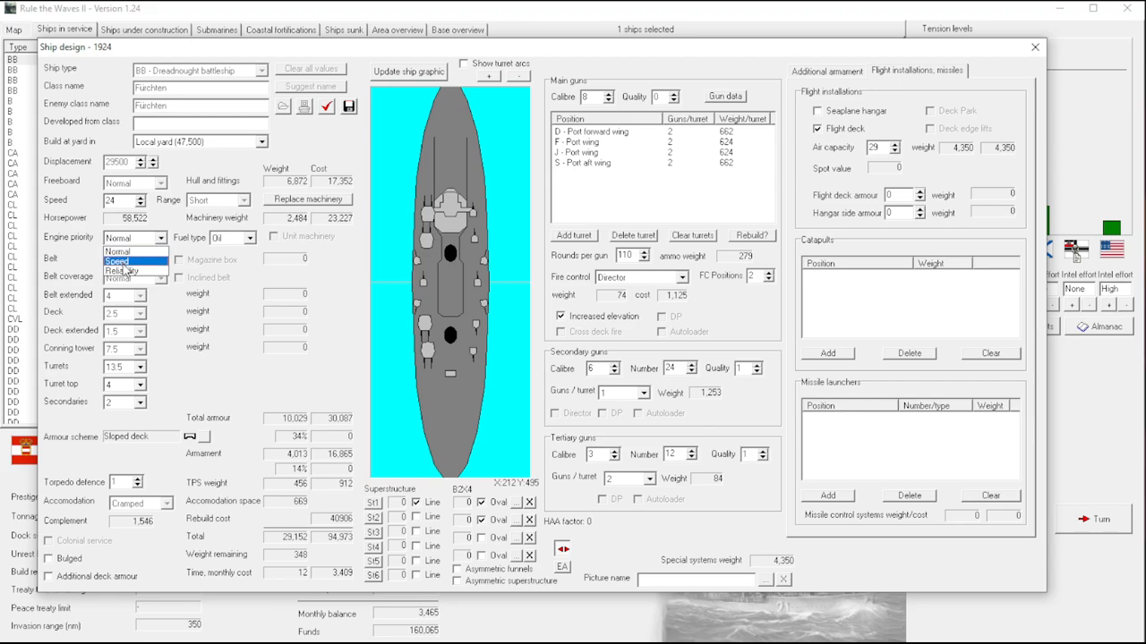
click(116, 261)
text(27)
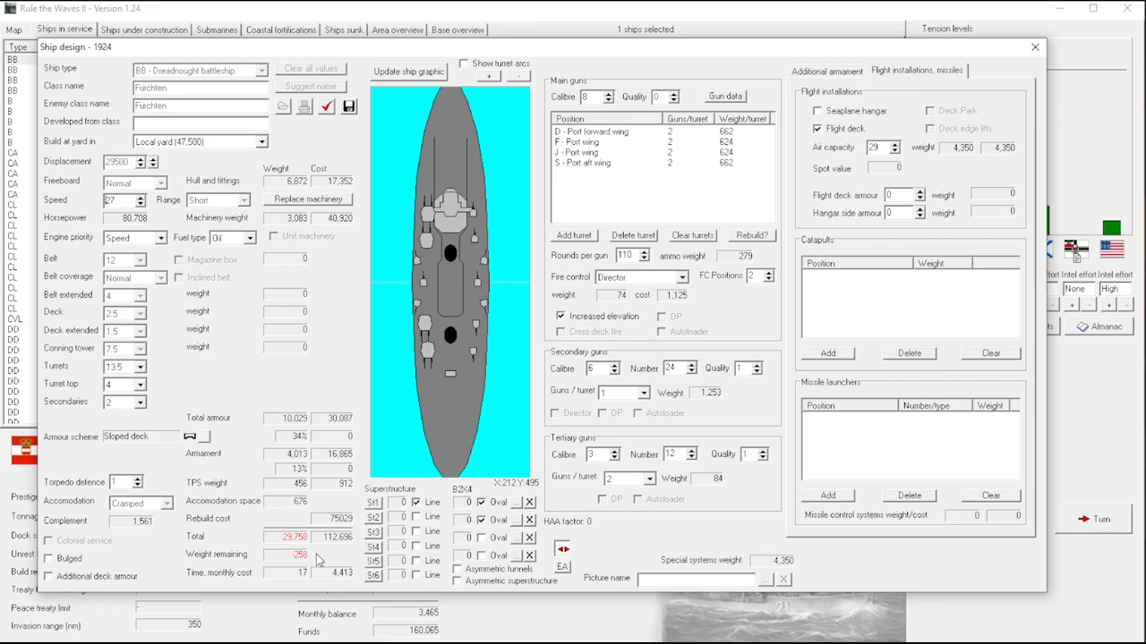
mouse_move(215, 365)
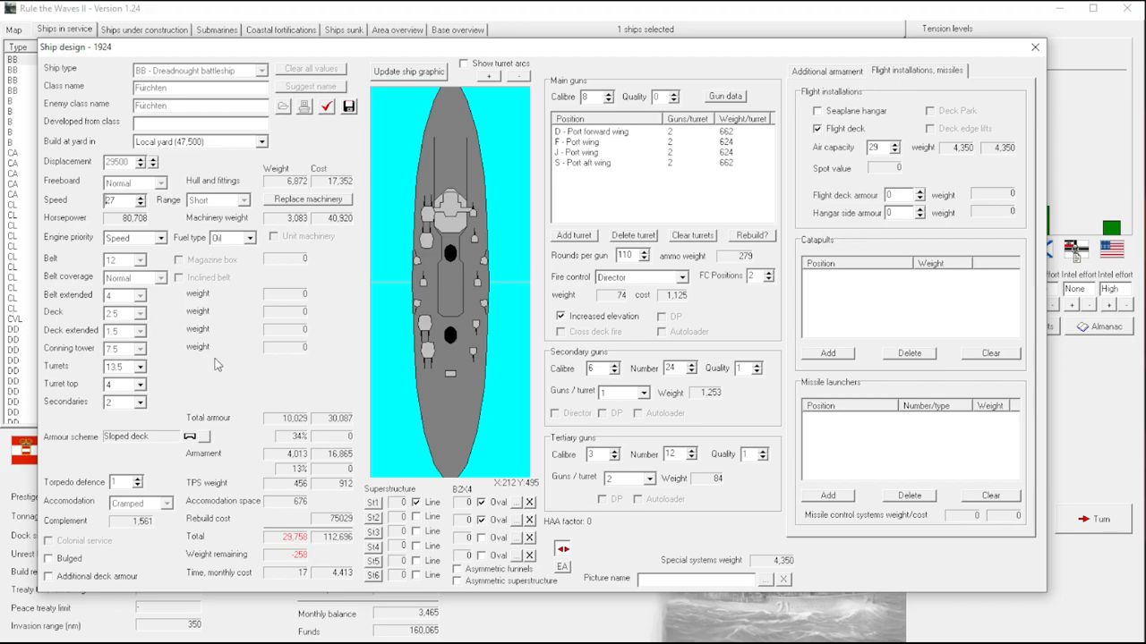
Lower speed to 24 knots and set tertiary guns to single mounts, adjusting their number.
click(118, 201)
text(24)
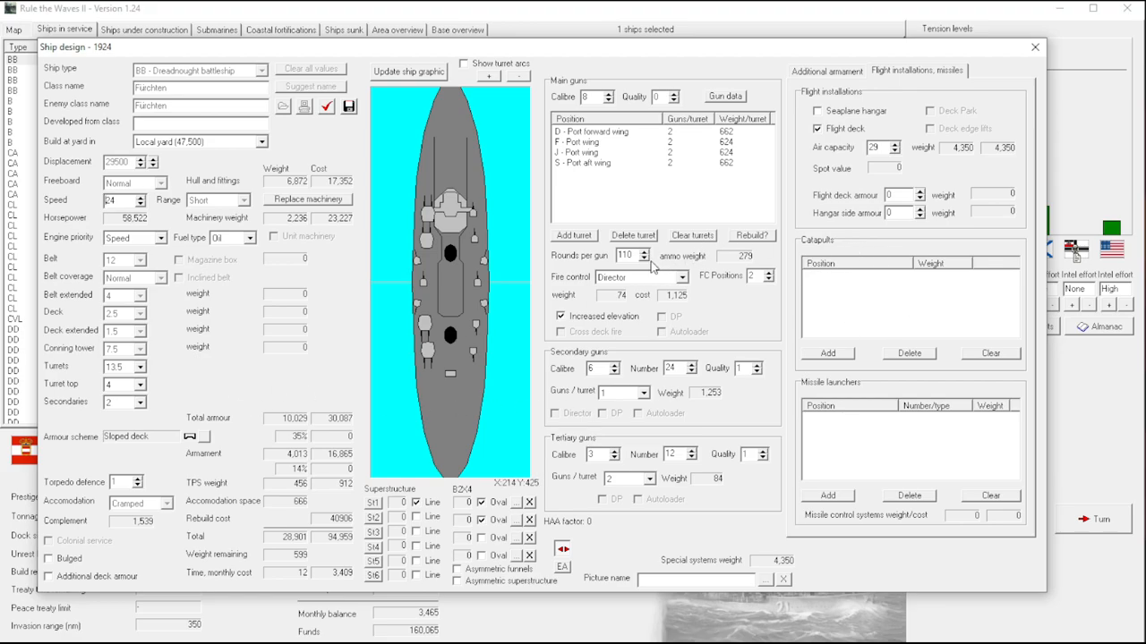
mouse_move(862, 229)
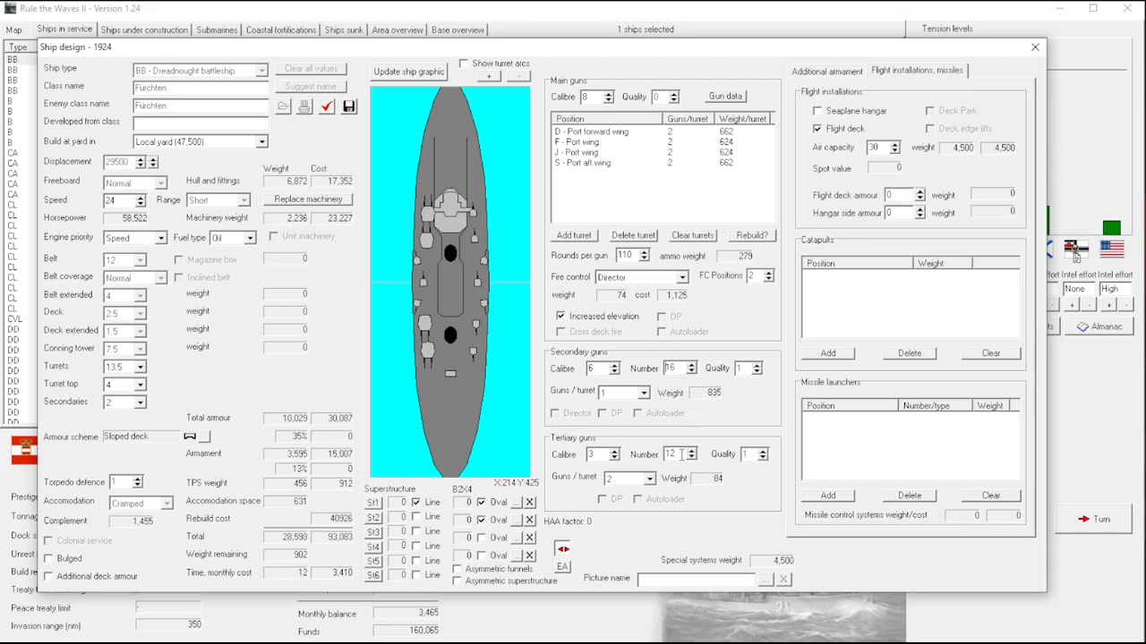
click(652, 478)
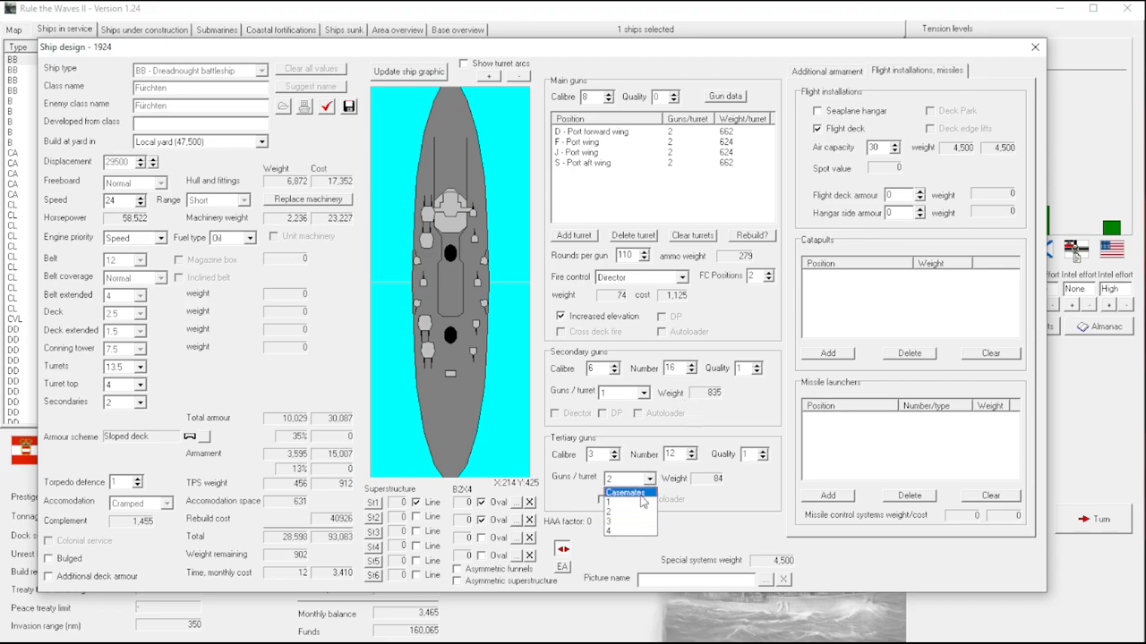
click(613, 501)
text(10)
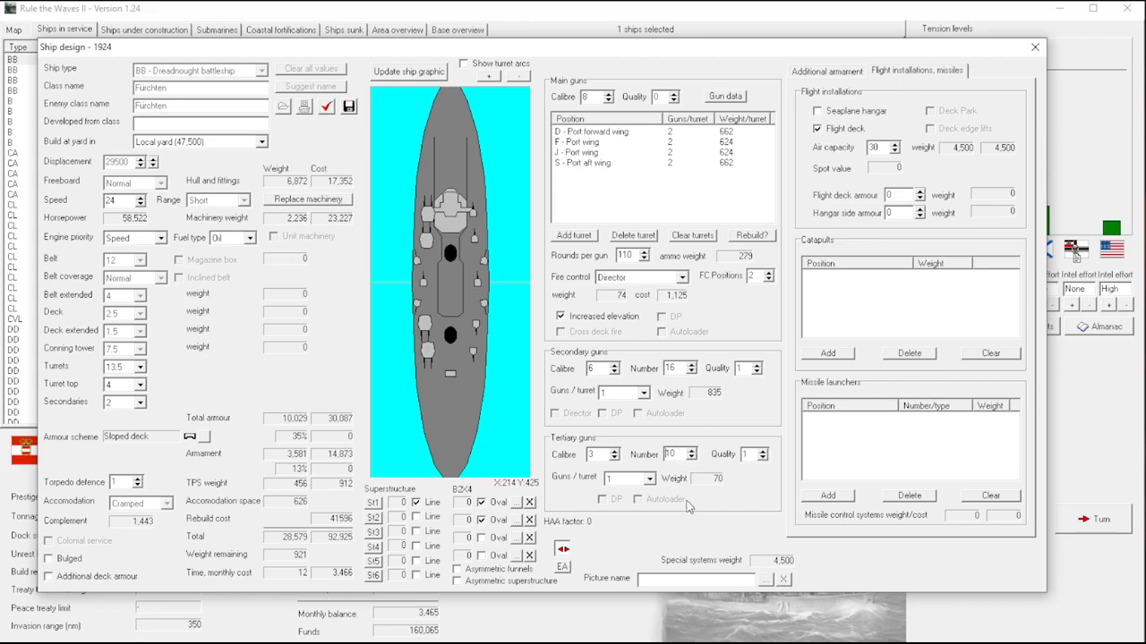
mouse_move(689, 476)
text(8)
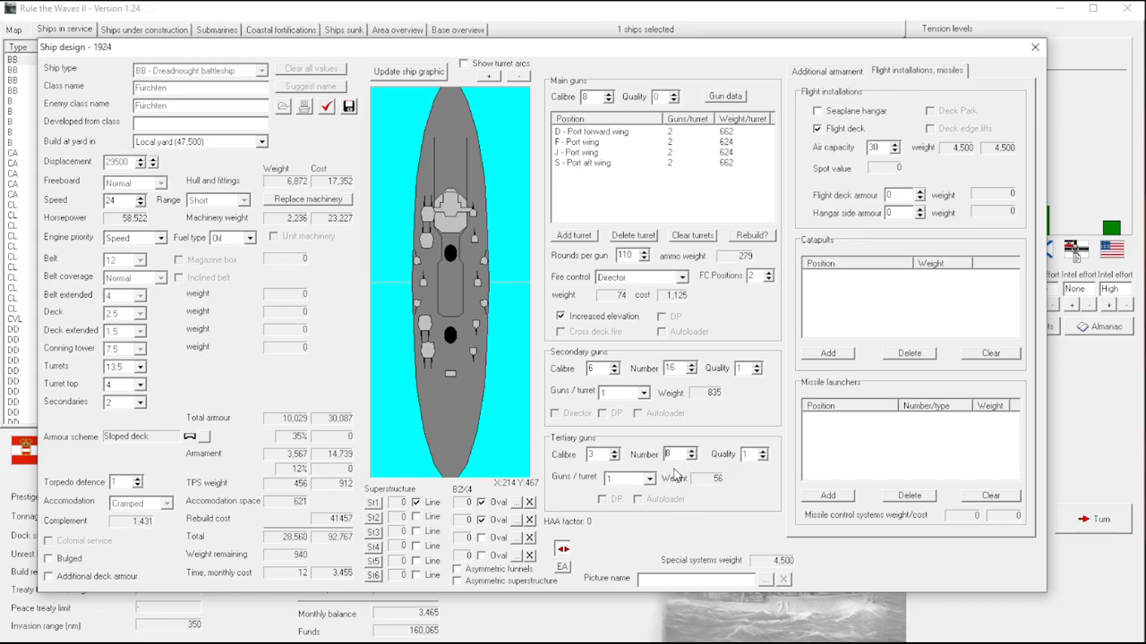
click(619, 451)
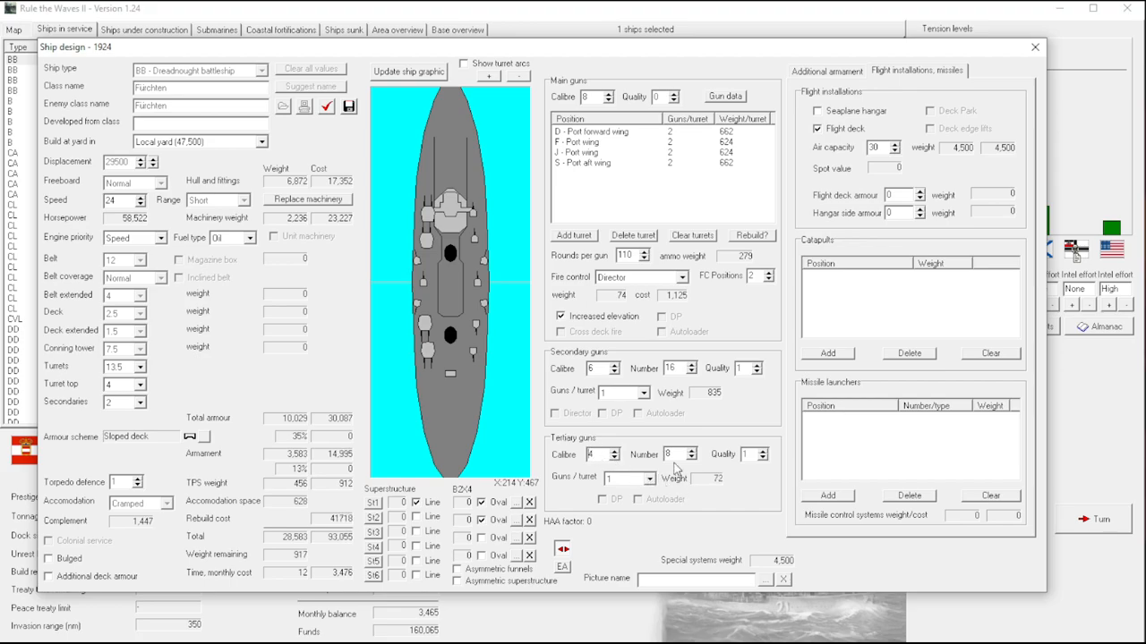
click(696, 449)
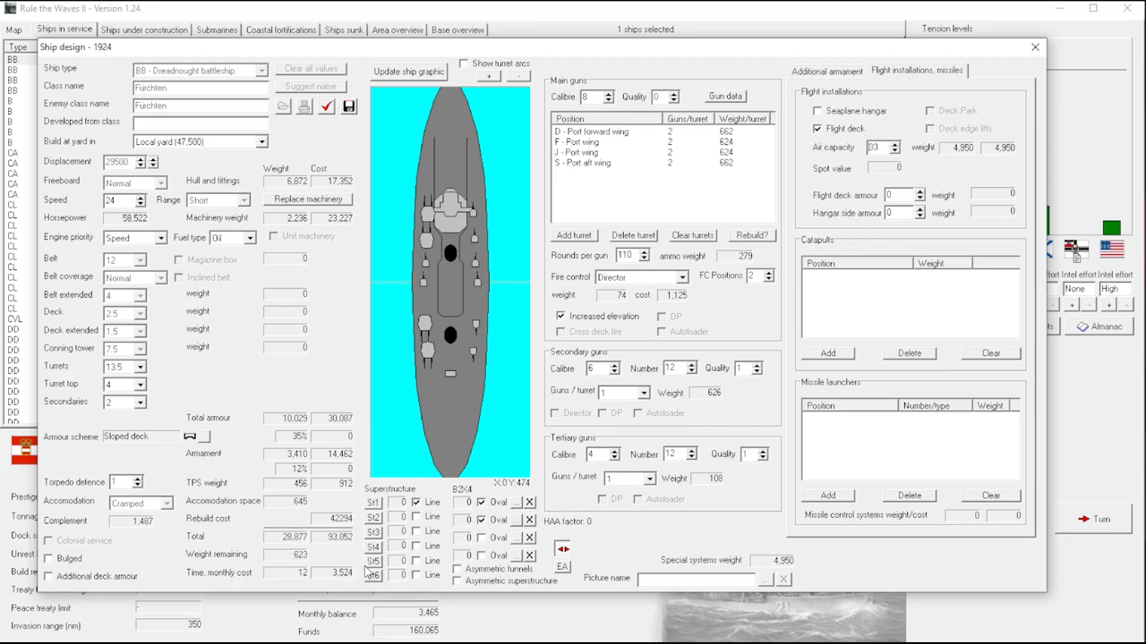
Raise air capacity to 47 and set the turret top armour thickness.
click(900, 143)
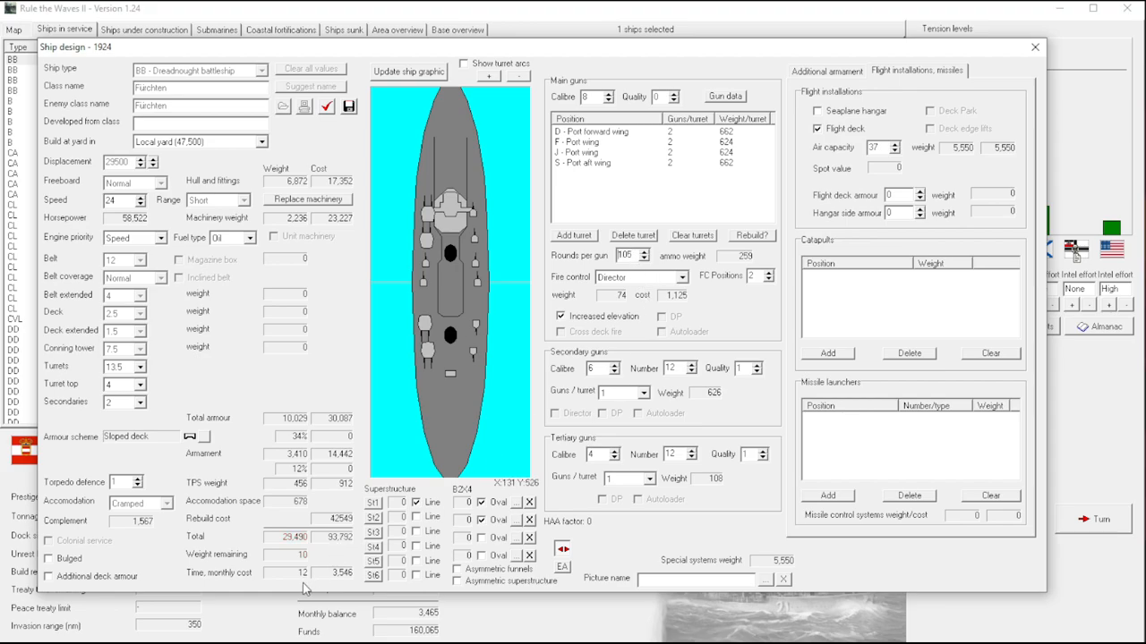
click(651, 251)
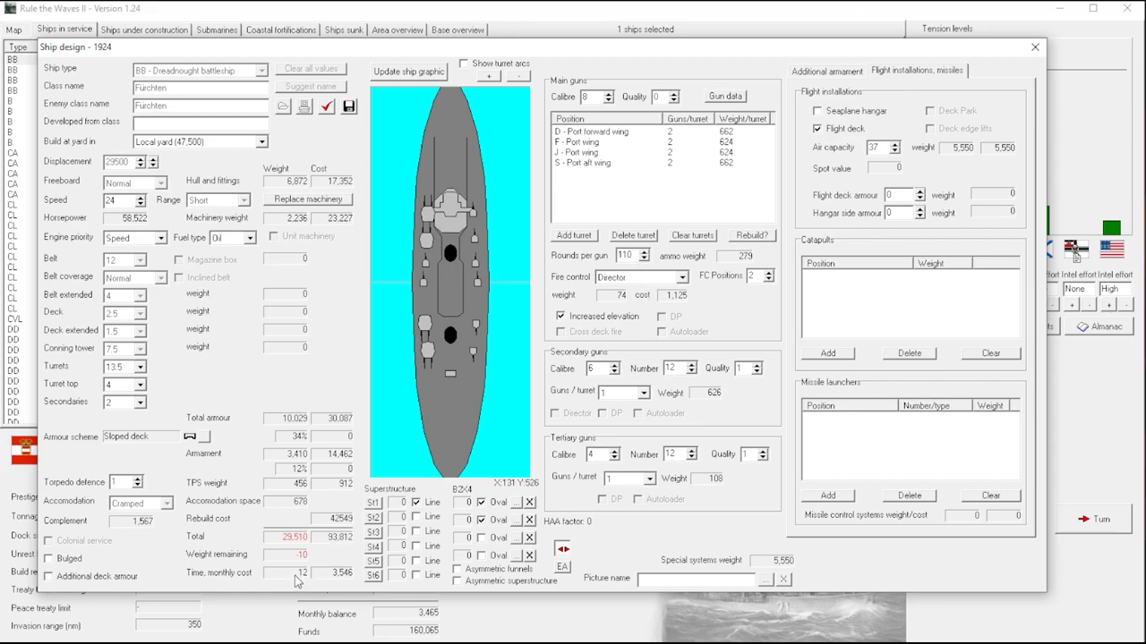
mouse_move(598, 311)
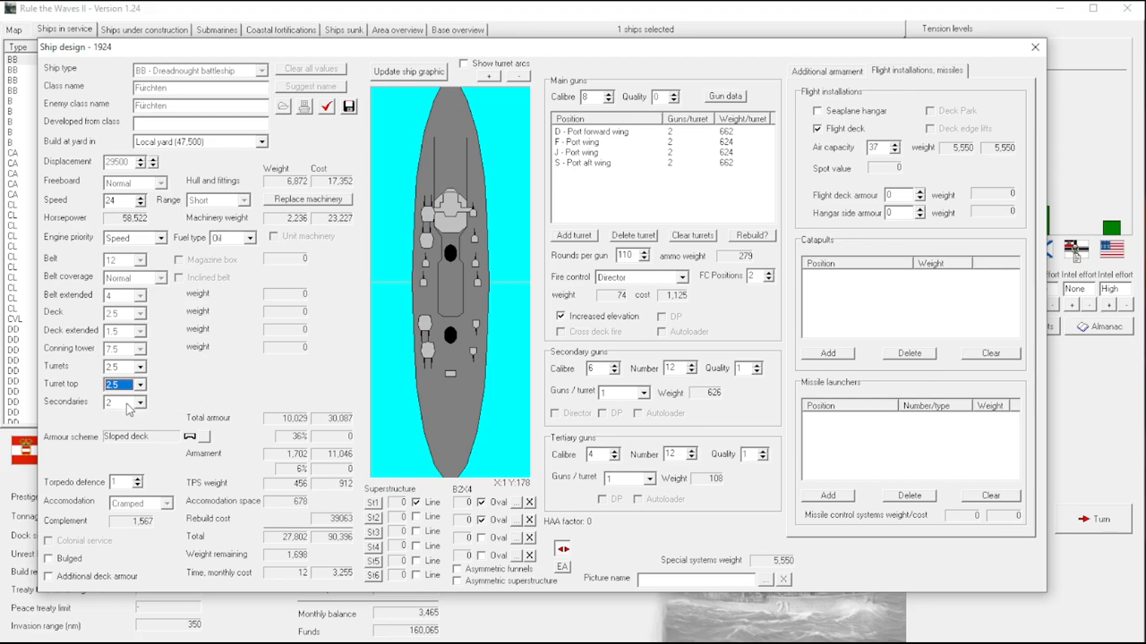
click(140, 385)
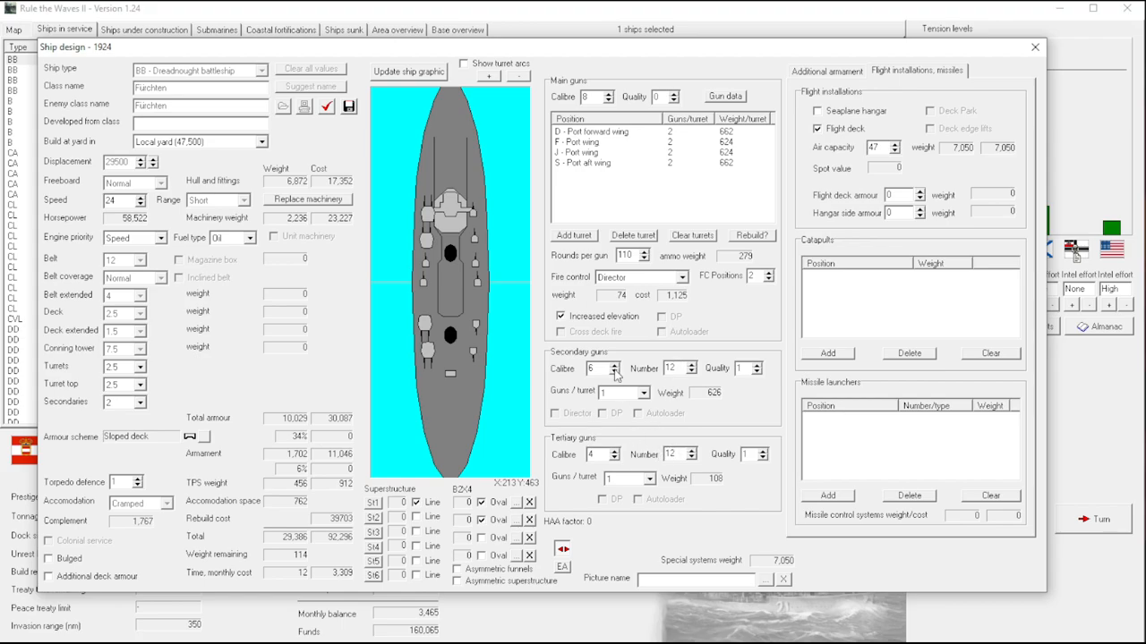
Trim the secondary battery to four guns and keep engine priority on speed.
click(695, 458)
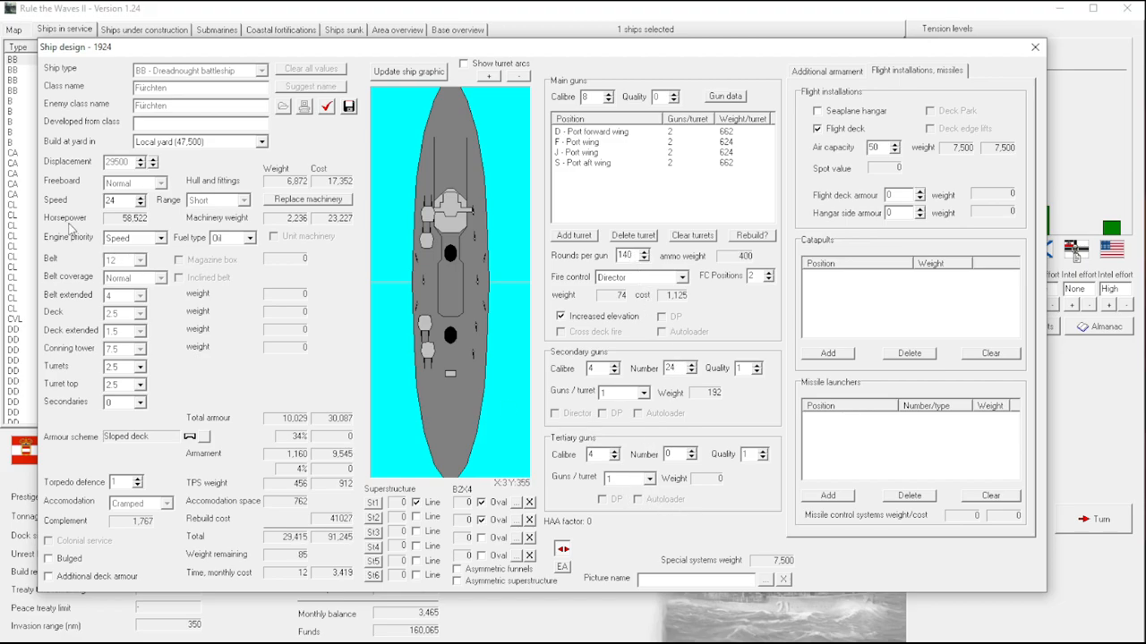
click(165, 237)
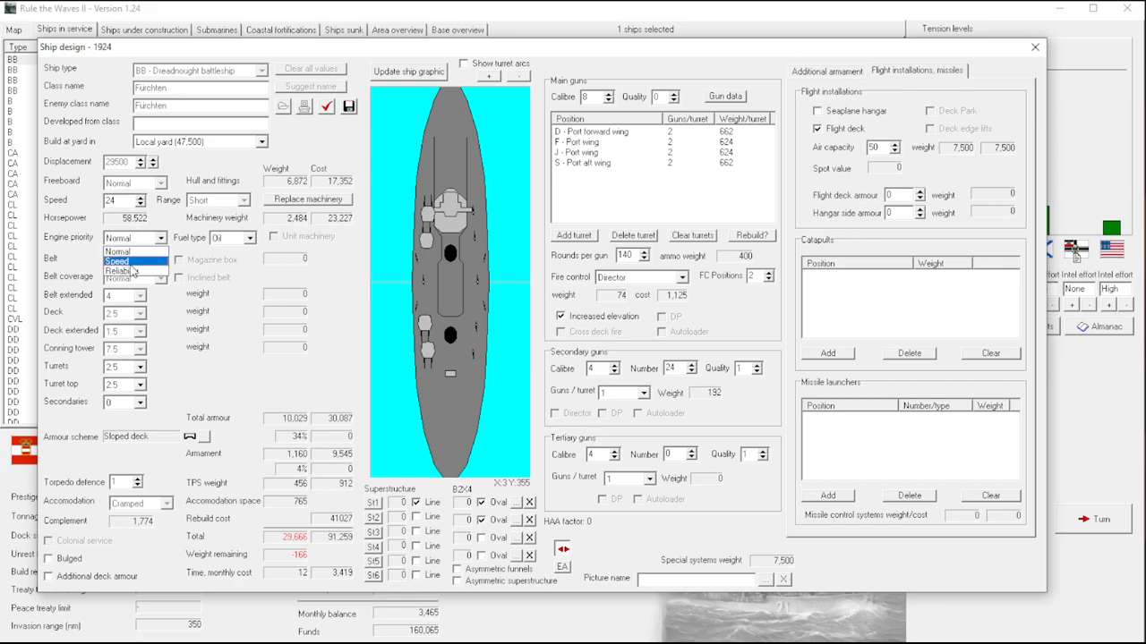
click(134, 261)
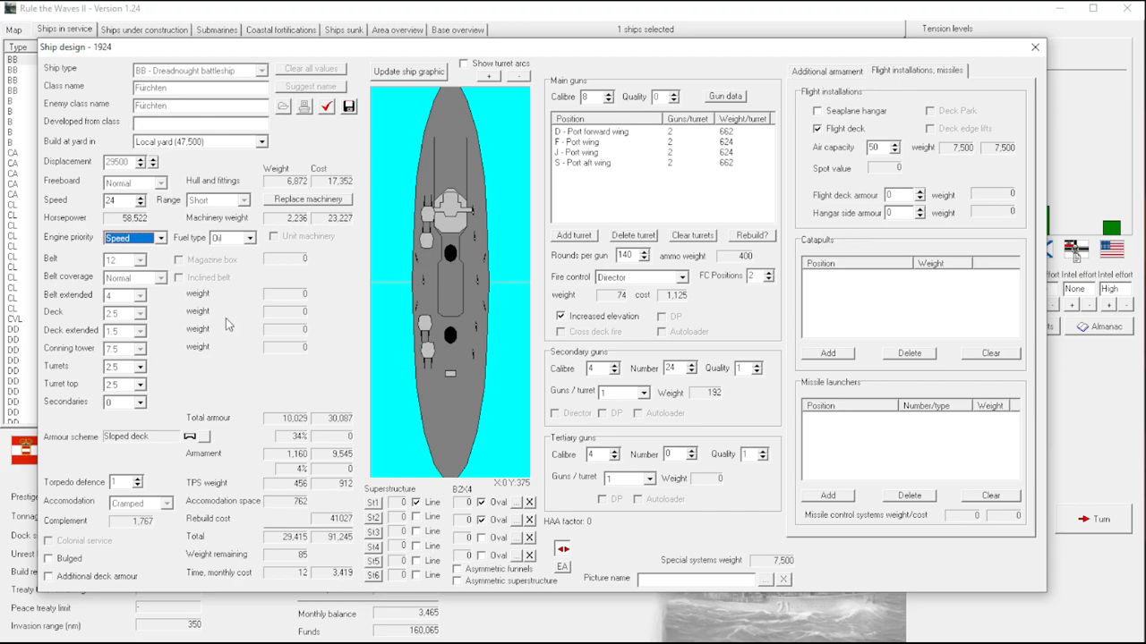
mouse_move(369, 494)
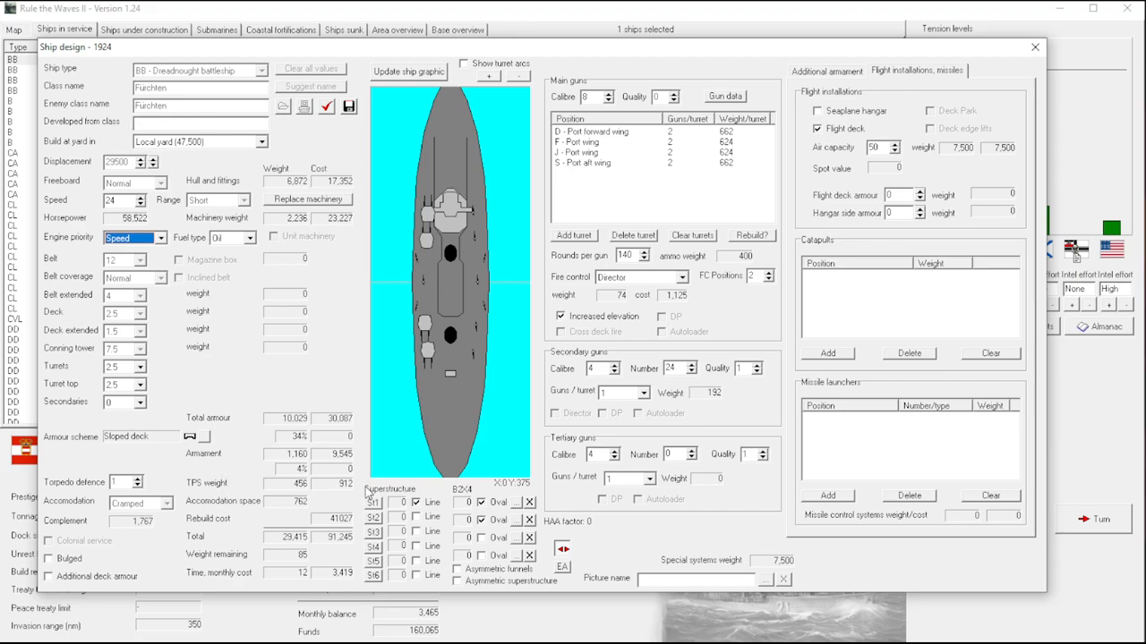
mouse_move(175, 374)
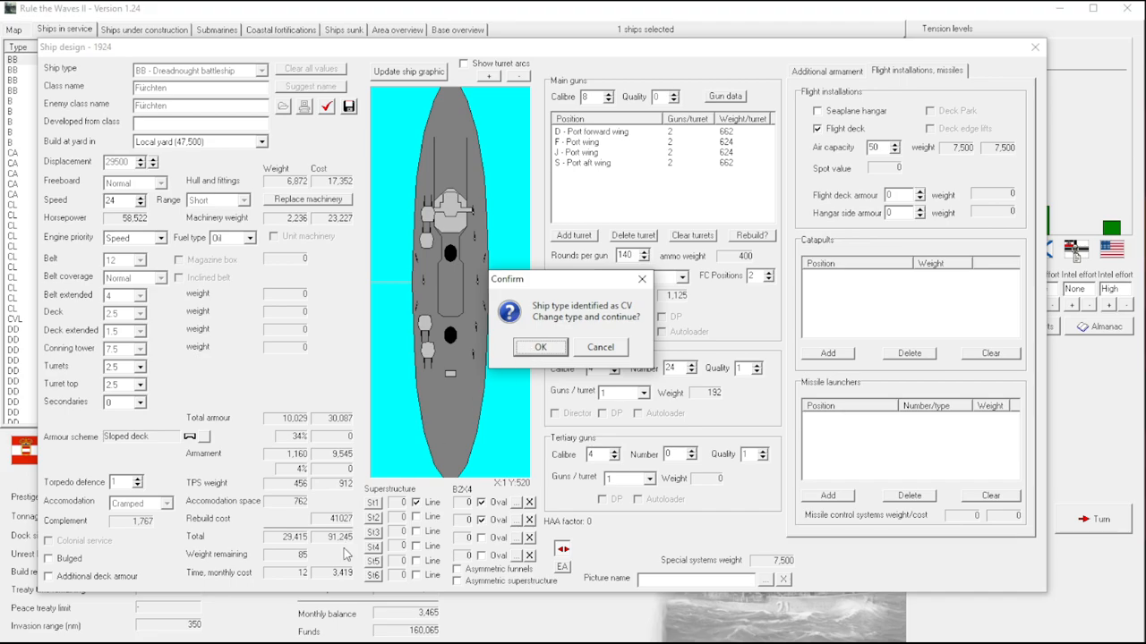
mouse_move(344, 580)
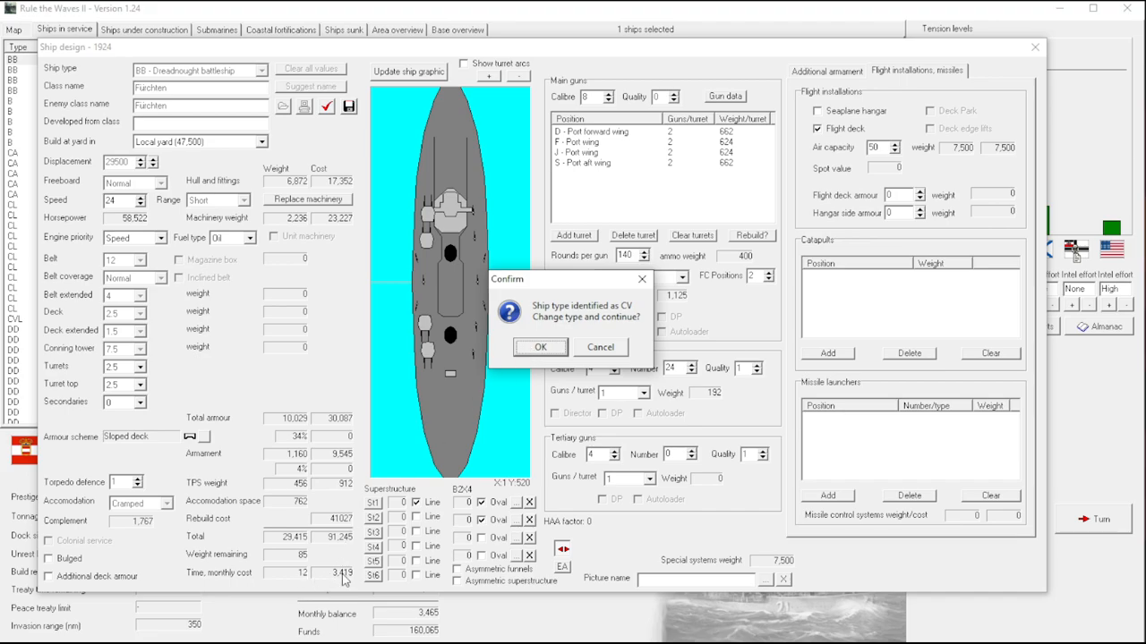
Accept reclassifying Fuchten as a CV carrier and dismiss its cramped-accommodation warning report.
click(541, 347)
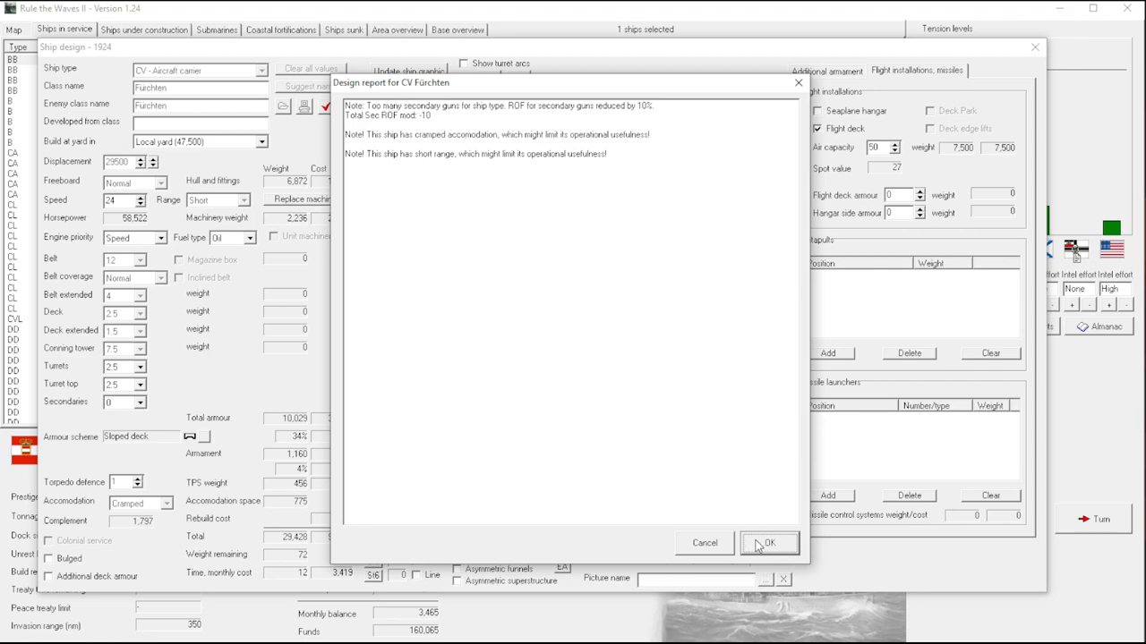
mouse_move(754, 564)
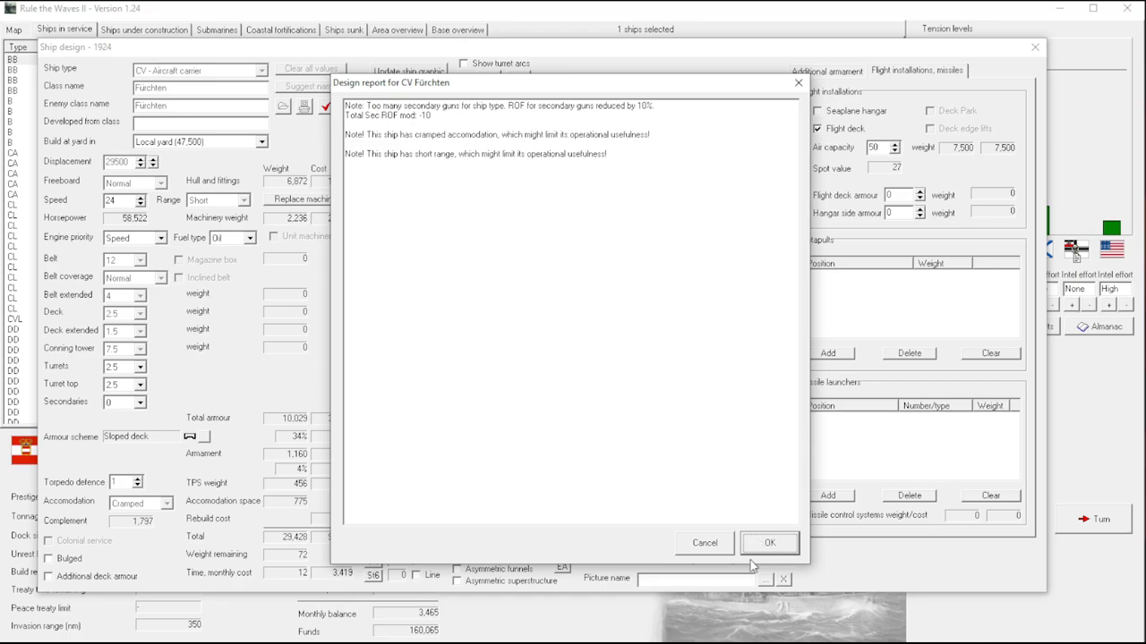
click(768, 543)
text(18)
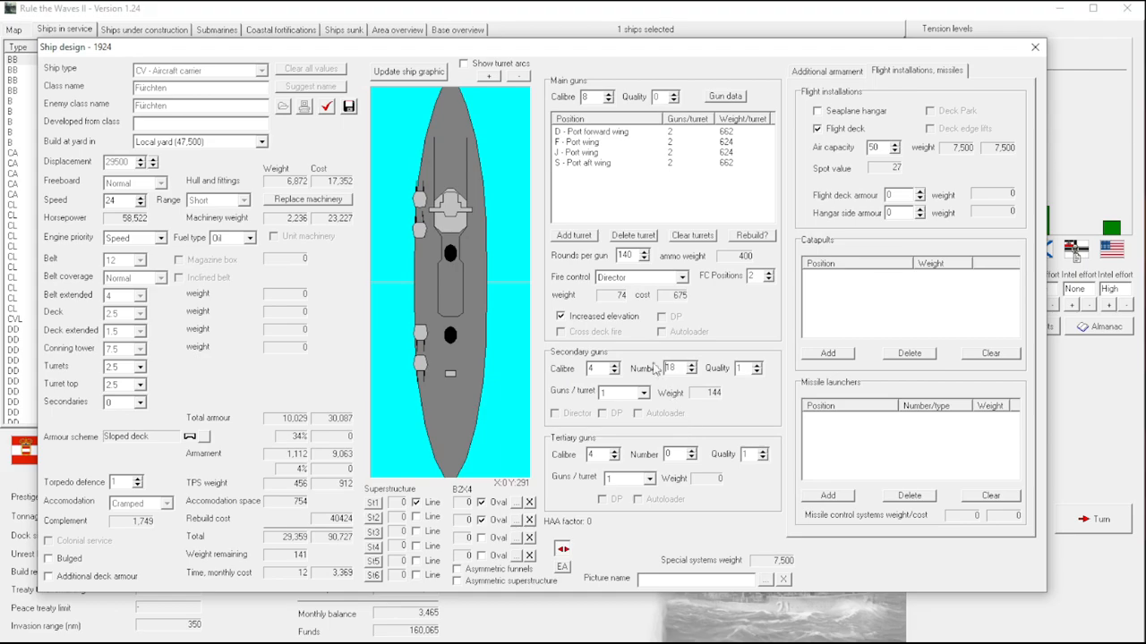
Recheck the design report to confirm the secondary-gun warning is gone, then dismiss it.
click(408, 72)
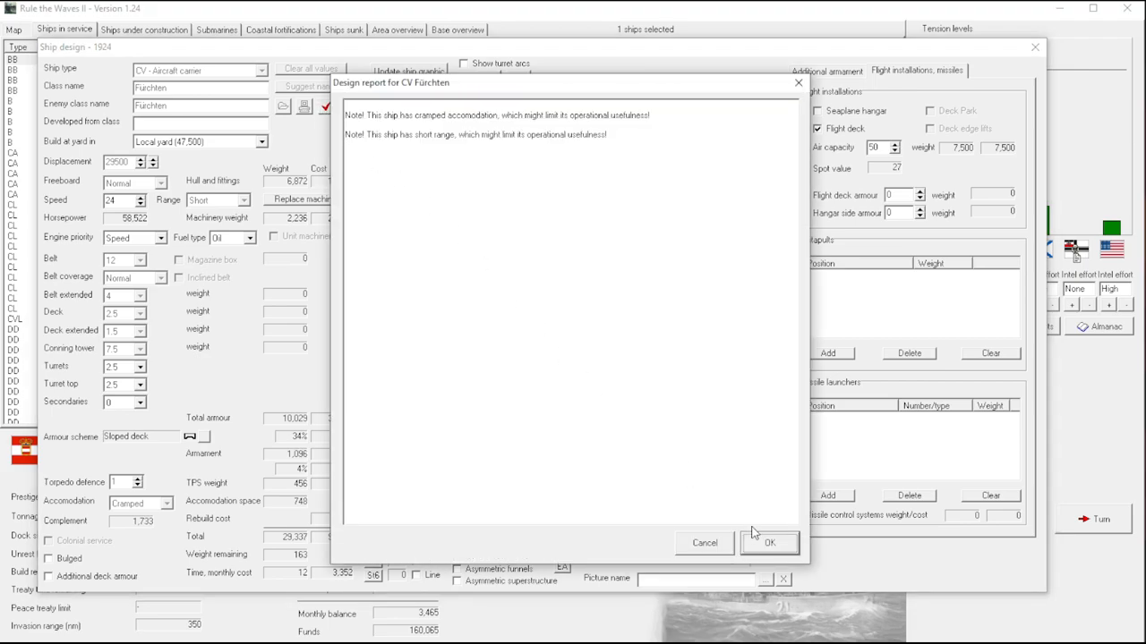
click(768, 544)
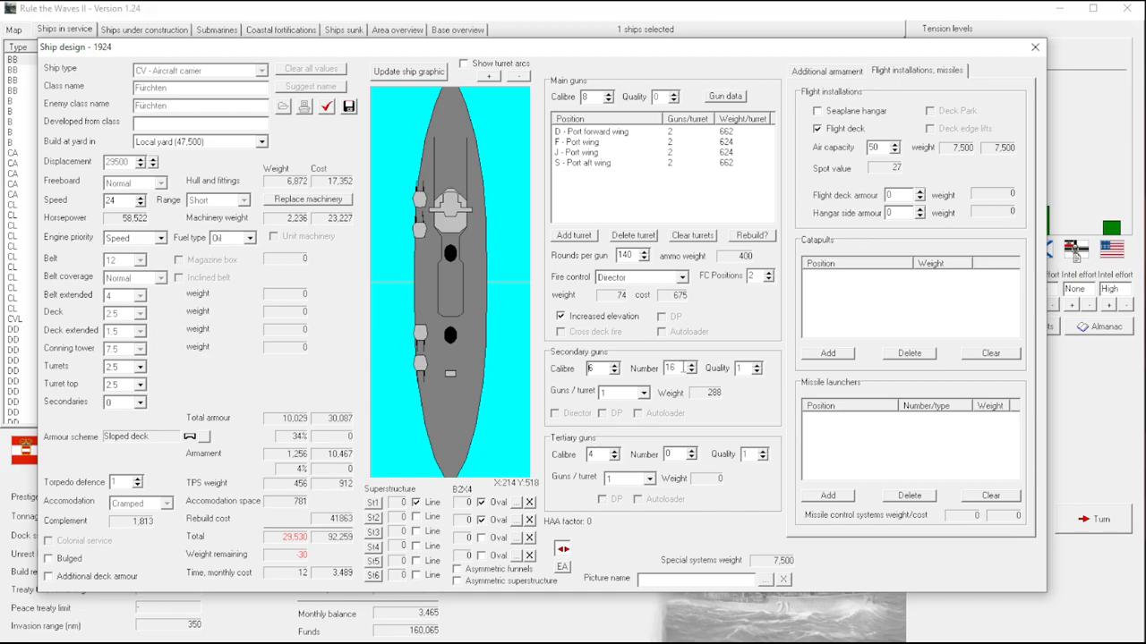
mouse_move(671, 397)
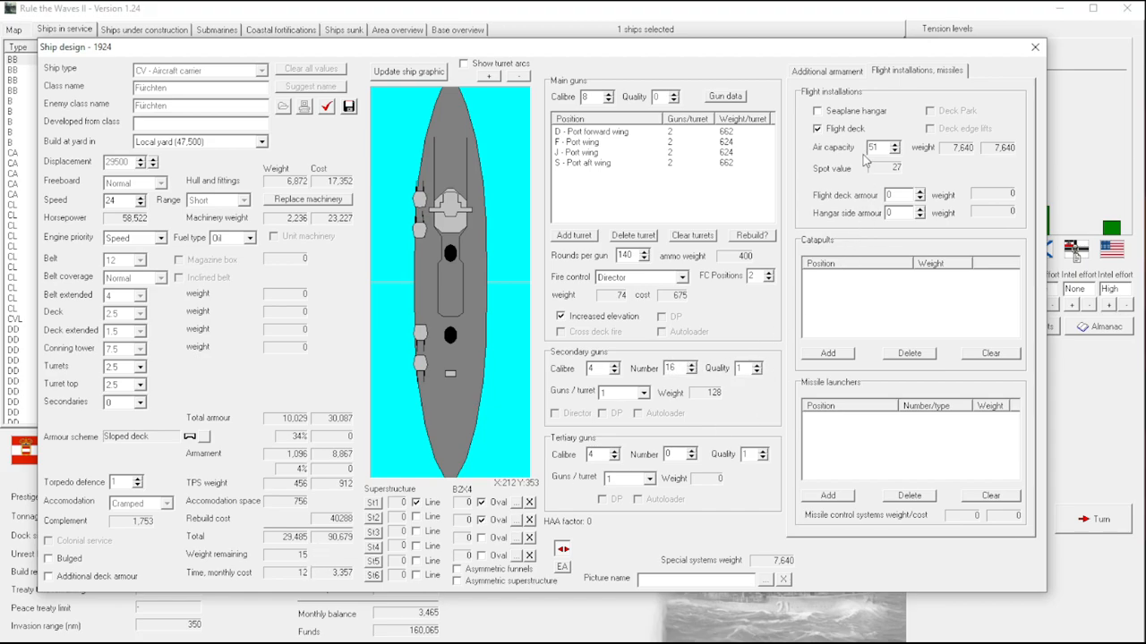
Set Light Anti-Aircraft guns to 41 in Additional armament and dismiss the resulting design report.
click(825, 71)
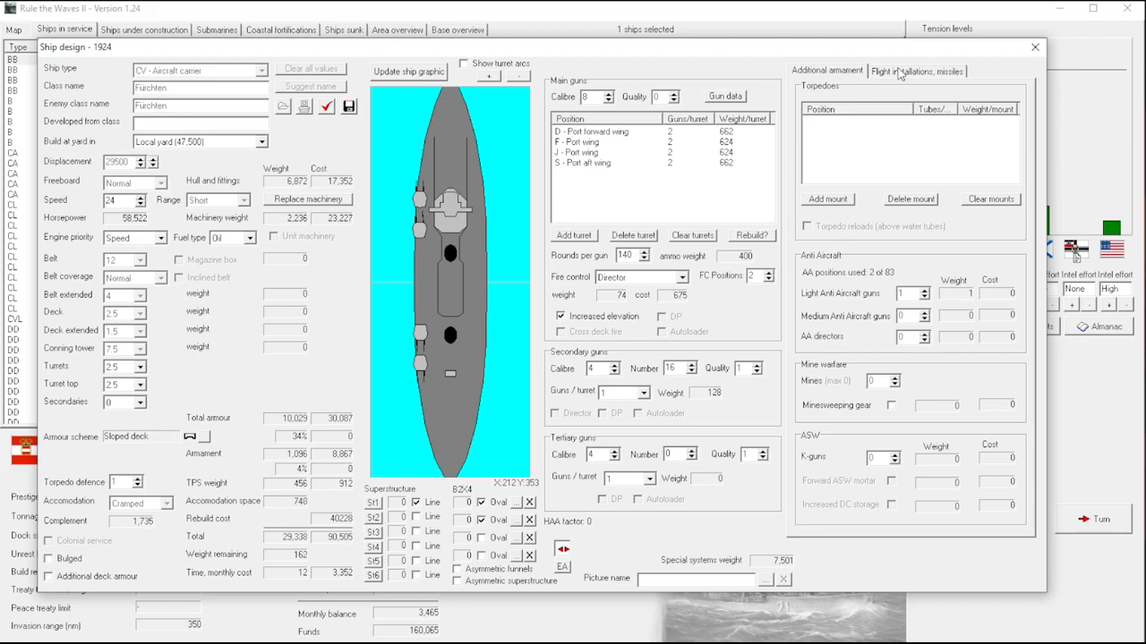
click(917, 72)
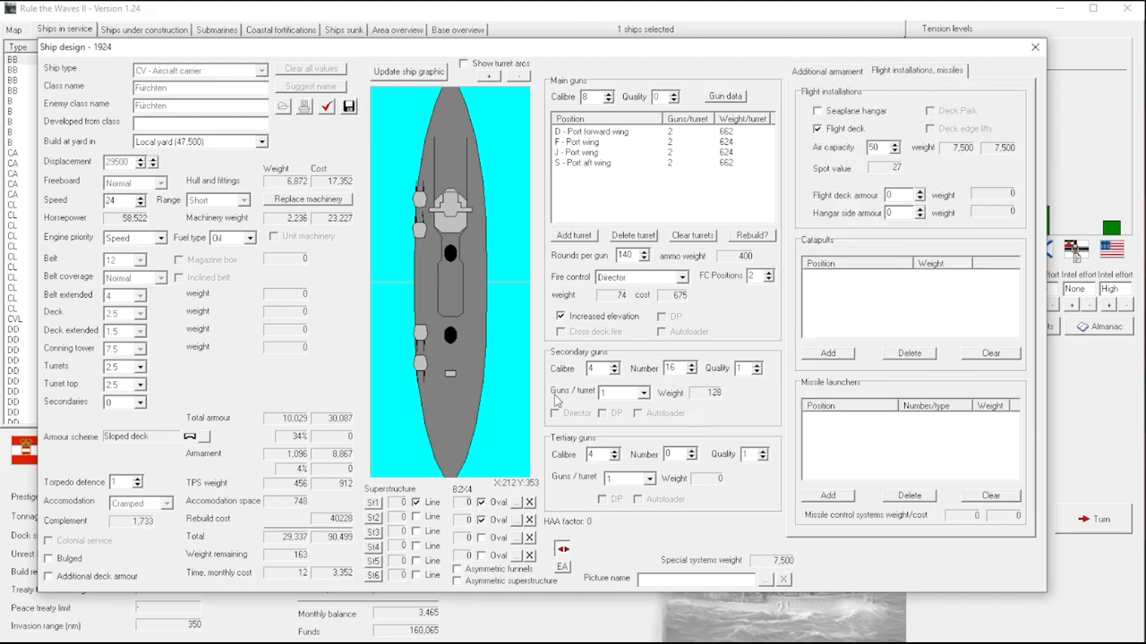
mouse_move(844, 183)
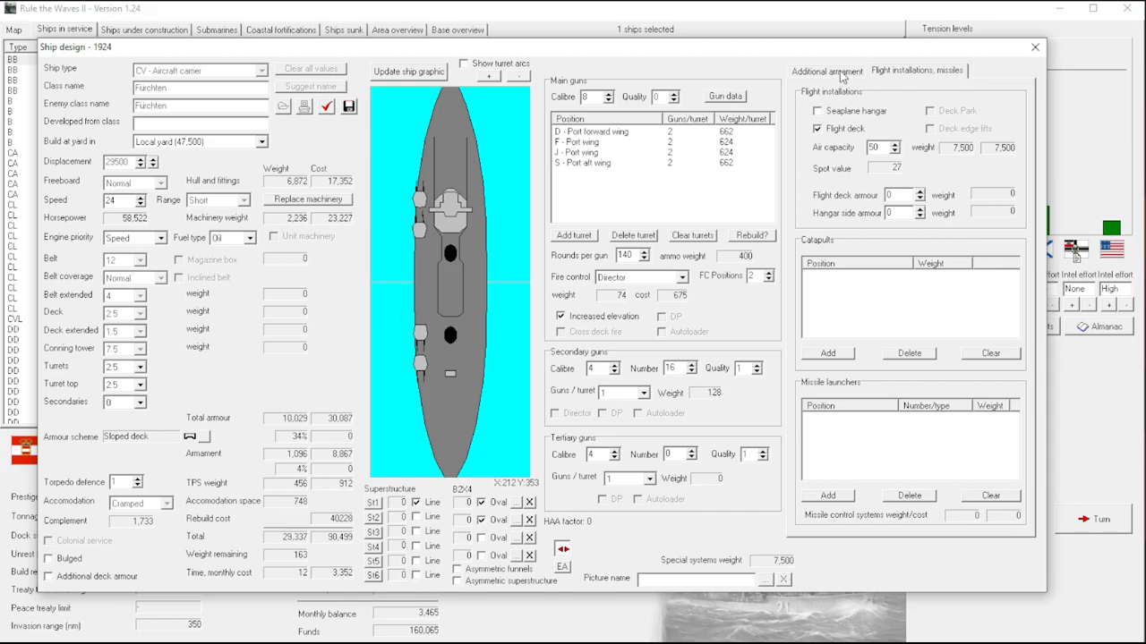
click(827, 70)
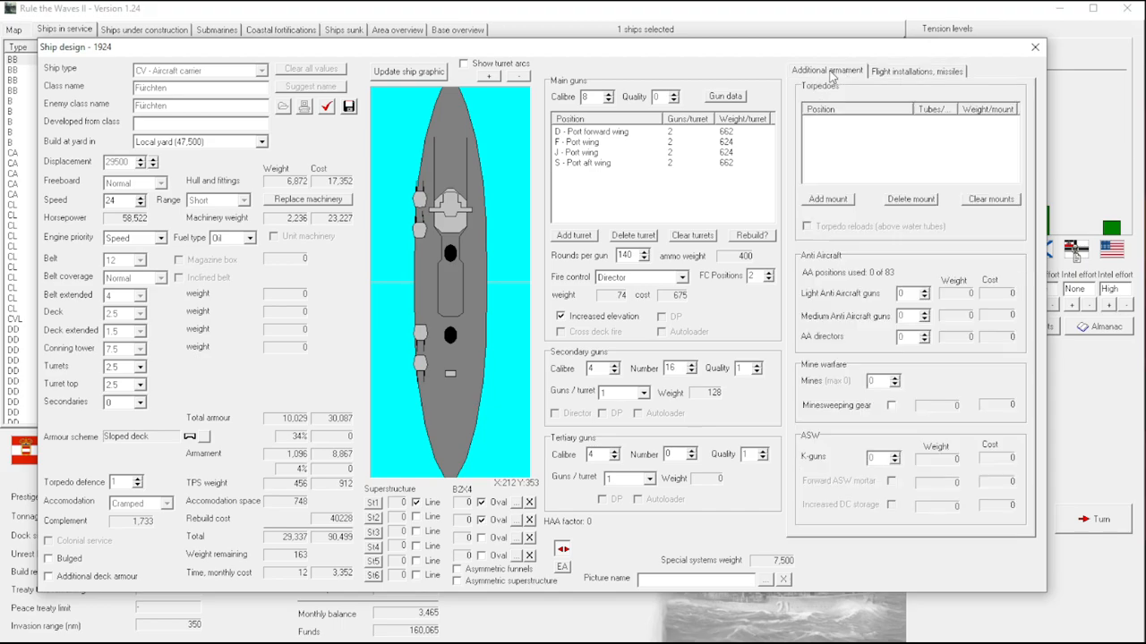
click(916, 71)
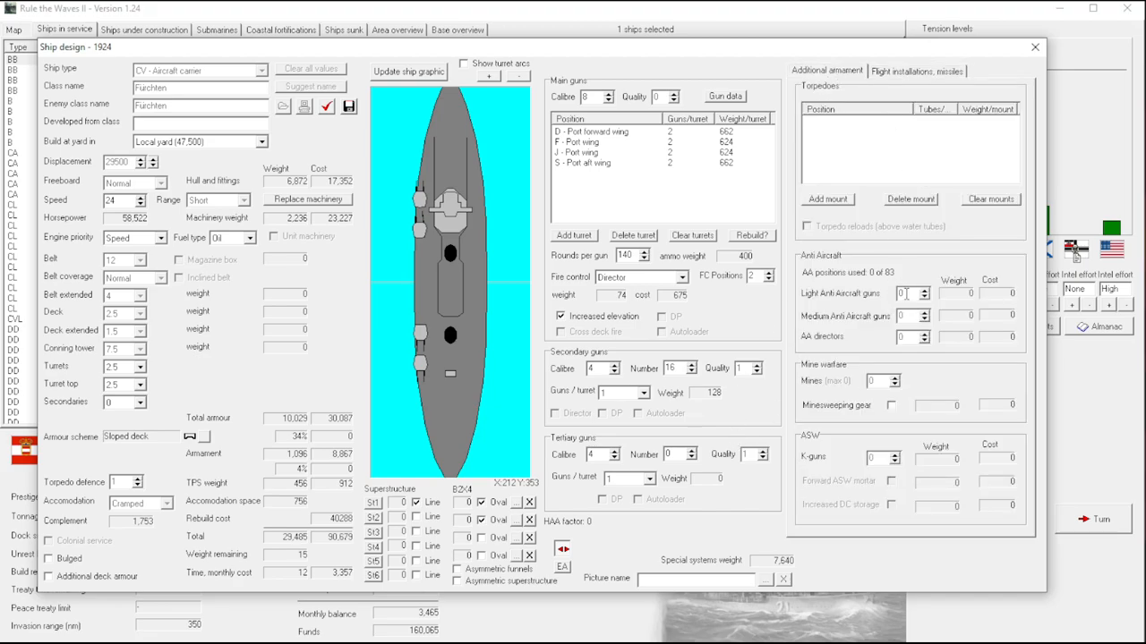
click(924, 290)
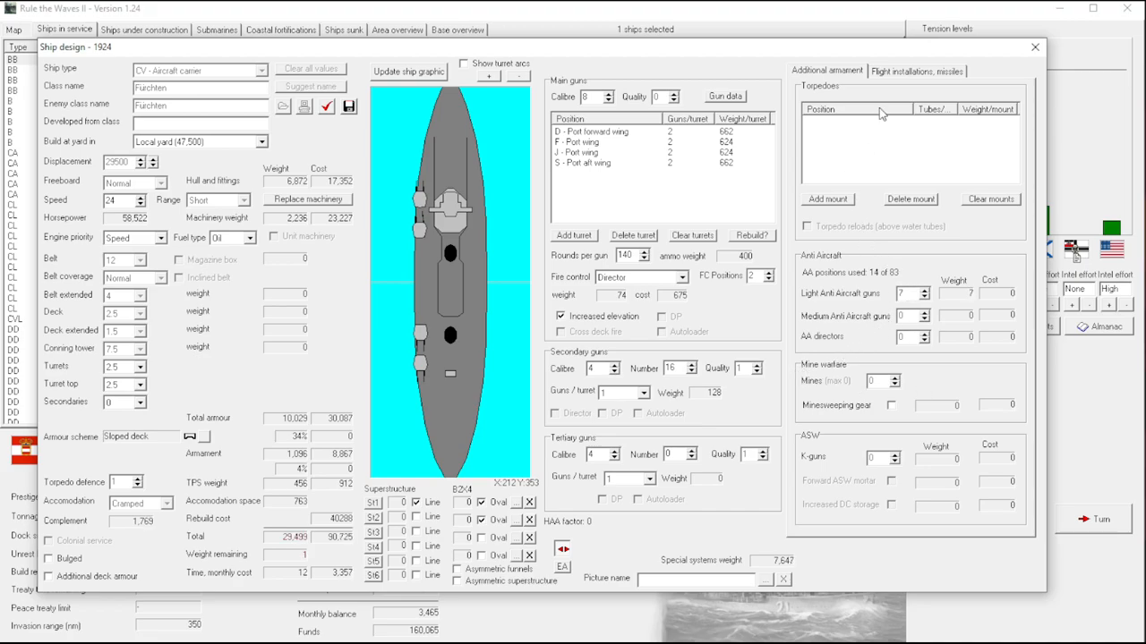
click(917, 71)
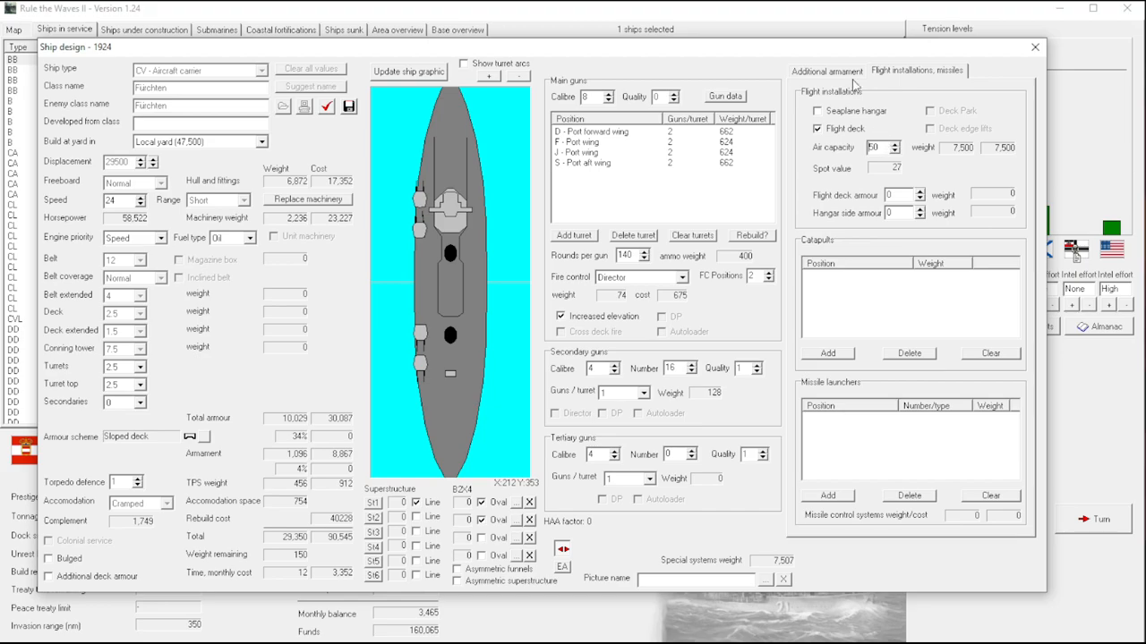
click(827, 72)
text(41)
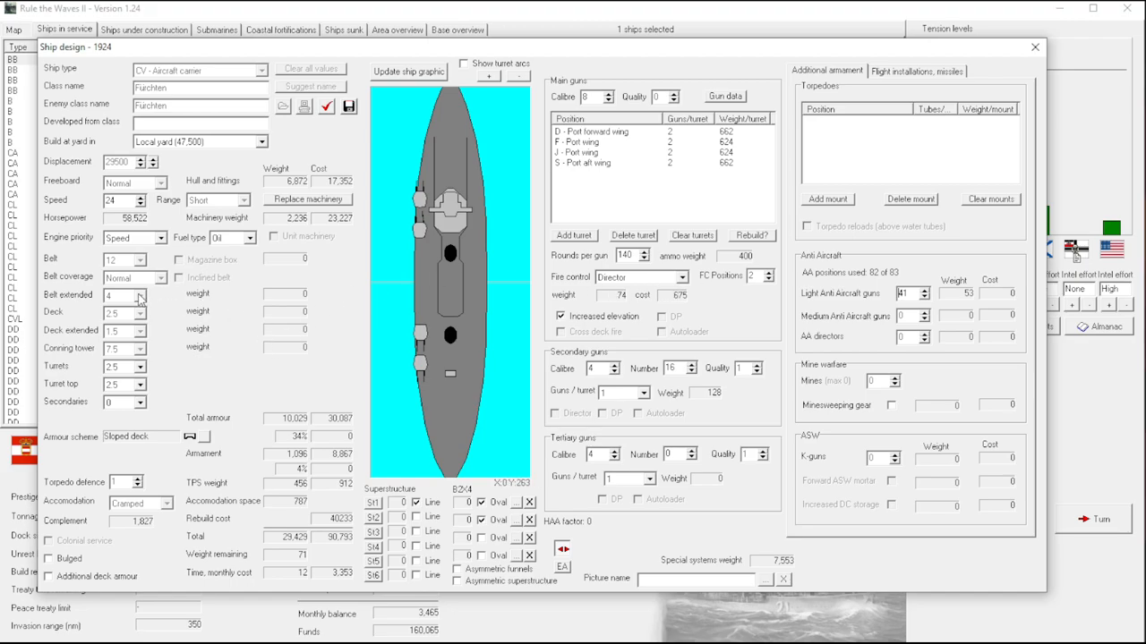
mouse_move(741, 448)
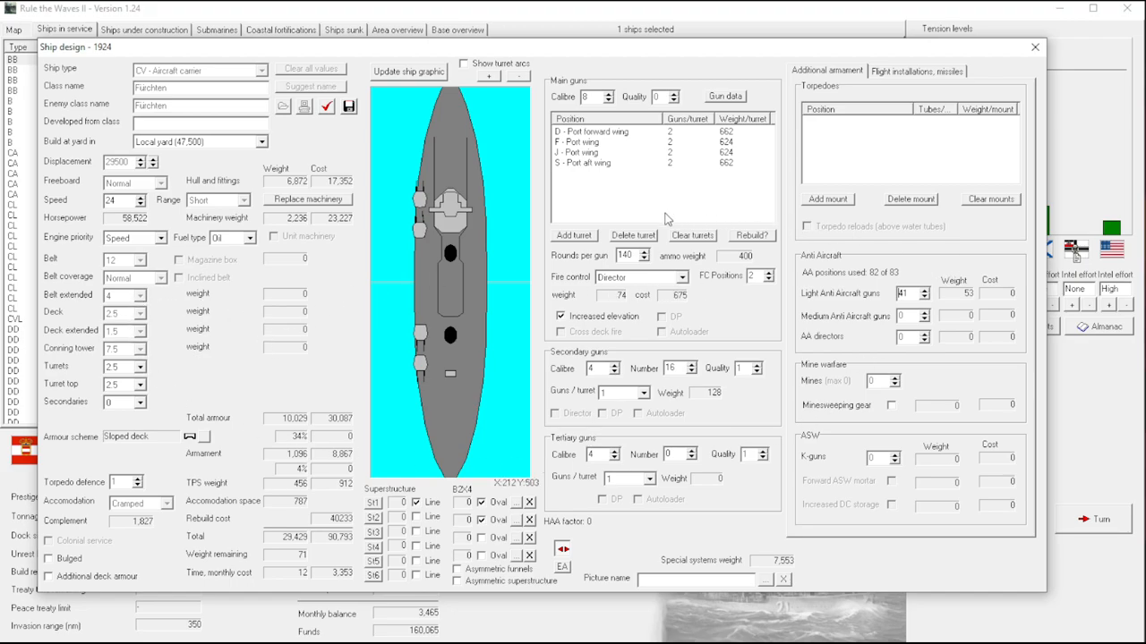
mouse_move(879, 194)
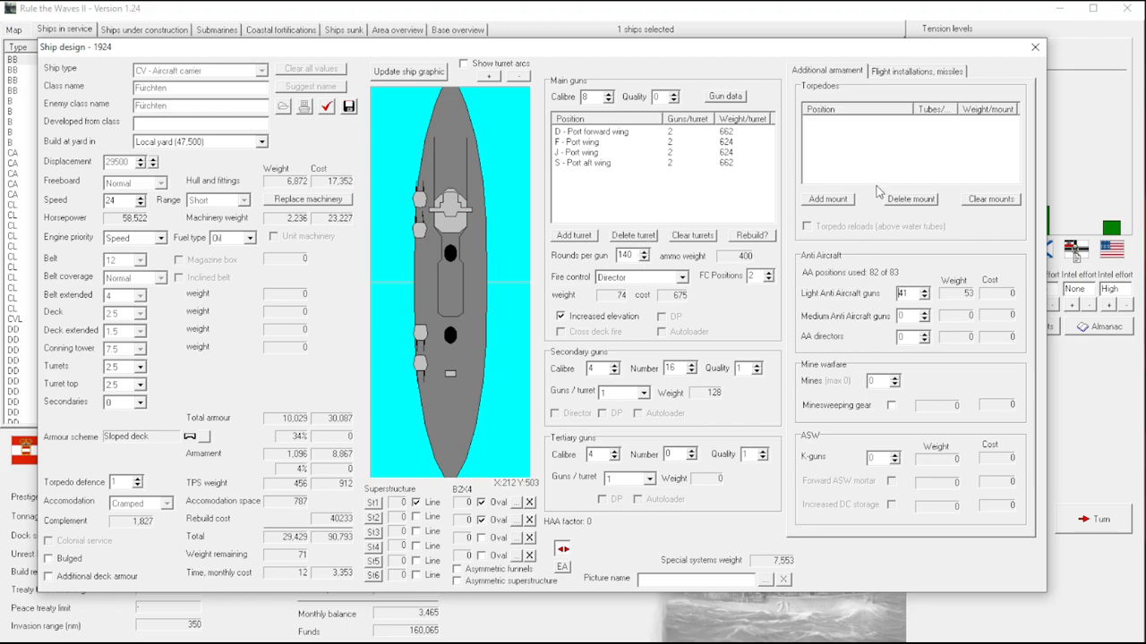
mouse_move(637, 240)
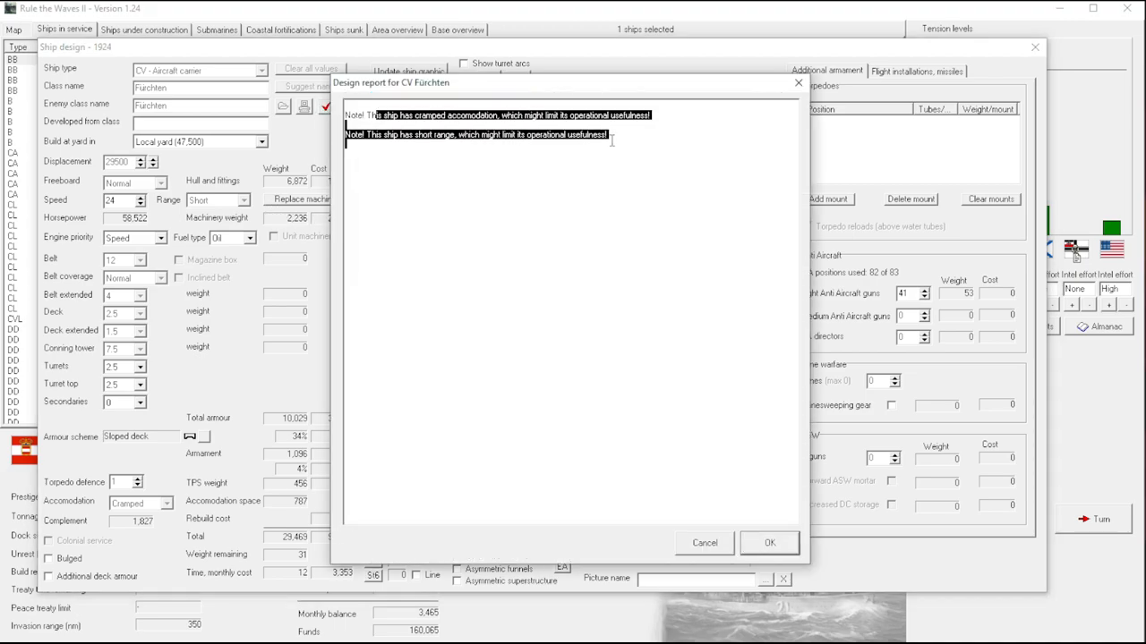
click(768, 542)
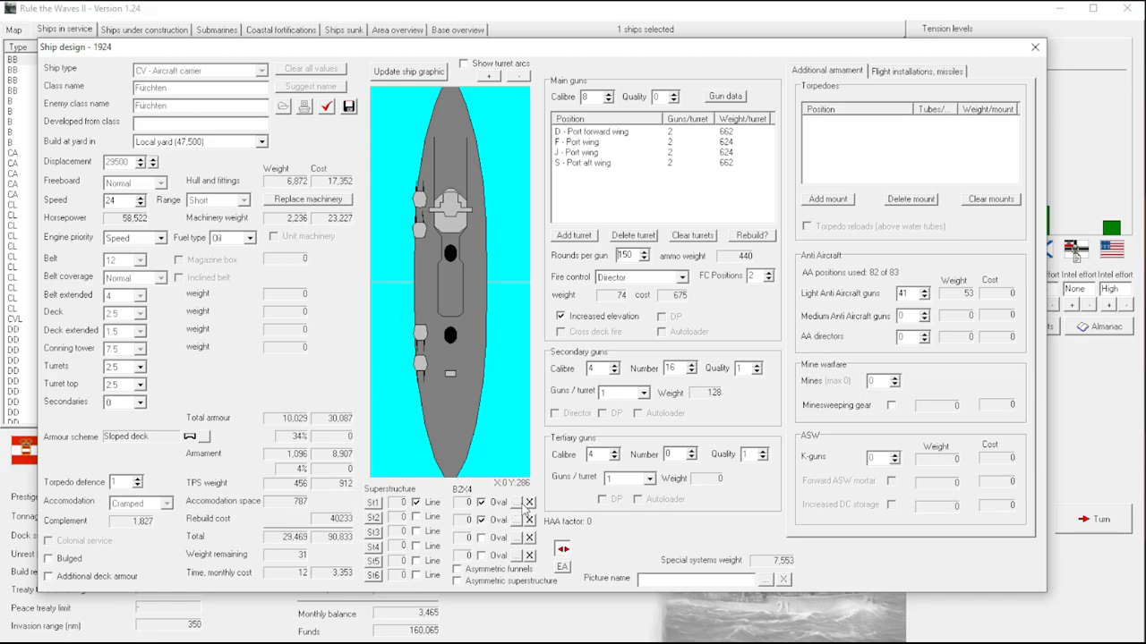
Tick Asymmetric superstructure and move the superstructure blocks toward one side of the hull.
click(458, 569)
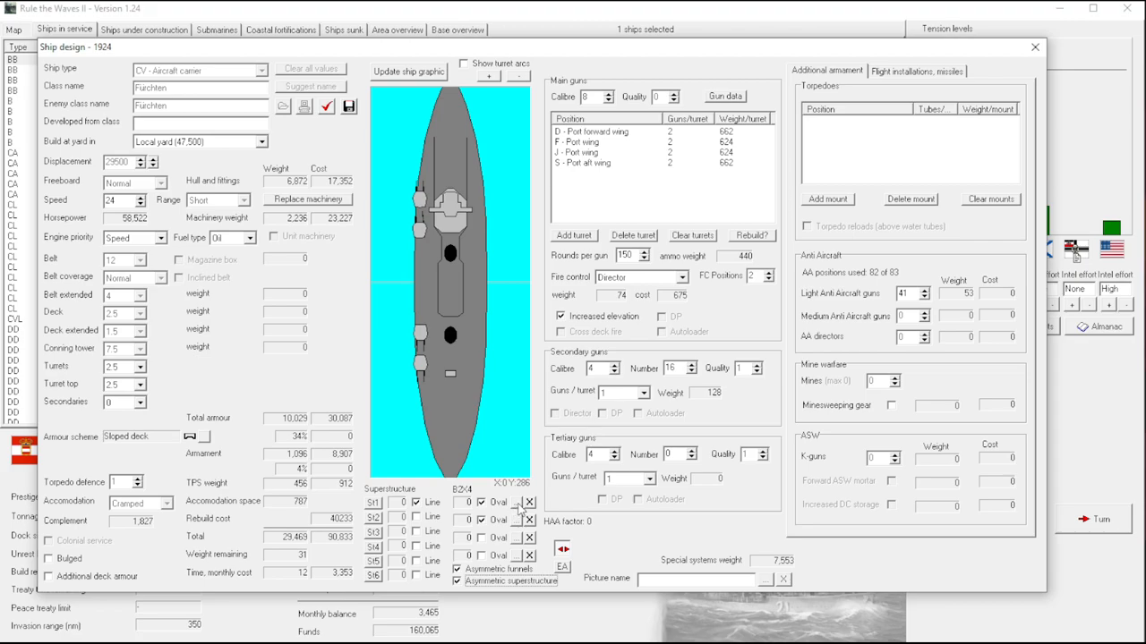
mouse_move(444, 405)
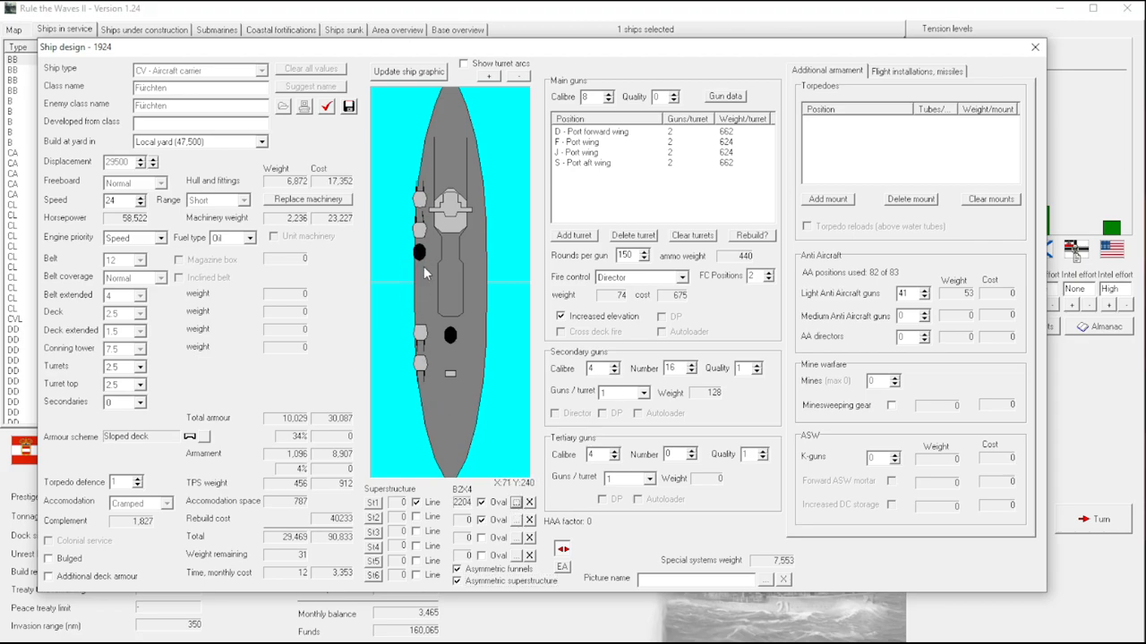
mouse_move(415, 323)
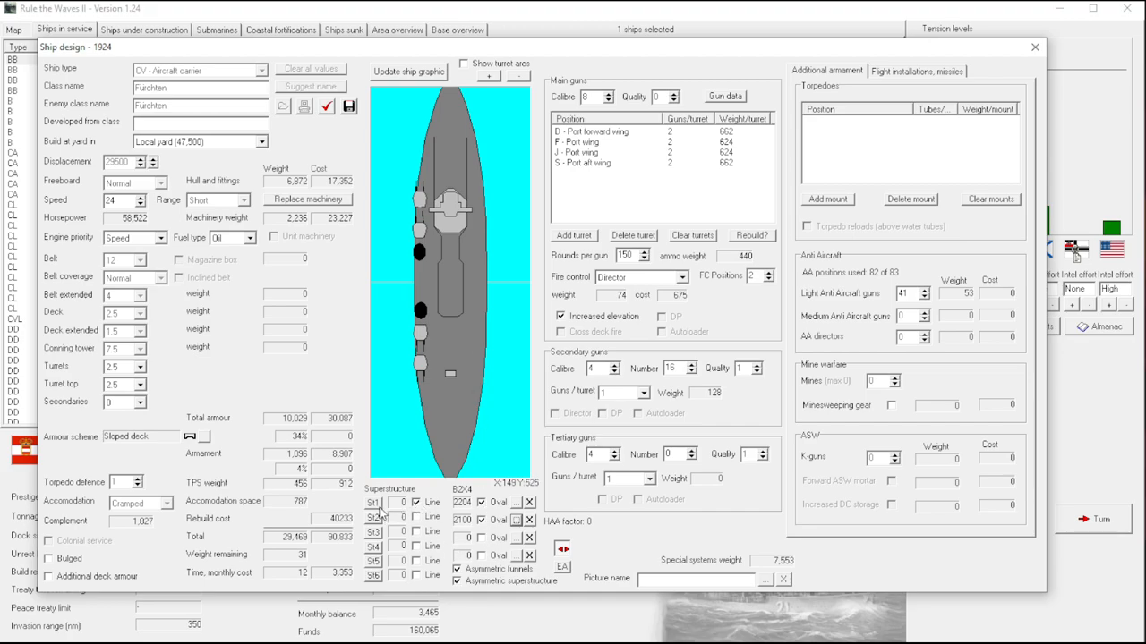
click(372, 520)
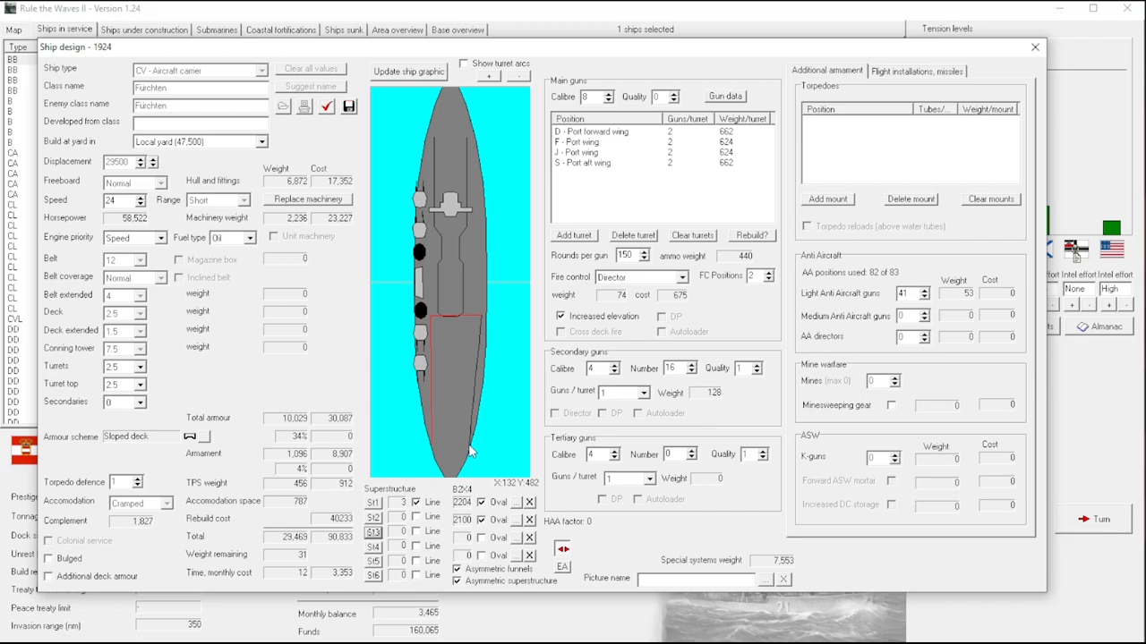
mouse_move(473, 452)
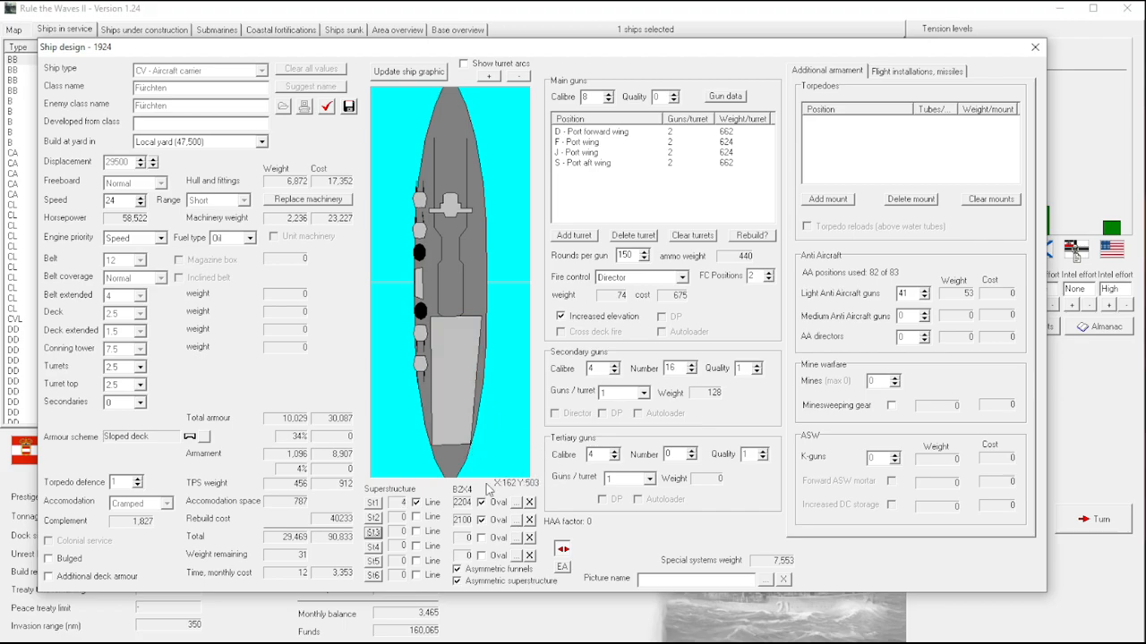
mouse_move(463, 179)
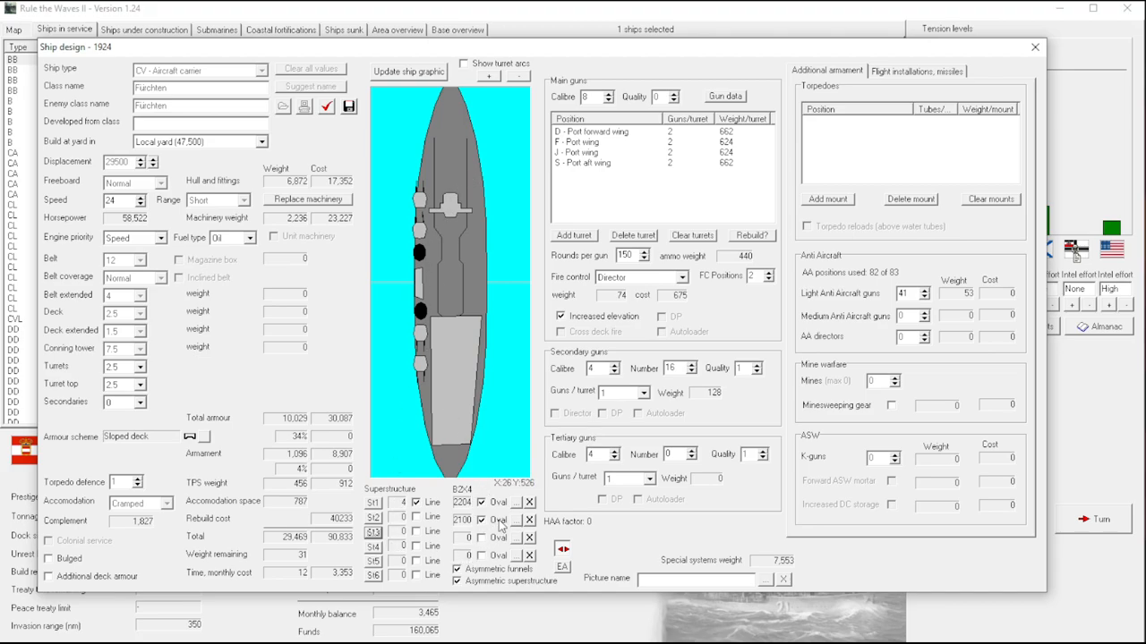
mouse_move(519, 544)
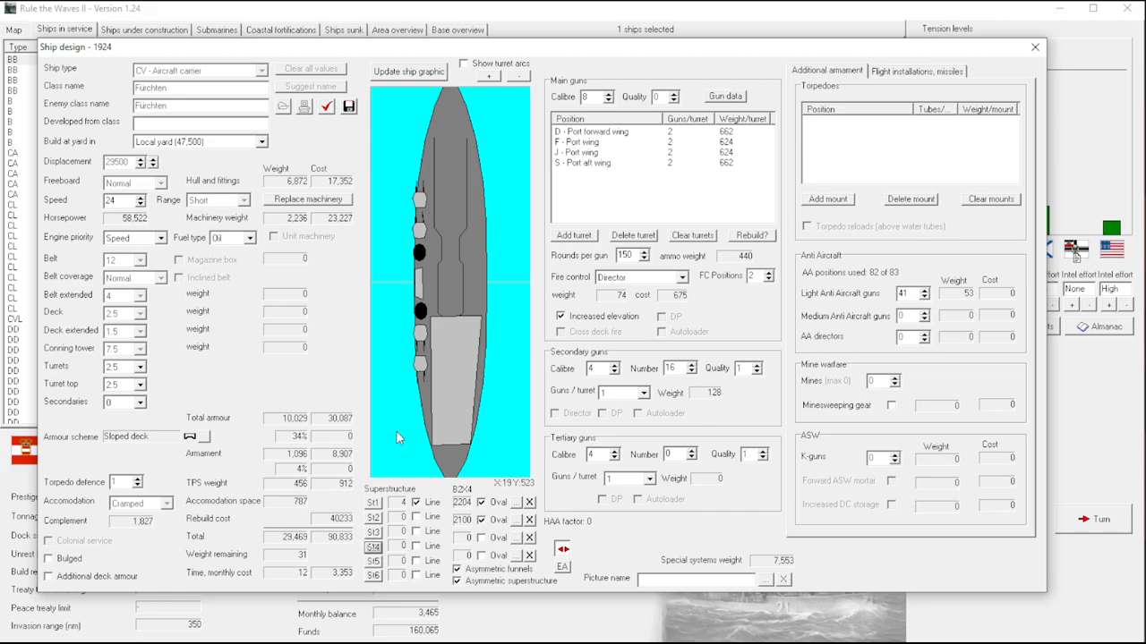
mouse_move(427, 276)
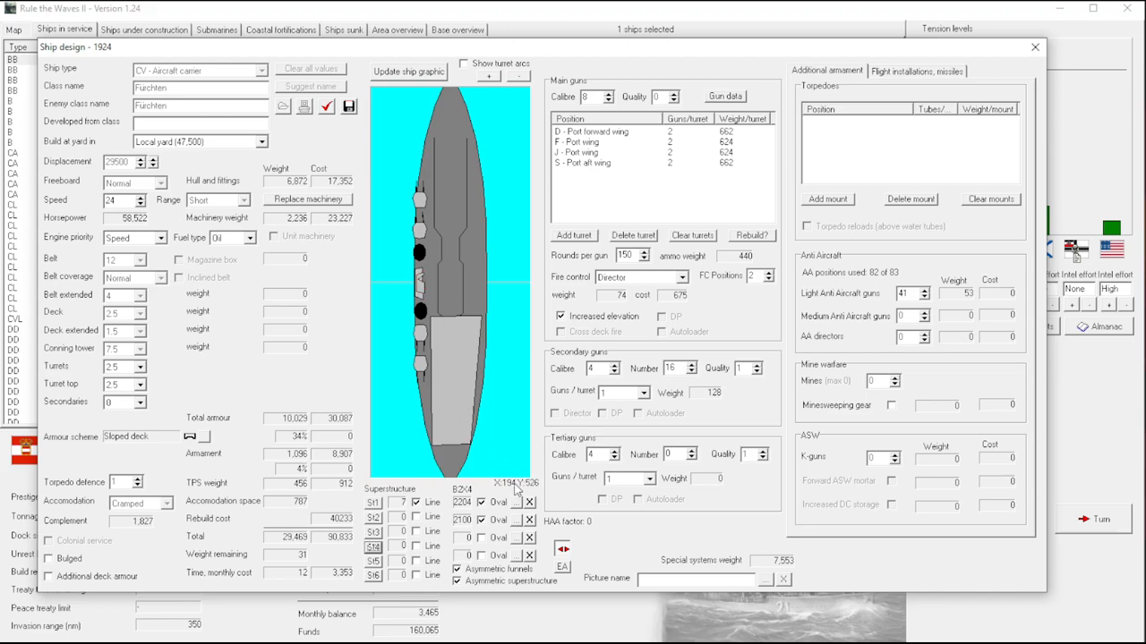
mouse_move(433, 315)
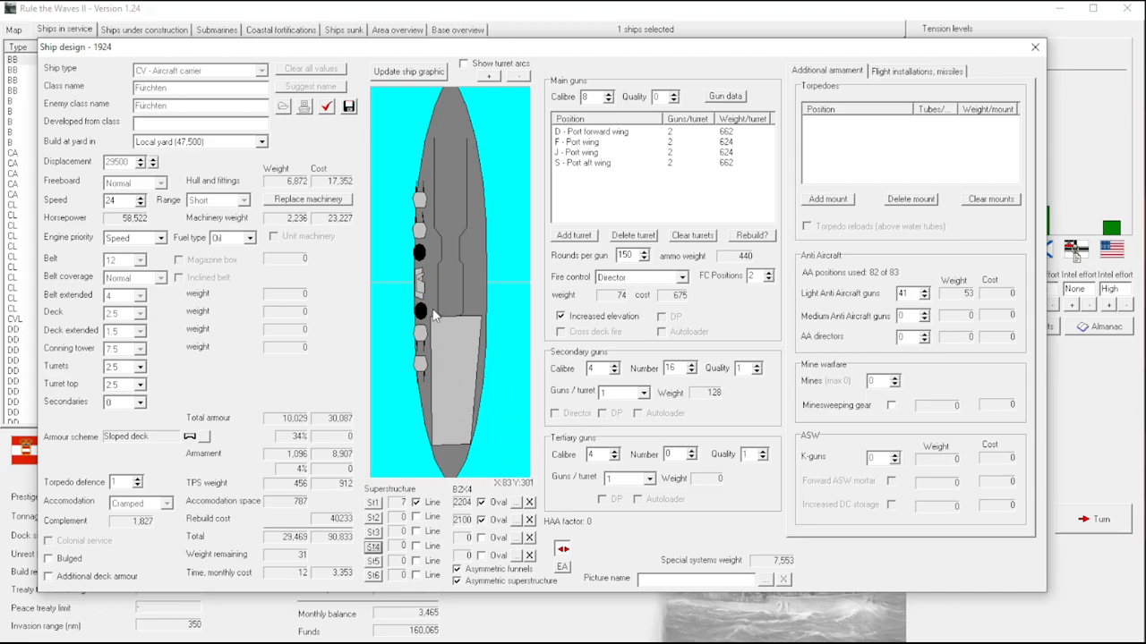
mouse_move(469, 326)
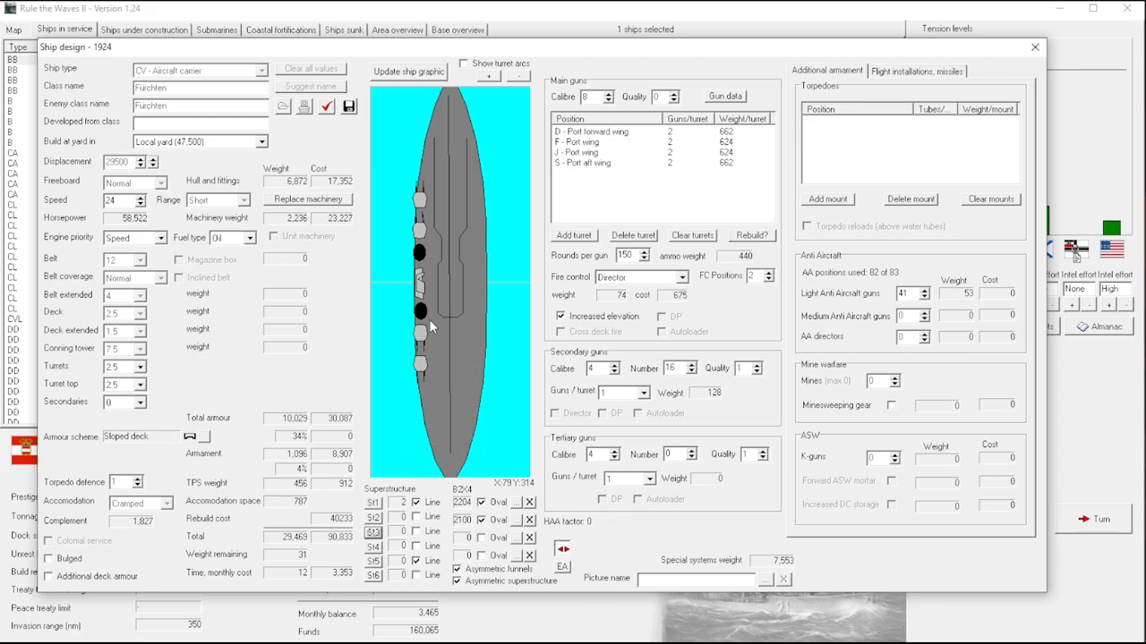
mouse_move(428, 393)
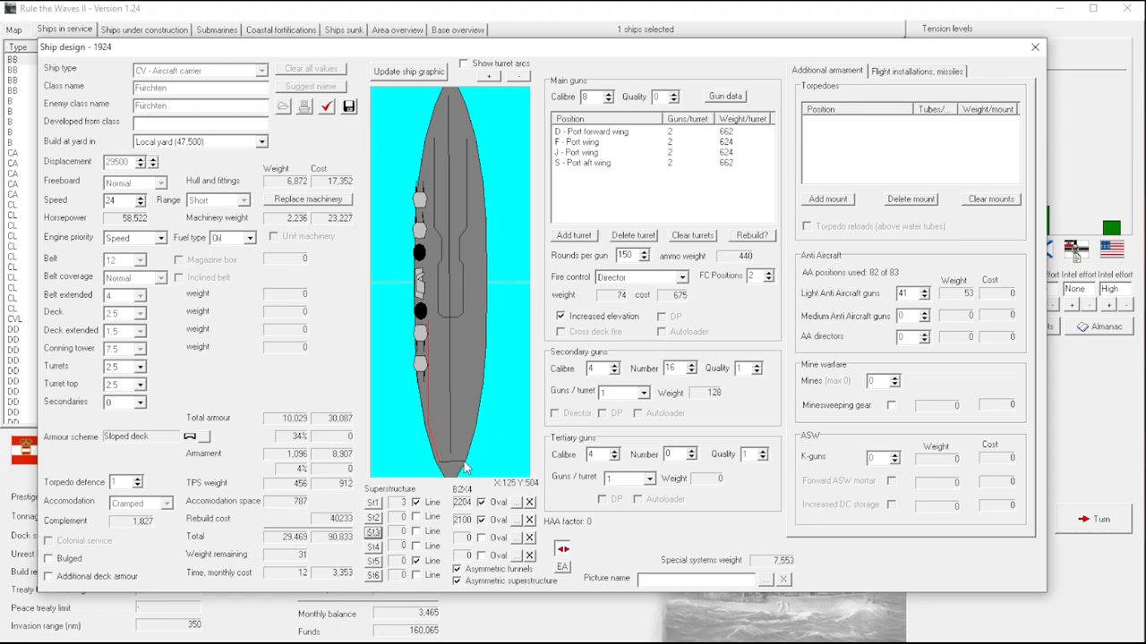
mouse_move(473, 426)
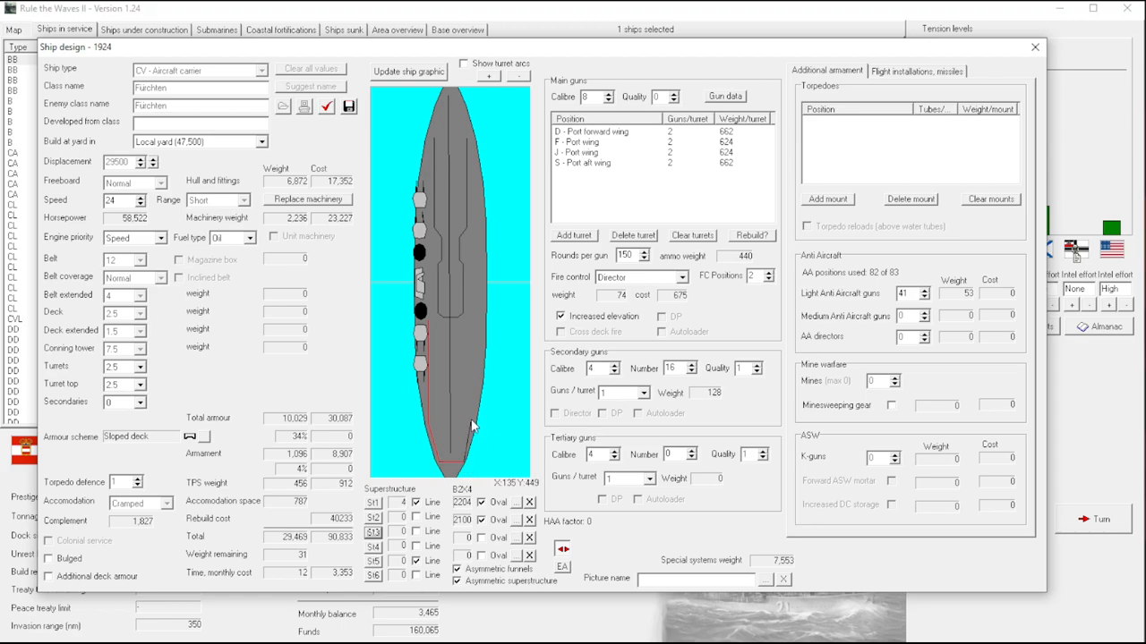
mouse_move(474, 431)
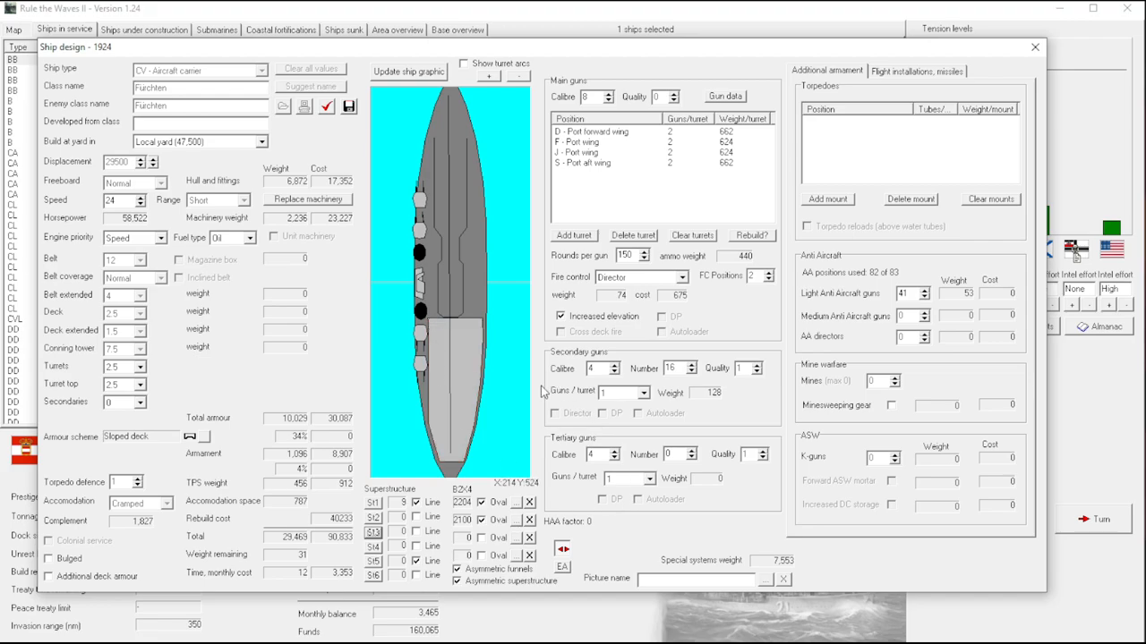
mouse_move(498, 279)
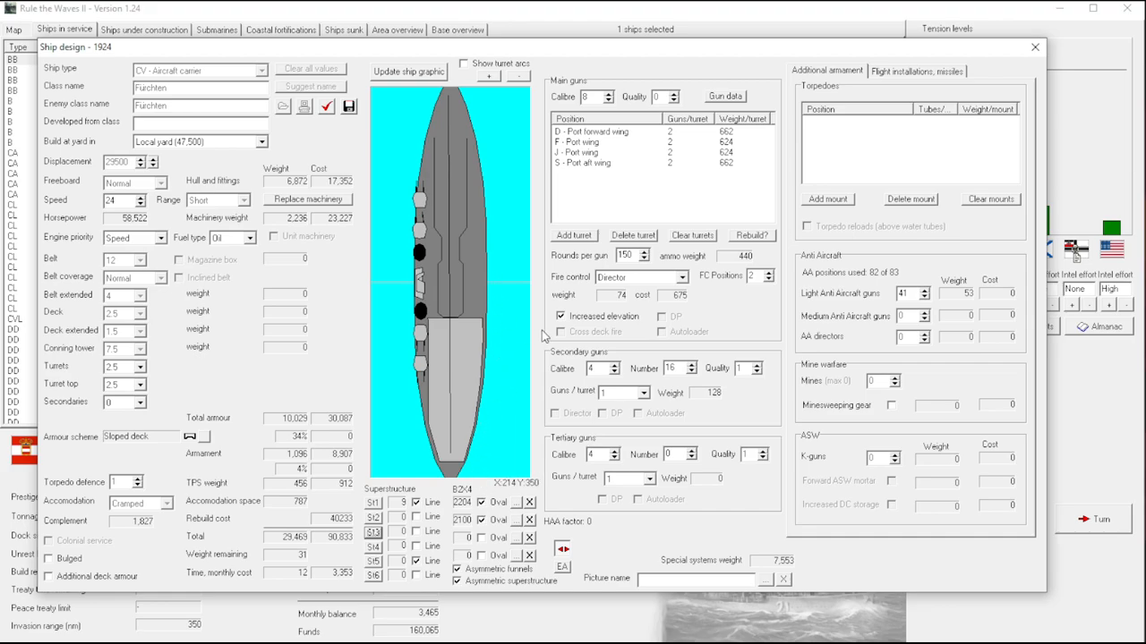
mouse_move(475, 341)
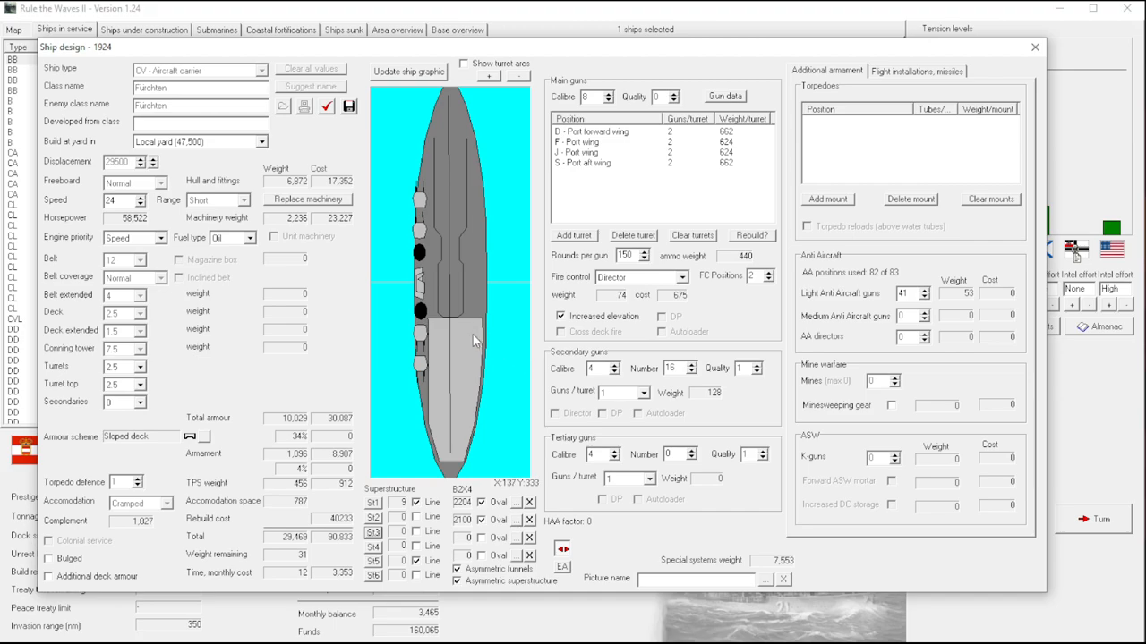
mouse_move(505, 342)
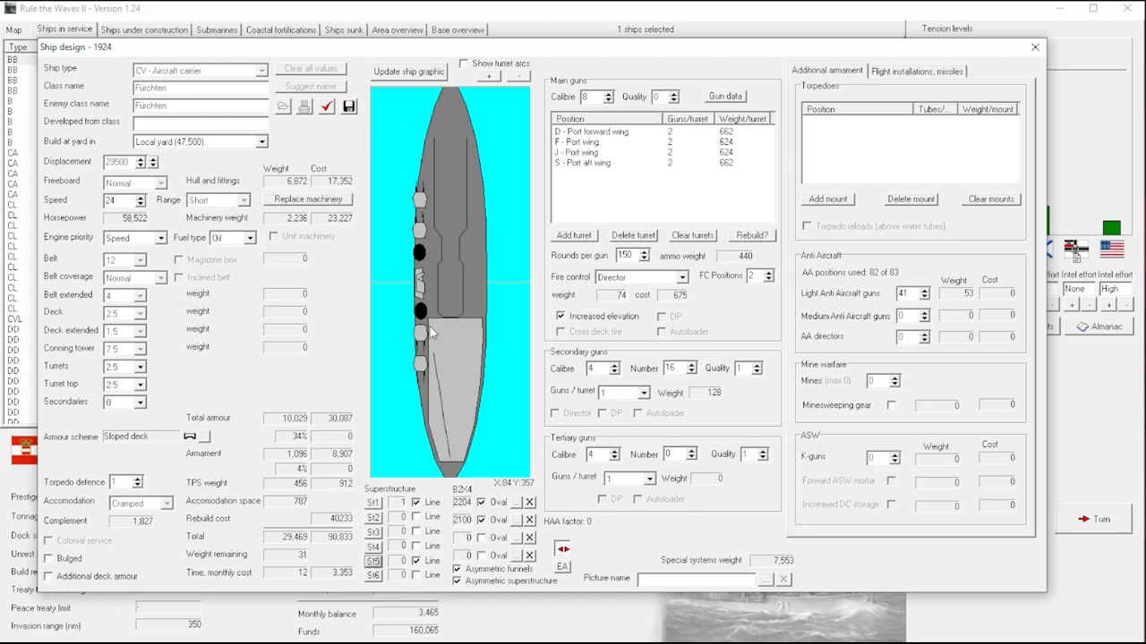
mouse_move(451, 97)
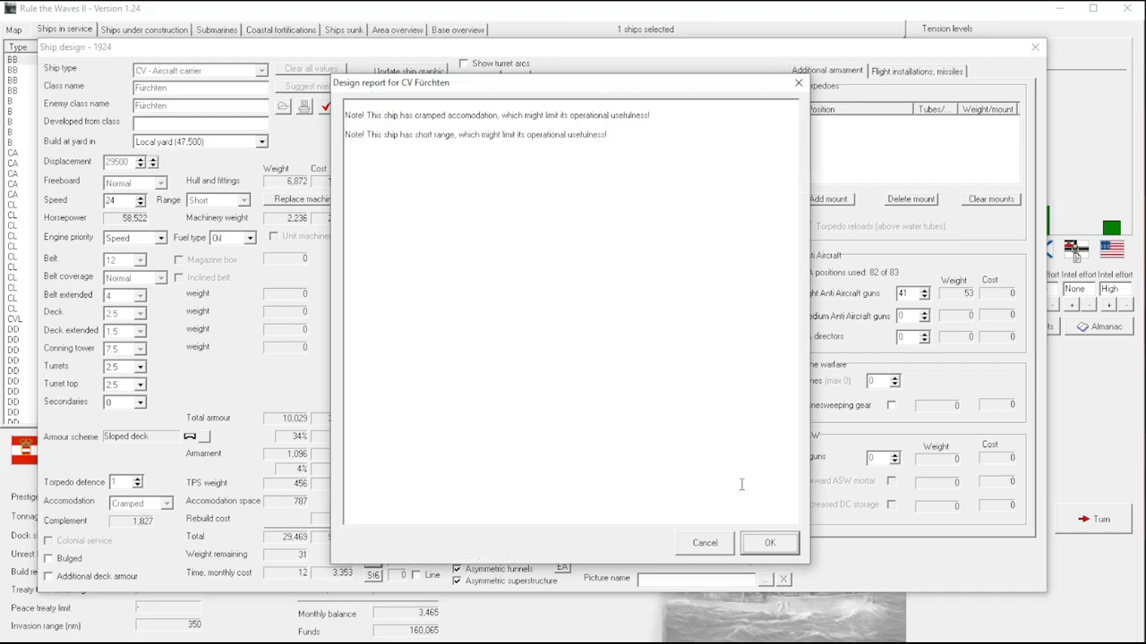
Save the carrier design, accept its warnings and confirm rebuilding BB Fuchten to it.
click(768, 544)
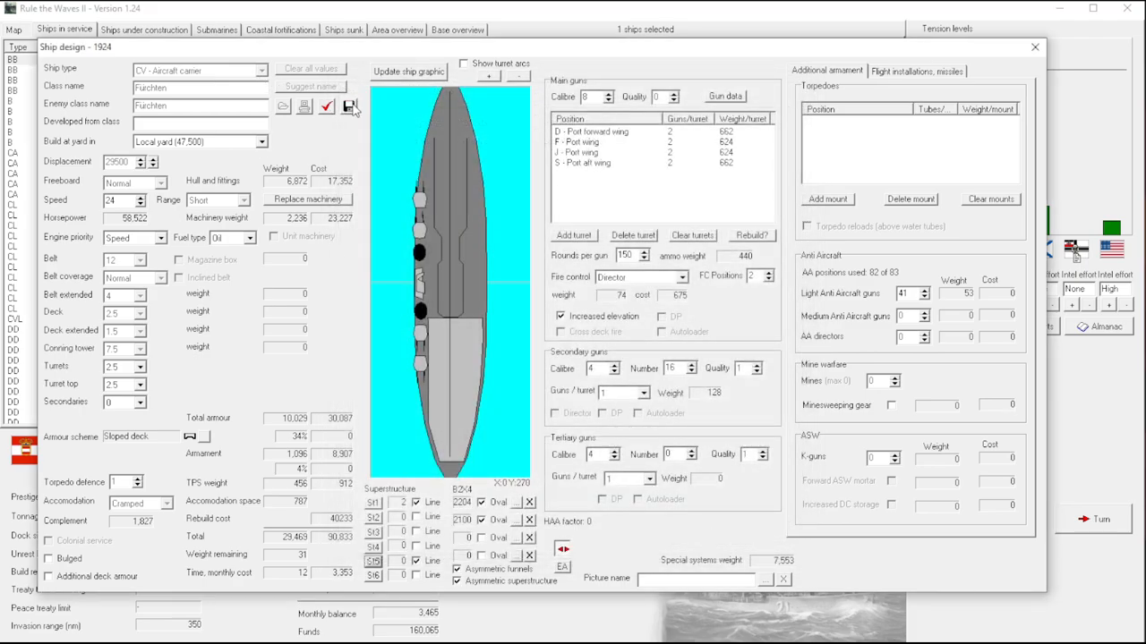
click(349, 107)
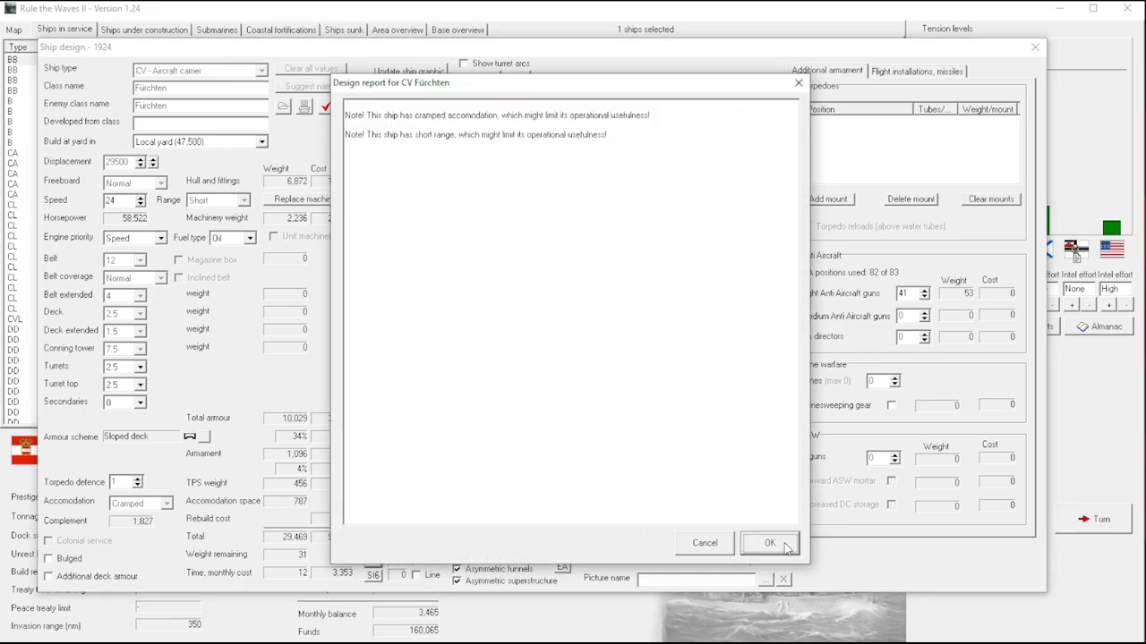
click(768, 543)
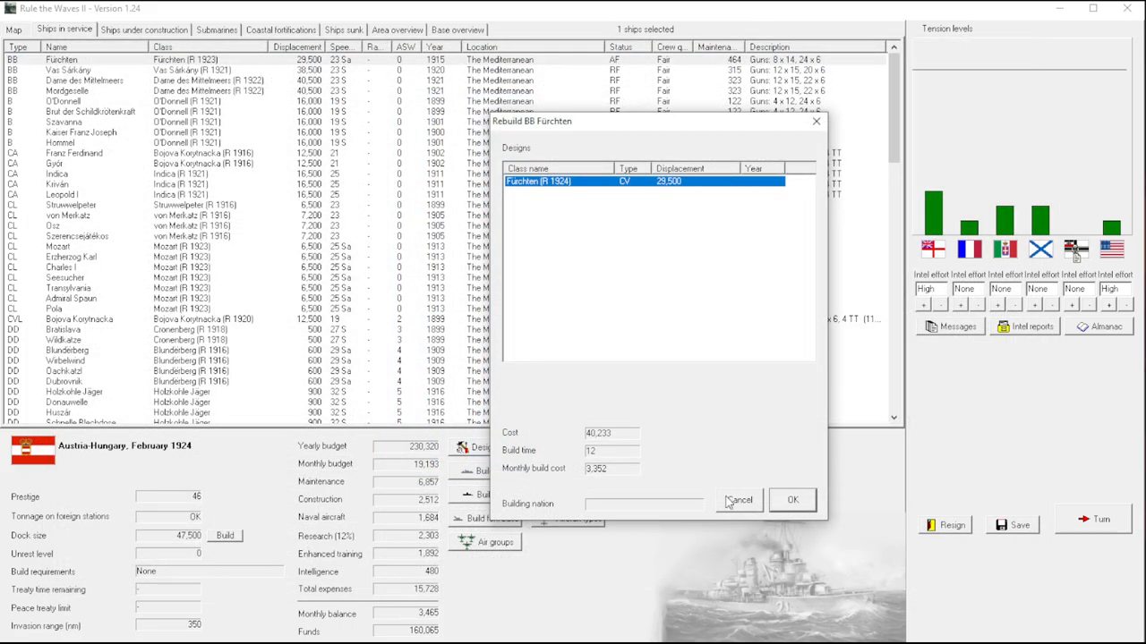
click(791, 499)
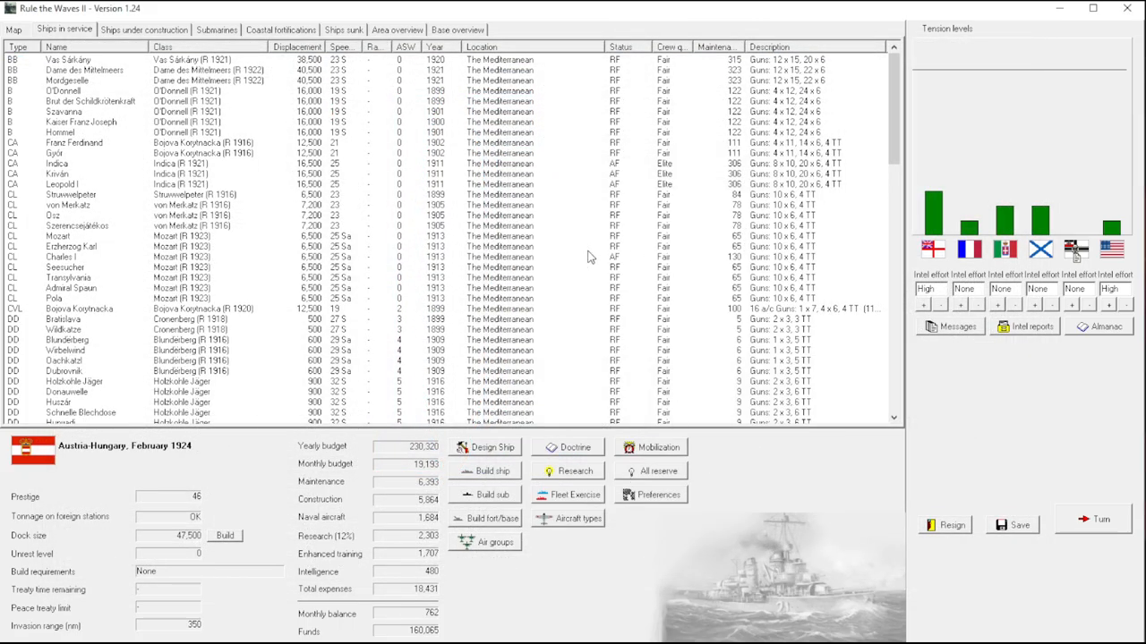
Glance at a light cruiser and Franz Ferdinand in the fleet list, then end the turn.
click(72, 247)
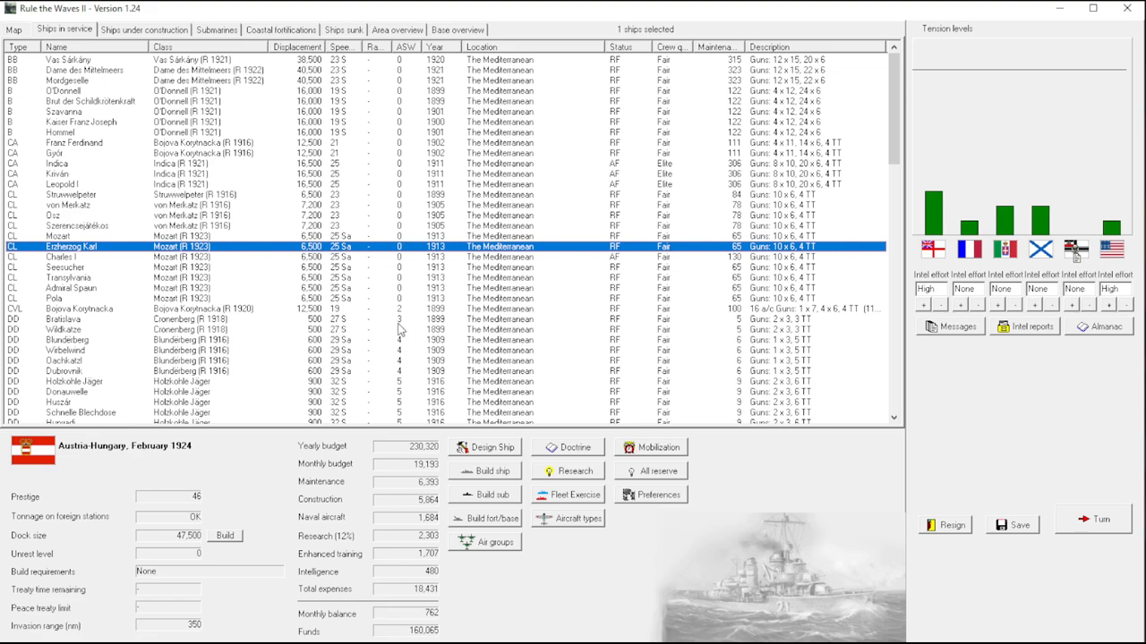
click(71, 144)
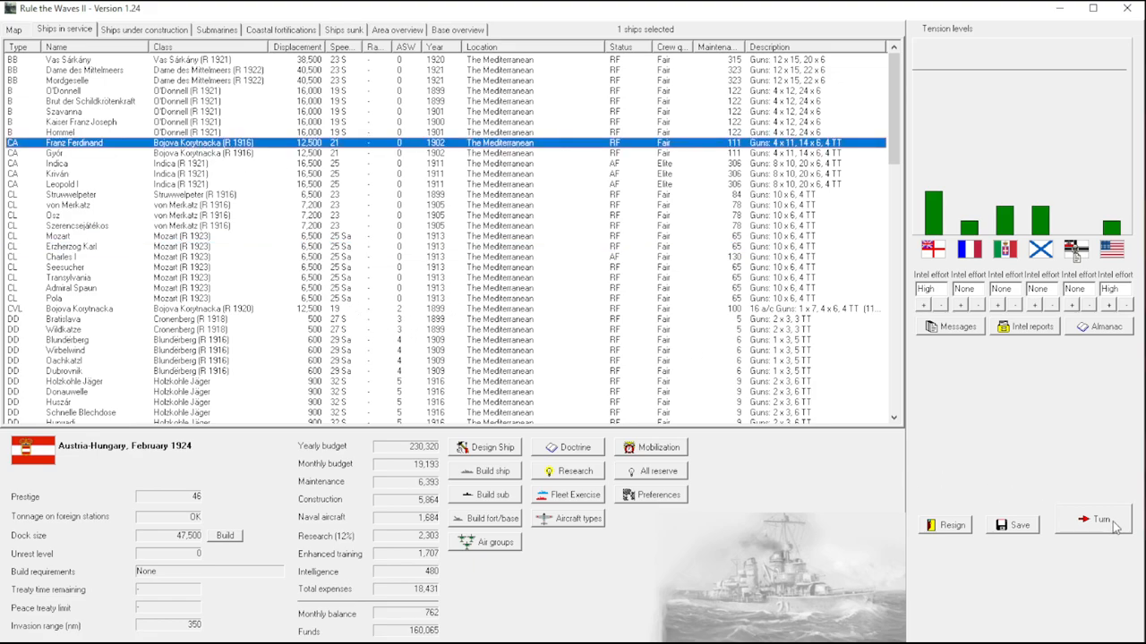
click(1092, 520)
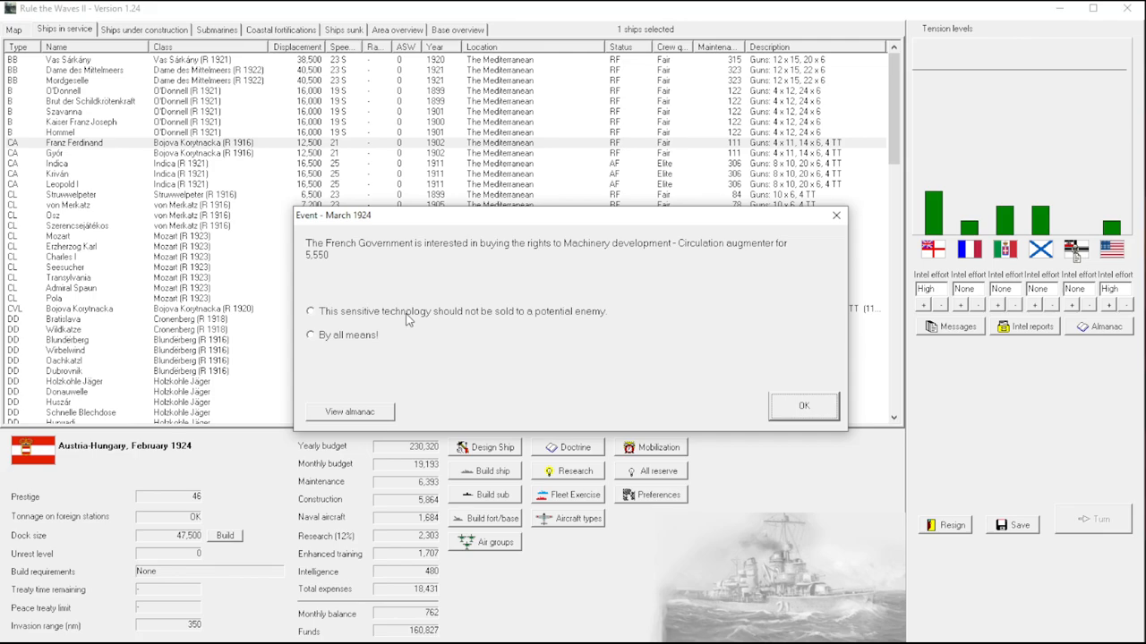
Answer 'By all means!' to selling machinery rights to France and close the March 1924 turn messages.
click(310, 337)
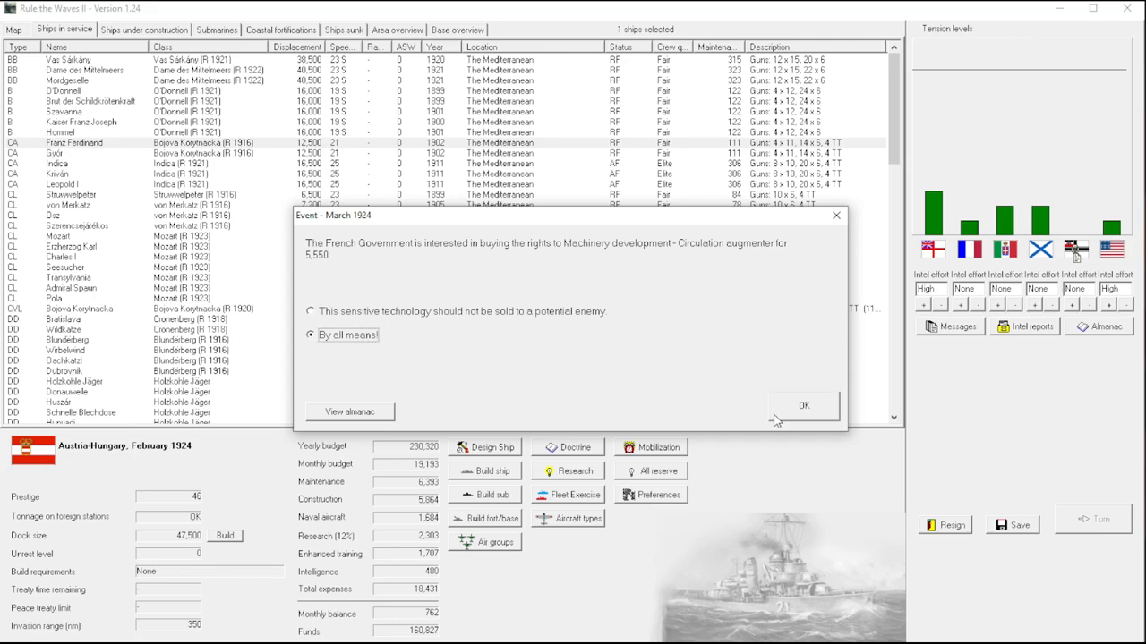
click(802, 404)
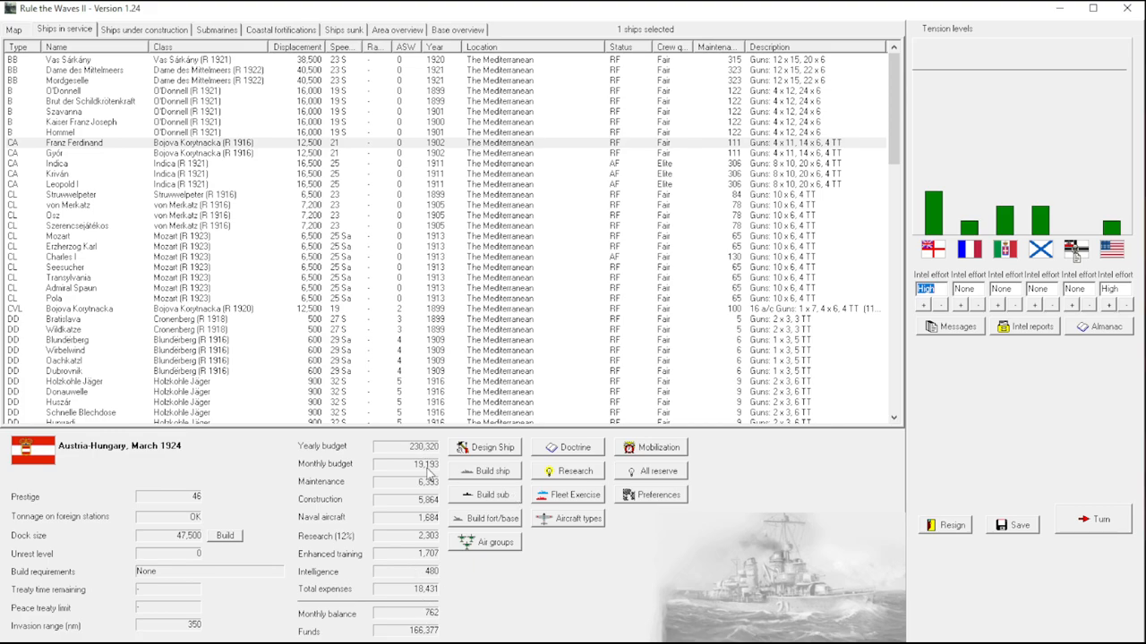
click(1092, 520)
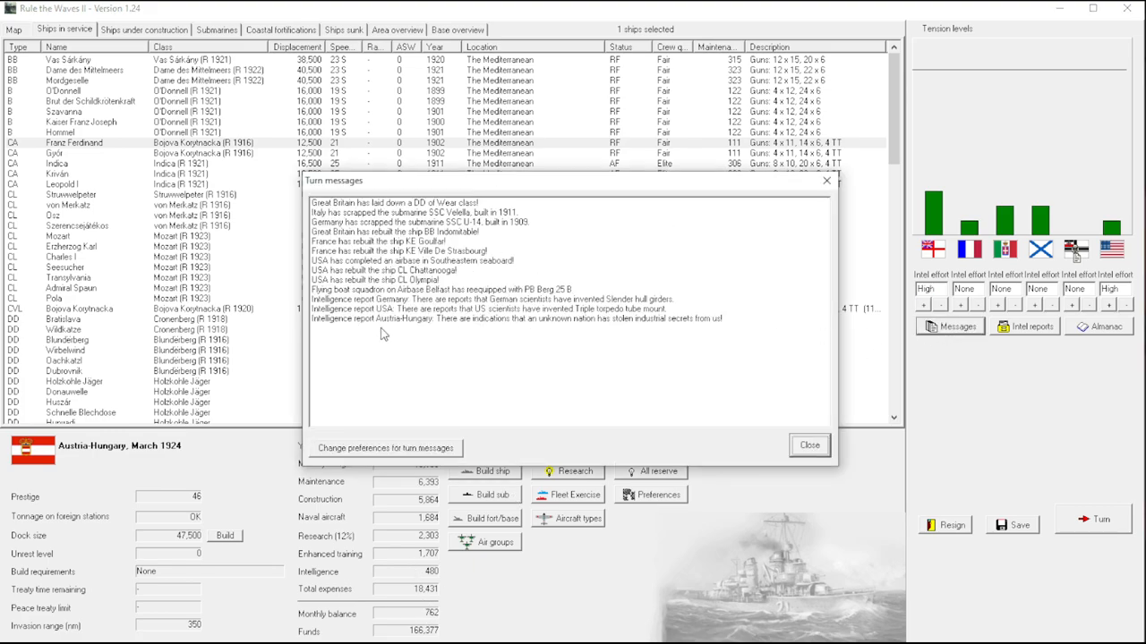
click(807, 444)
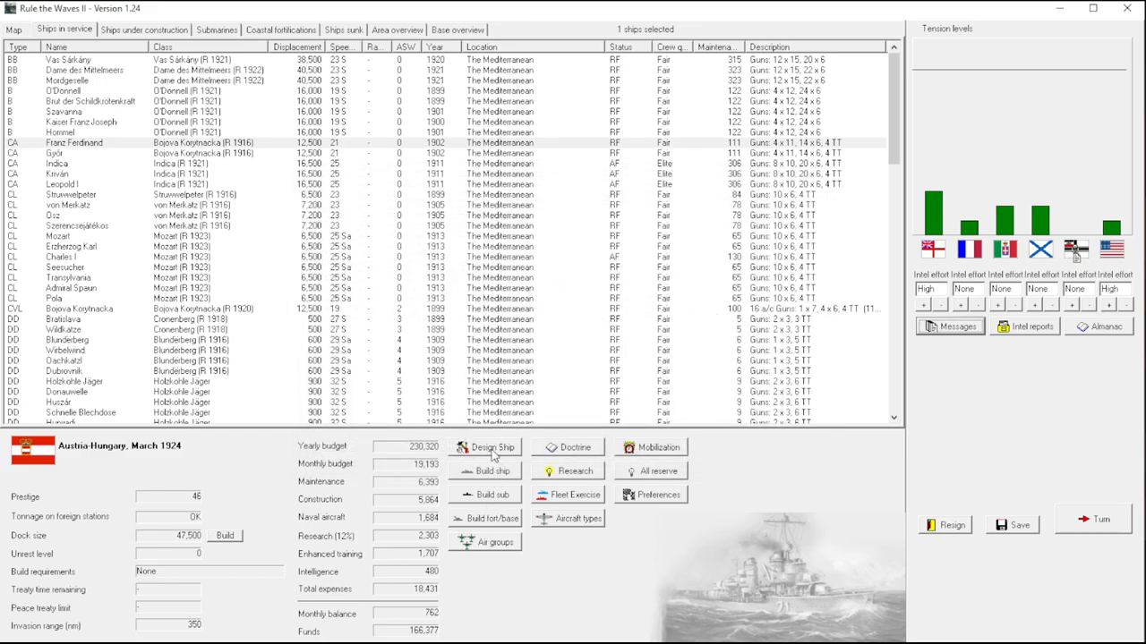
Start Design Ship, close the designer, and start it again to get the auto-design offer.
click(484, 448)
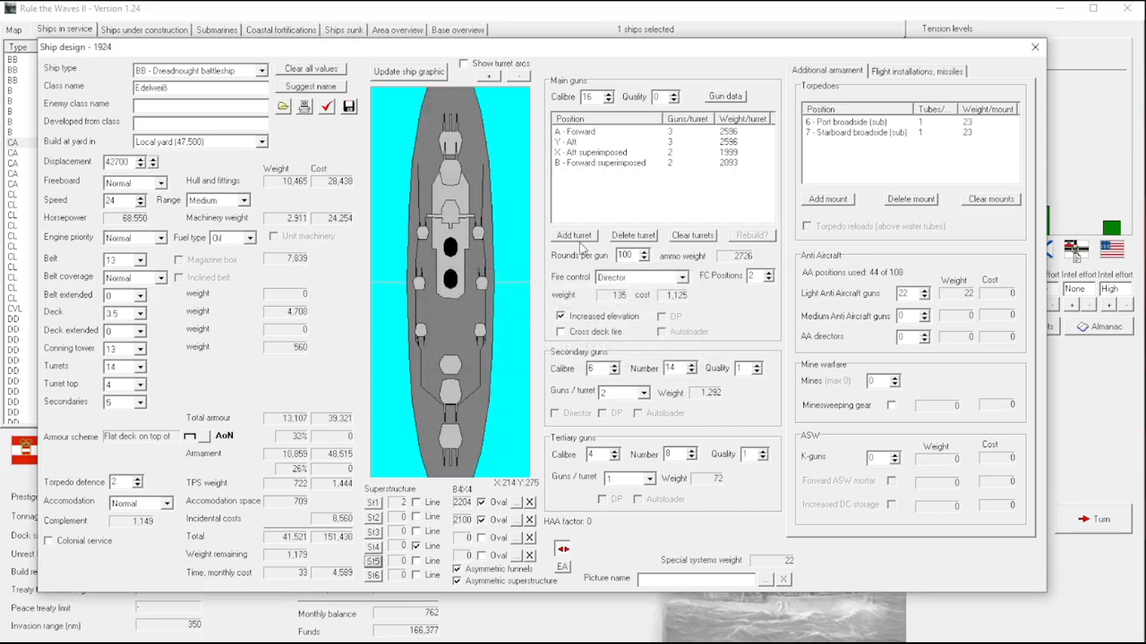
mouse_move(128, 457)
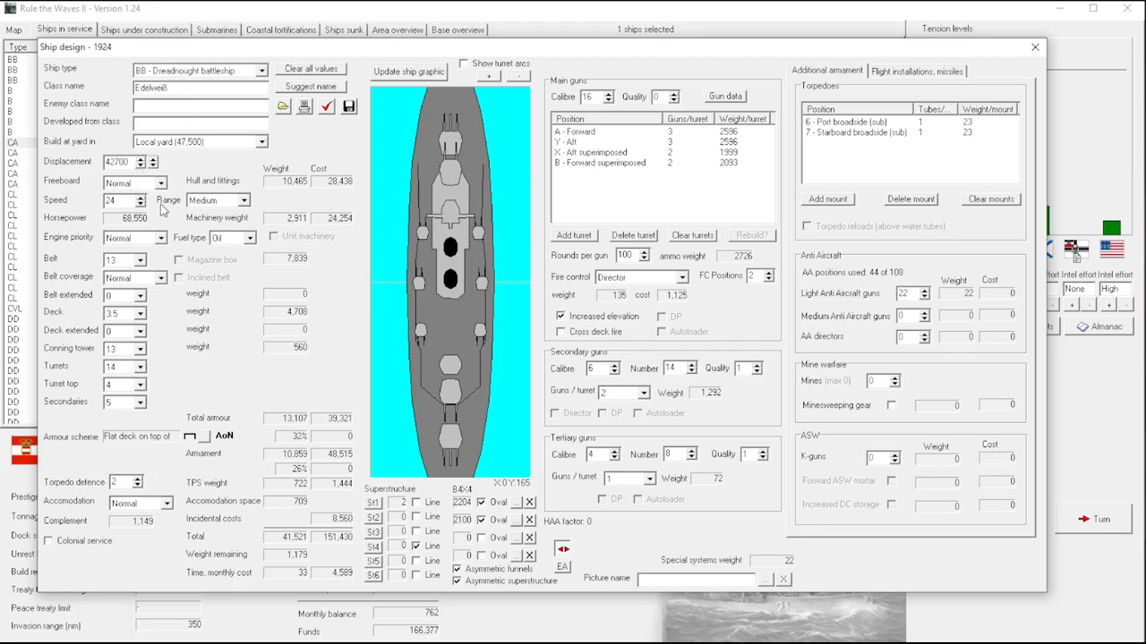
click(1034, 46)
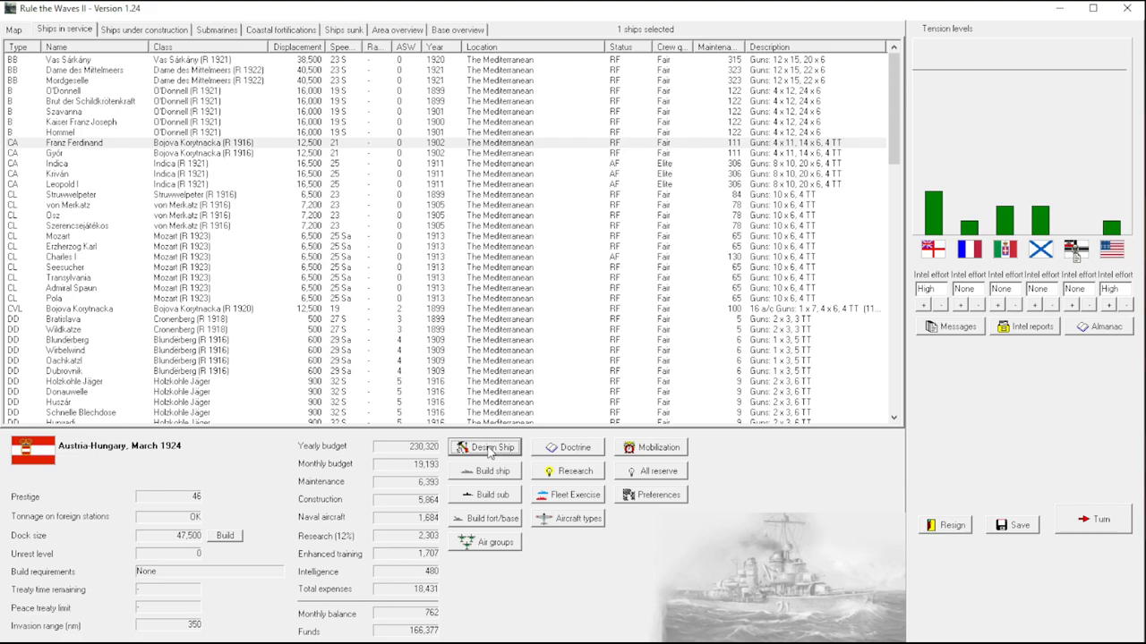
mouse_move(122, 84)
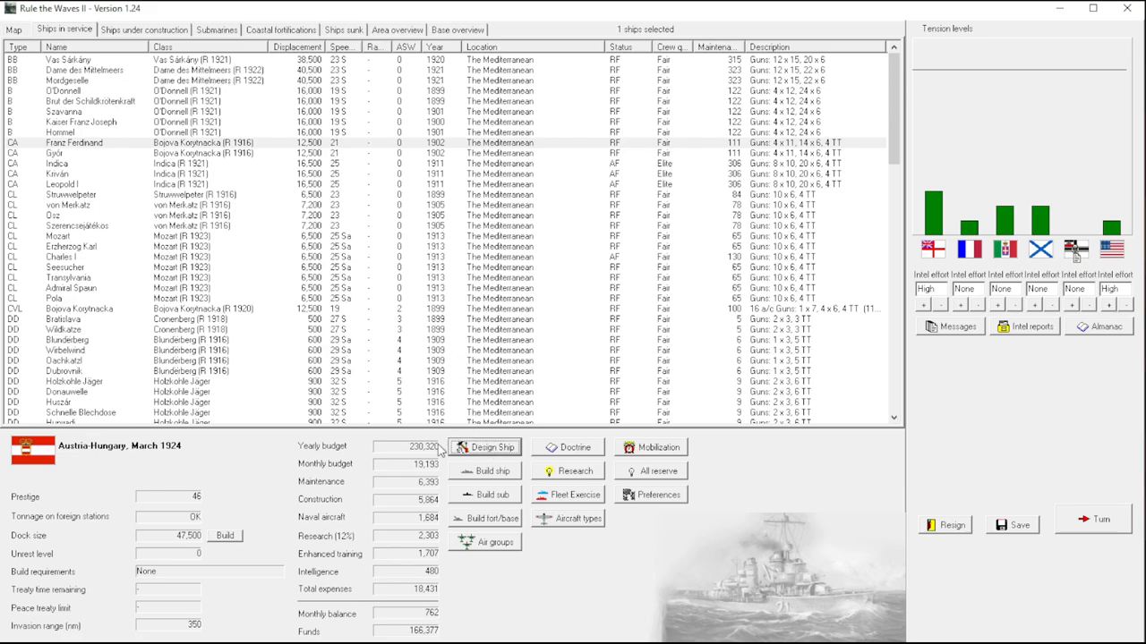
click(485, 447)
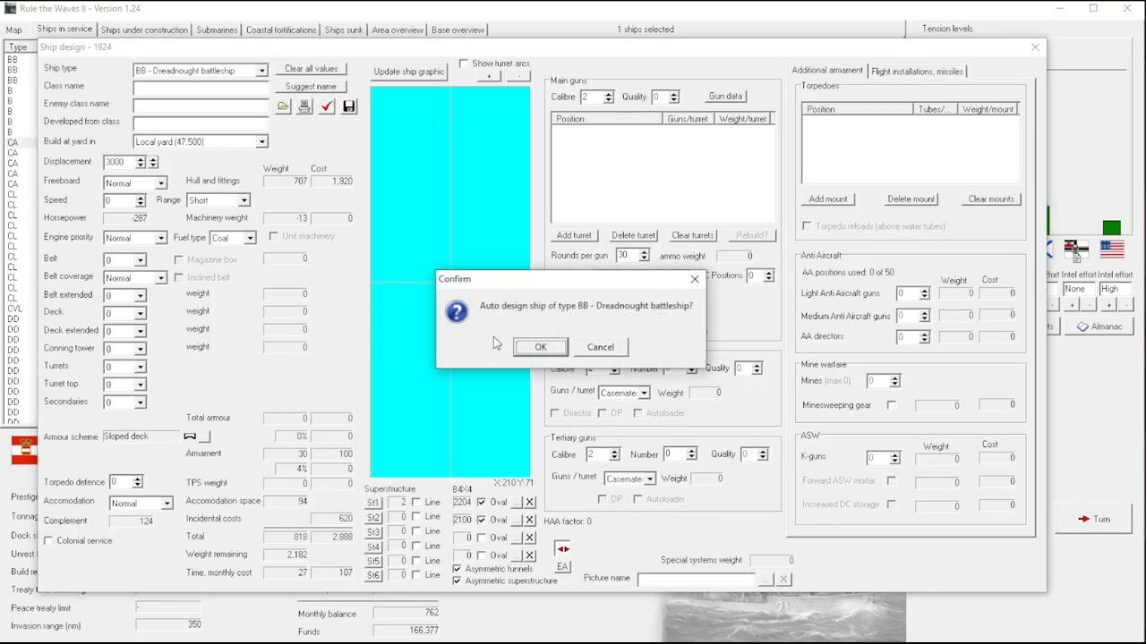
Auto-design a dreadnought, delete turret W and increase guns on the superimposed turrets to triples.
click(540, 347)
text(Kaspe)
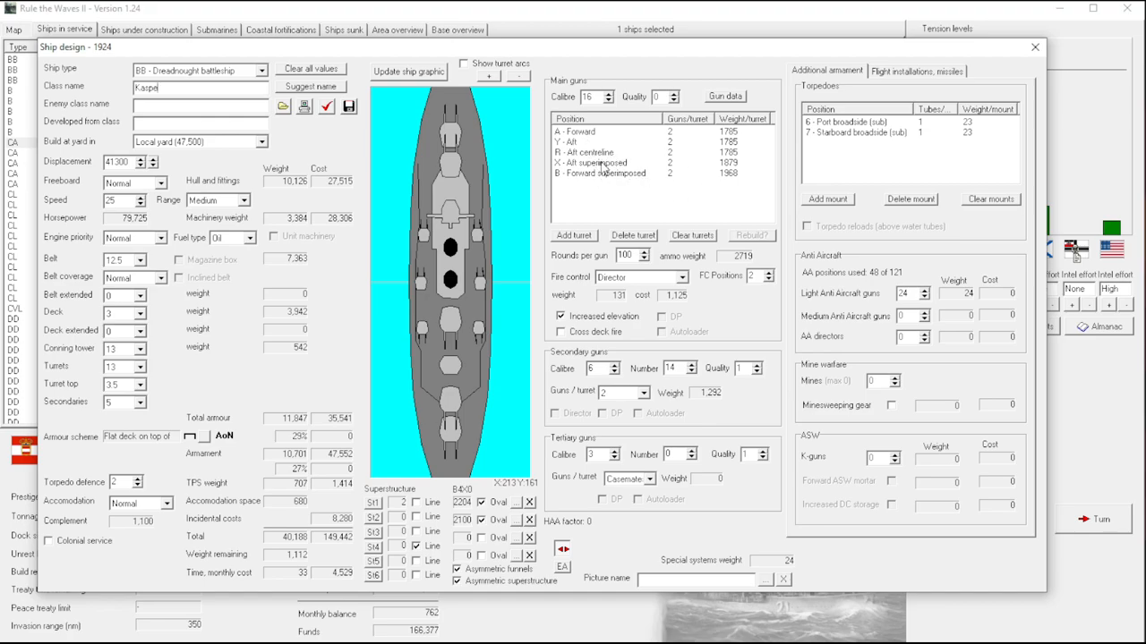
click(634, 236)
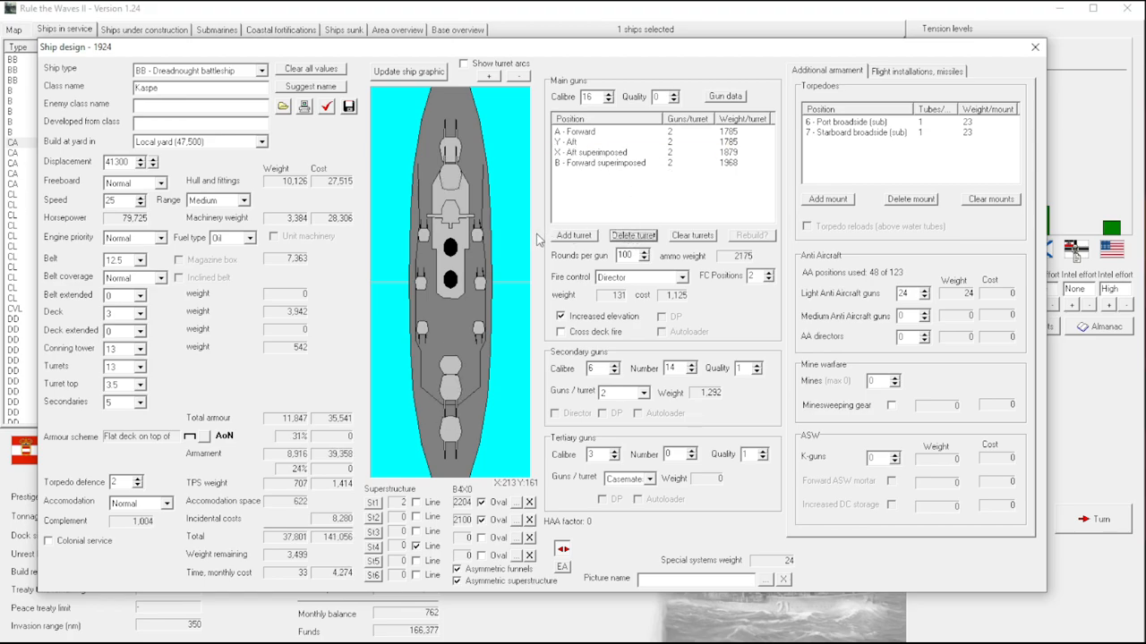
mouse_move(491, 200)
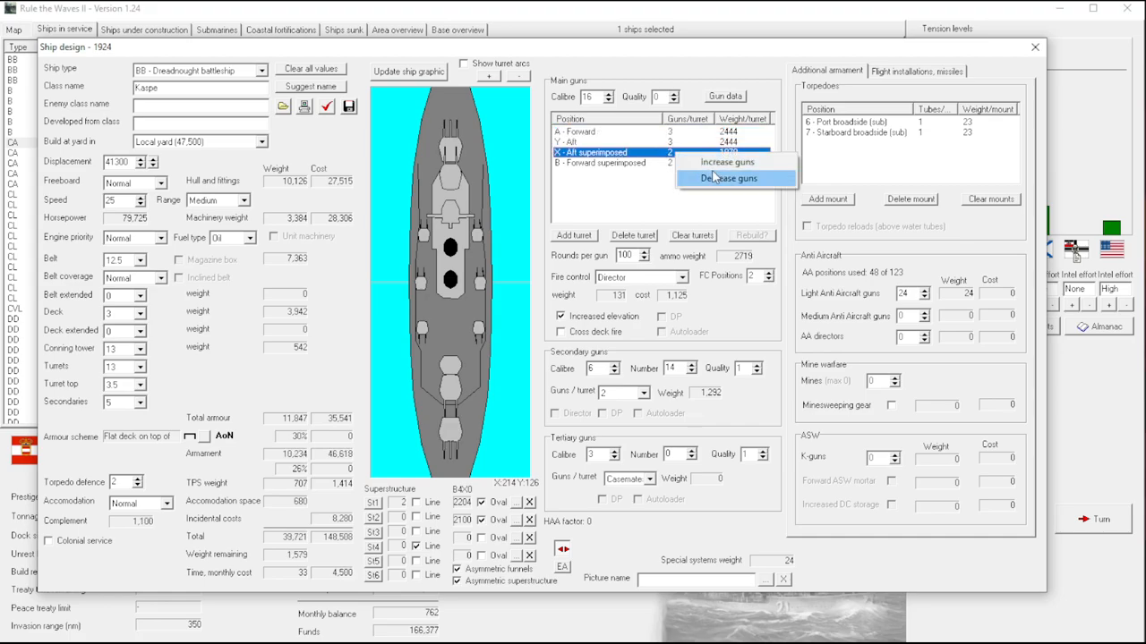
click(727, 161)
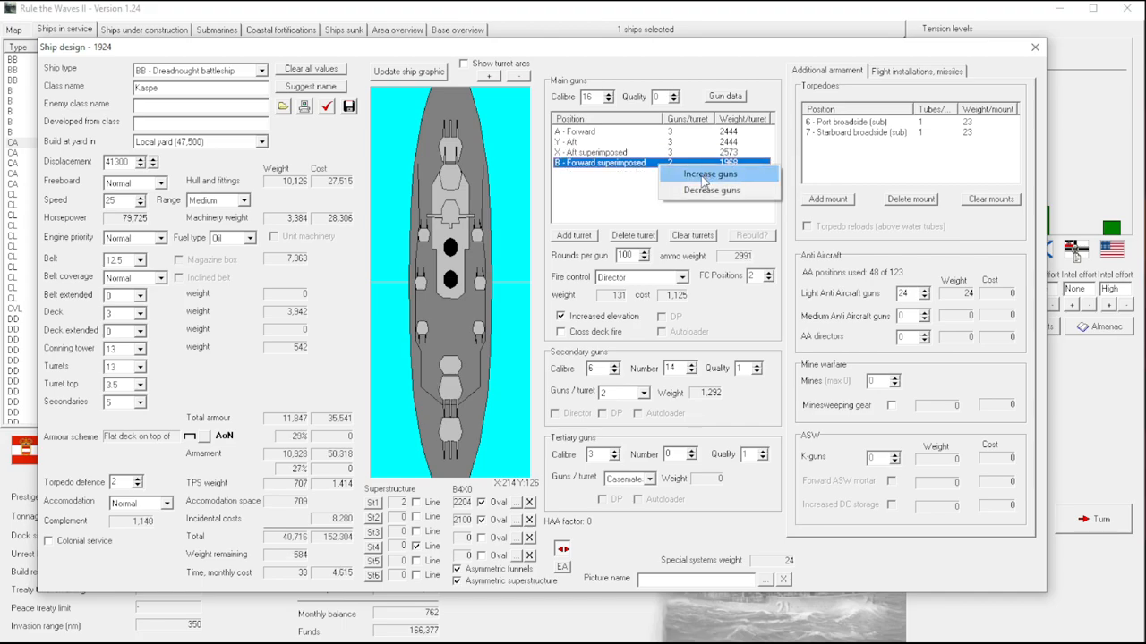
click(709, 174)
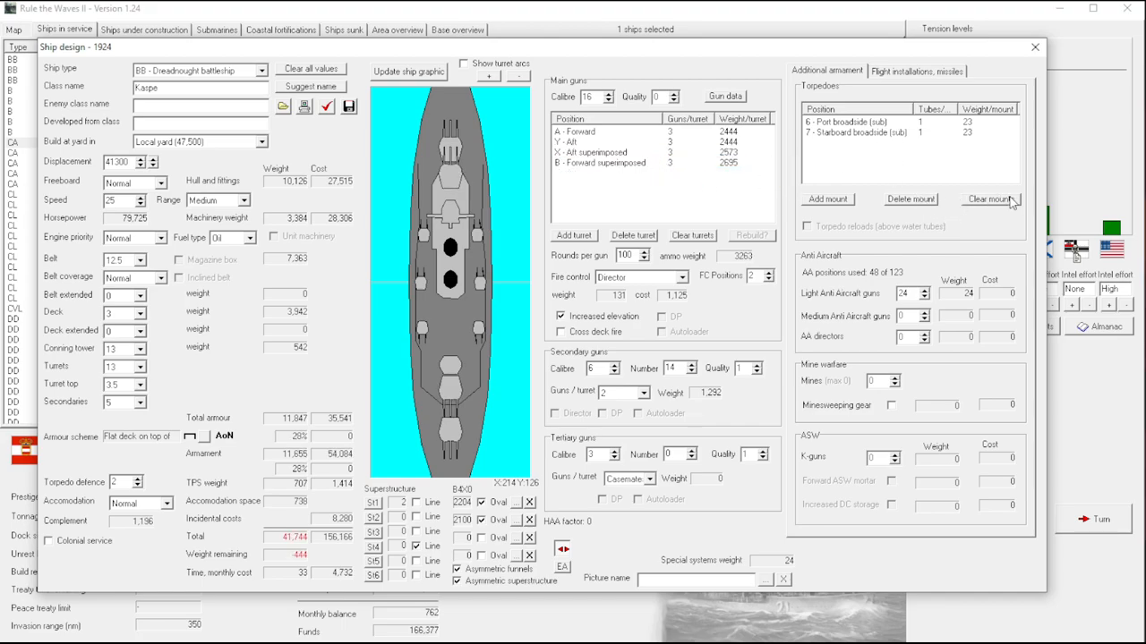
Clear all torpedo mounts and raise the main-gun rounds per gun.
click(989, 198)
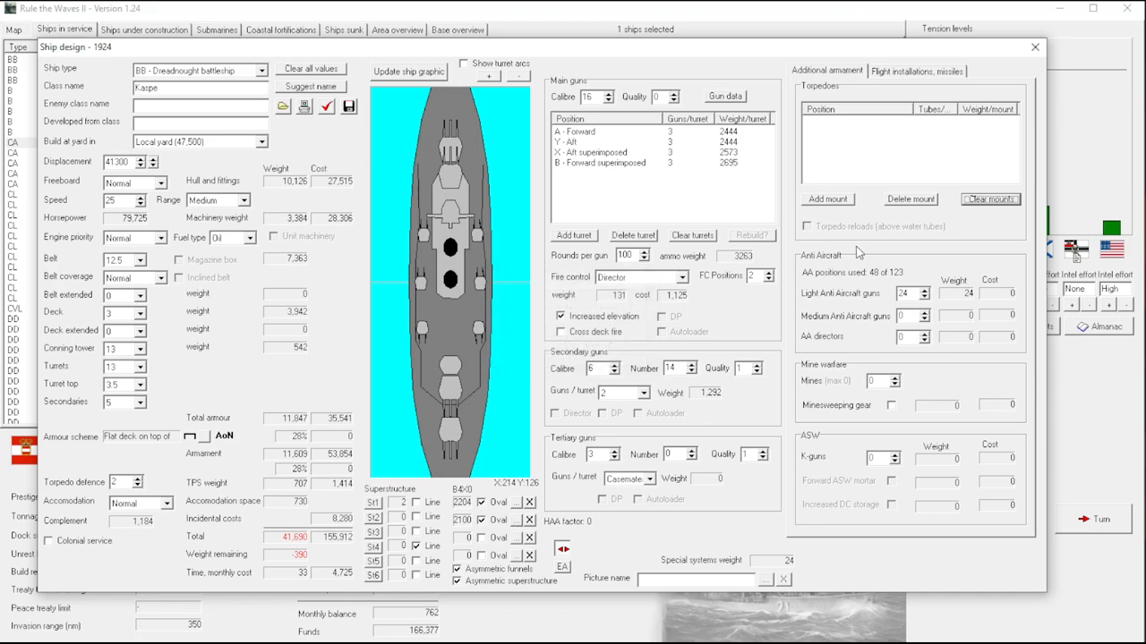
mouse_move(659, 305)
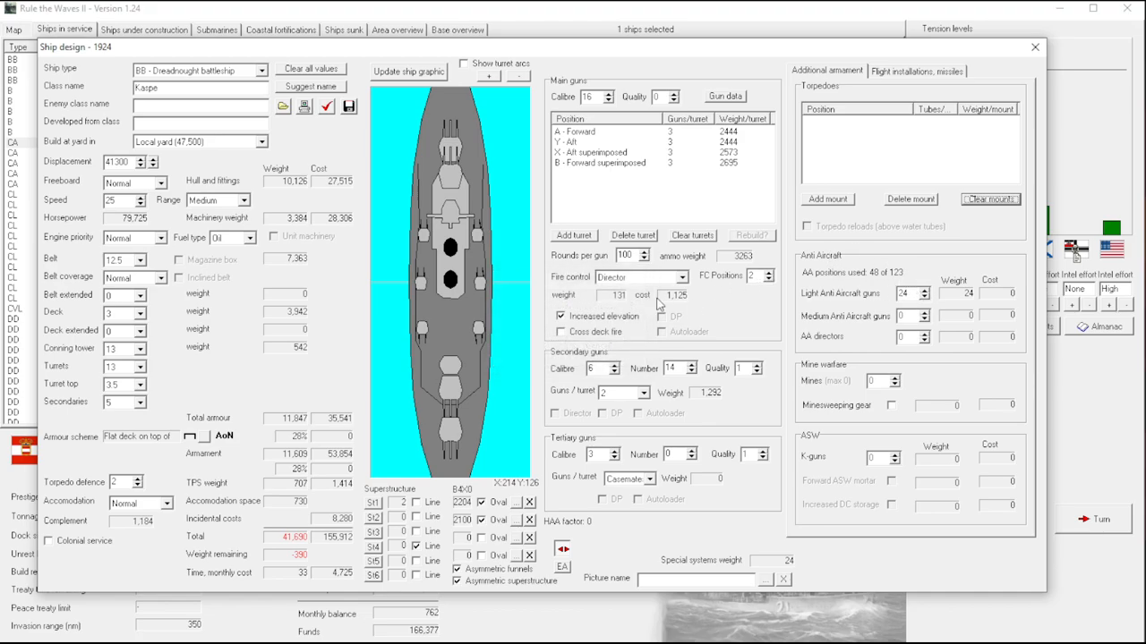
click(645, 250)
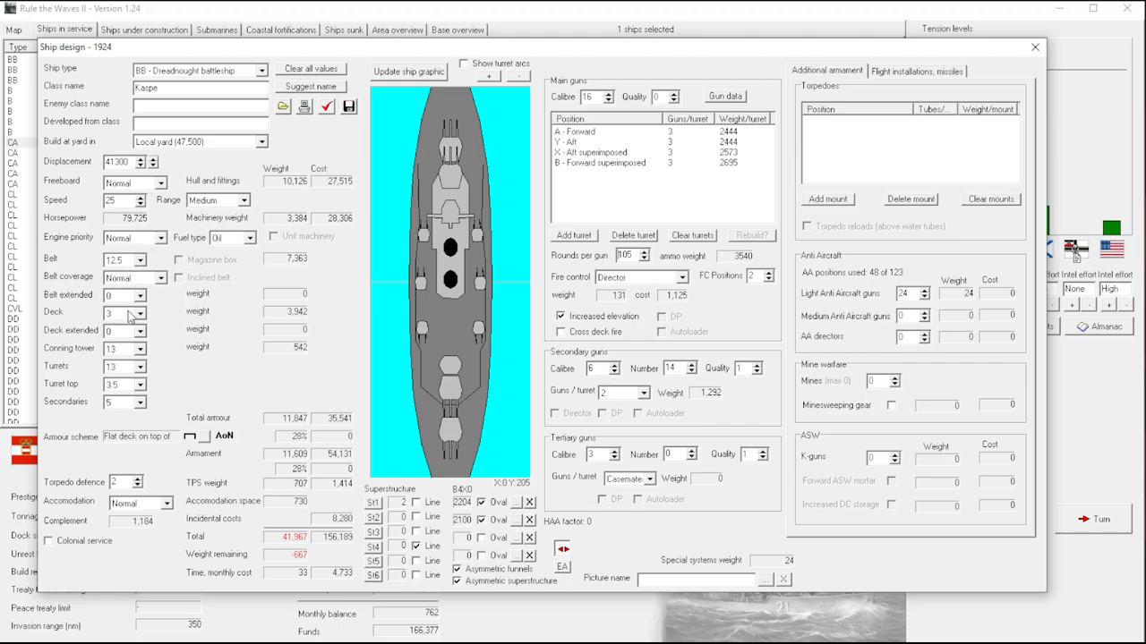
Thicken the deck armour, adjust conning tower armour and raise turret top armour to 4.5 inches.
click(122, 312)
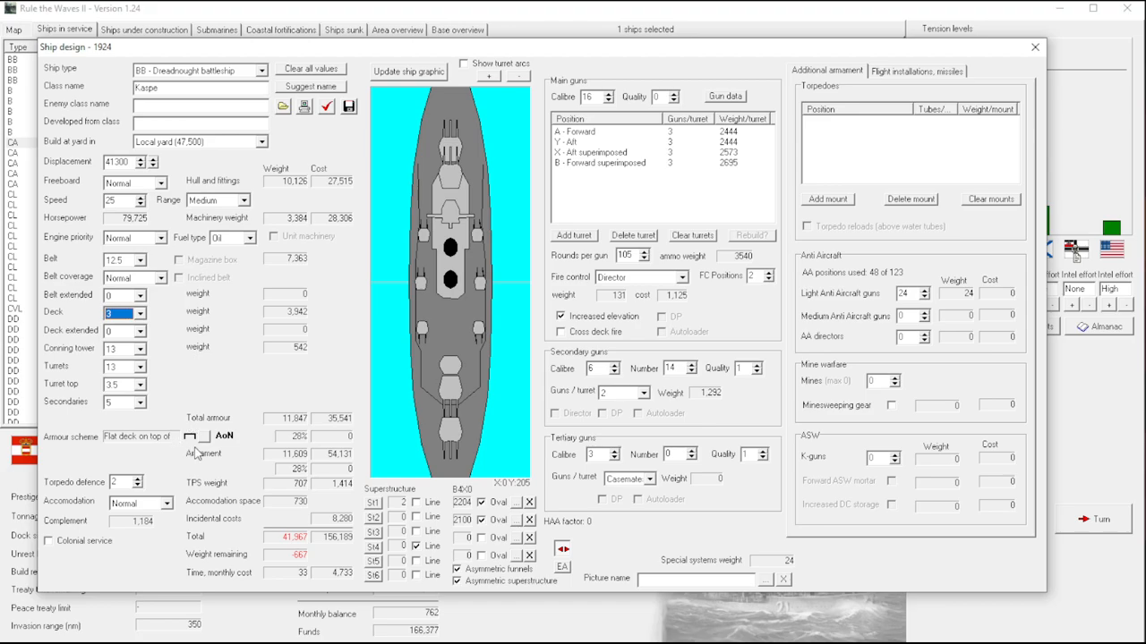
mouse_move(194, 462)
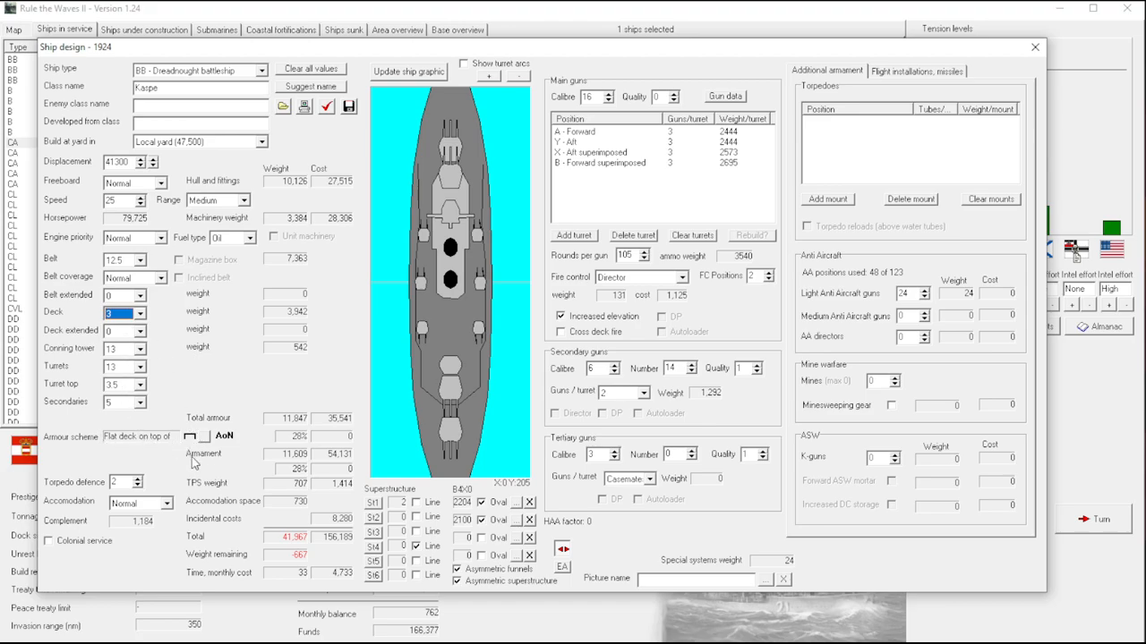
click(136, 308)
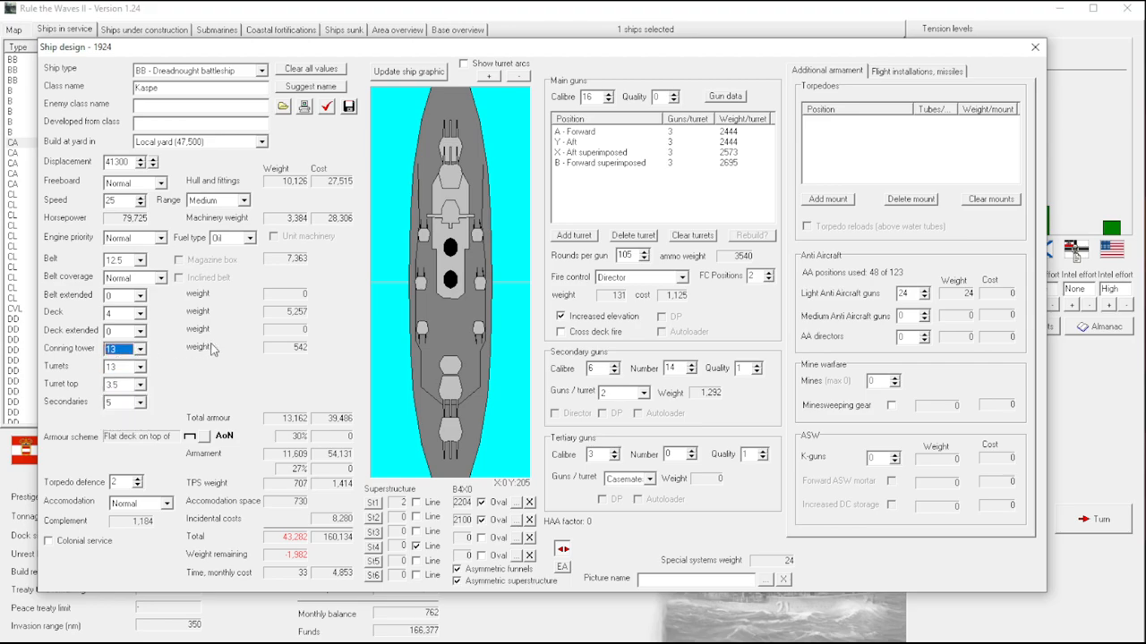
click(136, 351)
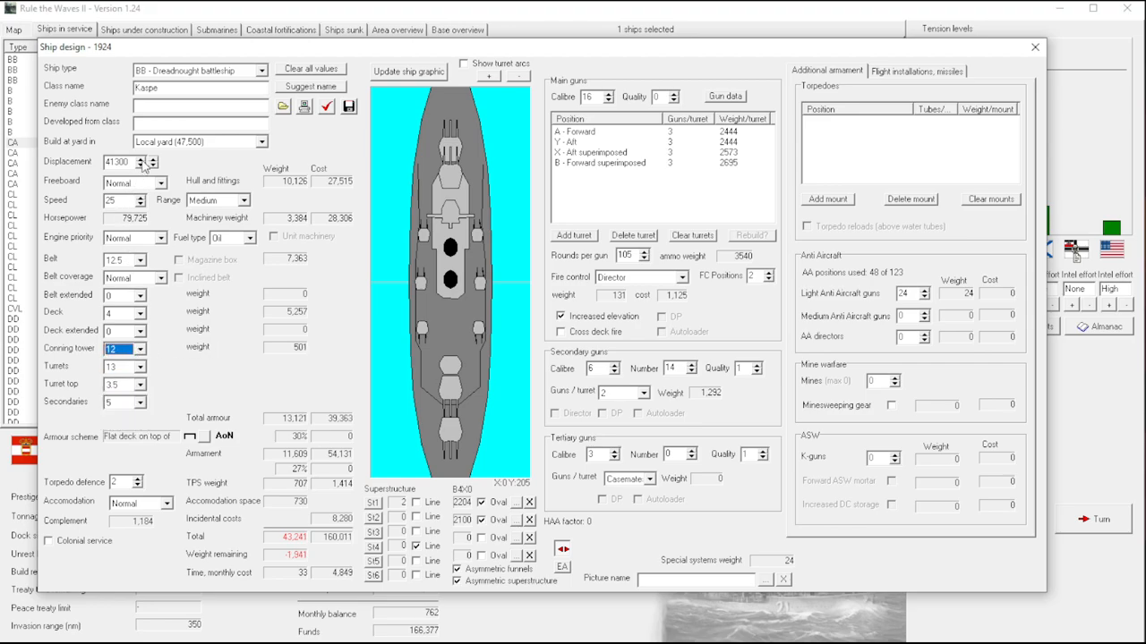
click(154, 158)
text(45000)
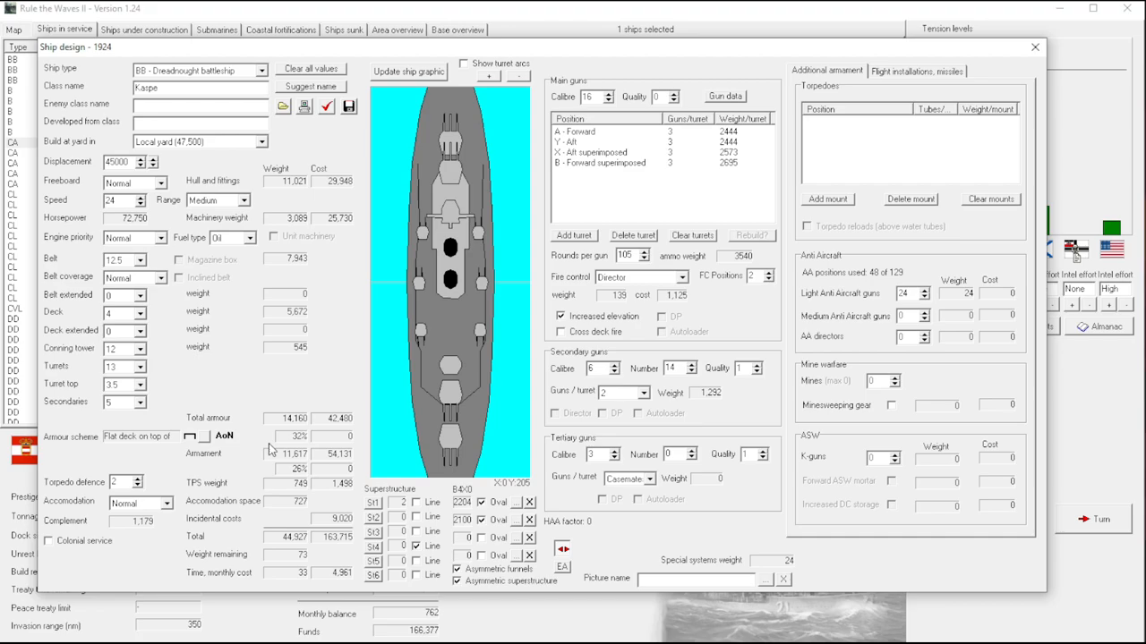
mouse_move(344, 455)
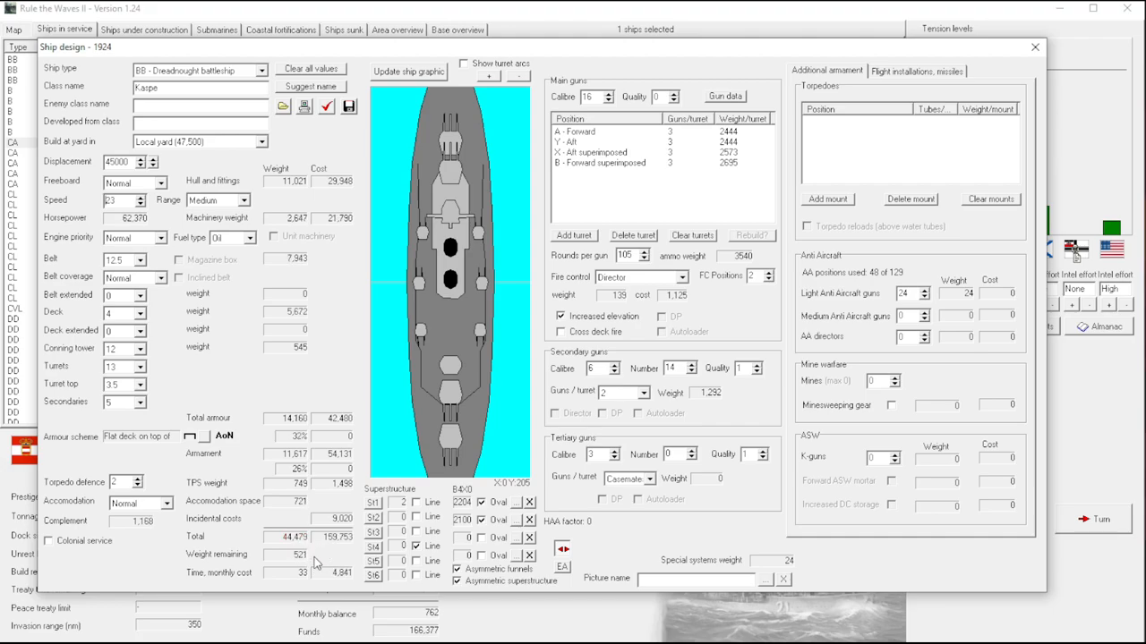
click(139, 195)
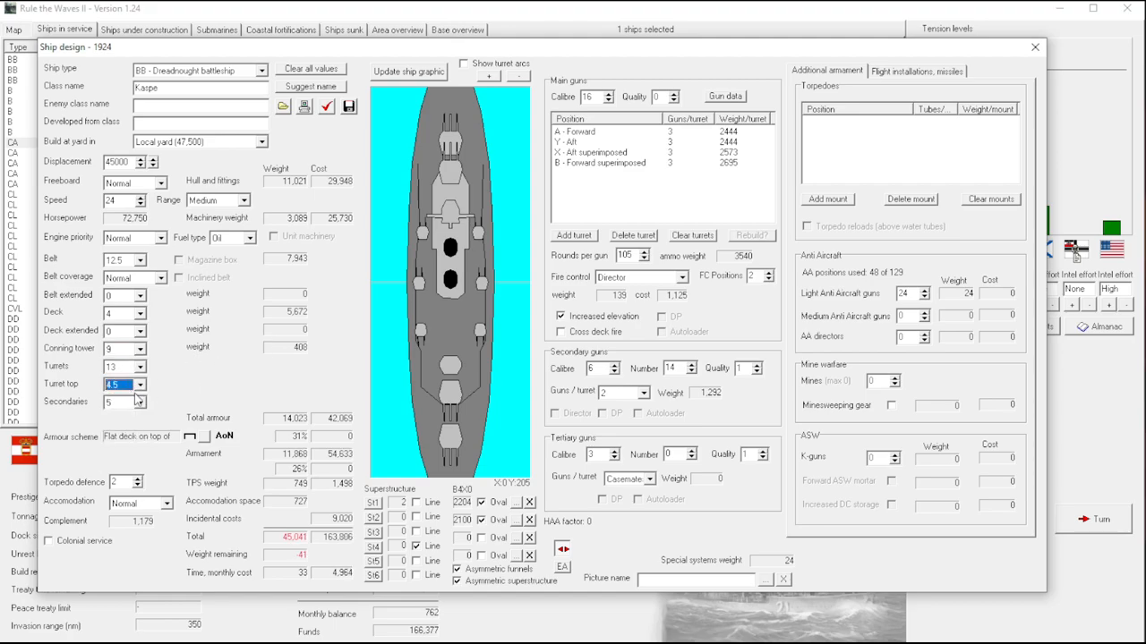
Set Secondaries armour to 2, add light and medium AA guns, and run the design check.
click(136, 405)
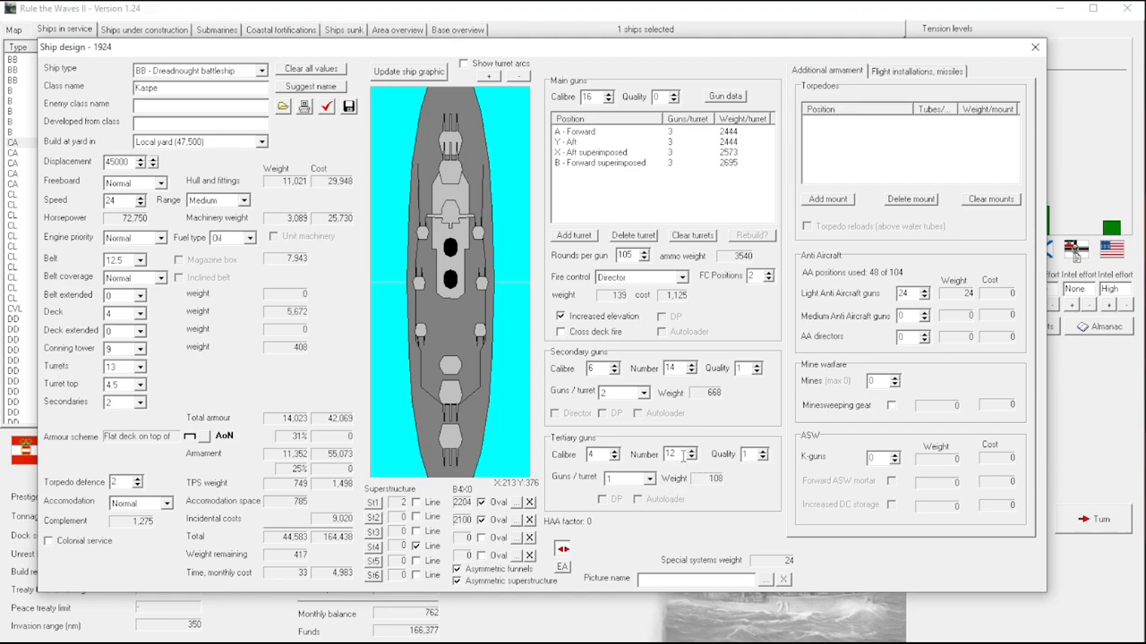
mouse_move(698, 455)
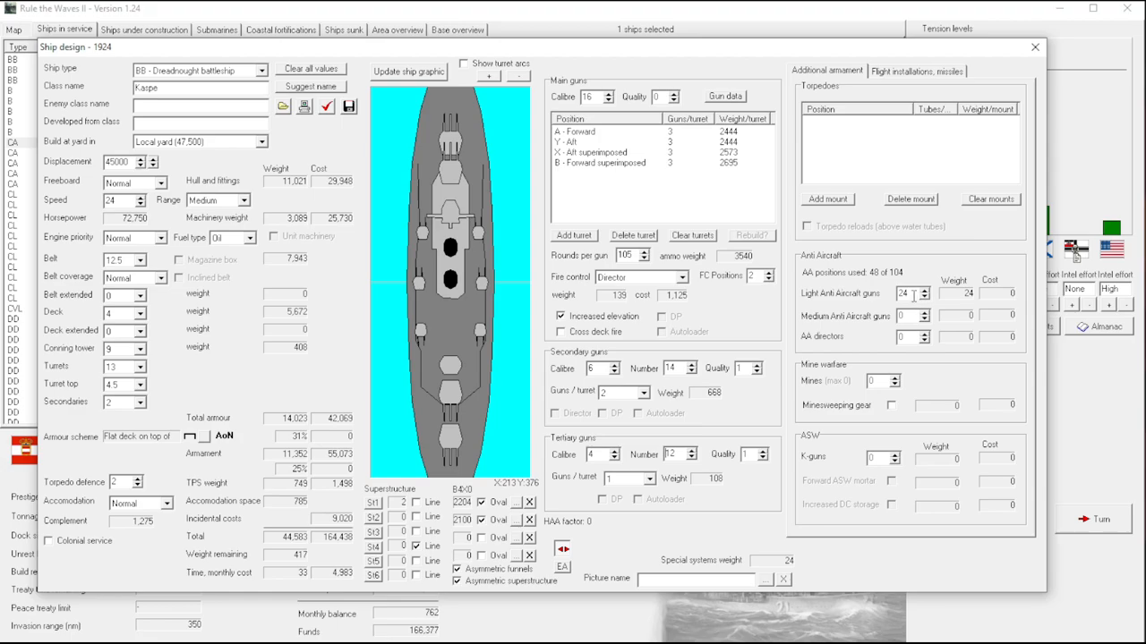
click(924, 290)
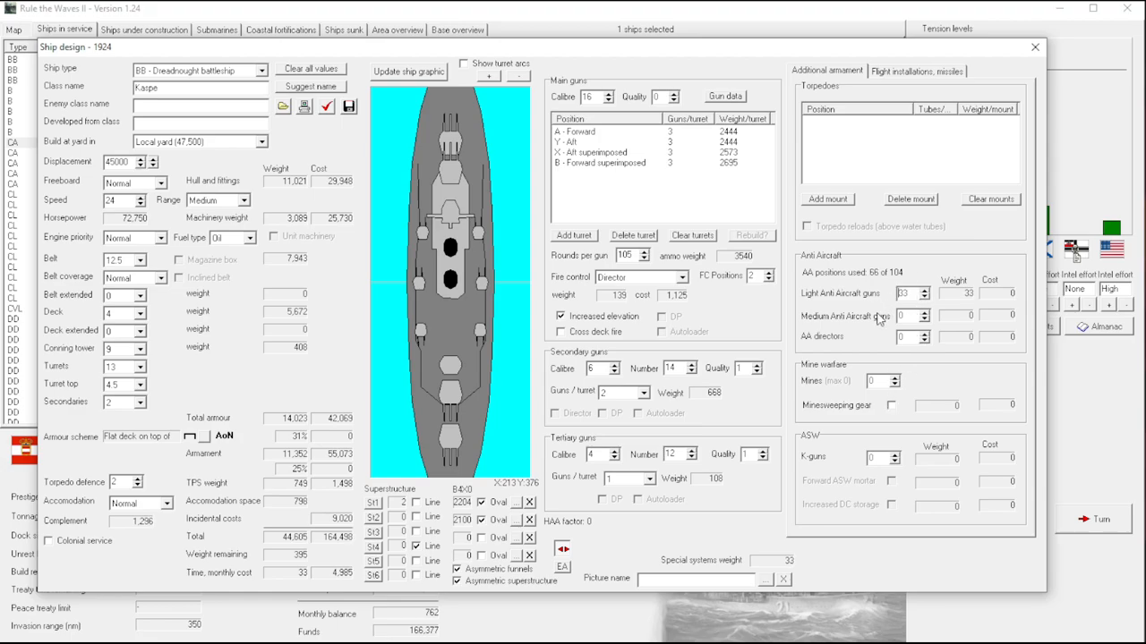
click(922, 290)
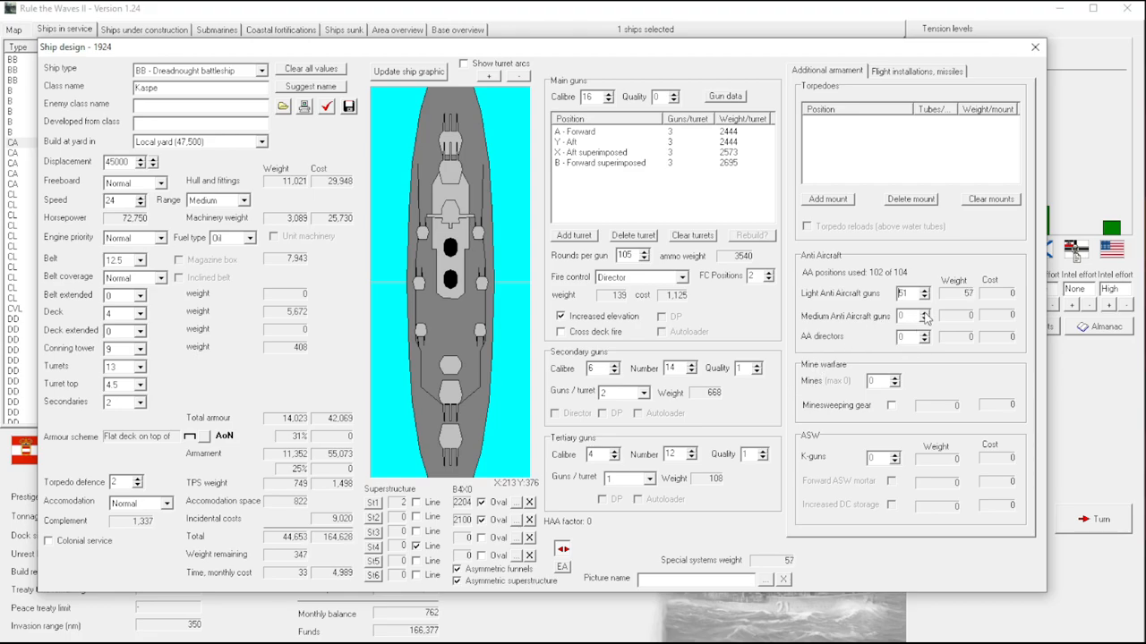
click(924, 297)
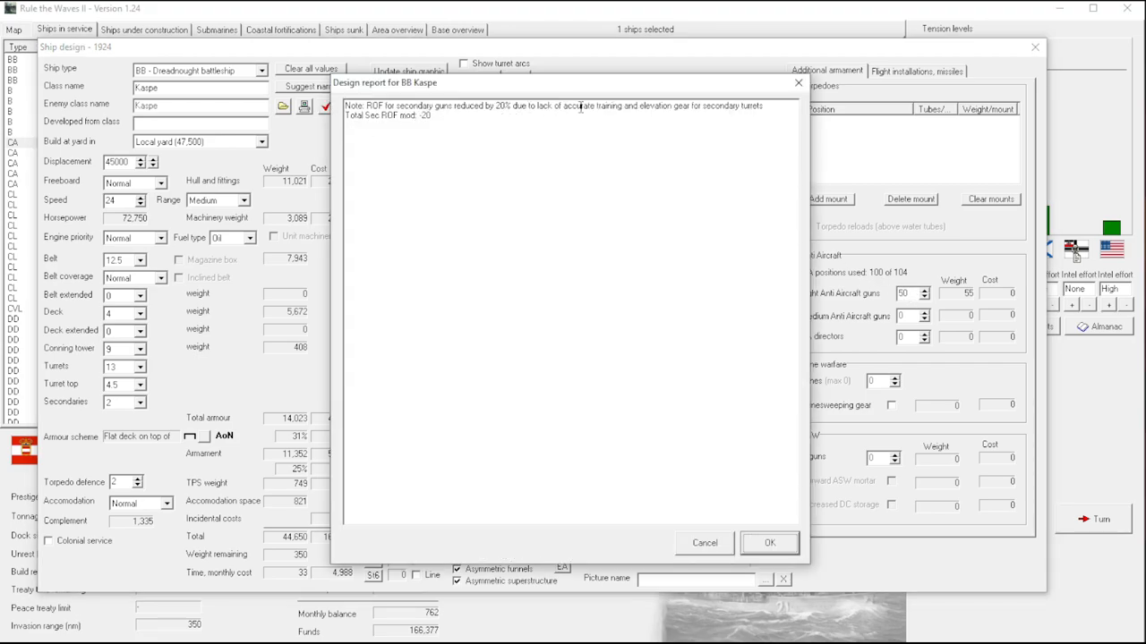
mouse_move(777, 102)
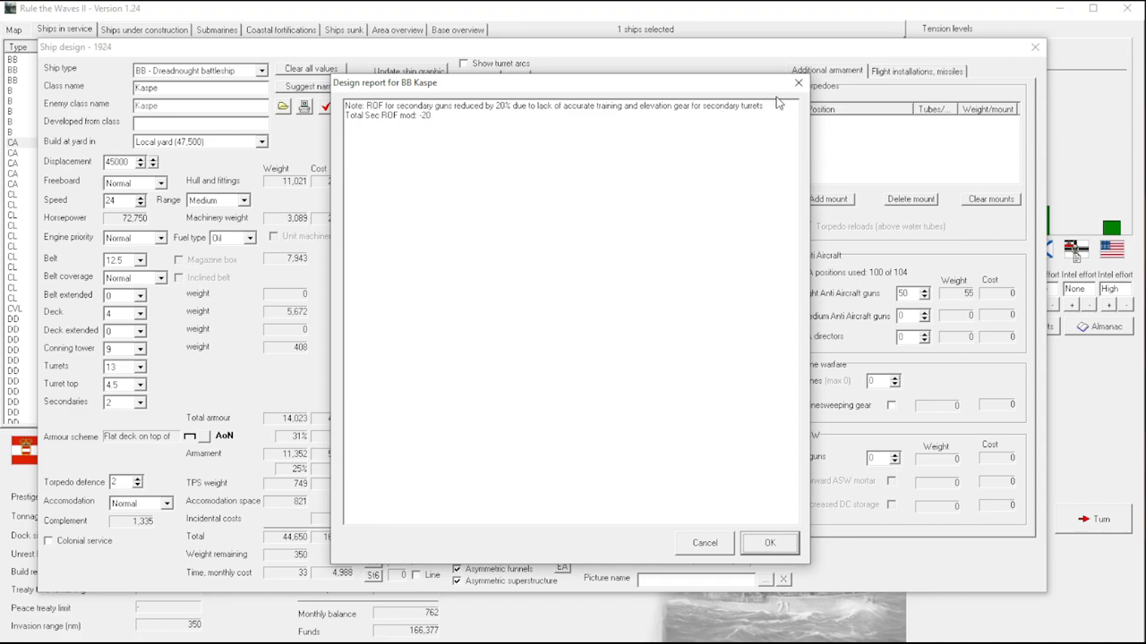
mouse_move(799, 82)
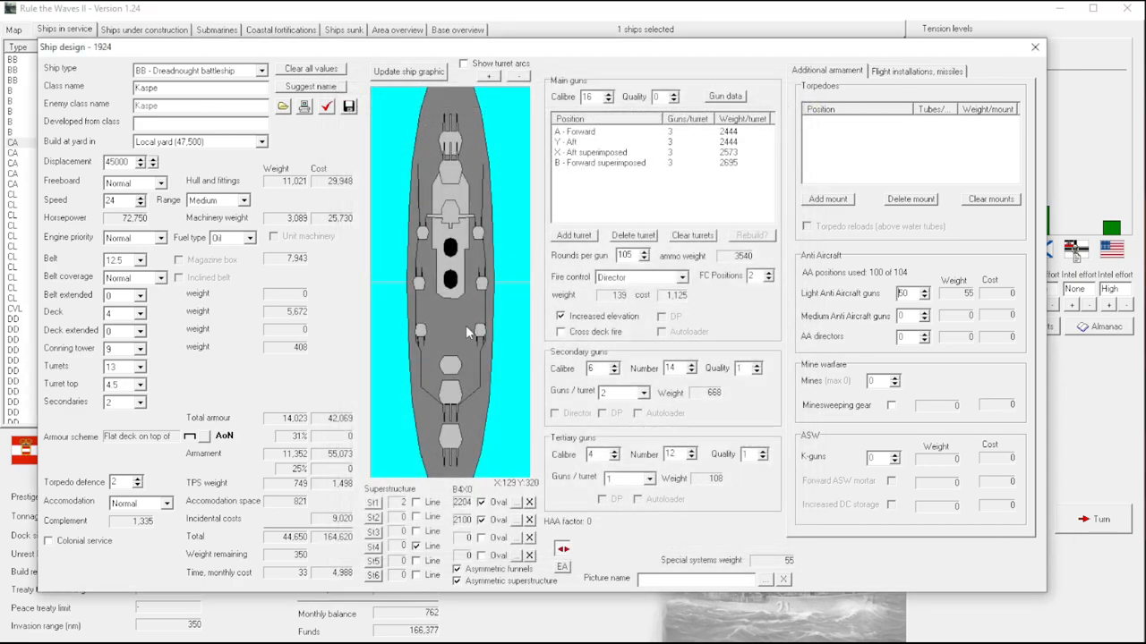
Lower AA guns to 40 light and 45 medium, re-checking until the design report reads All OK.
click(643, 392)
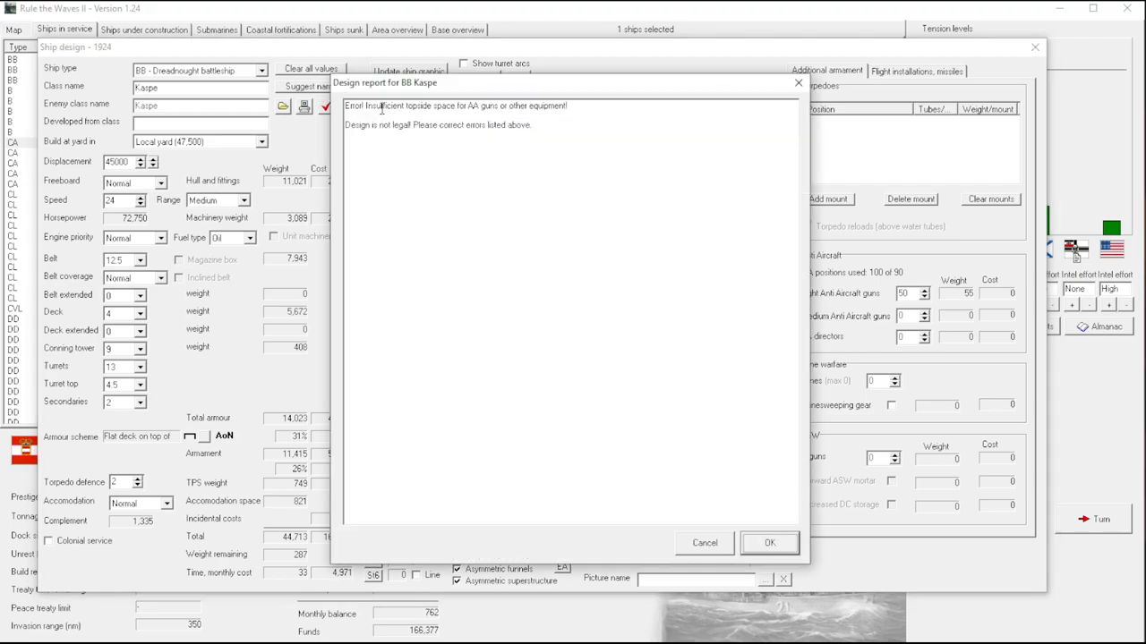
click(768, 543)
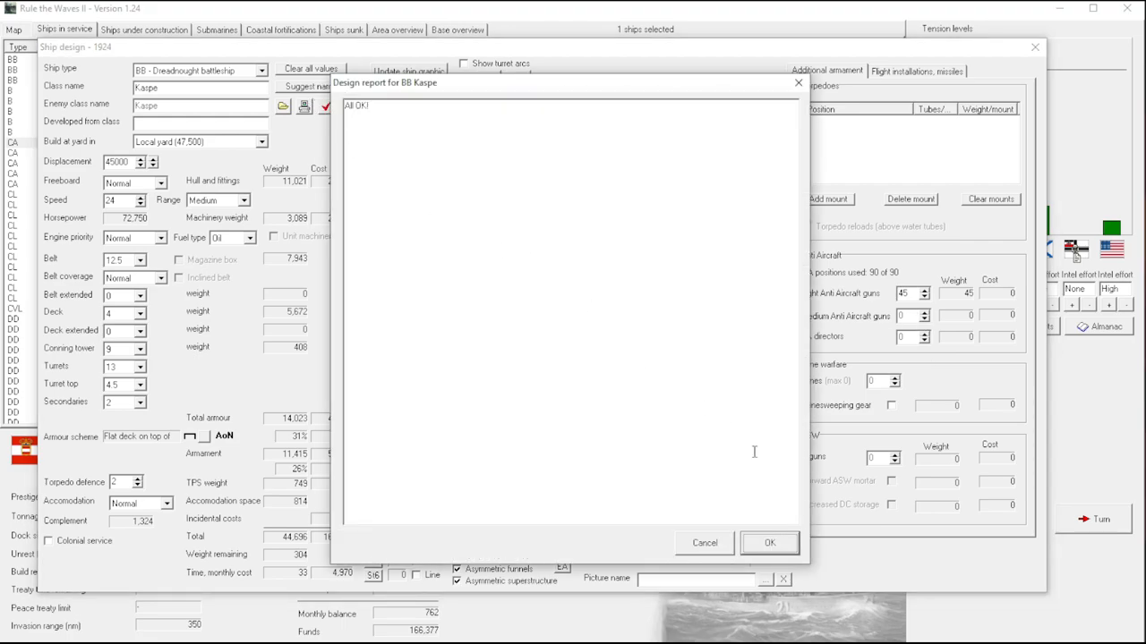
click(768, 542)
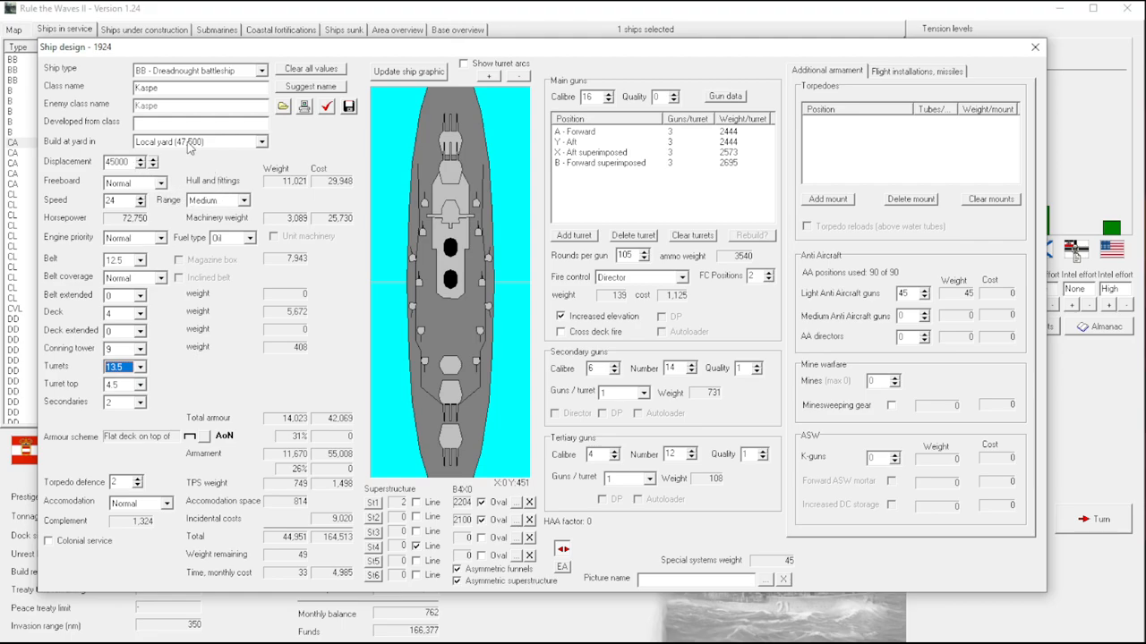
mouse_move(204, 154)
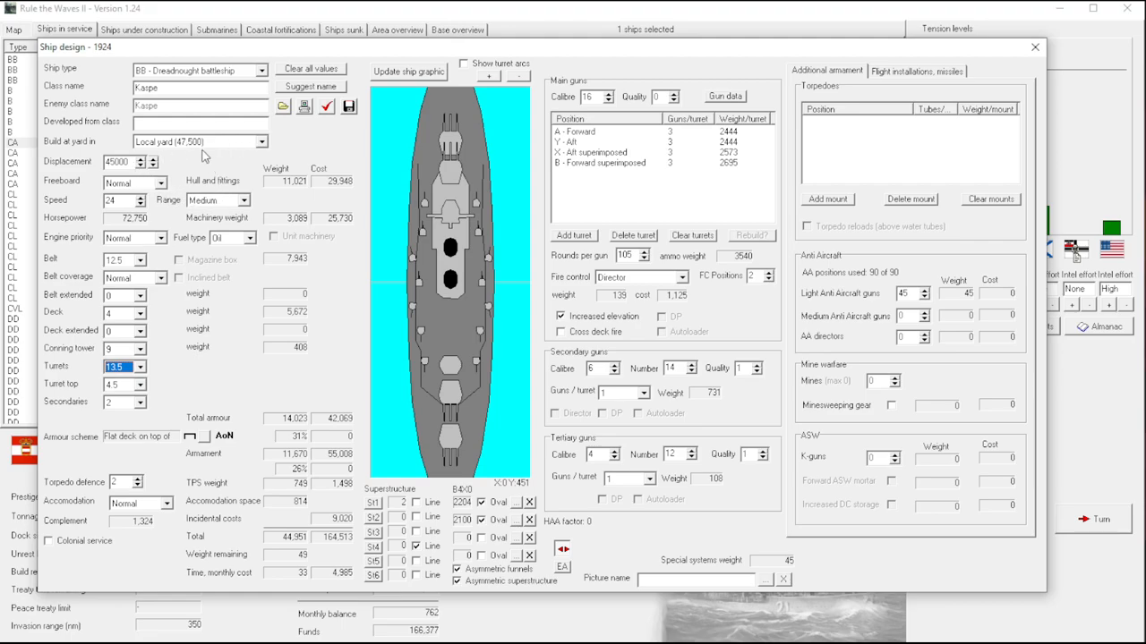
mouse_move(188, 157)
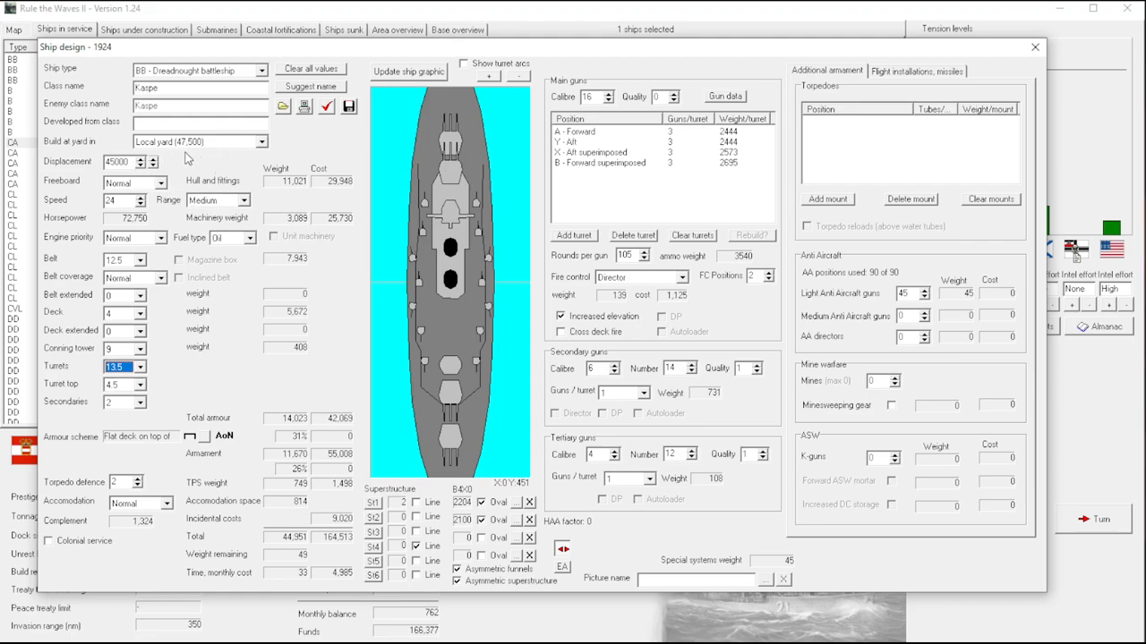
mouse_move(863, 223)
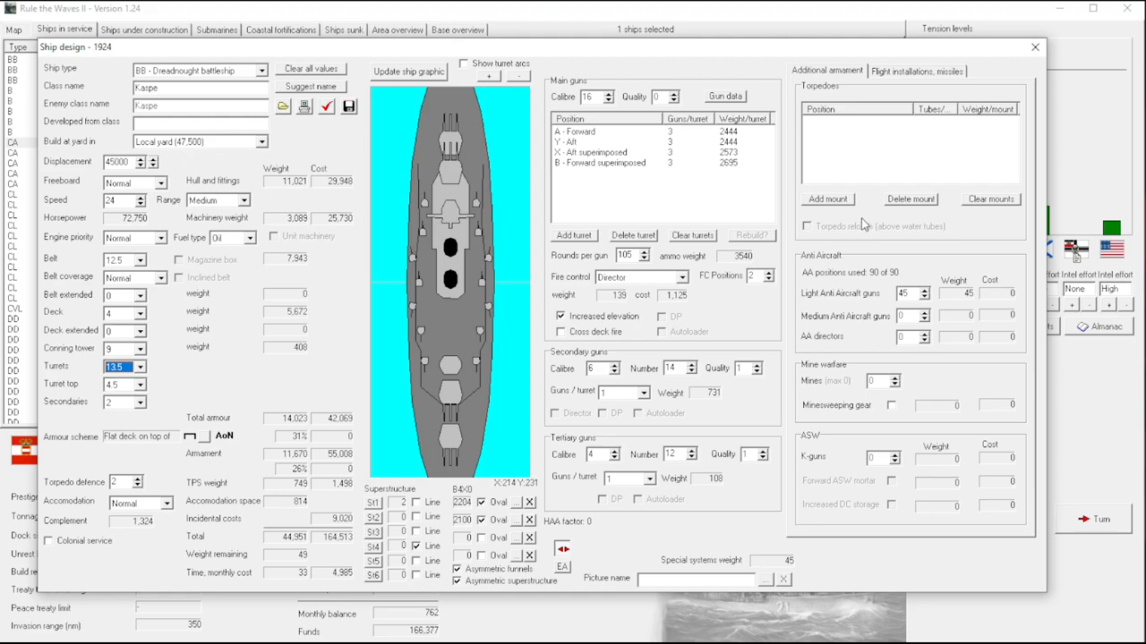
mouse_move(860, 218)
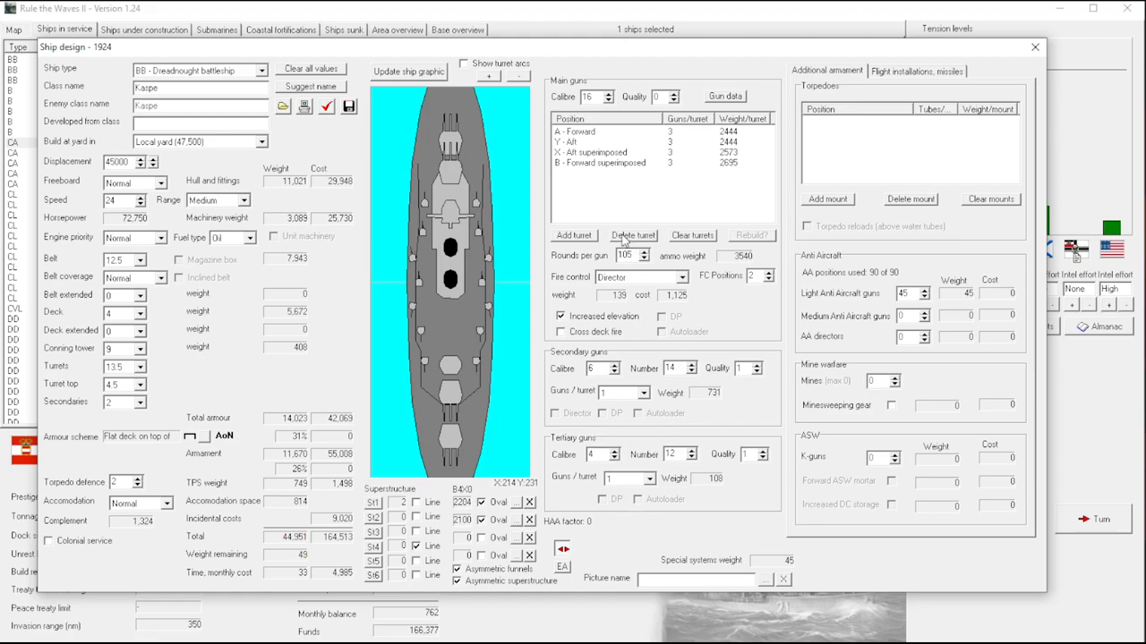
mouse_move(451, 412)
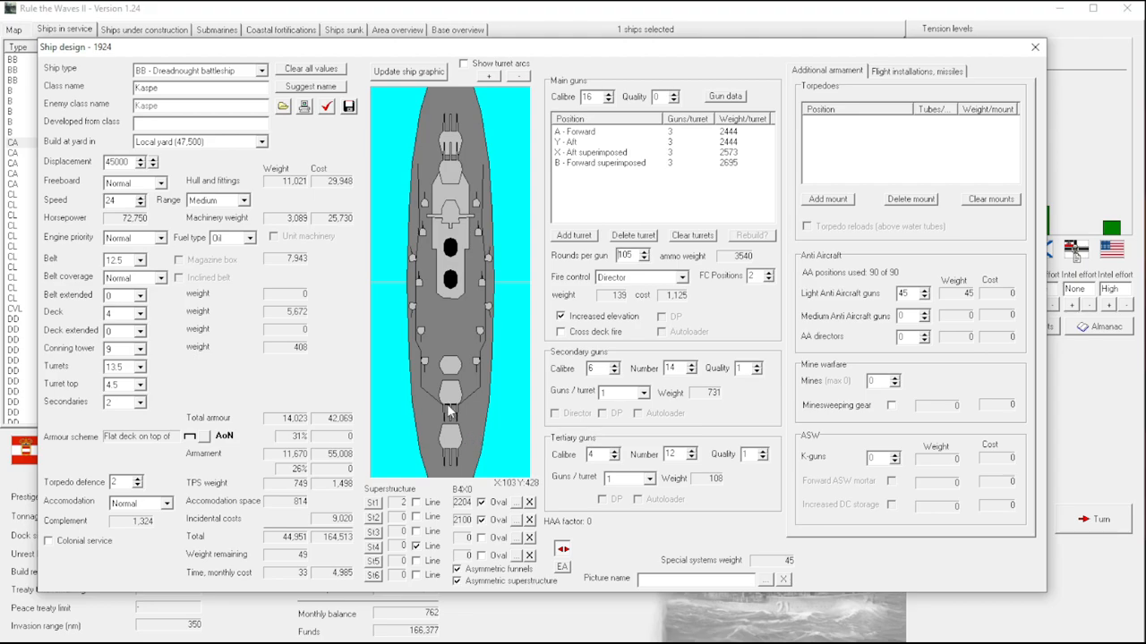
mouse_move(483, 367)
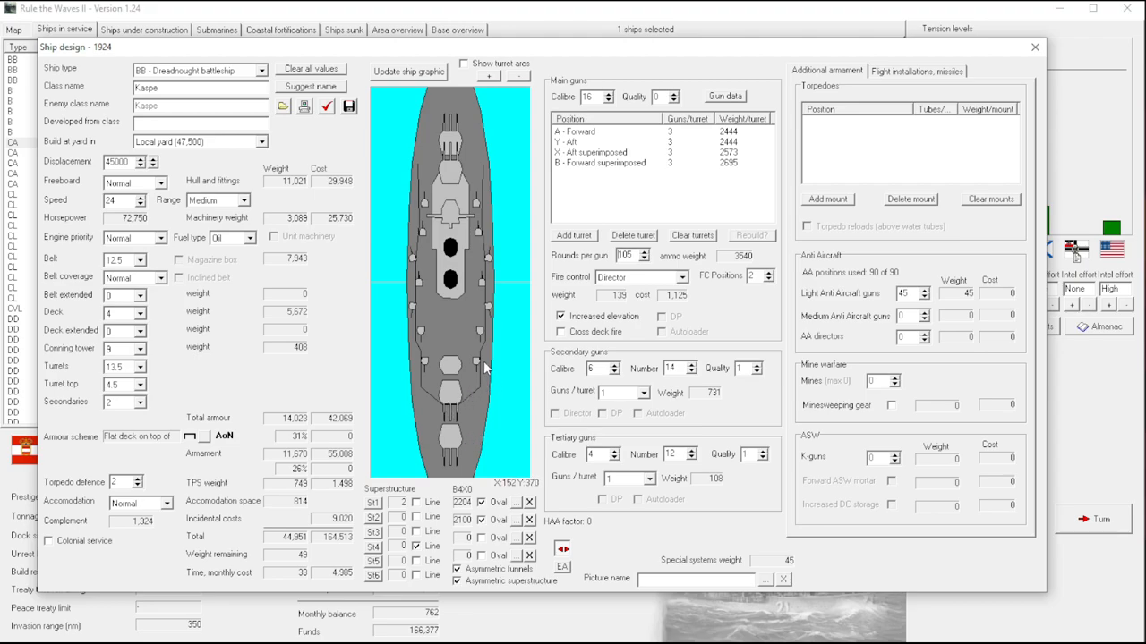
mouse_move(499, 365)
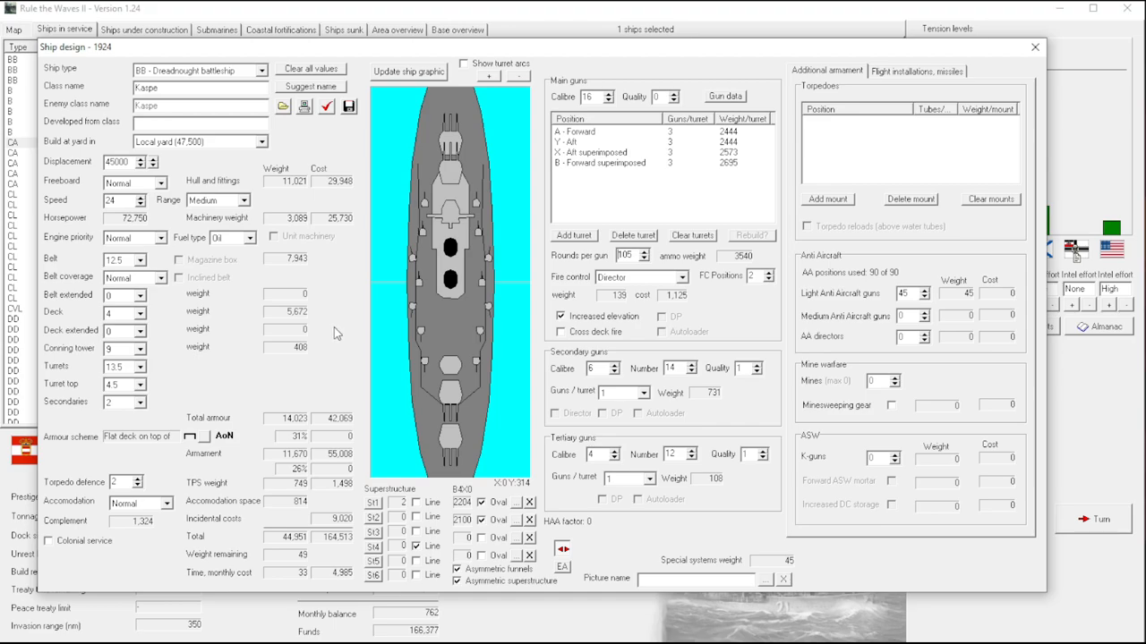
mouse_move(331, 334)
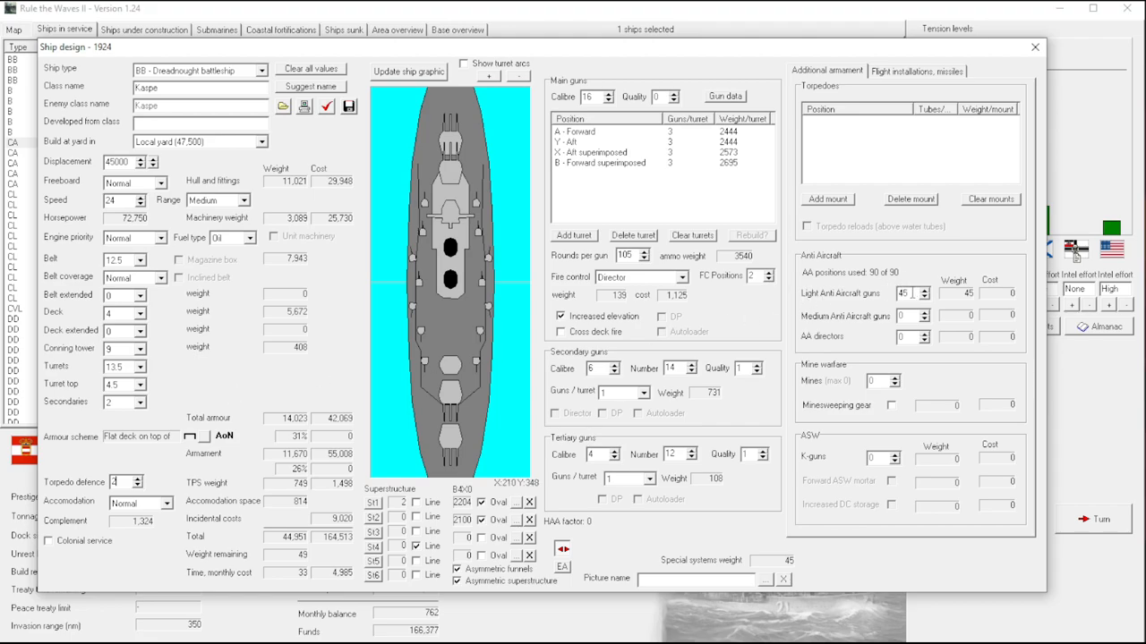
mouse_move(906, 93)
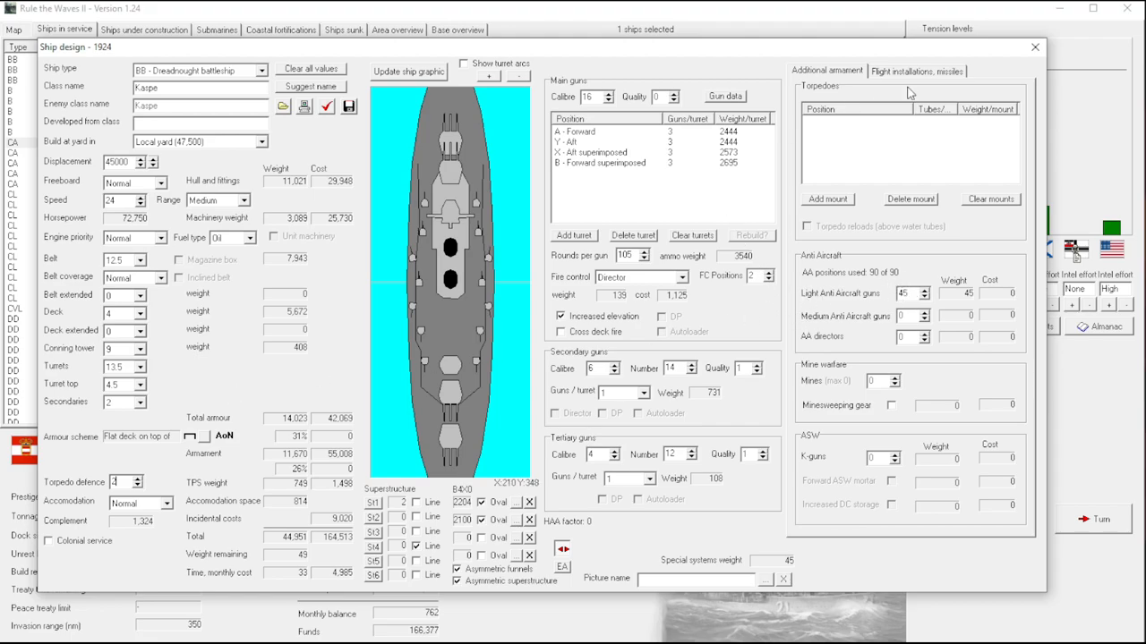
Review the Flight installations and missiles page, leaving Kaspe's aircraft fittings empty.
click(917, 72)
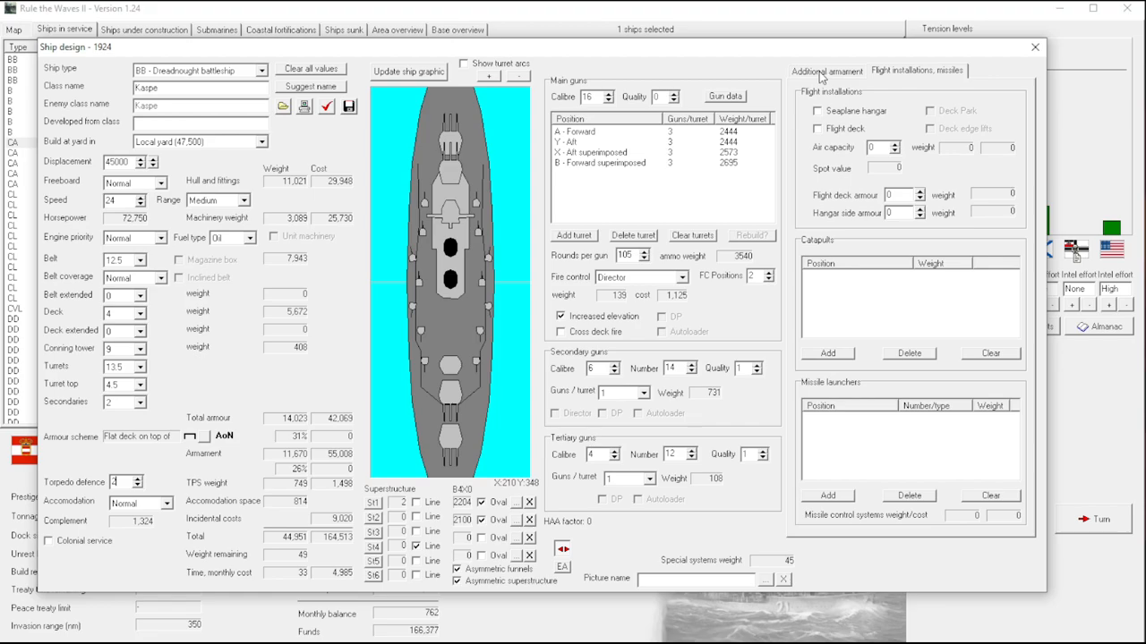
click(825, 71)
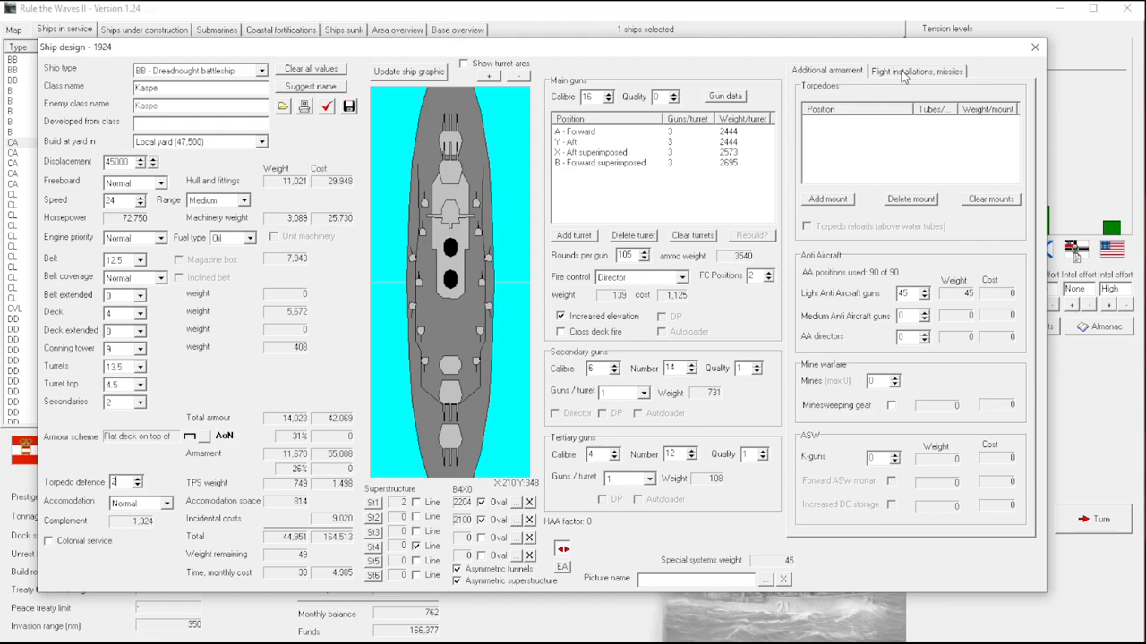
click(916, 71)
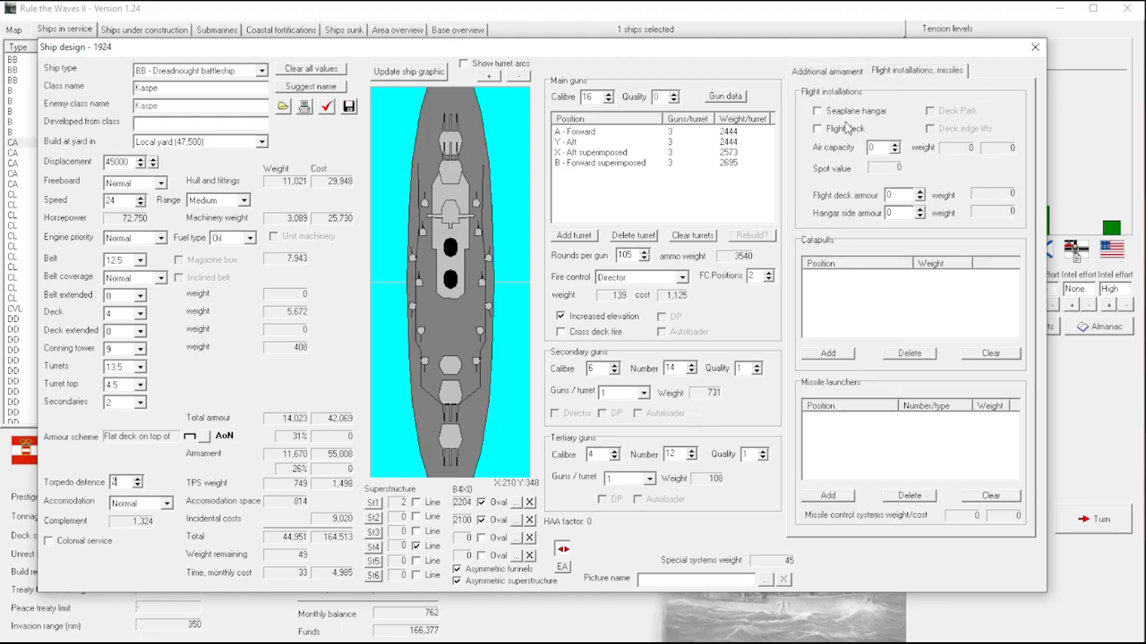
click(817, 111)
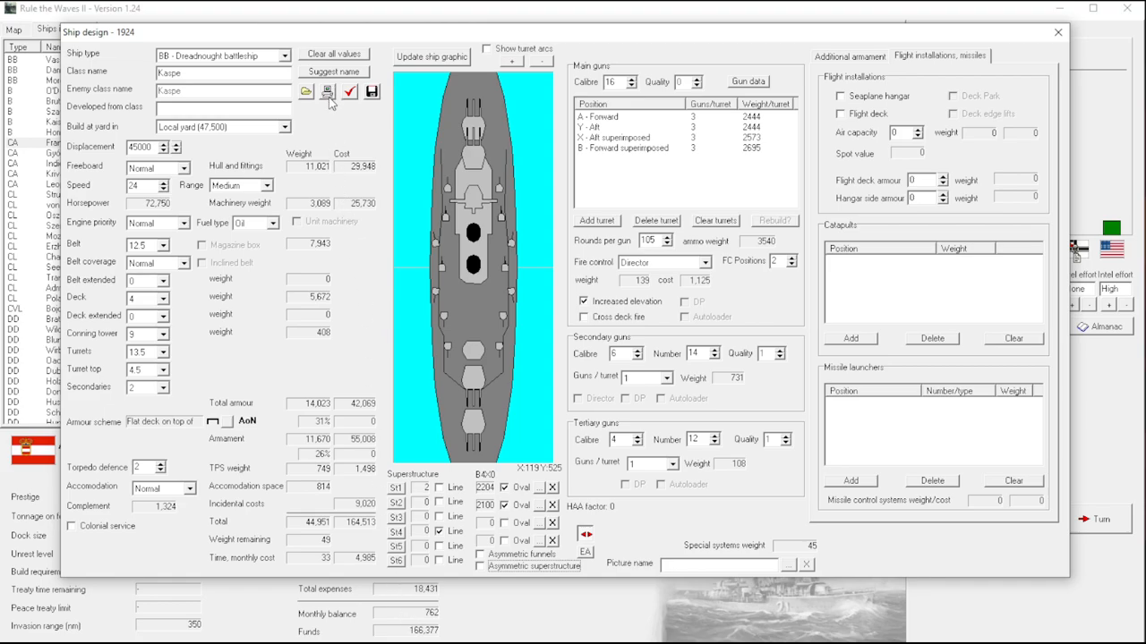
mouse_move(329, 107)
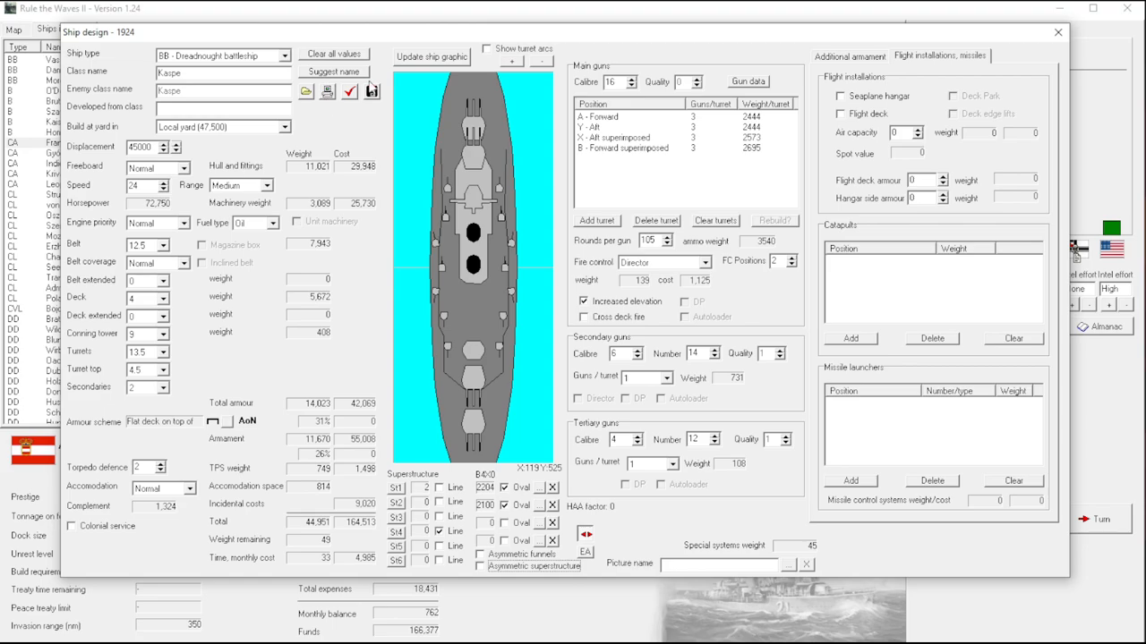
mouse_move(350, 93)
text(Prinz von Salzburg)
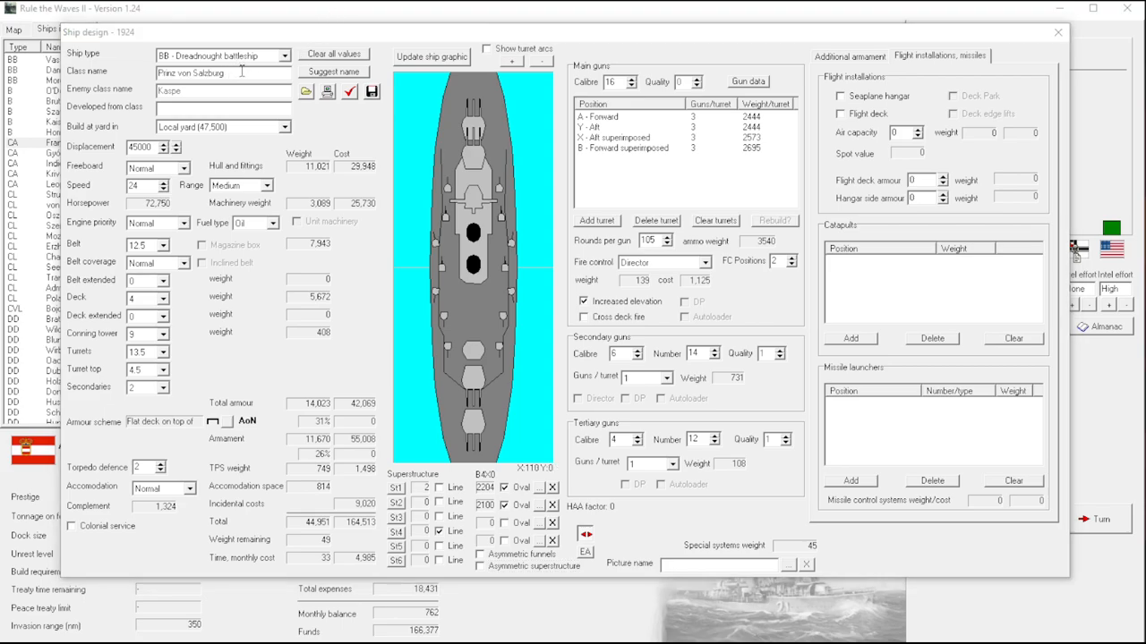
mouse_move(247, 73)
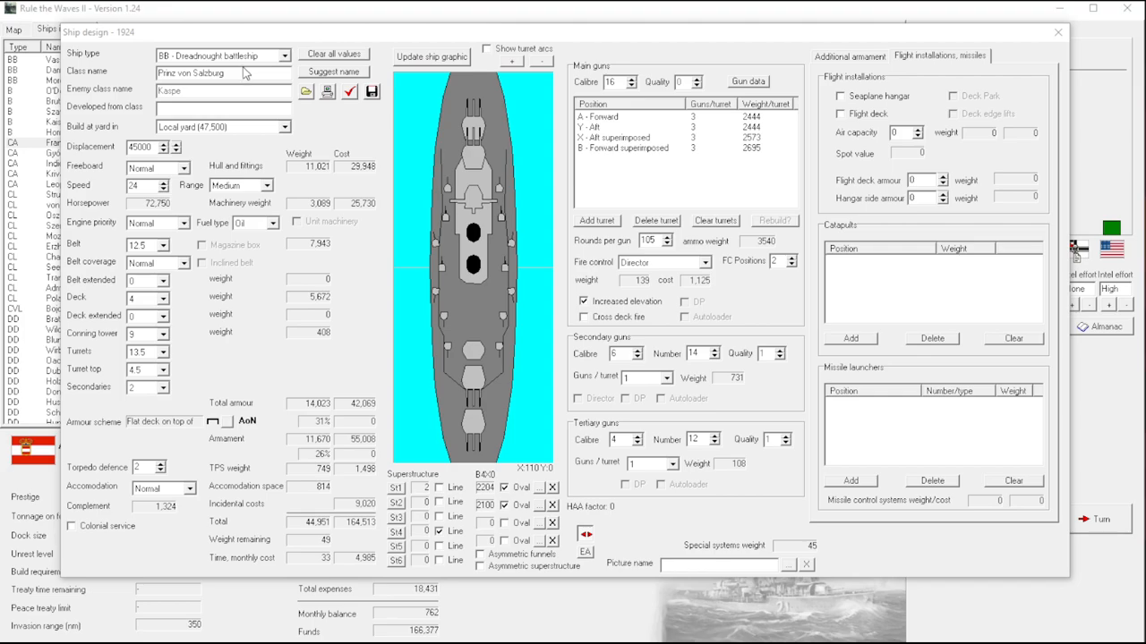
mouse_move(262, 107)
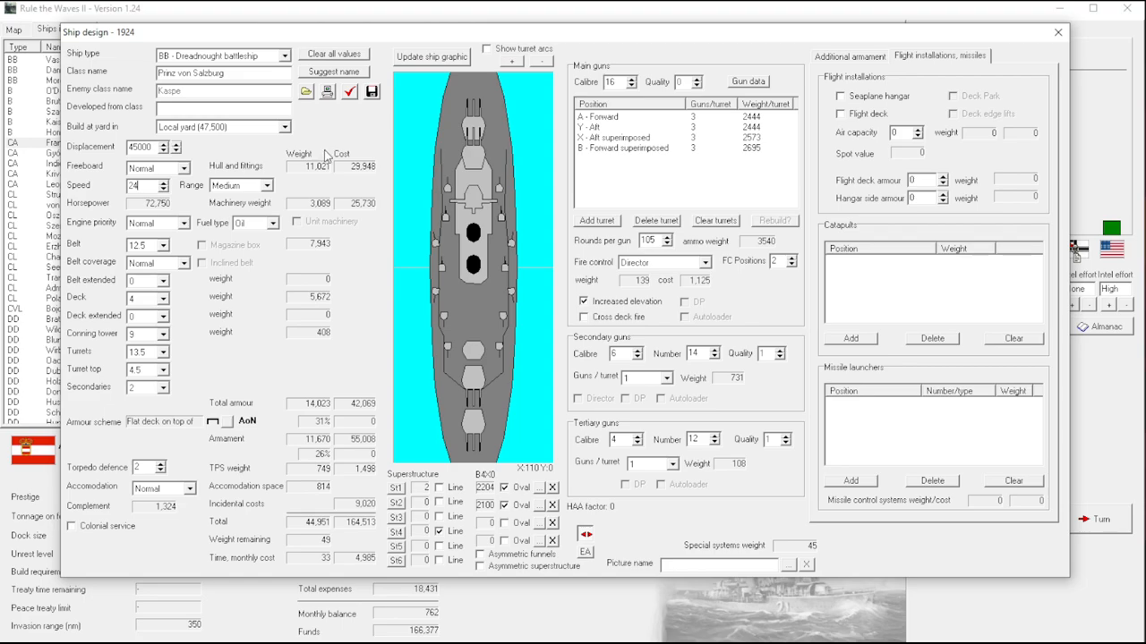
mouse_move(319, 118)
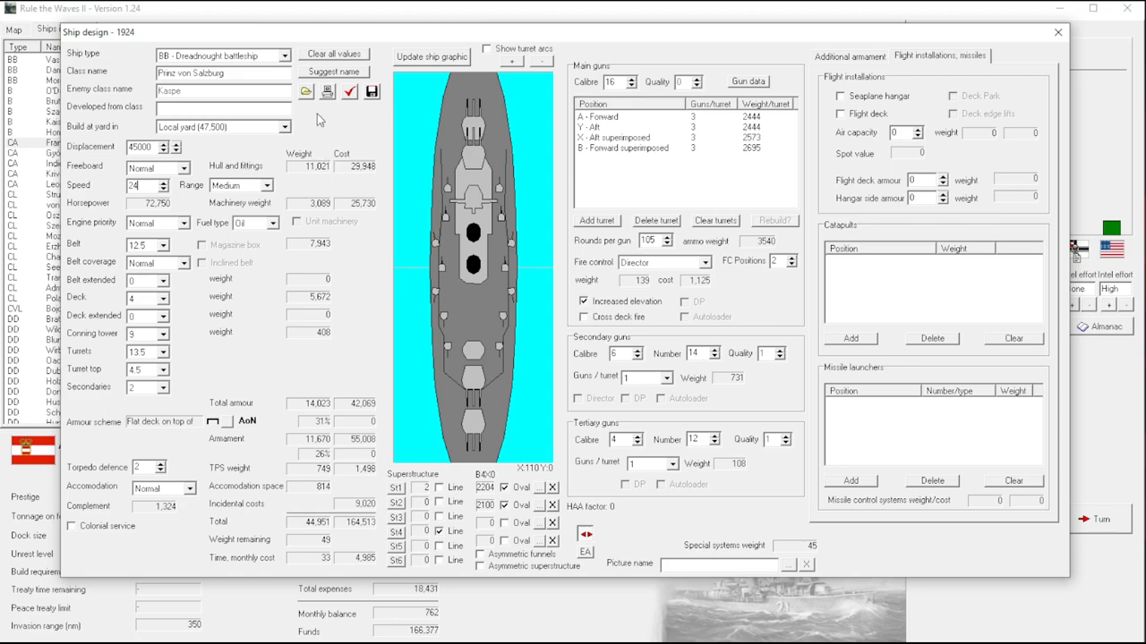
mouse_move(401, 43)
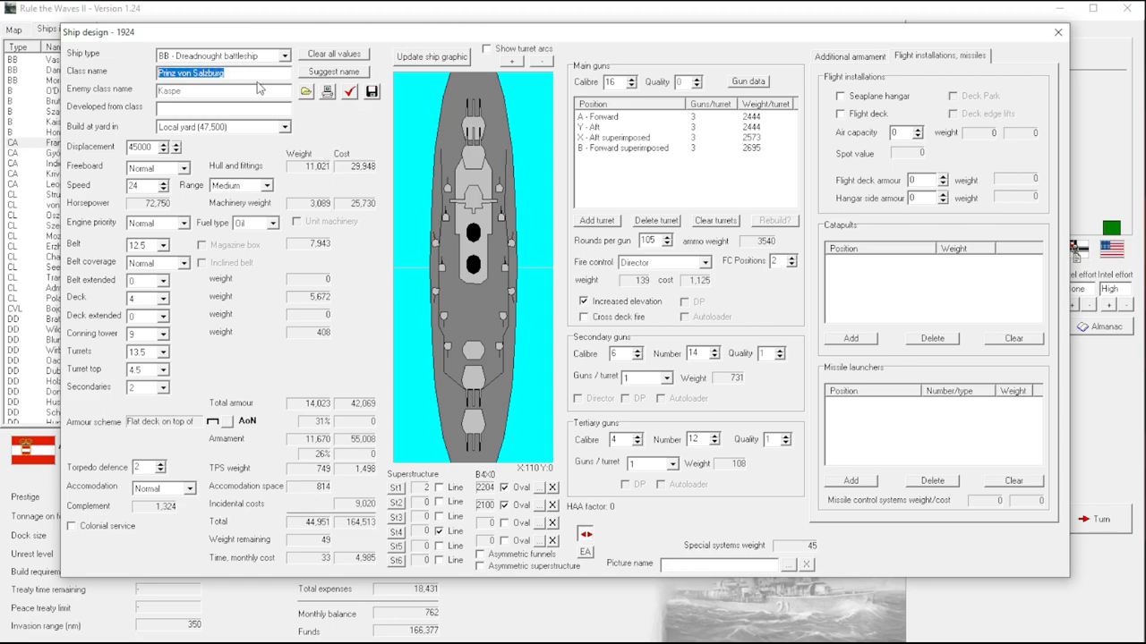
Commit the class name Prinz von Salzburg and show the torpedo, anti-aircraft and mine settings.
click(222, 73)
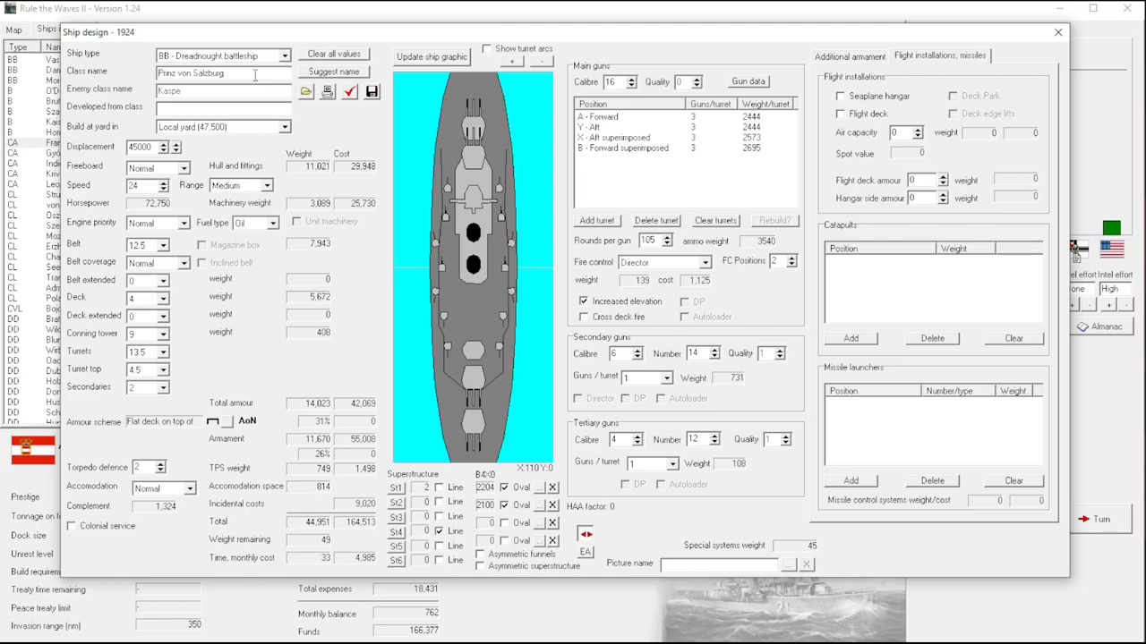
click(849, 56)
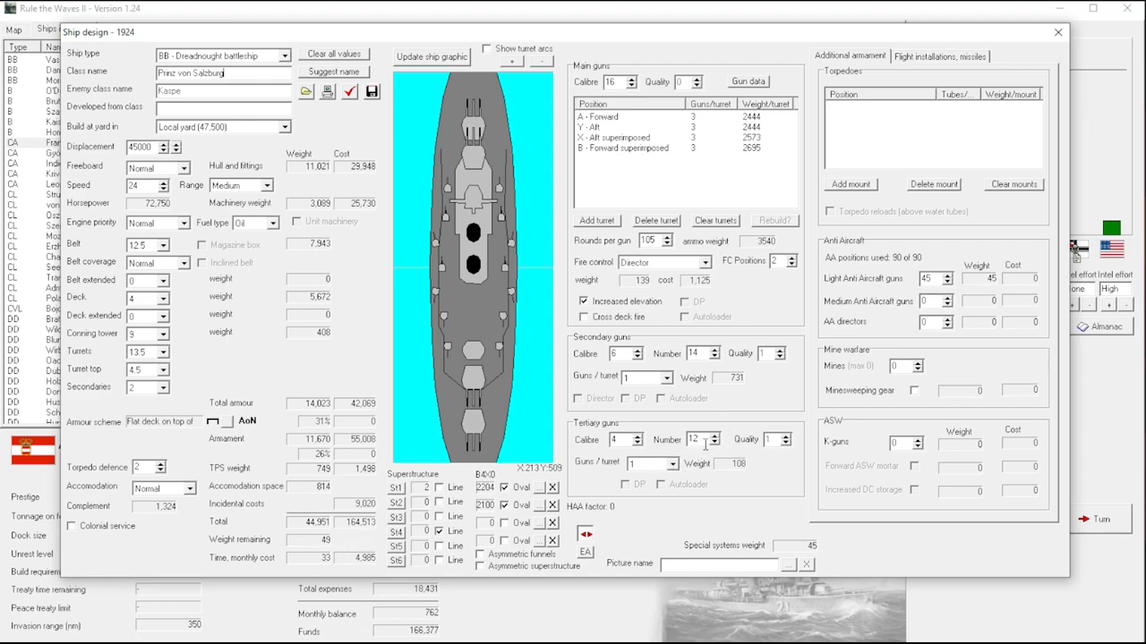
mouse_move(741, 76)
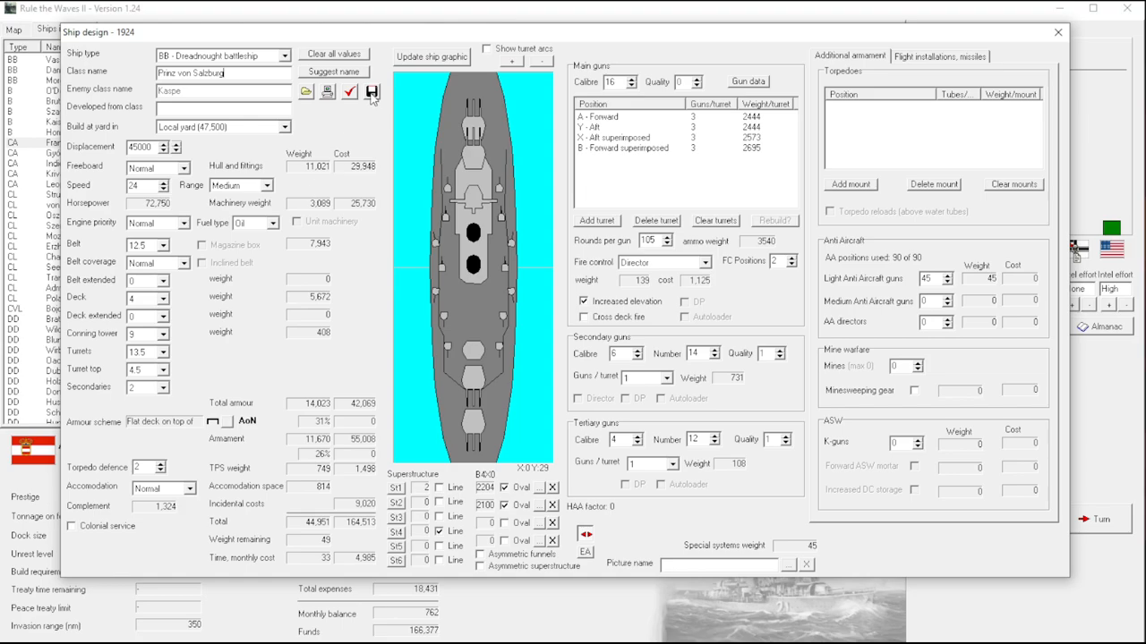
Save the Prinz von Salzburg design and accept its all-OK design report.
click(351, 93)
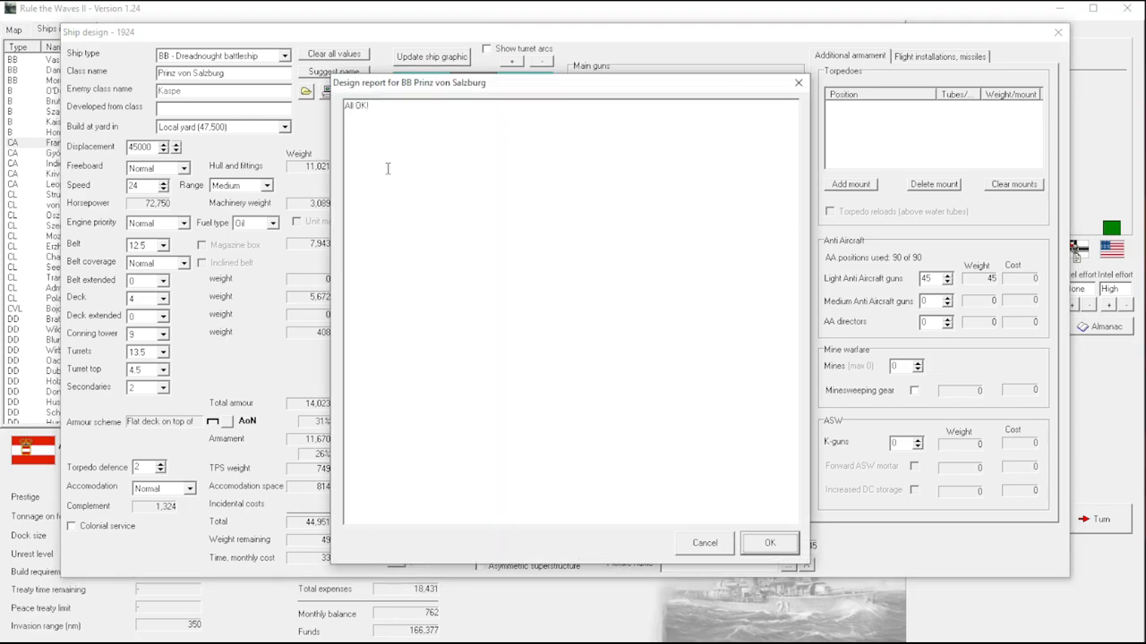
click(768, 545)
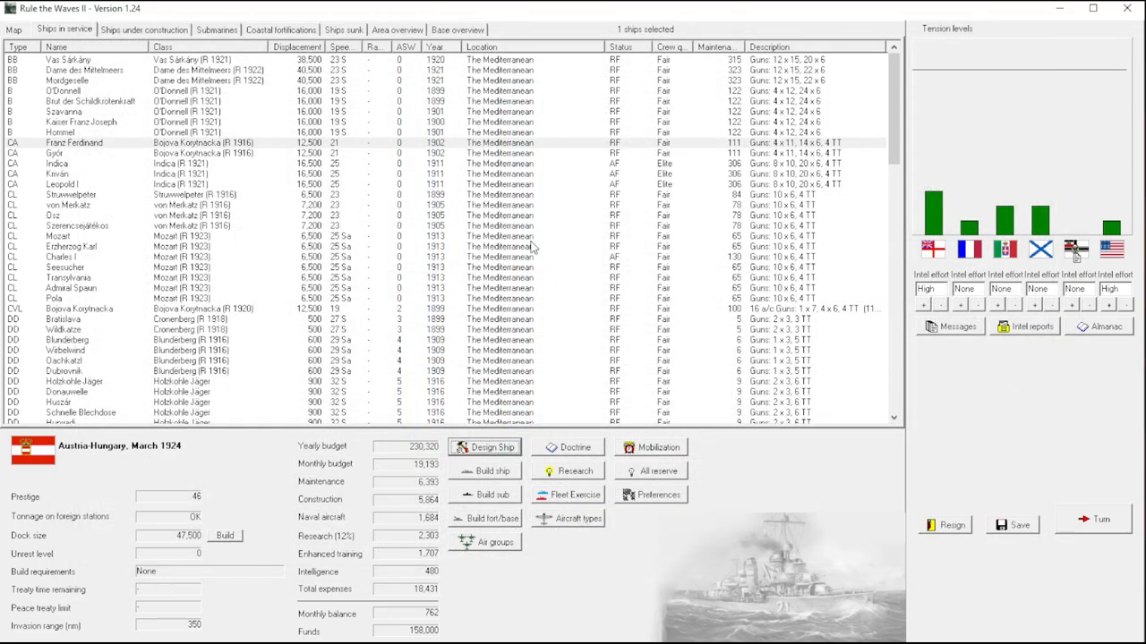
mouse_move(534, 251)
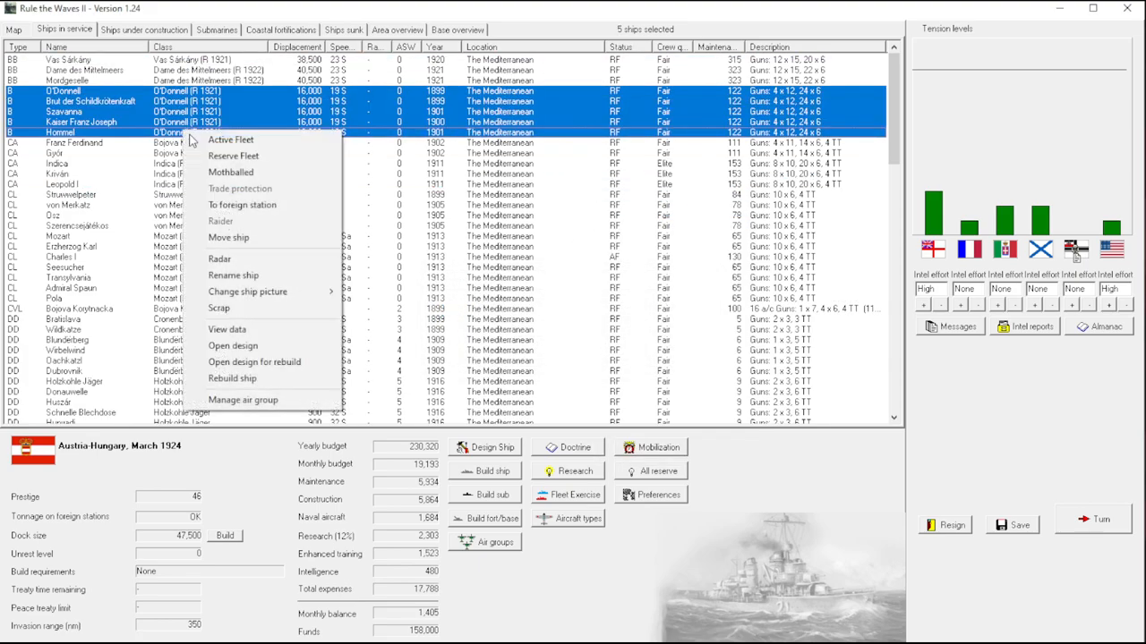
Mothball the five O'Donnell battleships plus Franz Ferdinand and Gyor, briefly reviewing the Indica design.
click(231, 172)
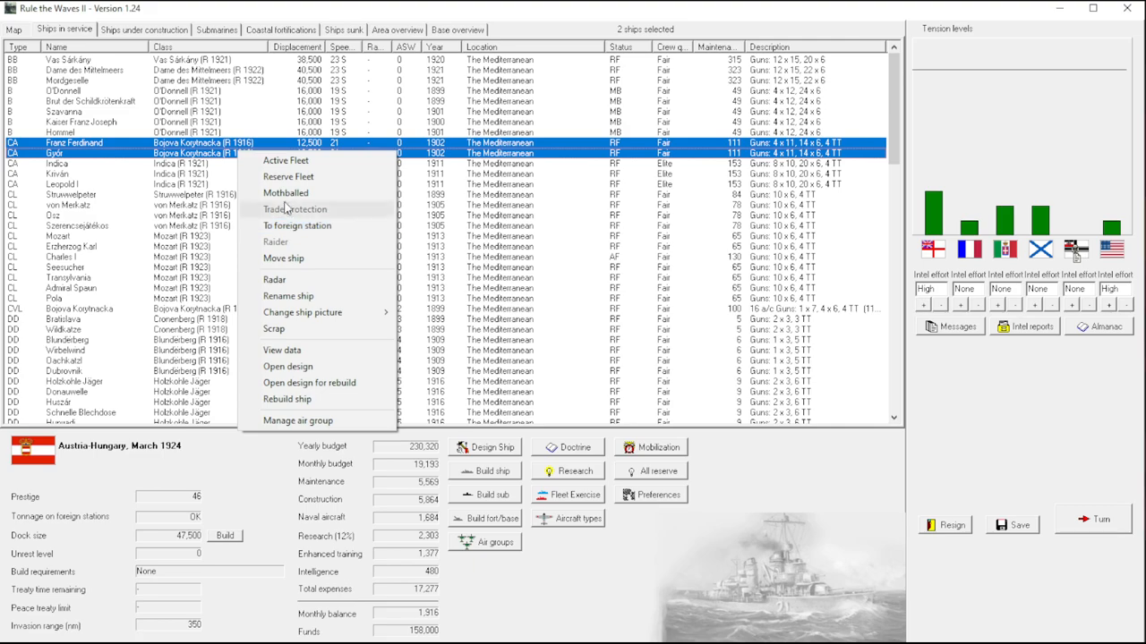
click(287, 193)
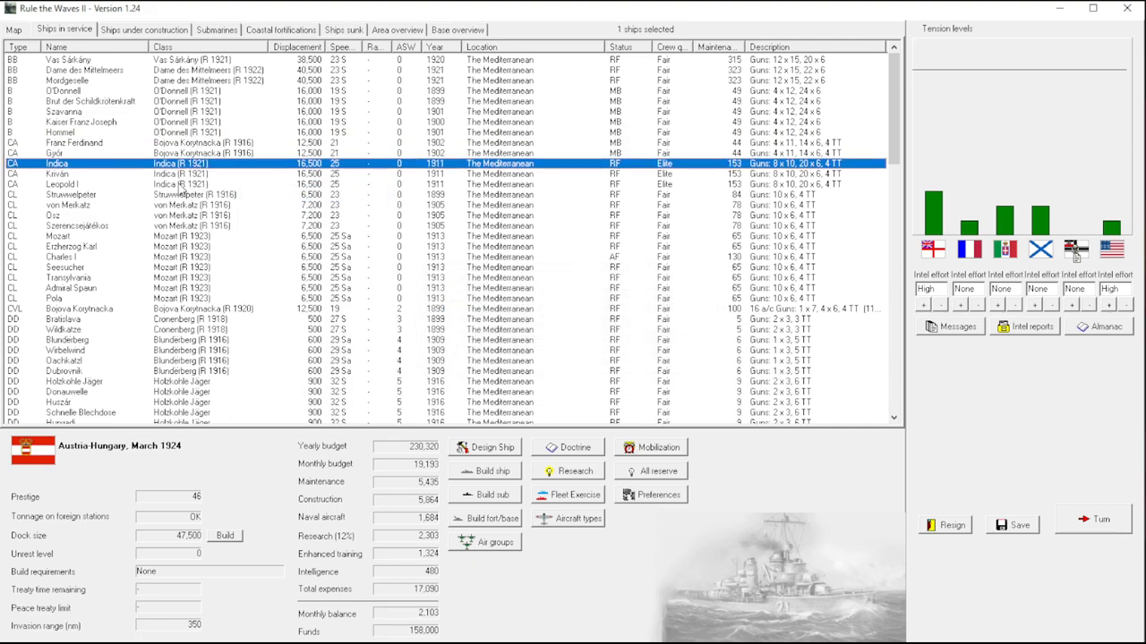
click(485, 447)
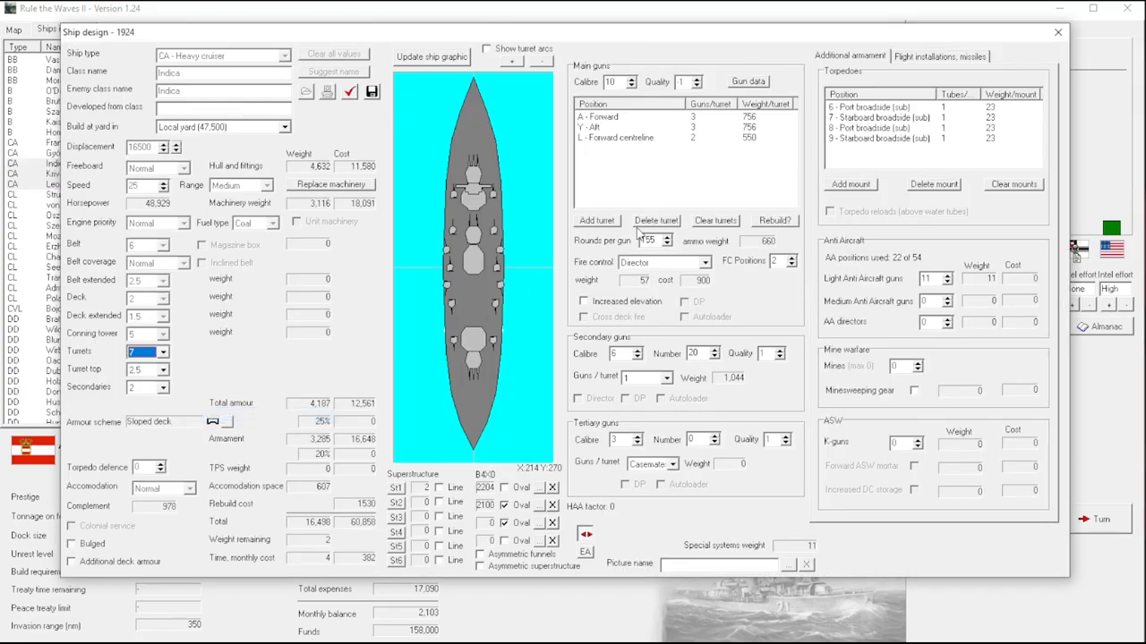
click(1056, 32)
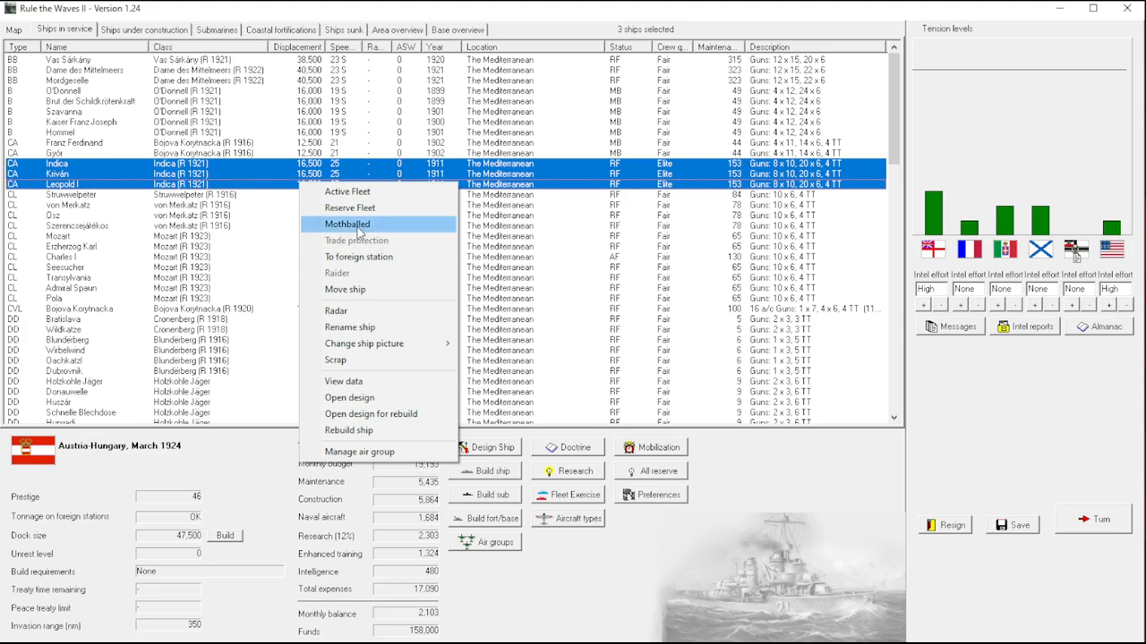
Mothball the three Indica-class cruisers and the Mozart-class light cruisers.
click(348, 224)
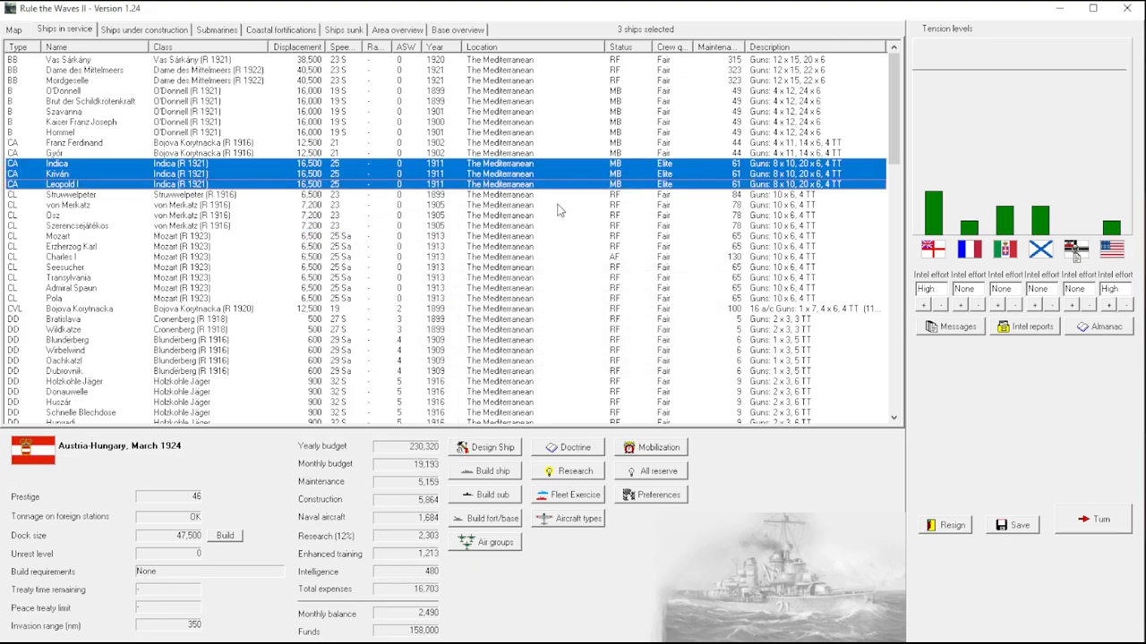
click(89, 194)
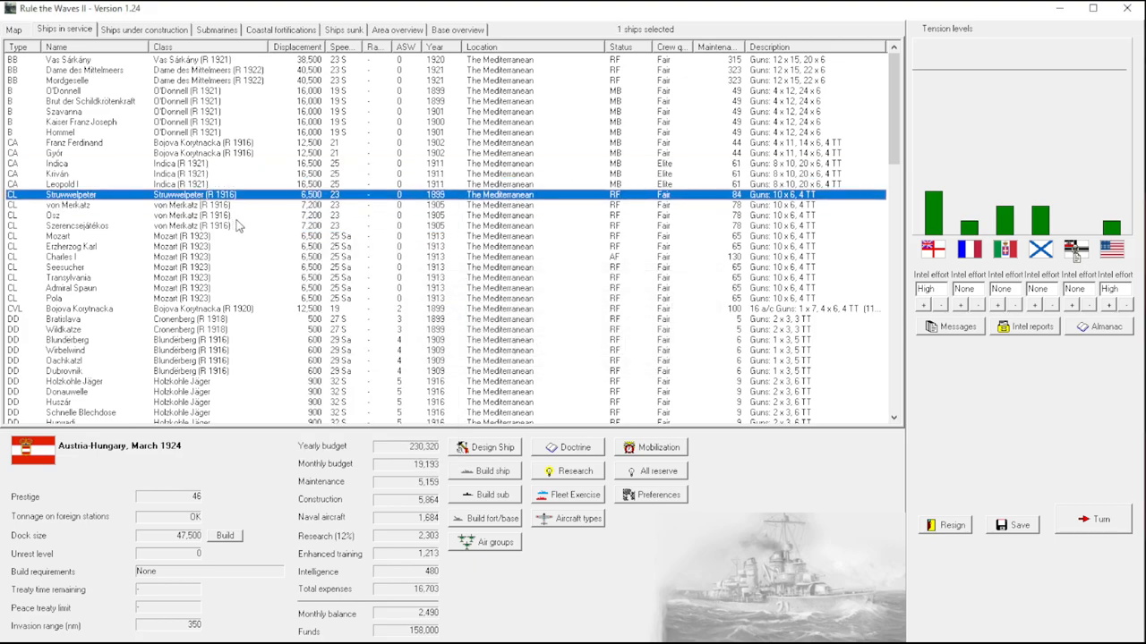
mouse_move(355, 242)
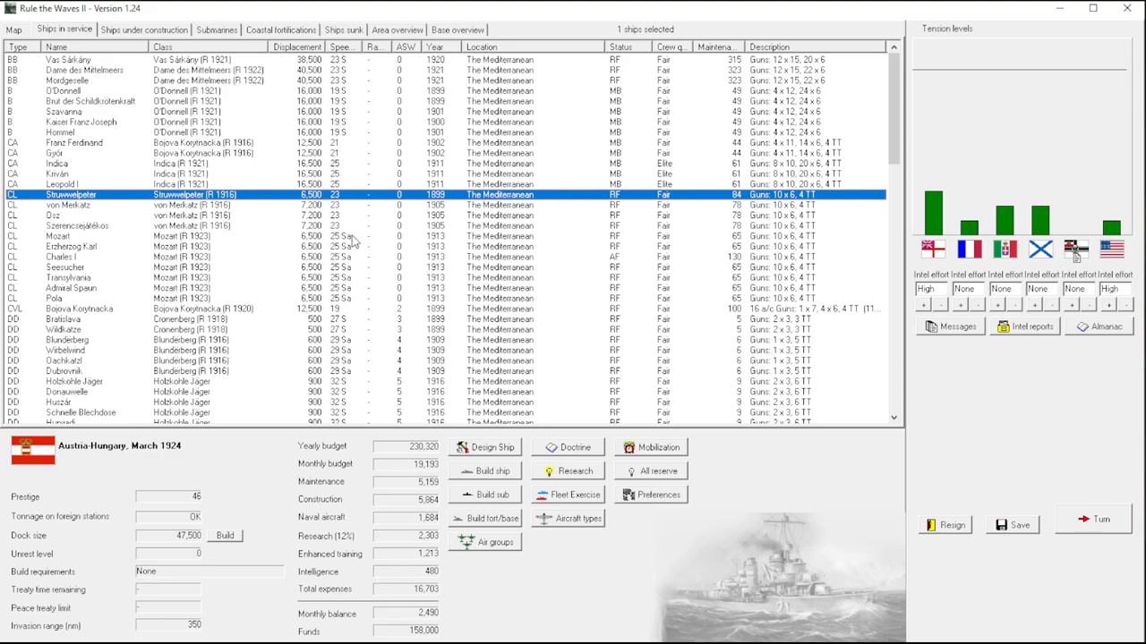
click(63, 319)
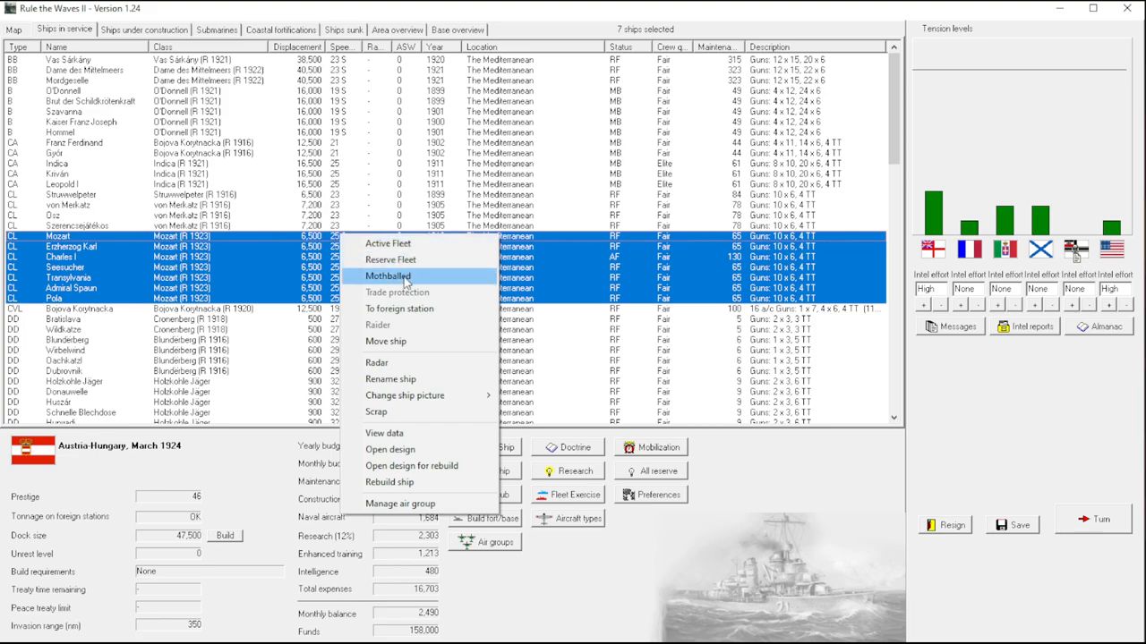
click(386, 276)
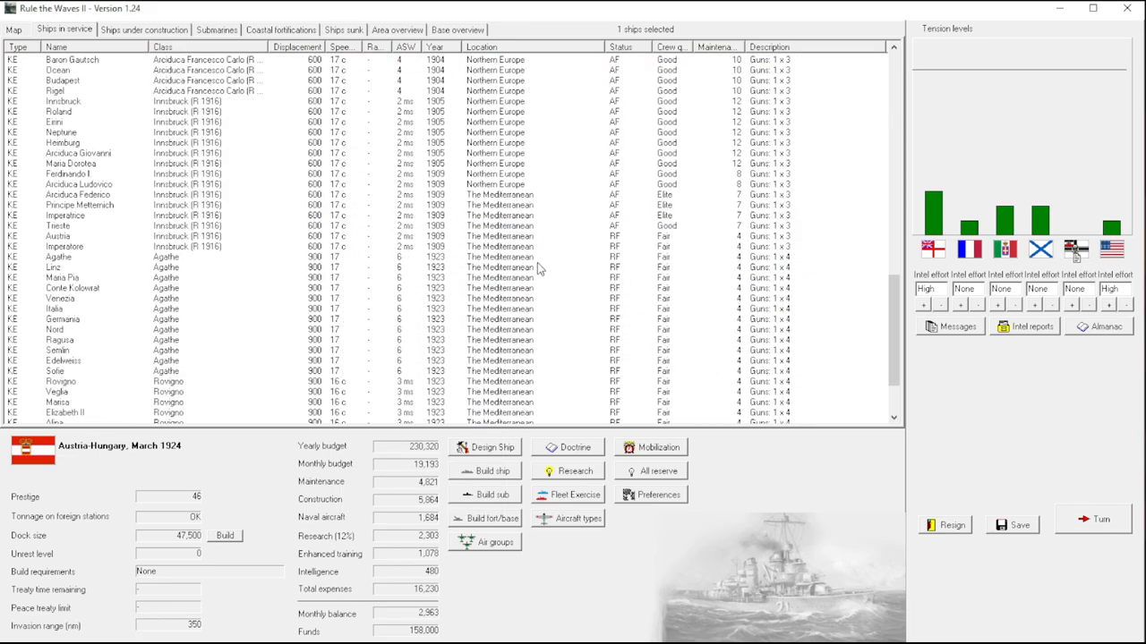
Move the older KE ships, including the four Innsbruck-class, into the reserve fleet.
scroll(down, 3)
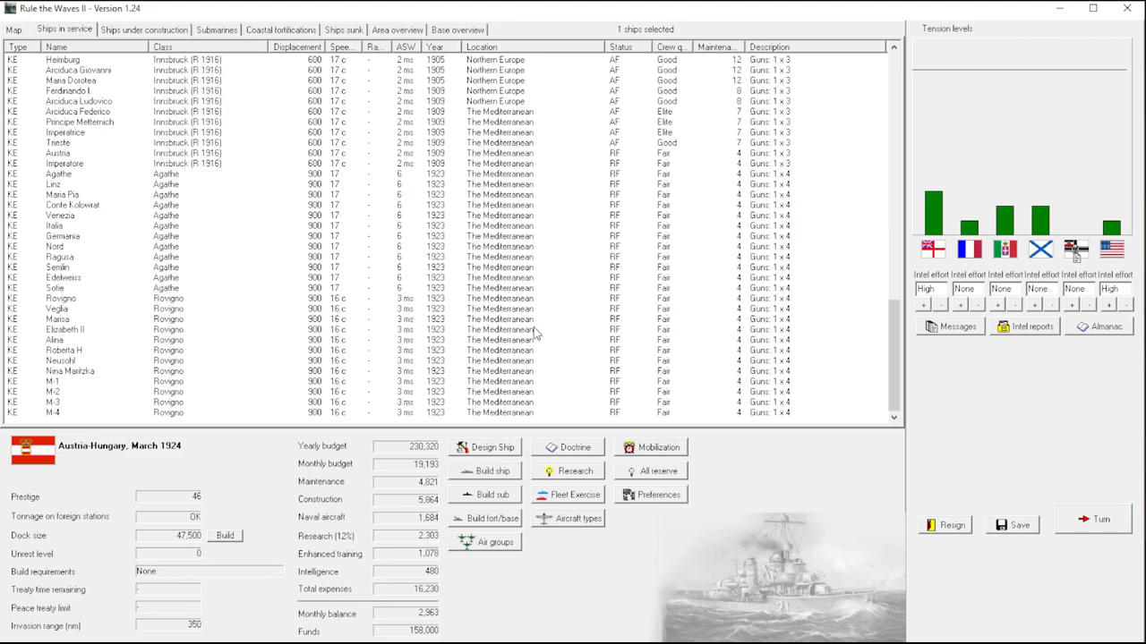
mouse_move(533, 408)
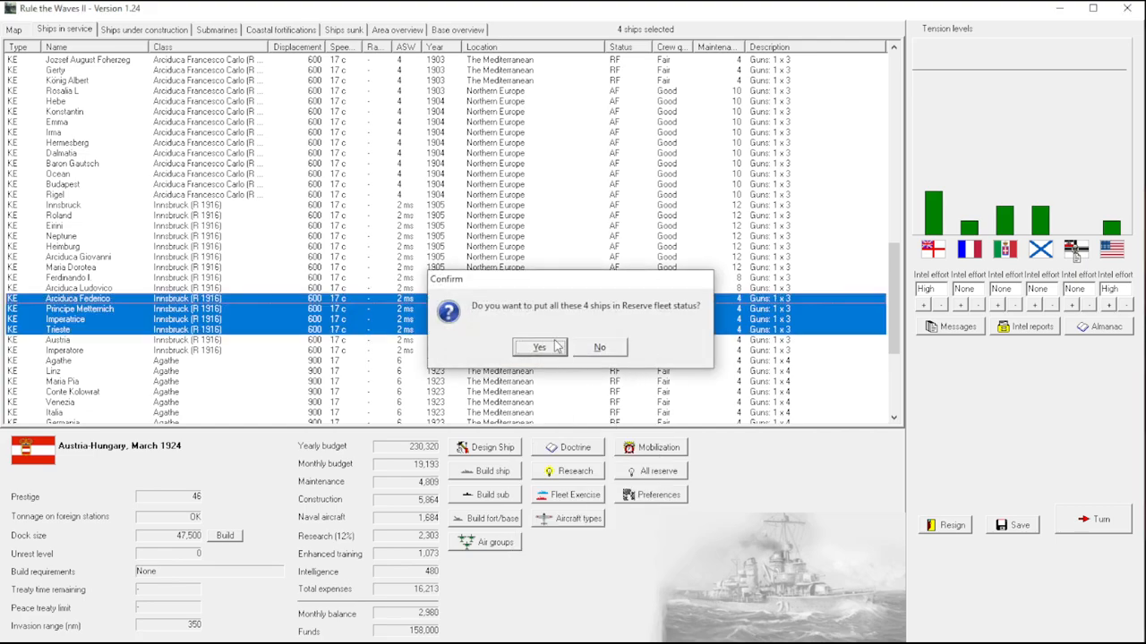
click(537, 347)
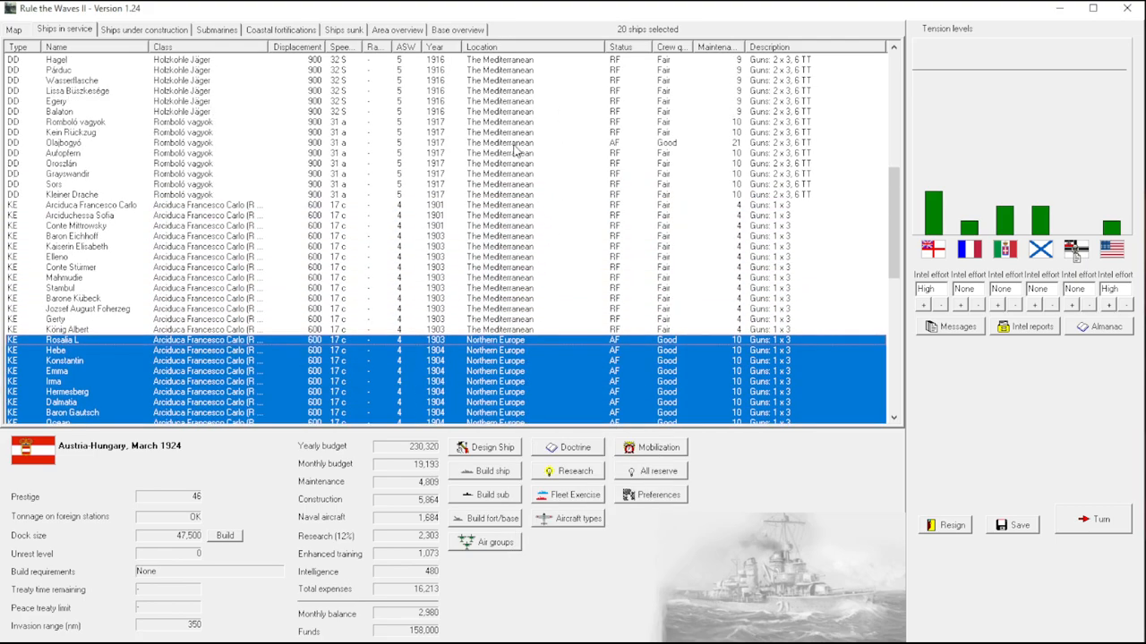
click(63, 144)
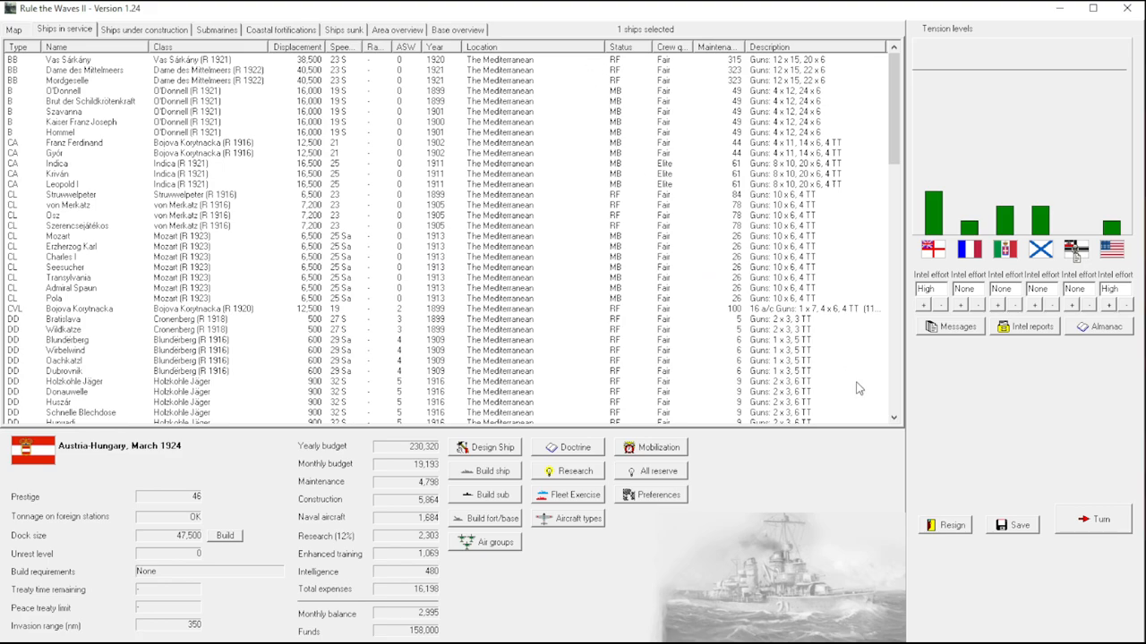
Advance the turn to April 1924, acknowledging the reduction gears research breakthrough.
click(1092, 519)
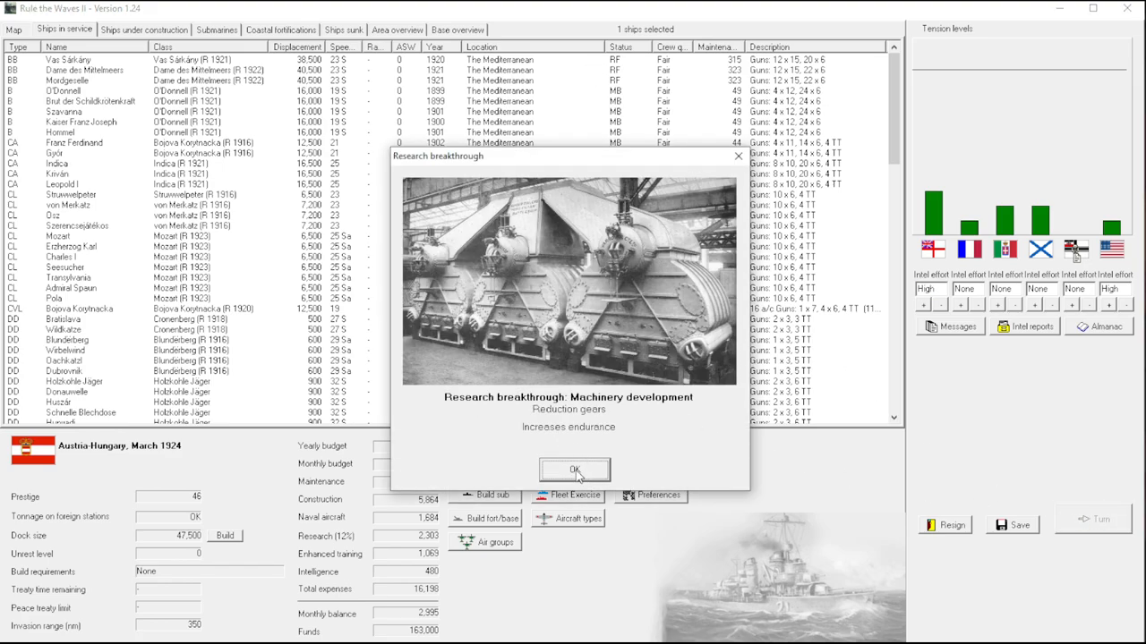
click(573, 469)
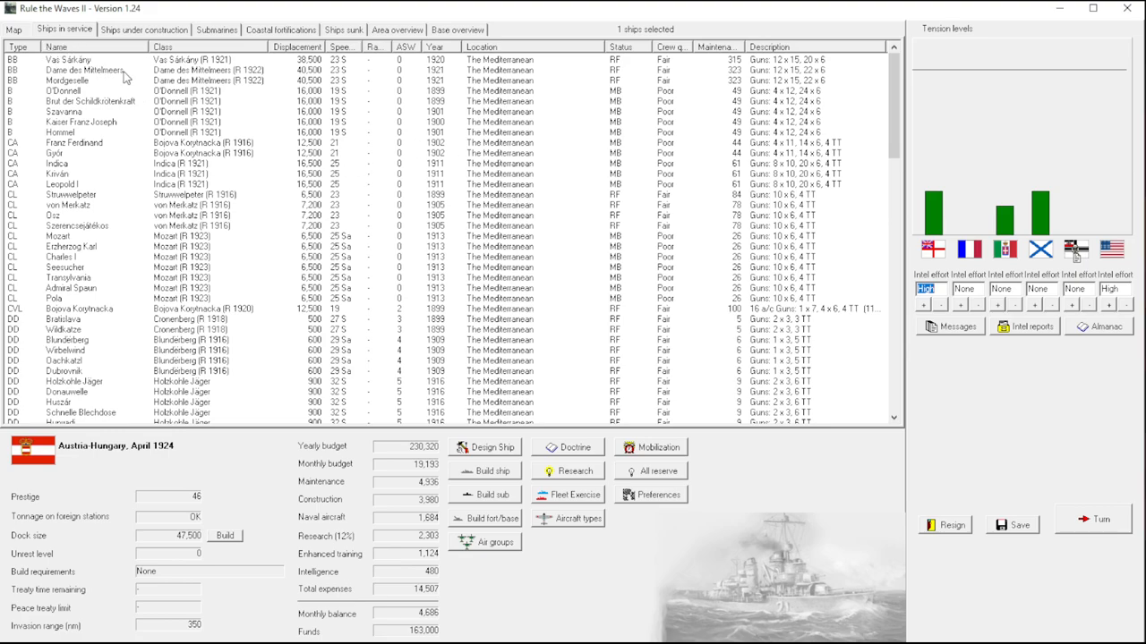
click(143, 29)
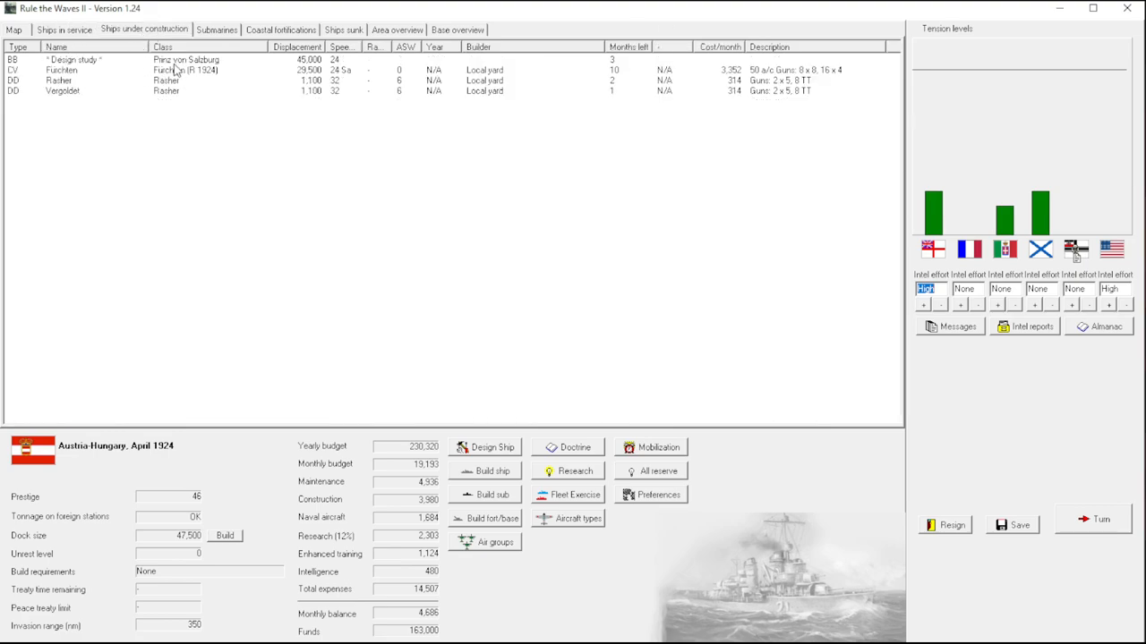
mouse_move(80, 43)
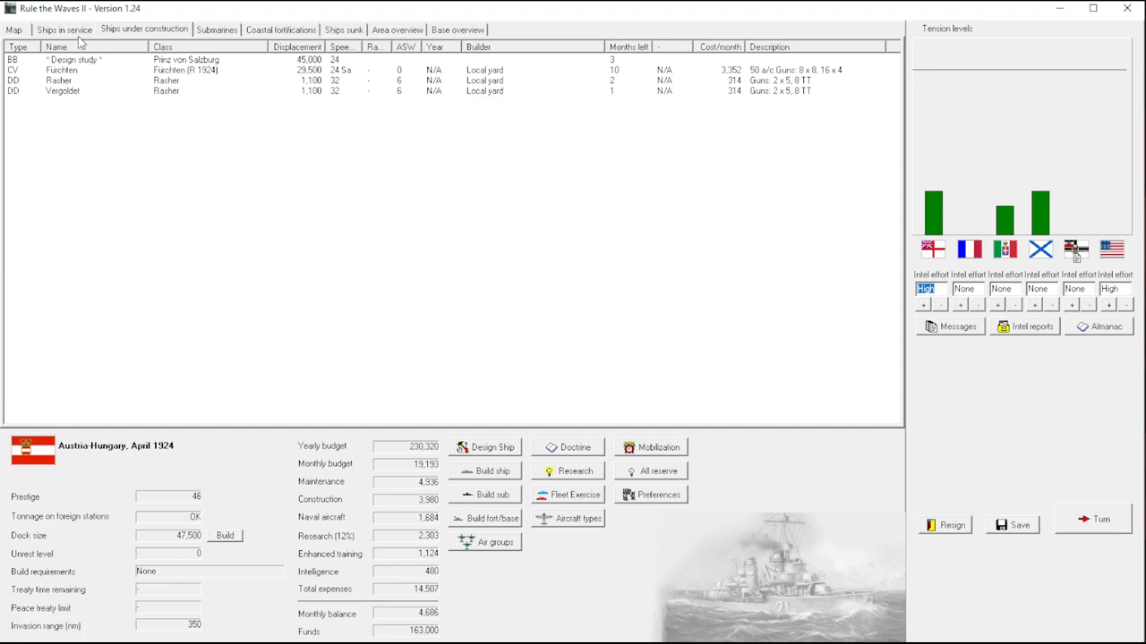
click(65, 29)
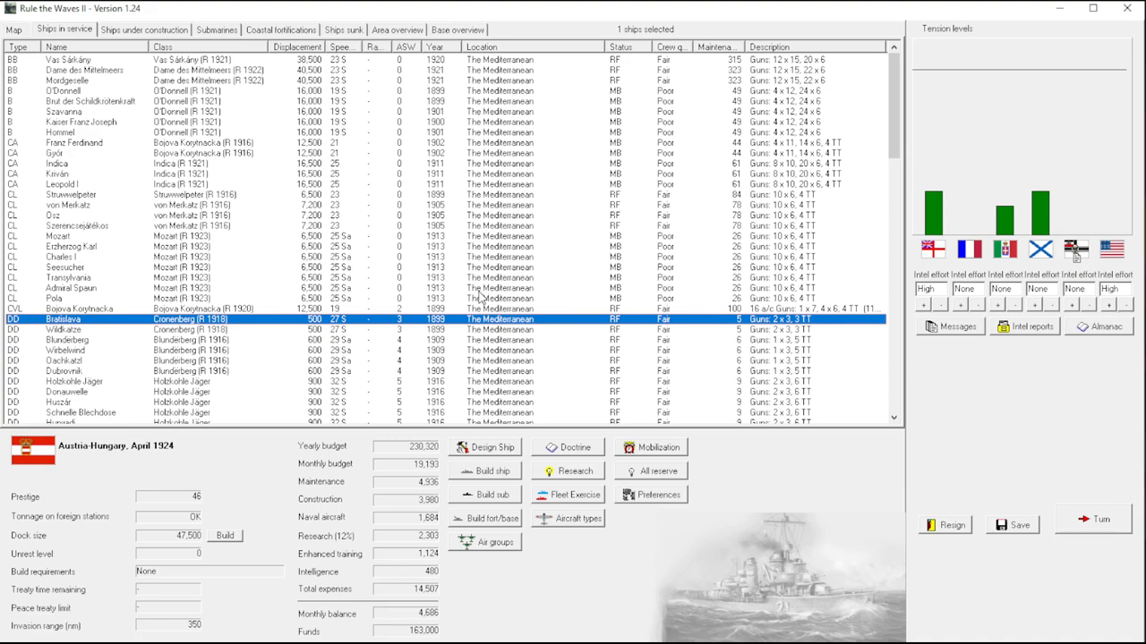
mouse_move(365, 616)
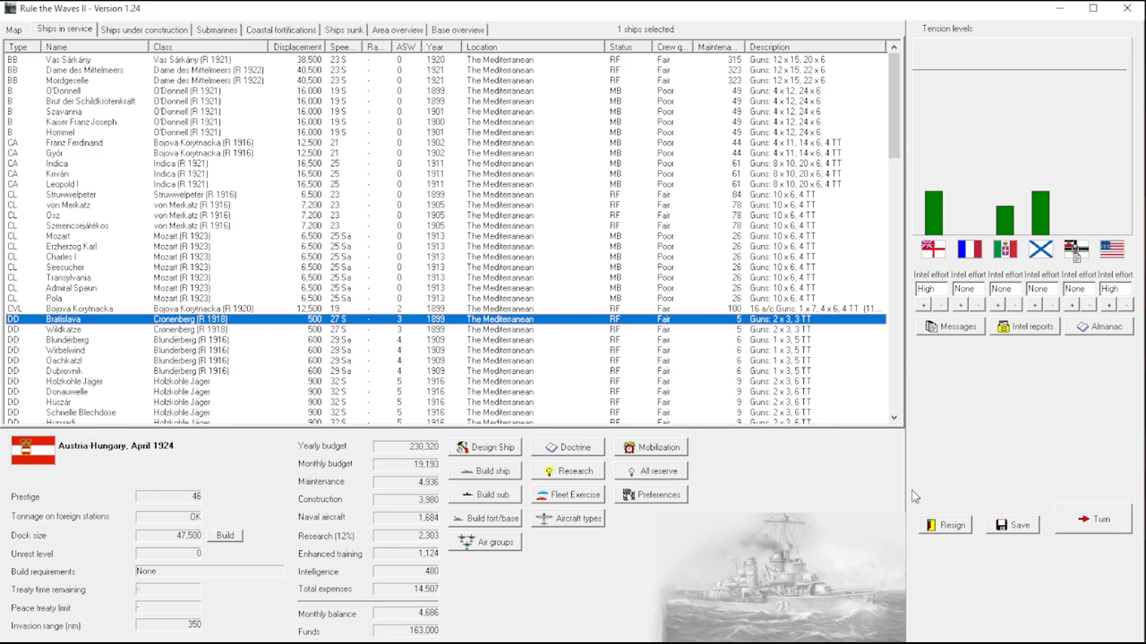
mouse_move(423, 333)
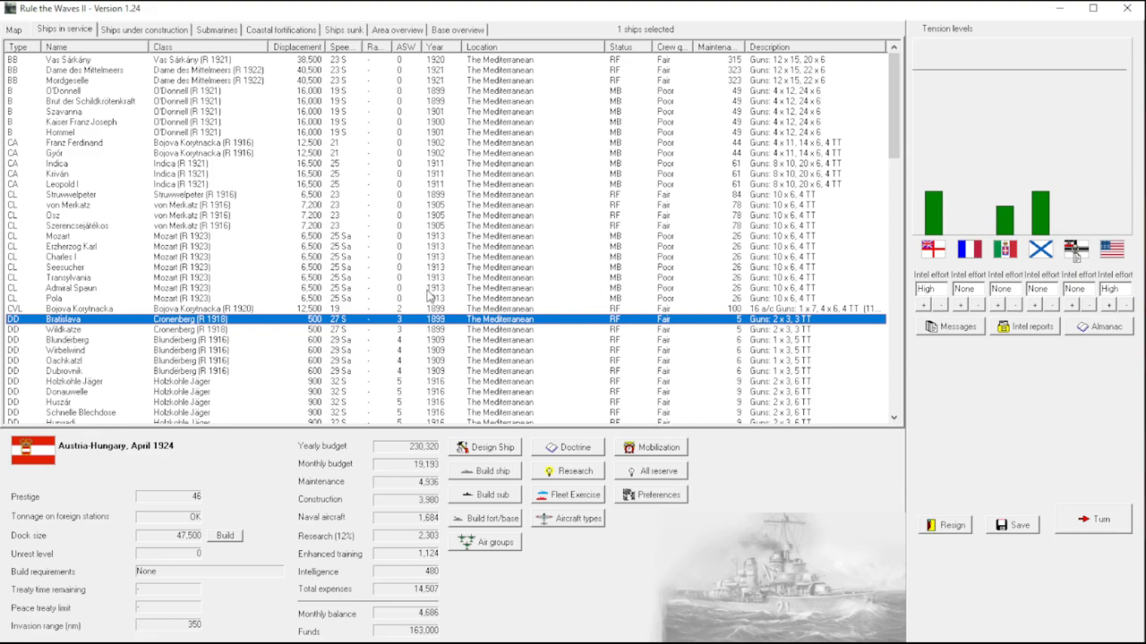
mouse_move(833, 490)
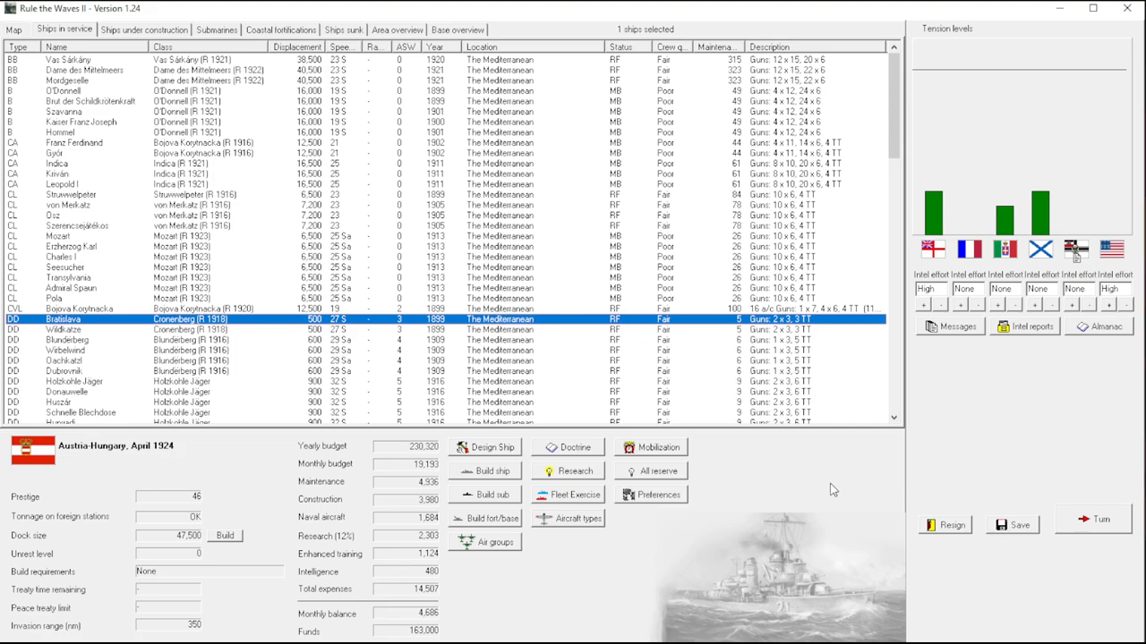